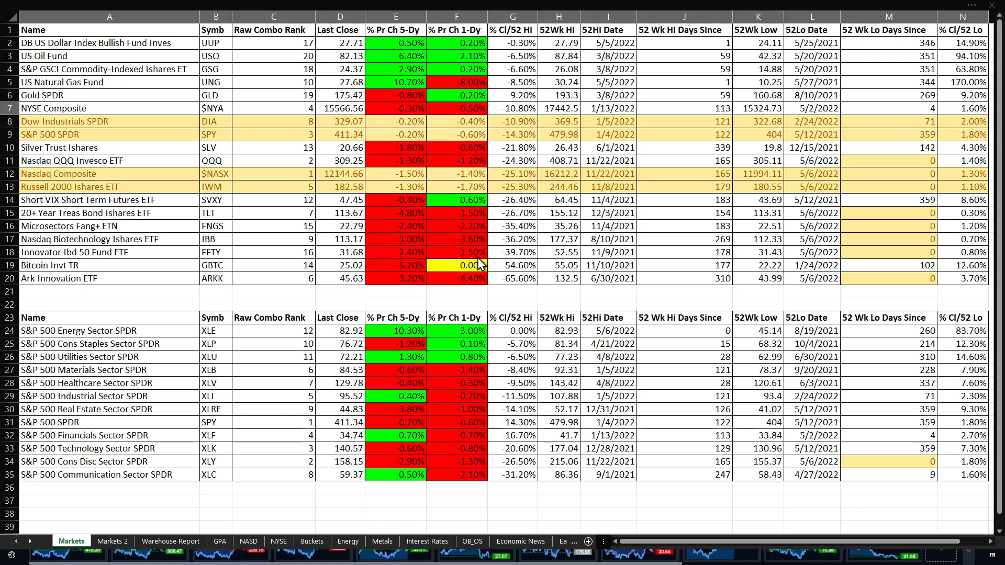
mouse_move(640, 258)
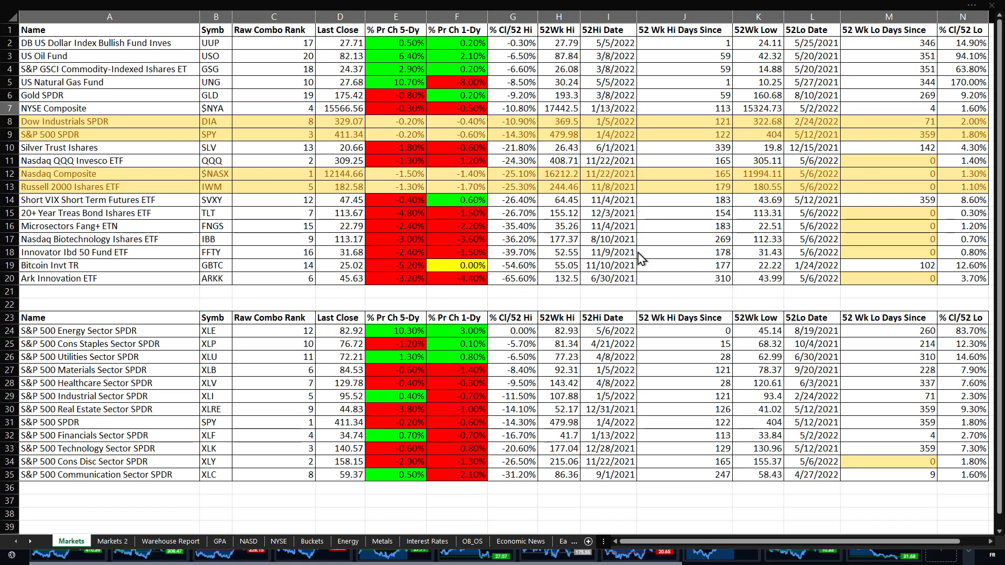
mouse_move(361, 249)
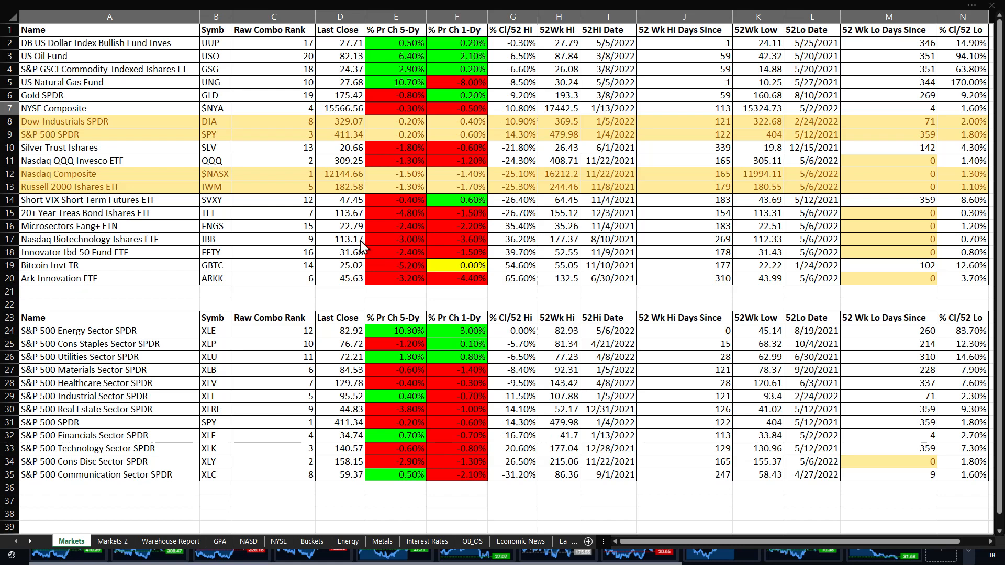
mouse_move(480, 157)
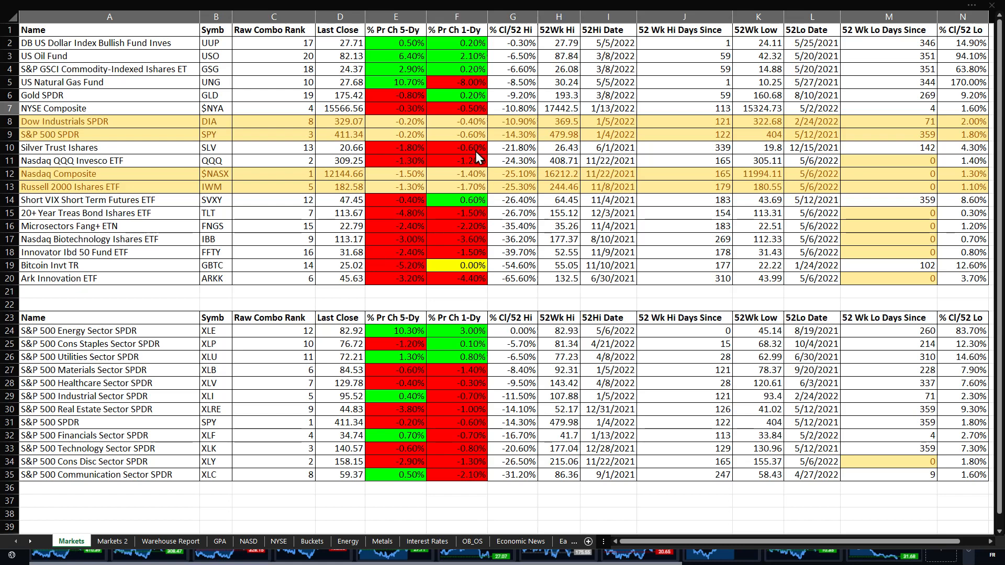
mouse_move(118, 268)
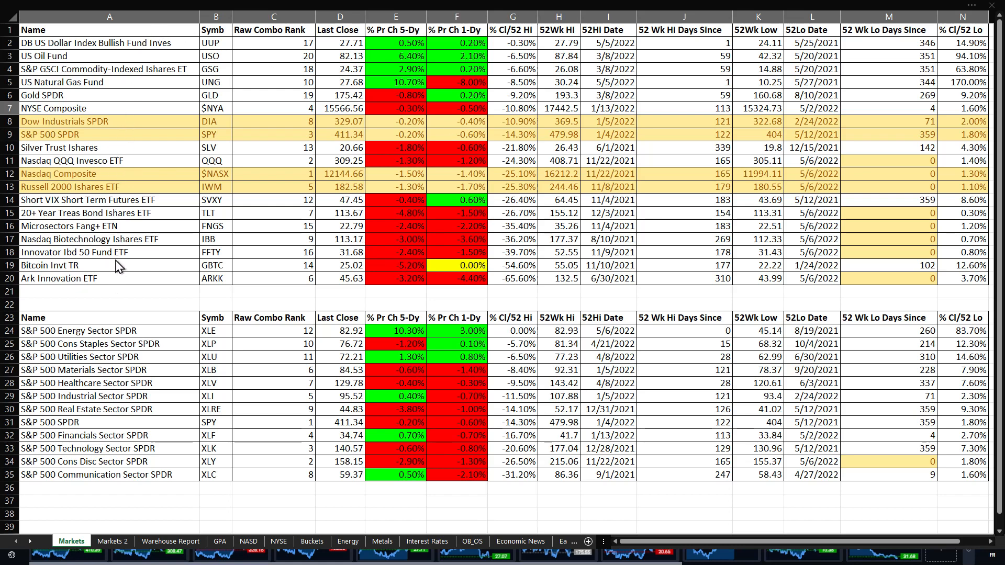
mouse_move(493, 84)
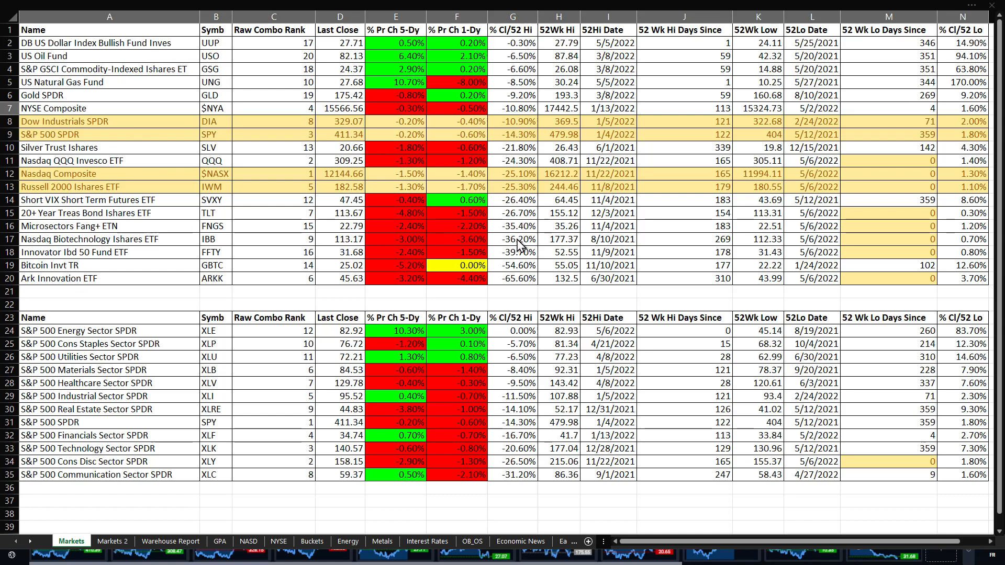
mouse_move(103, 195)
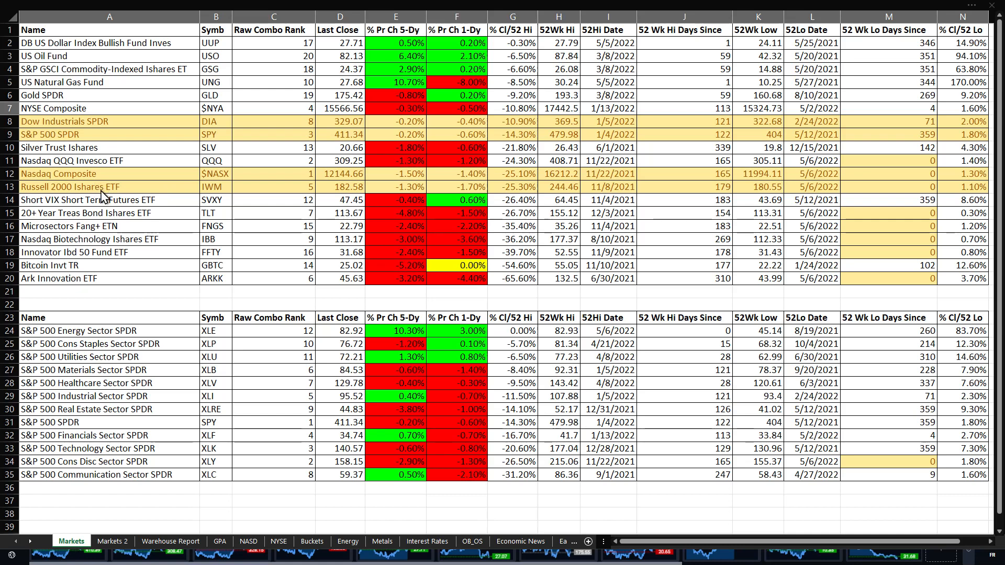
mouse_move(531, 203)
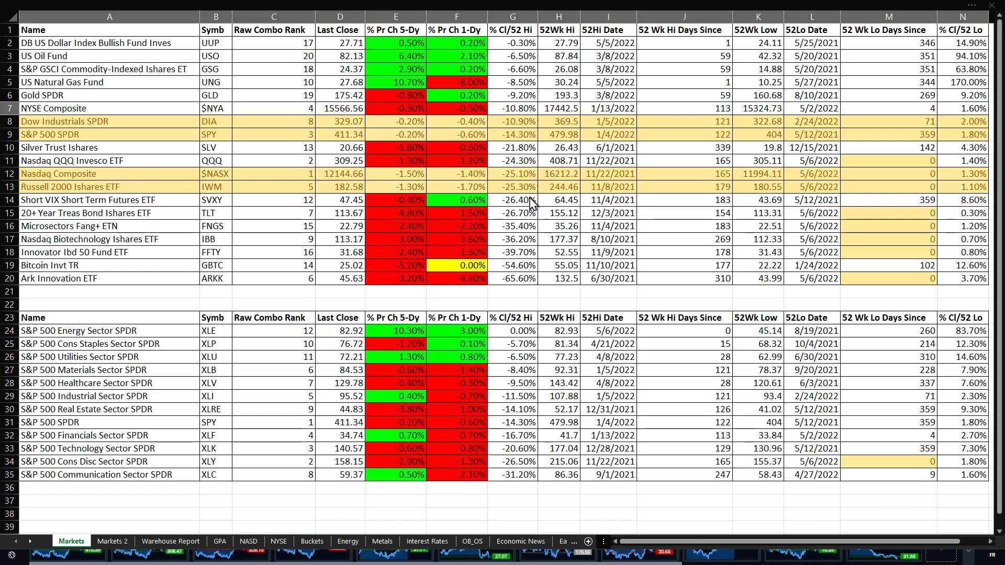
mouse_move(528, 197)
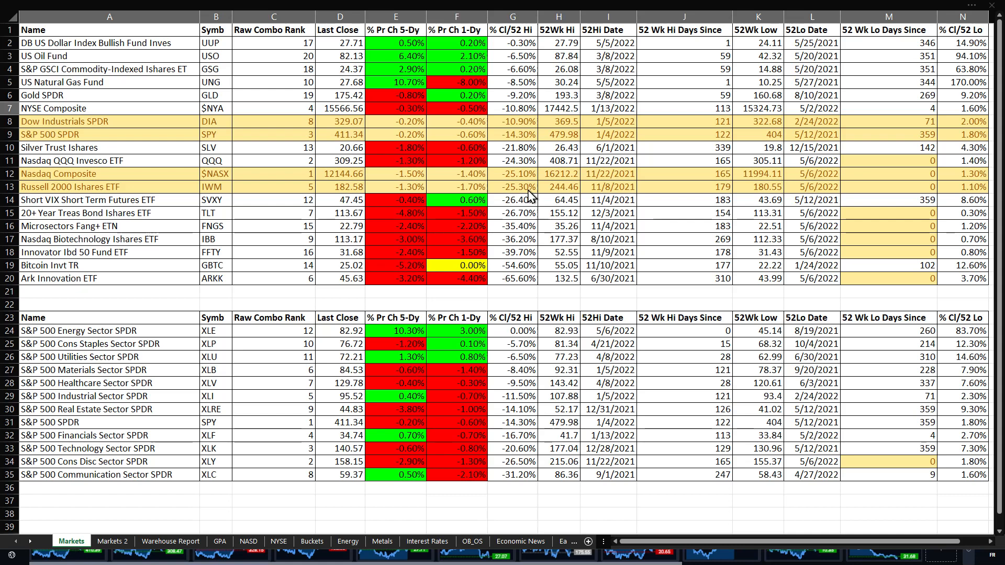
mouse_move(530, 195)
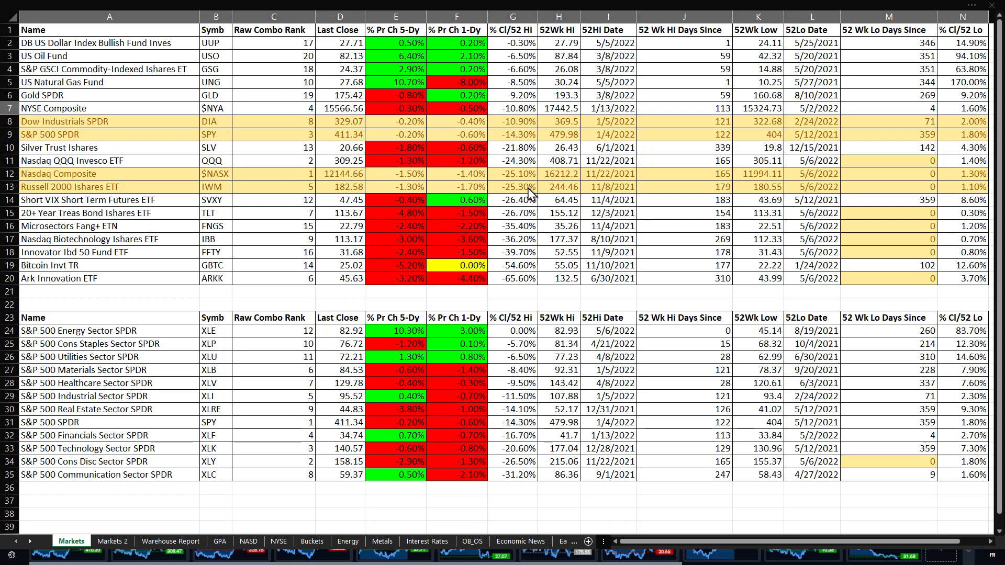
mouse_move(90, 135)
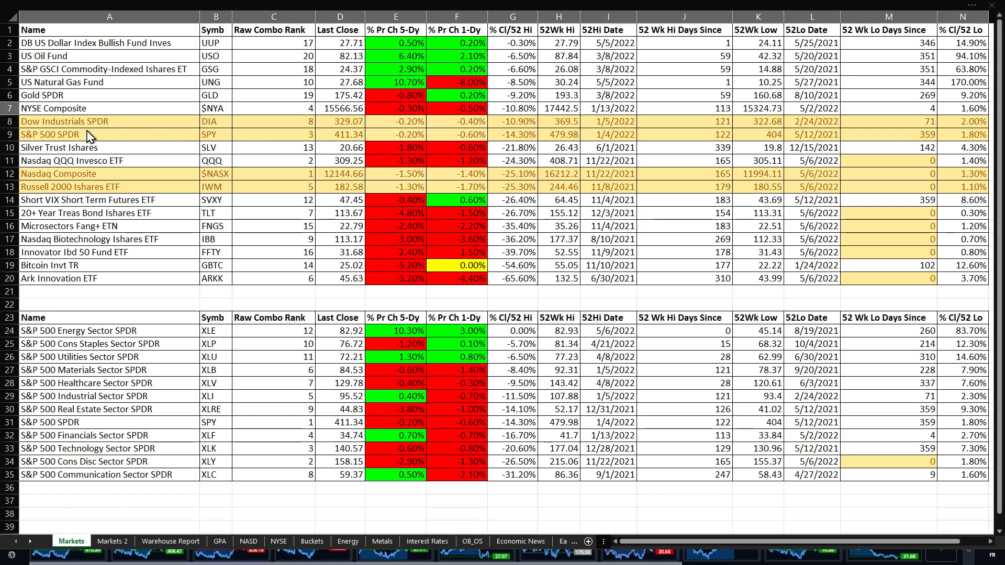
mouse_move(537, 126)
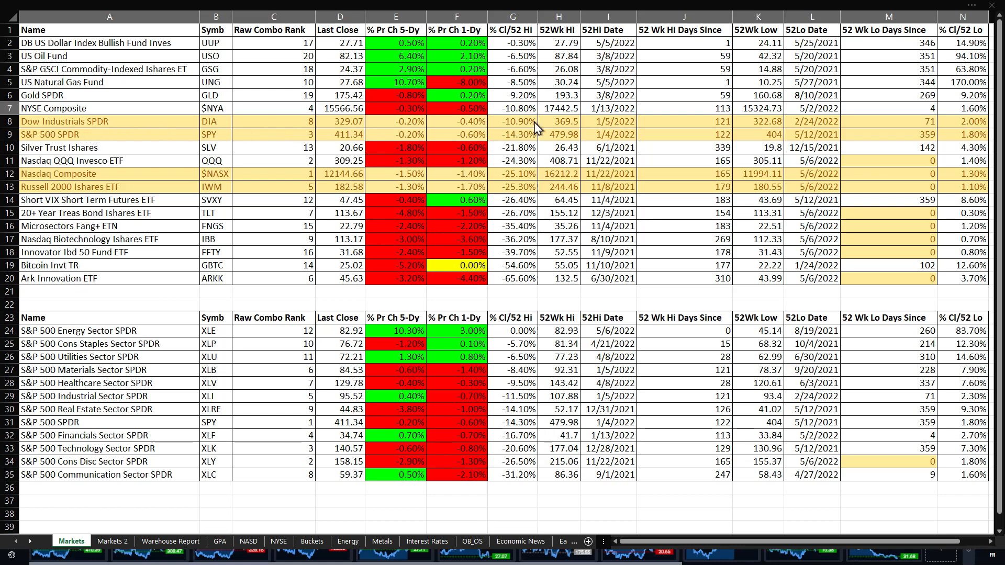
mouse_move(525, 143)
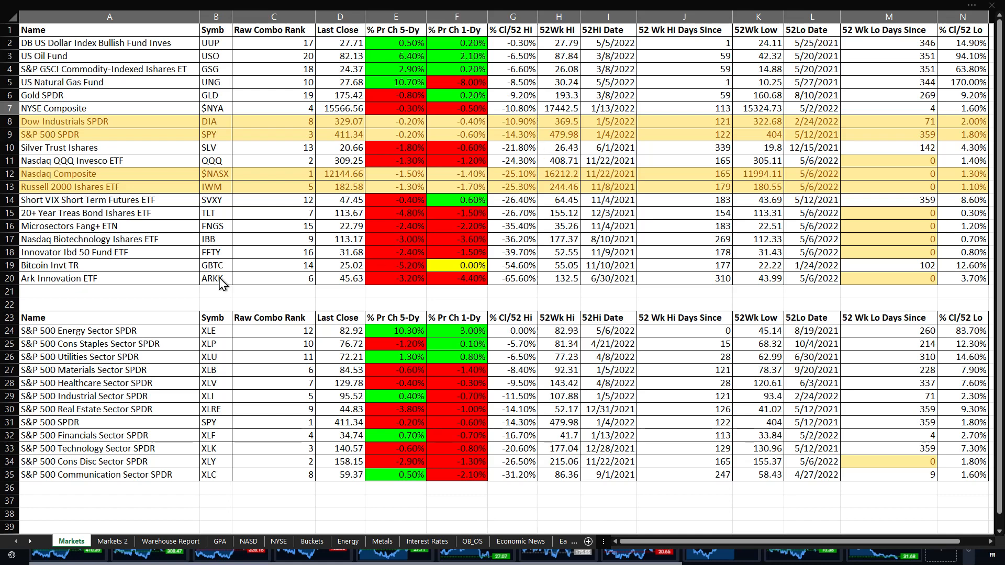
mouse_move(558, 292)
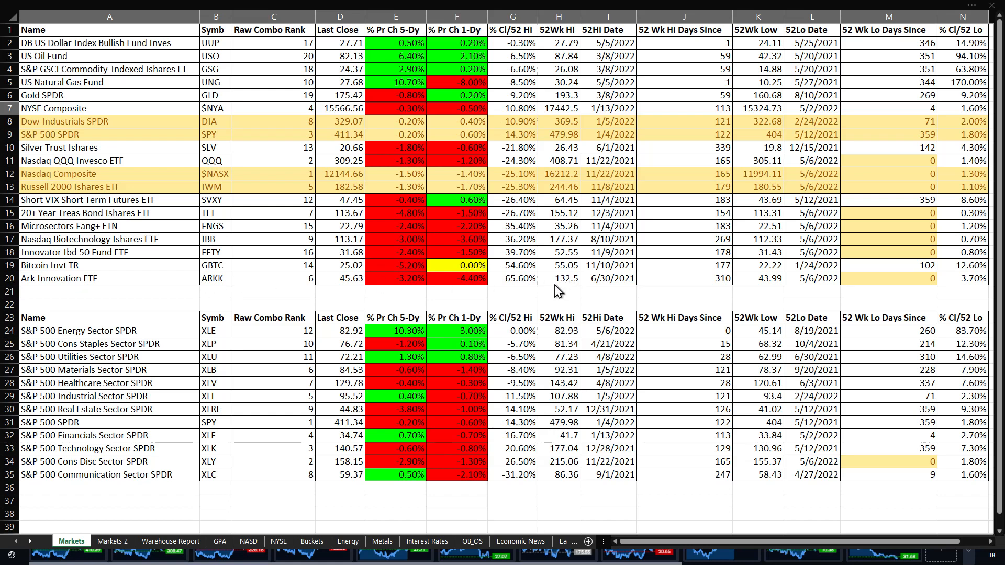
mouse_move(531, 290)
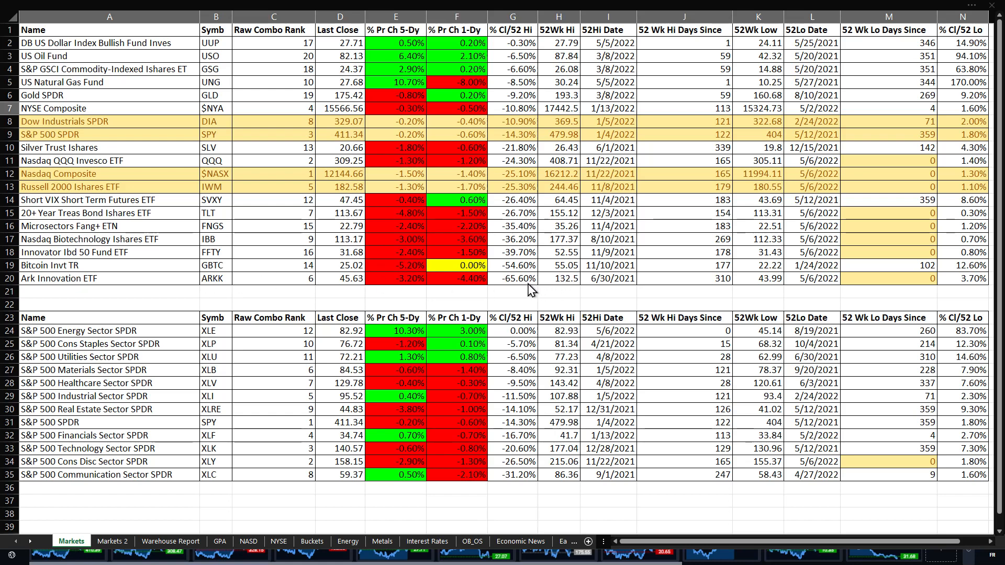
mouse_move(524, 276)
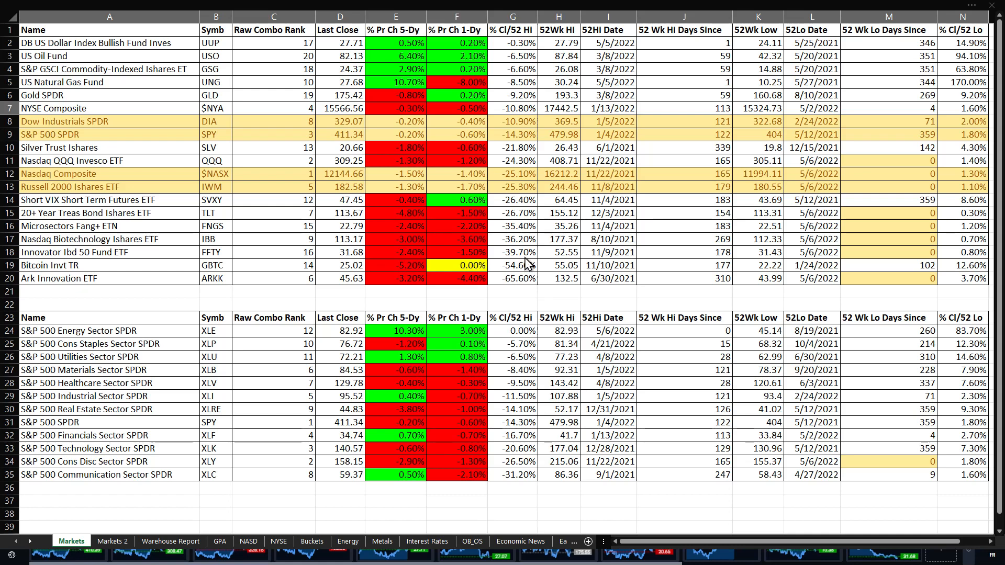
mouse_move(522, 252)
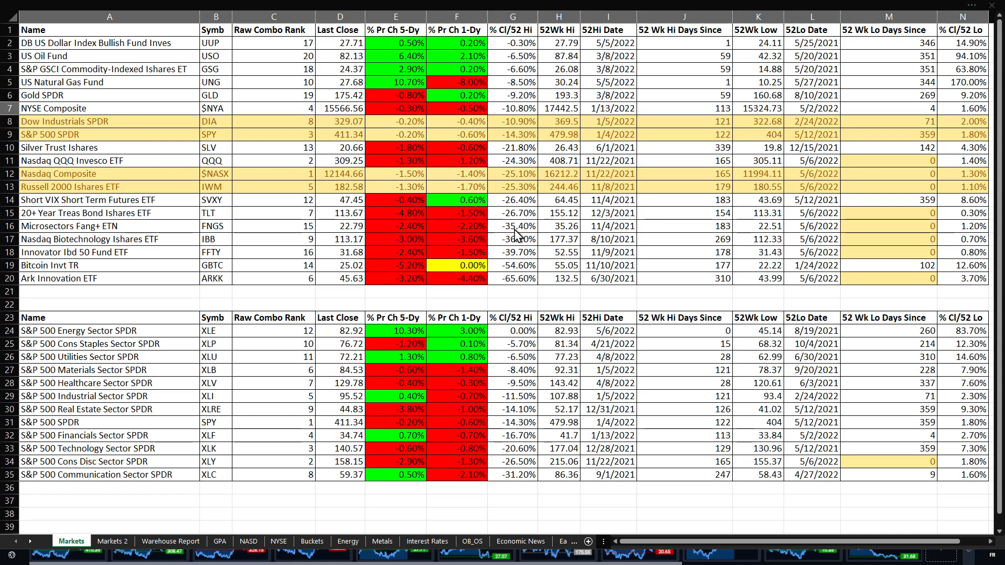
mouse_move(500, 220)
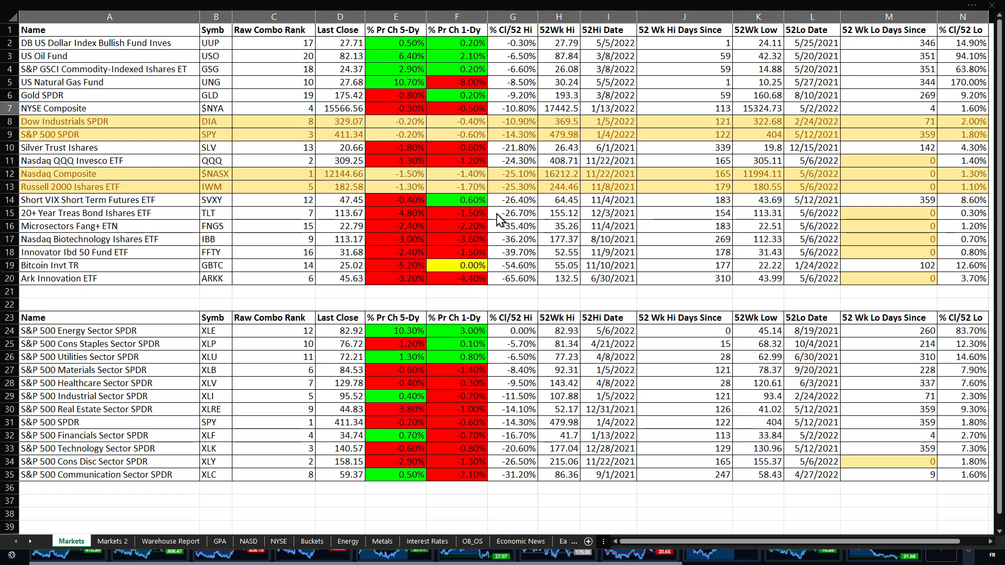
mouse_move(526, 222)
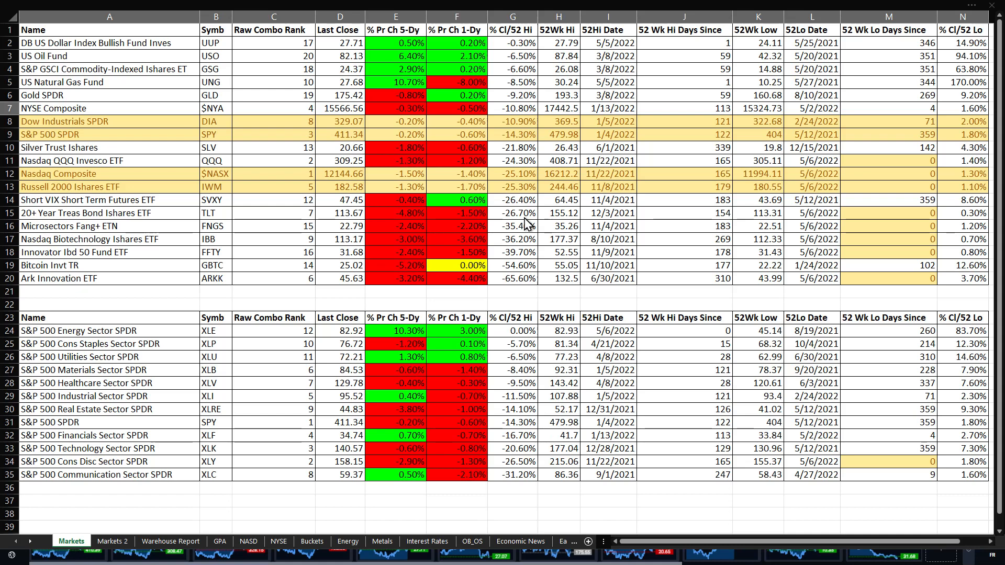
mouse_move(94, 88)
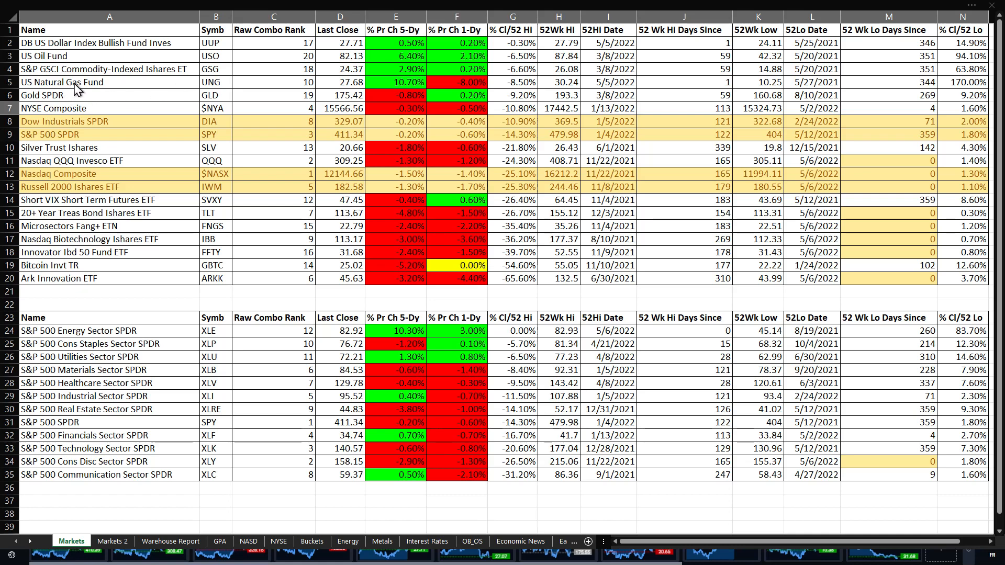
mouse_move(398, 95)
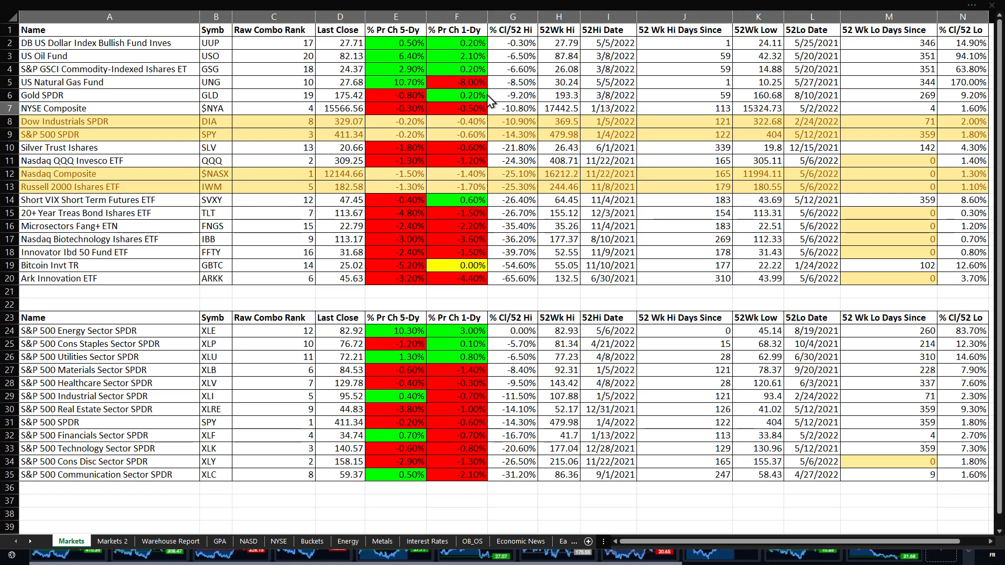
mouse_move(387, 99)
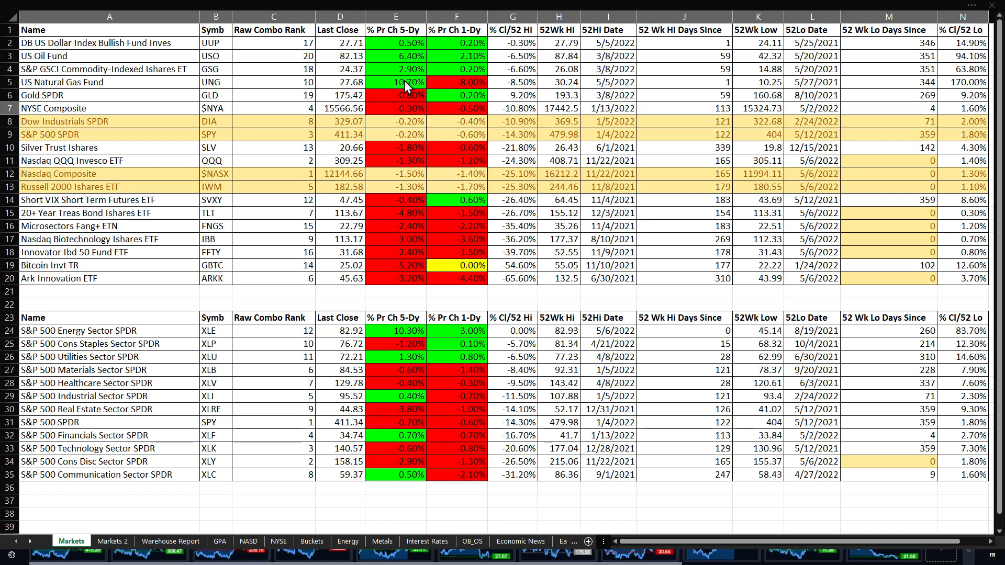
mouse_move(415, 82)
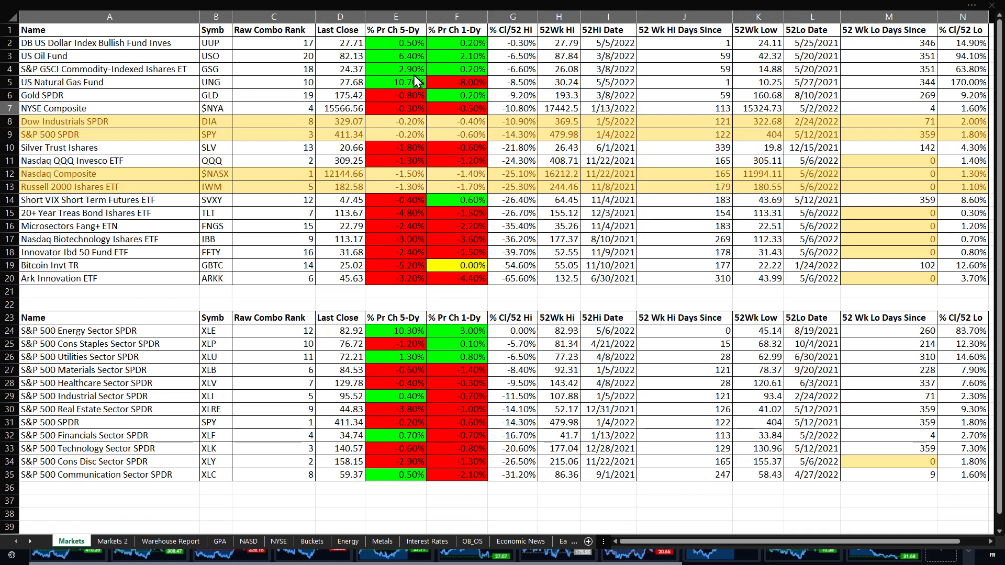
mouse_move(406, 55)
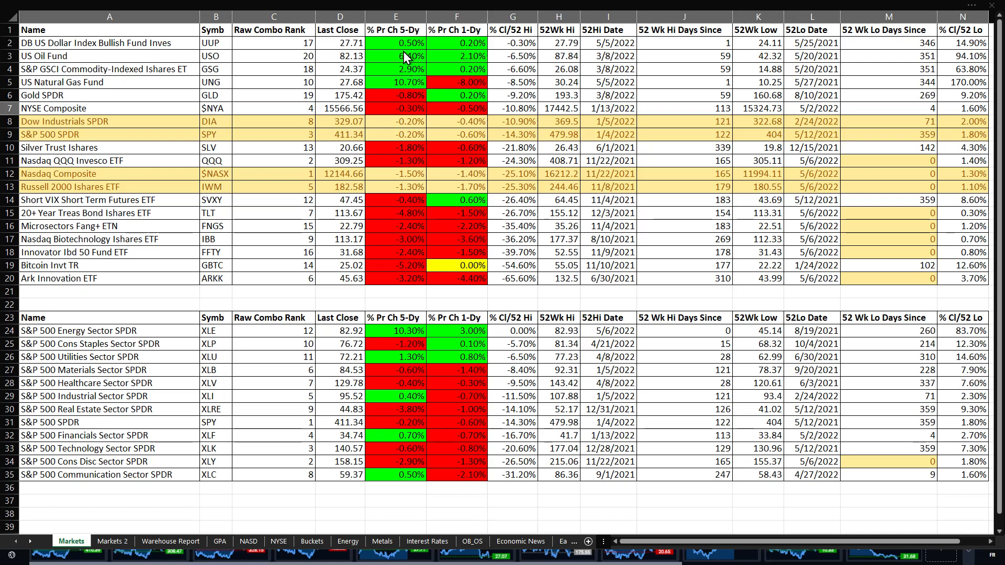
mouse_move(336, 43)
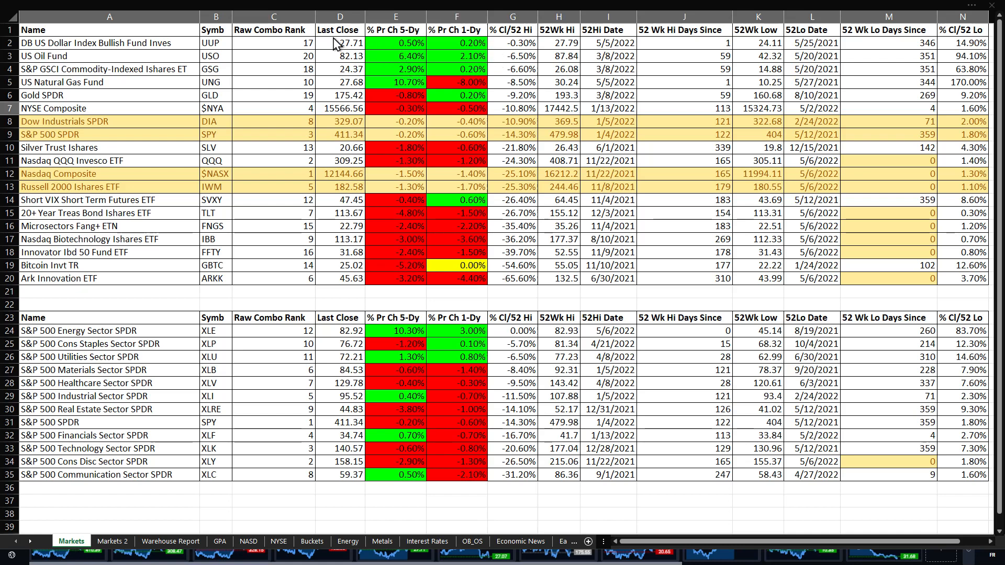
mouse_move(386, 53)
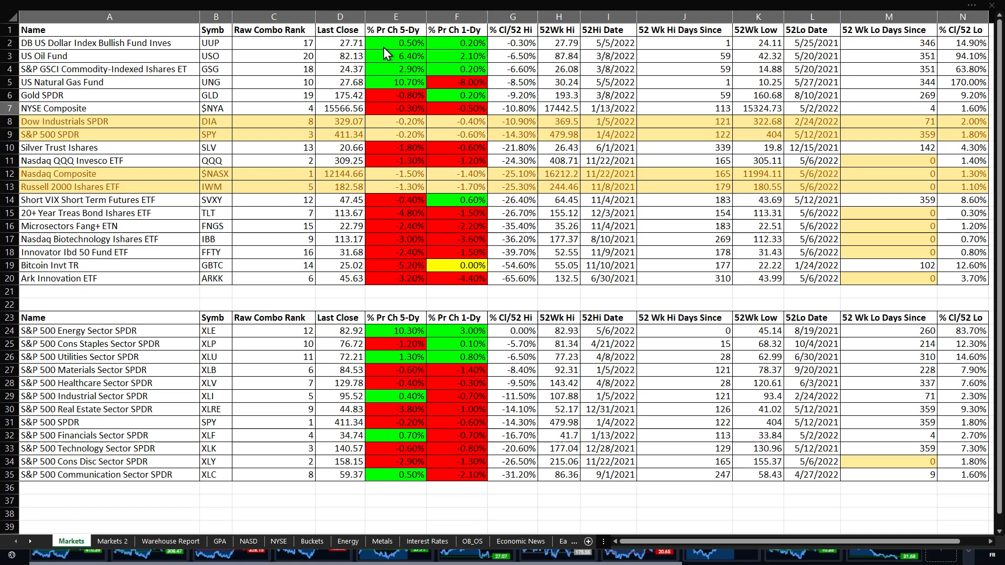
mouse_move(216, 59)
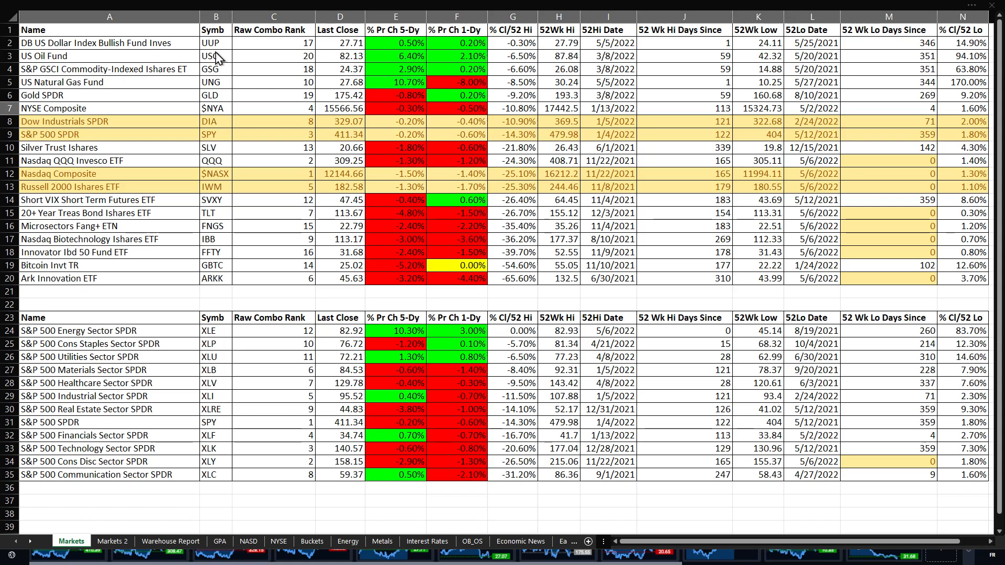
mouse_move(372, 58)
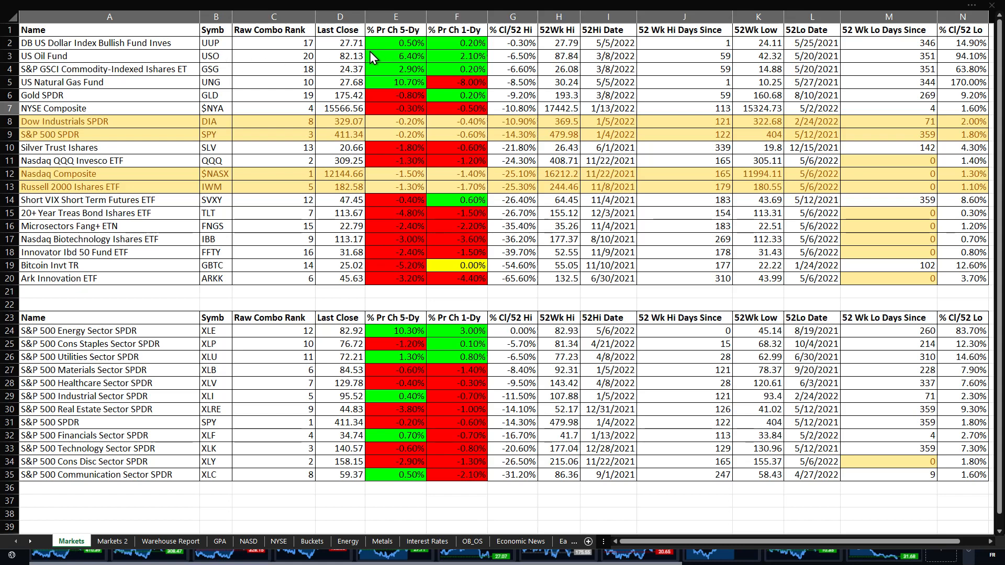
mouse_move(449, 259)
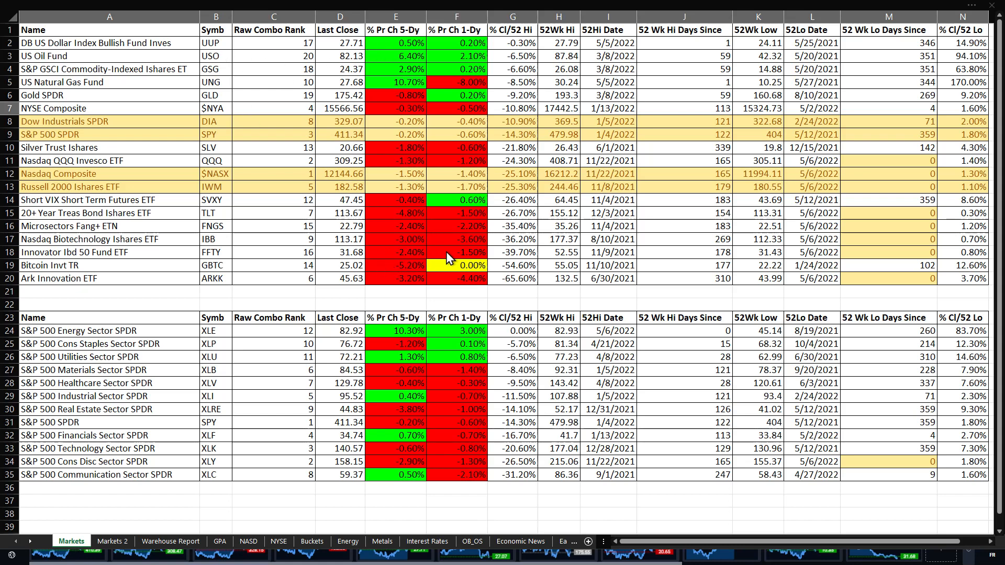
mouse_move(367, 399)
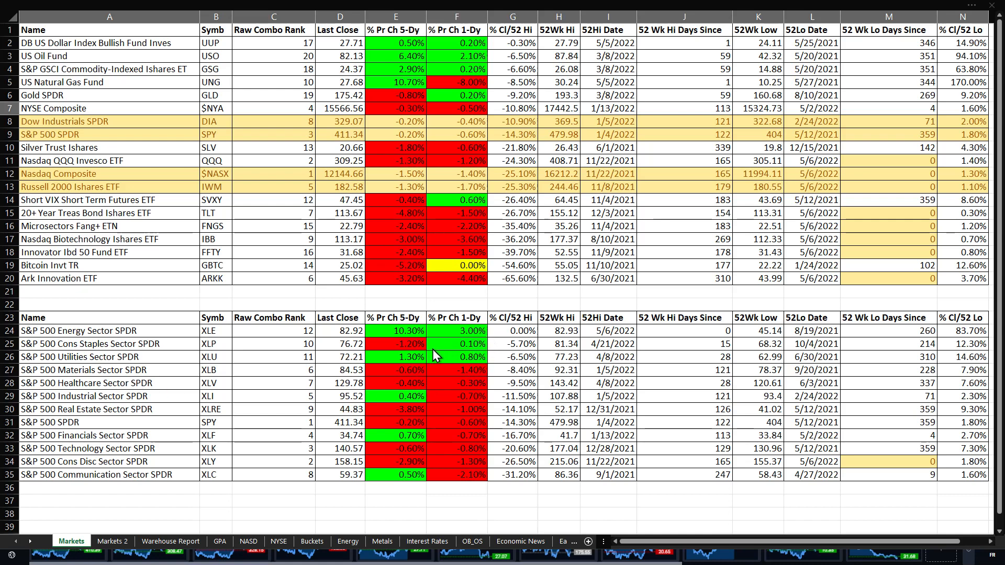
mouse_move(523, 338)
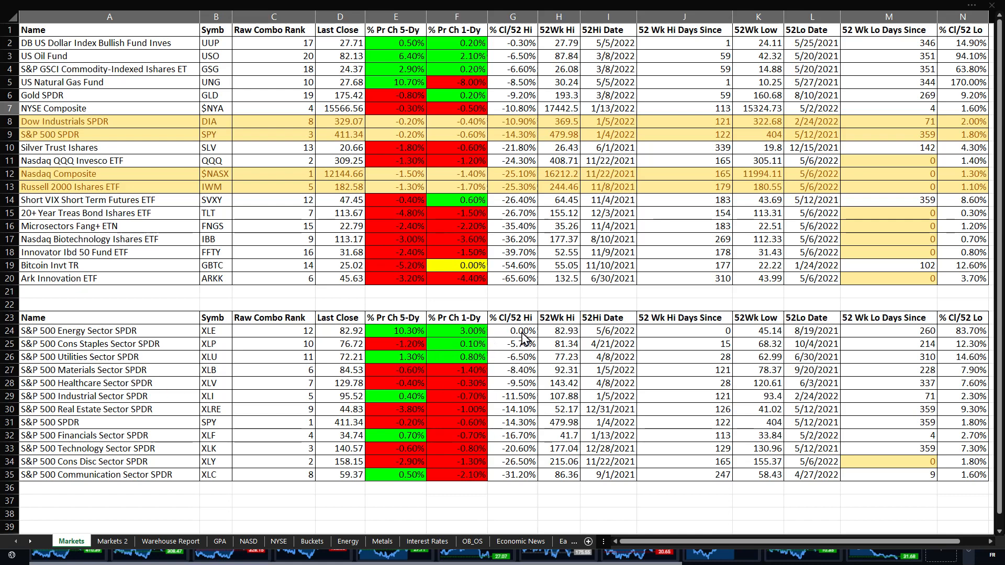
mouse_move(125, 329)
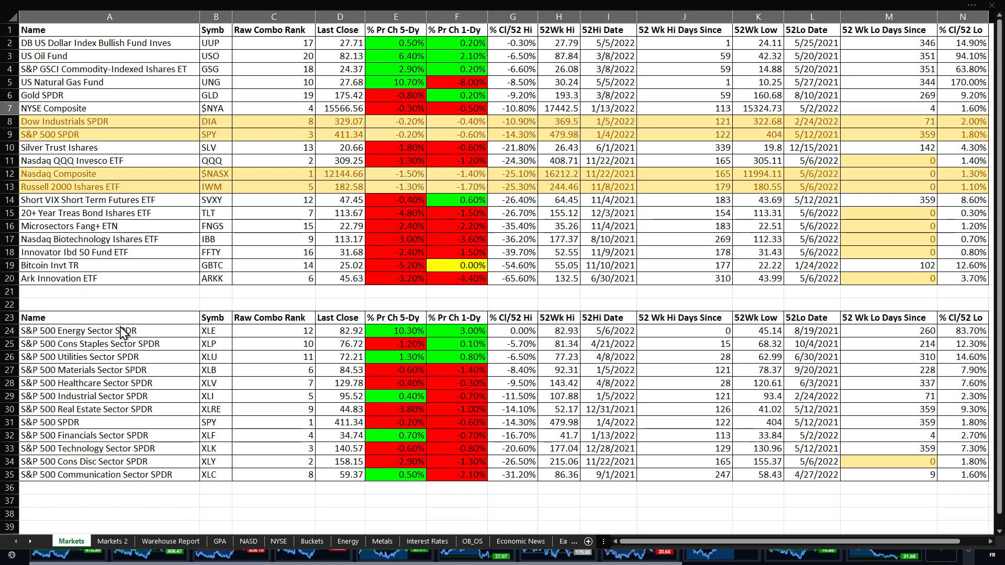
mouse_move(430, 358)
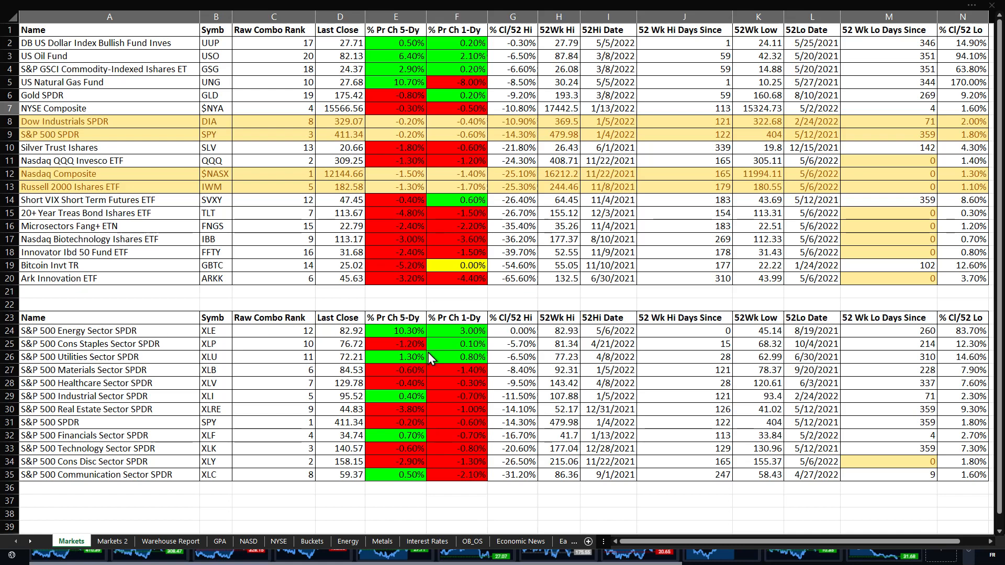
mouse_move(143, 485)
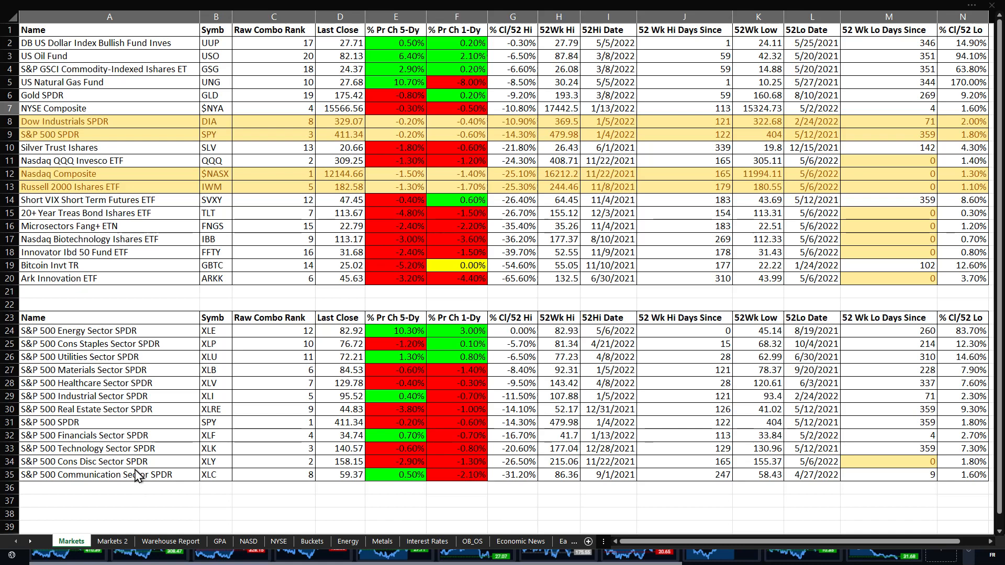
mouse_move(138, 460)
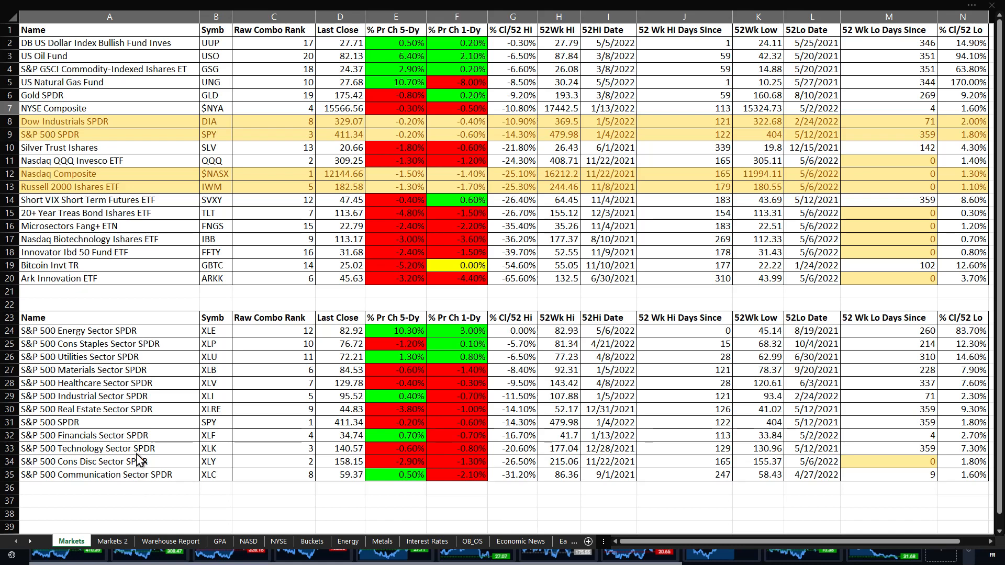
mouse_move(148, 464)
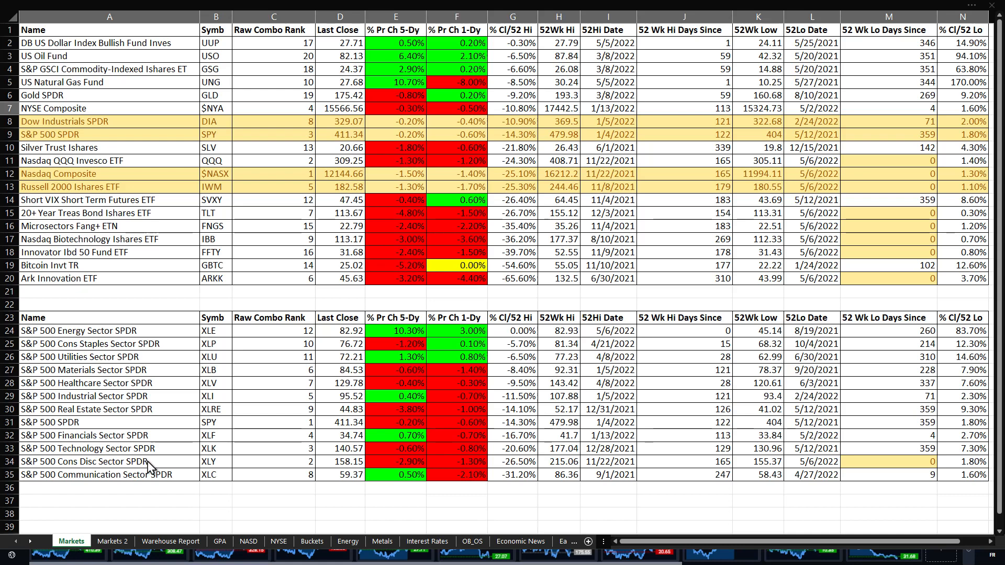
mouse_move(906, 72)
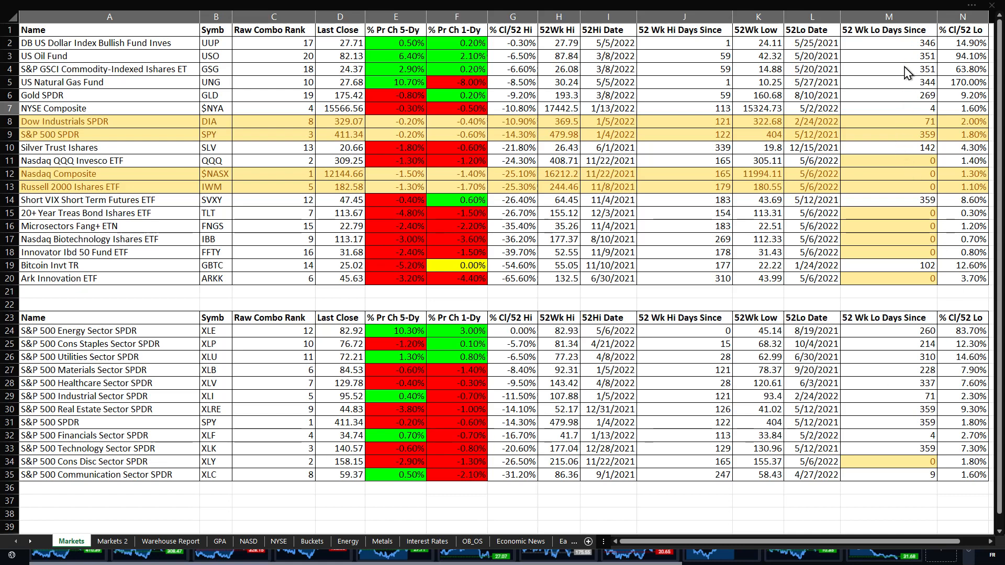
mouse_move(919, 249)
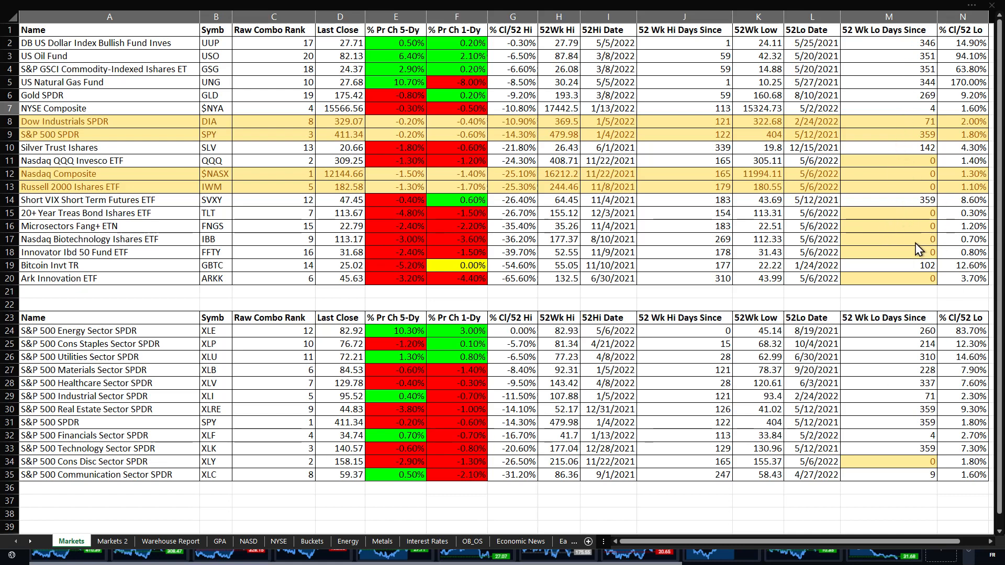
mouse_move(921, 171)
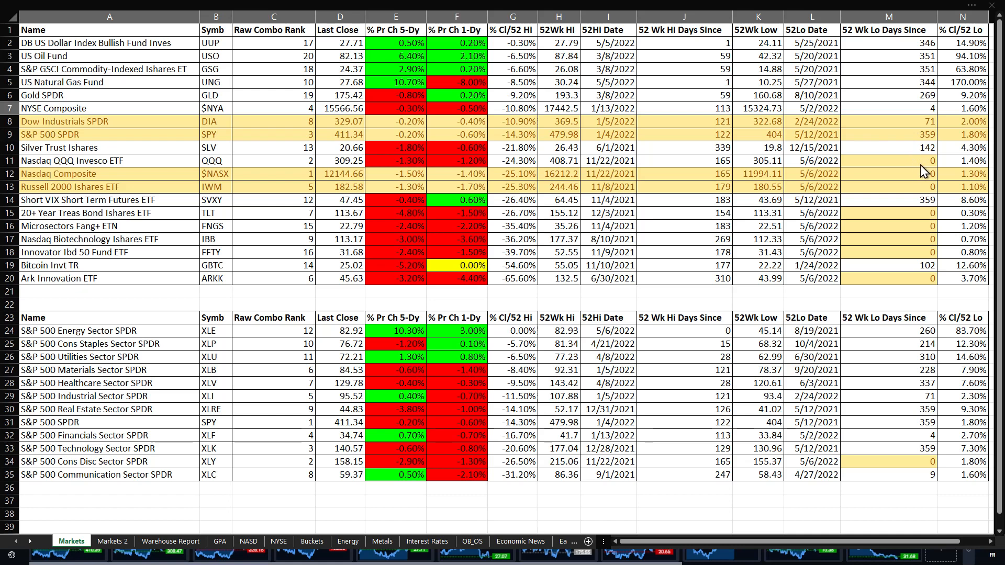
mouse_move(428, 491)
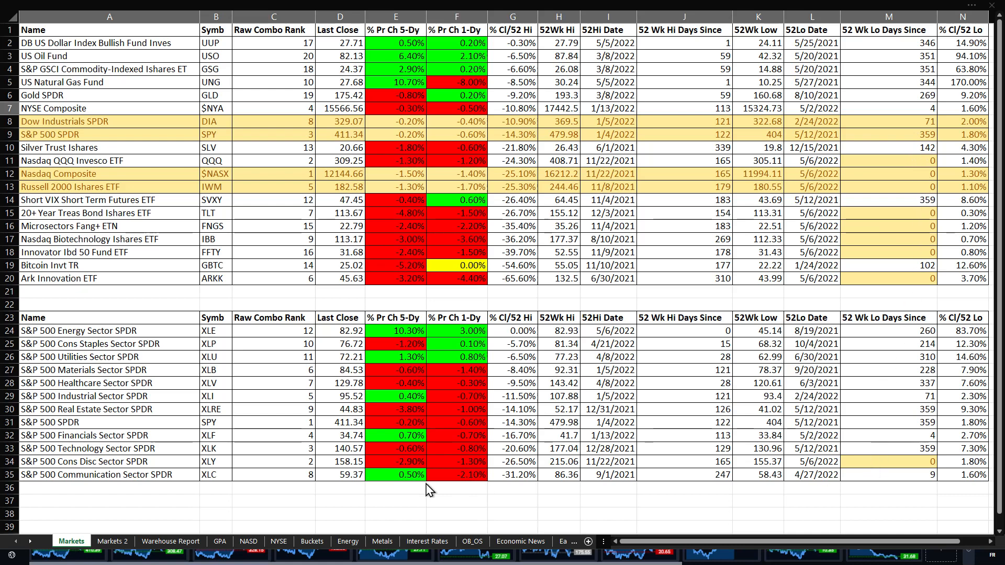
mouse_move(914, 304)
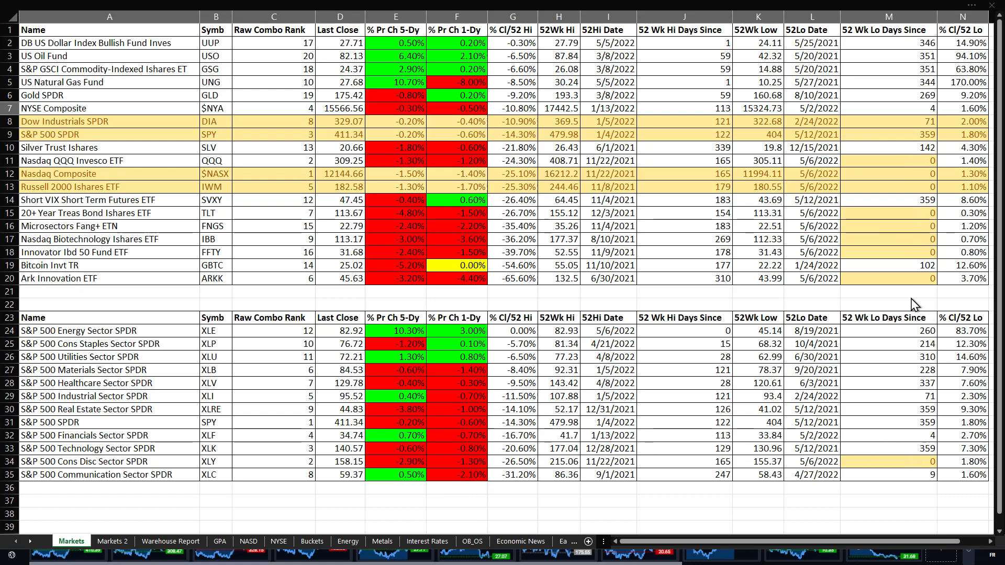
mouse_move(901, 258)
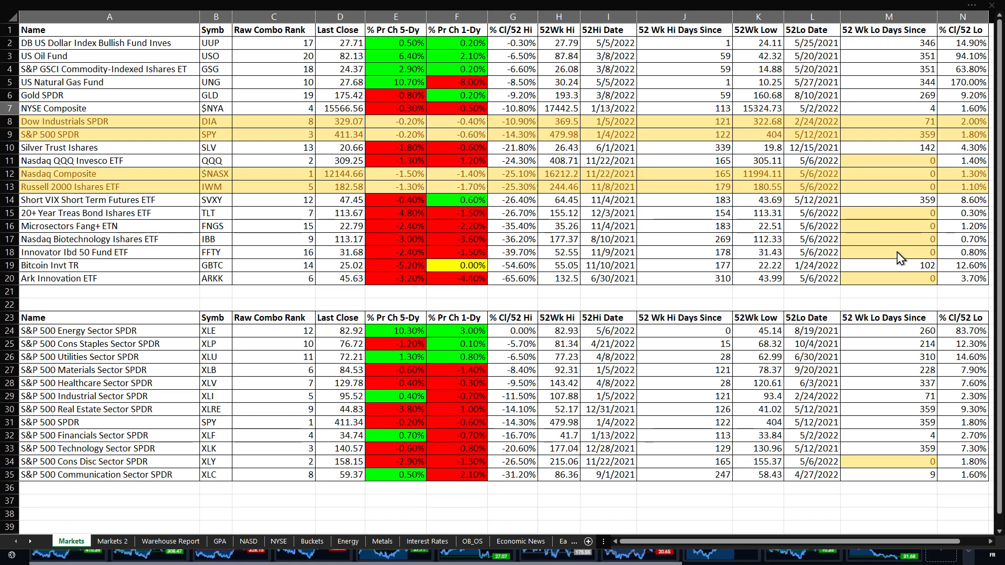
mouse_move(897, 249)
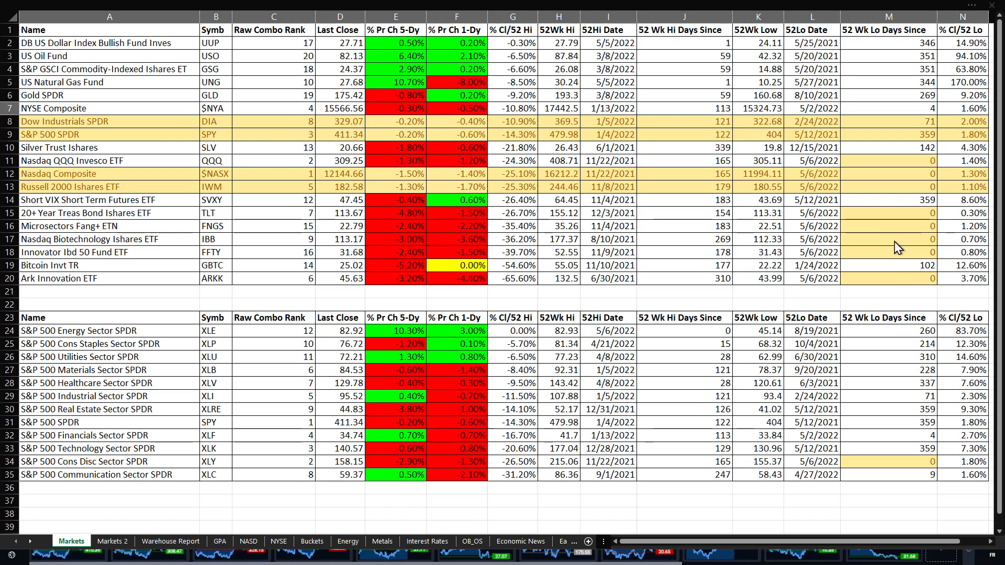
mouse_move(891, 221)
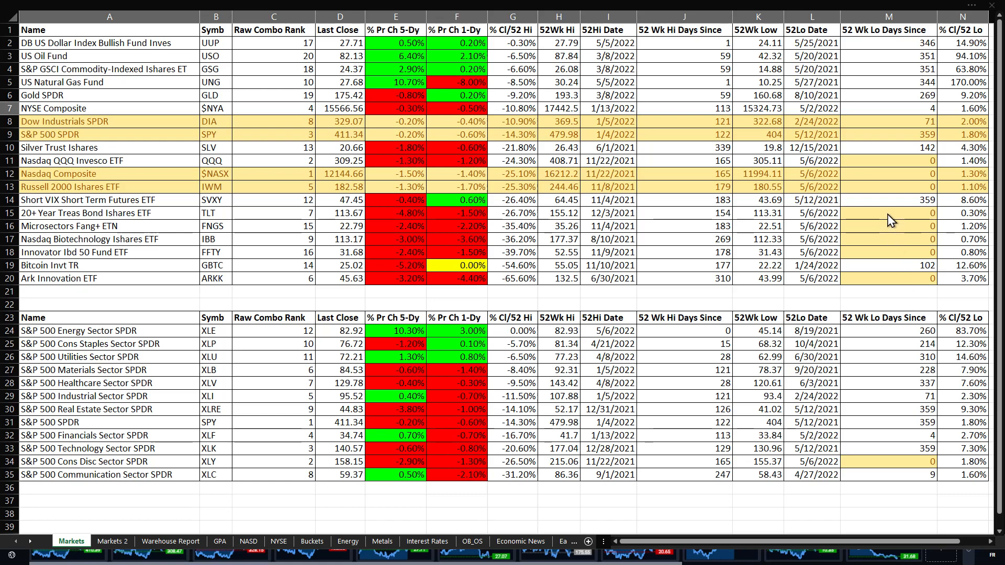
mouse_move(891, 185)
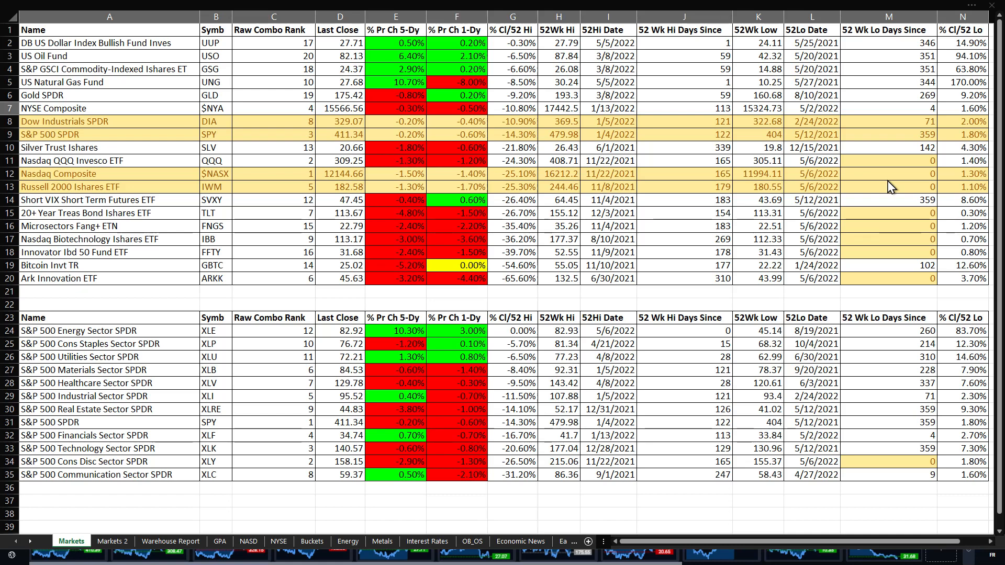
mouse_move(760, 271)
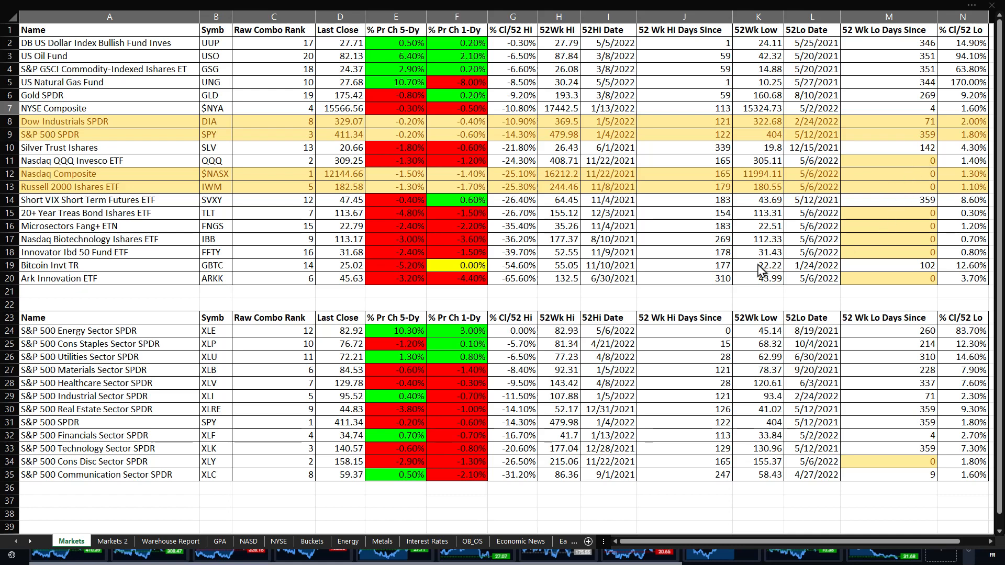
mouse_move(158, 502)
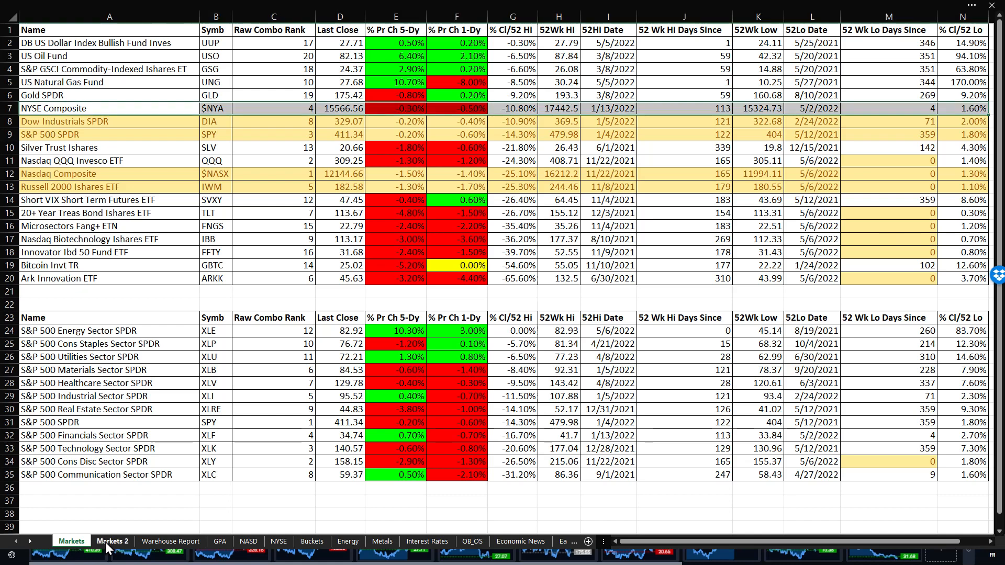
Show the Markets 2 sheet with the advance-decline pie charts and sector performance bars
click(112, 541)
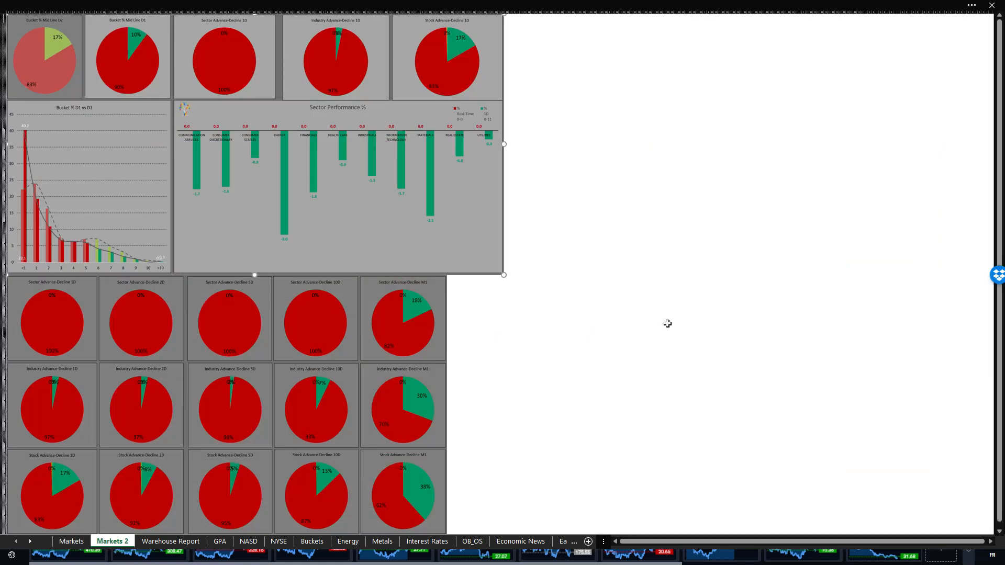
mouse_move(663, 323)
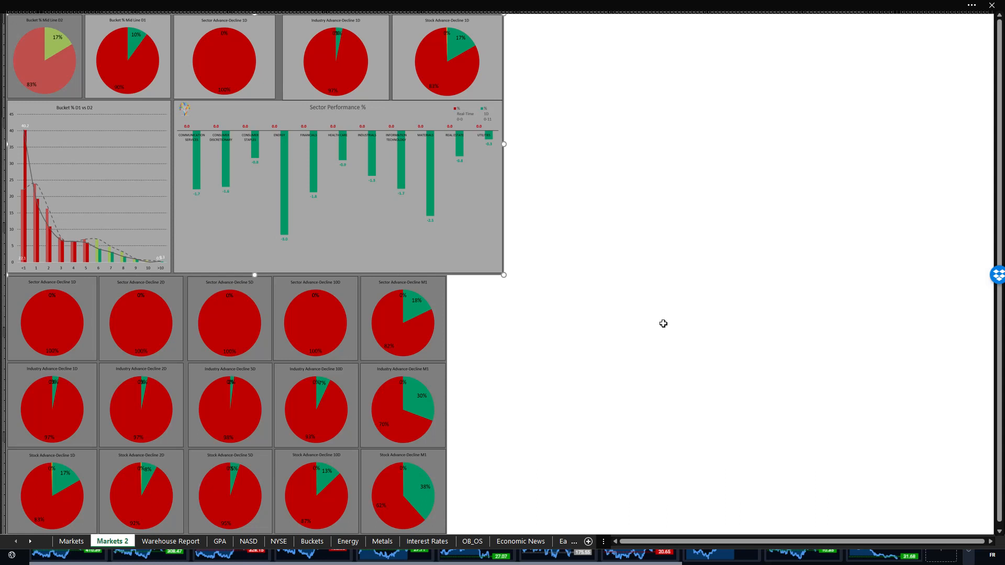
mouse_move(666, 366)
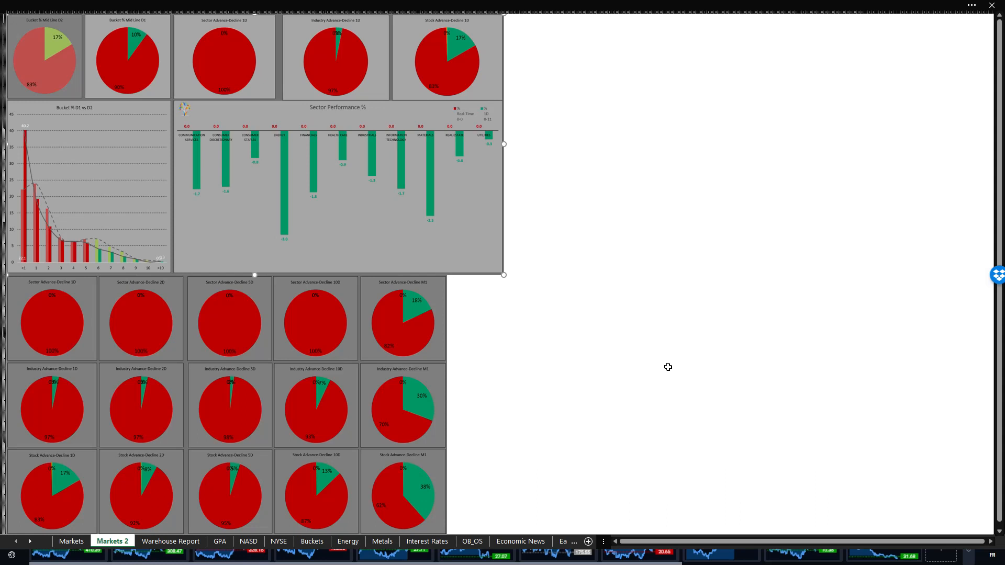
mouse_move(663, 387)
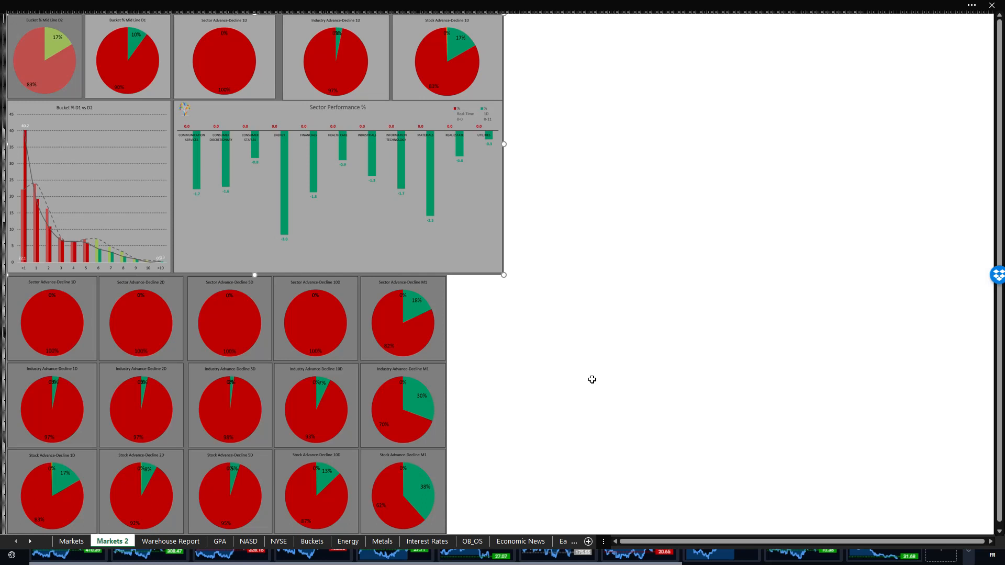
mouse_move(33, 142)
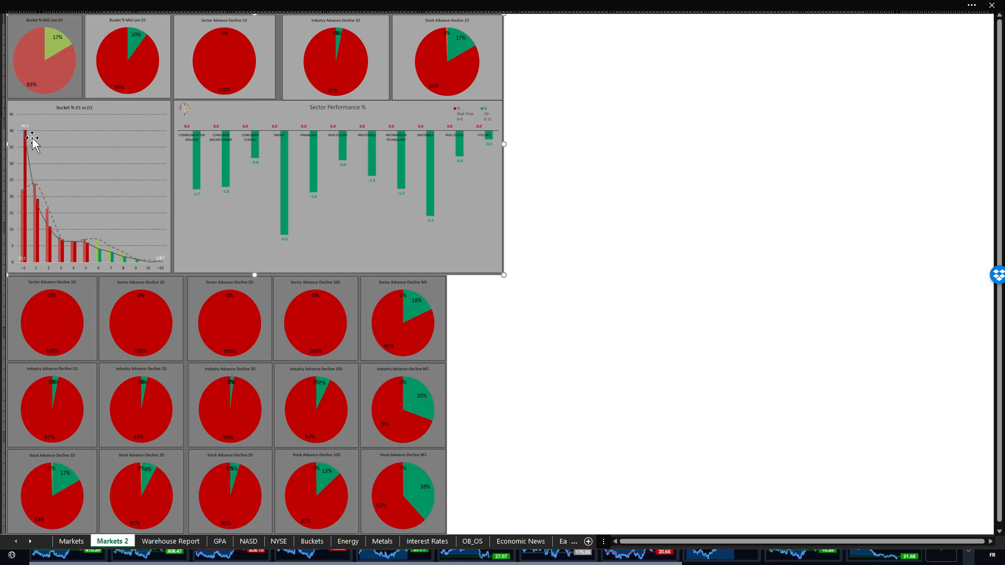
mouse_move(12, 132)
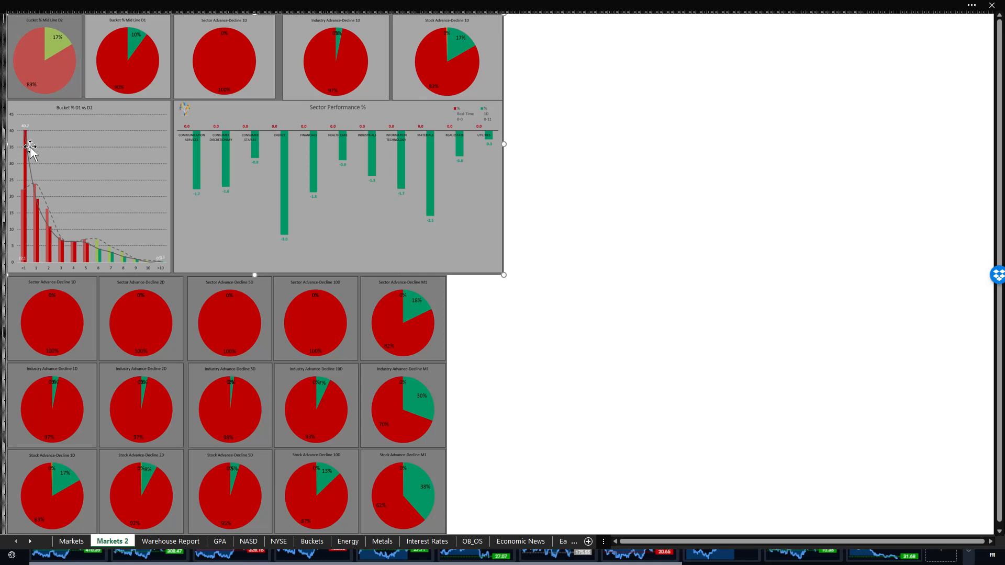
mouse_move(48, 135)
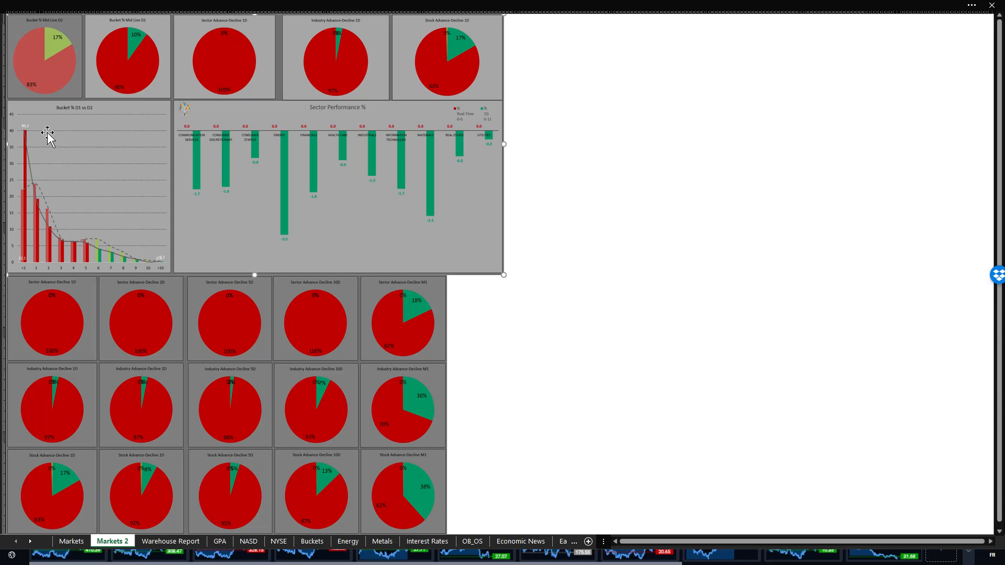
mouse_move(73, 172)
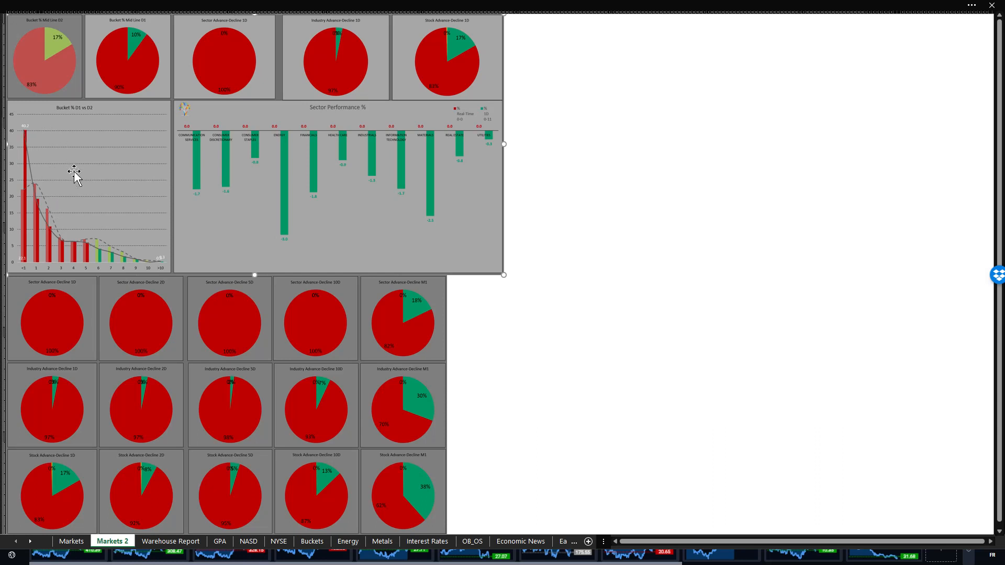
mouse_move(133, 64)
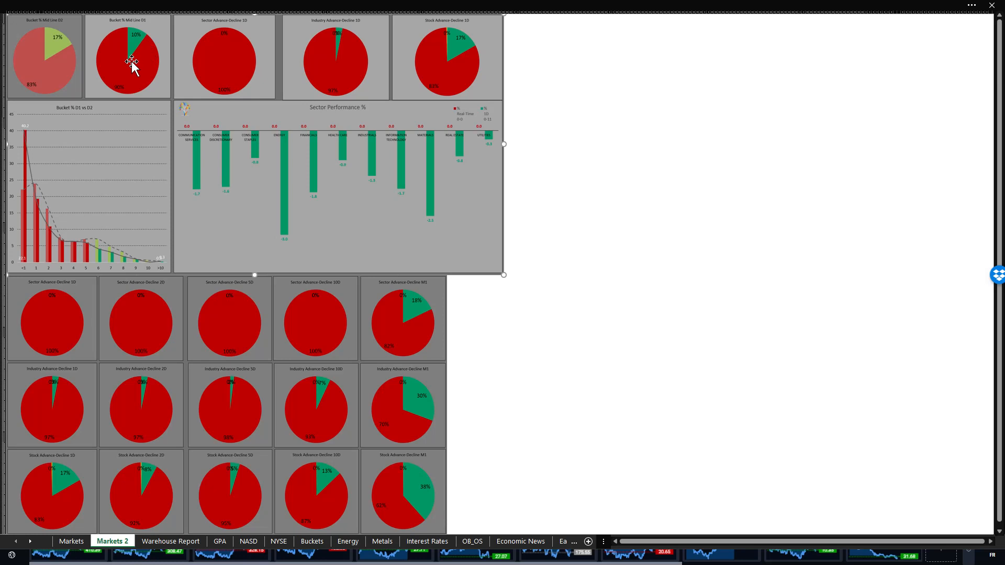
mouse_move(145, 54)
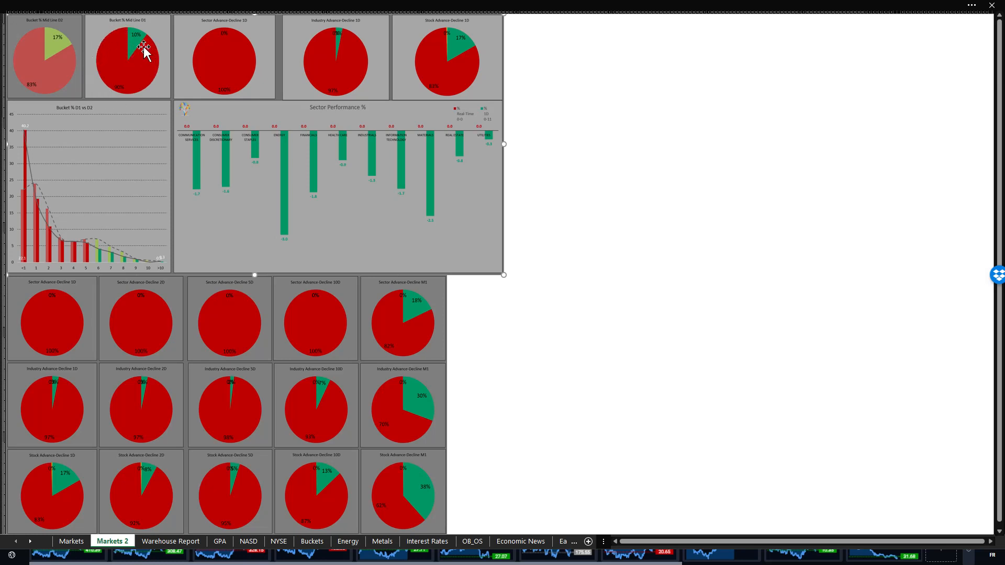
mouse_move(112, 87)
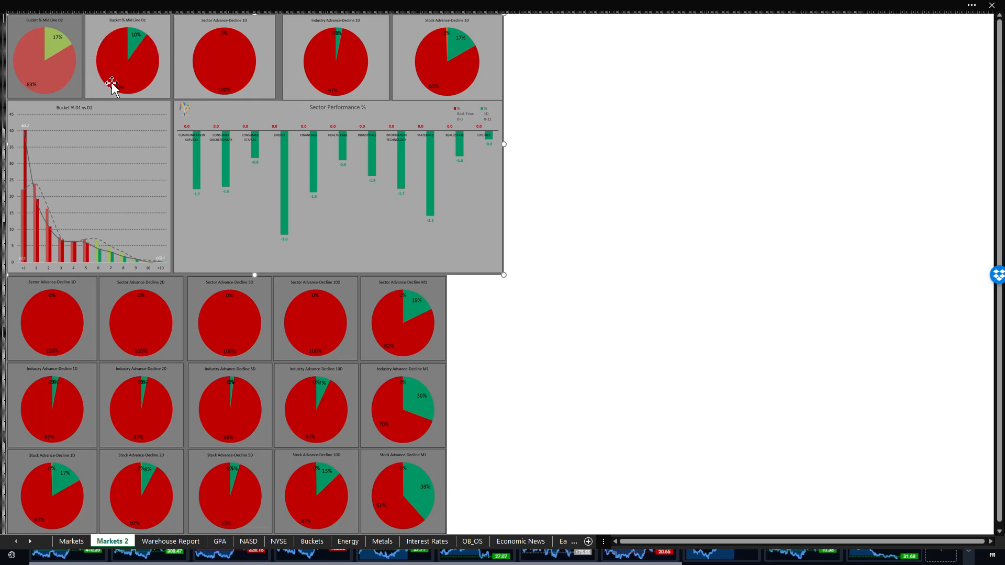
mouse_move(132, 308)
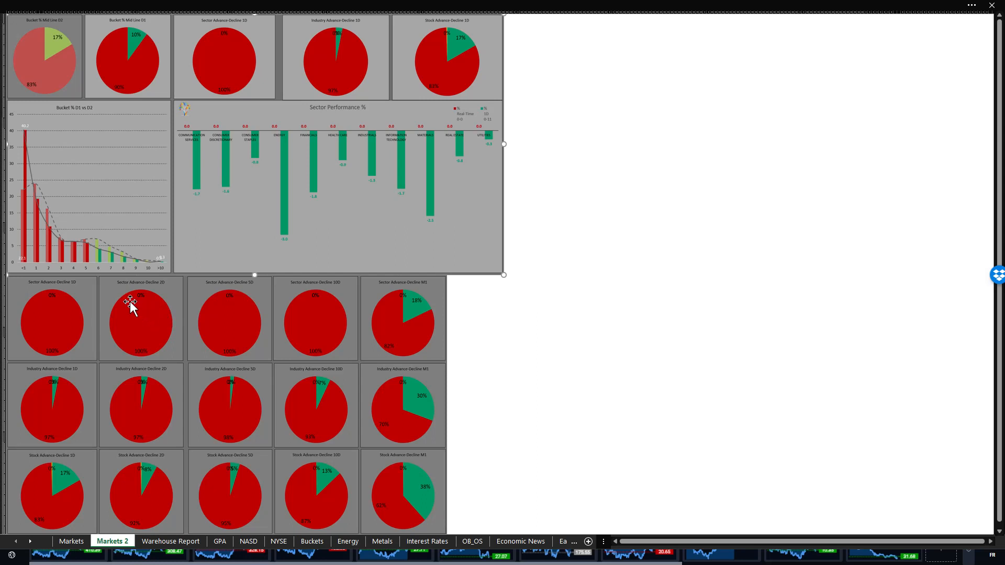
mouse_move(139, 390)
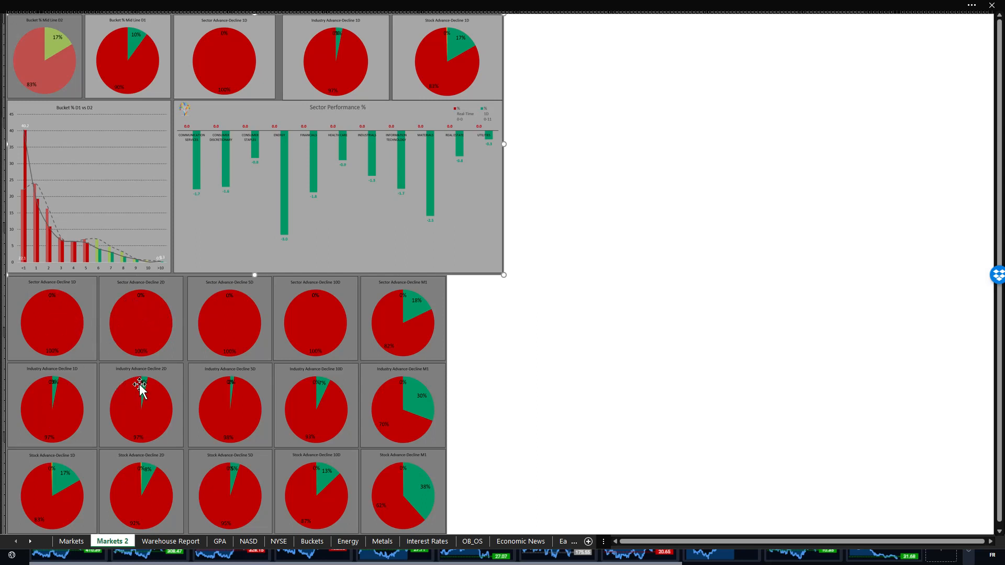
mouse_move(311, 349)
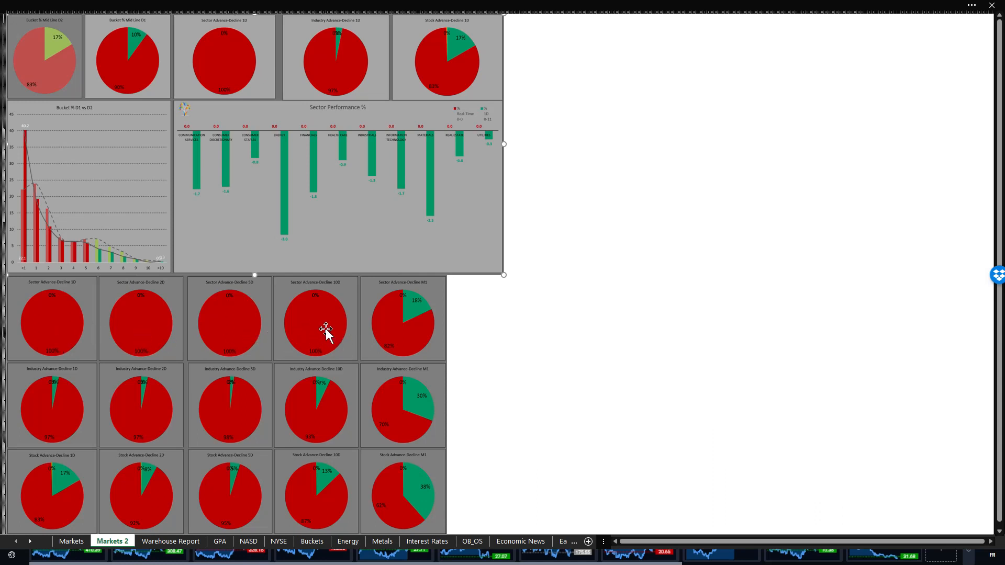
mouse_move(57, 333)
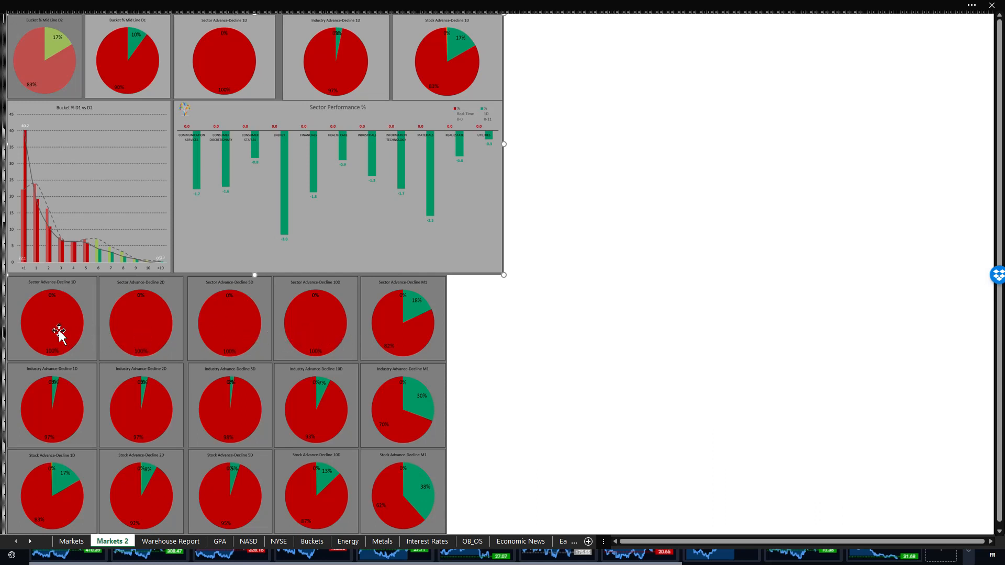
mouse_move(317, 323)
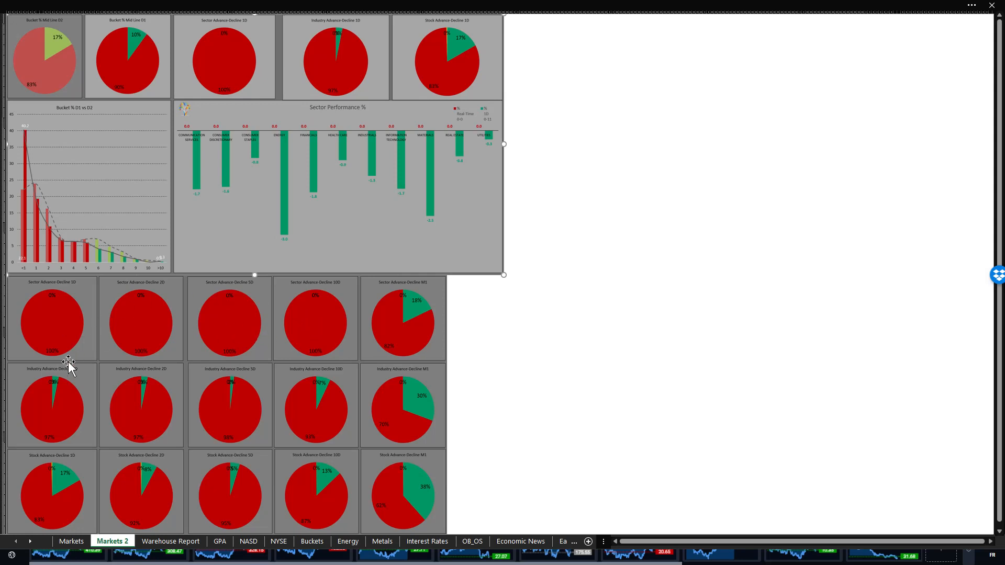
mouse_move(52, 421)
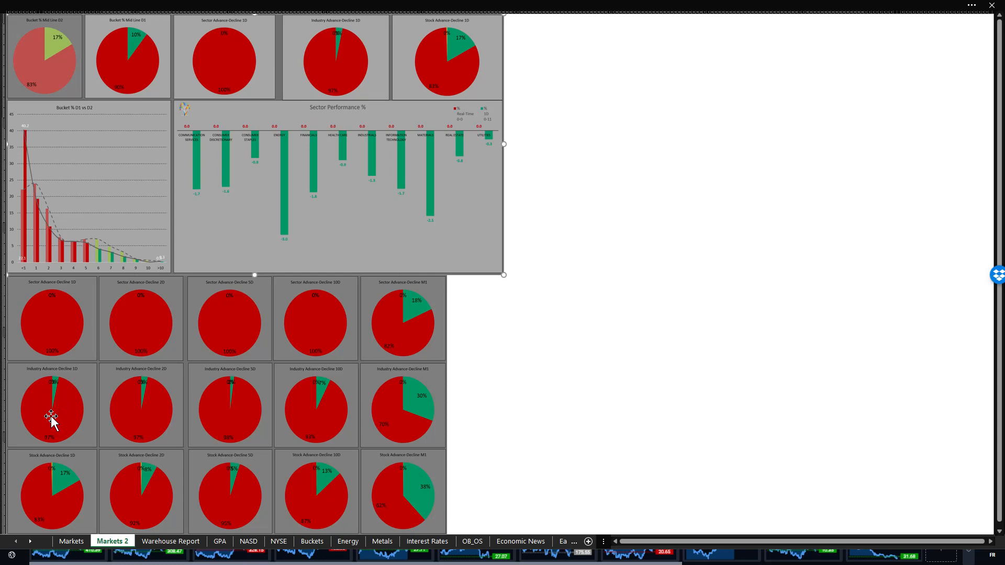
mouse_move(61, 355)
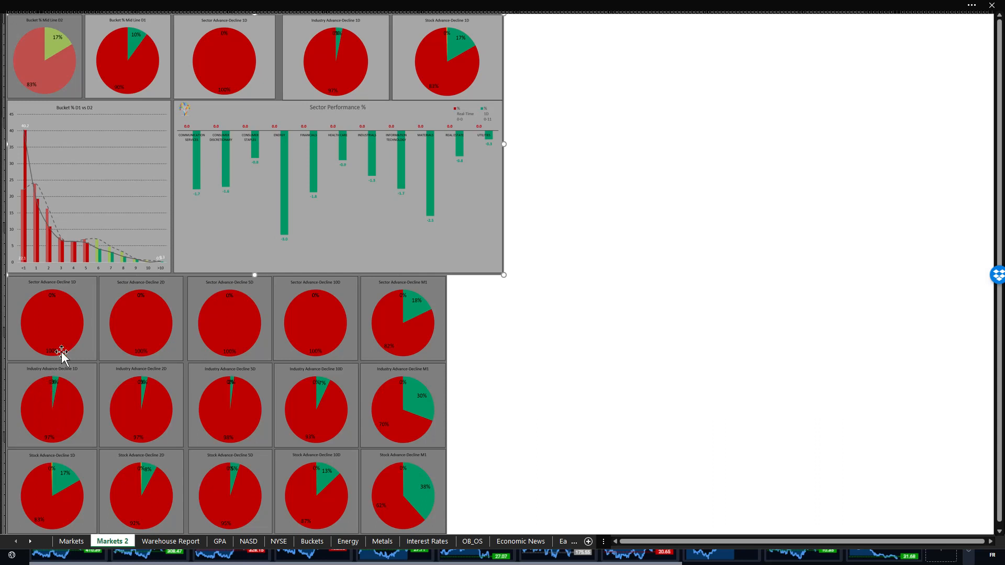
mouse_move(61, 332)
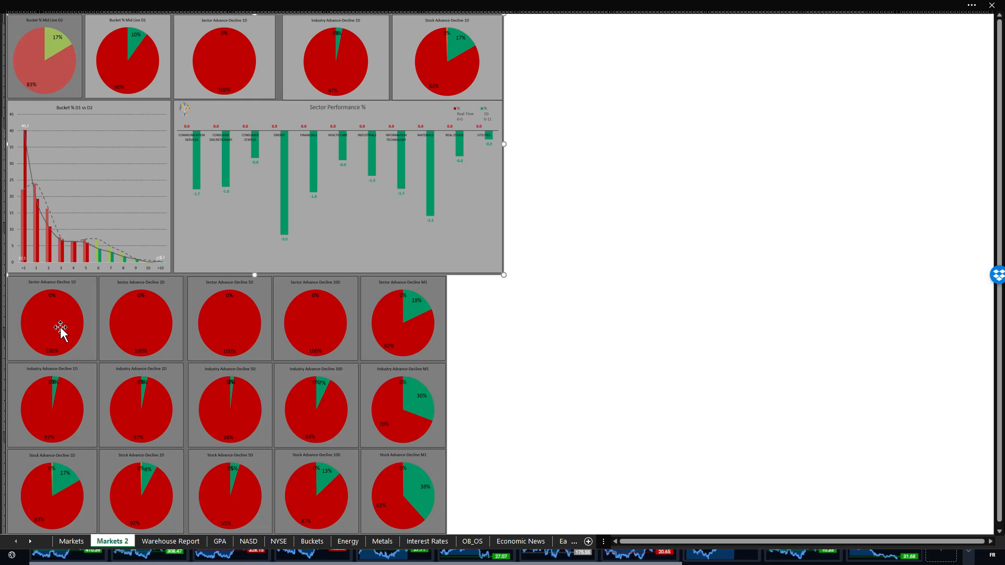
mouse_move(72, 323)
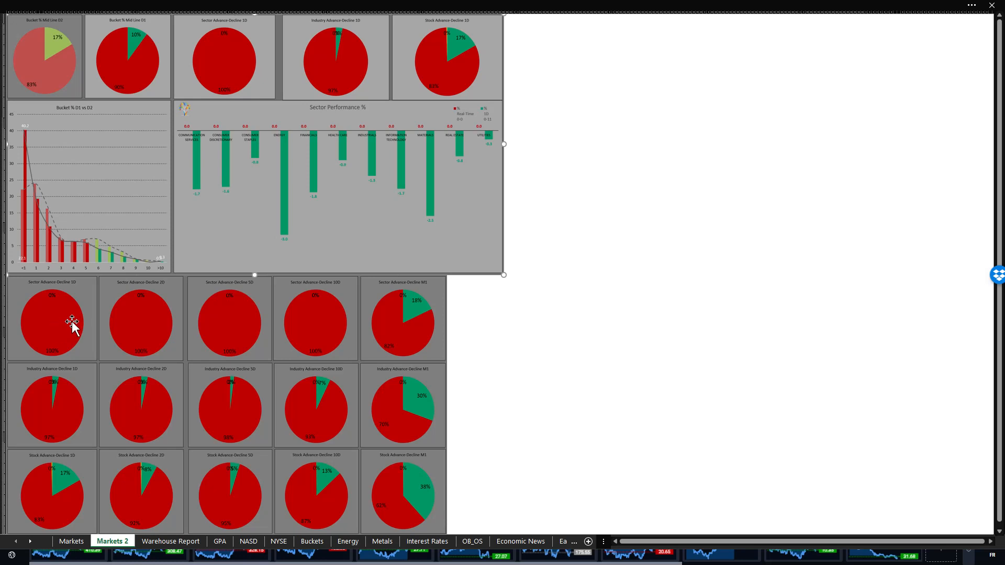
mouse_move(57, 419)
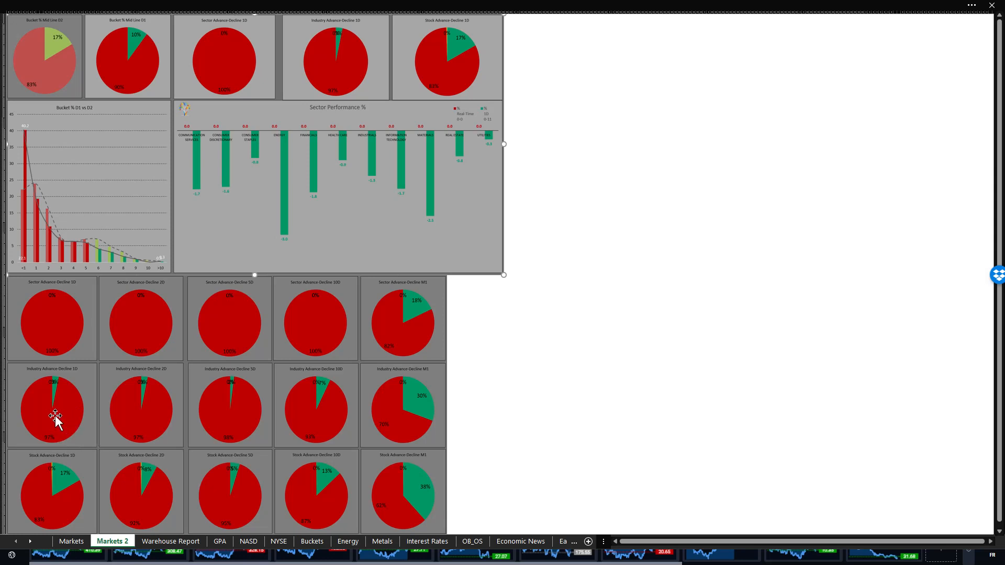
mouse_move(269, 410)
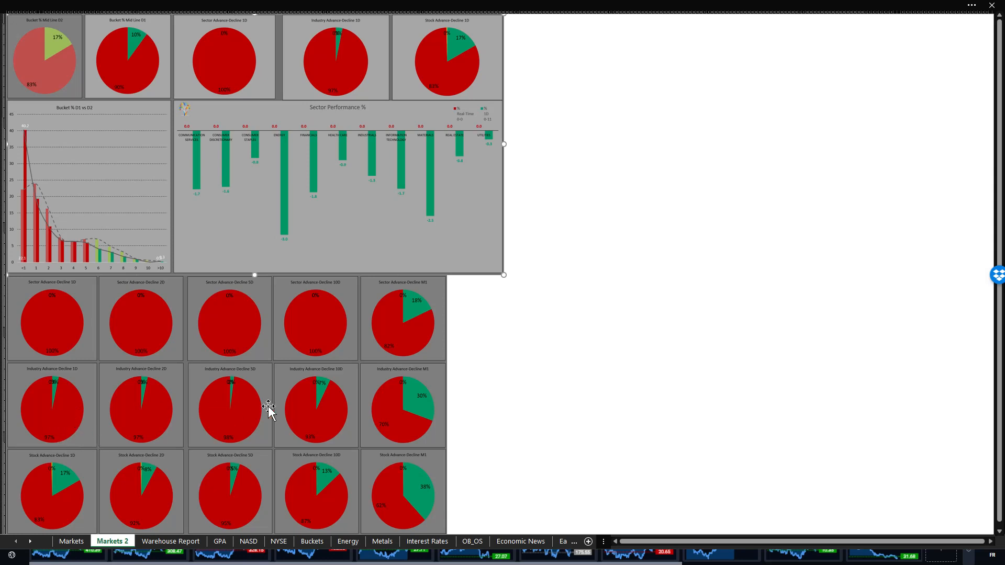
mouse_move(304, 415)
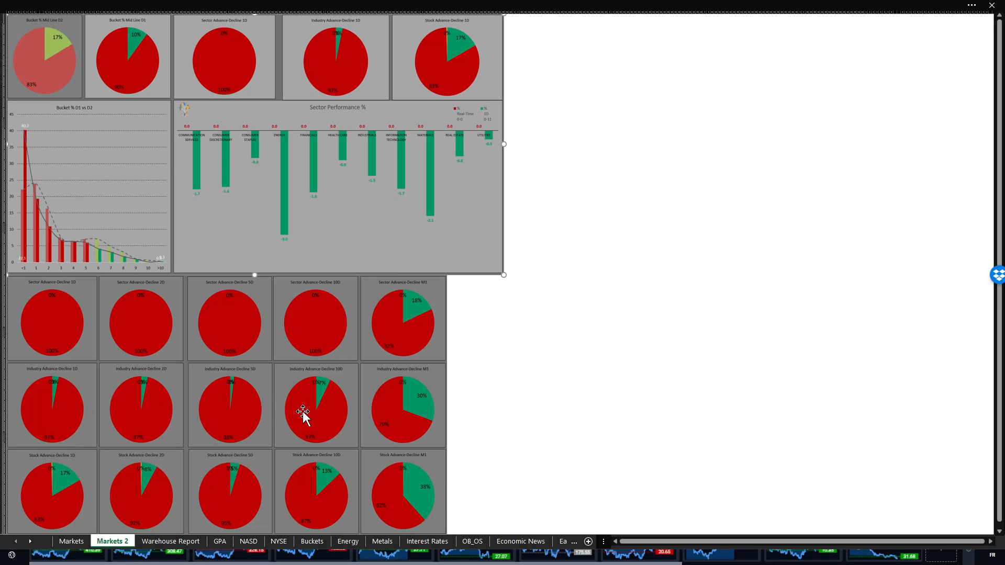
mouse_move(237, 424)
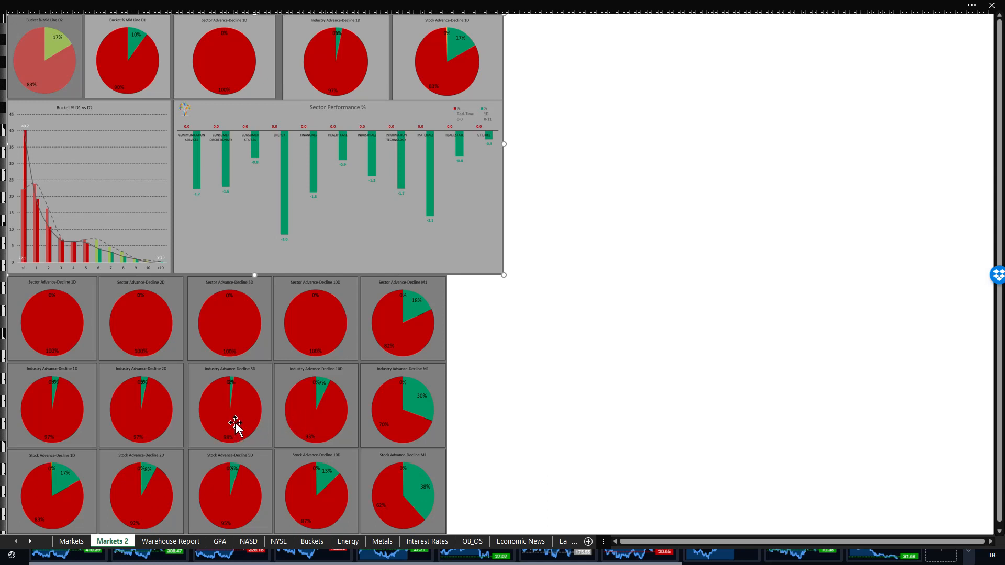
mouse_move(61, 426)
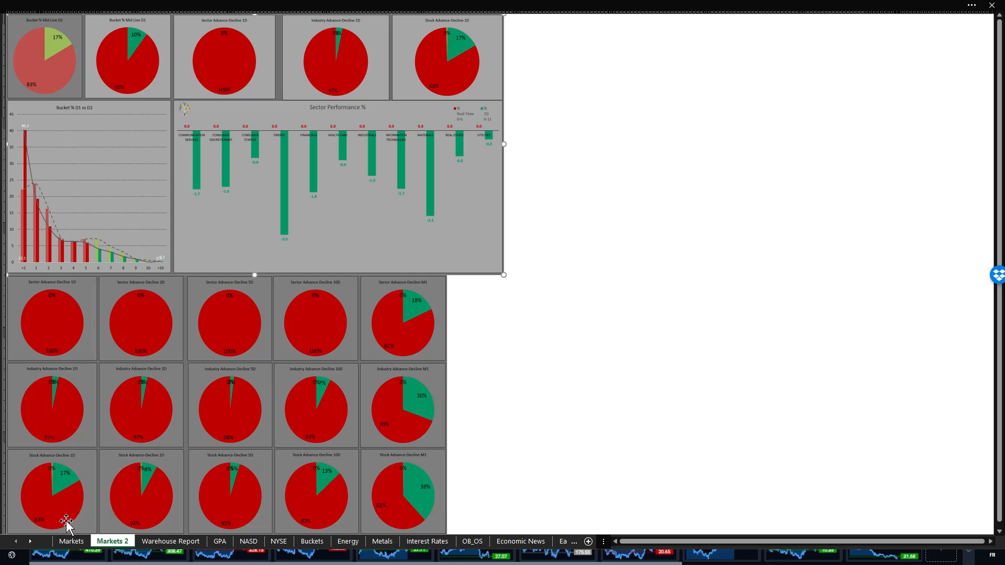
mouse_move(33, 519)
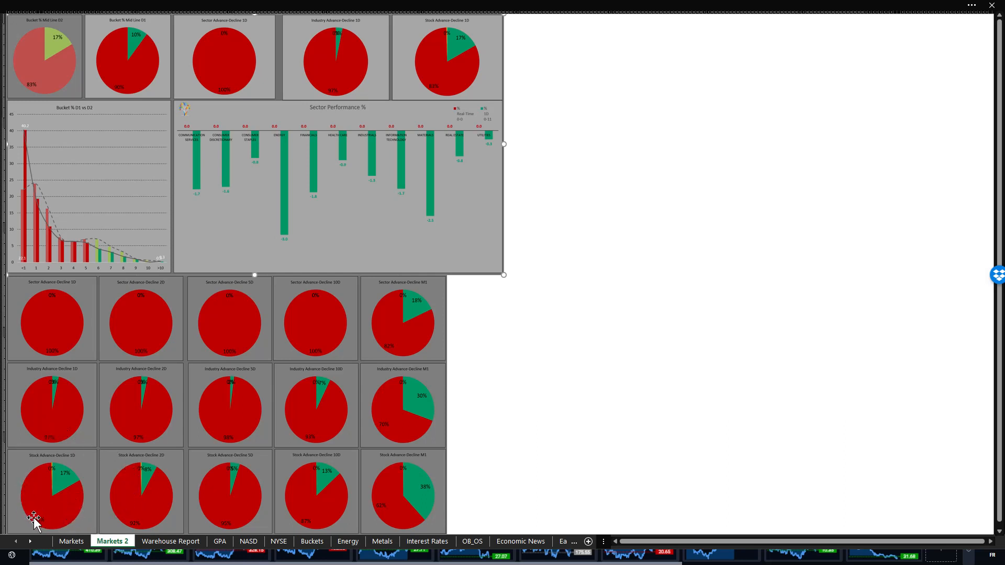
mouse_move(121, 513)
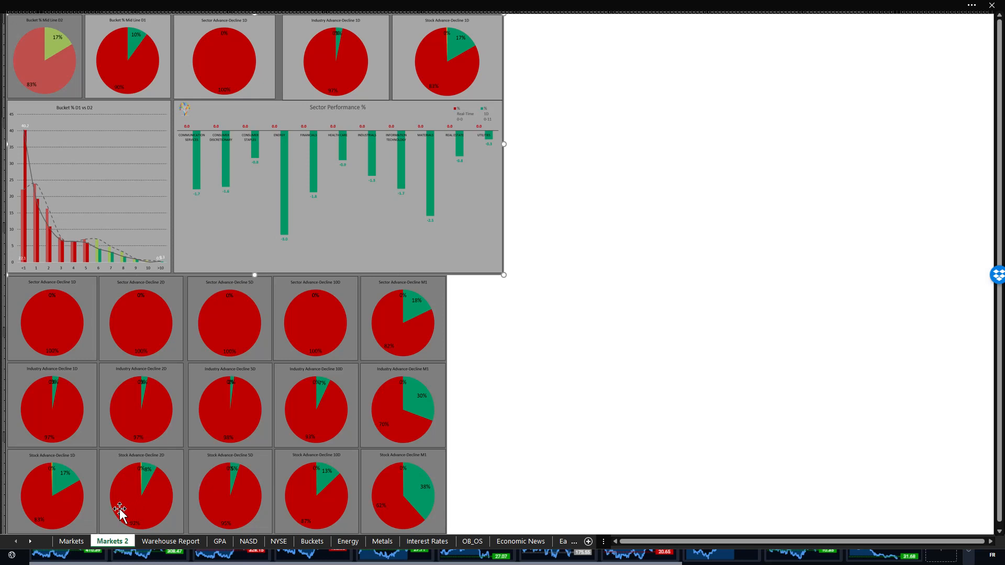
mouse_move(46, 513)
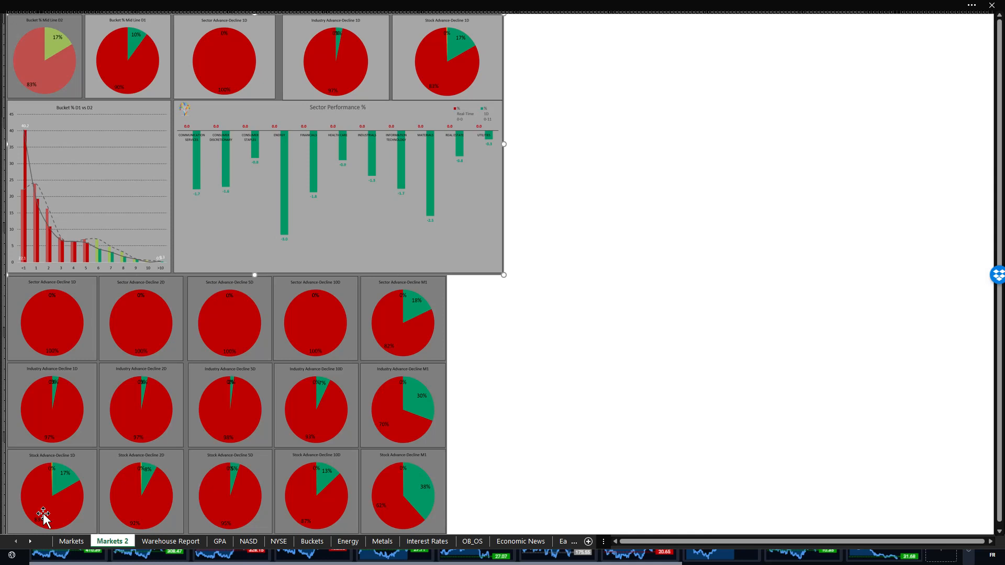
mouse_move(324, 496)
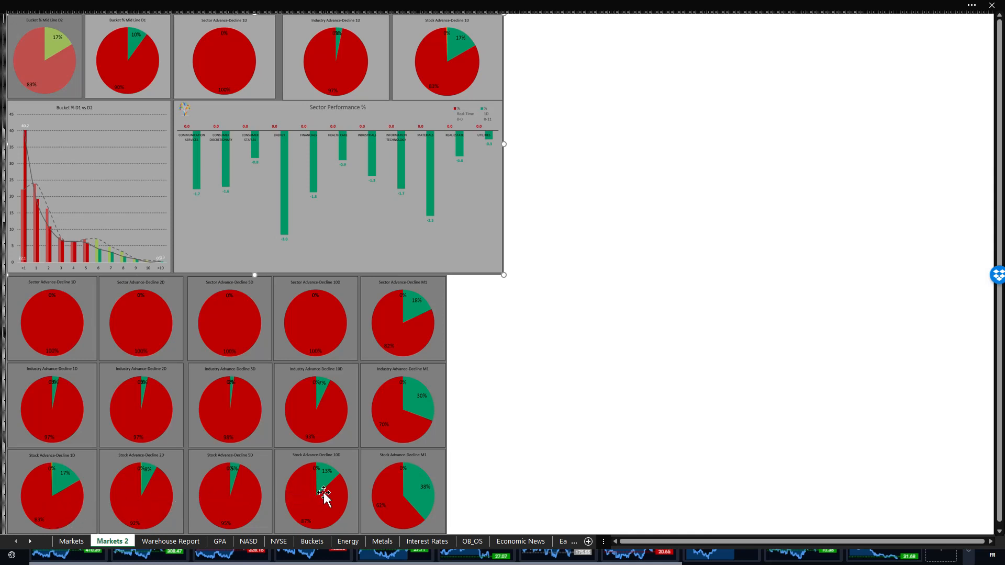
mouse_move(158, 530)
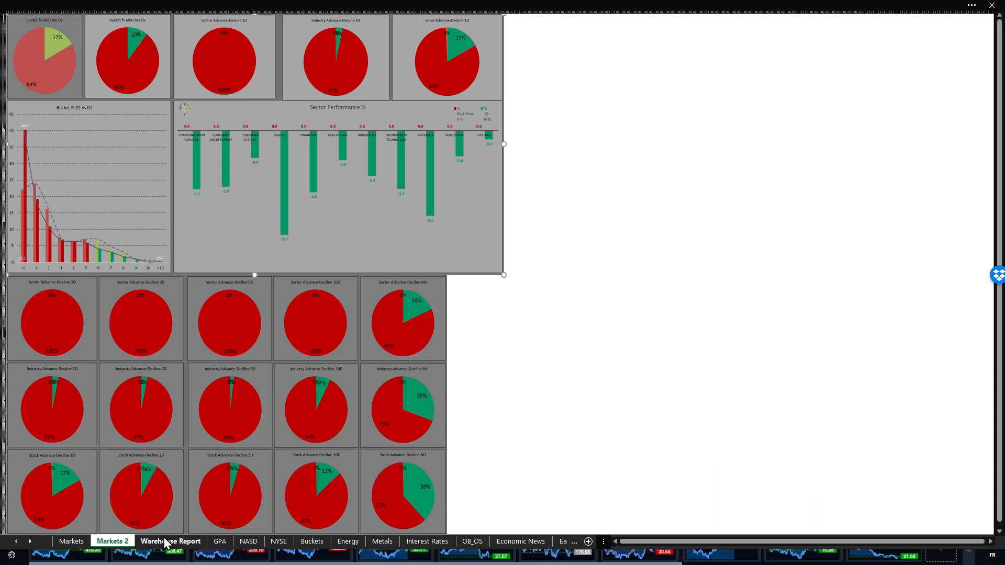
Show the Warehouse Report sheet's %Gain summary charts for 4/30/2022–5/6/2022
click(171, 541)
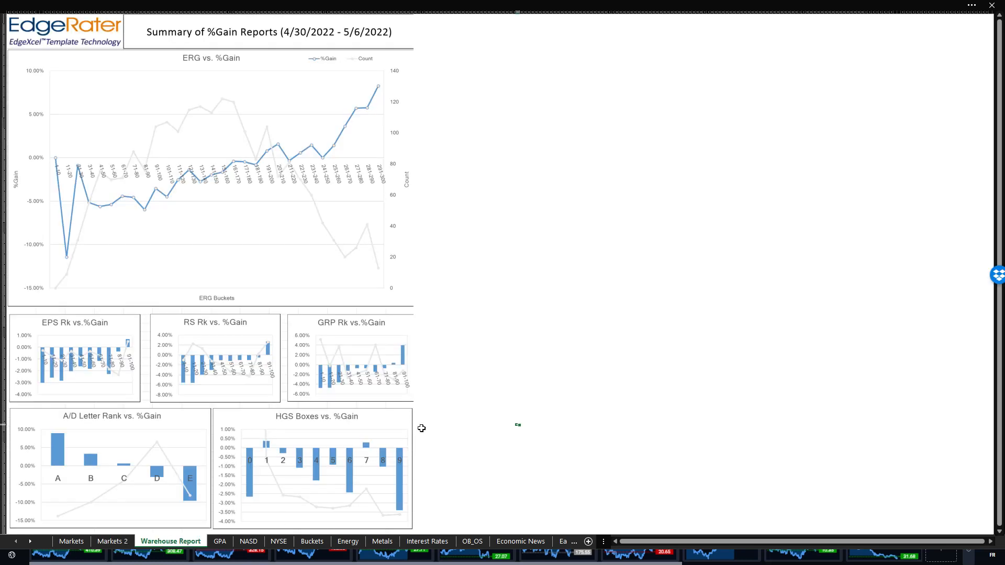
mouse_move(418, 415)
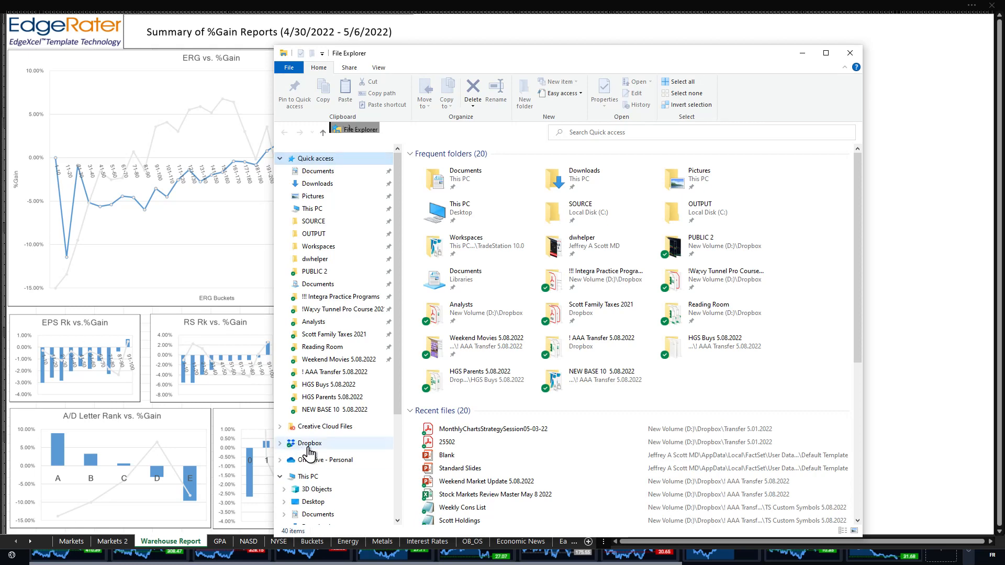
Browse Dropbox into Transfer 5.01.2022 > HTML 5.01.2022, then close File Explorer
click(310, 443)
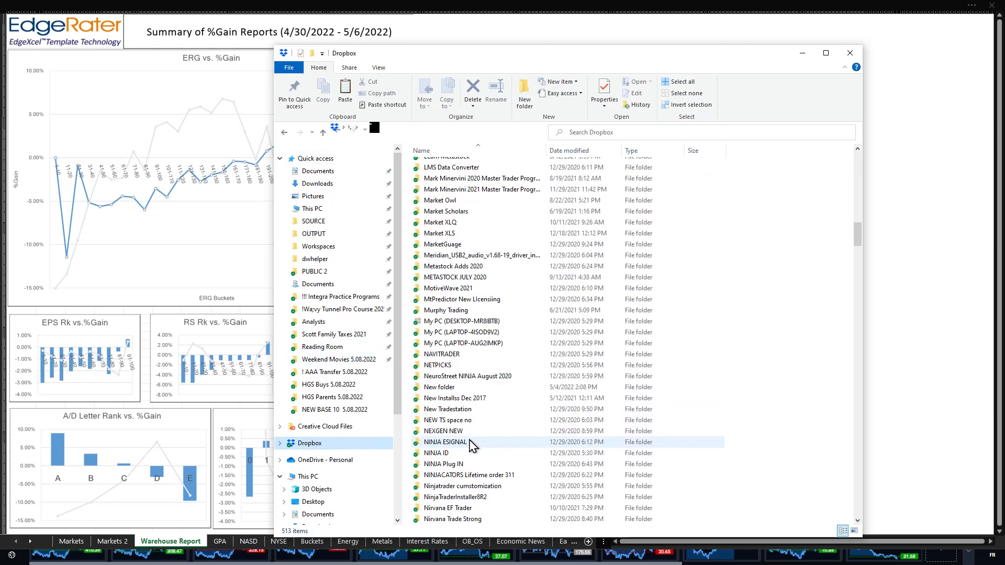
scroll(down, 3)
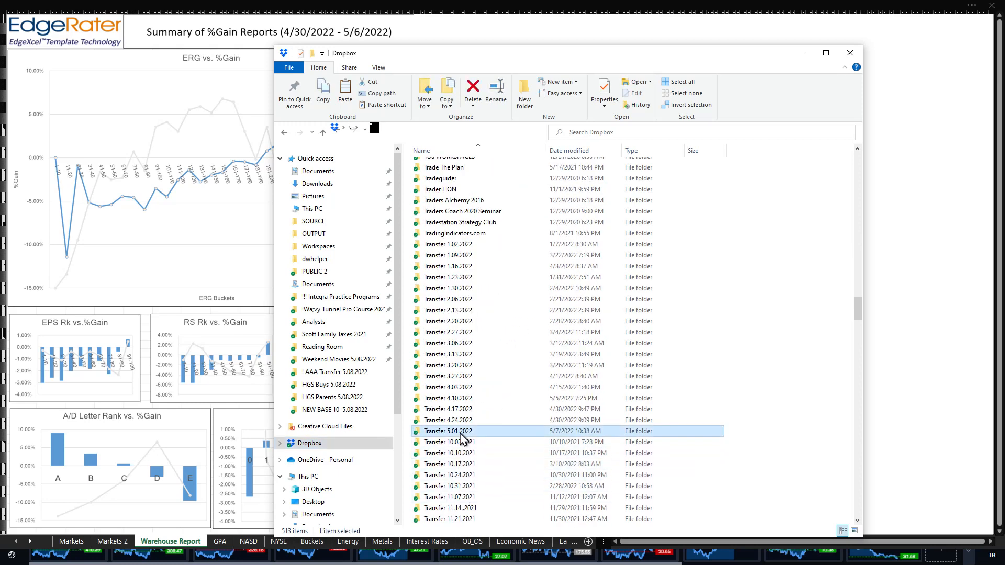
double_click(447, 430)
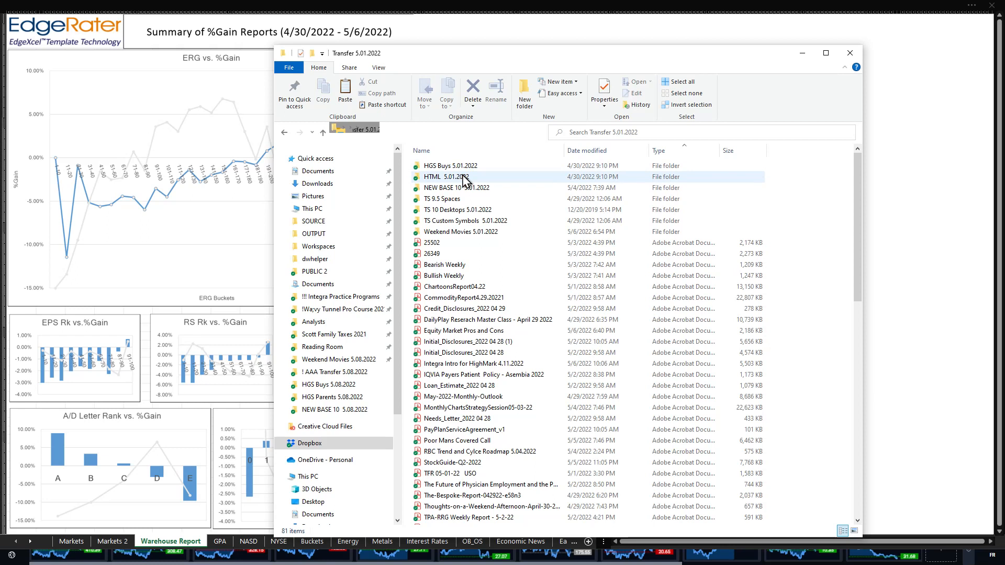
double_click(446, 176)
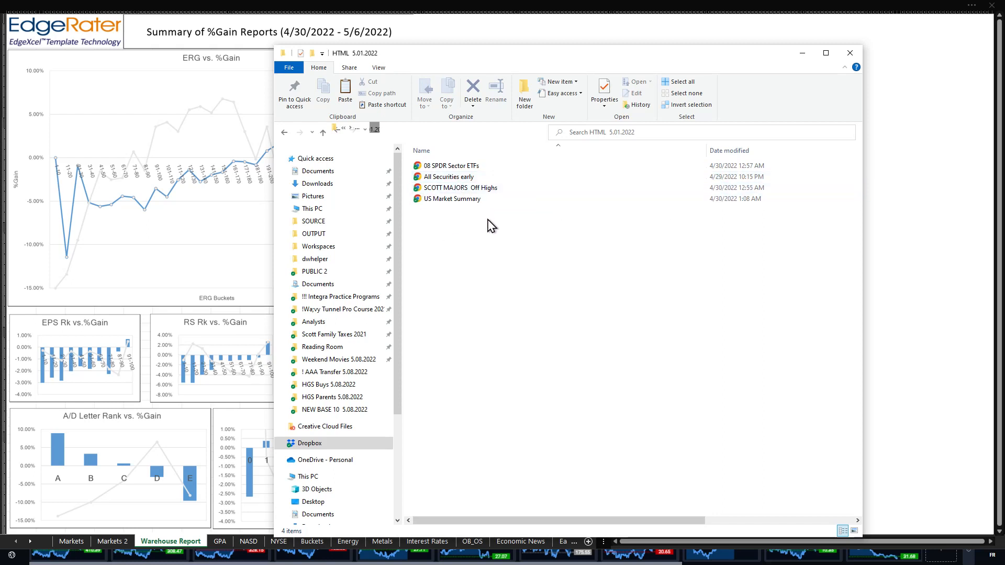
click(850, 52)
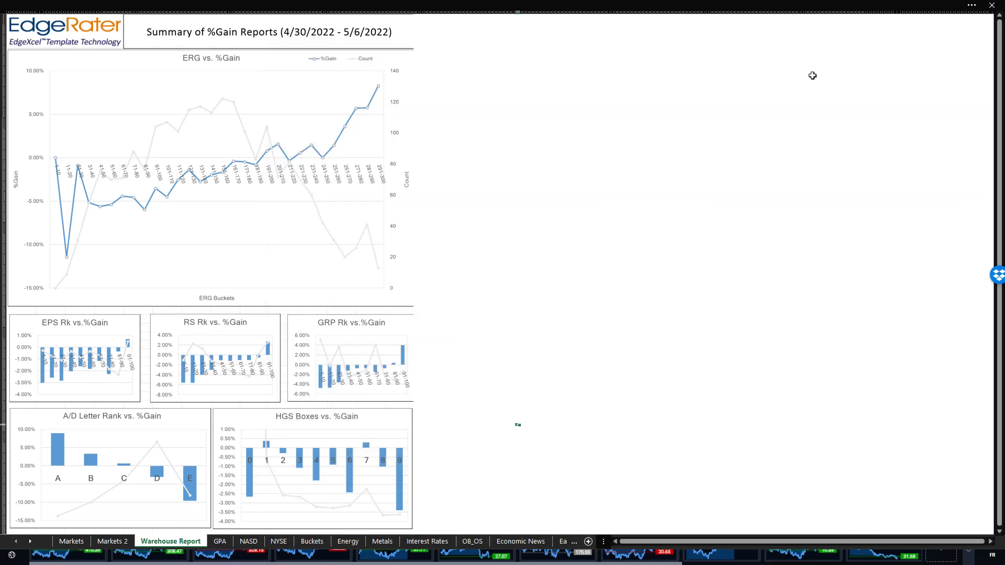
mouse_move(611, 251)
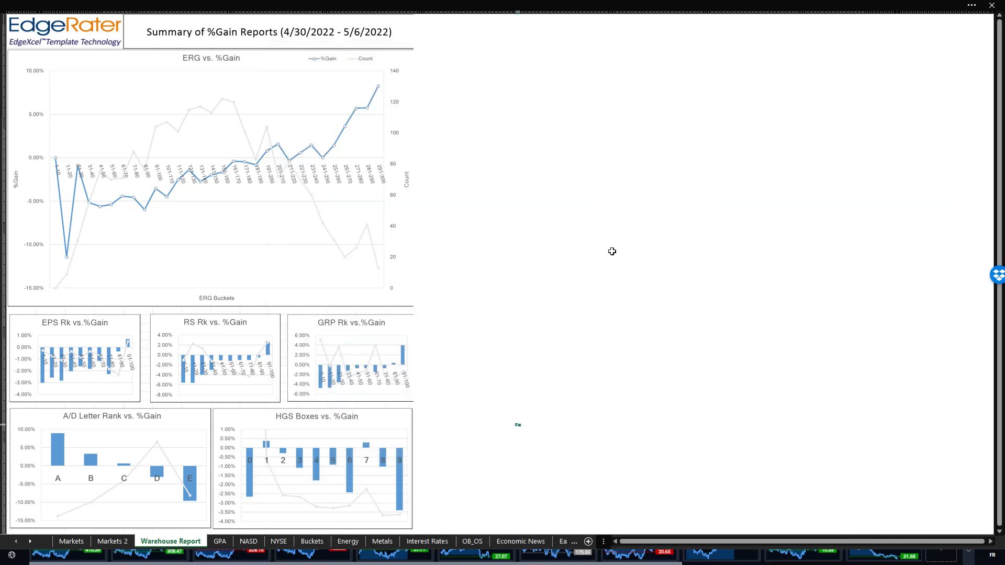
mouse_move(540, 311)
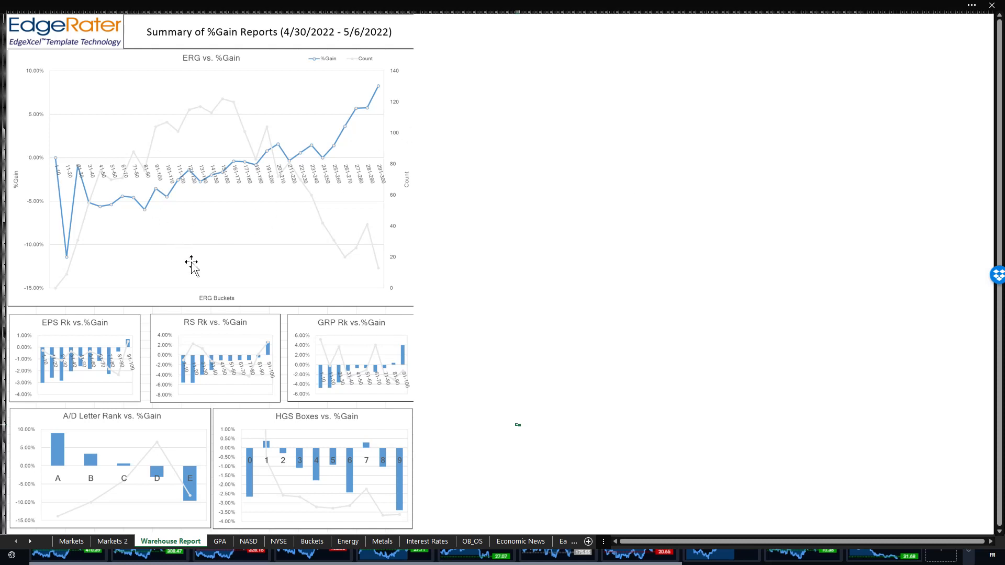
mouse_move(199, 281)
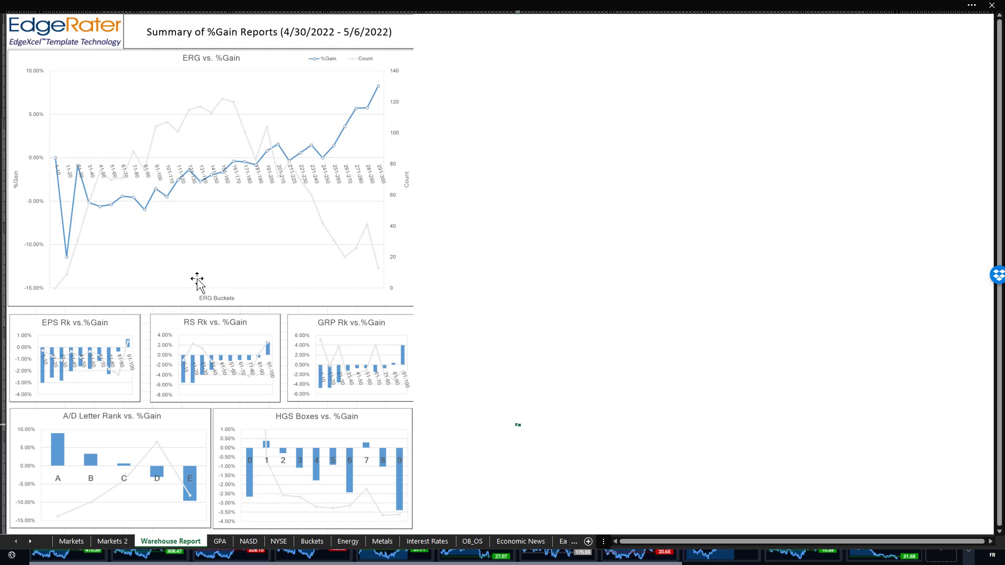
mouse_move(218, 178)
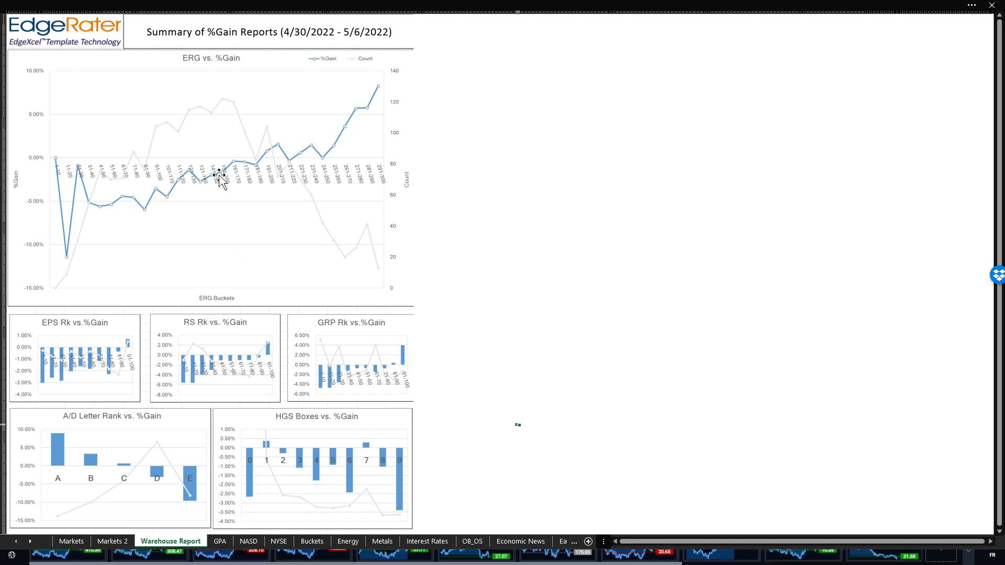
mouse_move(280, 156)
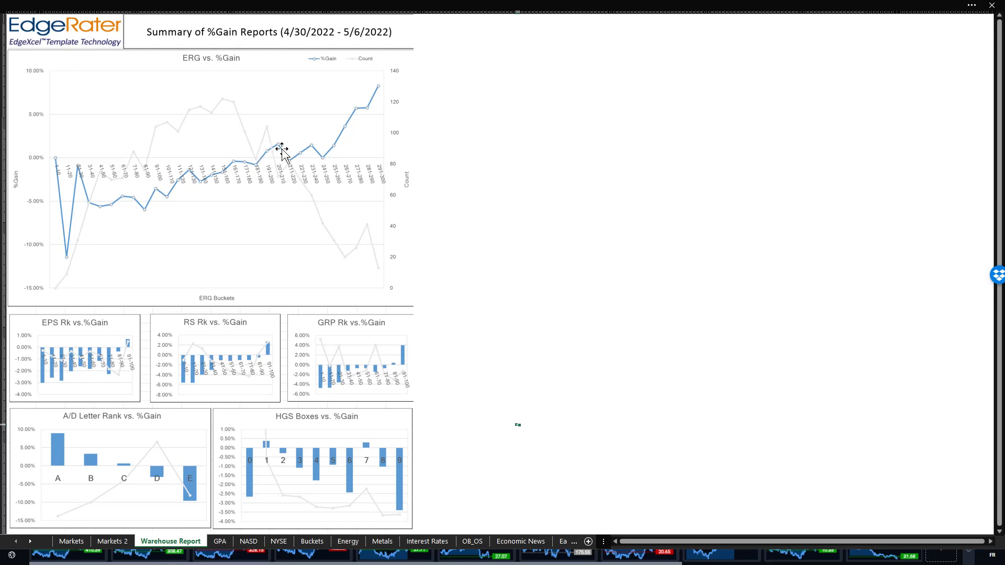
mouse_move(45, 157)
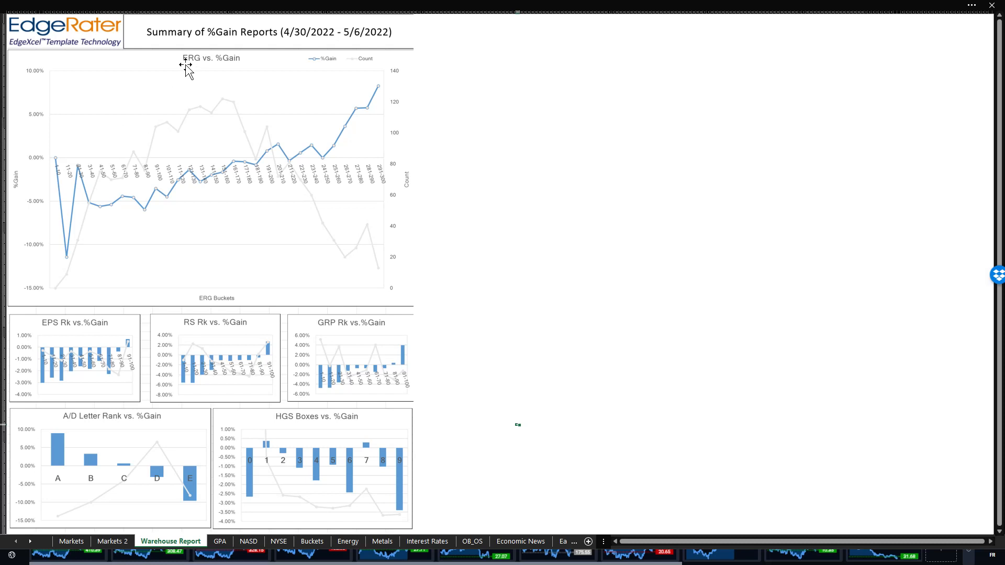
mouse_move(193, 70)
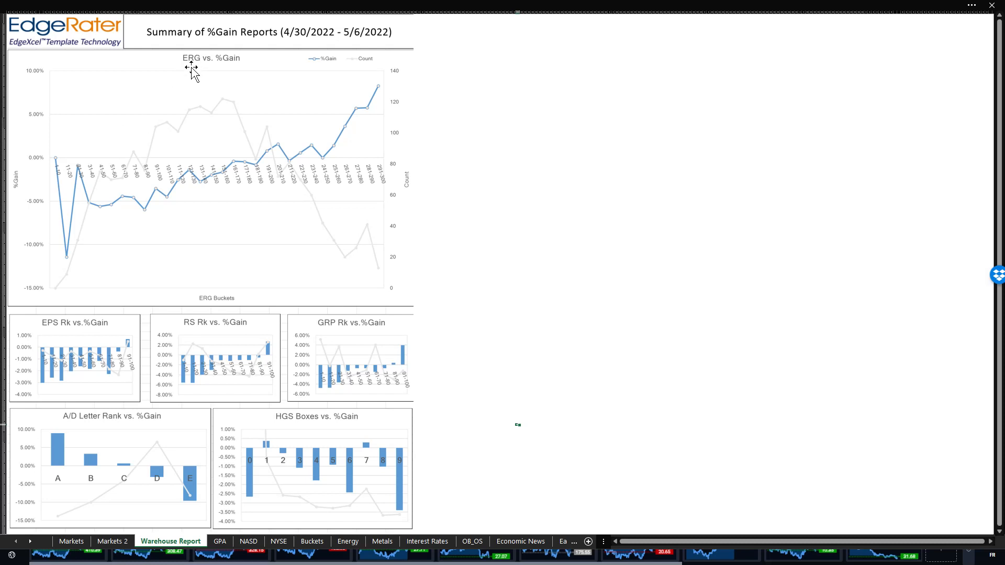
mouse_move(353, 233)
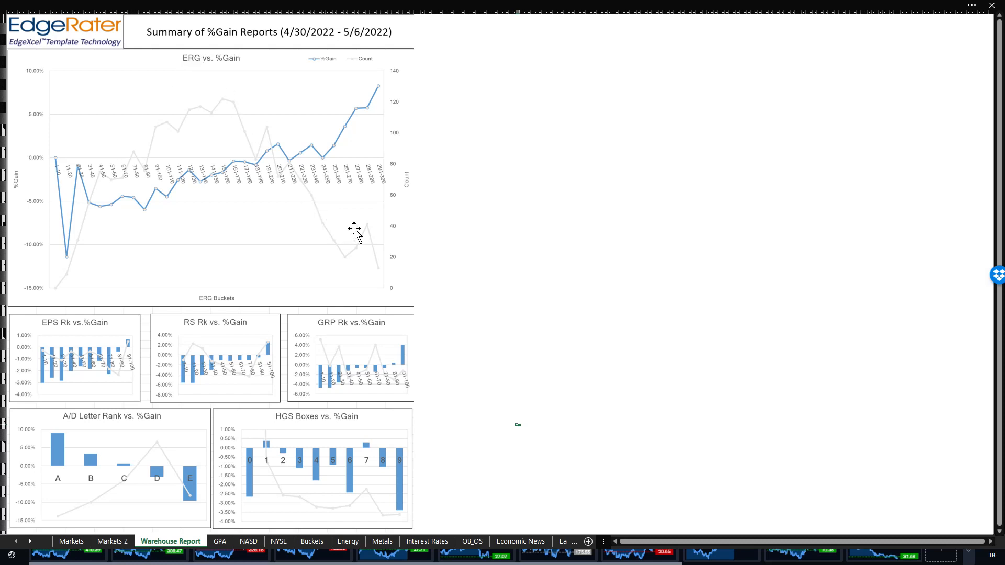
mouse_move(216, 171)
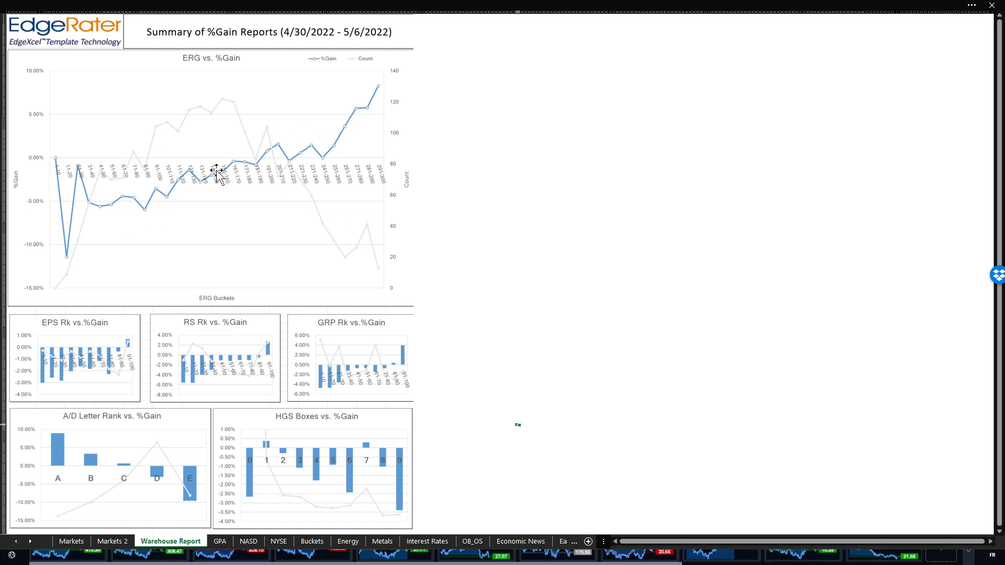
mouse_move(290, 70)
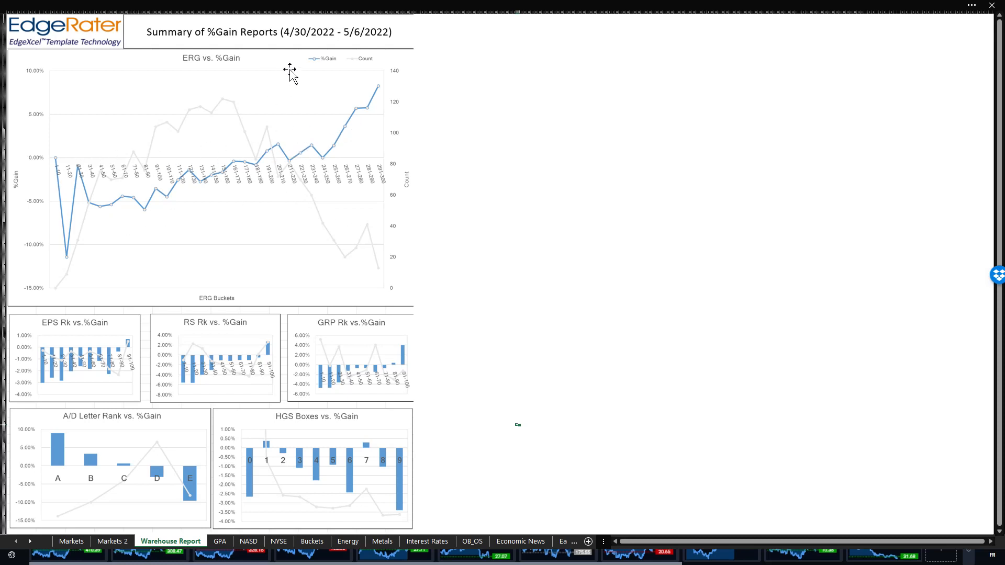
mouse_move(185, 141)
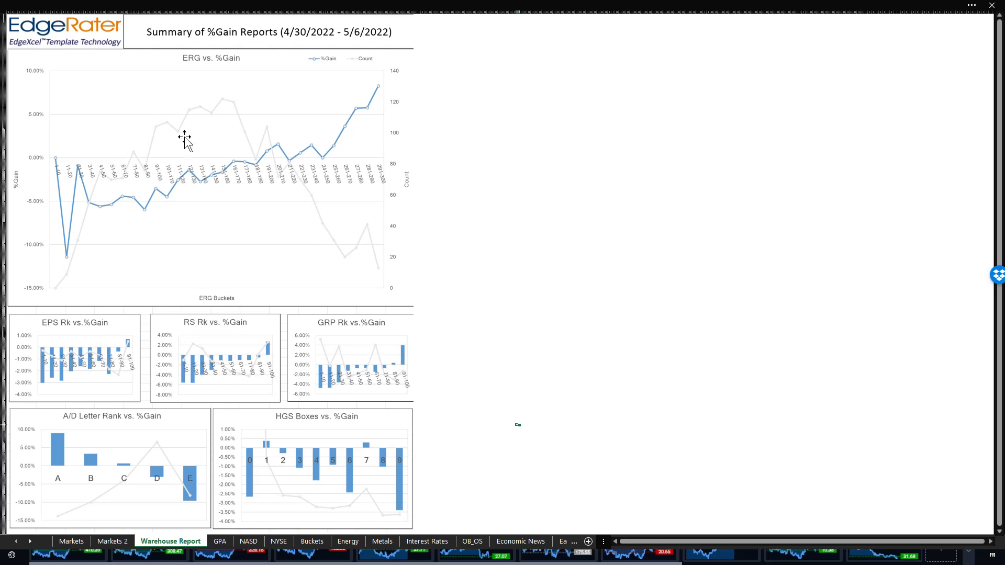
mouse_move(122, 300)
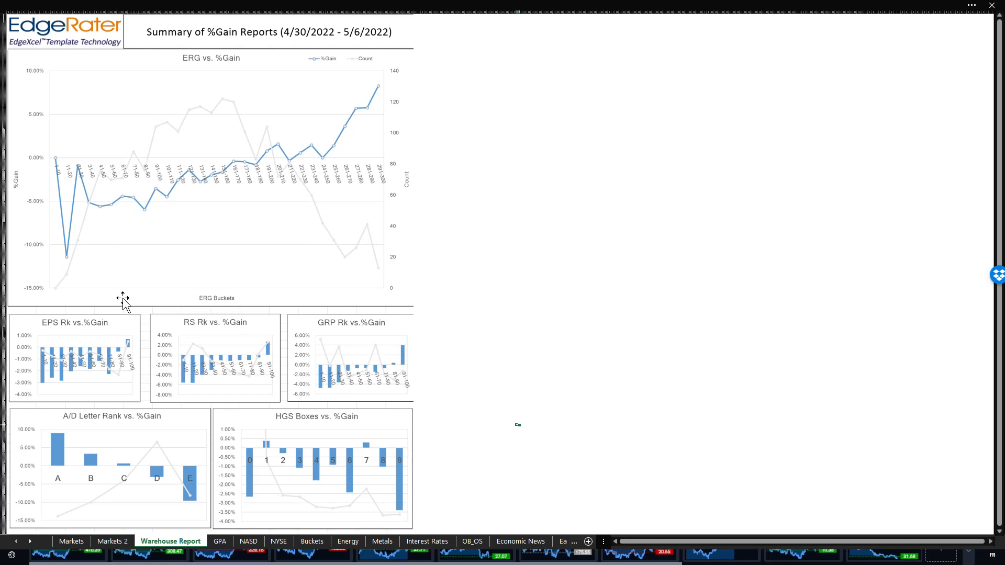
mouse_move(144, 362)
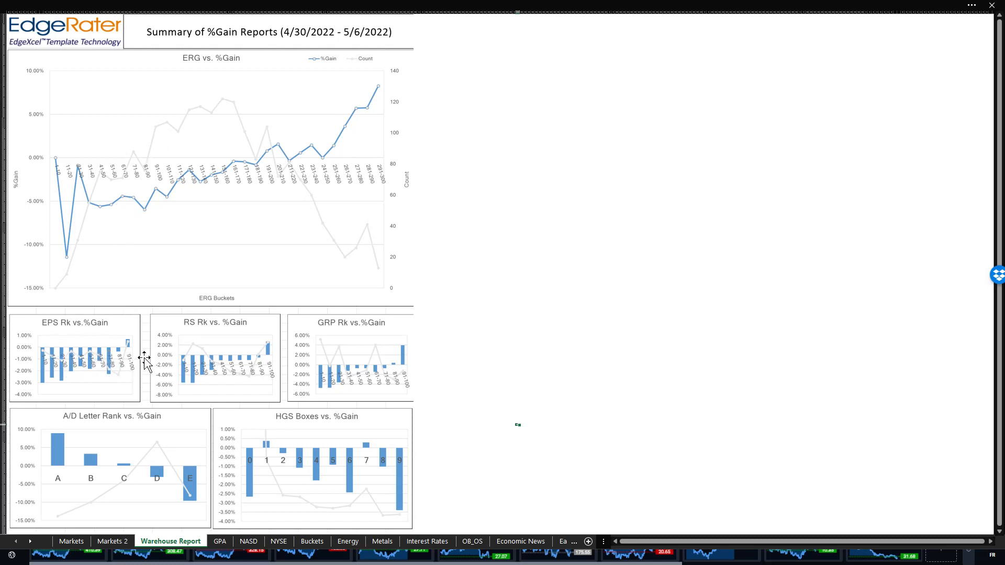
mouse_move(84, 377)
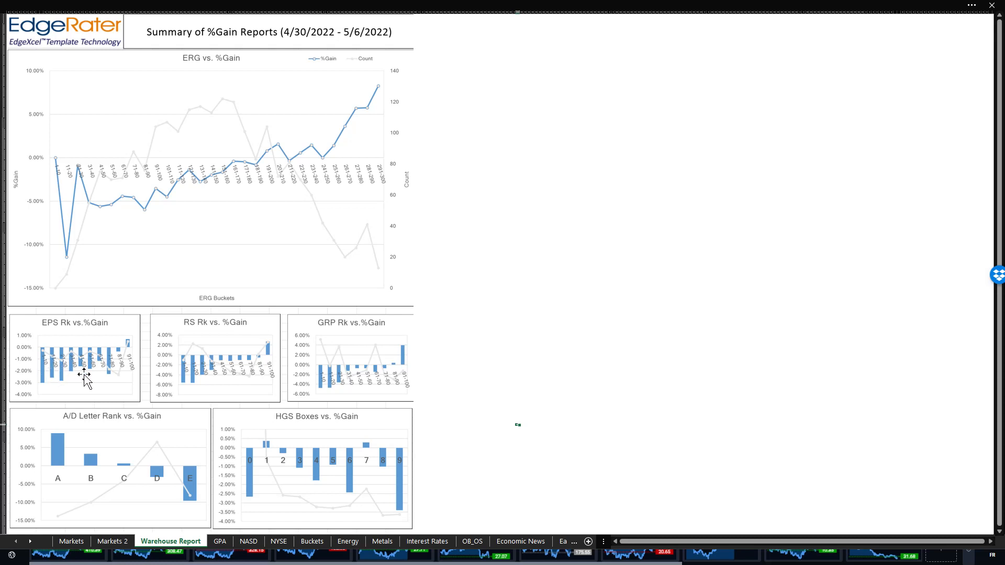
mouse_move(193, 378)
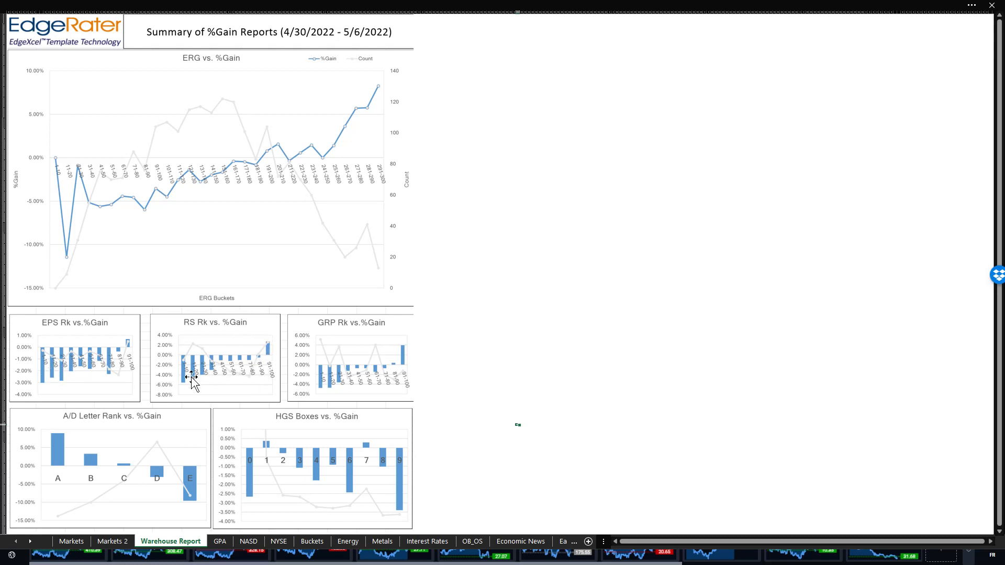
mouse_move(250, 356)
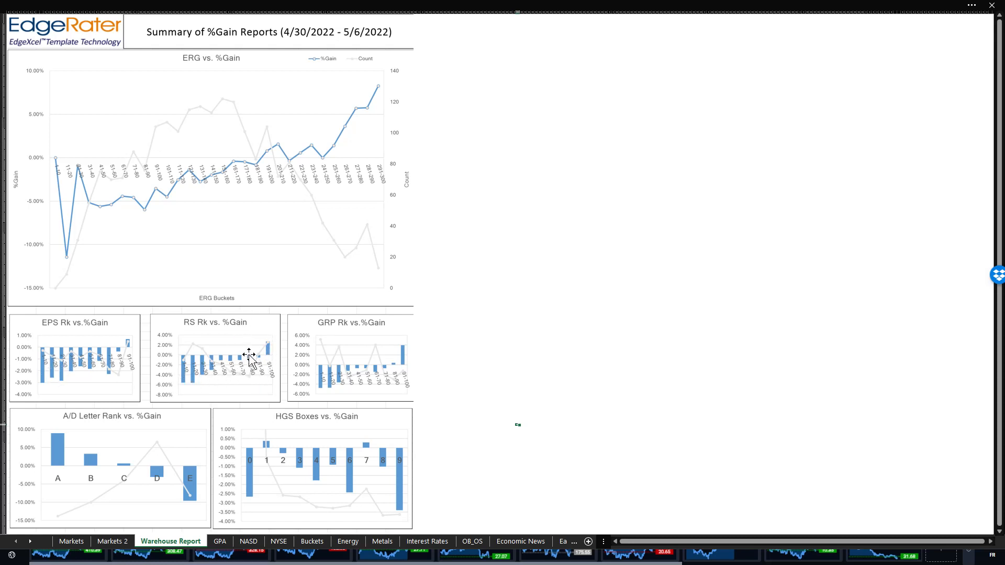
mouse_move(99, 441)
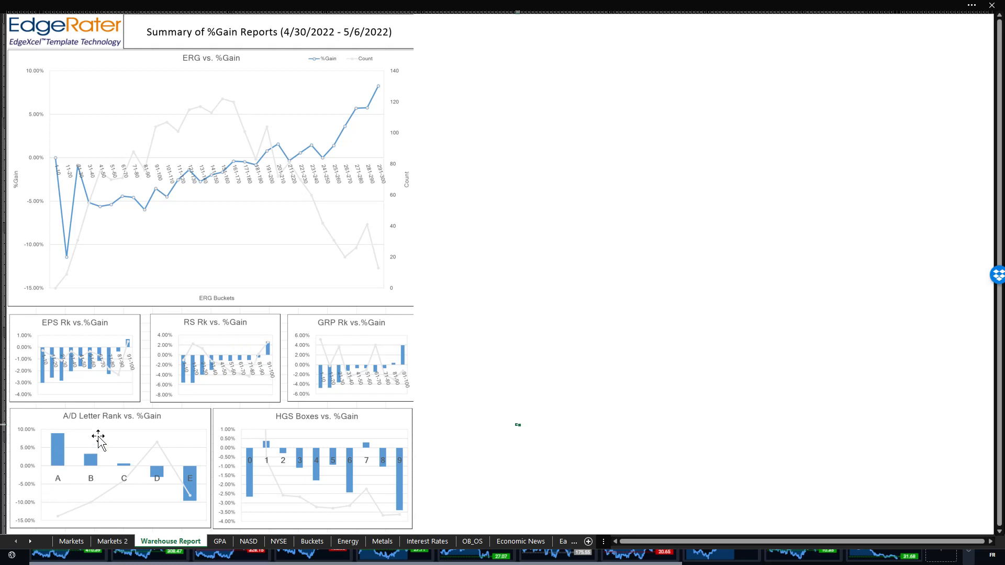
mouse_move(80, 510)
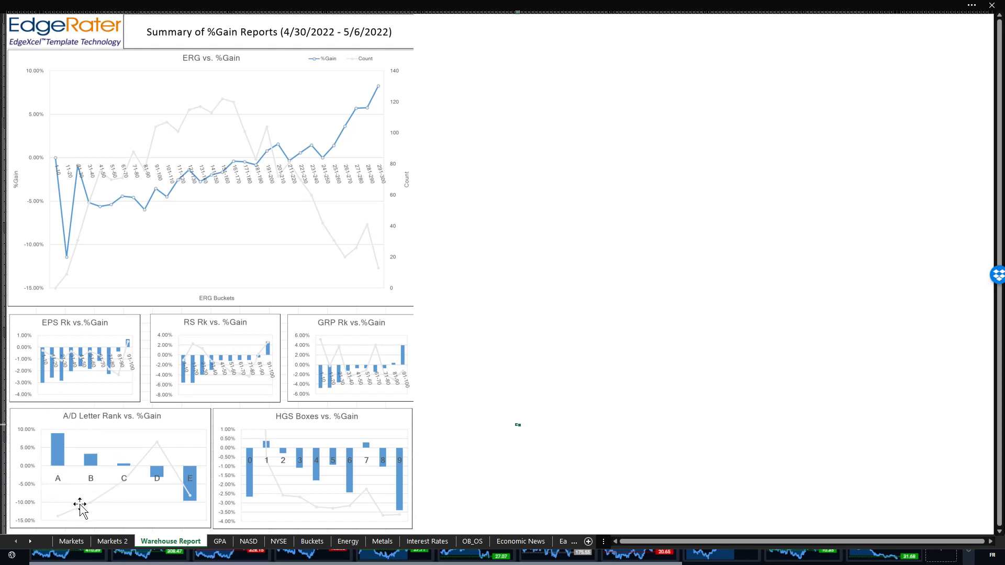
mouse_move(103, 438)
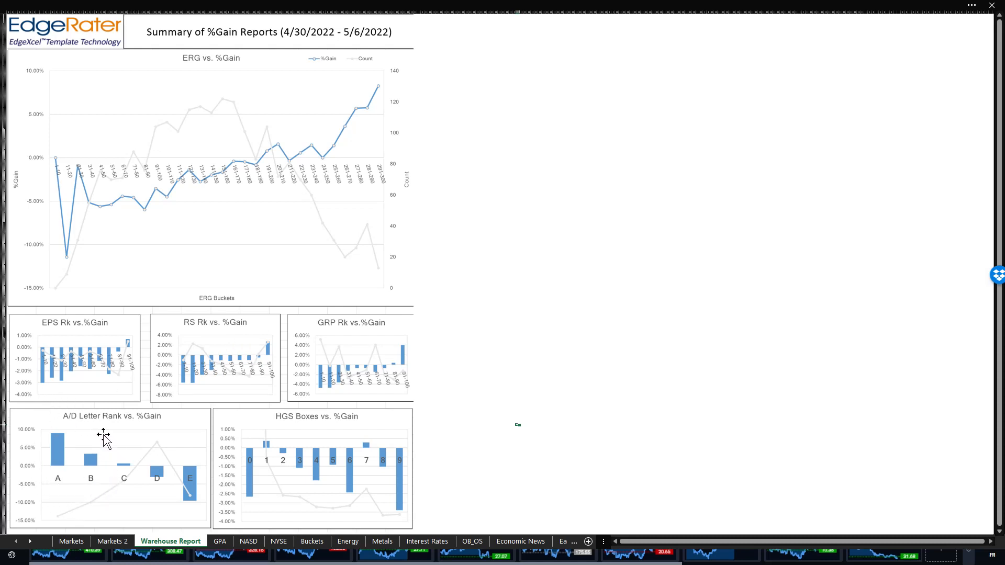
mouse_move(49, 433)
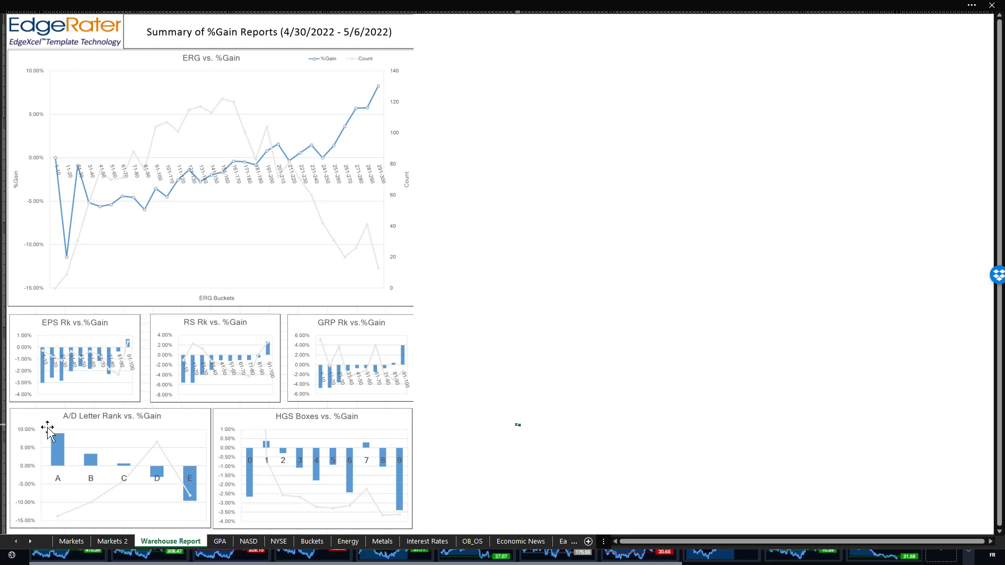
mouse_move(260, 374)
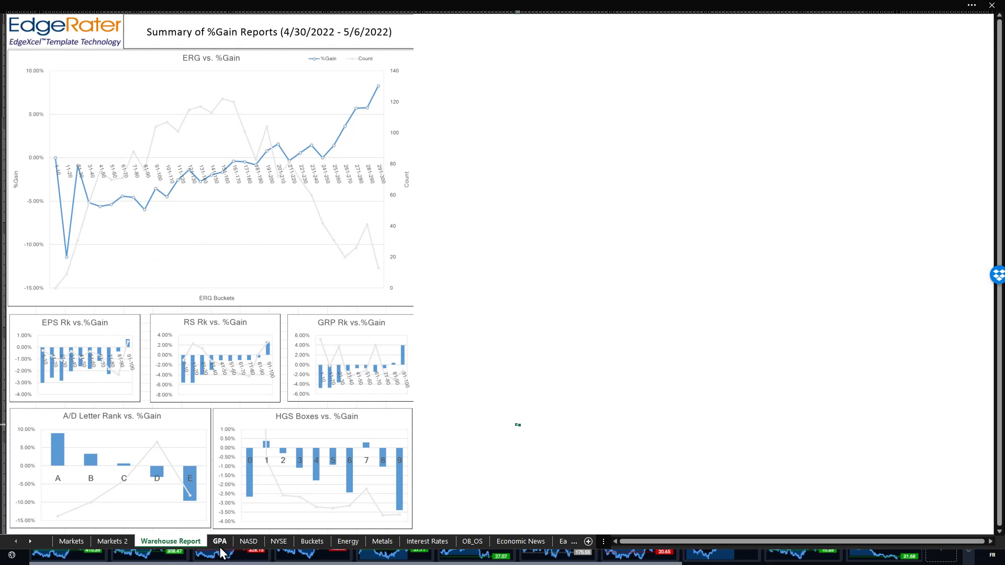
Show the GPA sheet's Group Performance Analysis of gains and gainer/loser counts by group
click(219, 541)
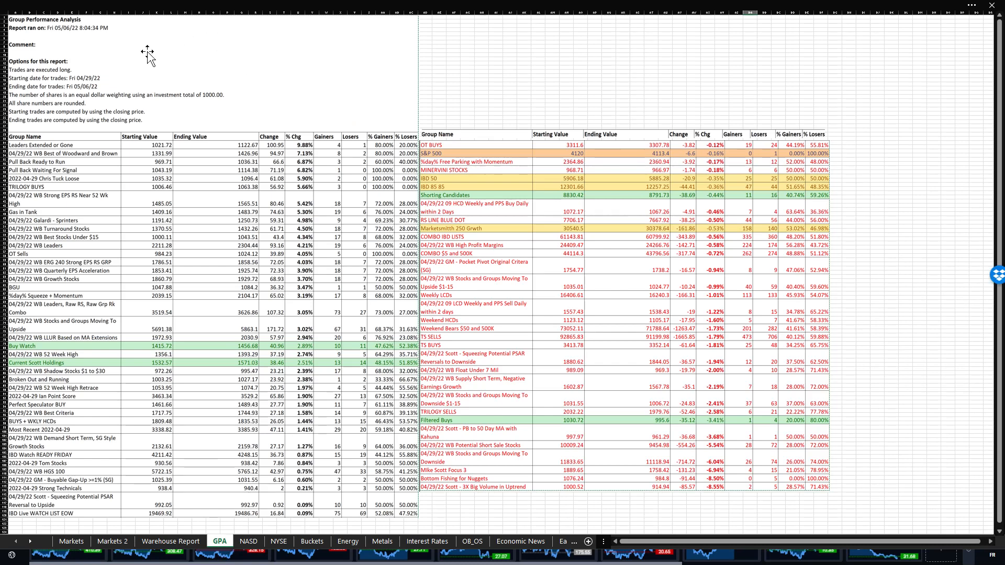
mouse_move(160, 80)
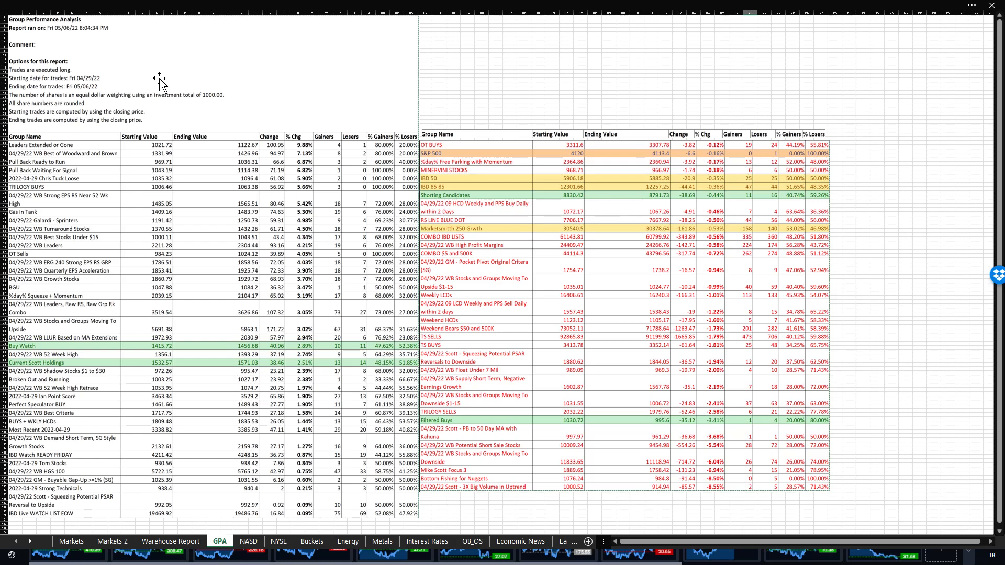
mouse_move(156, 82)
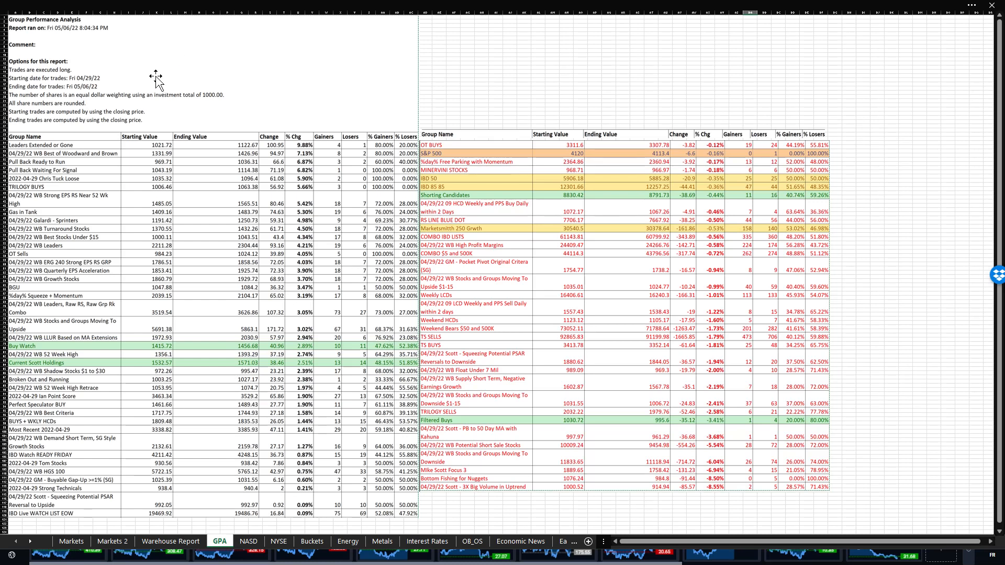
mouse_move(101, 94)
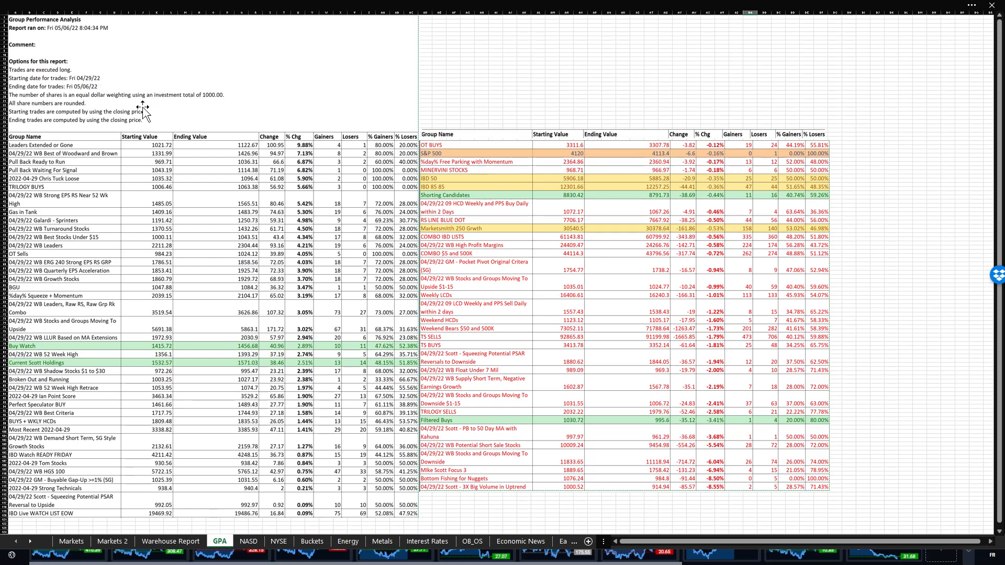
mouse_move(318, 170)
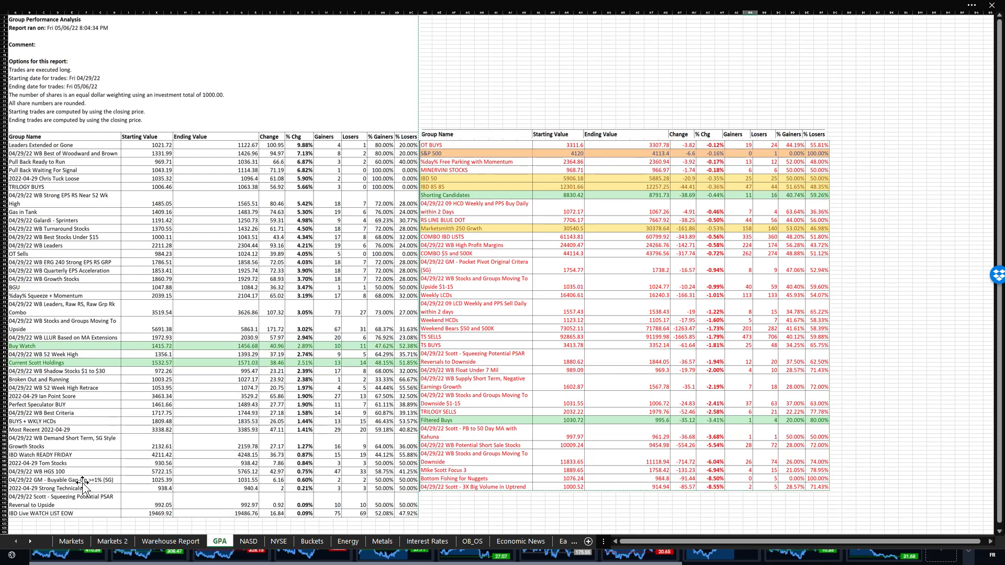
mouse_move(230, 238)
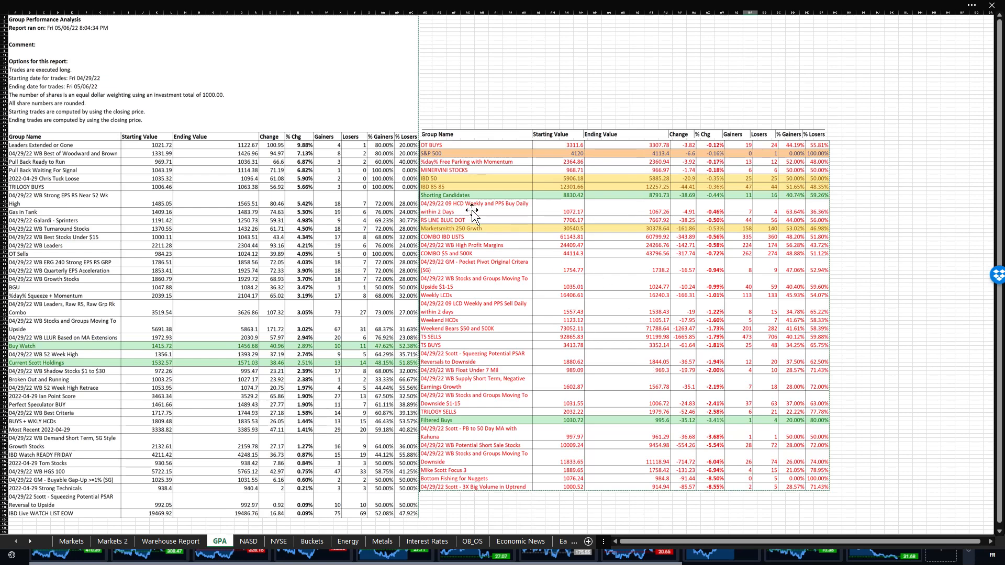
mouse_move(507, 344)
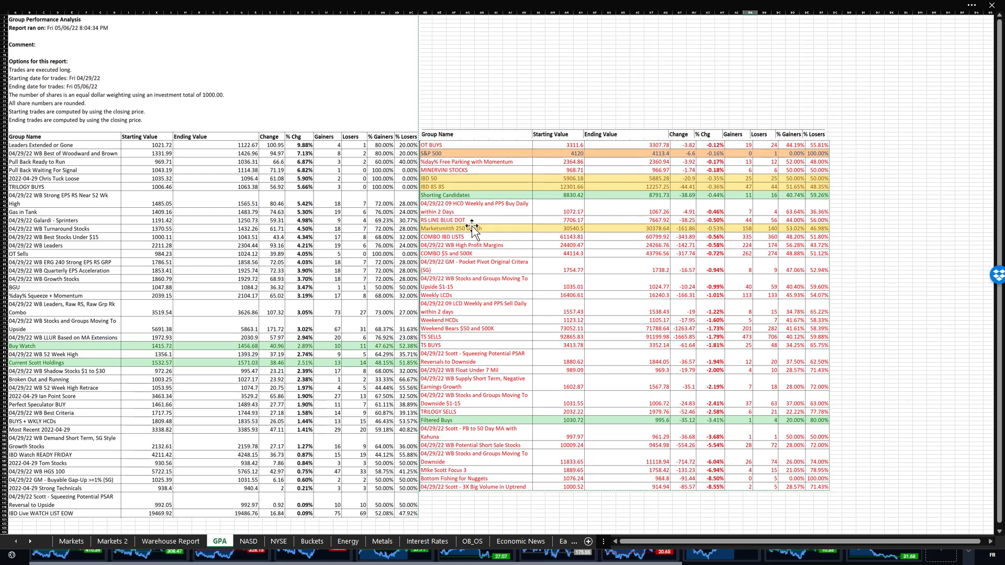
mouse_move(324, 356)
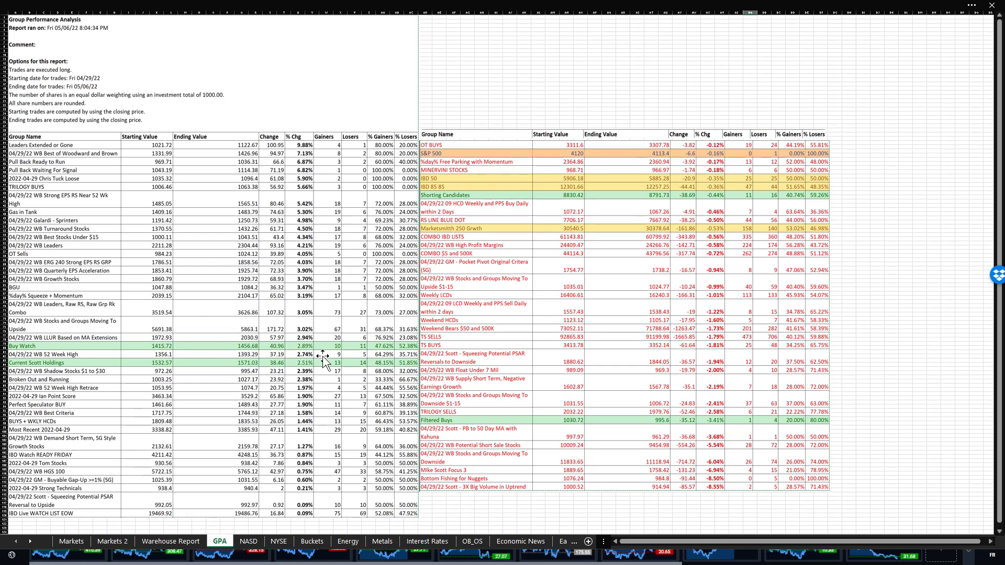
mouse_move(343, 353)
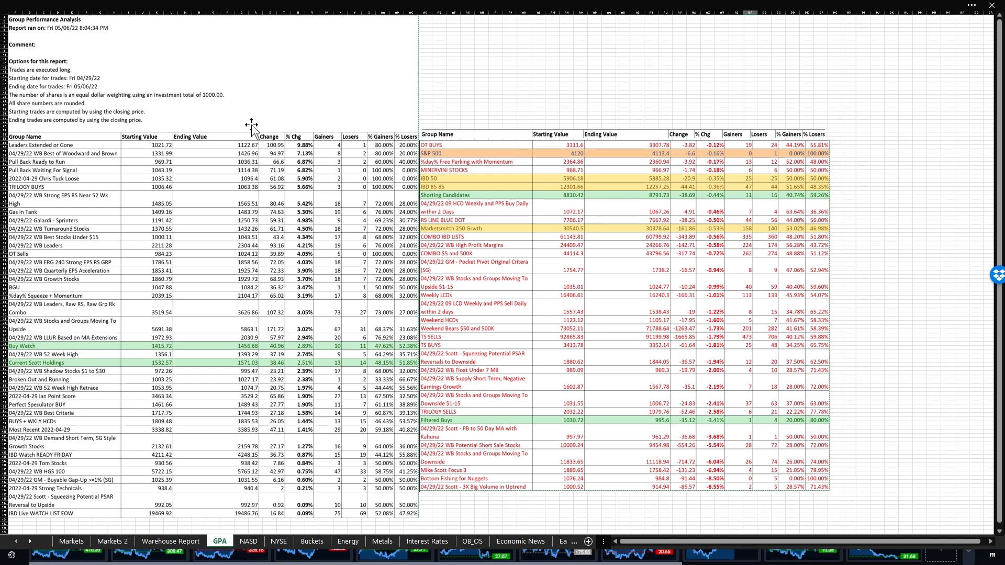
mouse_move(69, 150)
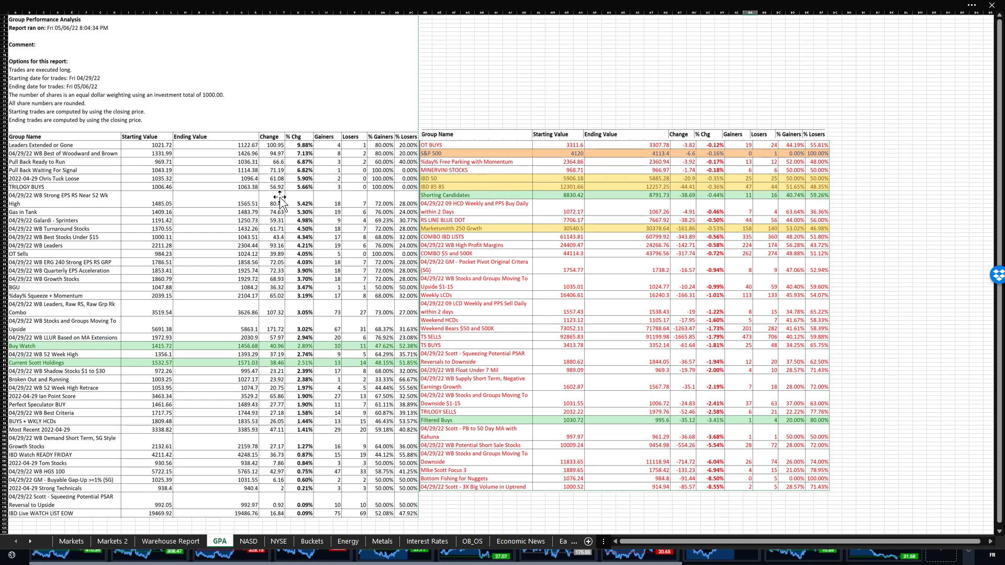
mouse_move(303, 196)
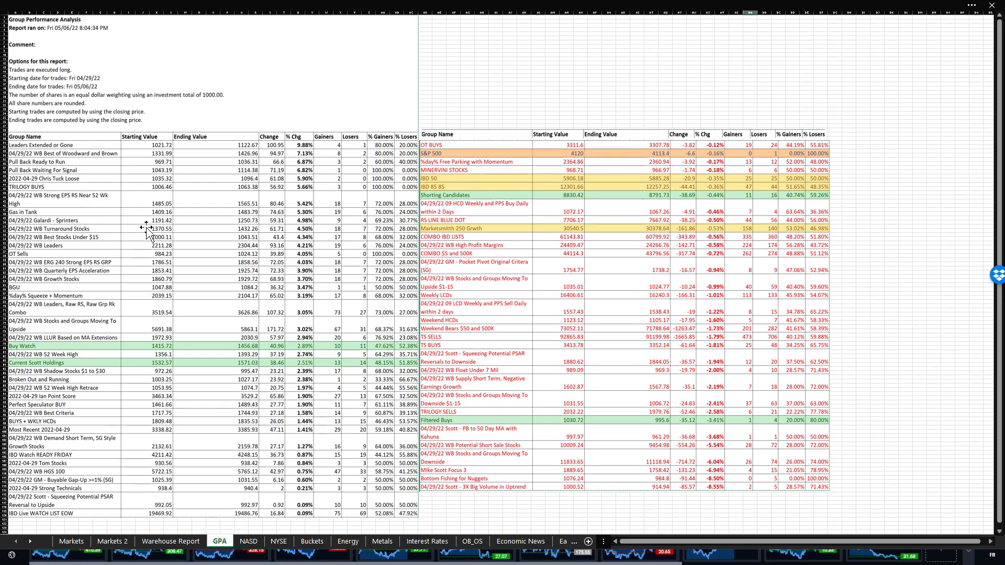
Show the NASD sheet of Nasdaq new highs, new lows and advance-decline data through 5/6/2022
click(249, 541)
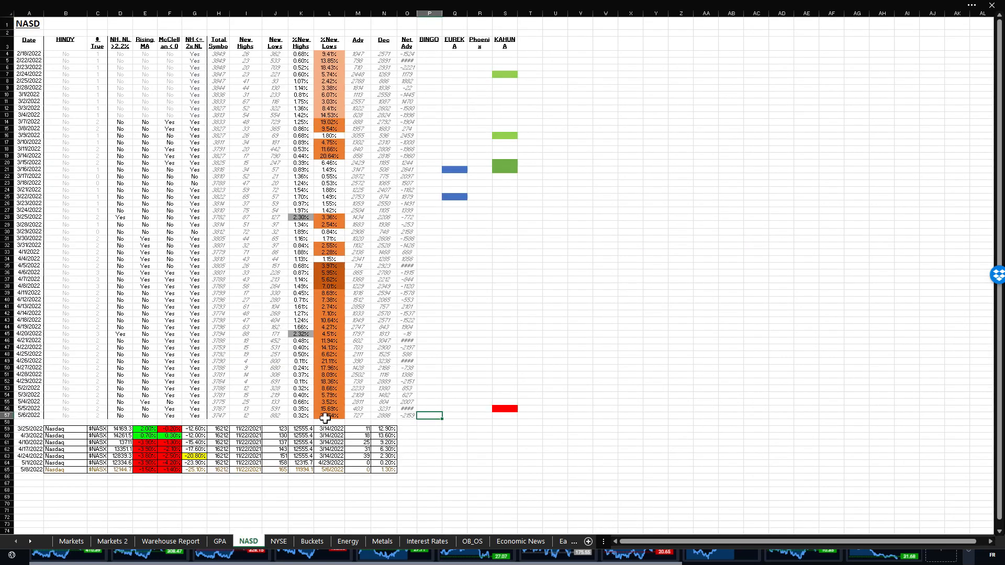
mouse_move(357, 417)
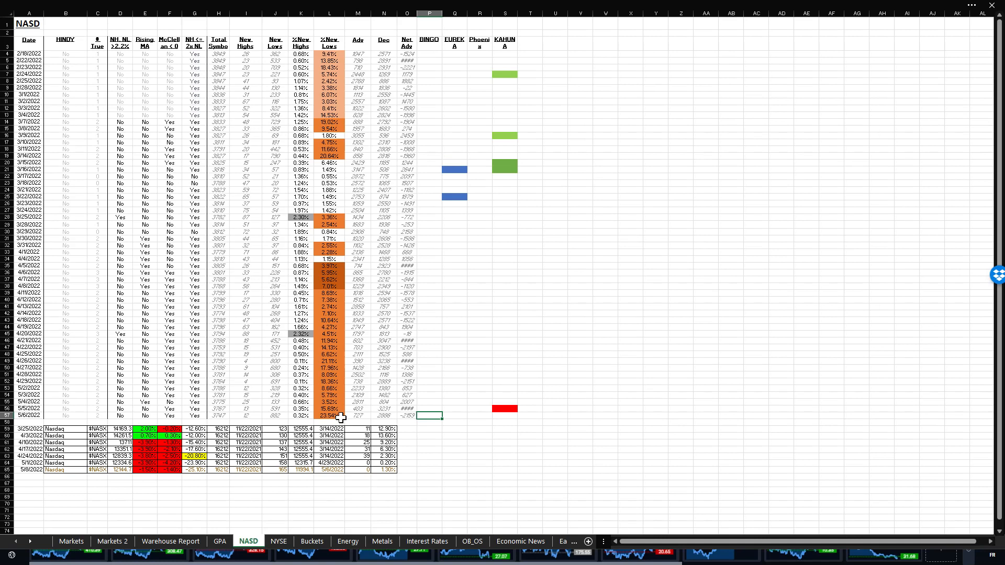
mouse_move(319, 419)
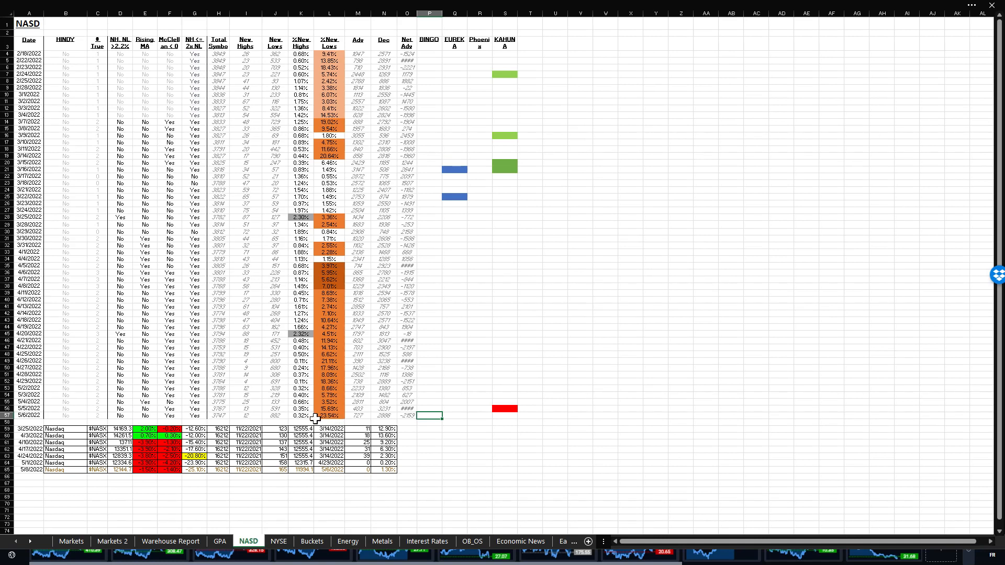
mouse_move(313, 357)
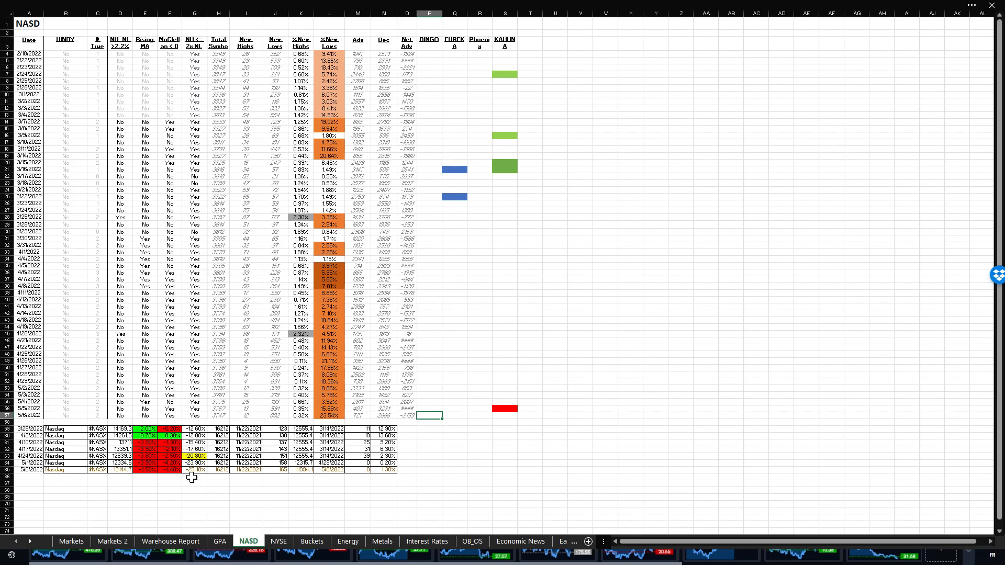
mouse_move(353, 480)
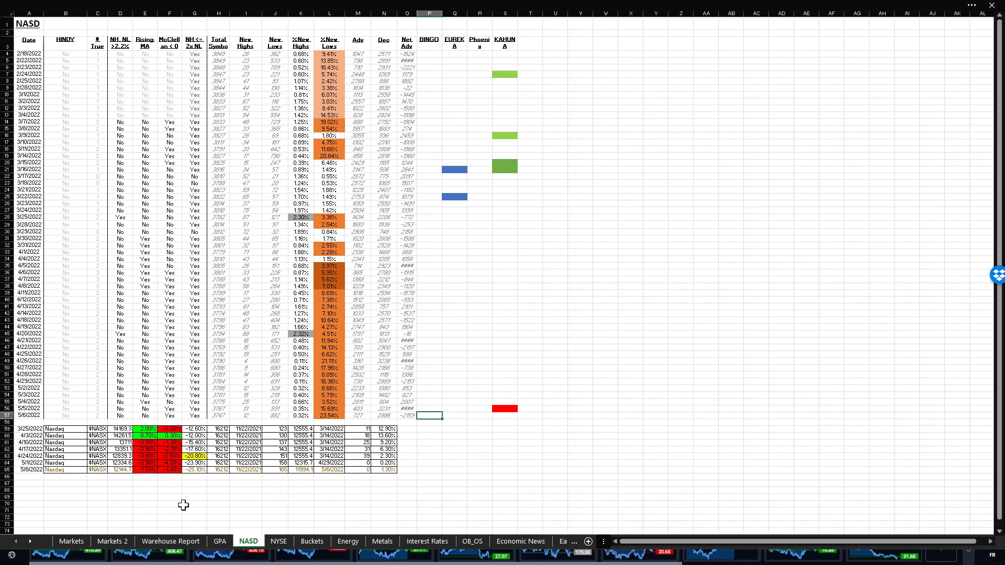
Show the NYSE breadth sheet, comparing briefly against the NASD sheet before returning
click(278, 542)
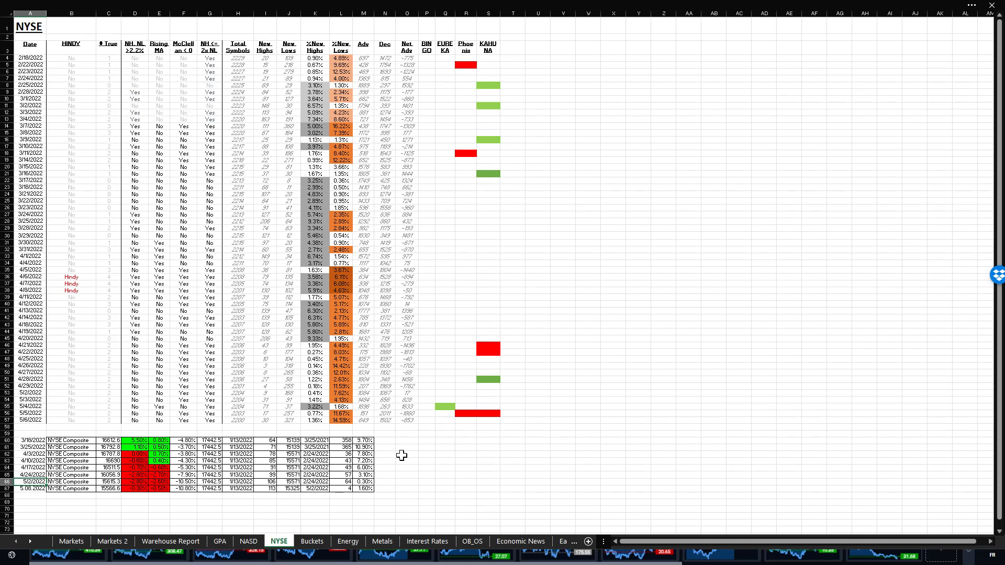
mouse_move(317, 398)
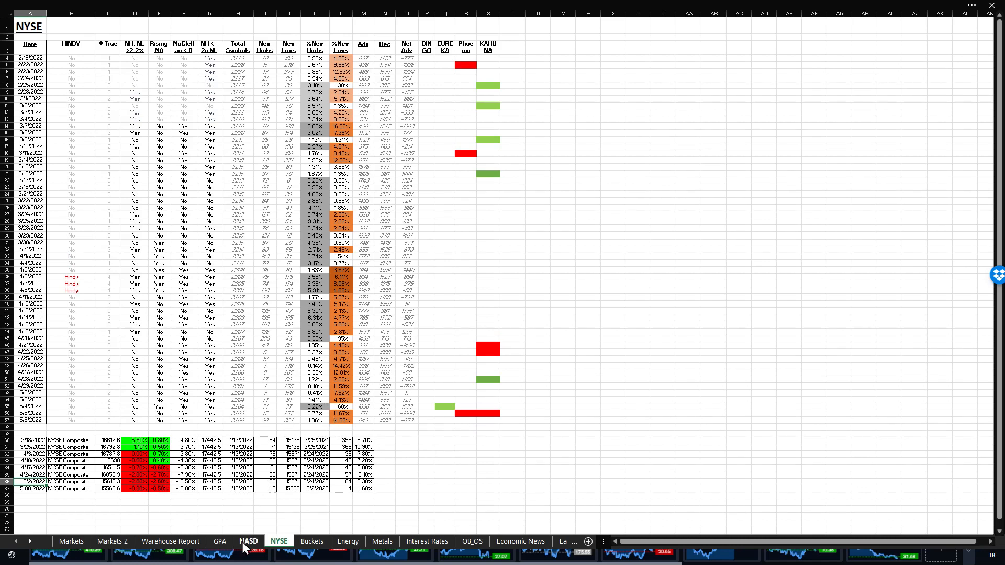
click(247, 541)
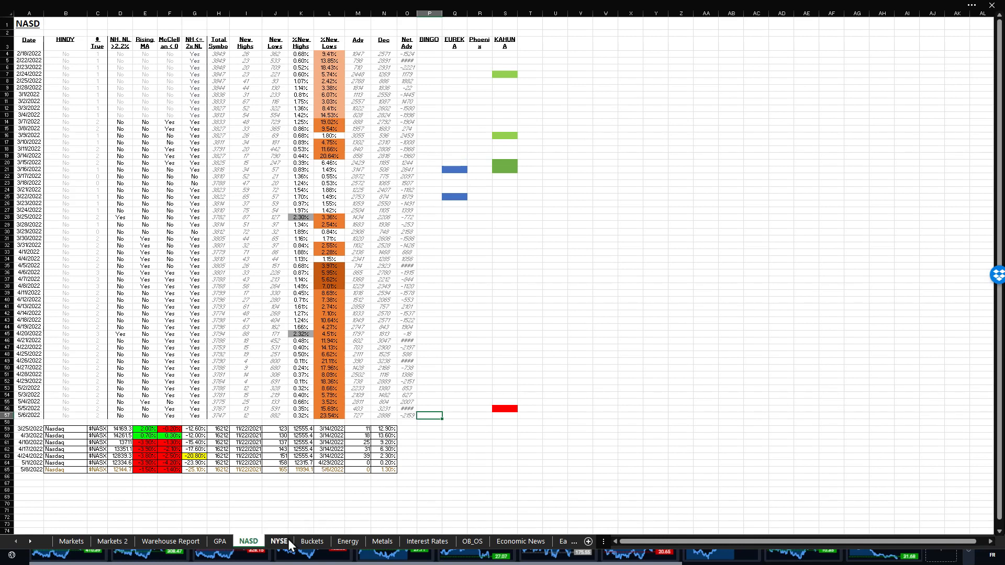
click(279, 541)
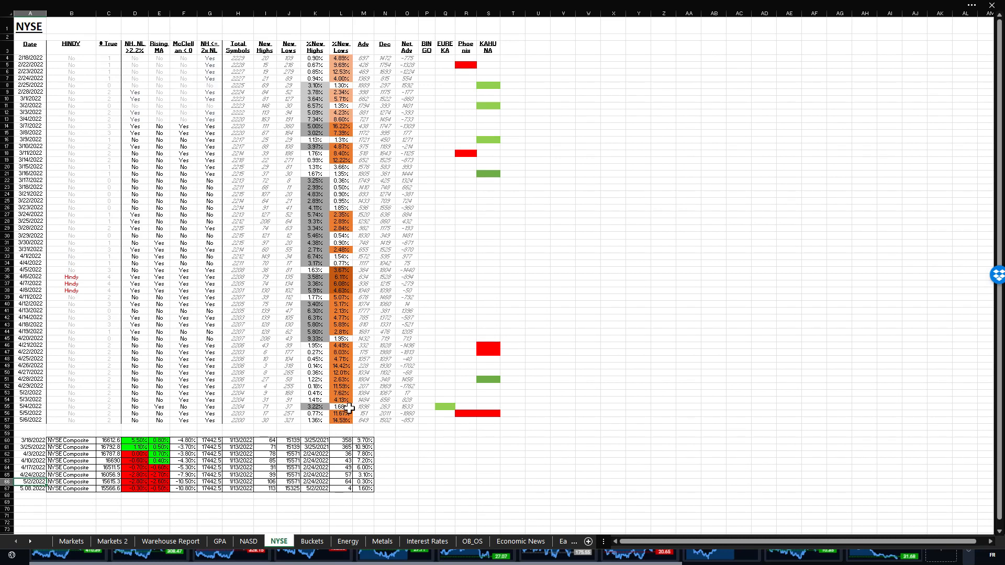
mouse_move(332, 427)
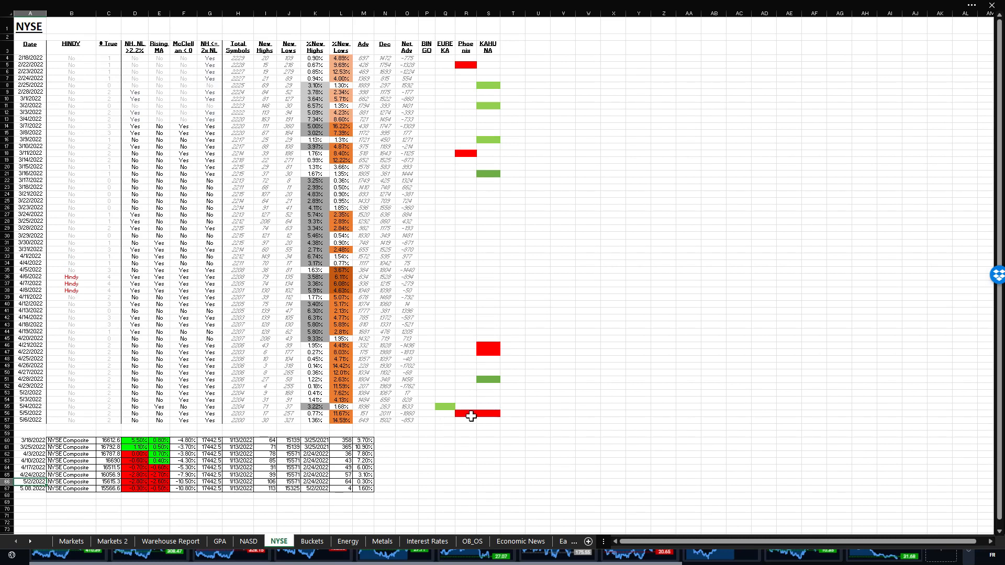
mouse_move(466, 417)
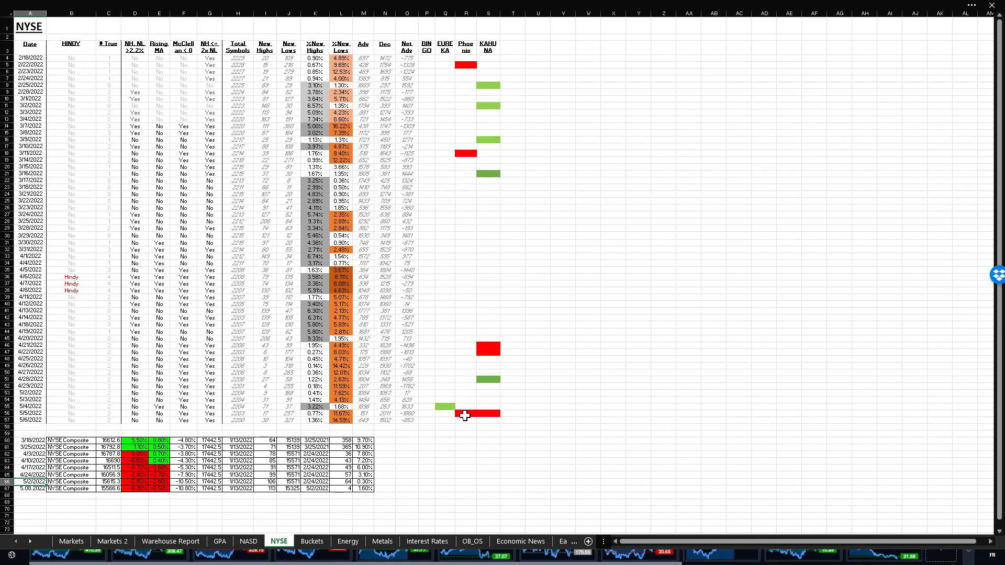
mouse_move(449, 51)
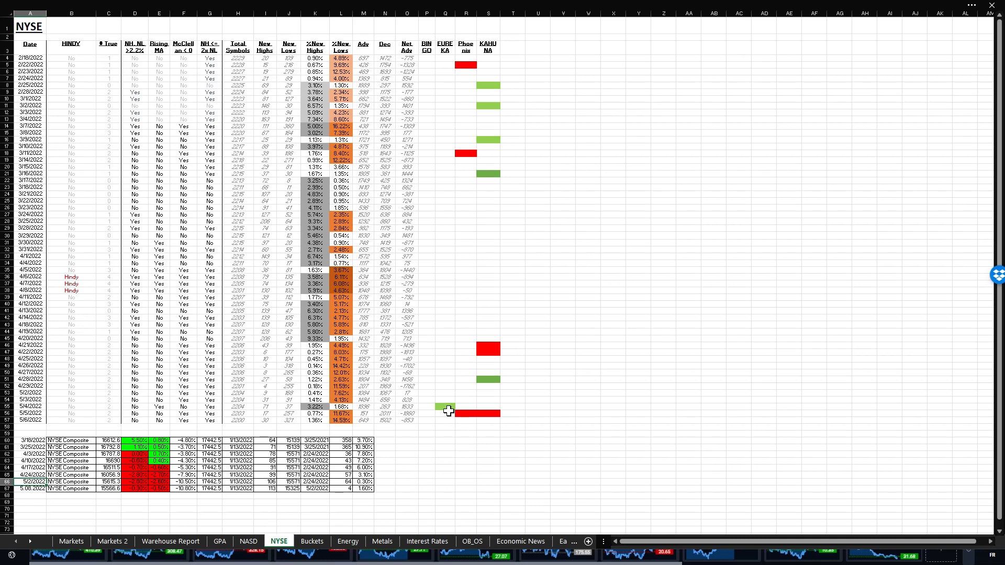
mouse_move(398, 457)
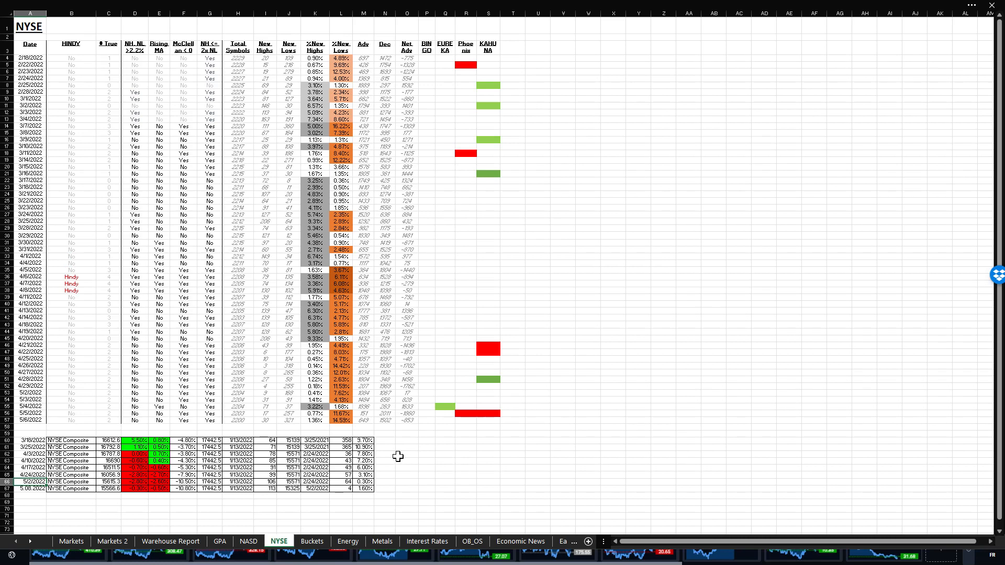
mouse_move(310, 474)
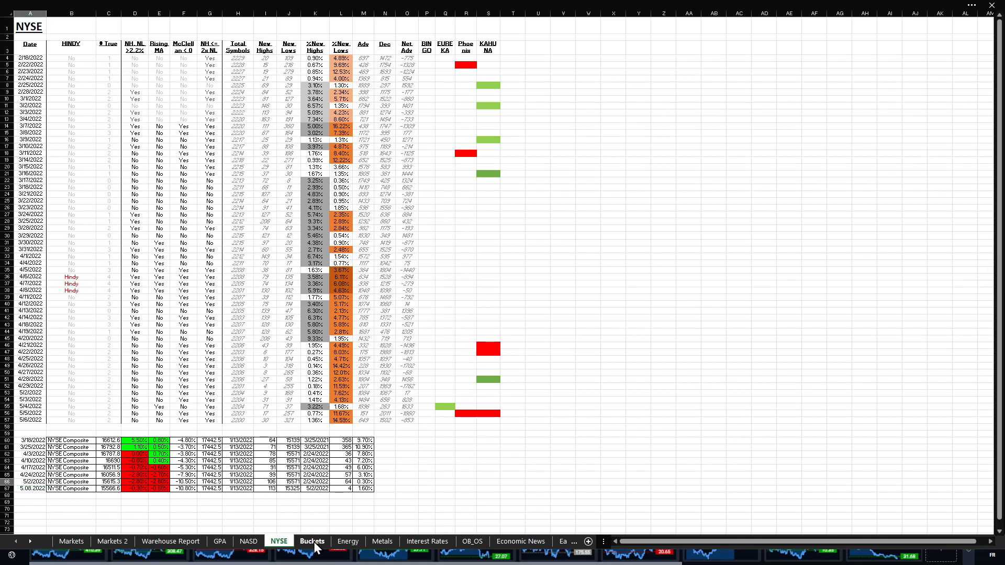
Show the Buckets sheet's %B Buckets report for SP1500 dated 5/6/2022
click(312, 542)
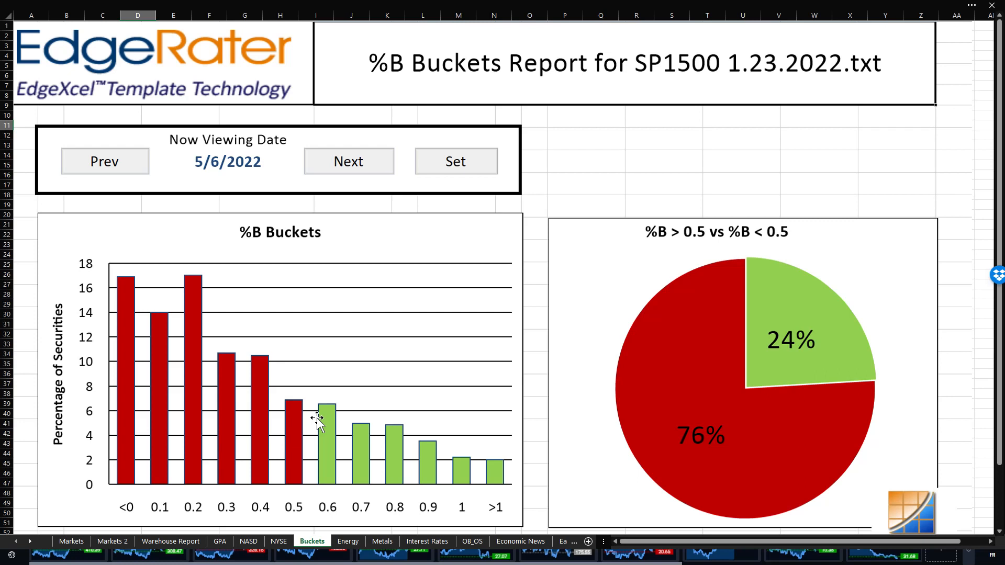
mouse_move(230, 519)
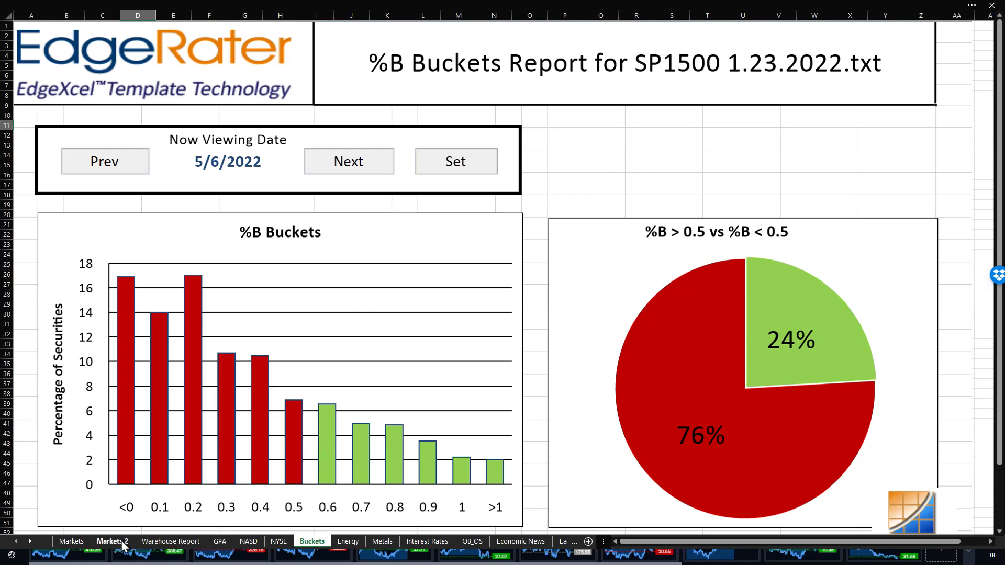
Return to the Markets 2 dashboard of advance-decline pie charts and sector bars
click(112, 541)
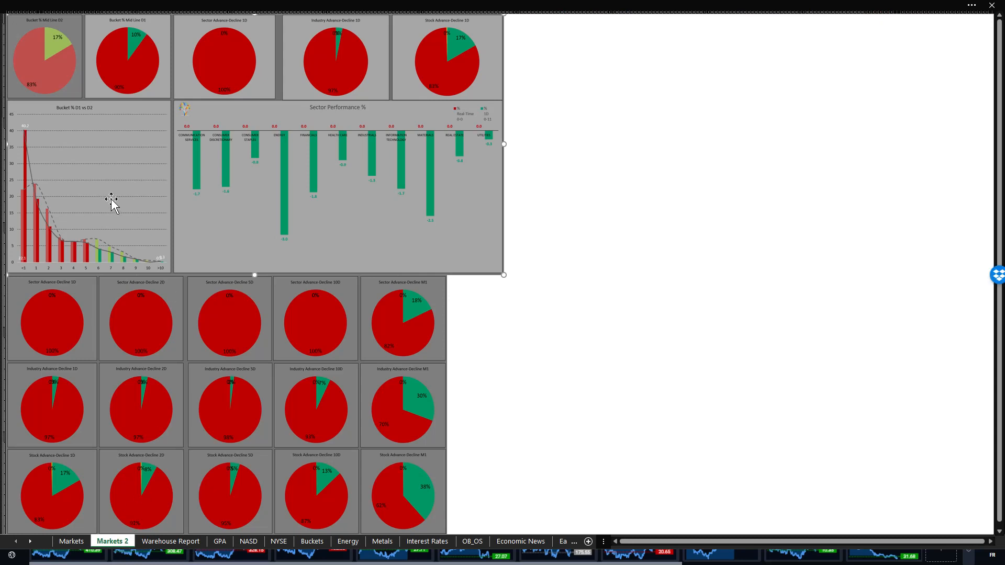
mouse_move(148, 168)
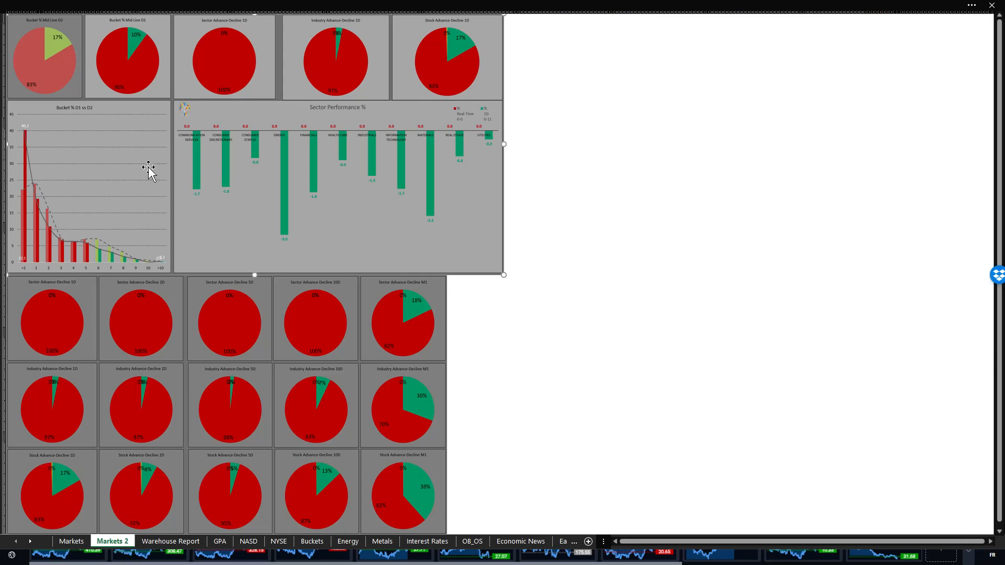
mouse_move(58, 96)
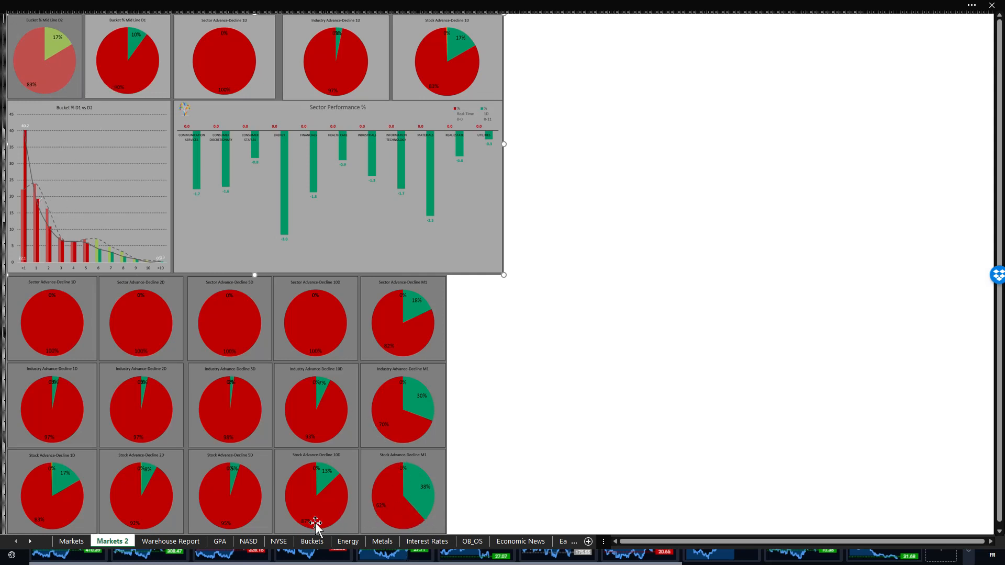
Return to the Buckets sheet to review the 76% below 0.5 versus 24% above split
click(312, 542)
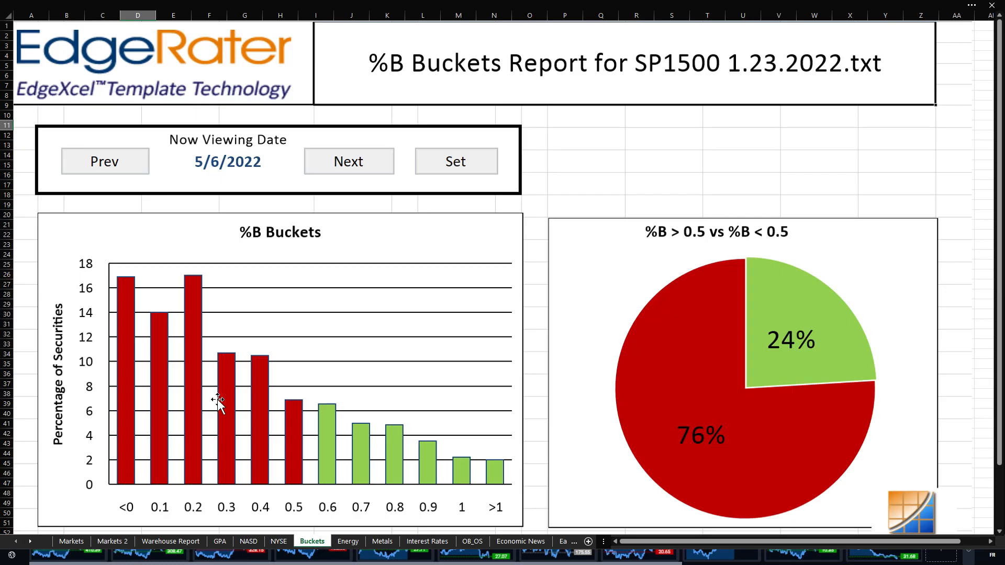
mouse_move(121, 288)
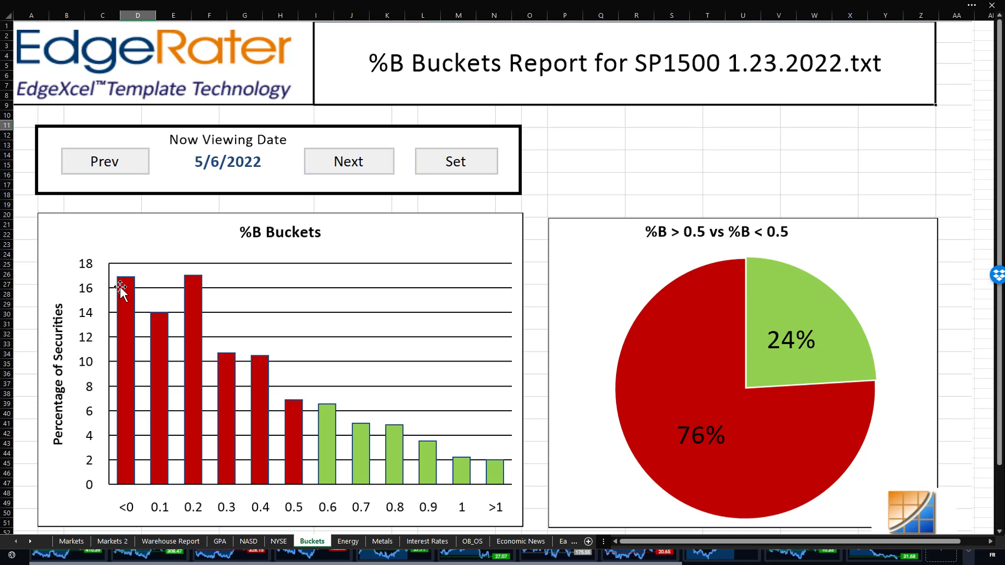
mouse_move(180, 249)
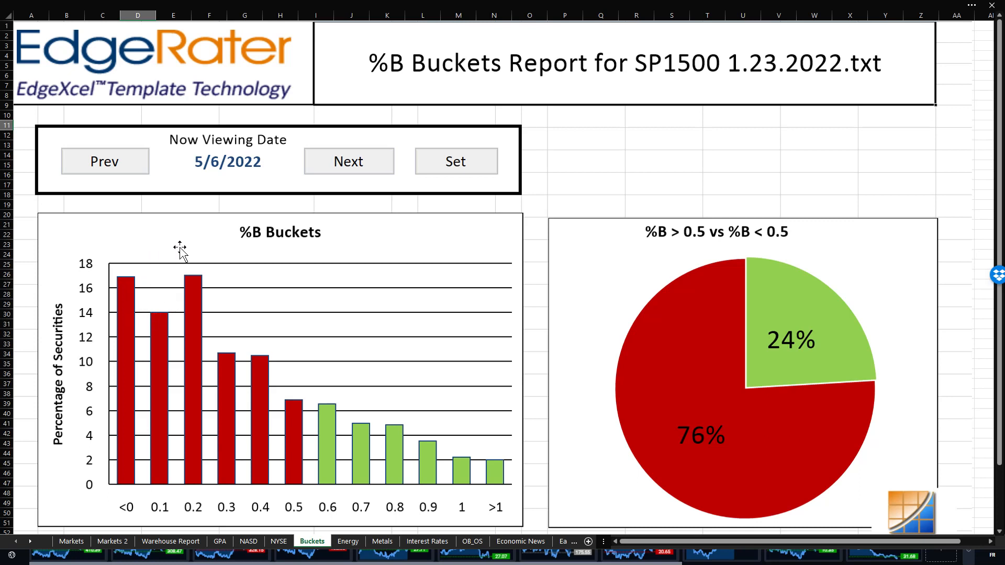
mouse_move(127, 274)
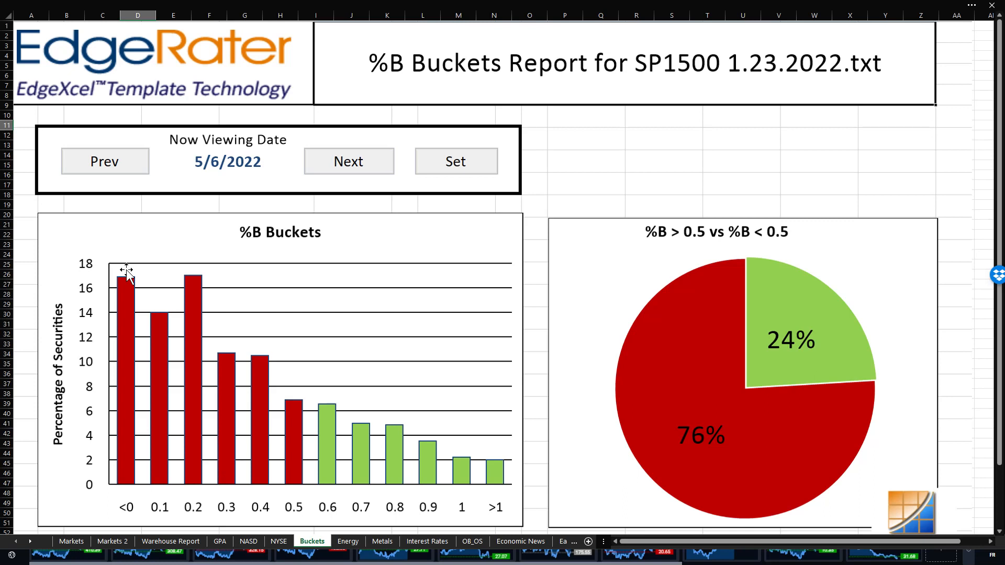
mouse_move(178, 293)
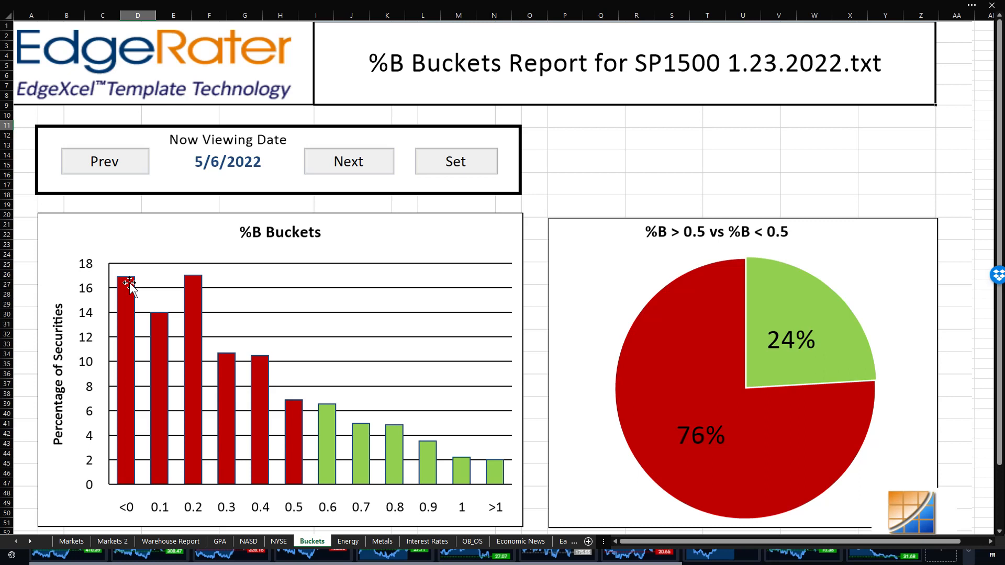
mouse_move(196, 426)
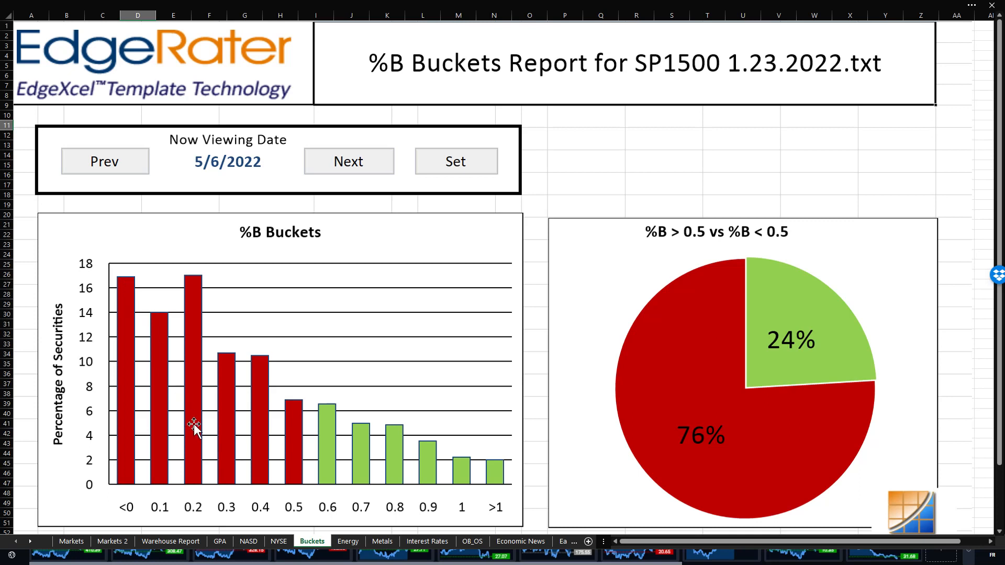
mouse_move(147, 257)
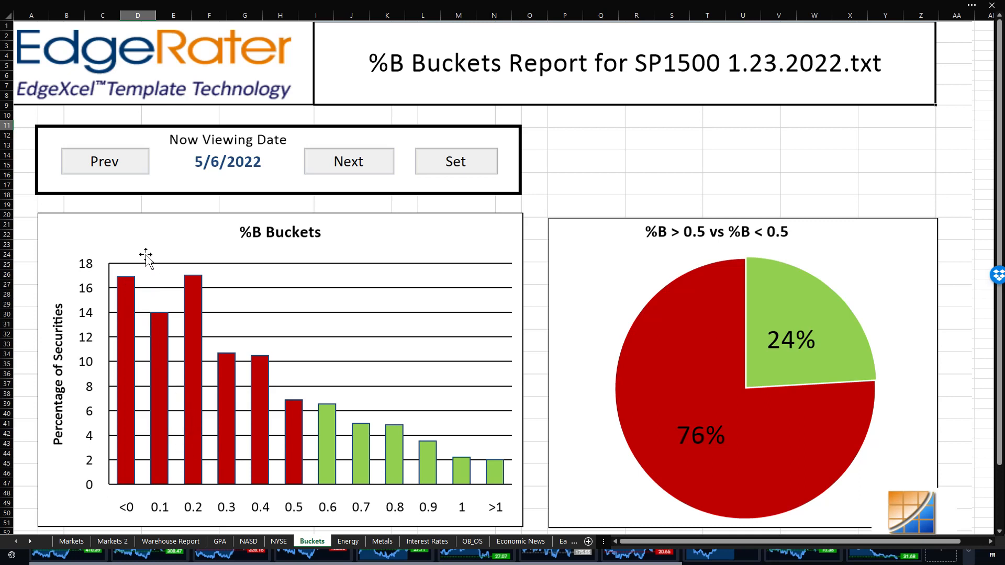
mouse_move(780, 465)
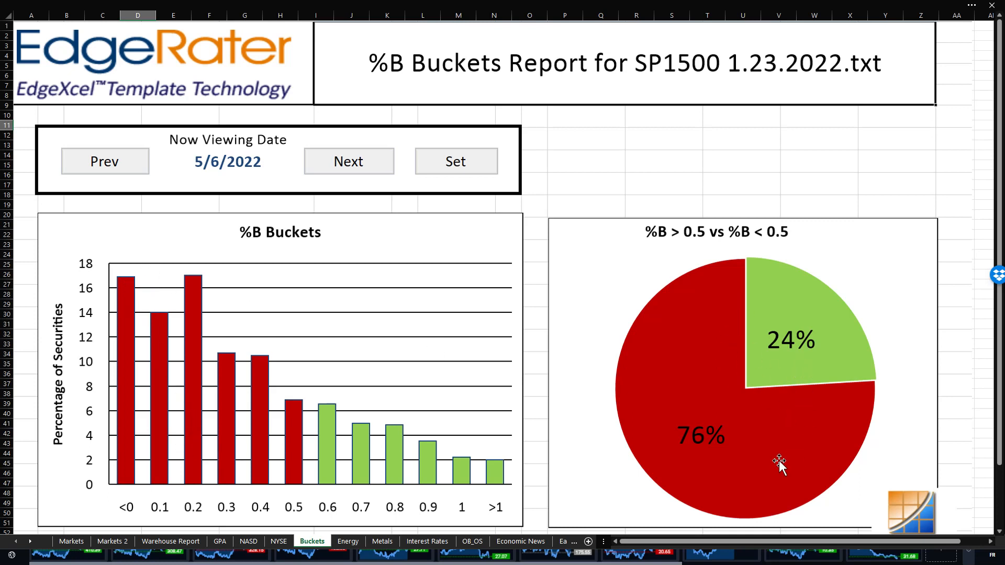
mouse_move(678, 440)
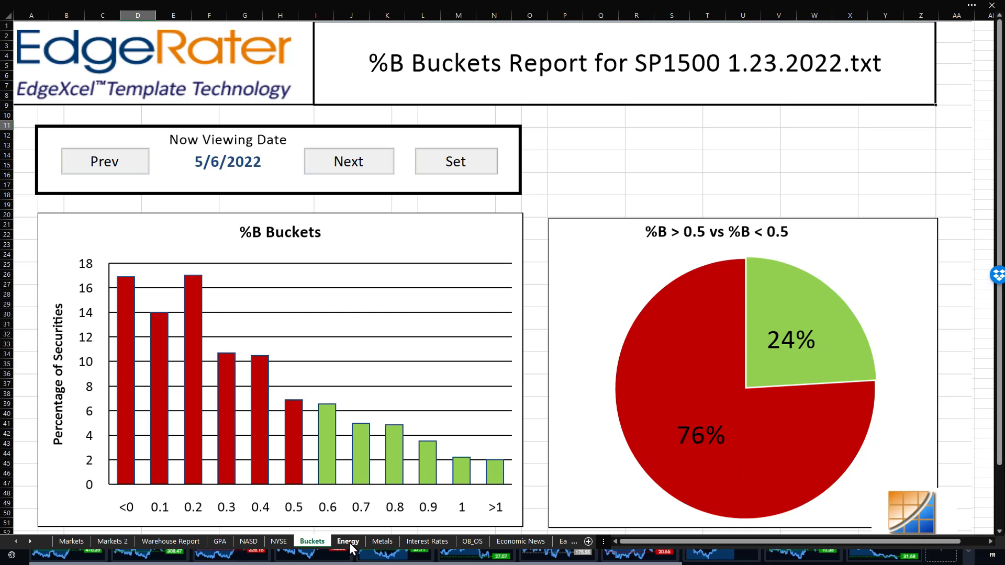
click(348, 541)
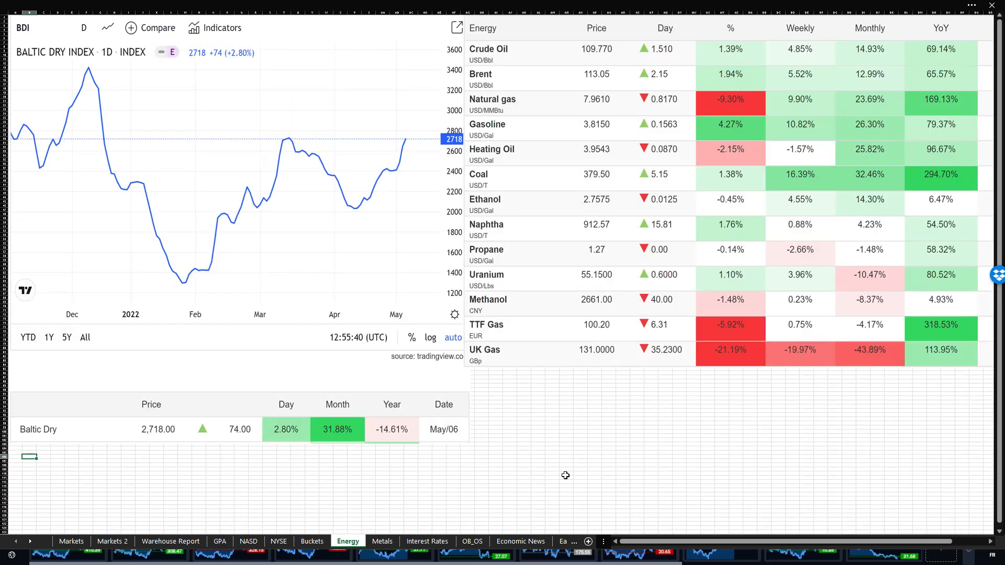
mouse_move(746, 361)
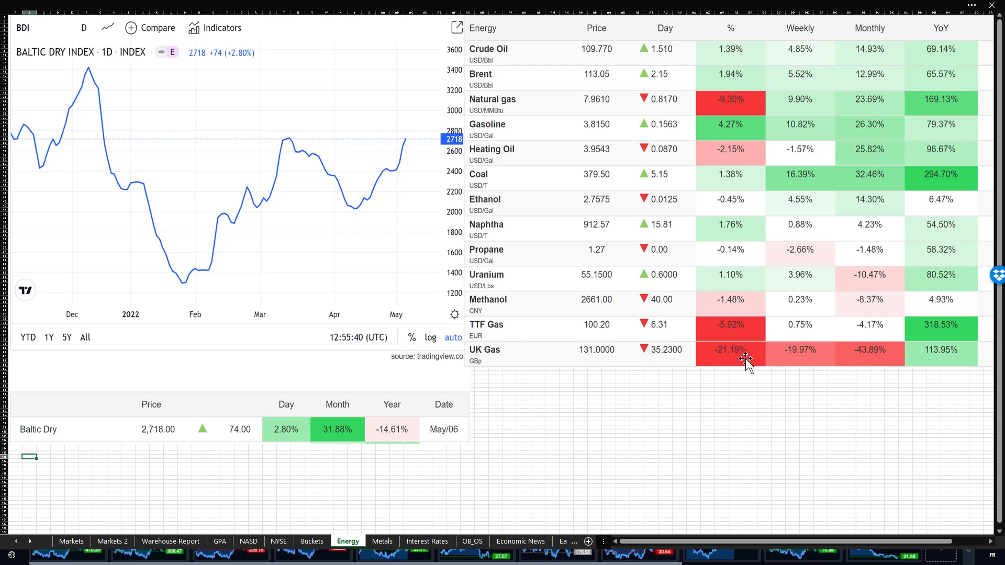
mouse_move(741, 107)
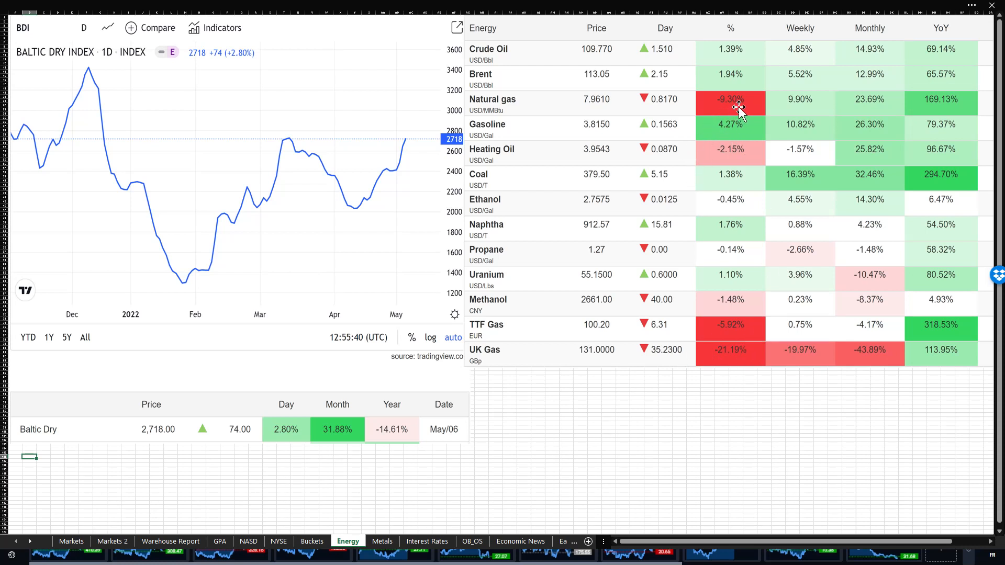
mouse_move(736, 110)
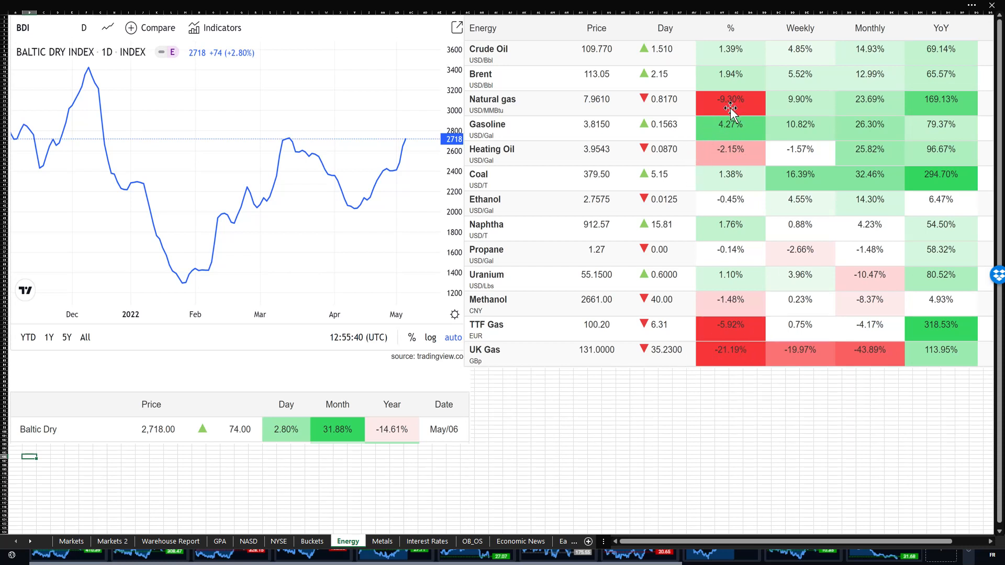
mouse_move(798, 108)
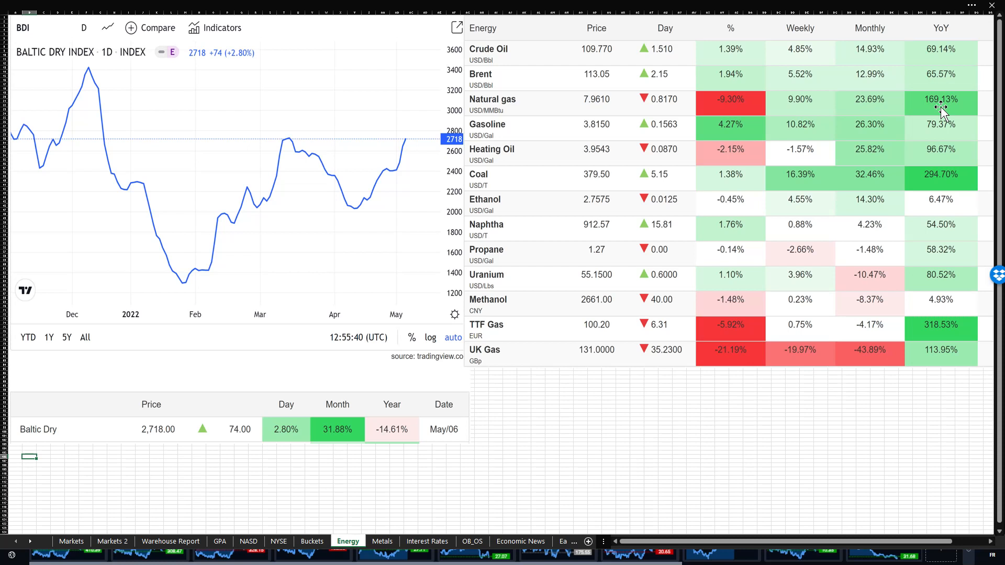
mouse_move(482, 360)
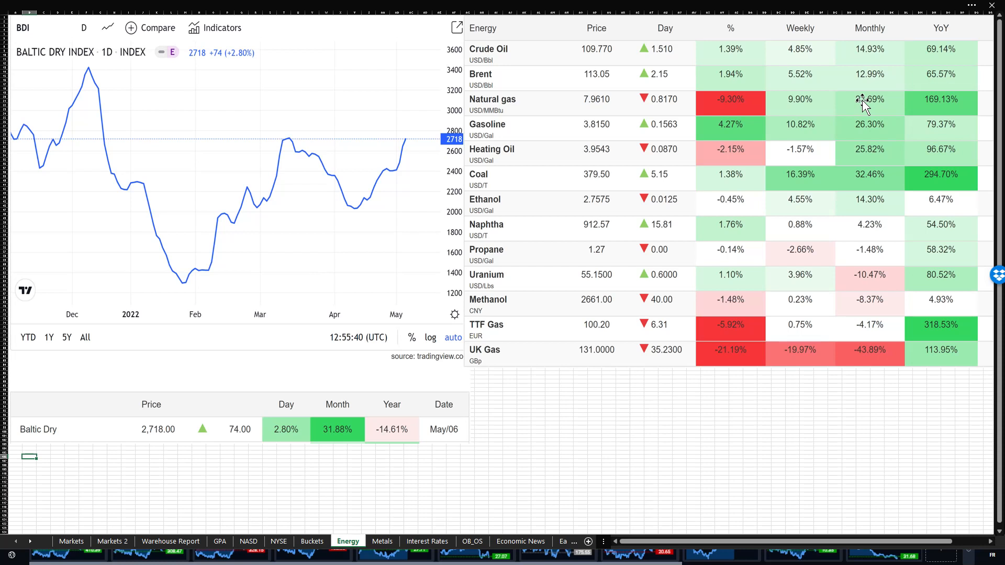
mouse_move(878, 112)
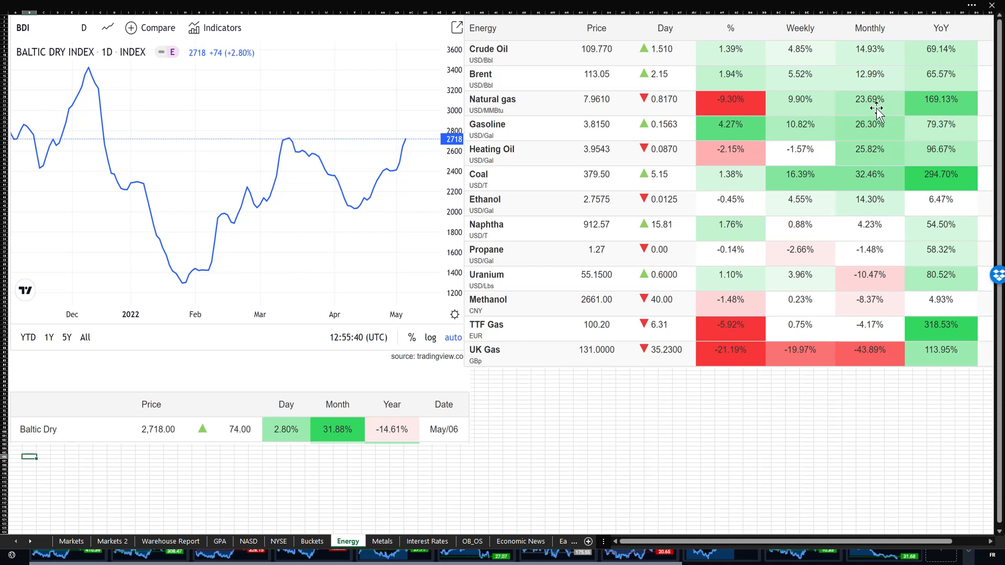
mouse_move(877, 112)
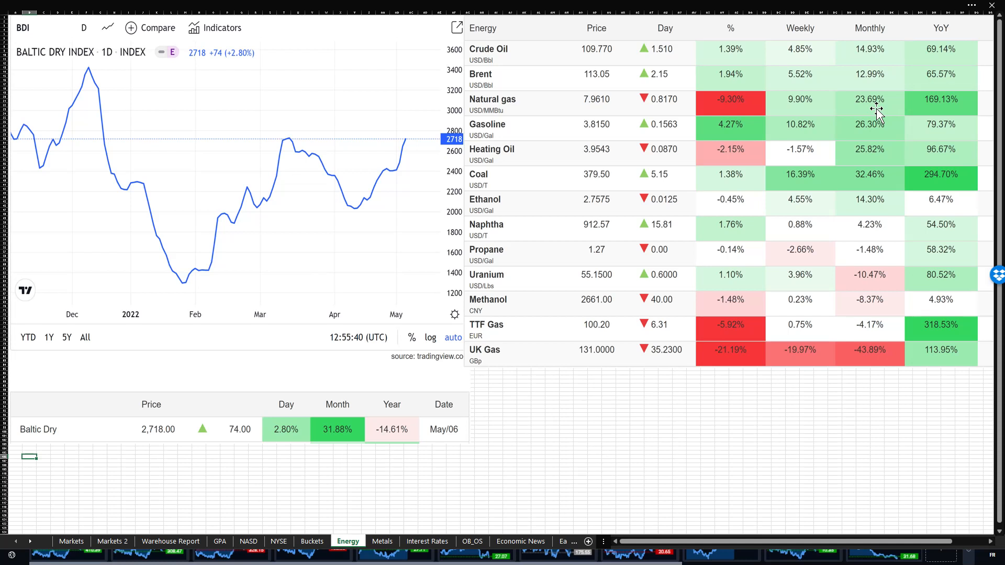
mouse_move(765, 139)
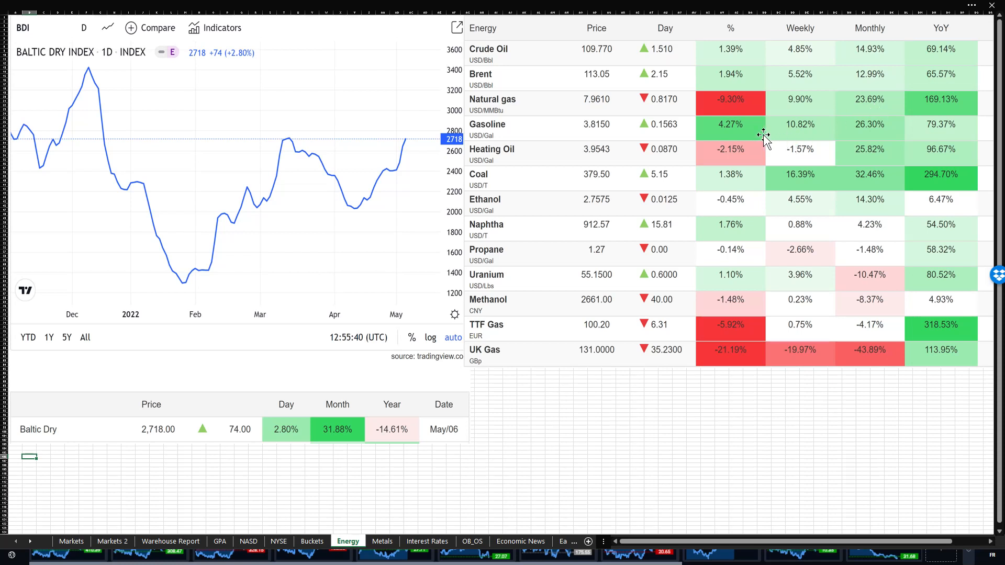
mouse_move(905, 179)
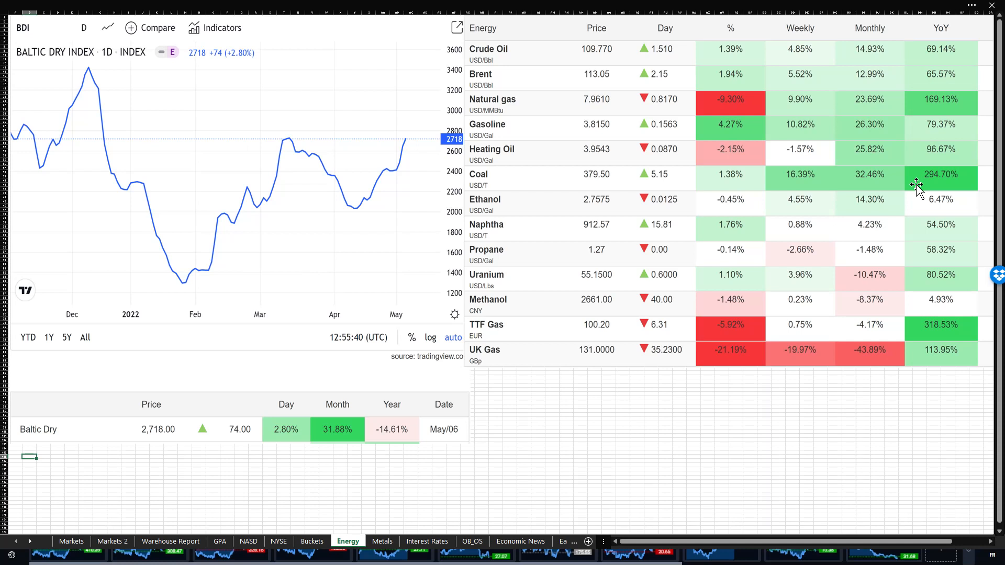
mouse_move(387, 211)
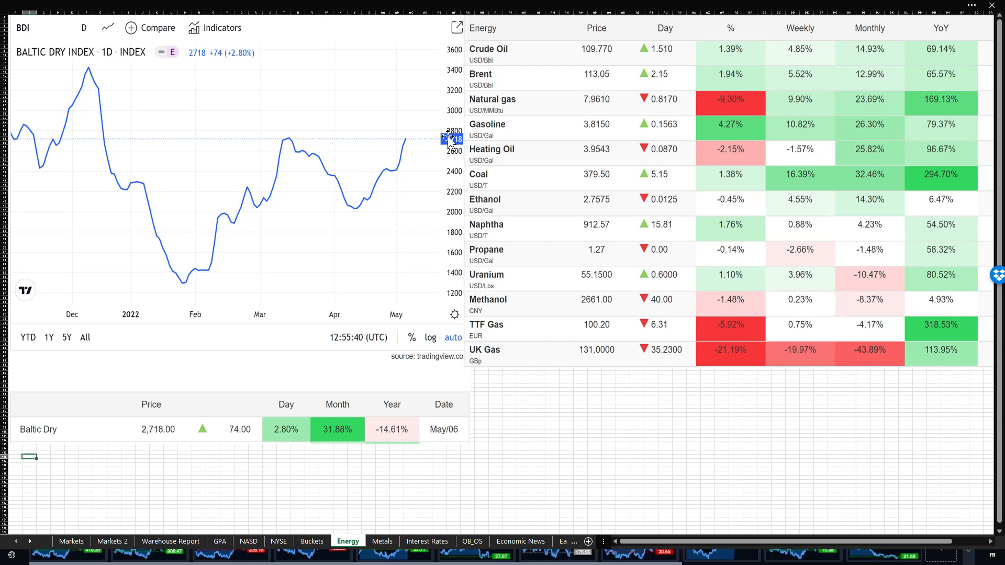
mouse_move(338, 215)
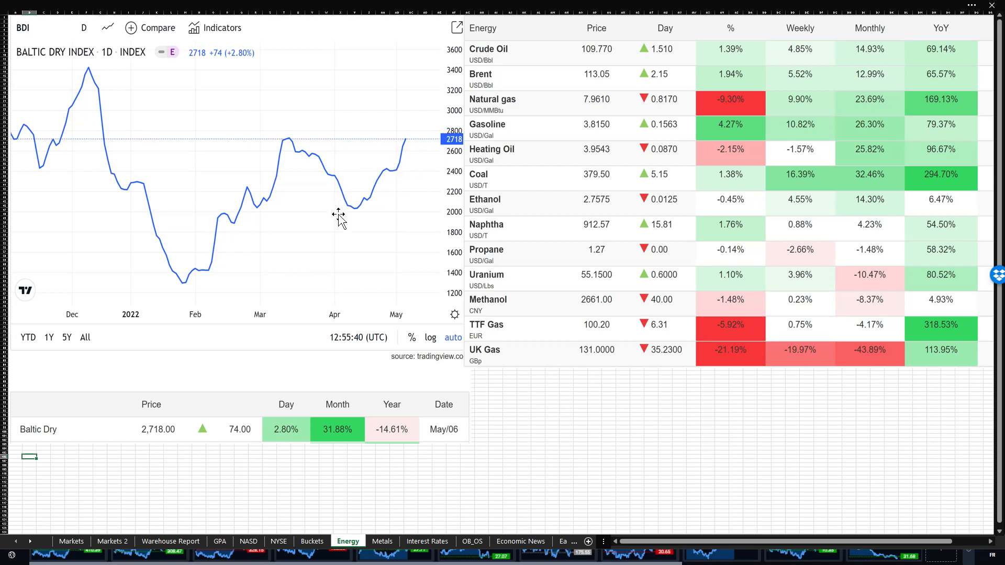
mouse_move(348, 201)
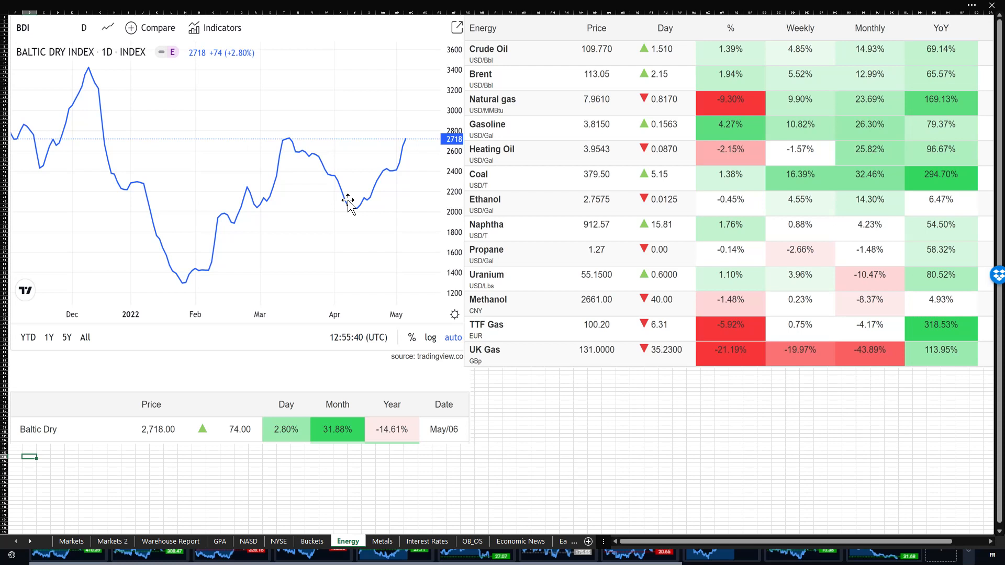
mouse_move(343, 211)
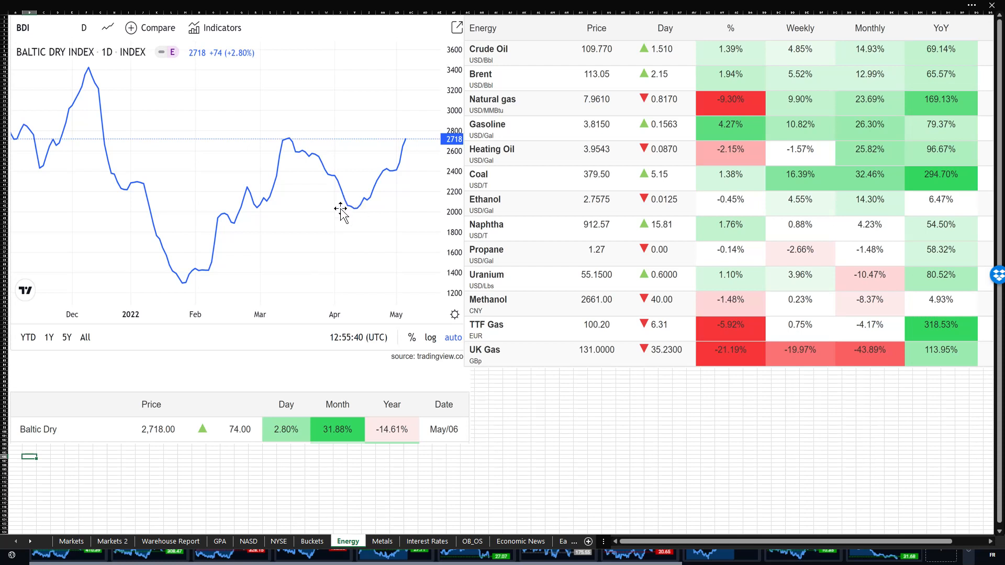
mouse_move(404, 153)
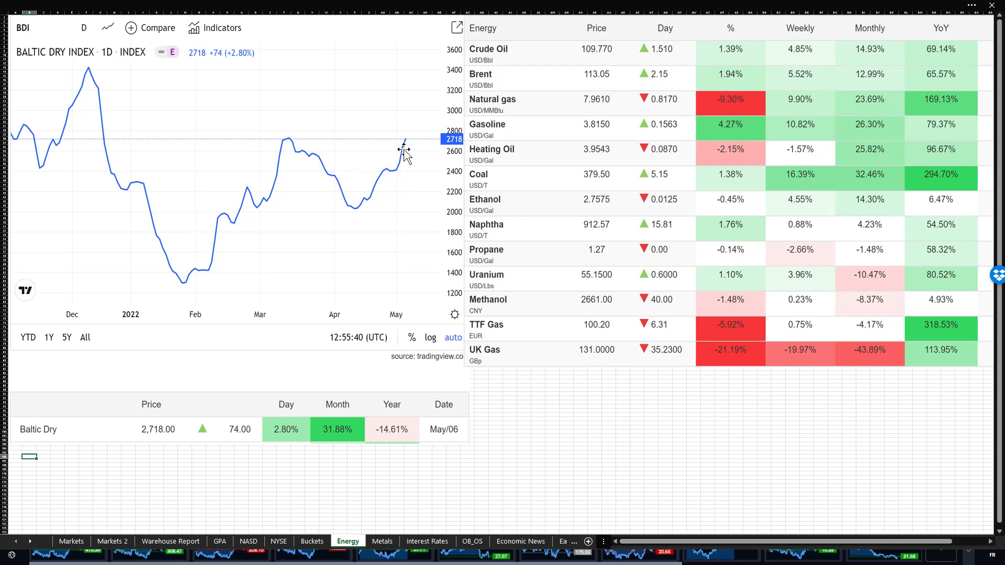
mouse_move(373, 199)
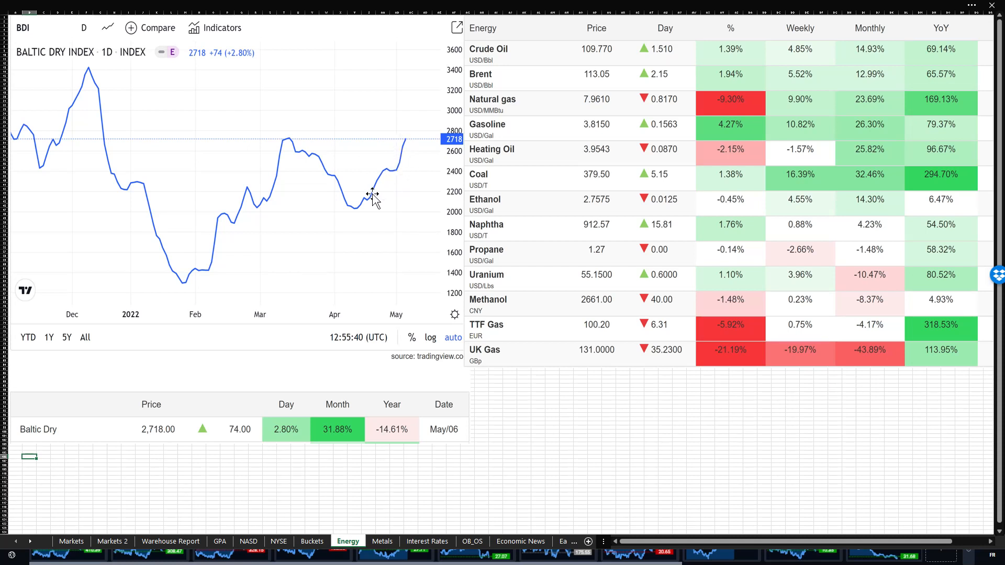
mouse_move(216, 219)
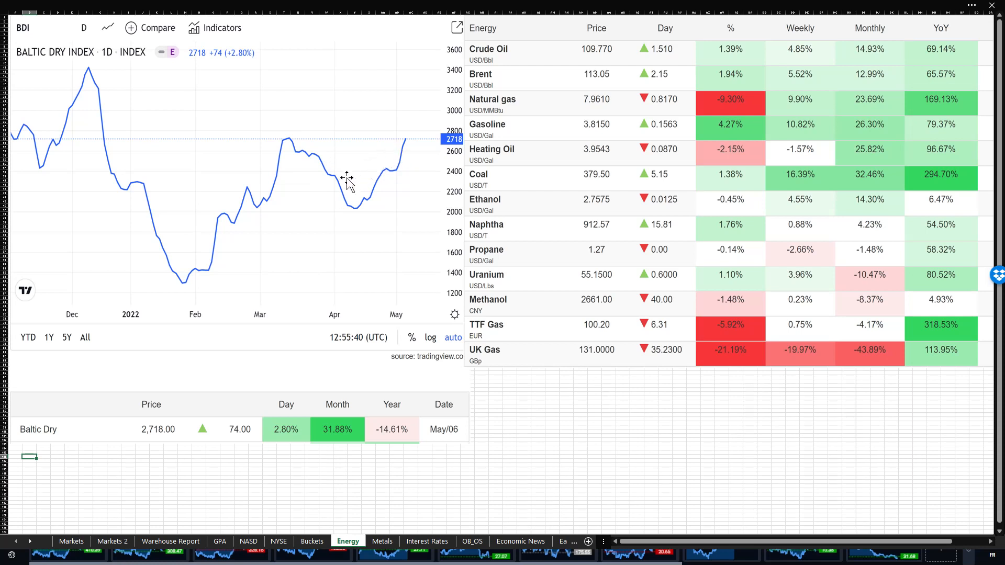
mouse_move(149, 185)
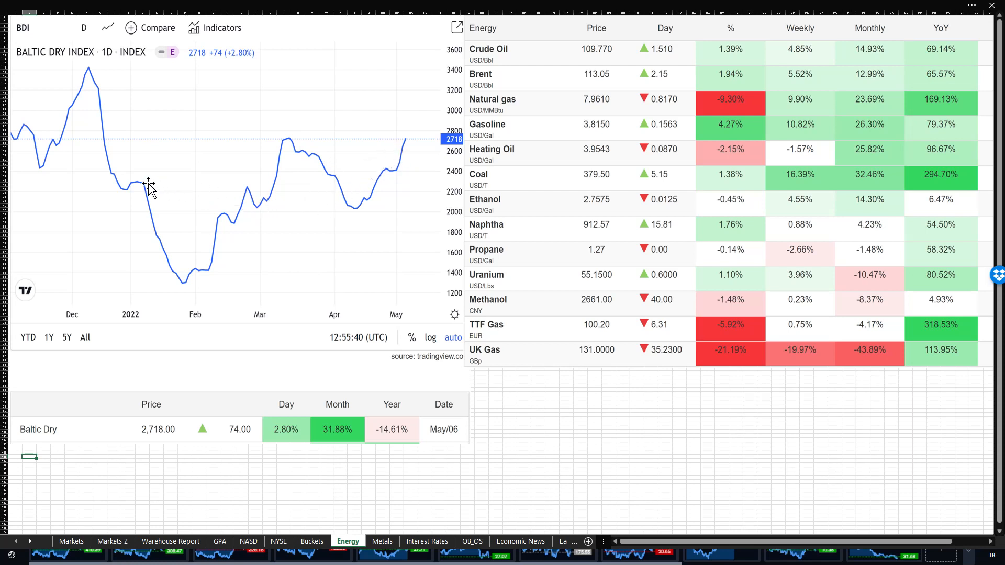
mouse_move(283, 148)
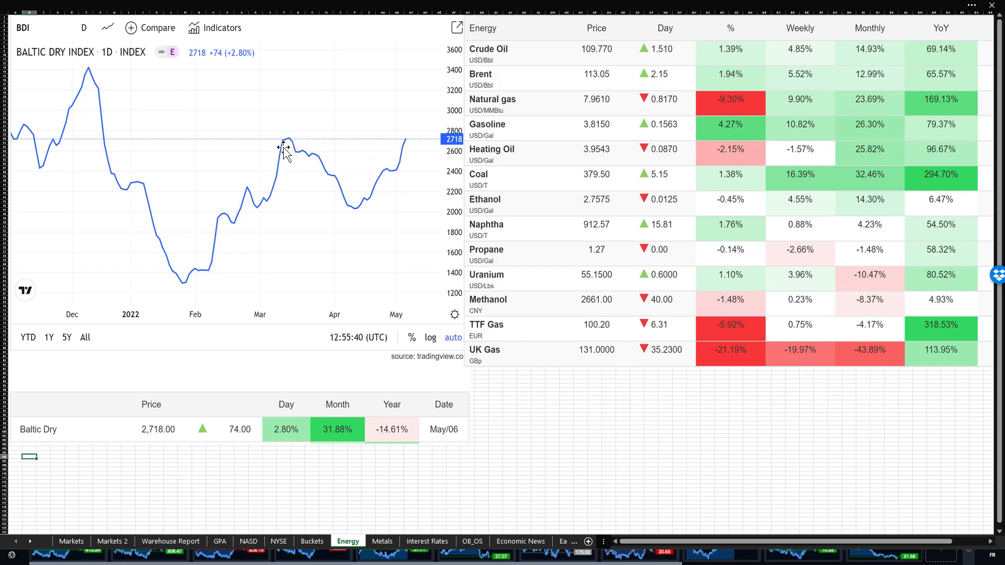
mouse_move(122, 121)
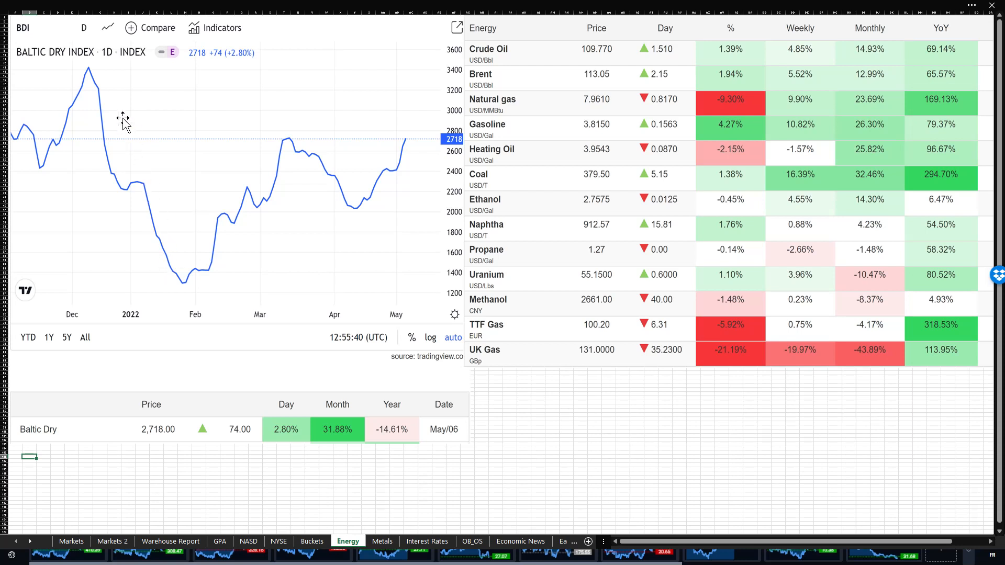
mouse_move(91, 70)
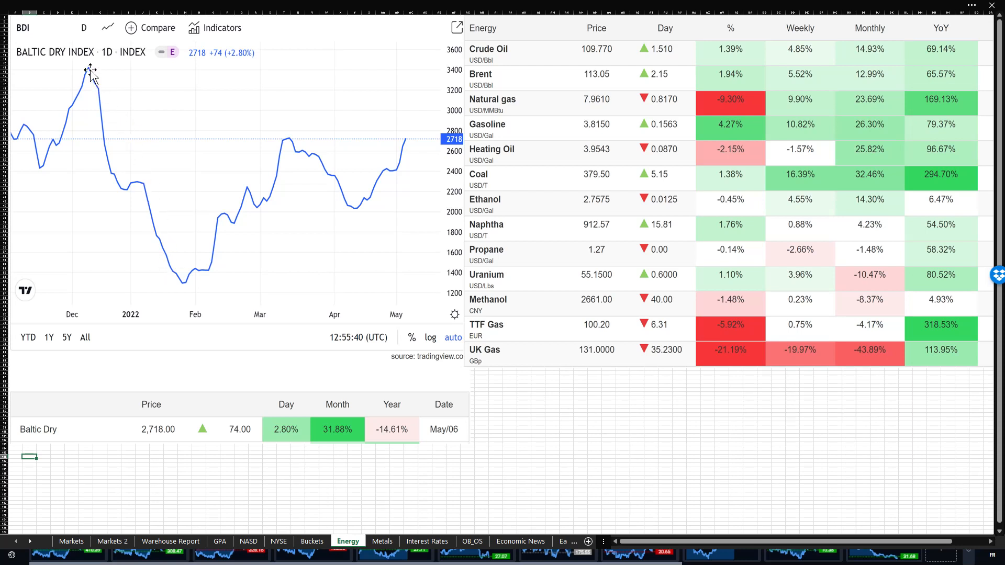
mouse_move(404, 160)
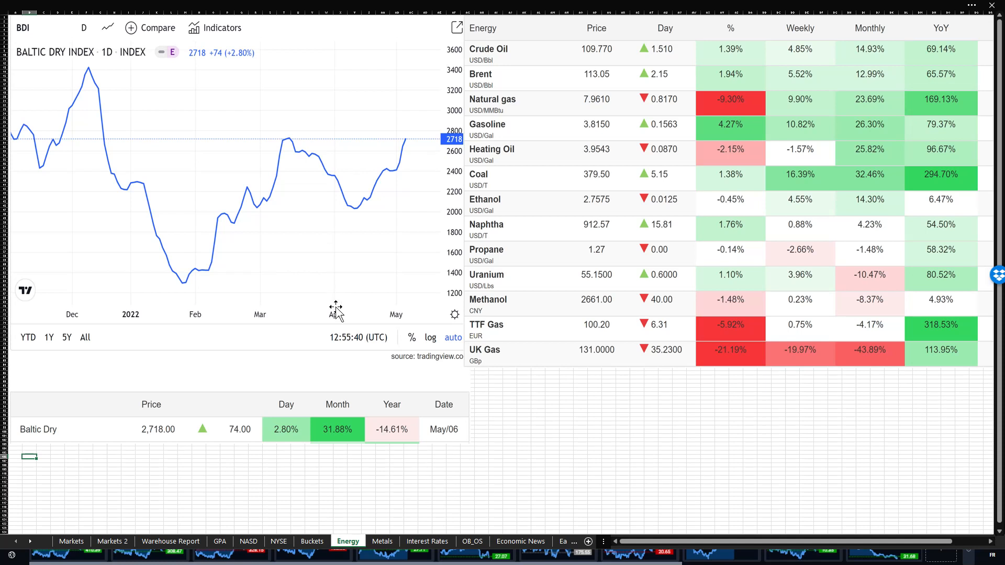
Show the Metals sheet of gold, silver, copper, steel, iron ore, lithium and platinum price changes
click(381, 541)
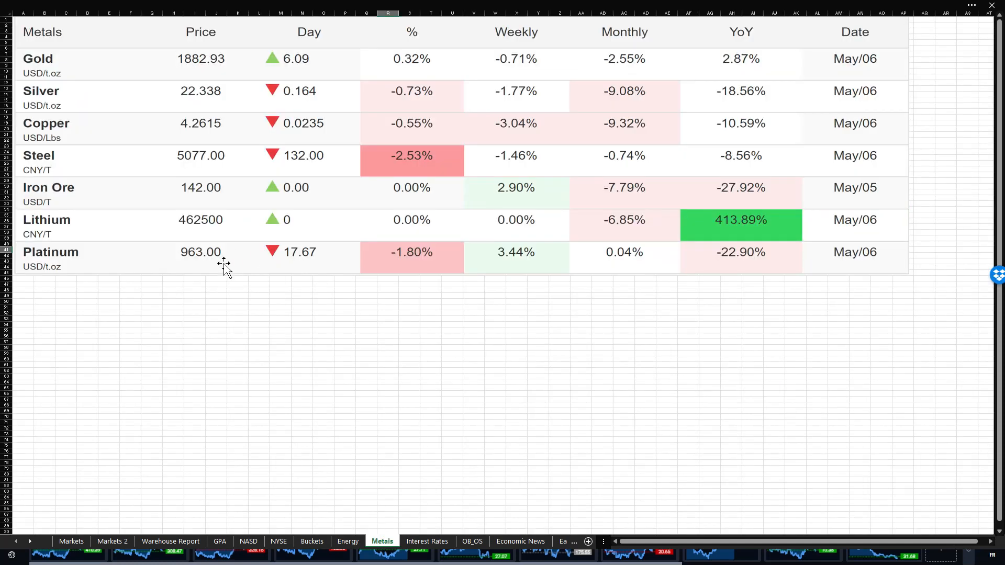
mouse_move(295, 67)
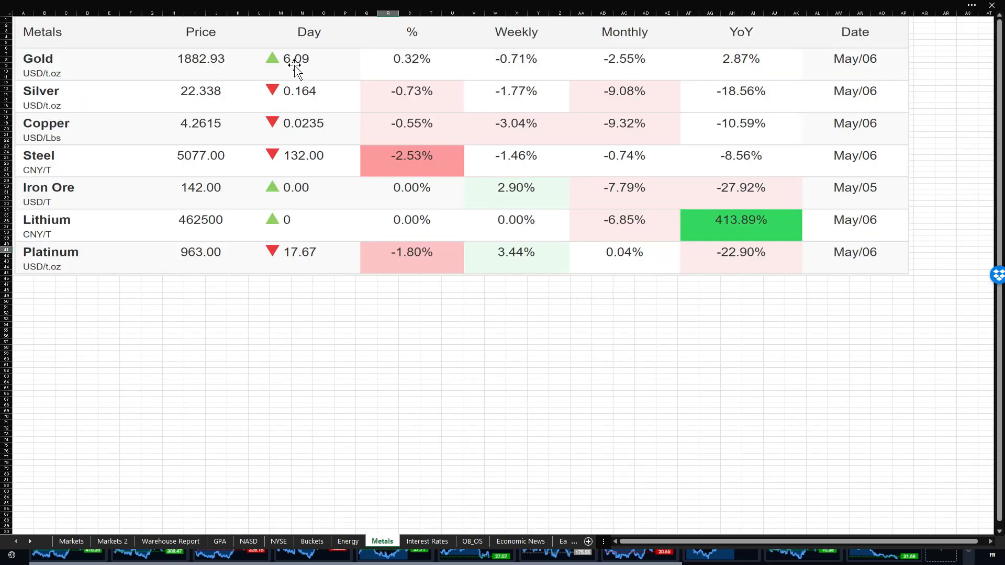
mouse_move(458, 76)
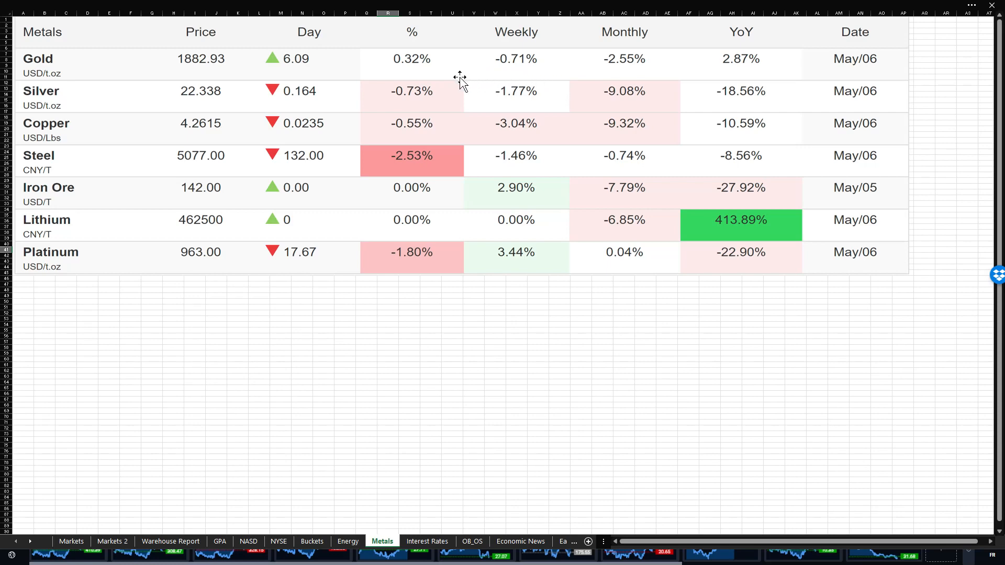
mouse_move(324, 69)
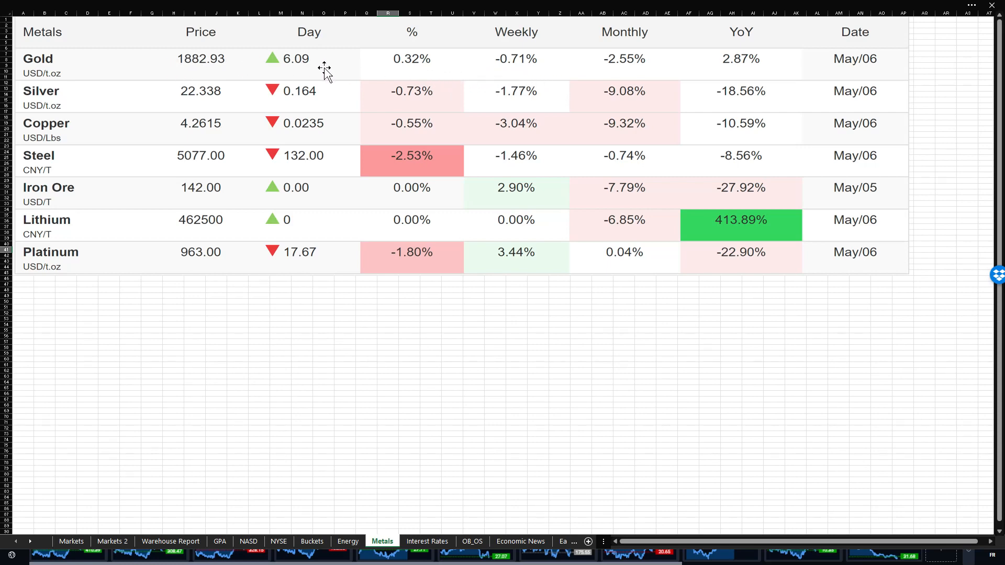
mouse_move(314, 72)
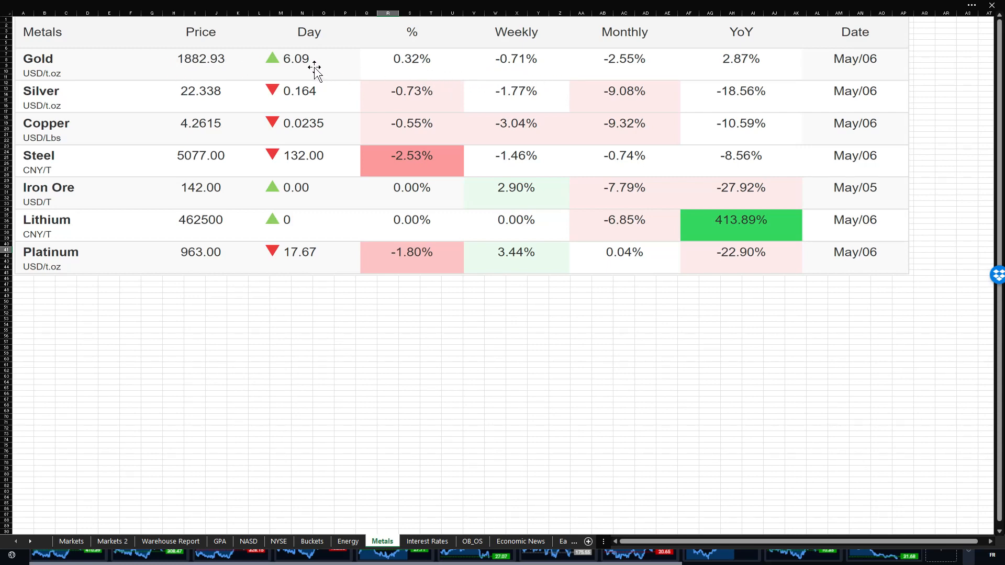
mouse_move(698, 66)
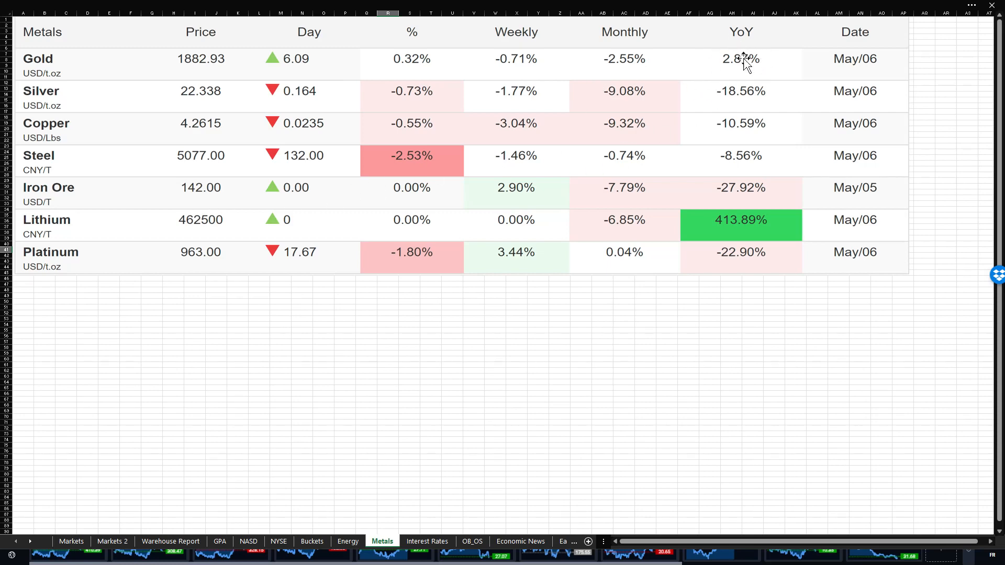
mouse_move(441, 147)
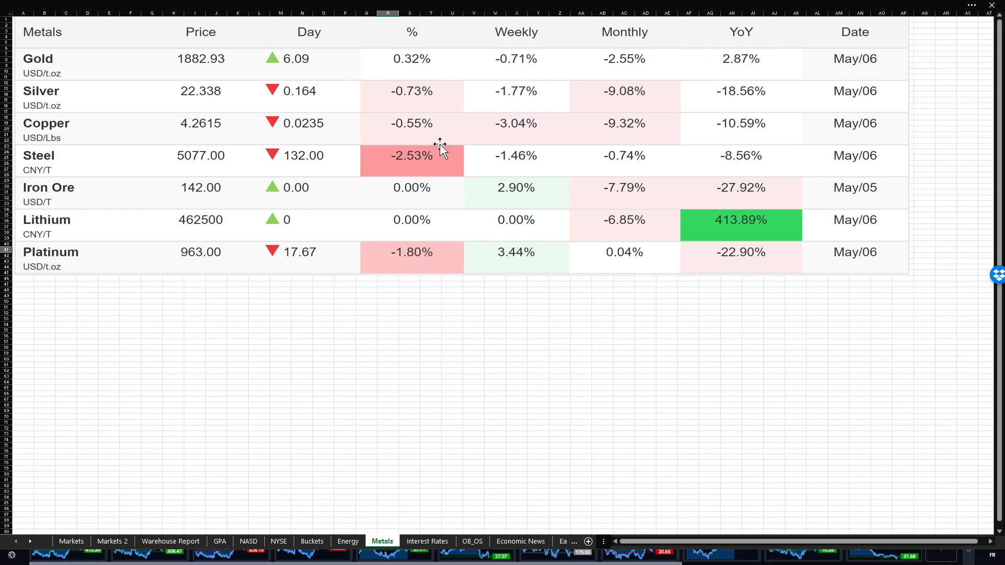
mouse_move(748, 42)
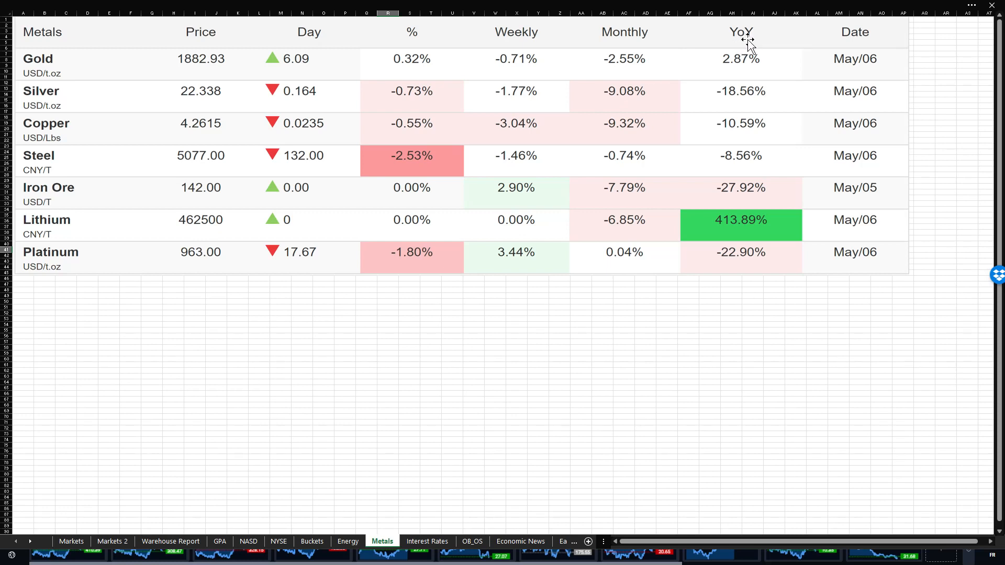
mouse_move(755, 44)
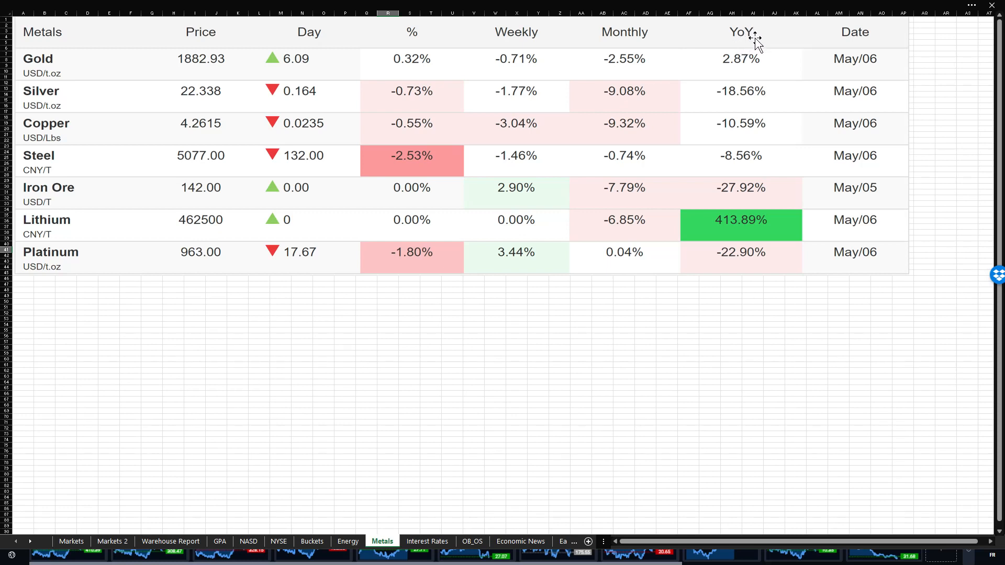
mouse_move(158, 229)
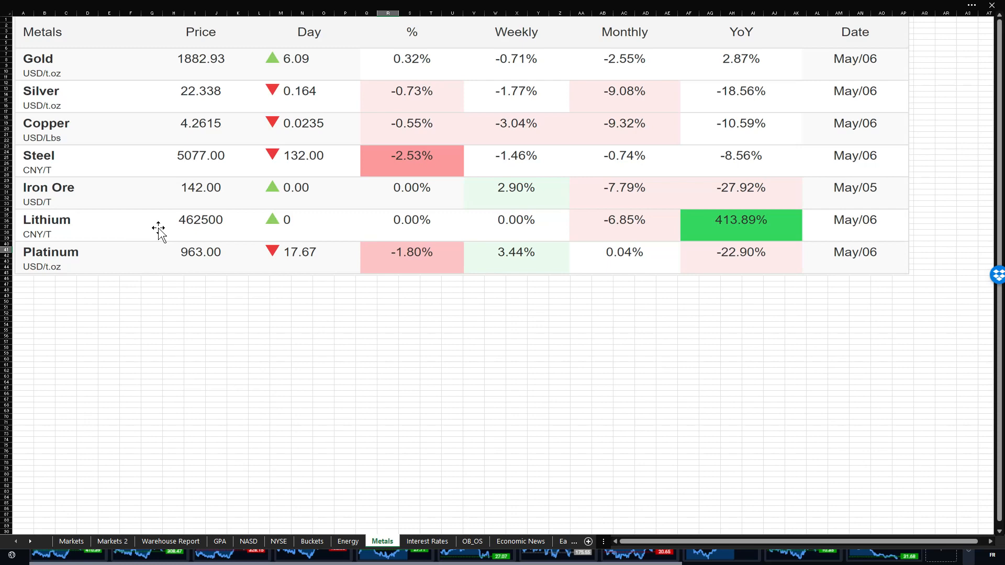
mouse_move(350, 222)
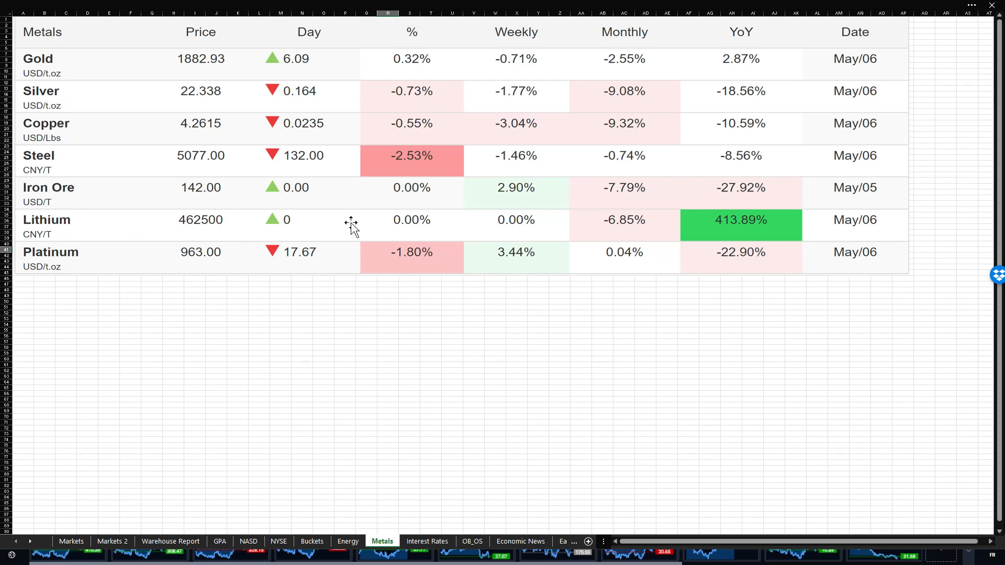
mouse_move(262, 392)
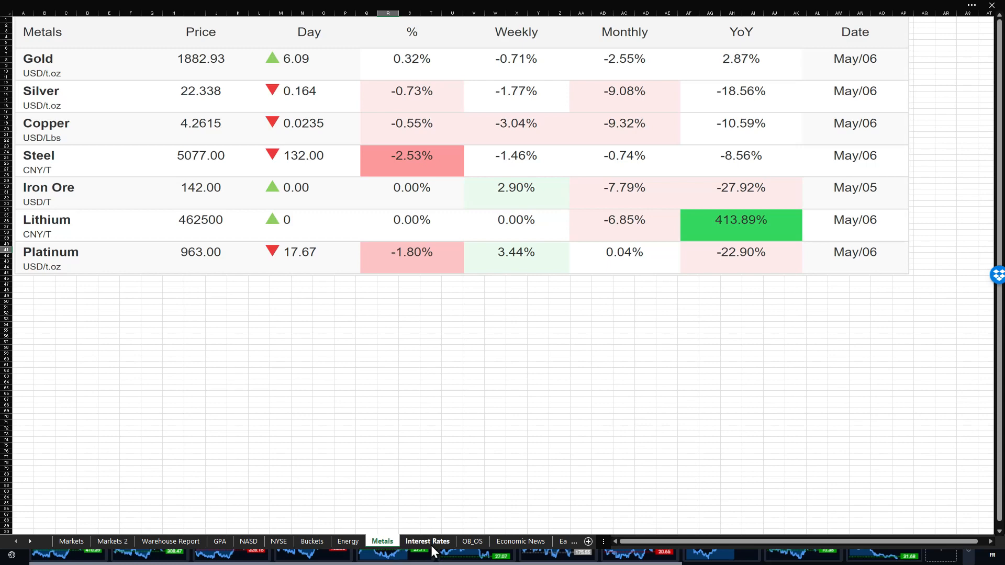
click(427, 541)
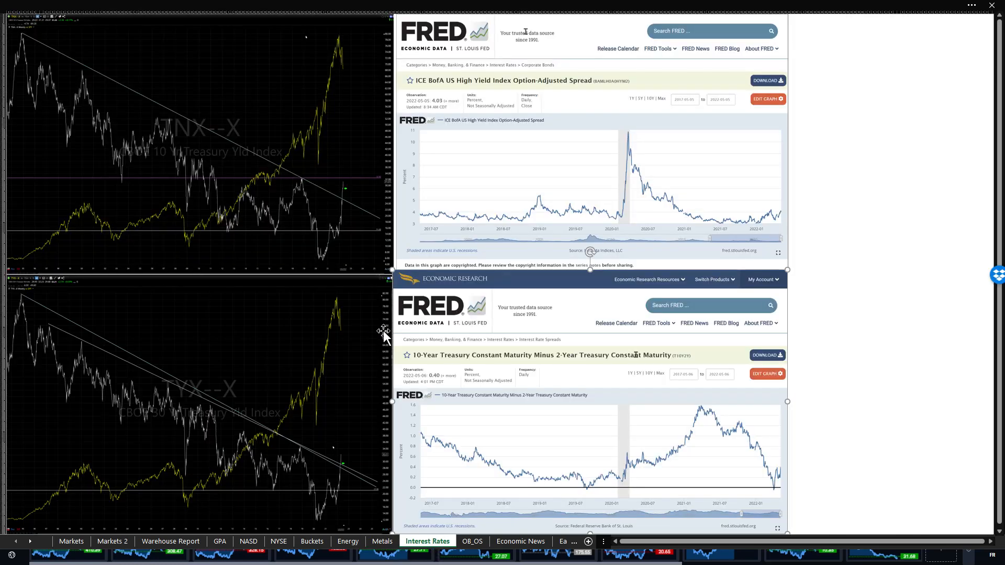
mouse_move(345, 193)
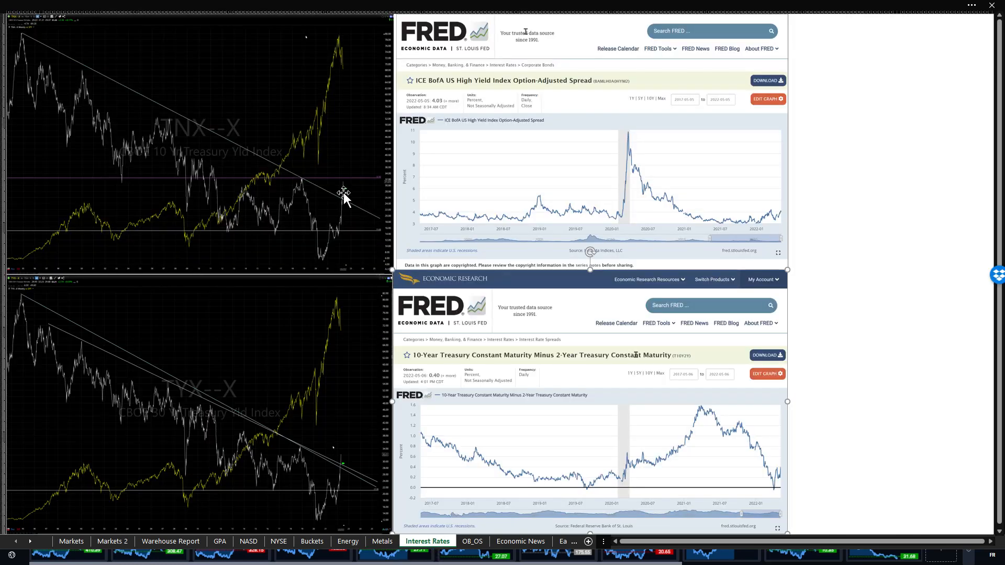
mouse_move(368, 298)
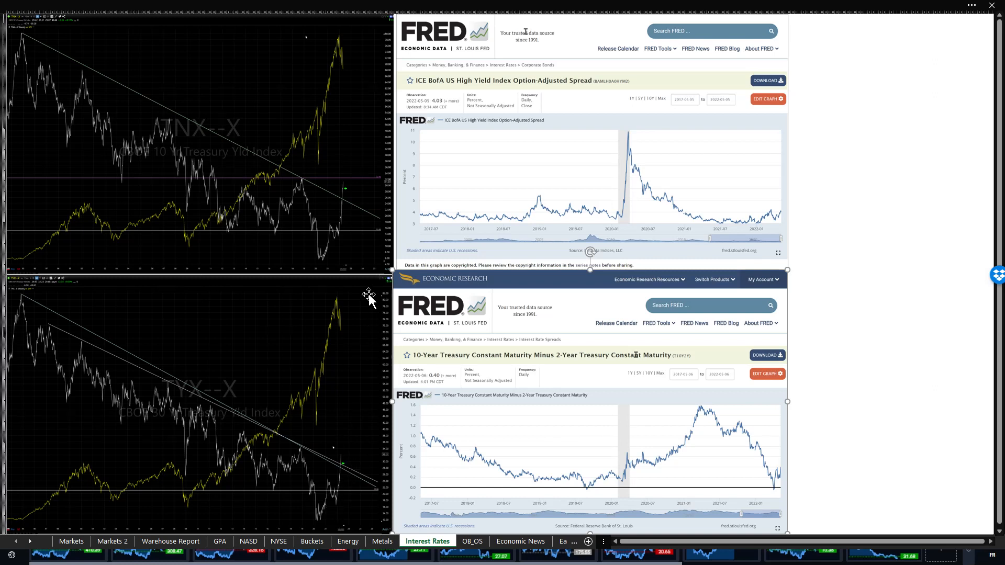
mouse_move(338, 484)
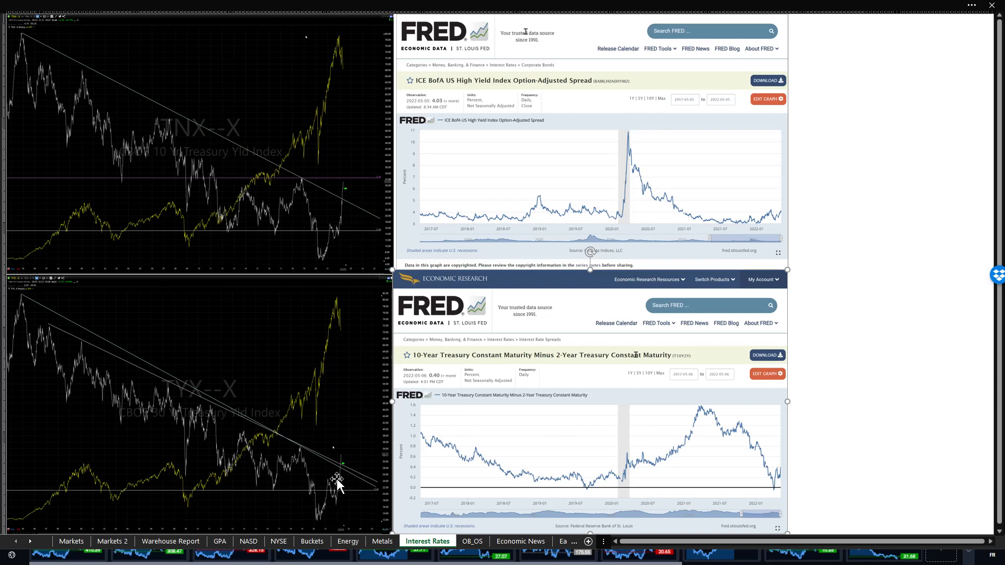
mouse_move(137, 242)
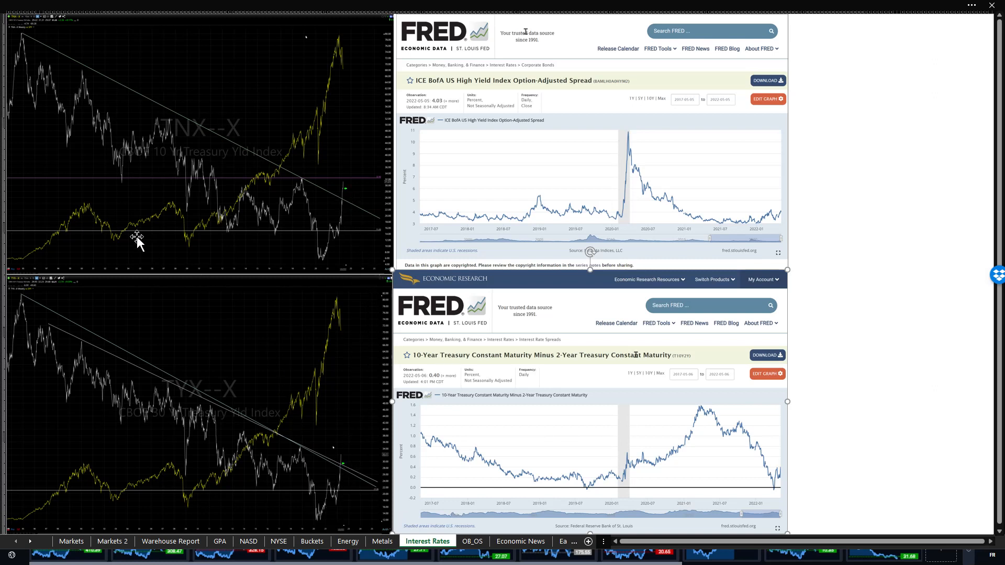
mouse_move(317, 187)
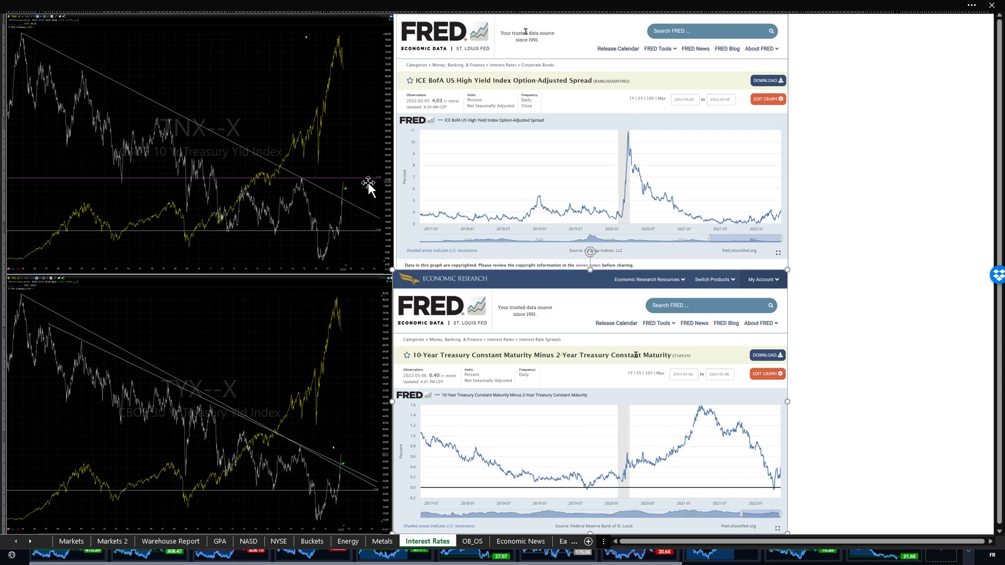
mouse_move(314, 212)
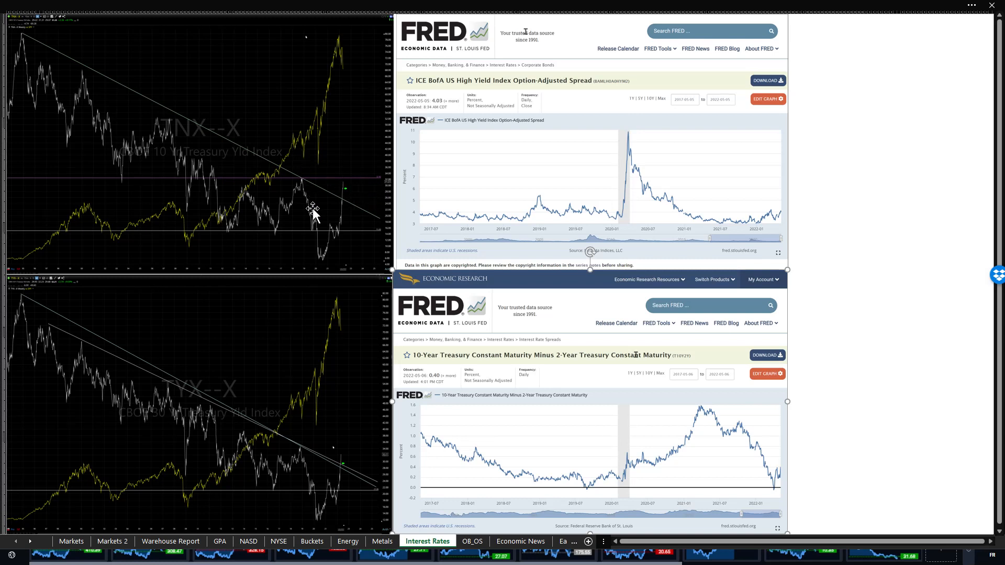
mouse_move(320, 284)
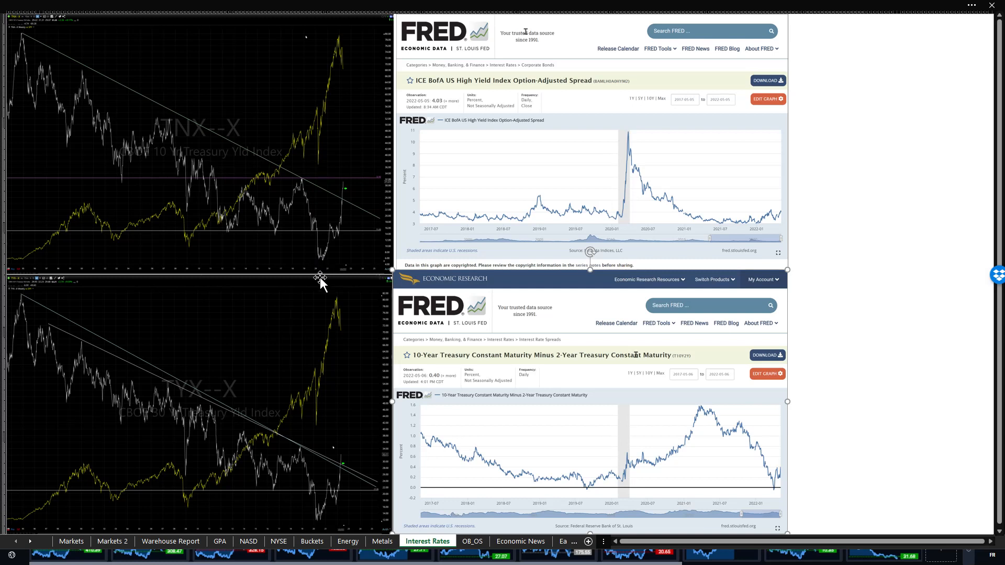
mouse_move(321, 303)
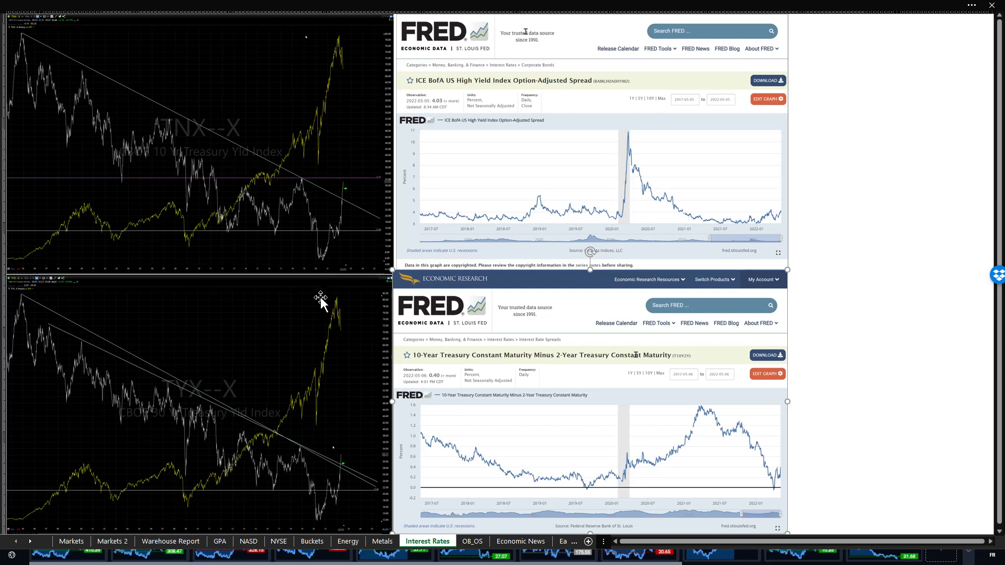
mouse_move(350, 193)
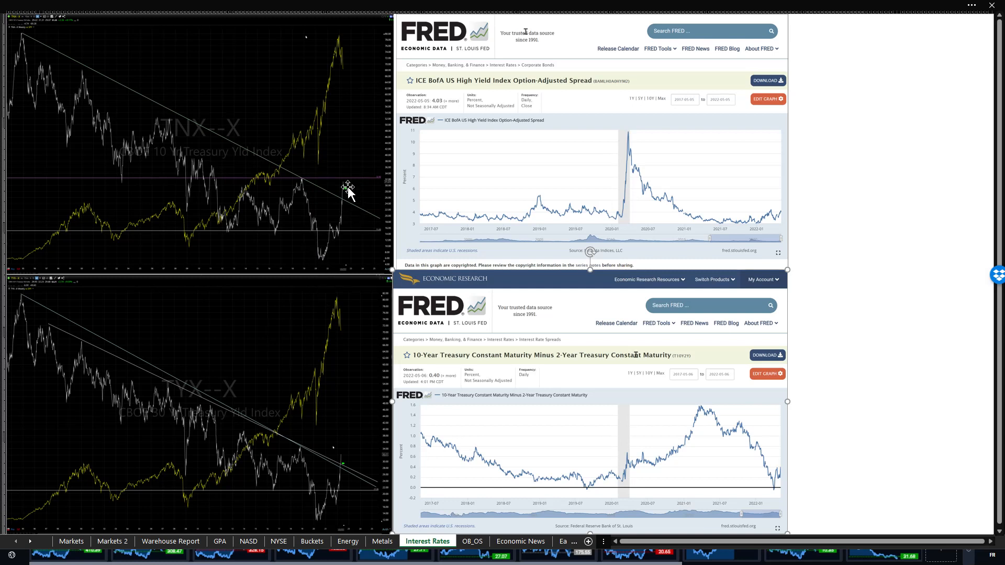
mouse_move(319, 178)
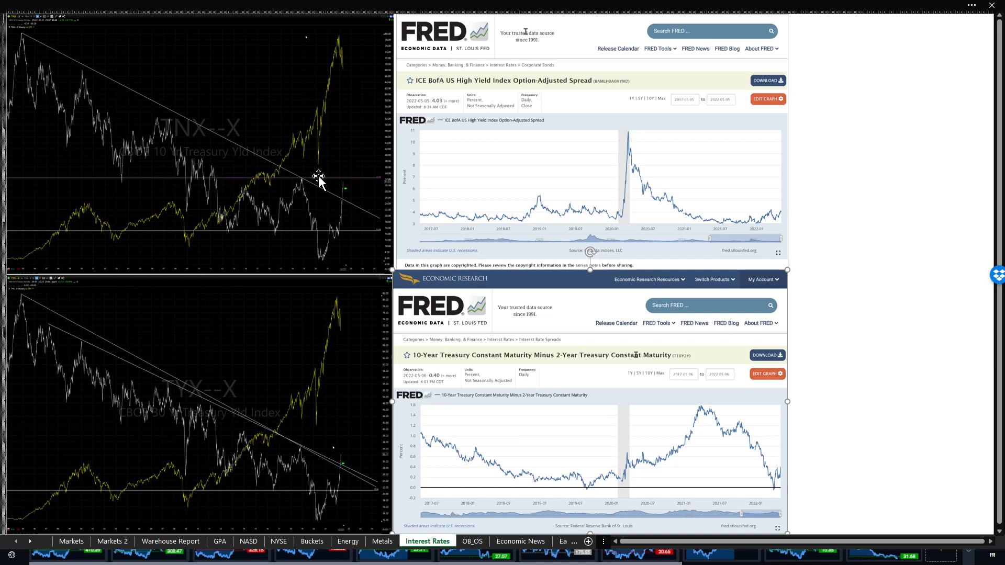
mouse_move(273, 160)
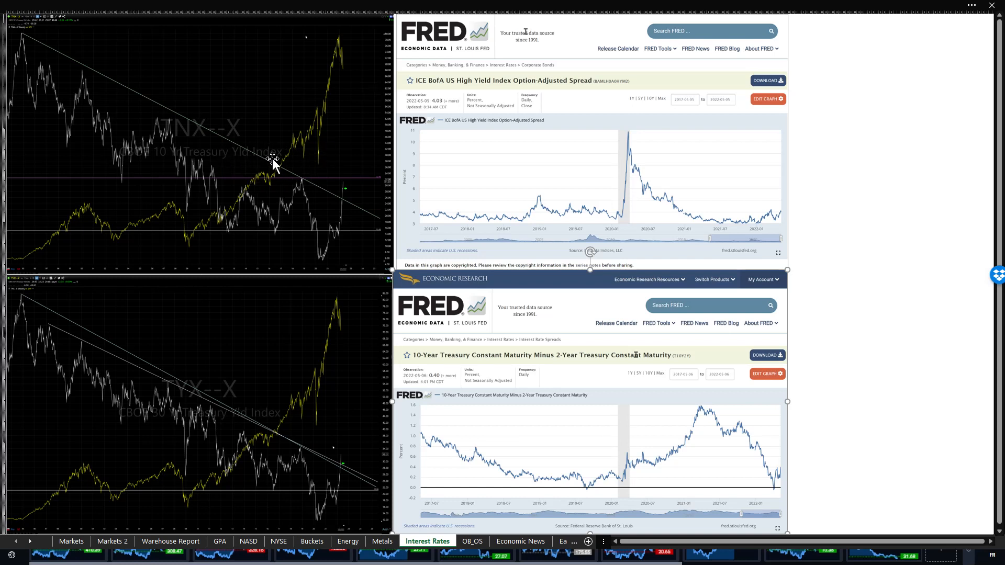
mouse_move(493, 254)
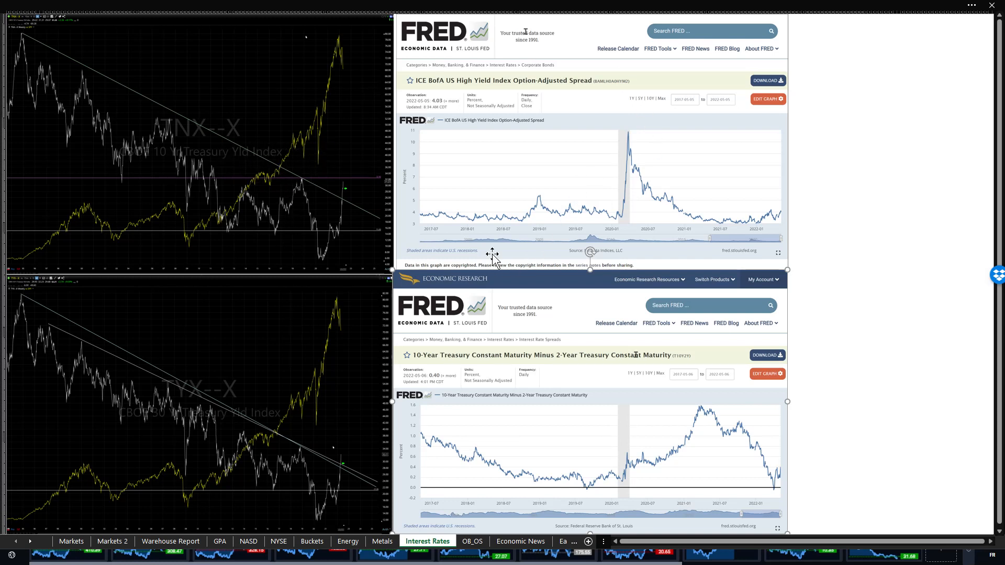
mouse_move(609, 172)
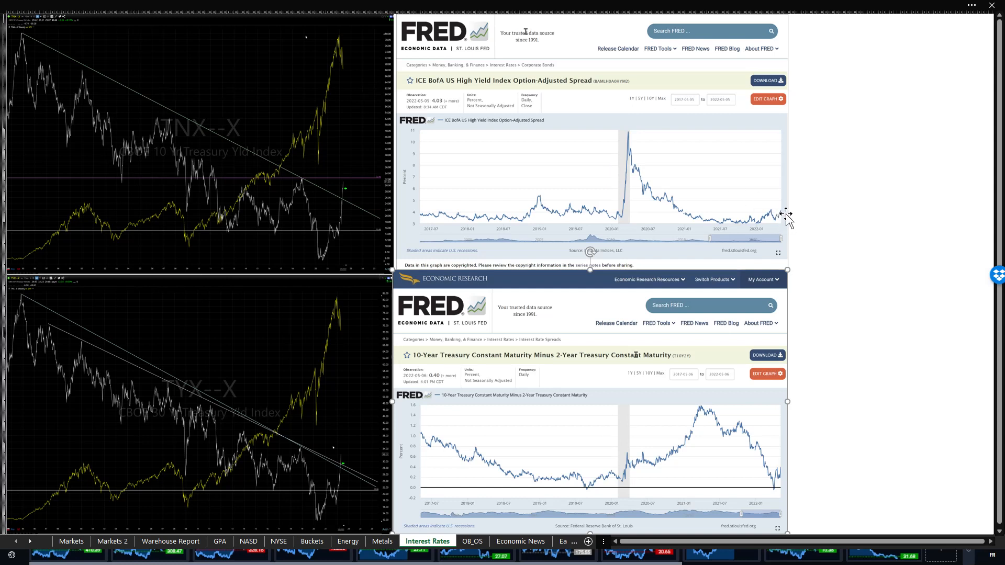
mouse_move(677, 232)
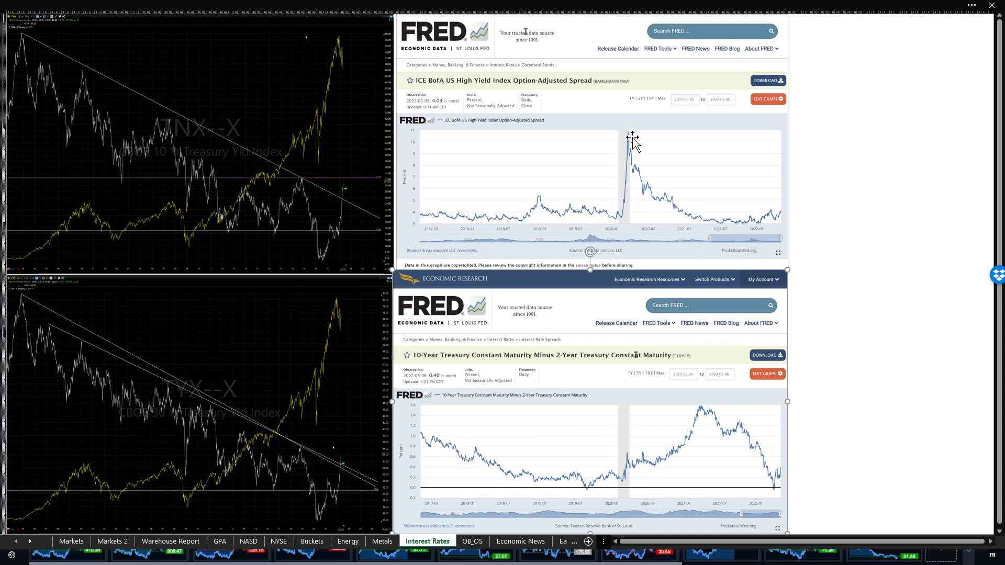
mouse_move(623, 194)
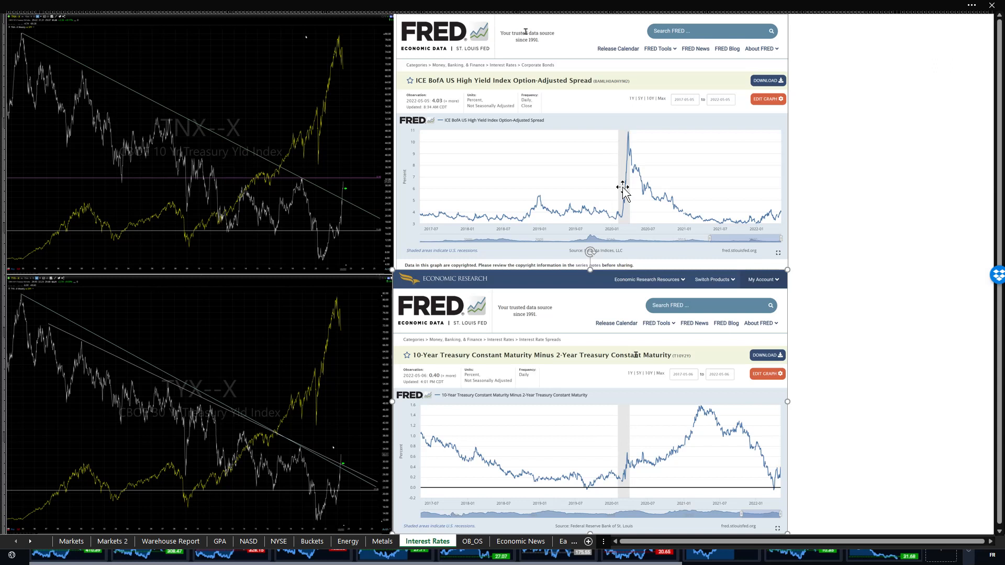
mouse_move(746, 221)
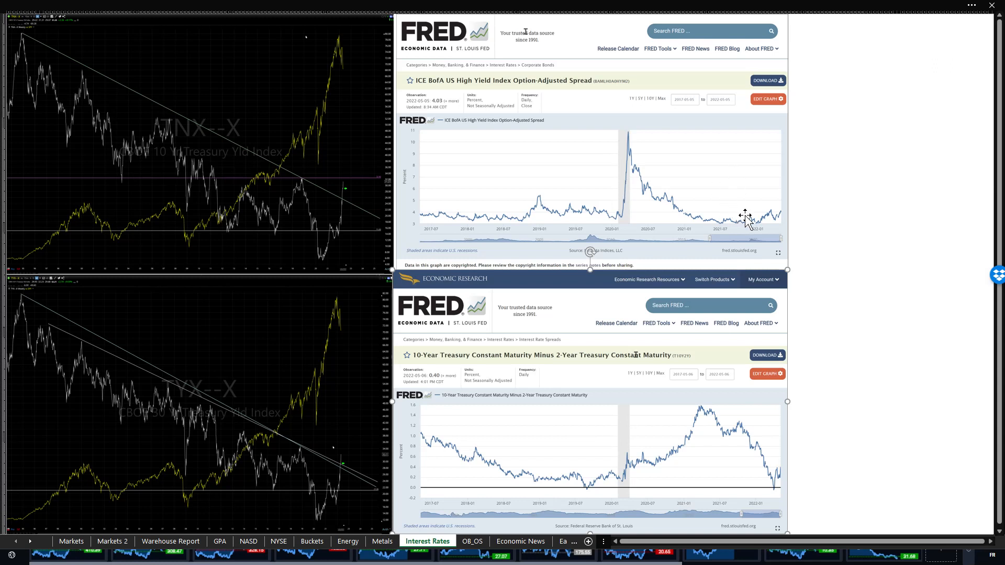
mouse_move(437, 531)
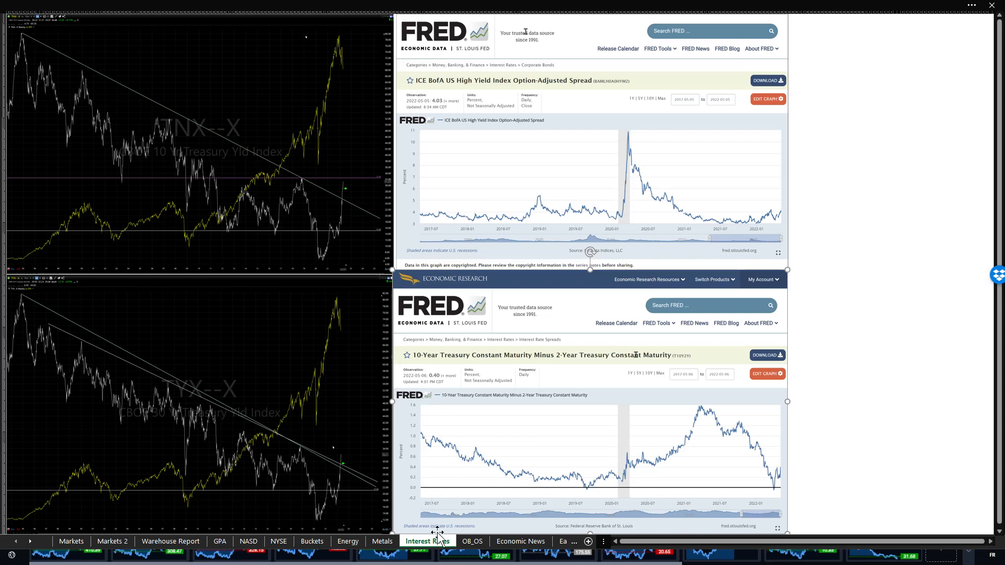
Show the OB_OS sheet with the stocks-above-200/40 PMA and 12-week new high/low charts
click(472, 541)
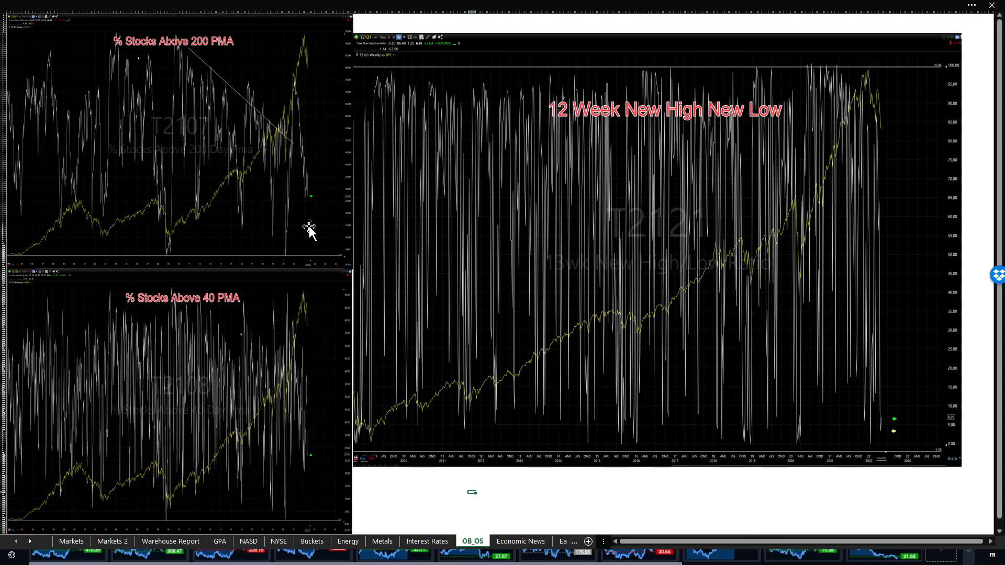
mouse_move(321, 211)
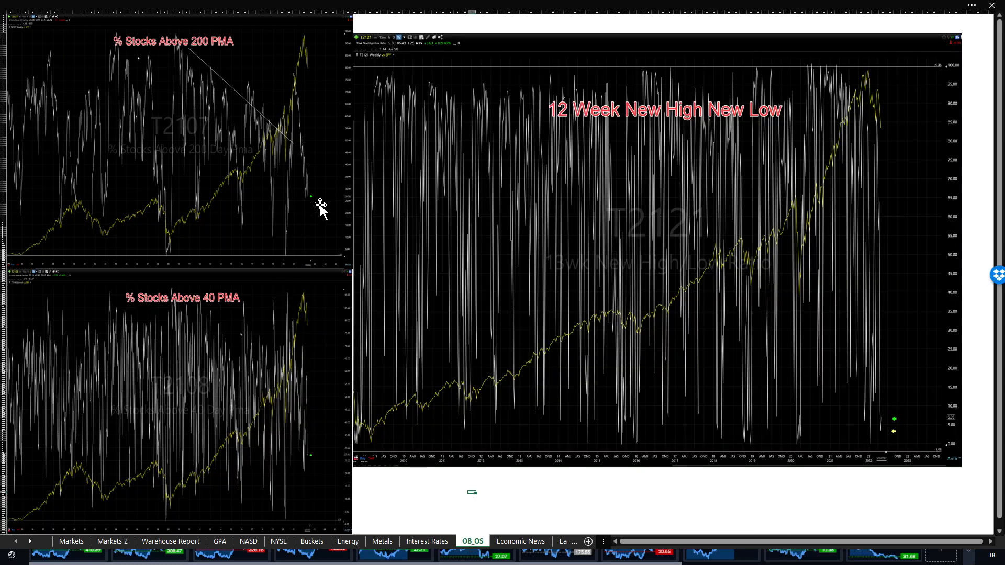
mouse_move(323, 465)
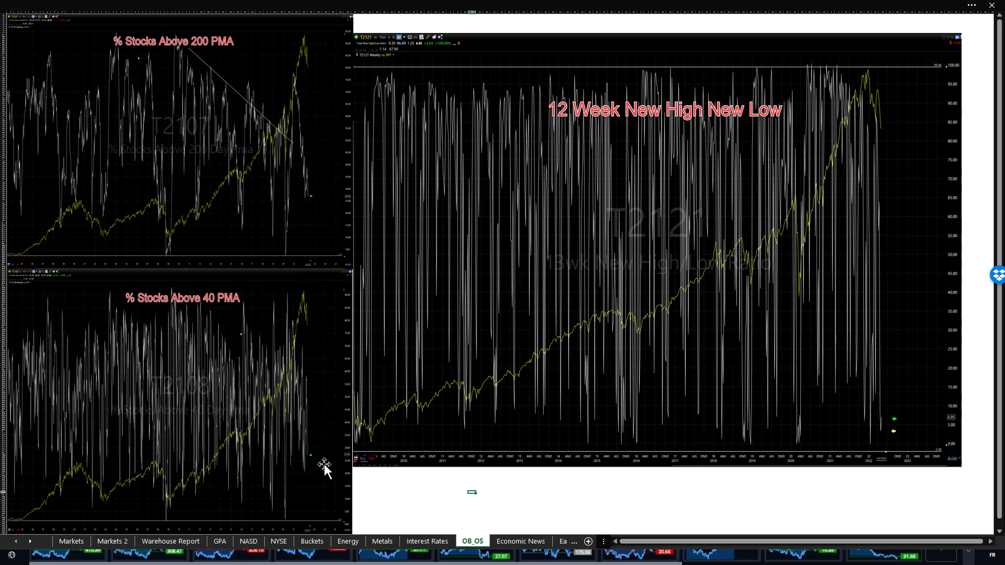
mouse_move(885, 387)
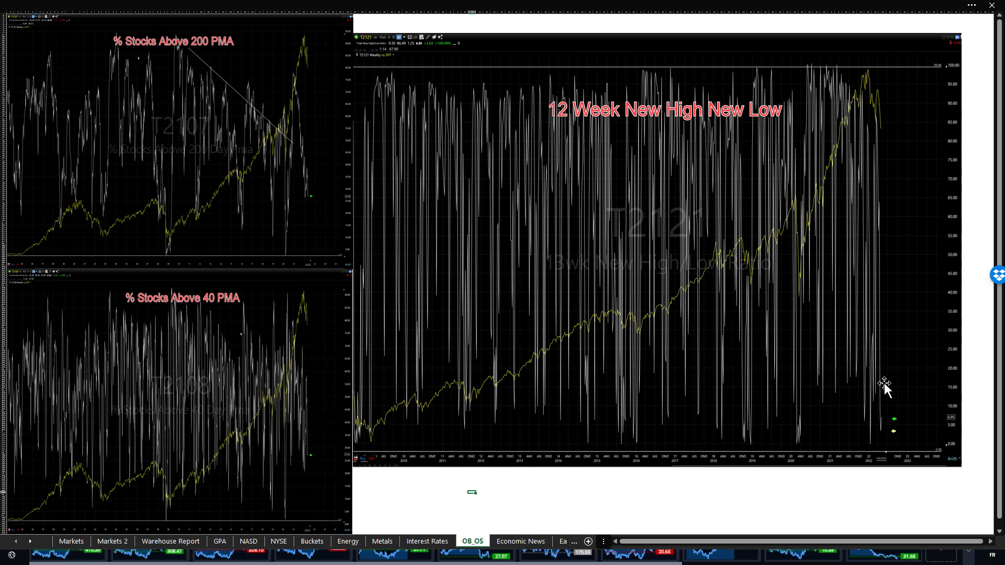
mouse_move(920, 413)
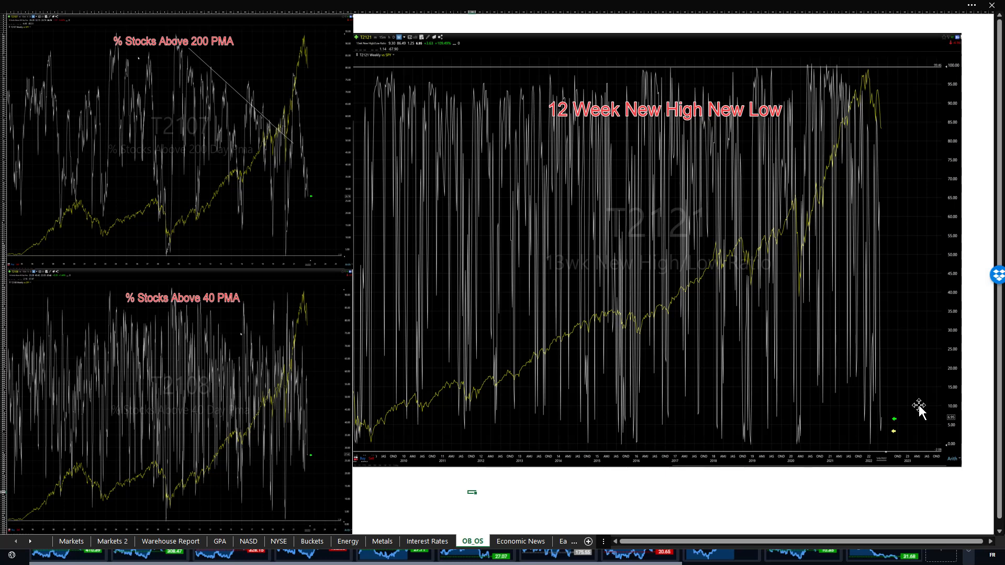
mouse_move(887, 450)
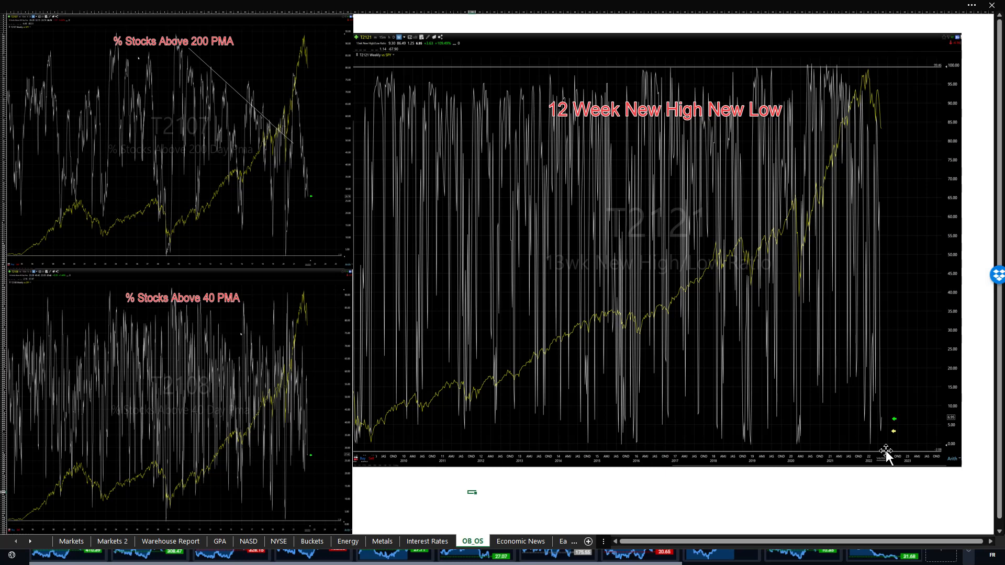
mouse_move(490, 442)
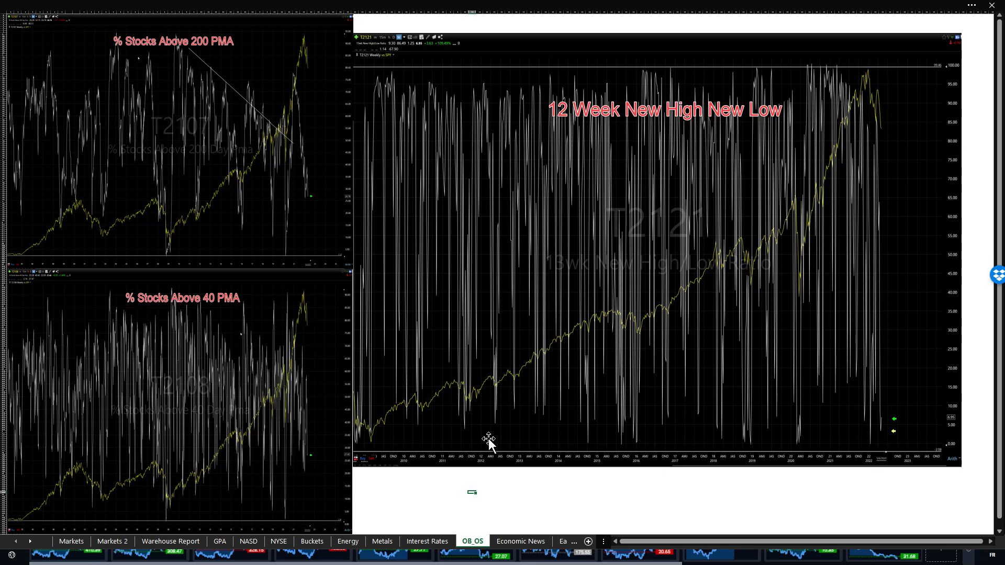
Show the Economic News sheet of next week's U.S. reports and Fed speakers, scrolling through it
click(520, 541)
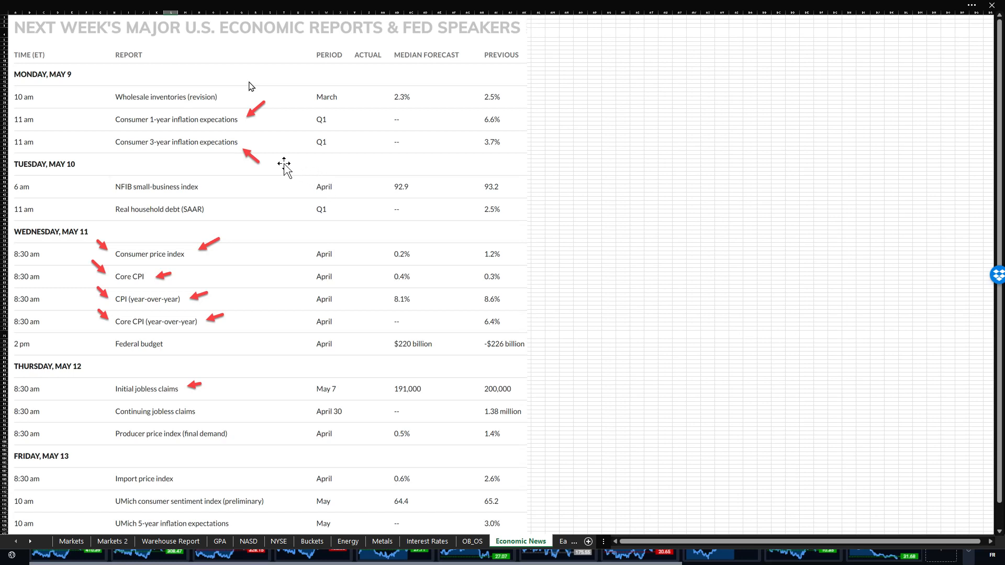
mouse_move(169, 404)
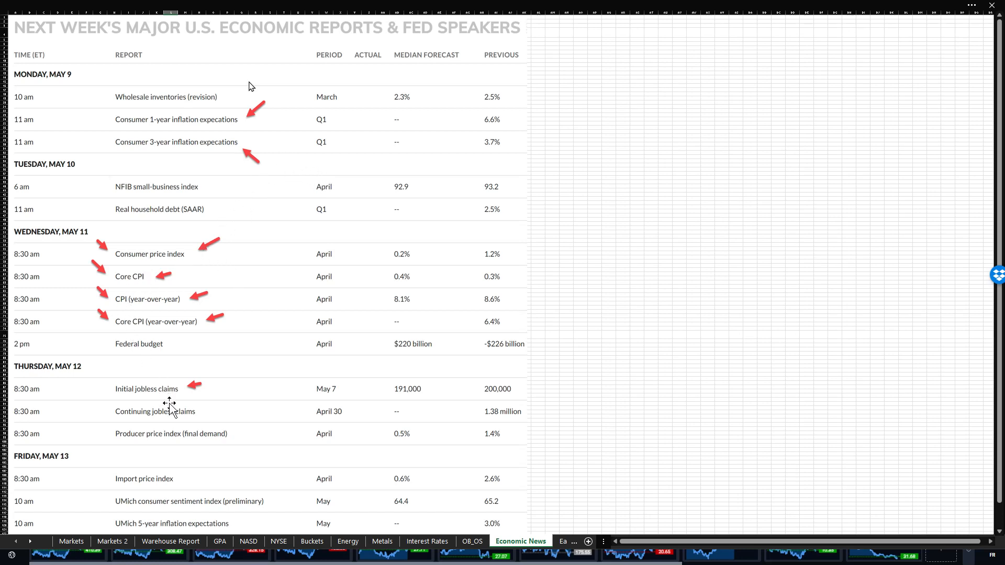
mouse_move(164, 336)
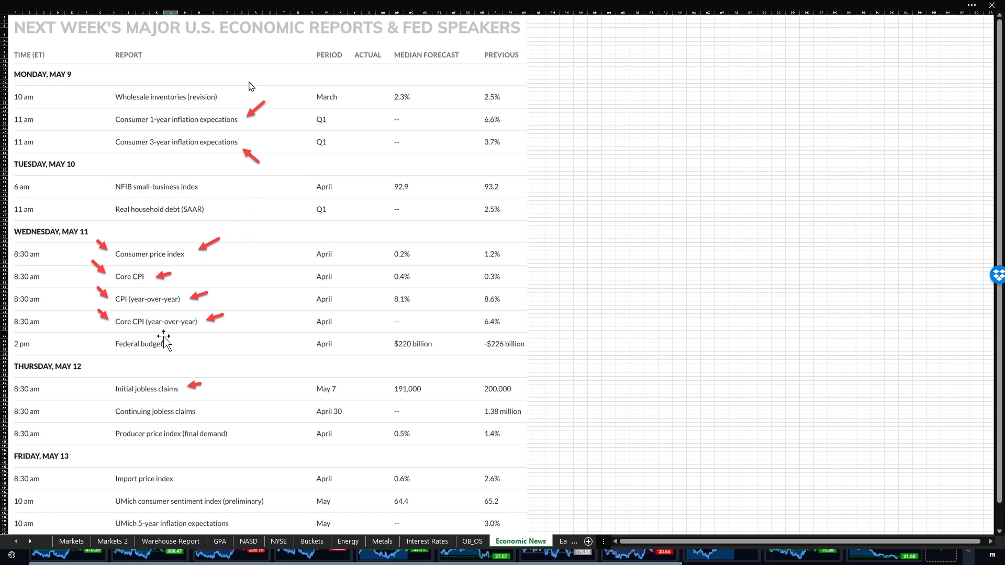
mouse_move(173, 341)
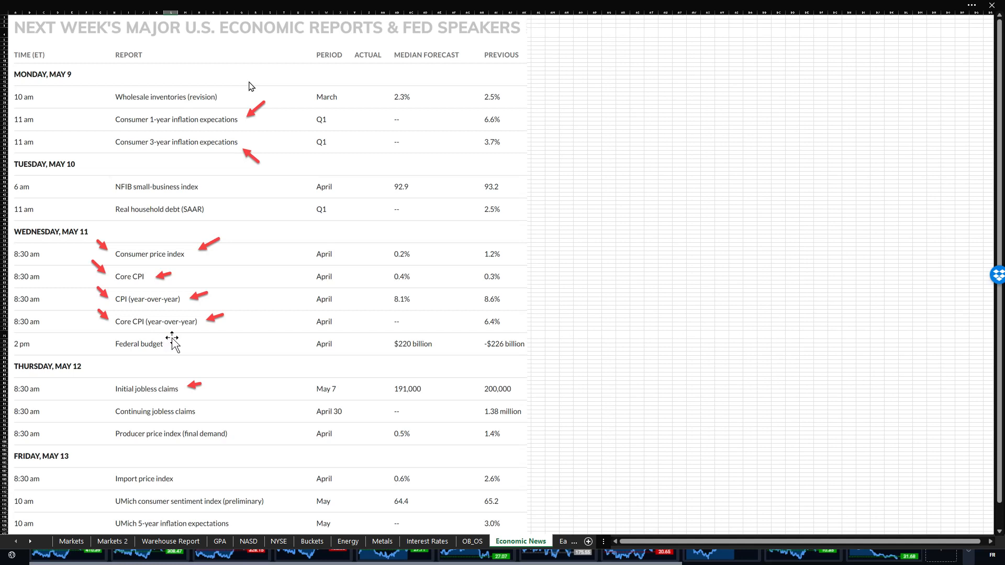
mouse_move(353, 311)
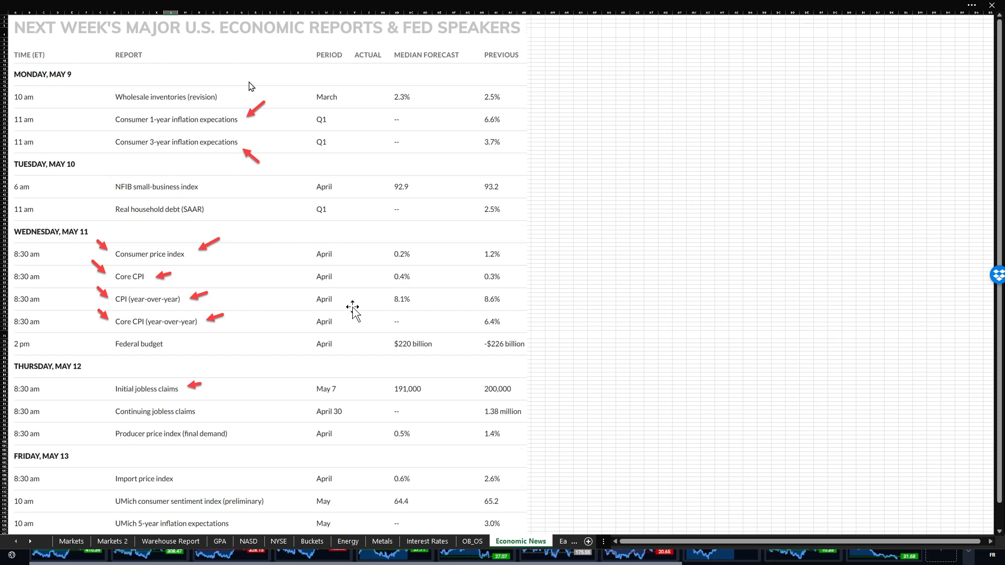
scroll(down, 3)
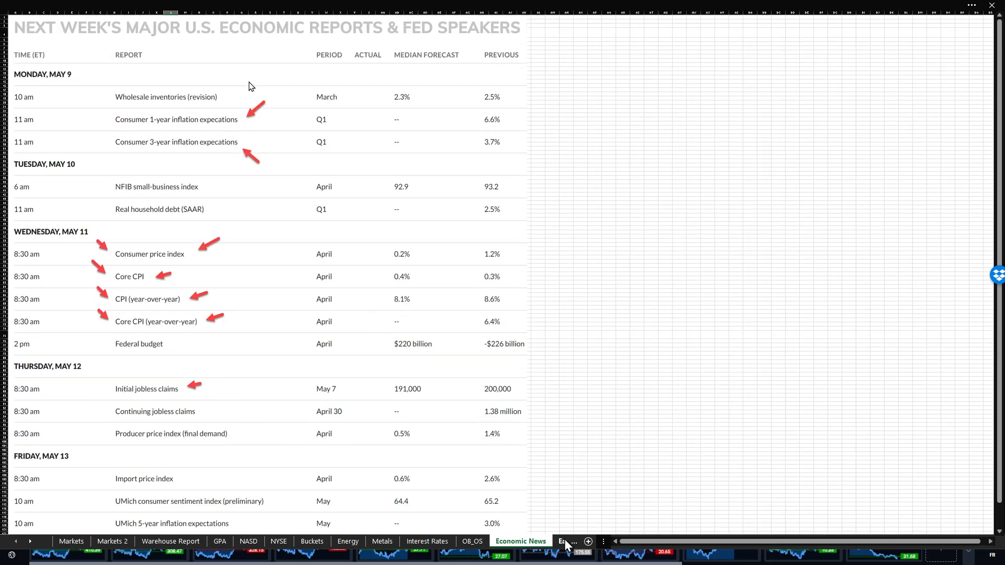
Show the Earnings Cal sheet of anticipated earnings for the week of May 9, 2022
click(540, 541)
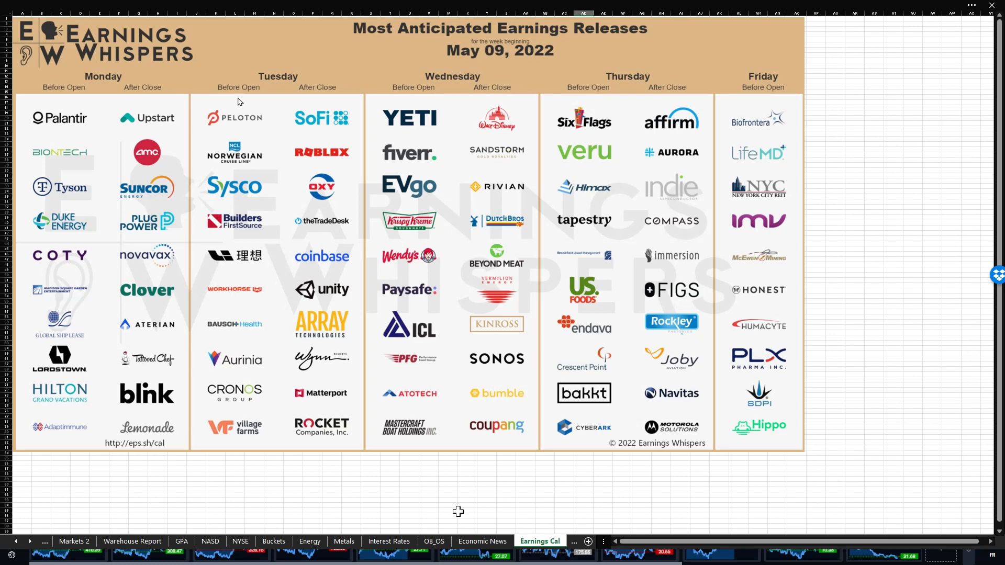
mouse_move(455, 504)
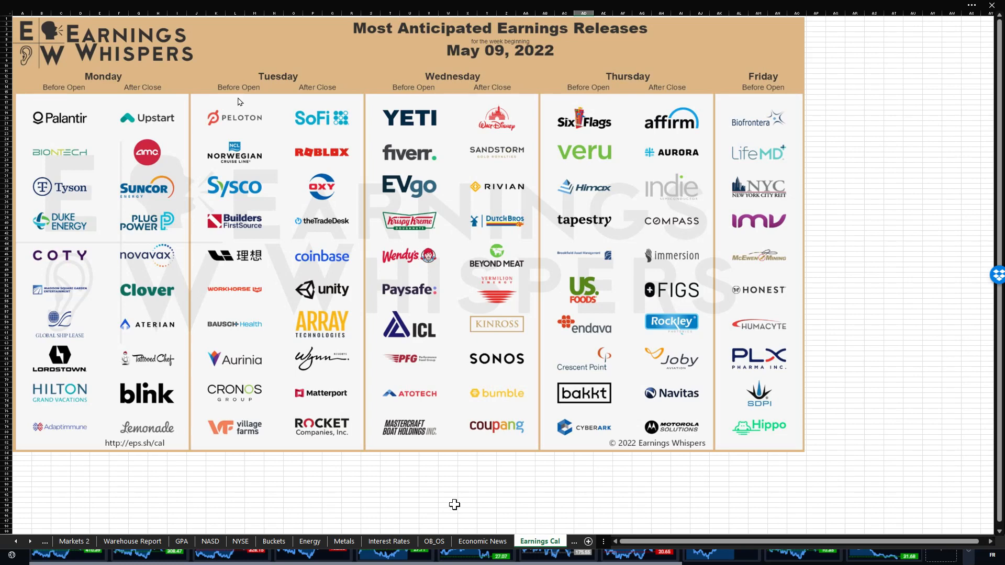
mouse_move(464, 478)
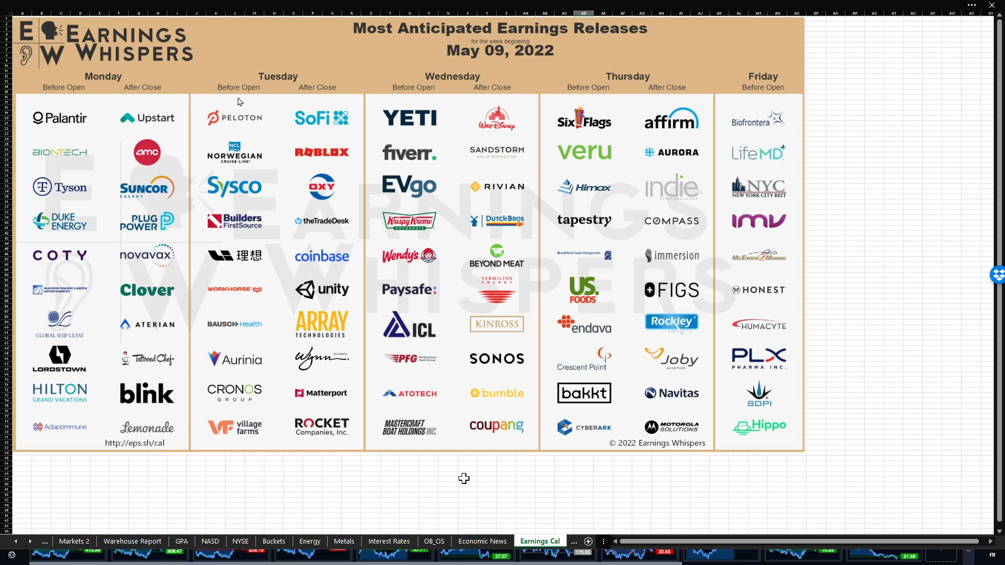
mouse_move(383, 467)
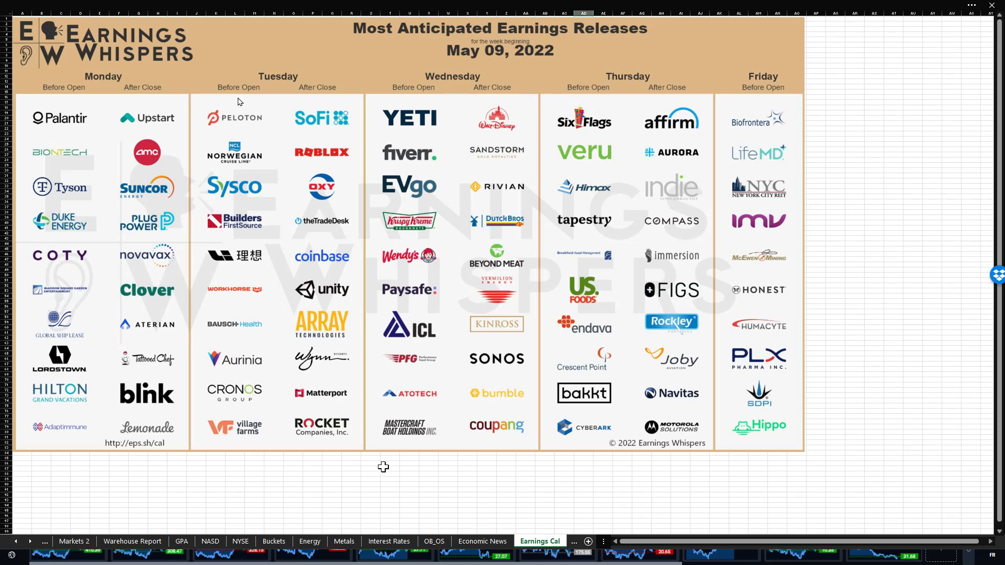
mouse_move(378, 462)
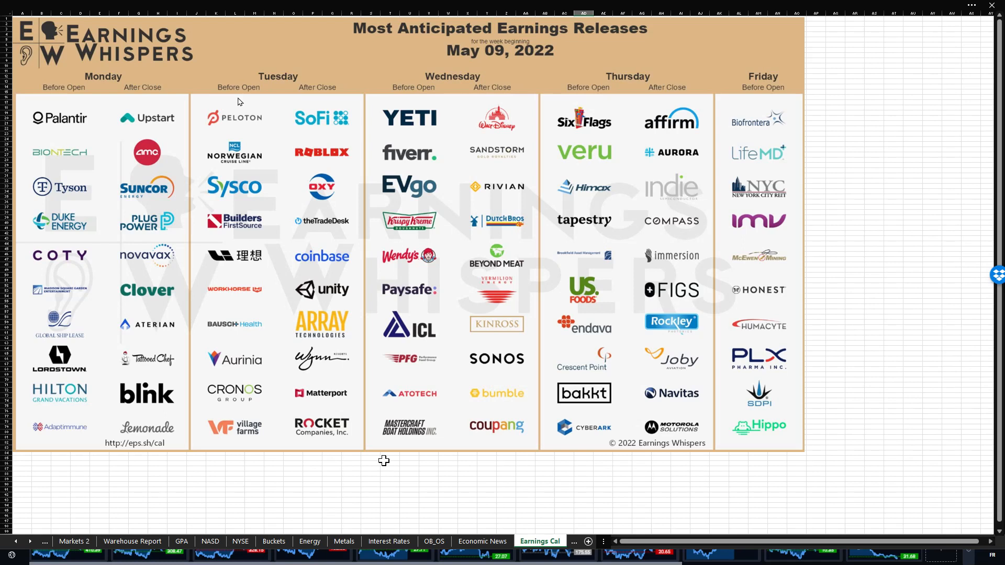
mouse_move(411, 205)
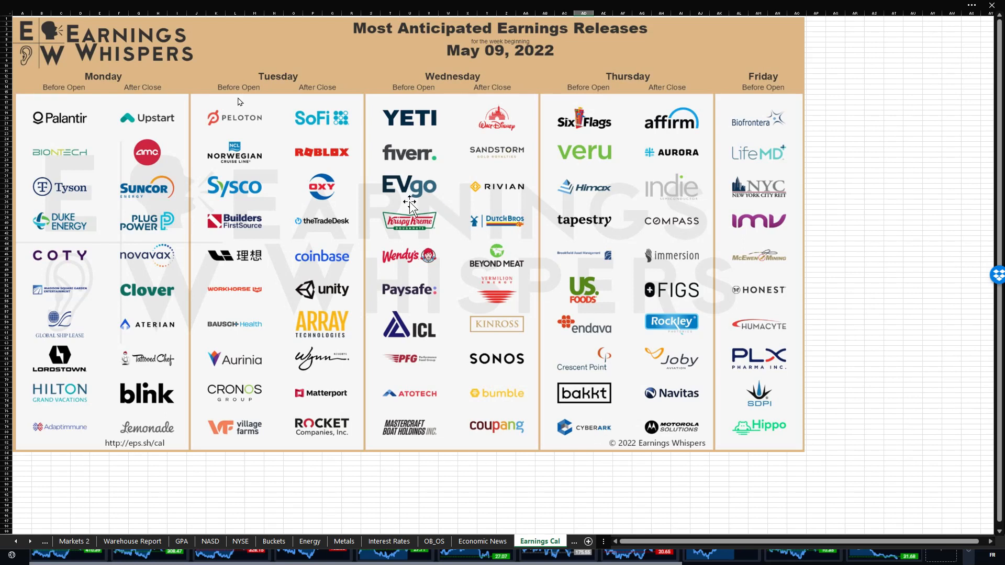
mouse_move(247, 31)
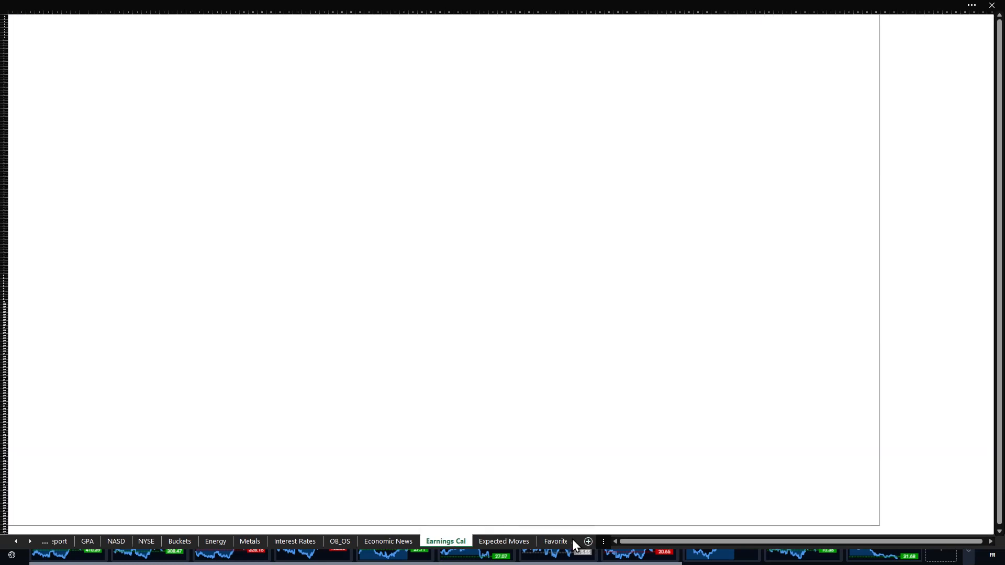
click(504, 541)
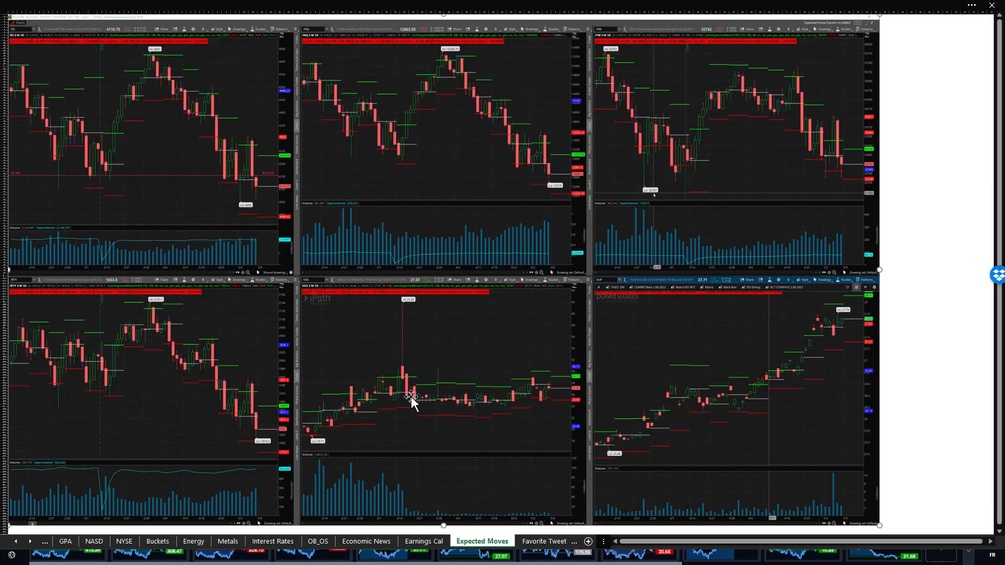
mouse_move(468, 182)
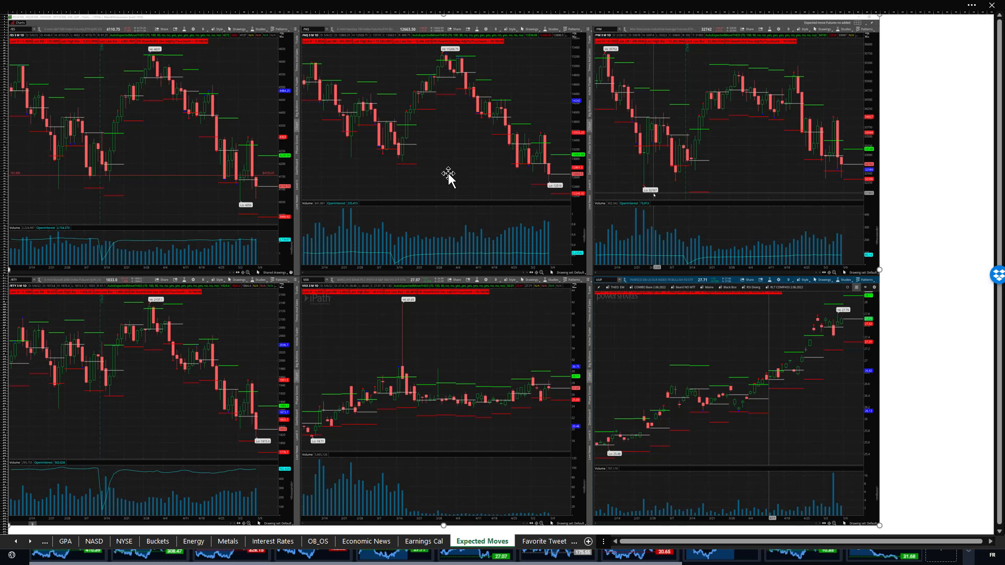
mouse_move(415, 204)
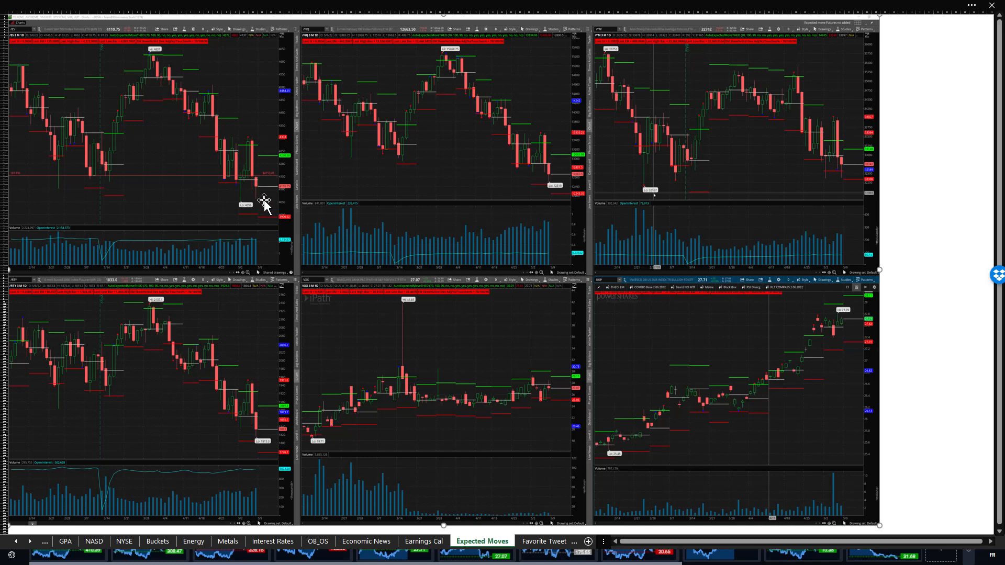
mouse_move(273, 200)
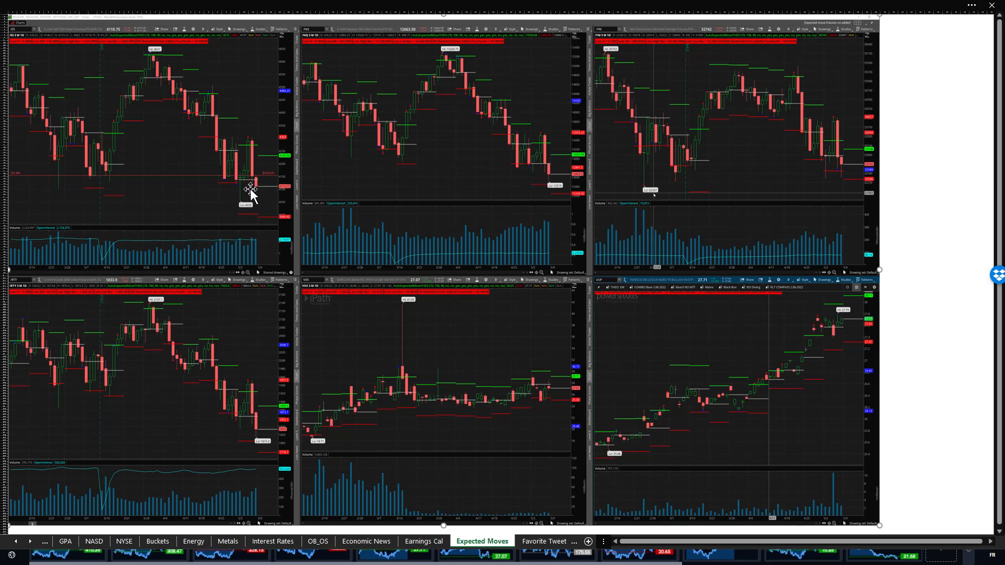
mouse_move(256, 189)
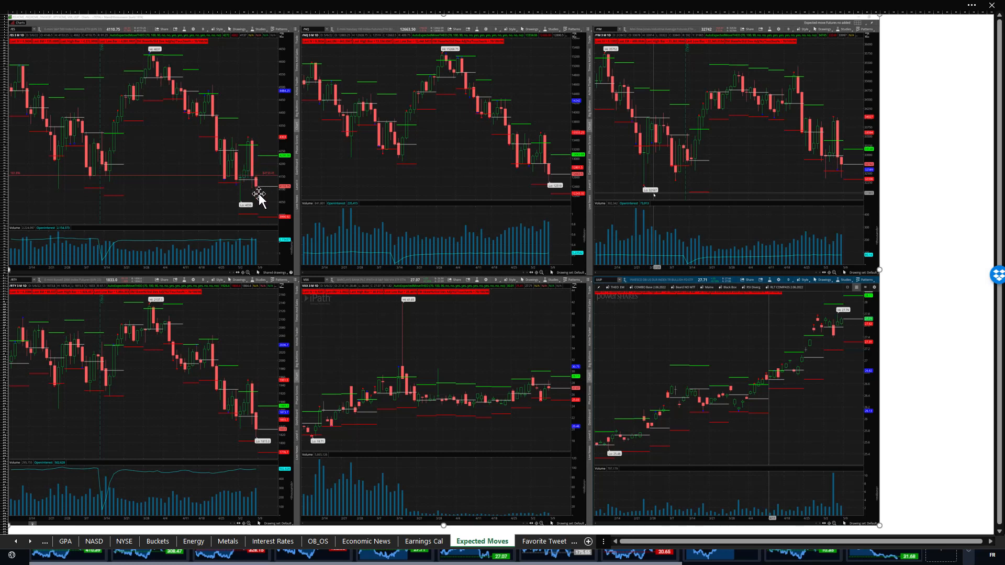
mouse_move(250, 196)
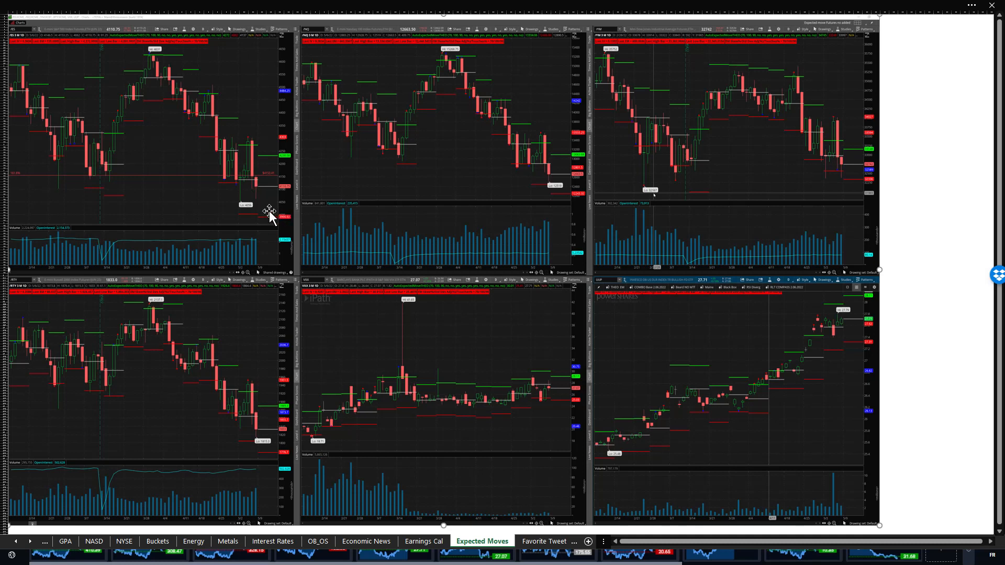
mouse_move(260, 195)
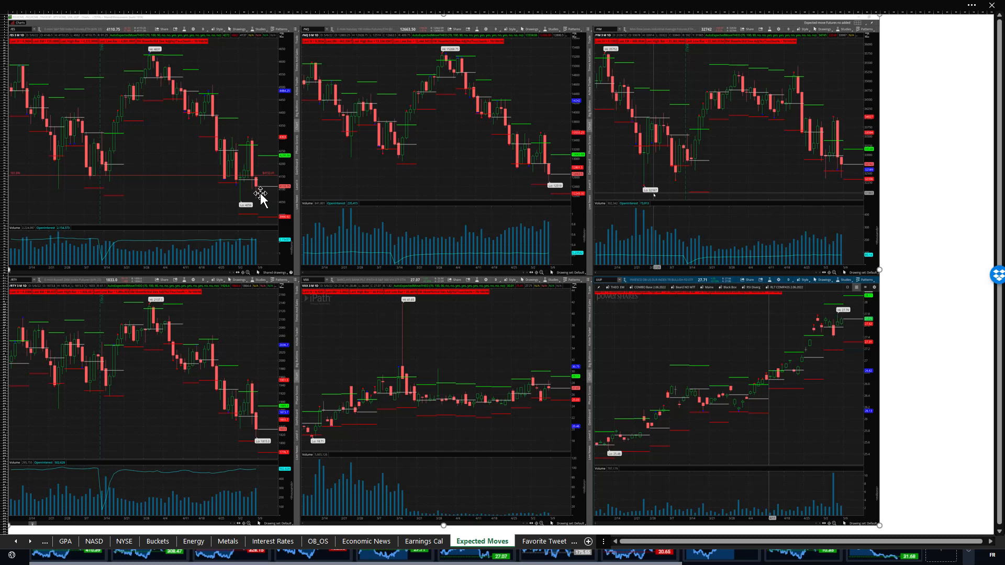
mouse_move(278, 169)
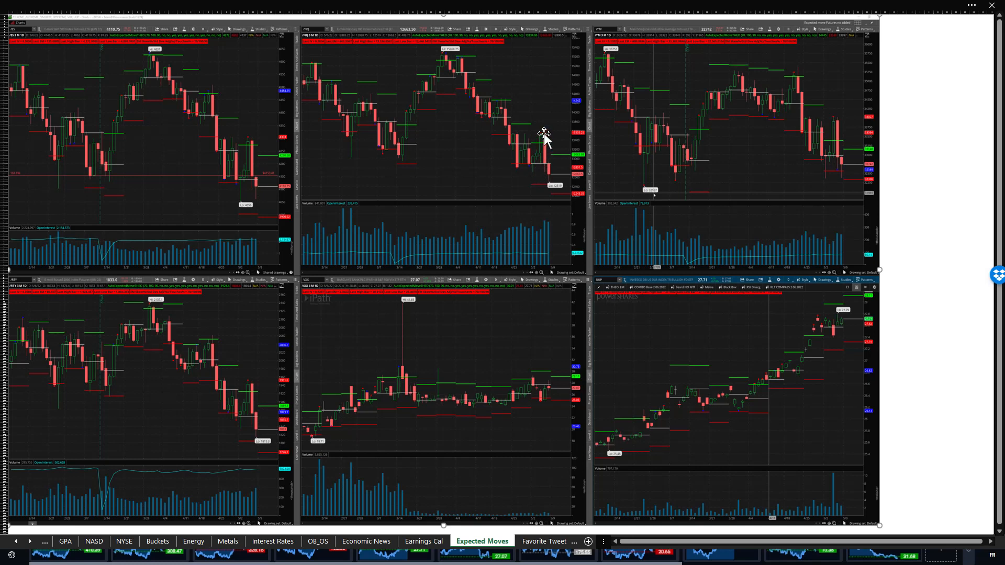
mouse_move(548, 149)
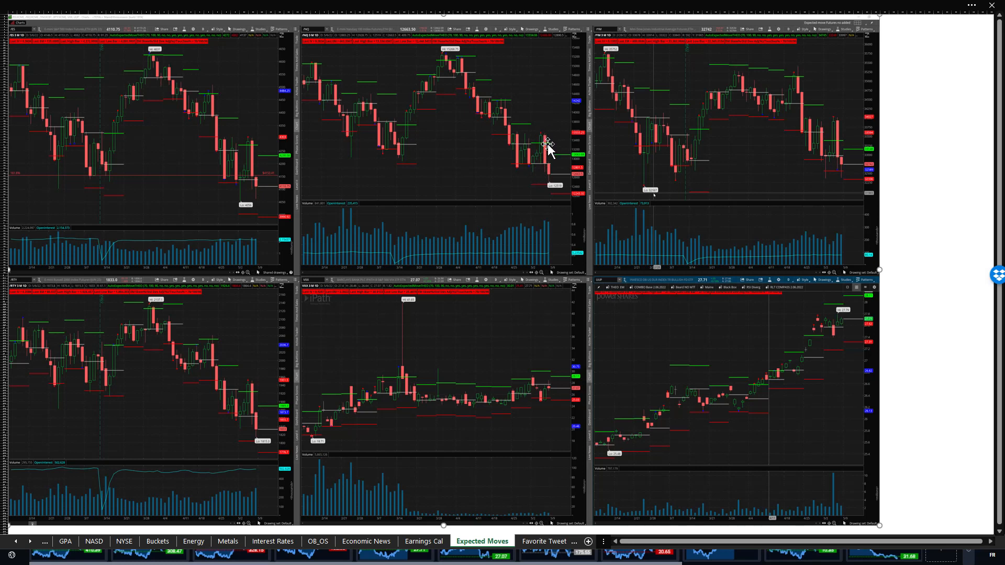
mouse_move(538, 176)
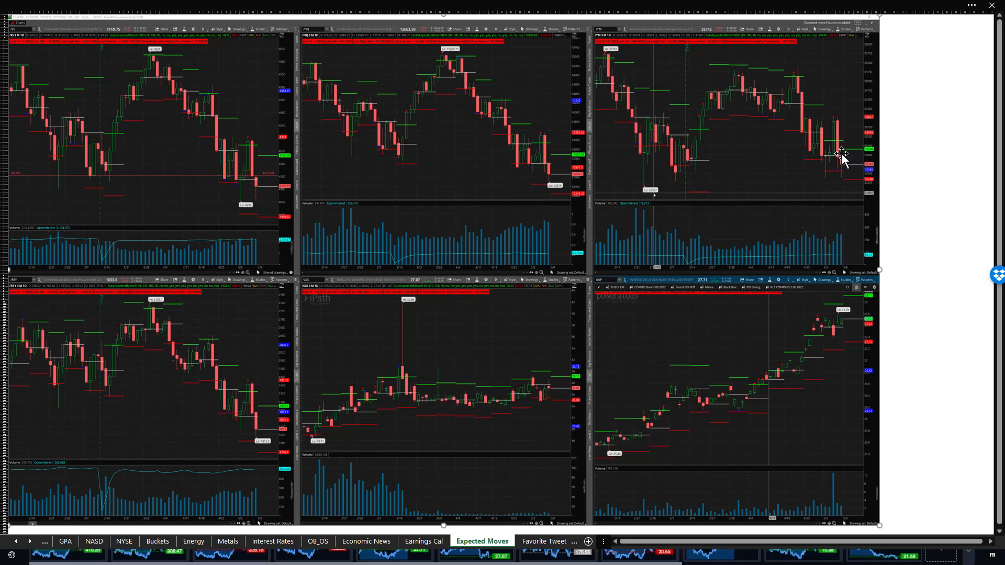
mouse_move(845, 187)
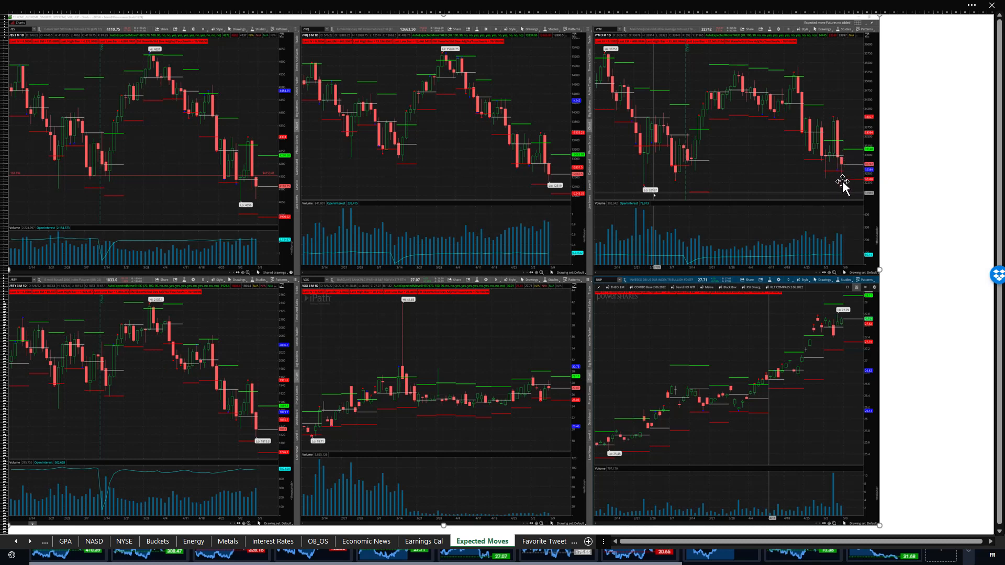
mouse_move(844, 122)
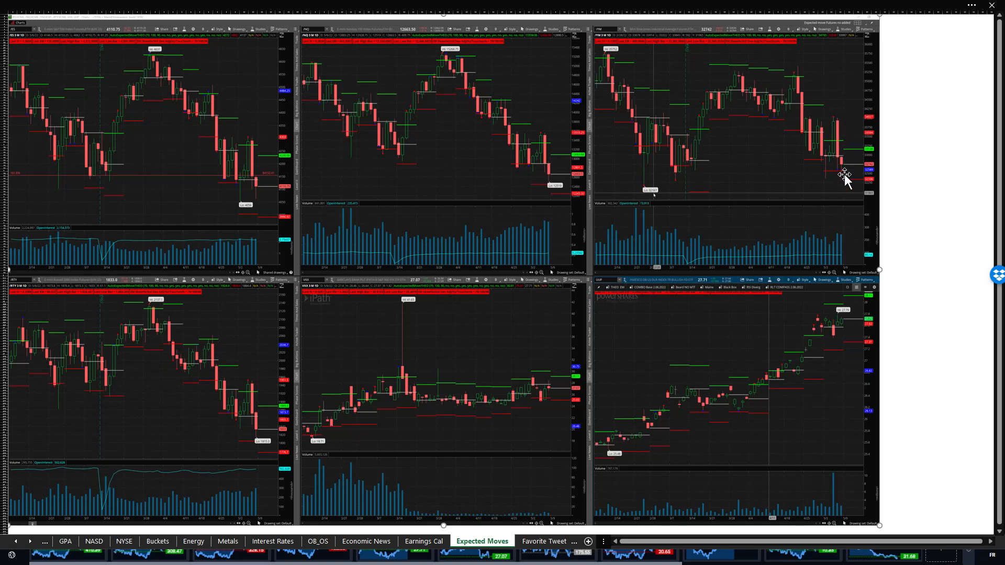
mouse_move(261, 423)
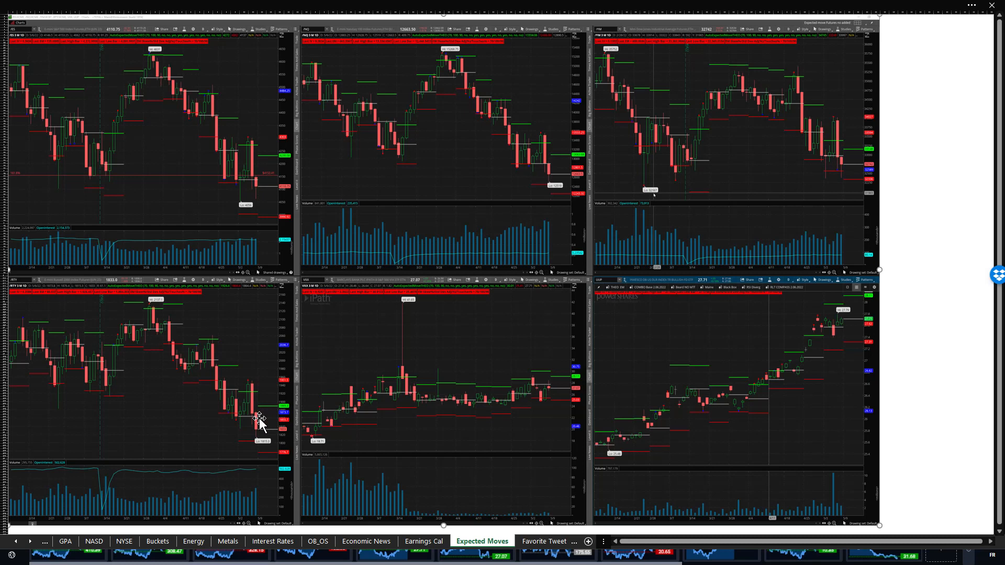
mouse_move(260, 173)
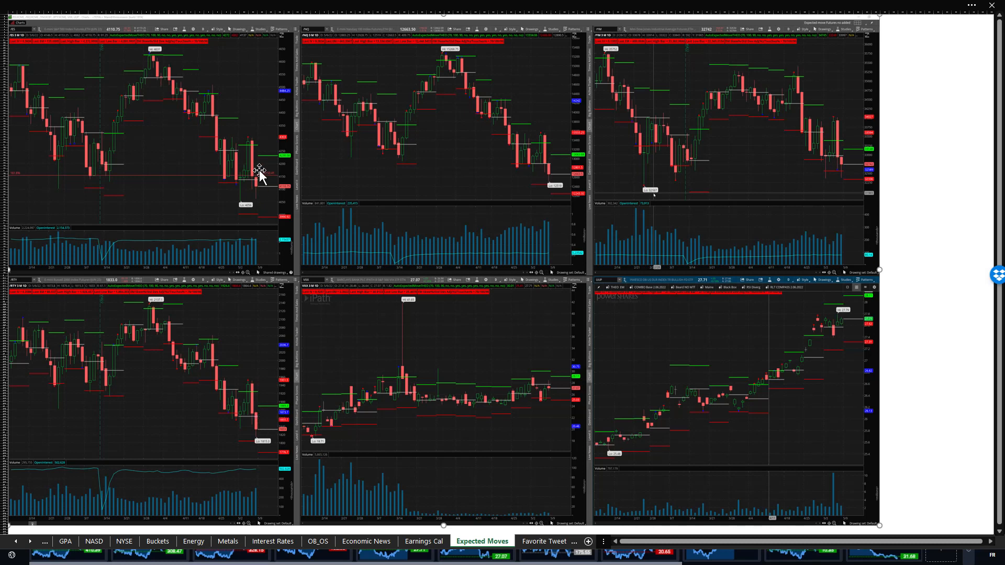
mouse_move(855, 338)
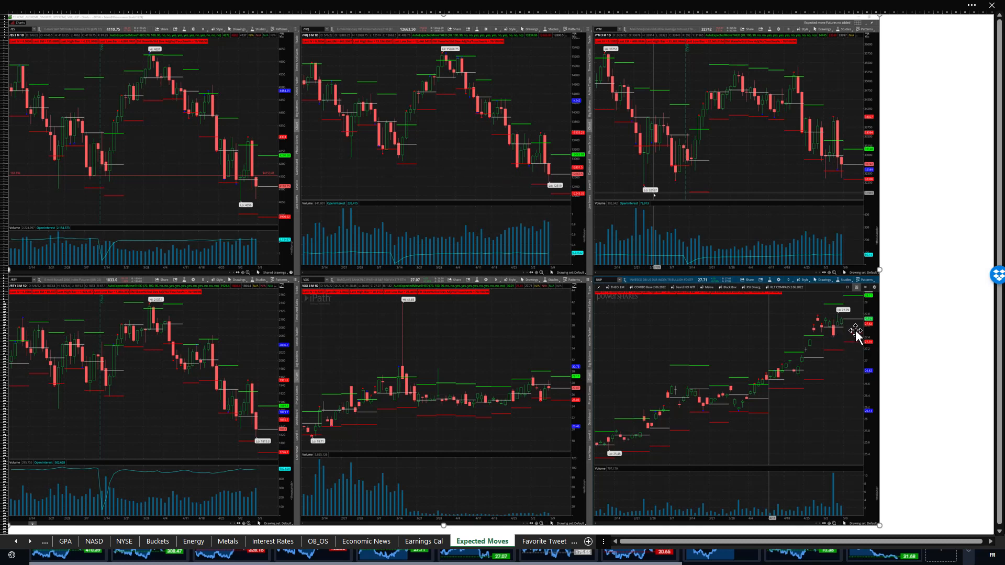
mouse_move(338, 440)
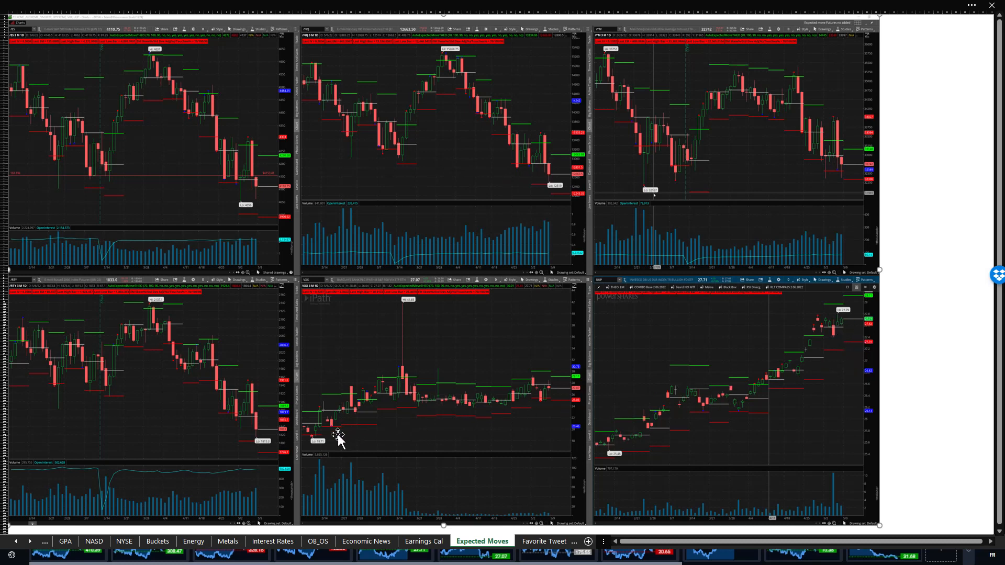
mouse_move(275, 444)
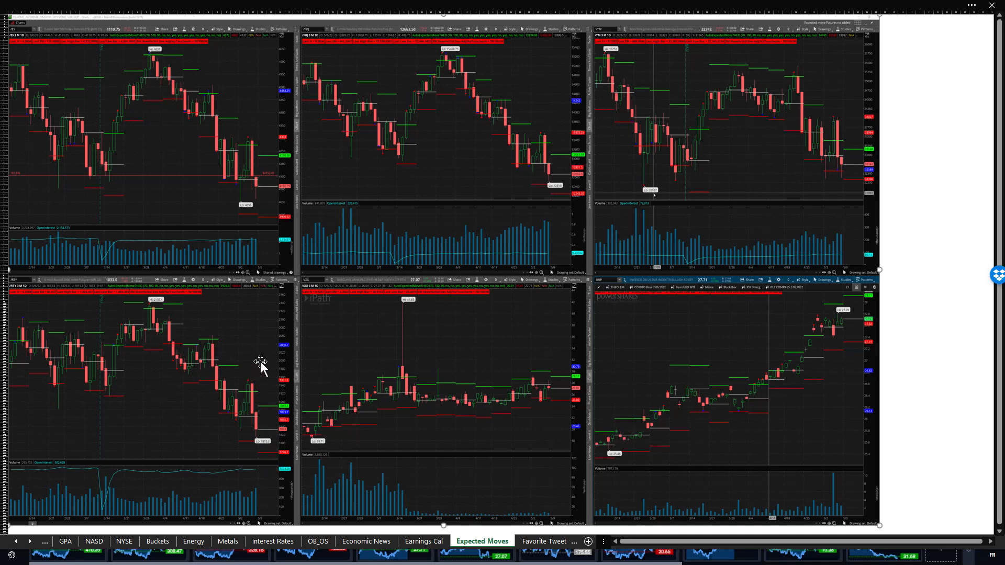
mouse_move(266, 375)
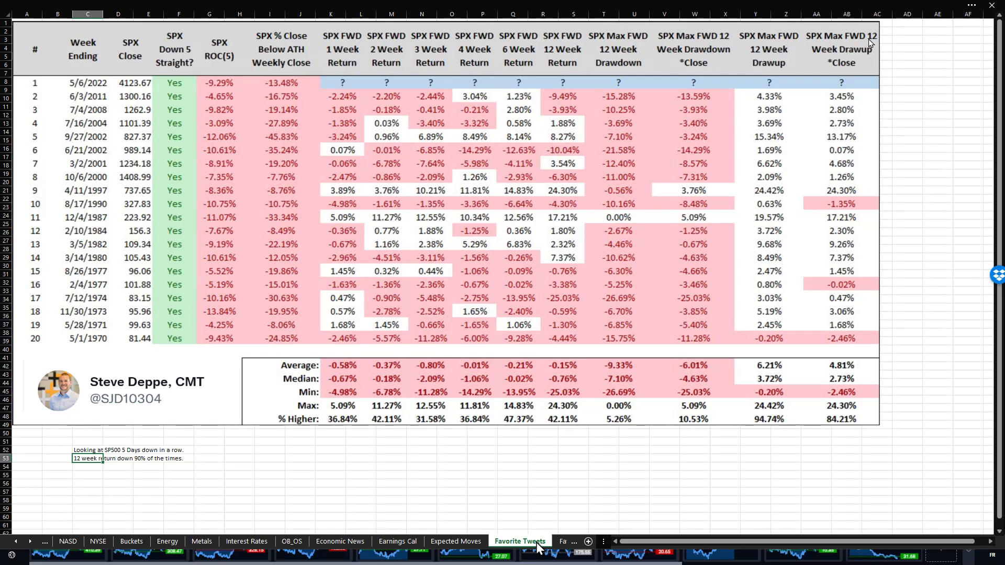
mouse_move(529, 498)
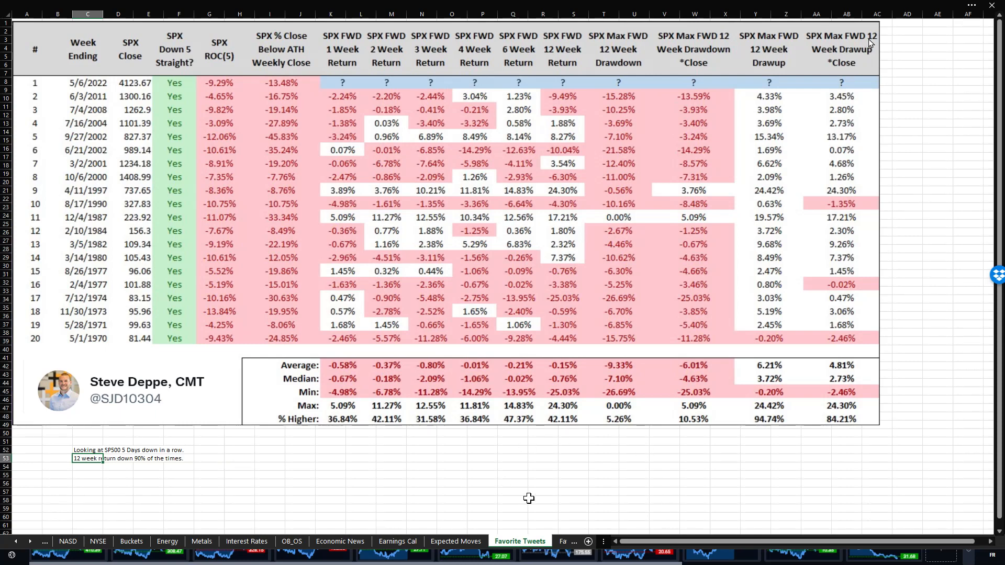
mouse_move(115, 122)
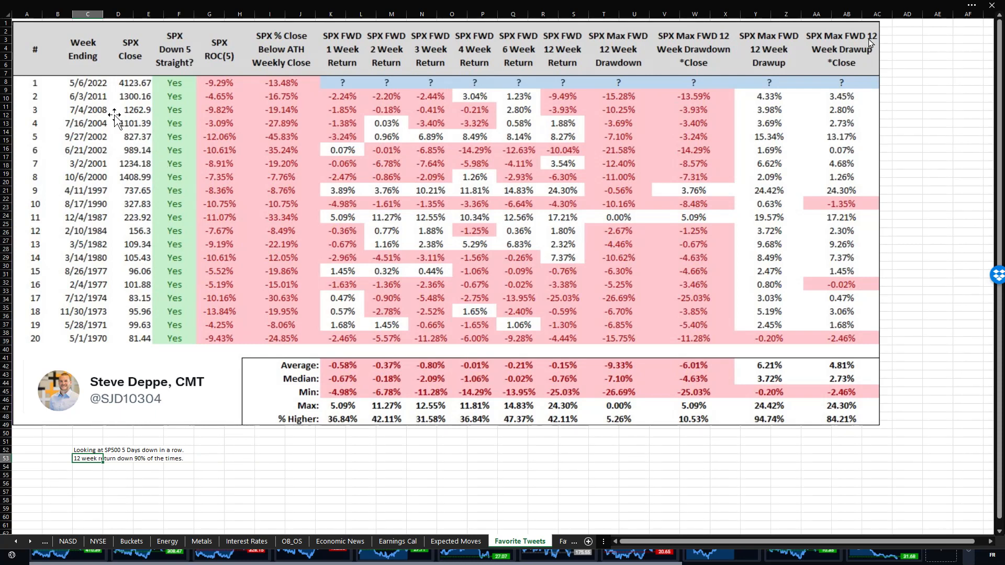
mouse_move(110, 118)
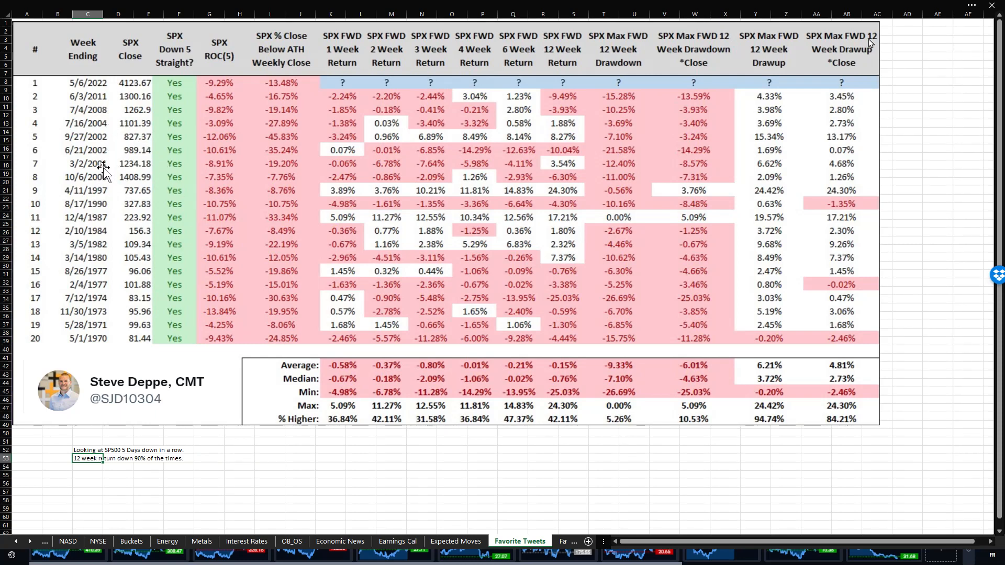
mouse_move(109, 195)
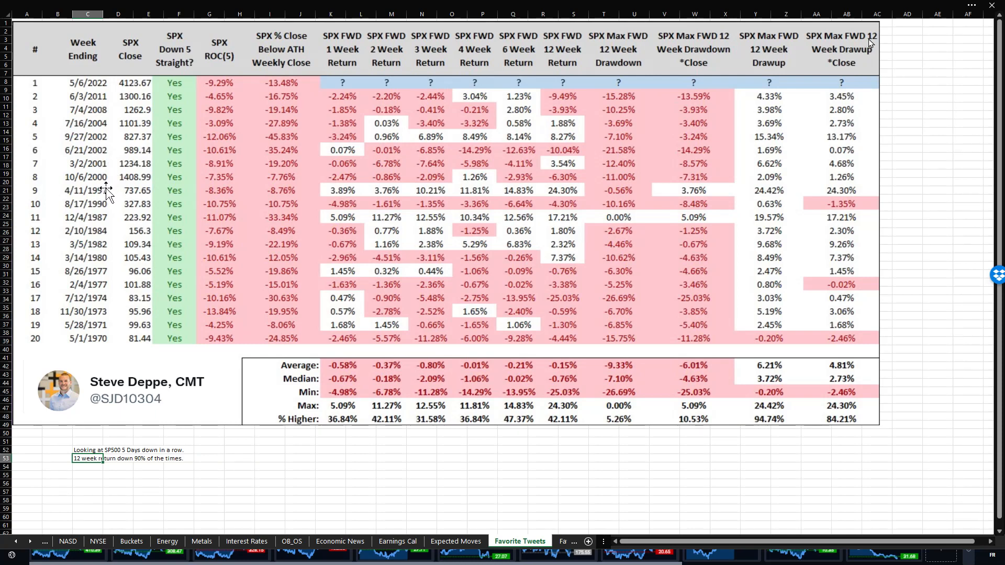
mouse_move(109, 230)
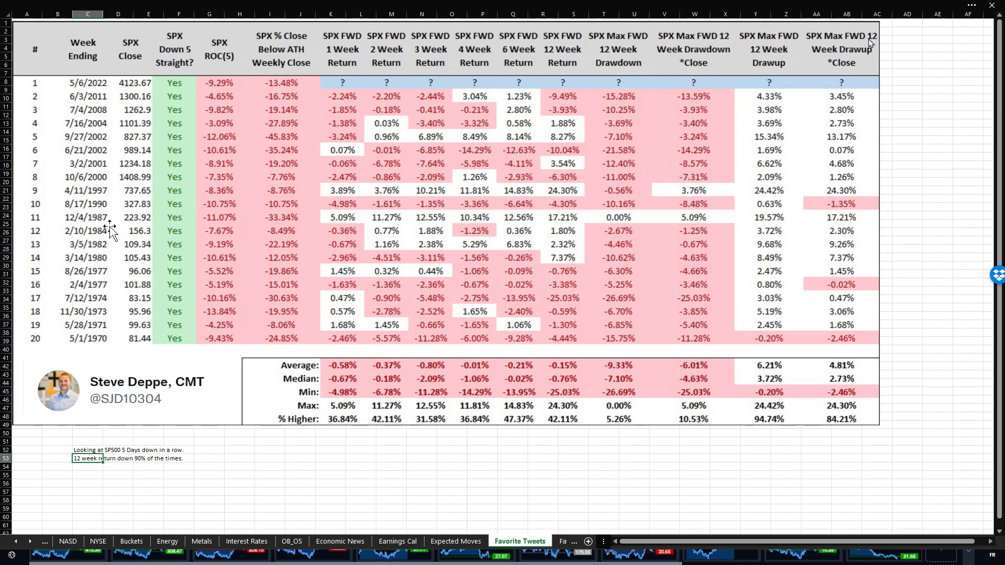
mouse_move(132, 121)
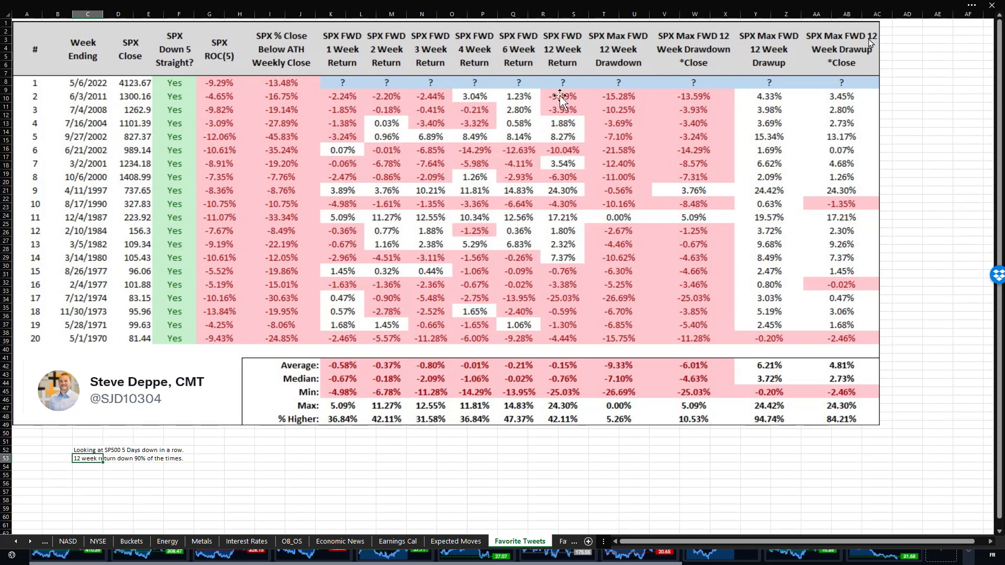
mouse_move(579, 319)
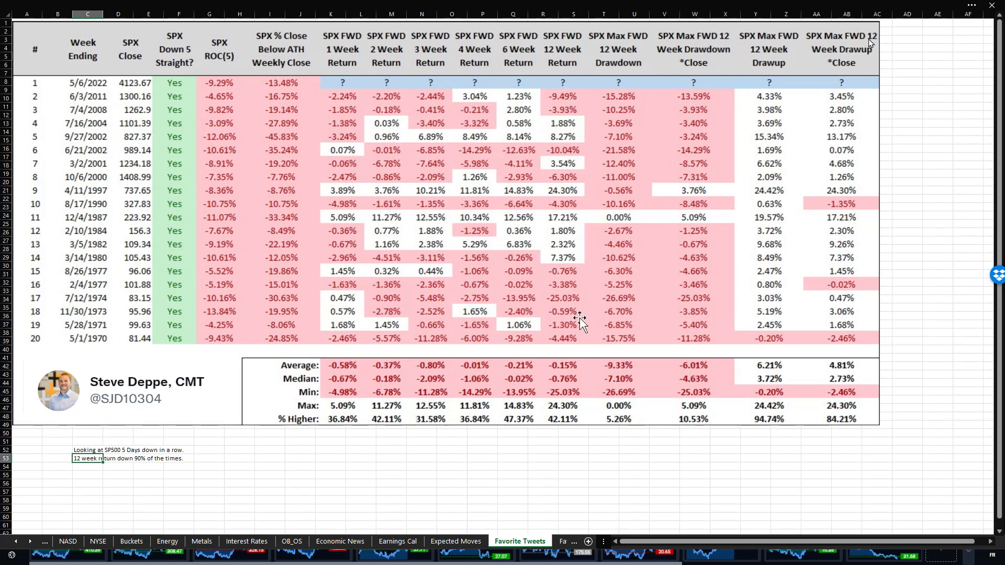
mouse_move(564, 429)
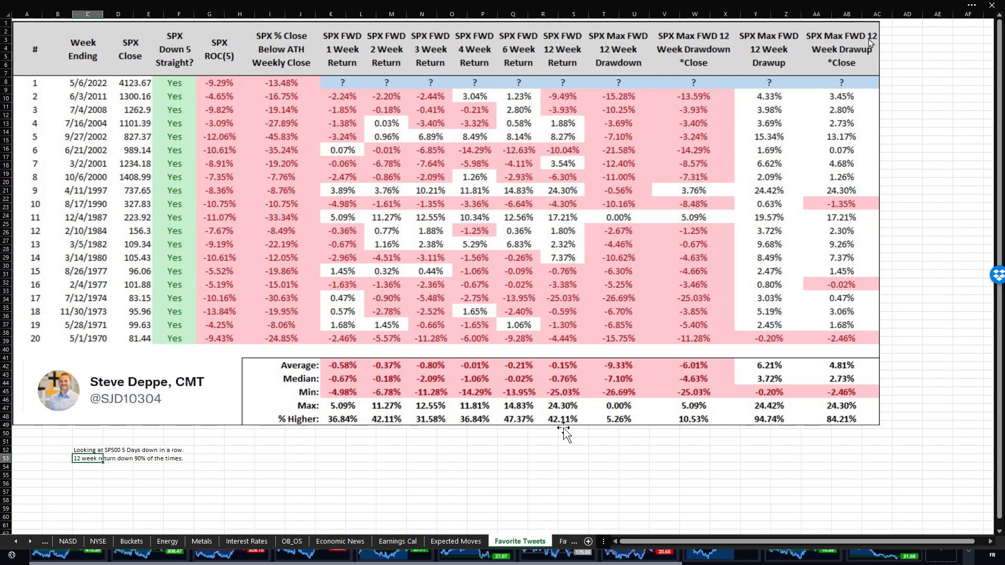
mouse_move(570, 426)
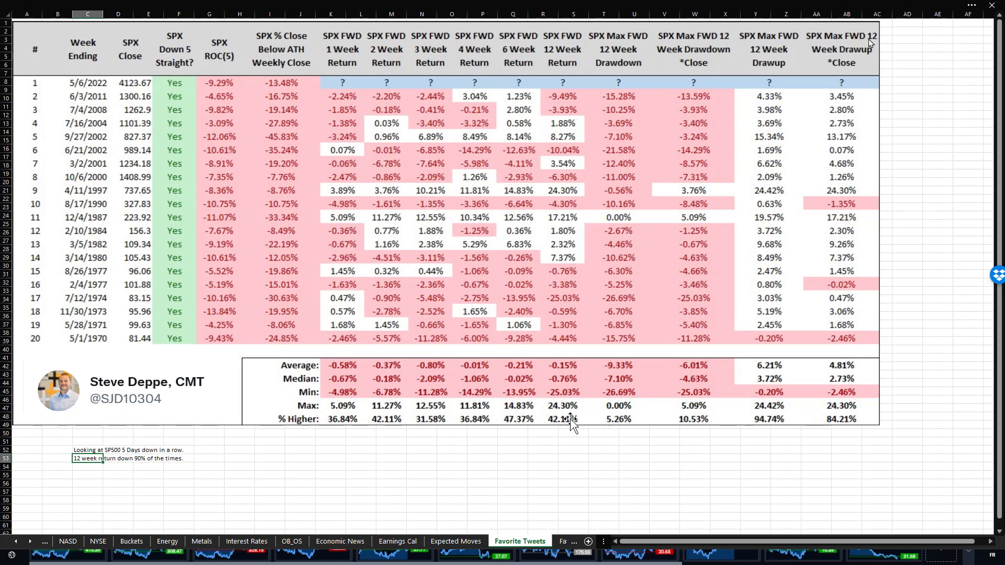
mouse_move(571, 426)
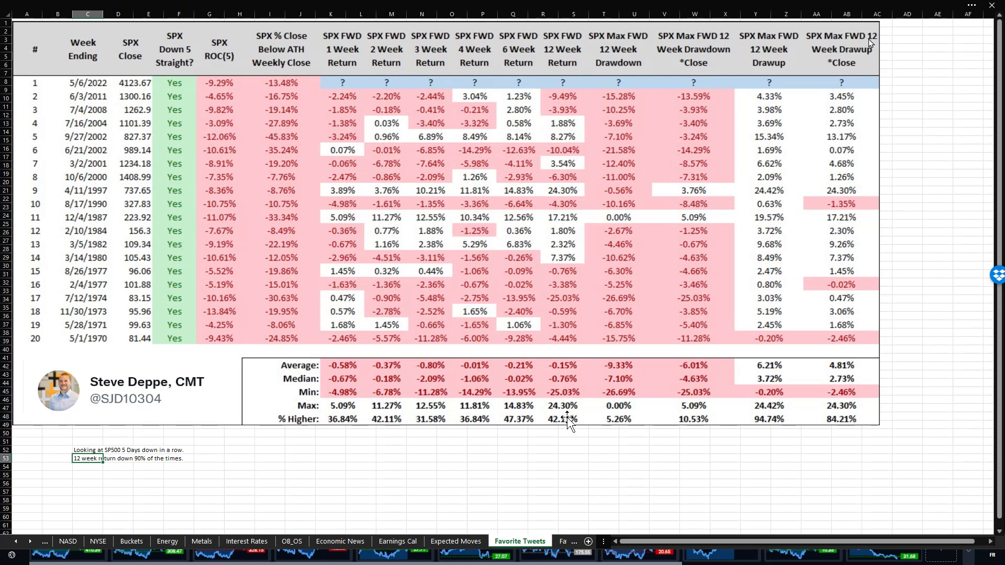
mouse_move(633, 366)
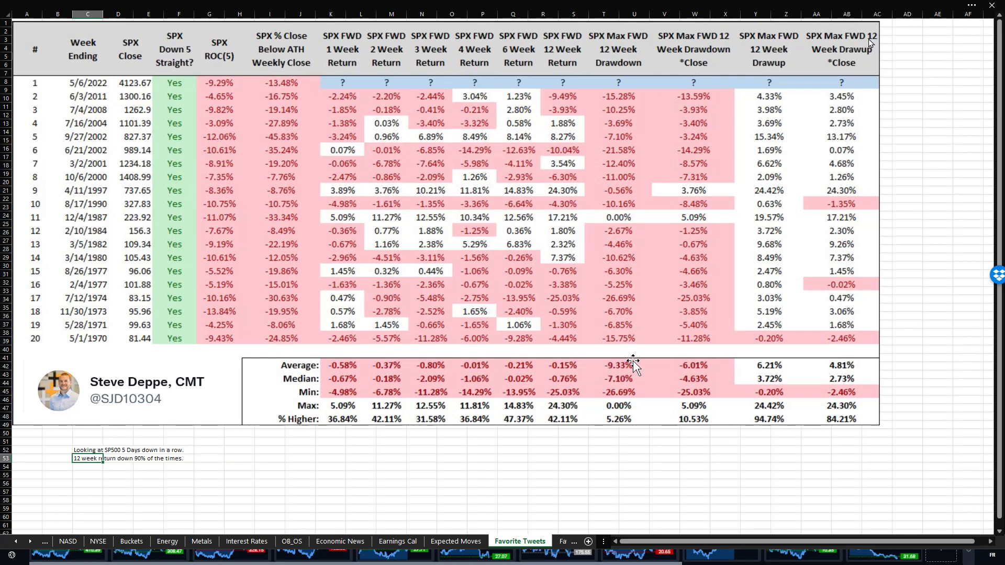
mouse_move(619, 371)
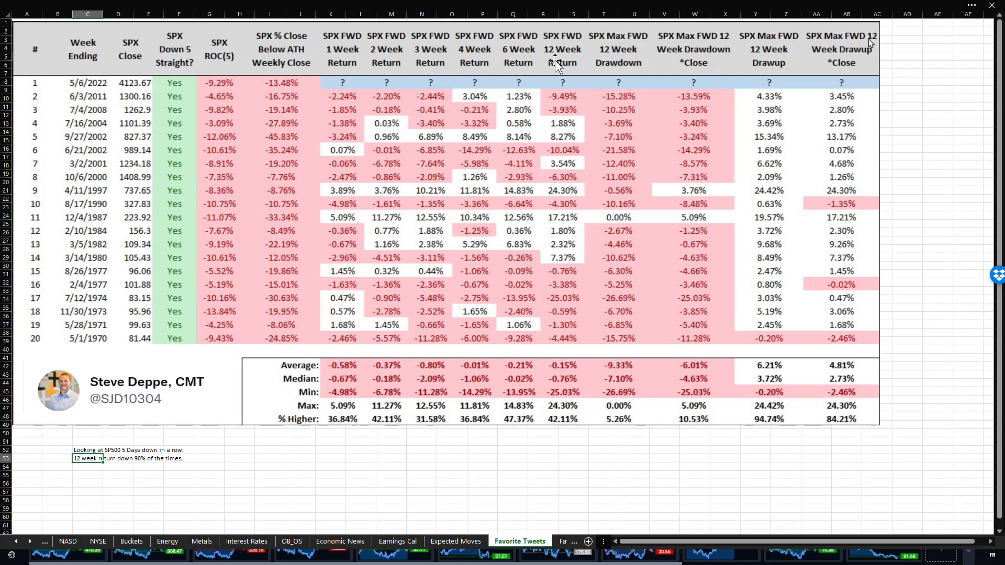
mouse_move(576, 201)
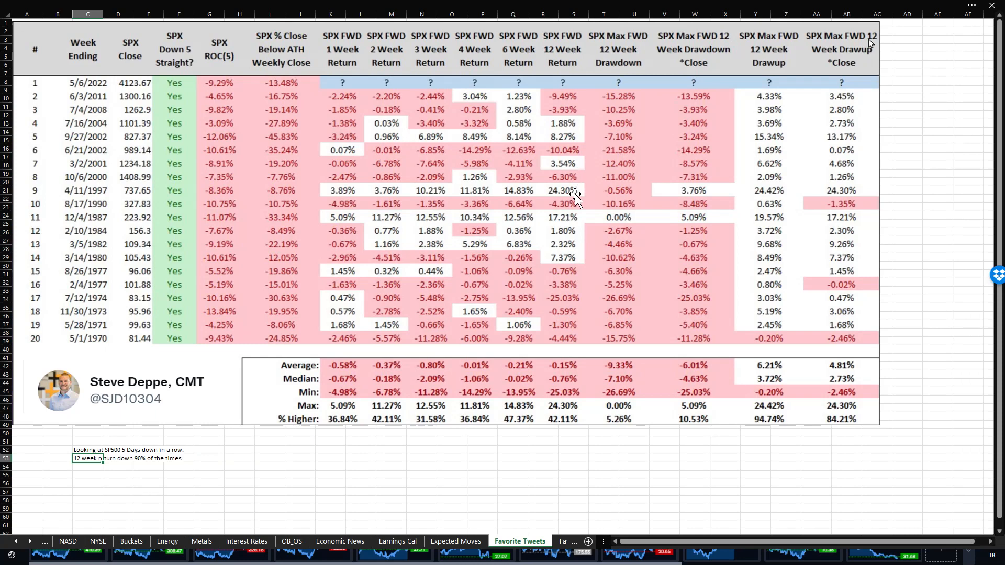
mouse_move(562, 407)
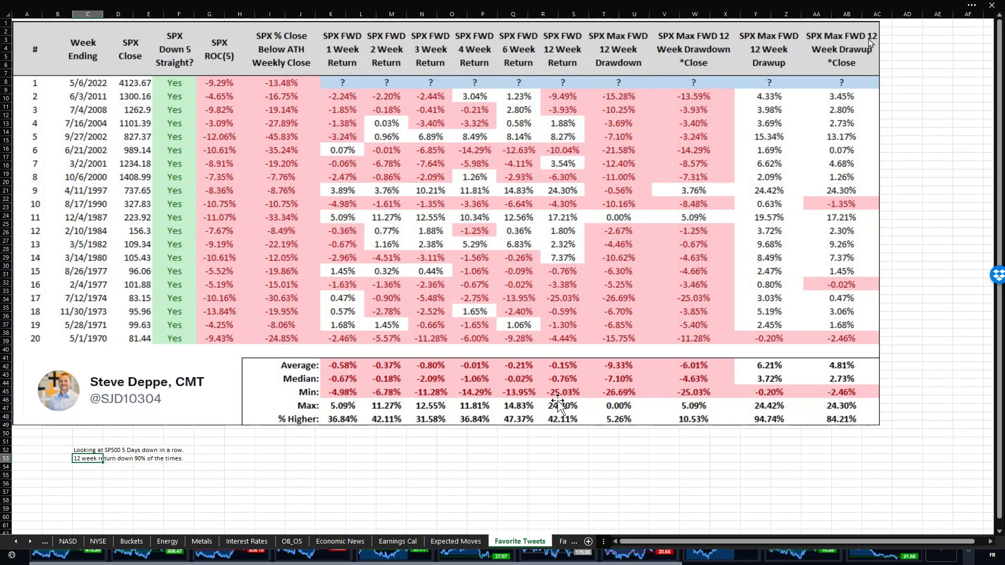
mouse_move(572, 369)
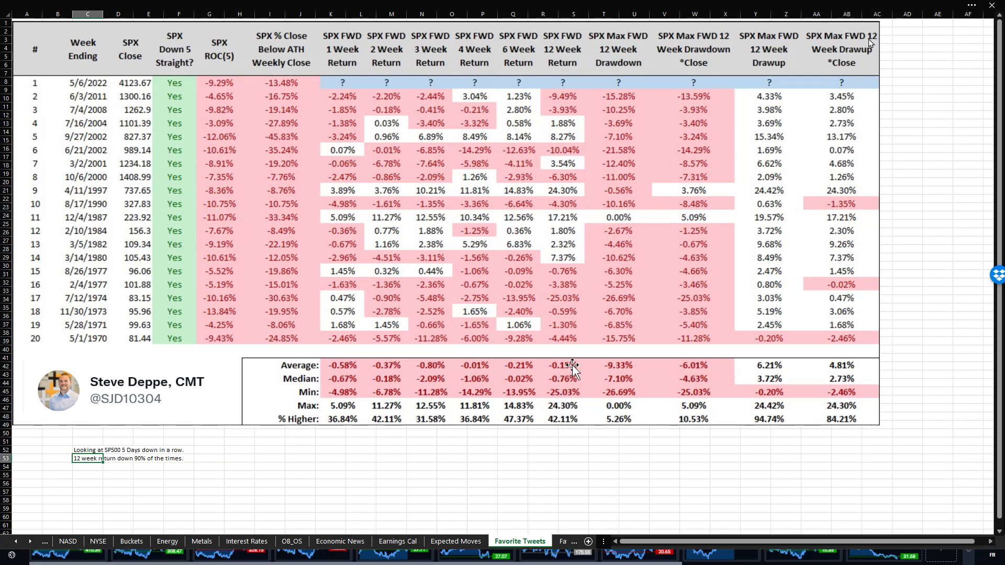
mouse_move(569, 391)
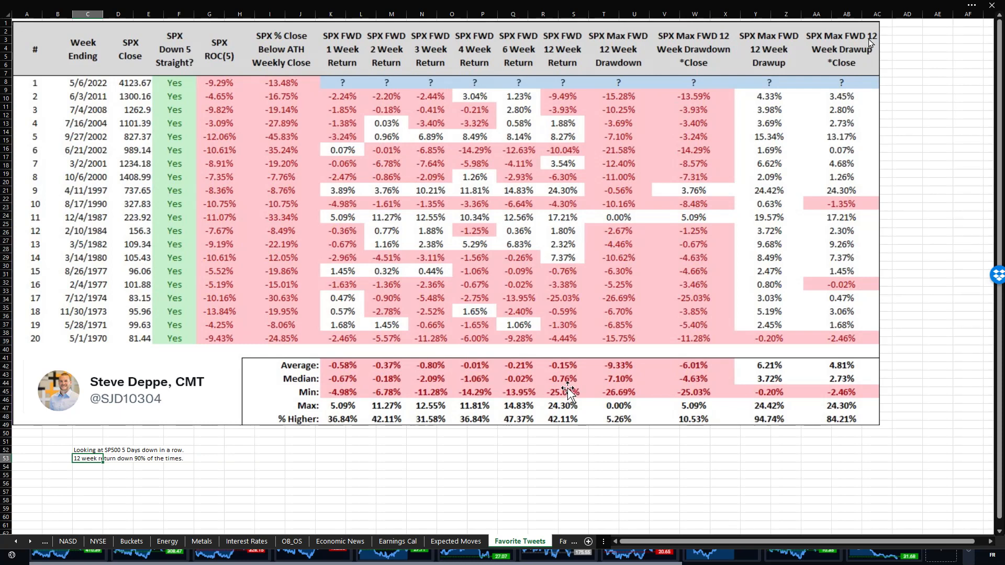
mouse_move(566, 408)
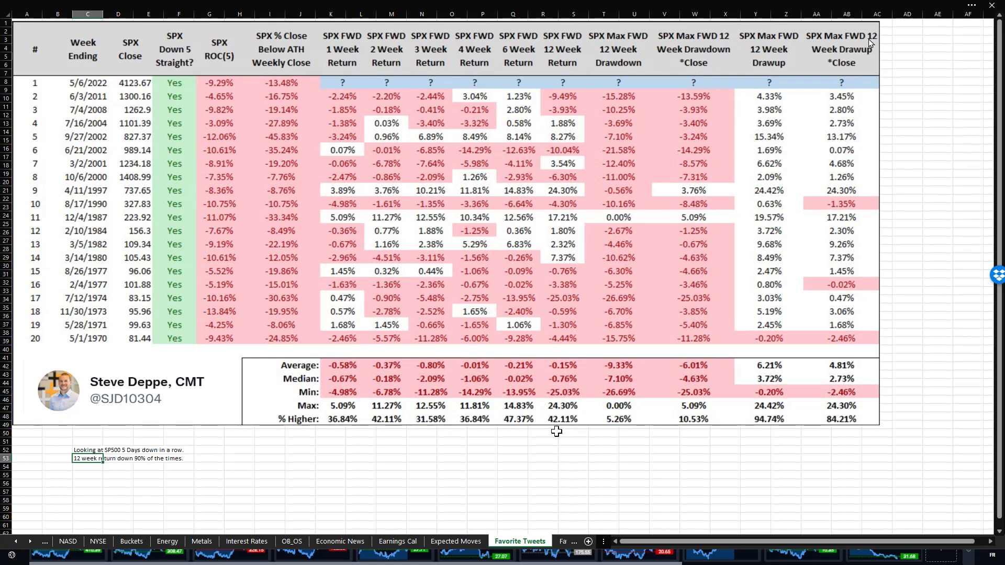
mouse_move(588, 145)
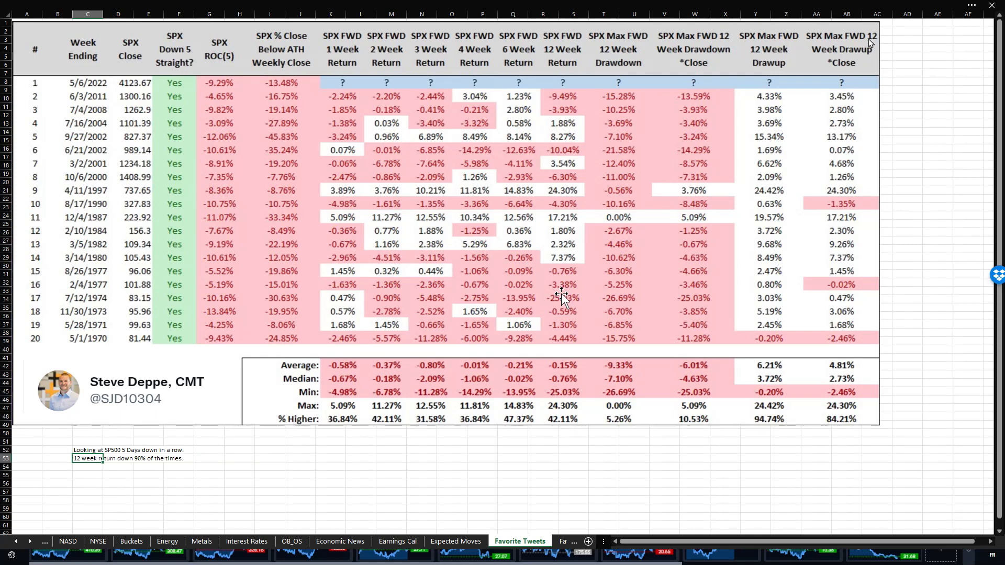
mouse_move(555, 338)
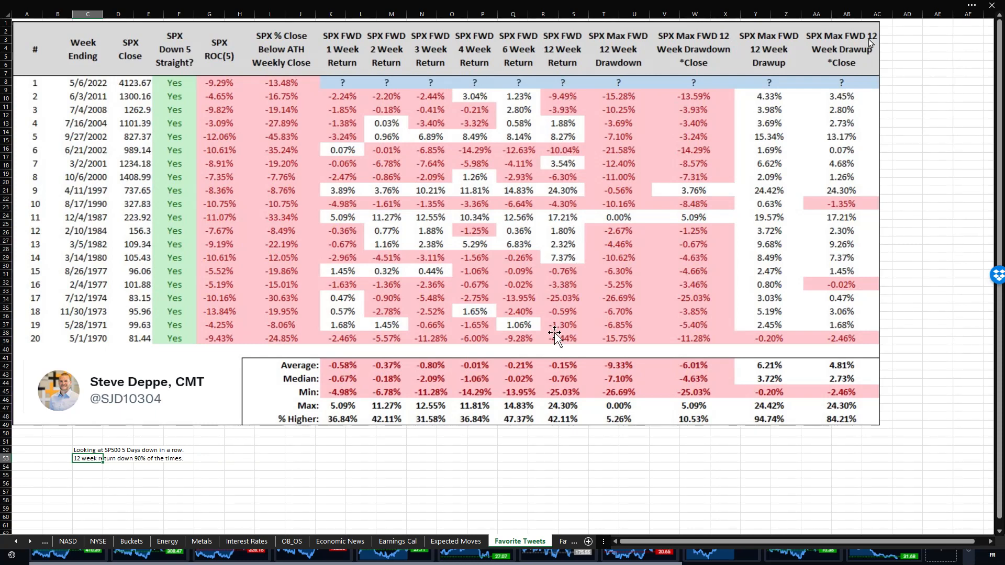
mouse_move(568, 64)
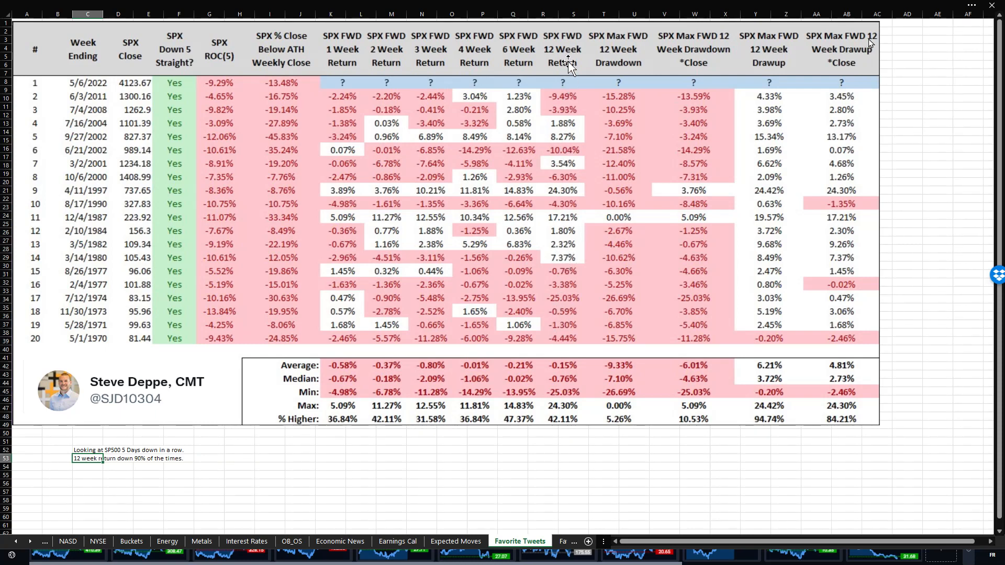
mouse_move(647, 32)
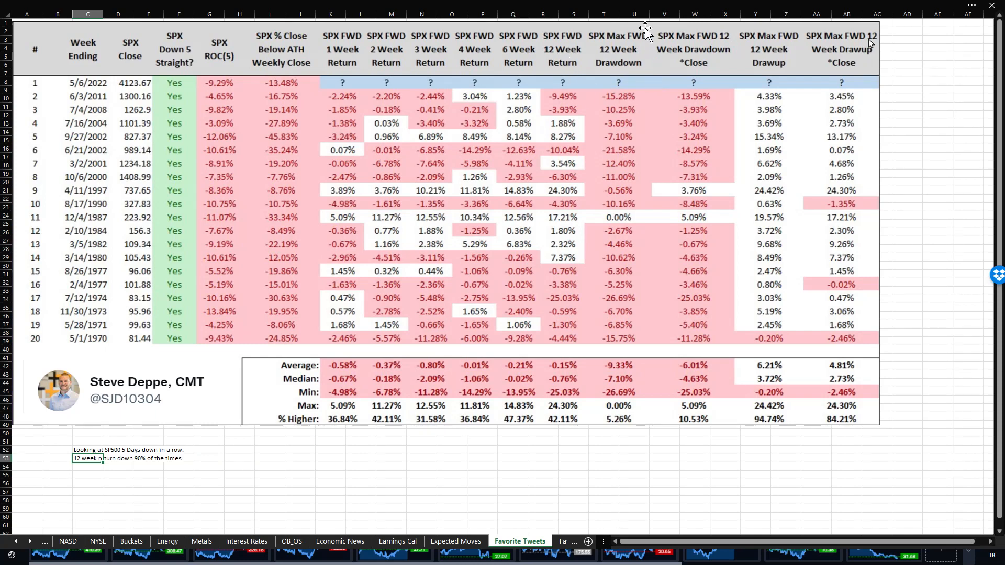
mouse_move(649, 368)
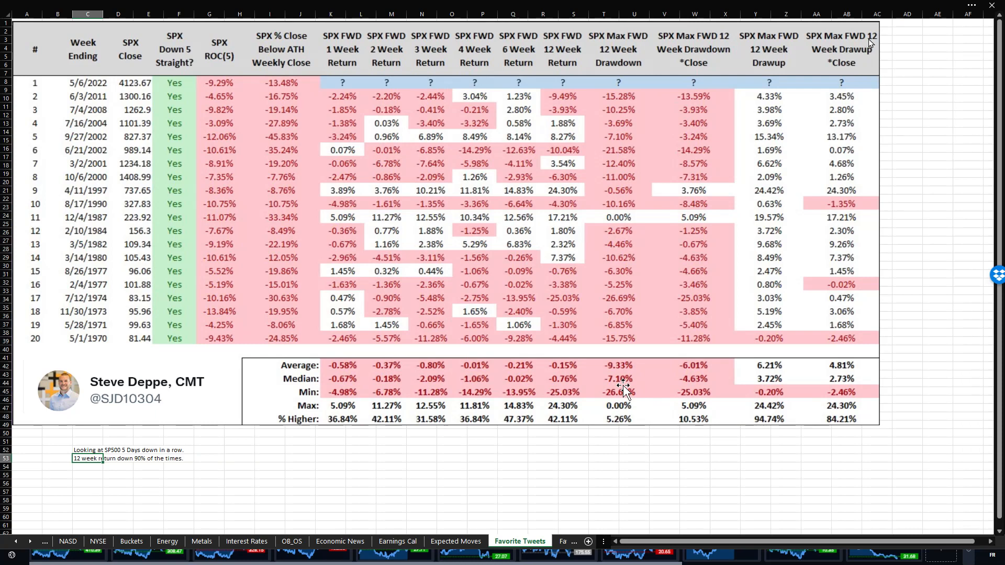
mouse_move(710, 85)
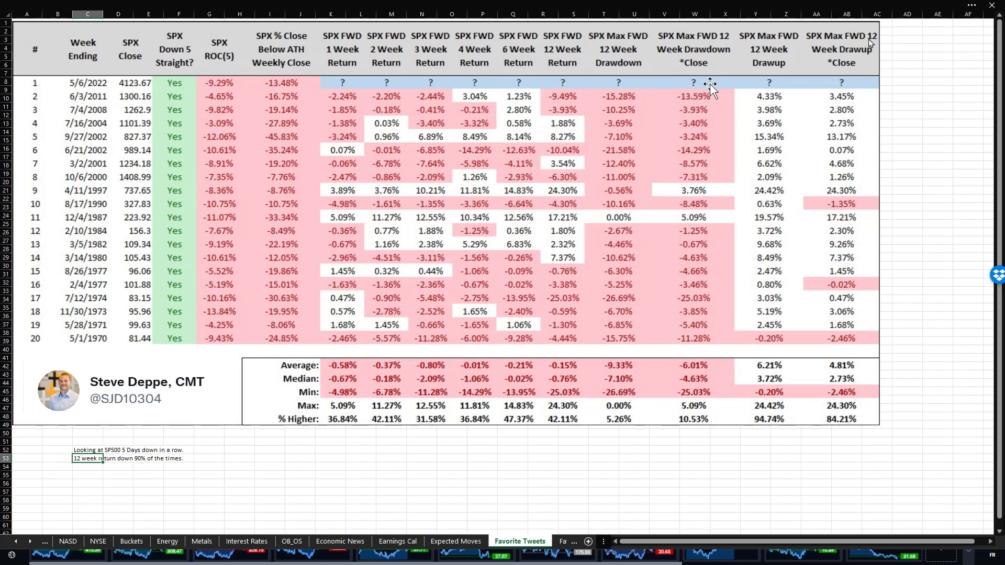
mouse_move(711, 118)
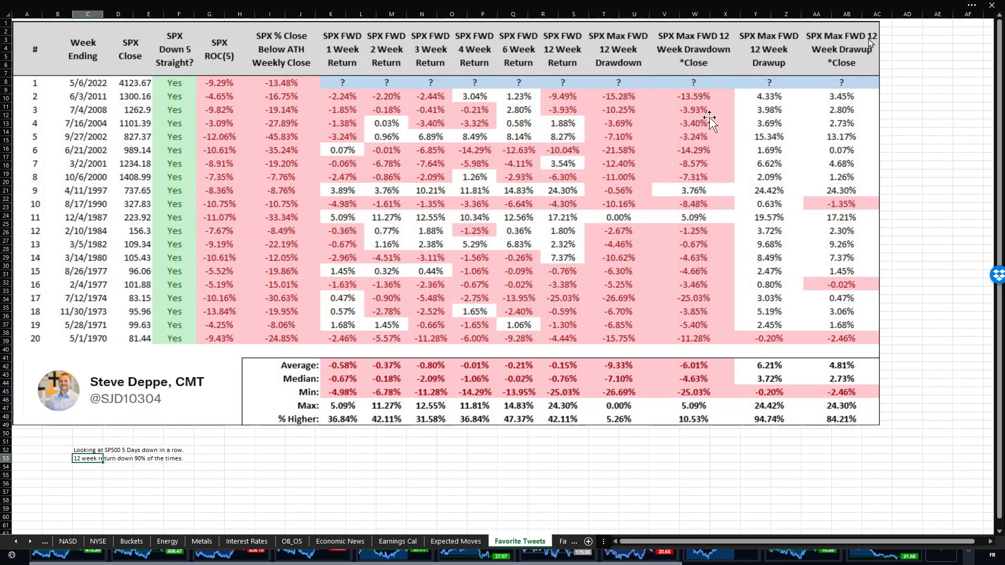
mouse_move(708, 314)
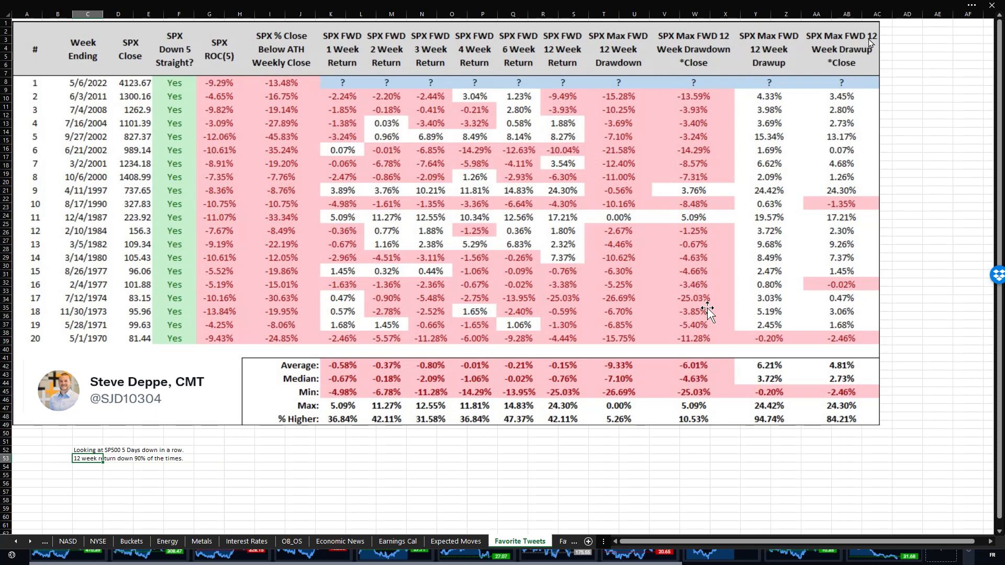
mouse_move(760, 204)
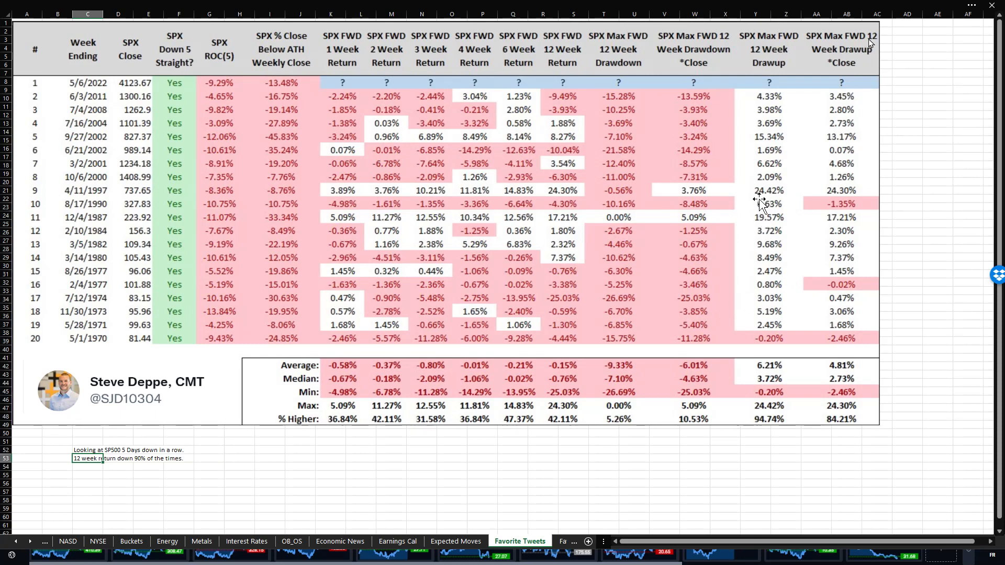
mouse_move(778, 198)
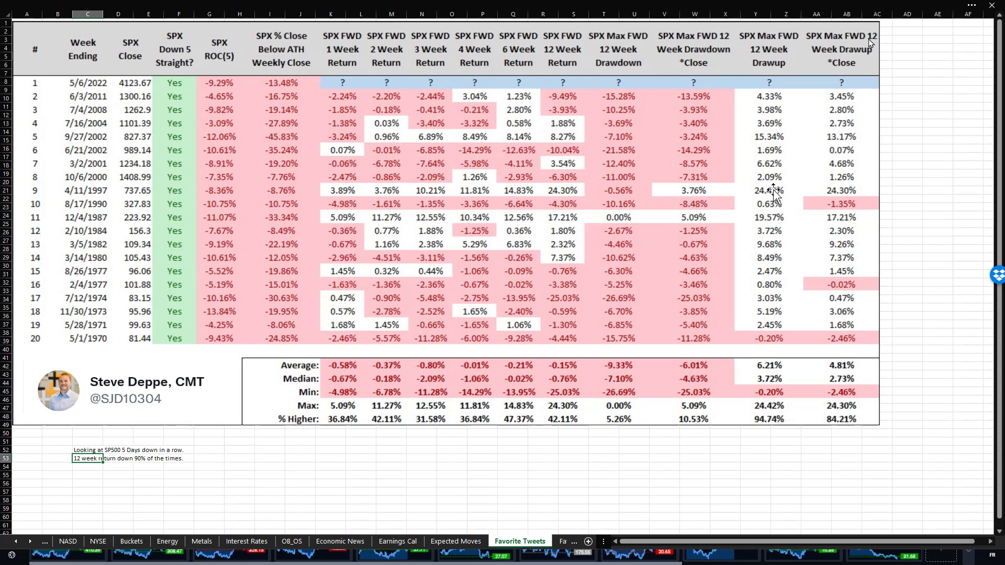
mouse_move(775, 194)
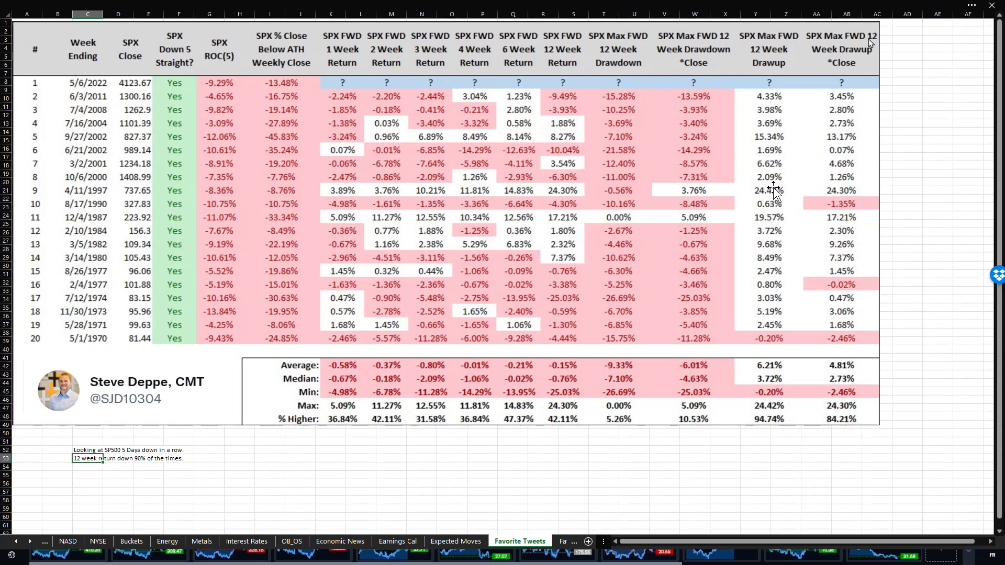
mouse_move(402, 196)
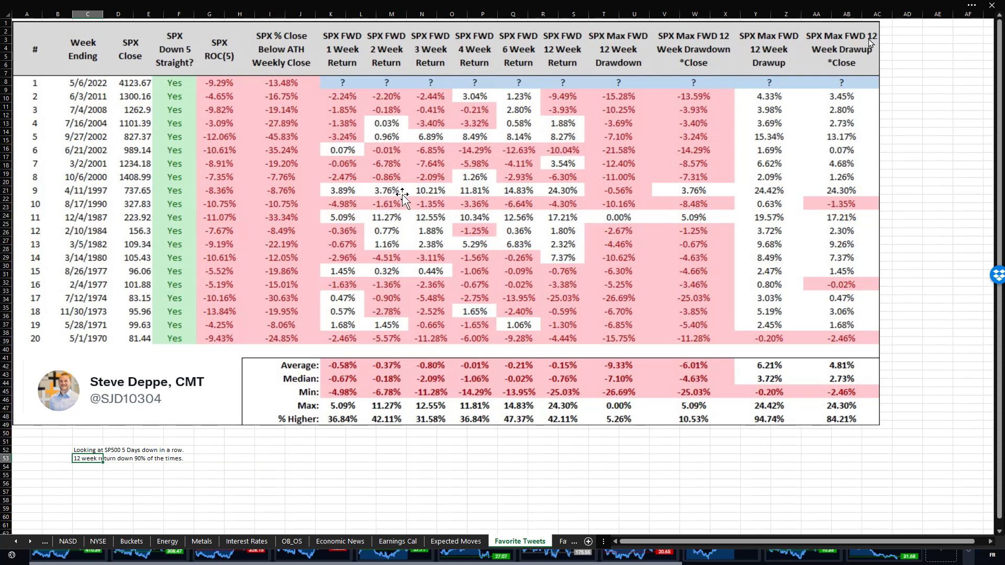
mouse_move(358, 204)
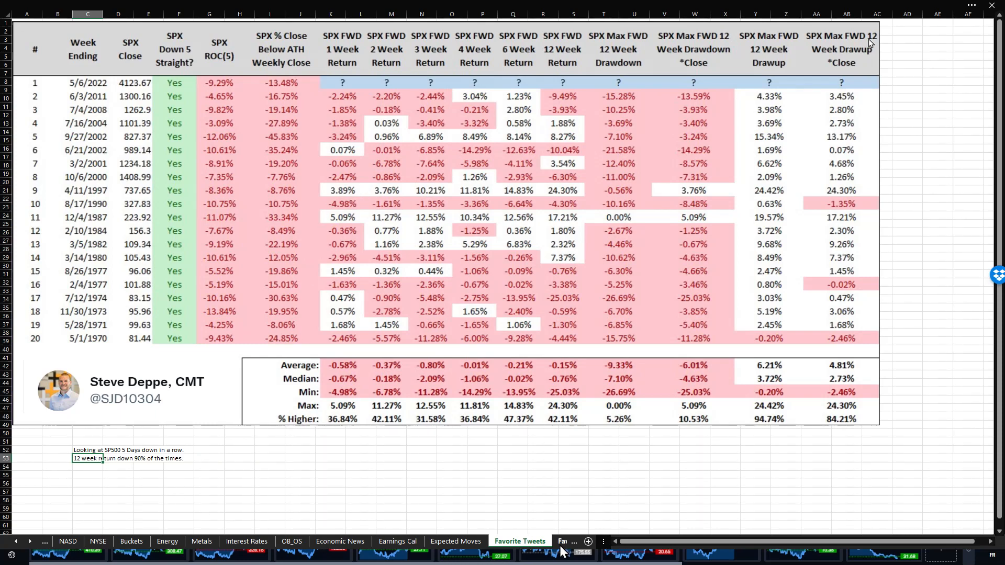
Review the Favorite Tweets 2 sheet's Nasdaq, yield and S&P charts, then move to the Thoughts sheet
click(566, 541)
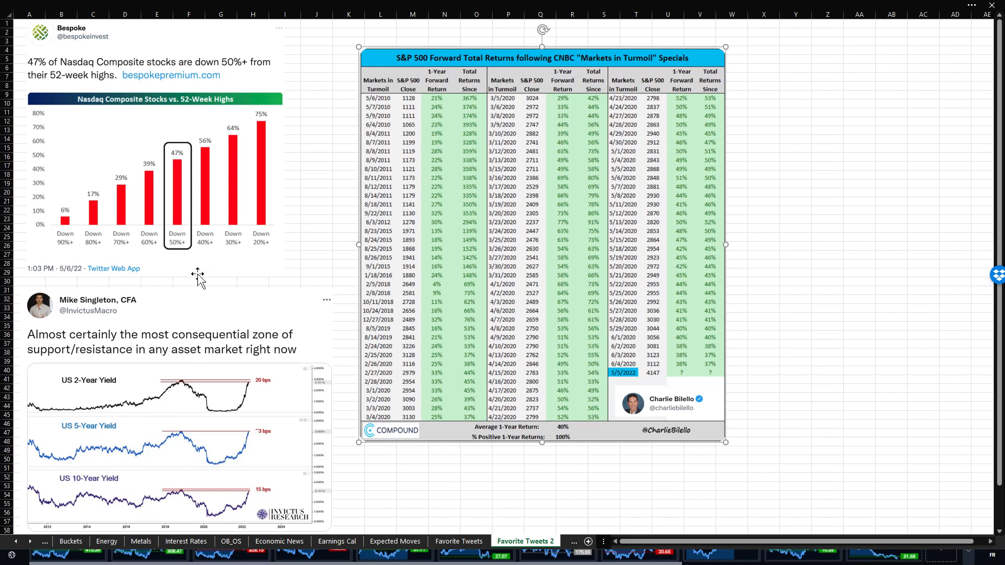
mouse_move(184, 161)
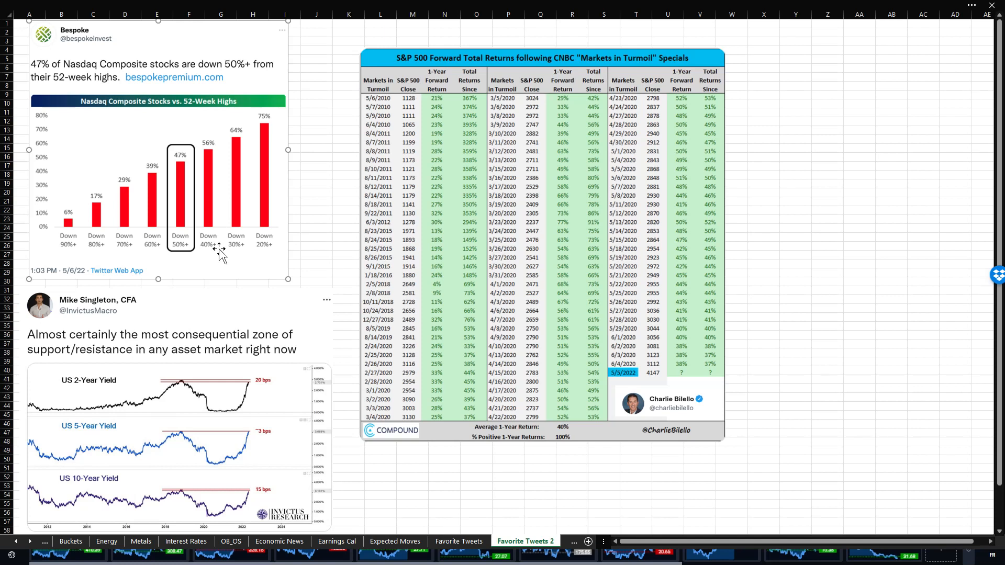
mouse_move(242, 295)
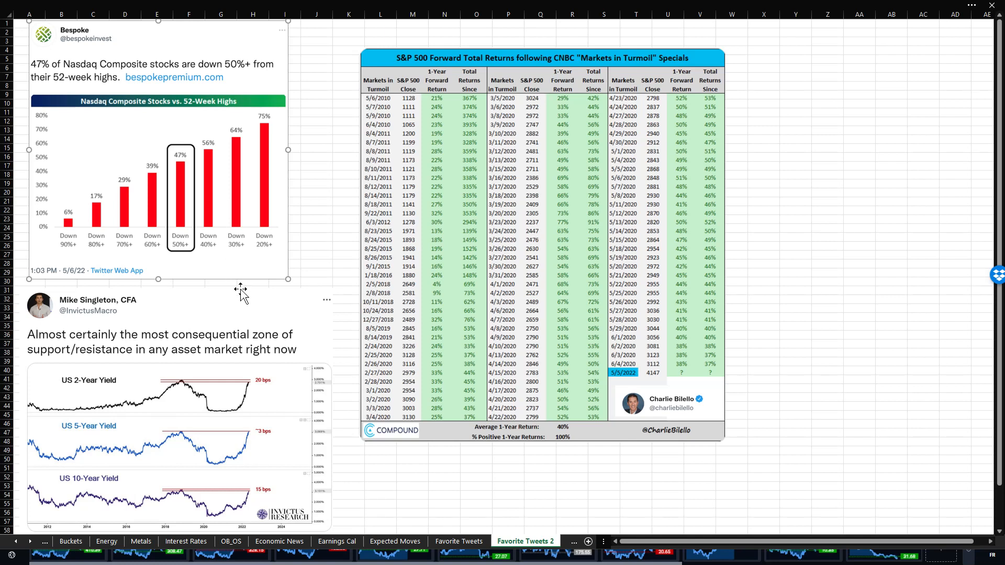
mouse_move(194, 392)
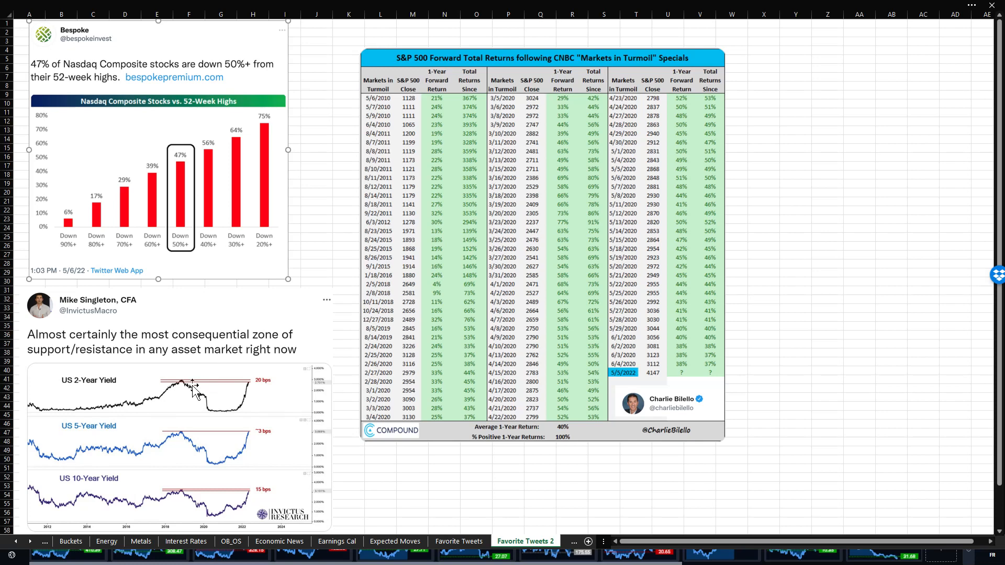
scroll(down, 3)
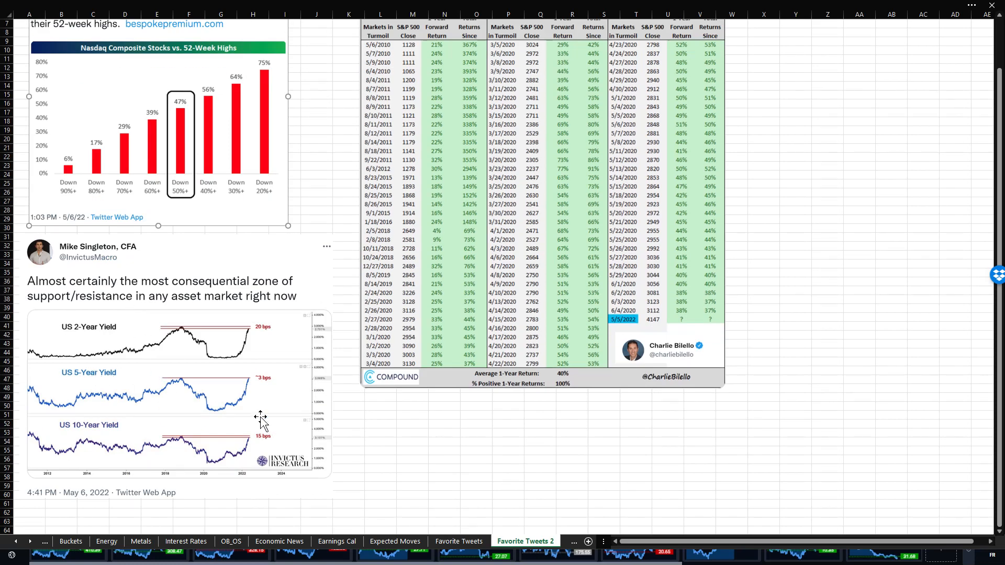
mouse_move(205, 452)
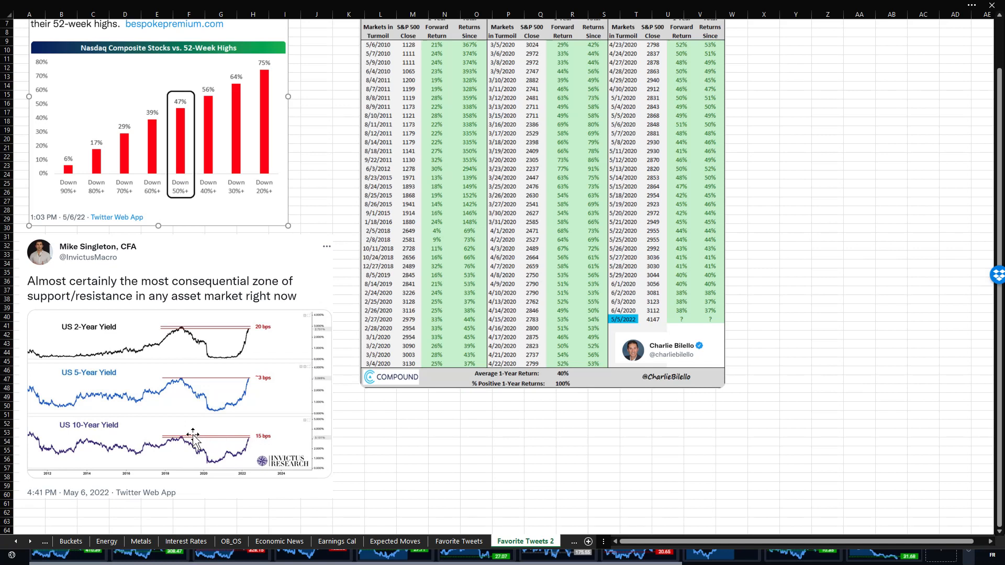
mouse_move(187, 440)
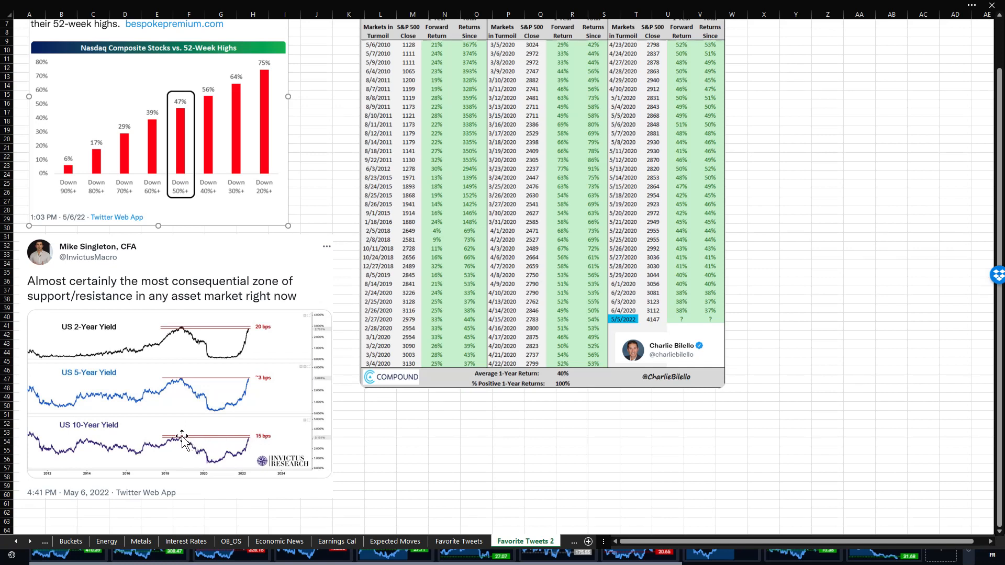
mouse_move(211, 493)
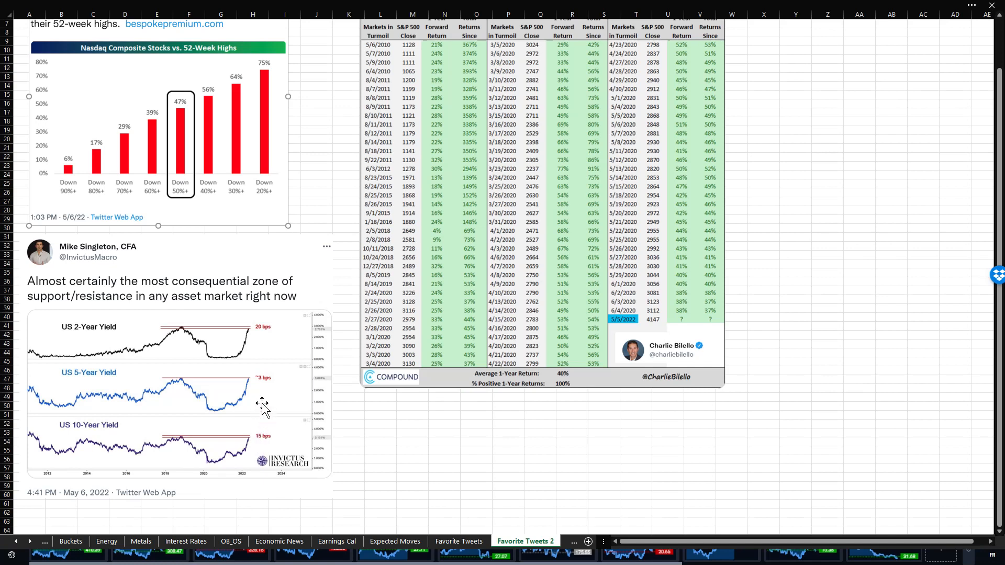
mouse_move(258, 381)
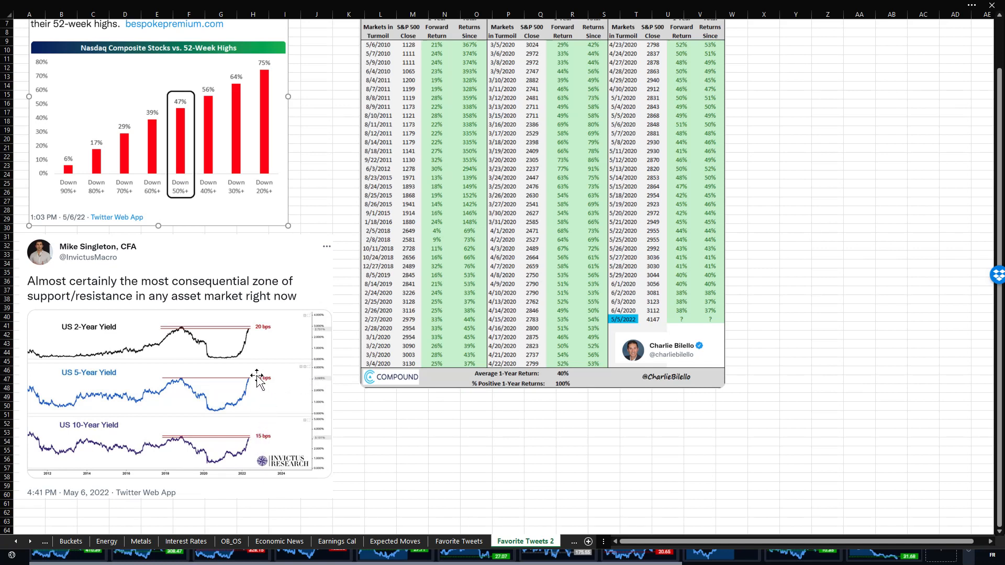
mouse_move(250, 384)
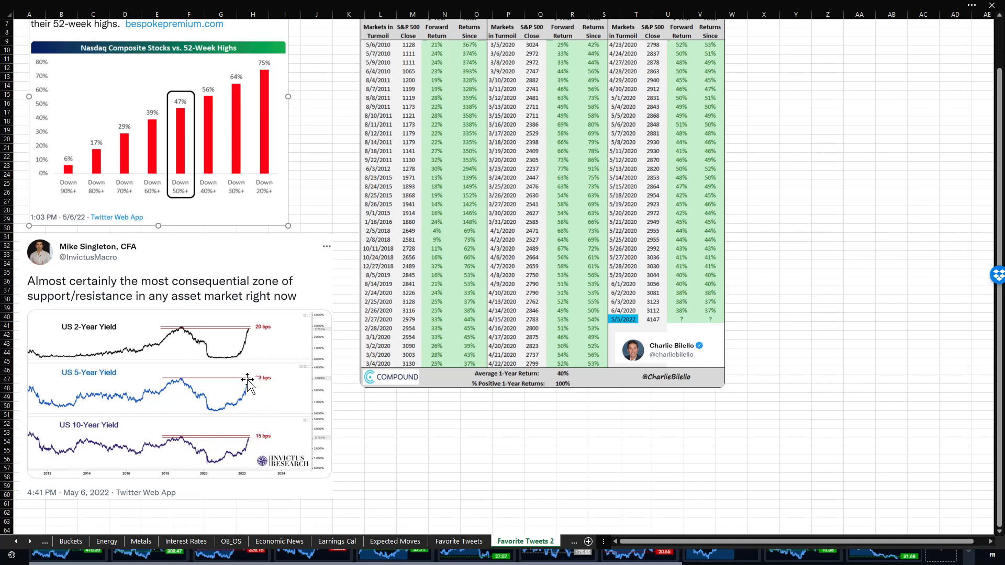
mouse_move(259, 332)
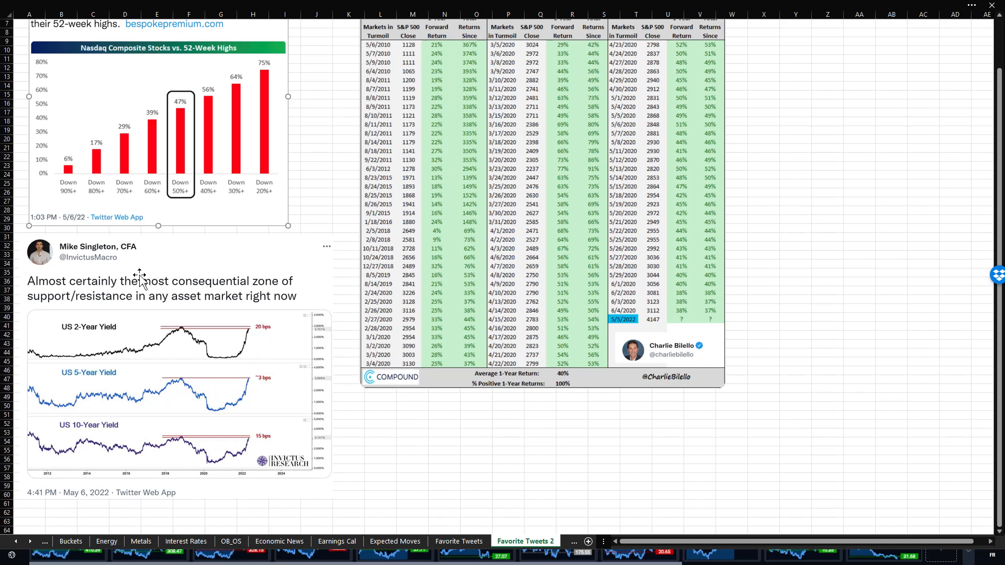
mouse_move(184, 427)
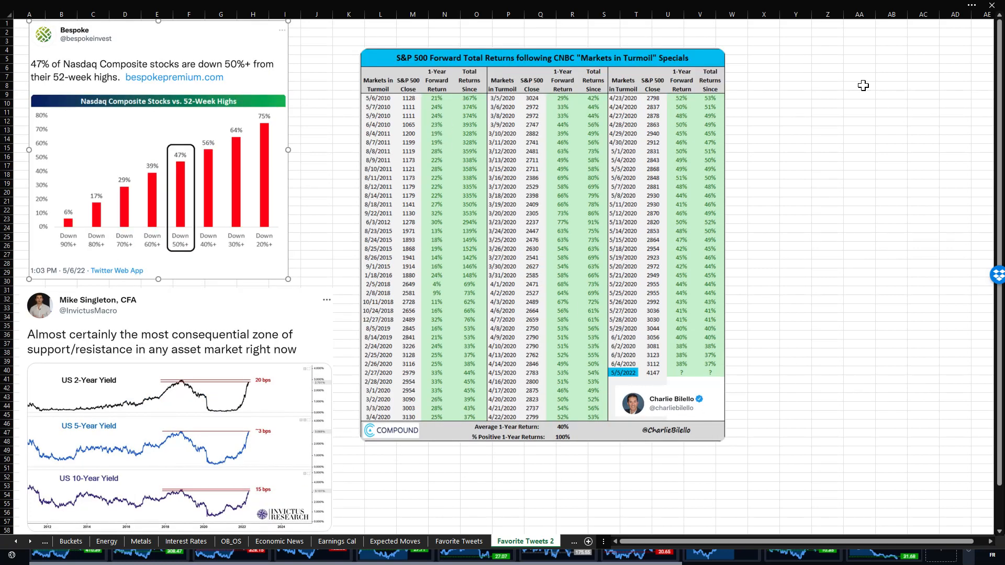
mouse_move(823, 54)
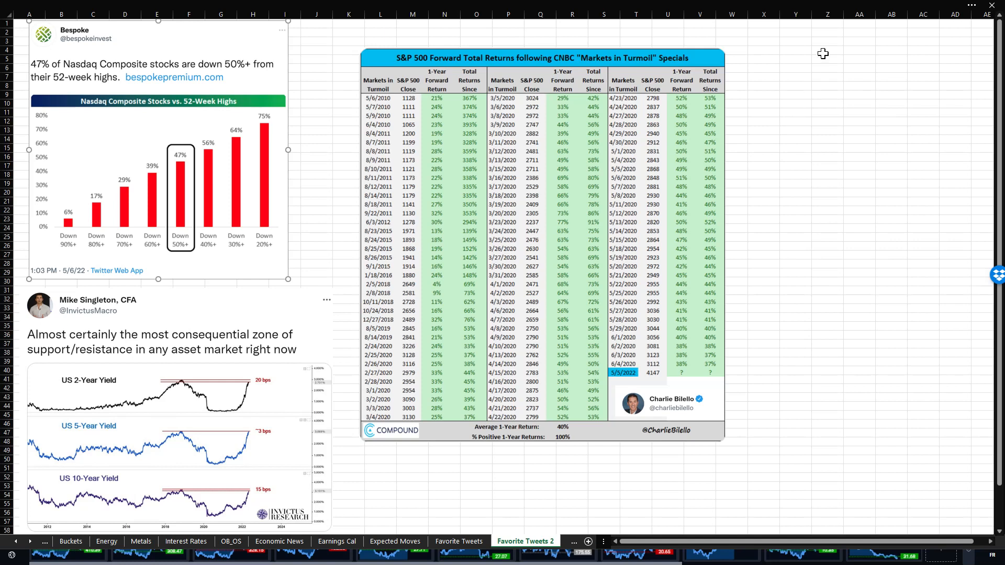
mouse_move(816, 131)
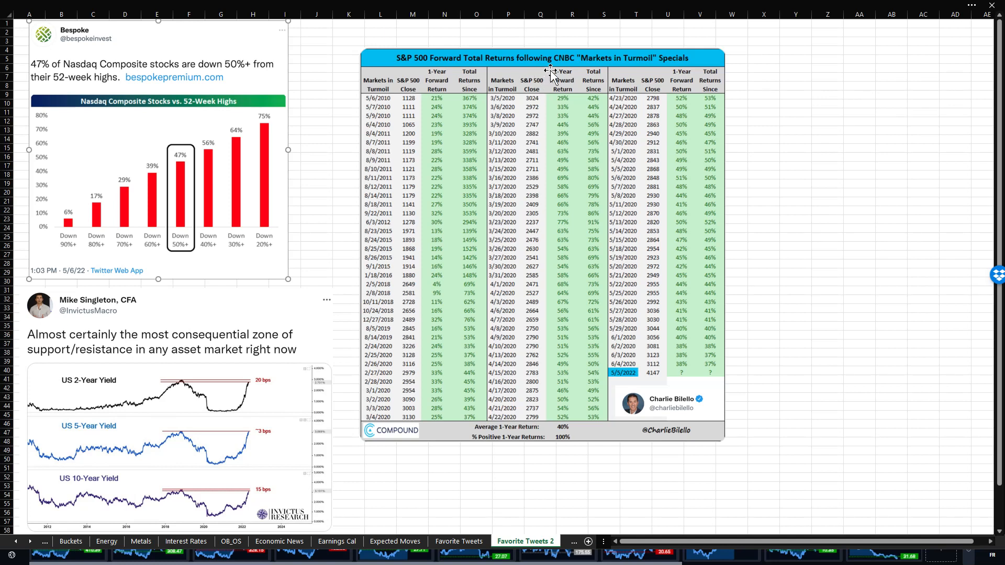
mouse_move(561, 66)
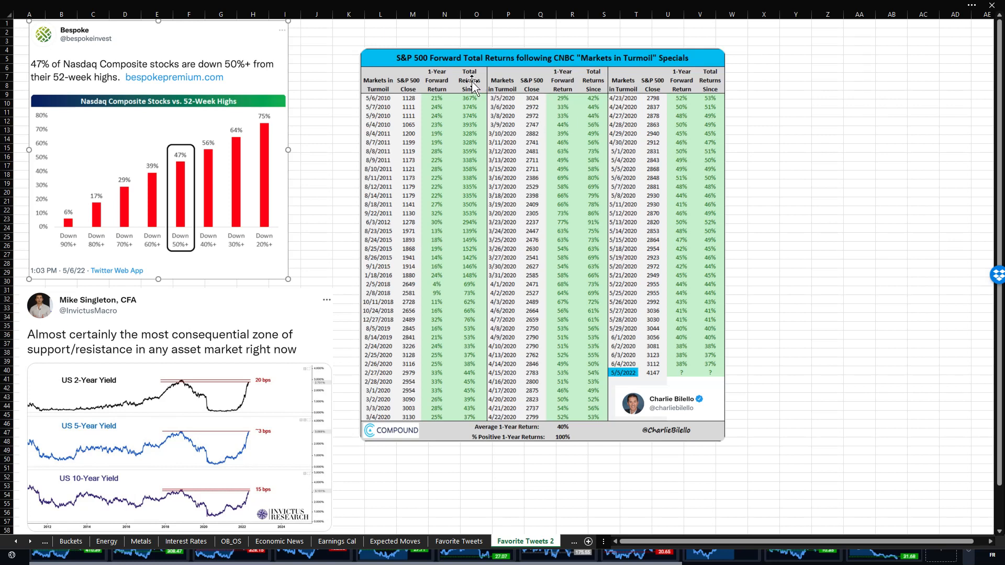
mouse_move(440, 127)
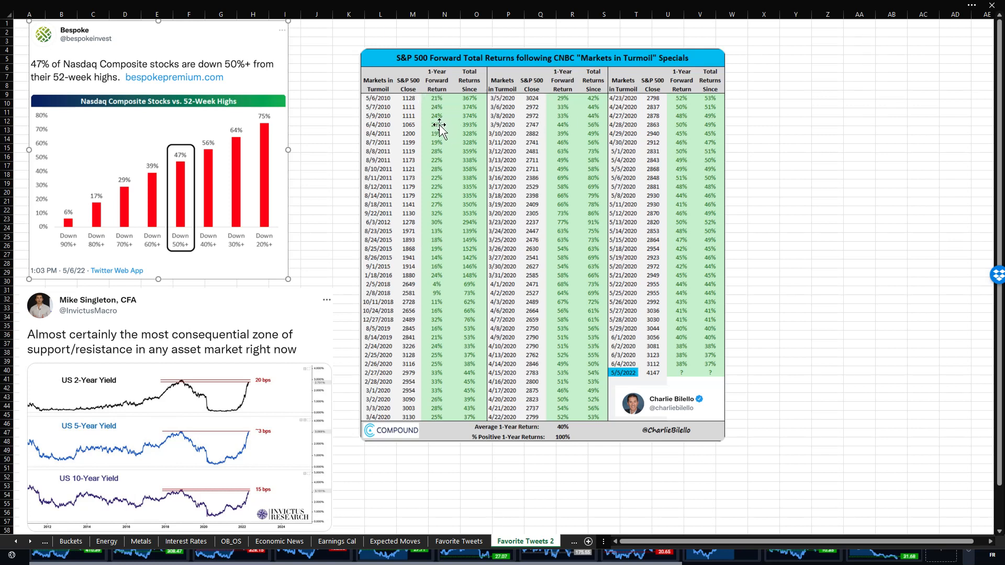
mouse_move(463, 123)
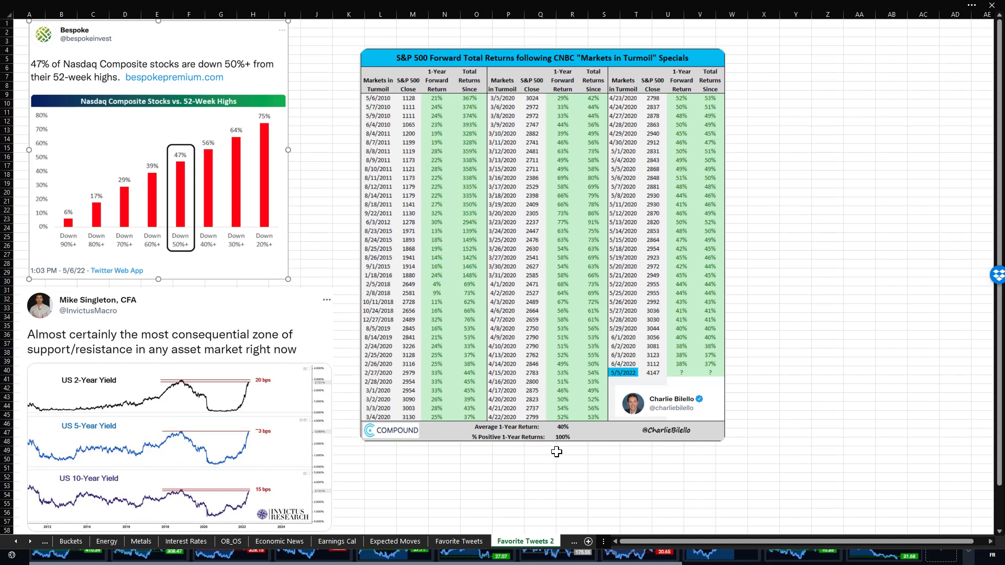
mouse_move(586, 435)
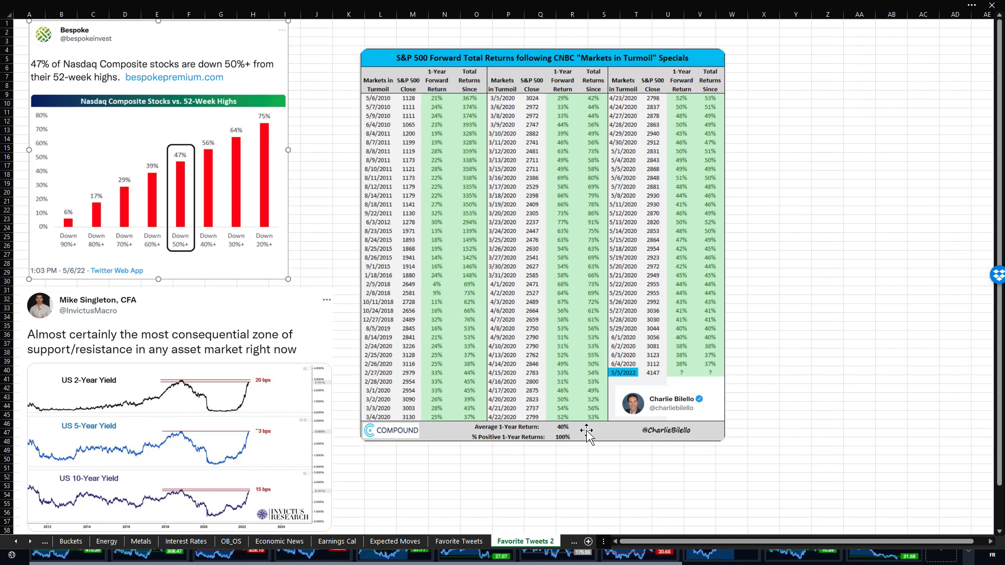
mouse_move(498, 437)
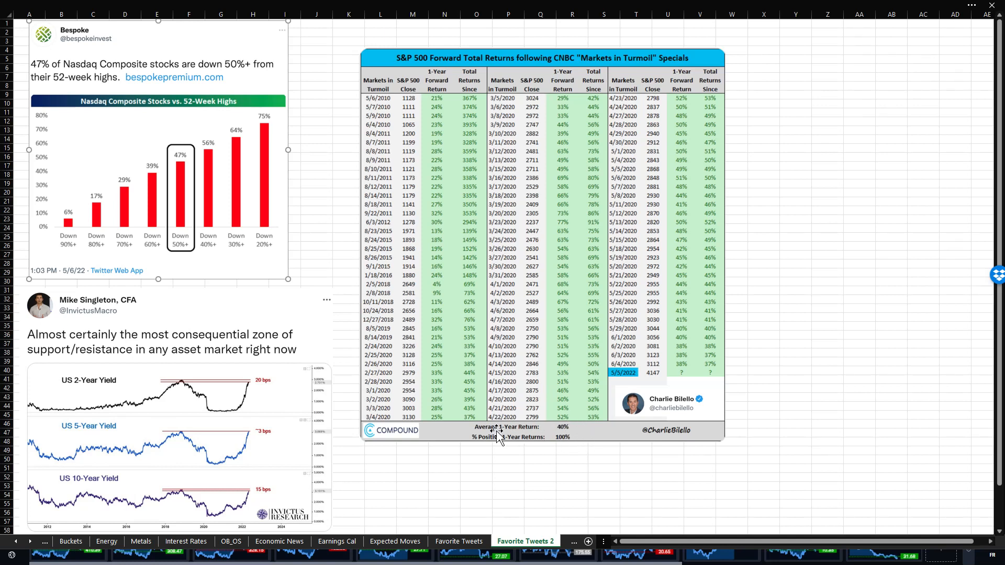
mouse_move(487, 151)
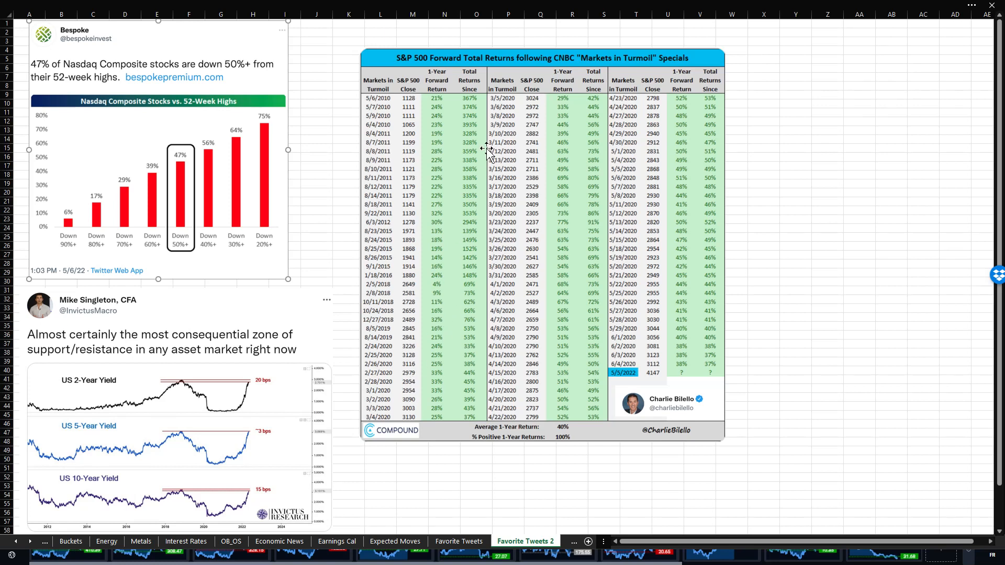
mouse_move(592, 250)
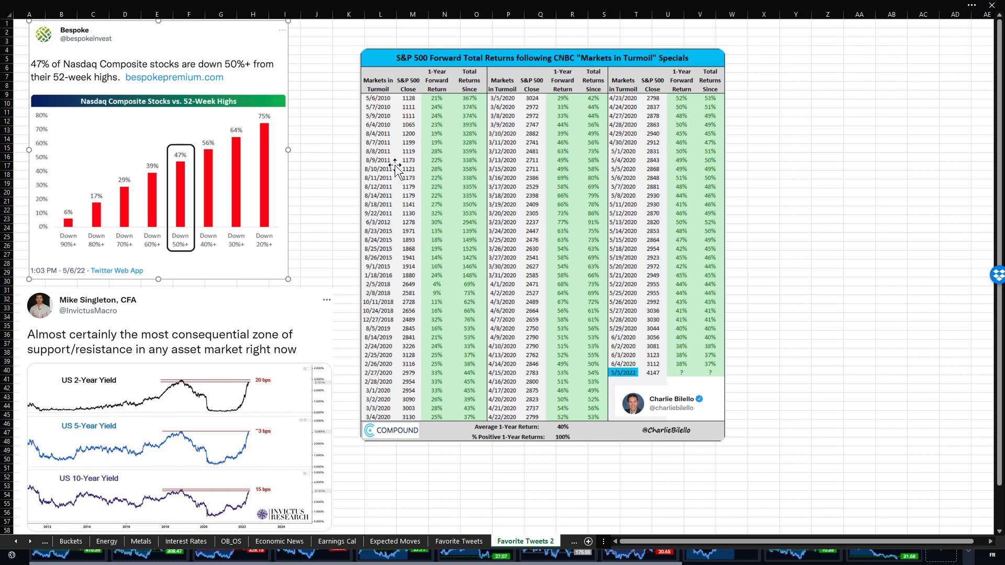
mouse_move(393, 197)
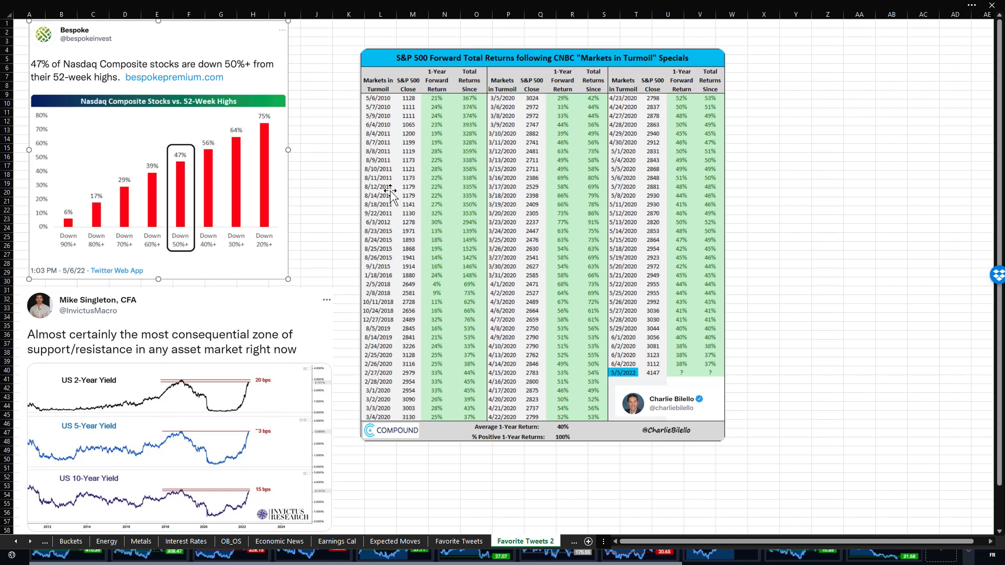
mouse_move(452, 122)
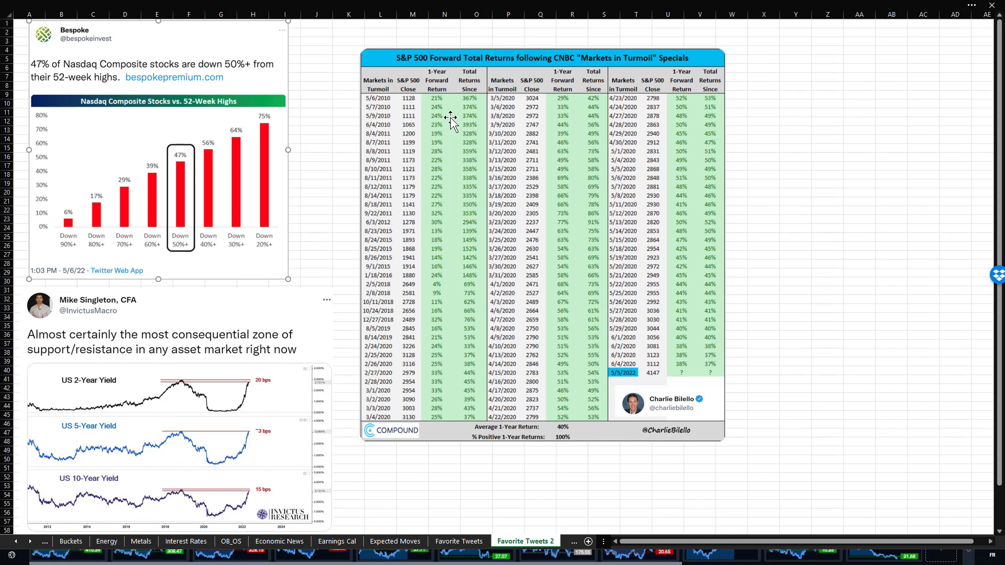
mouse_move(607, 477)
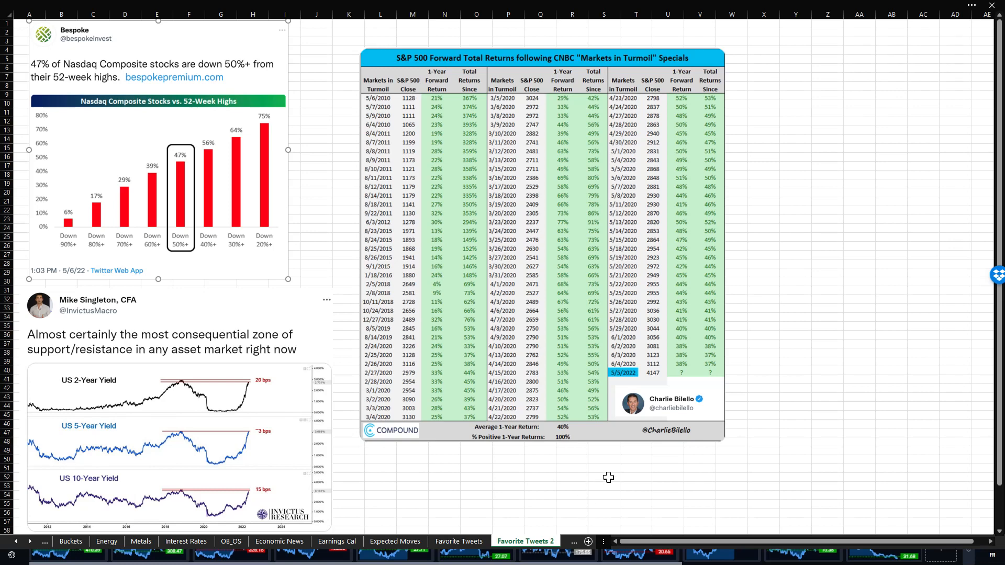
click(543, 542)
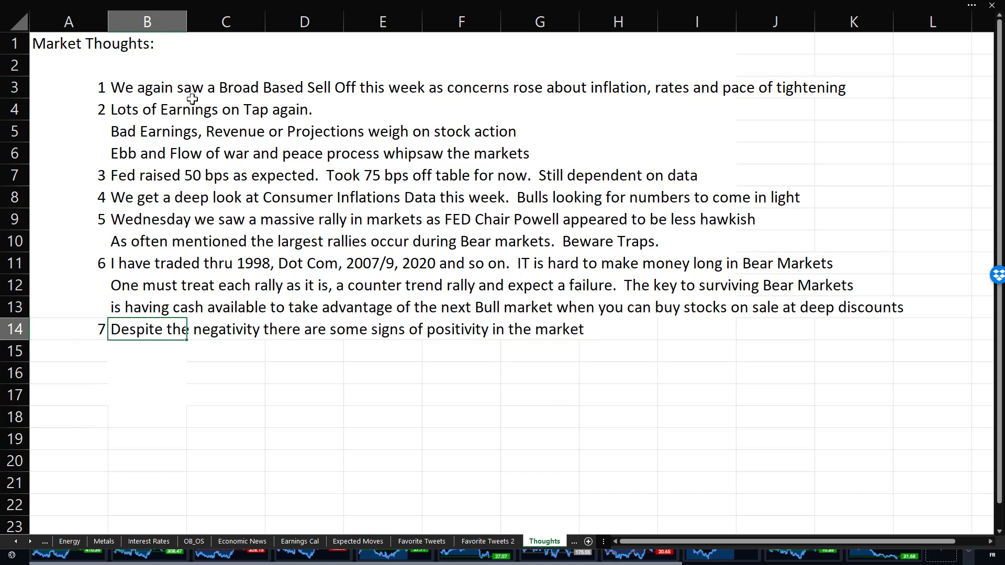
mouse_move(615, 105)
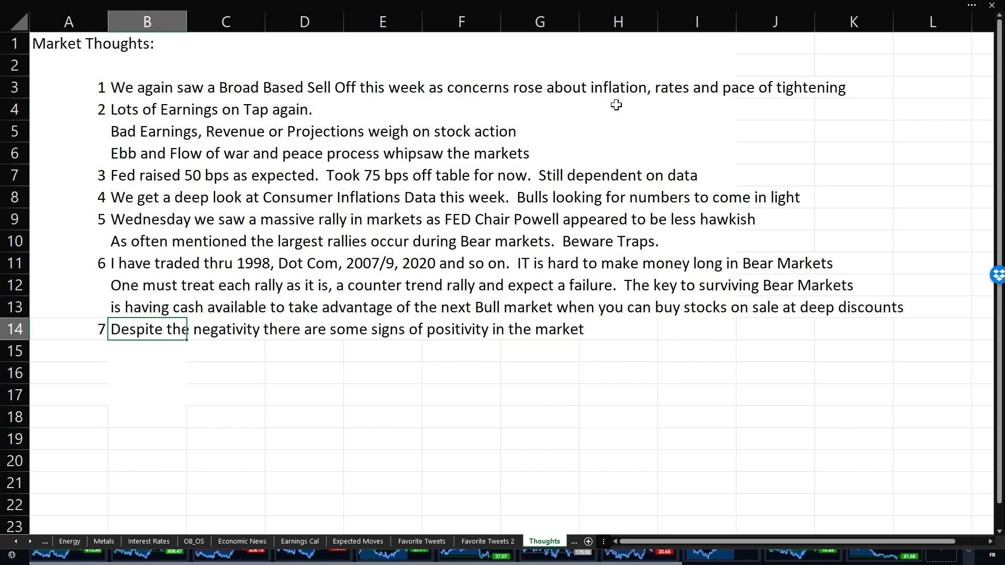
mouse_move(714, 101)
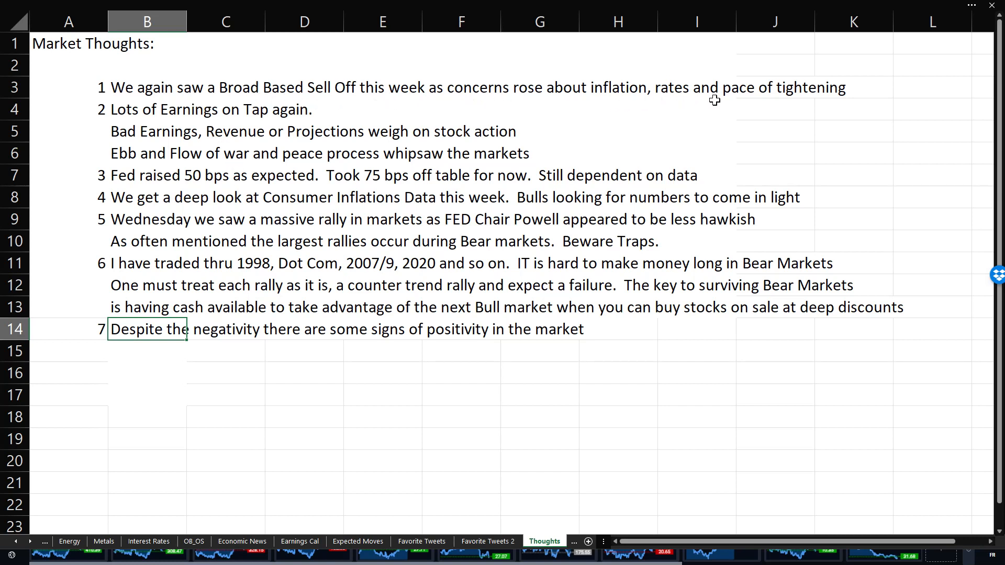
mouse_move(290, 119)
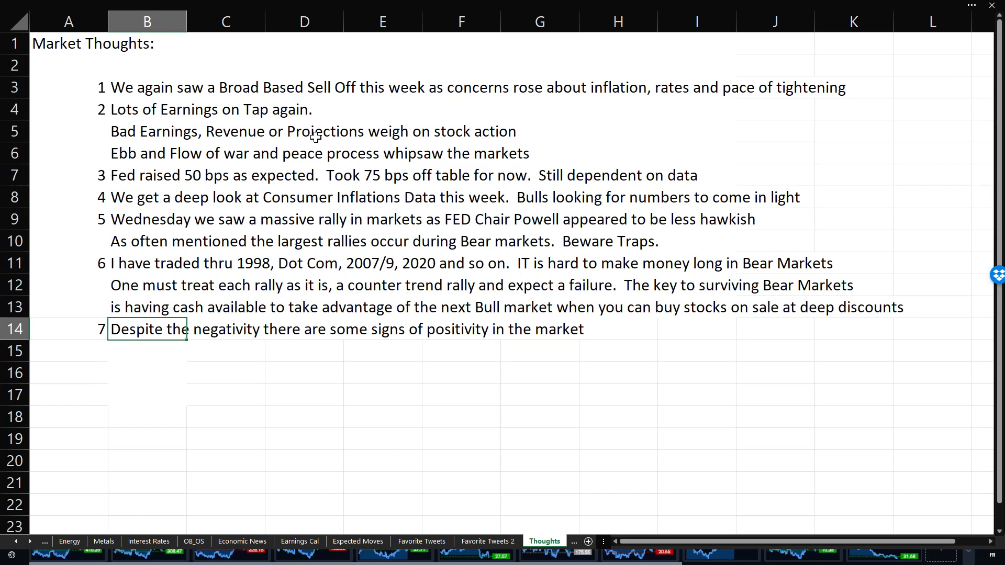
mouse_move(388, 149)
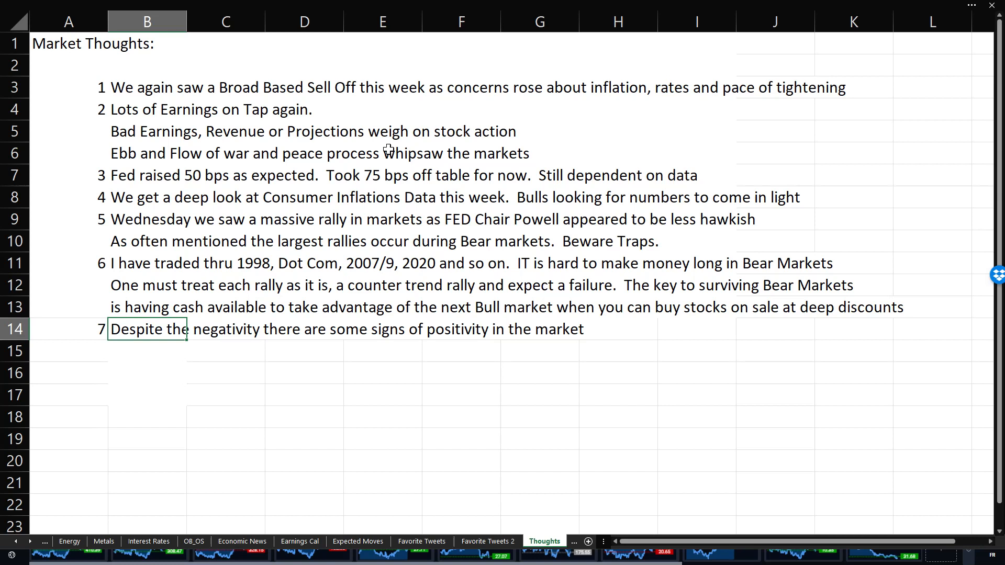
mouse_move(394, 170)
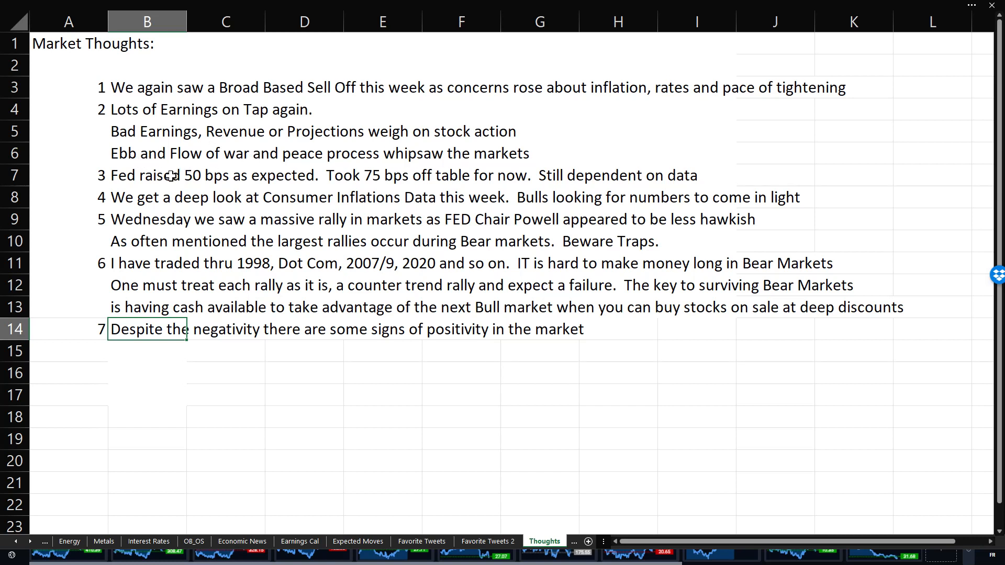
mouse_move(343, 186)
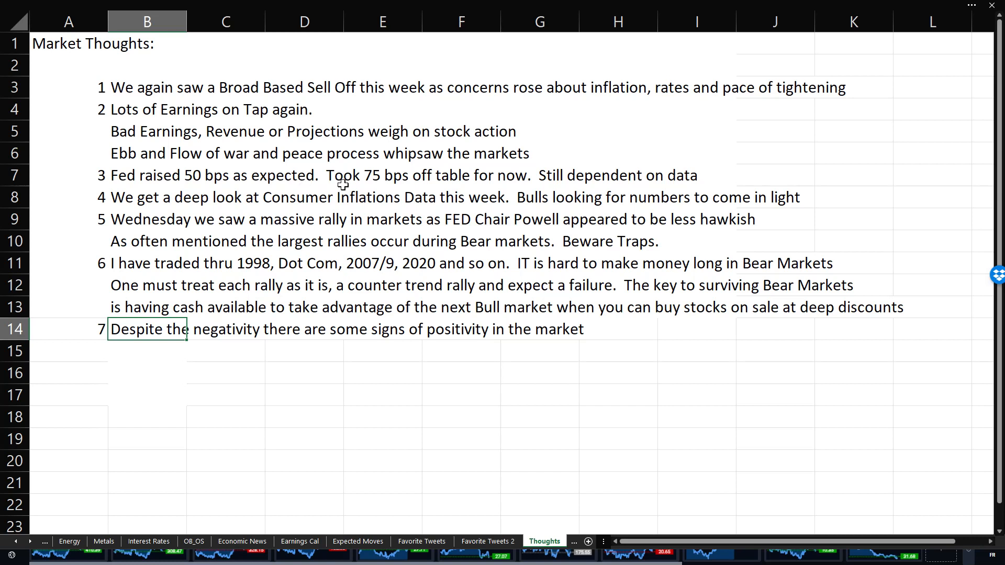
mouse_move(427, 182)
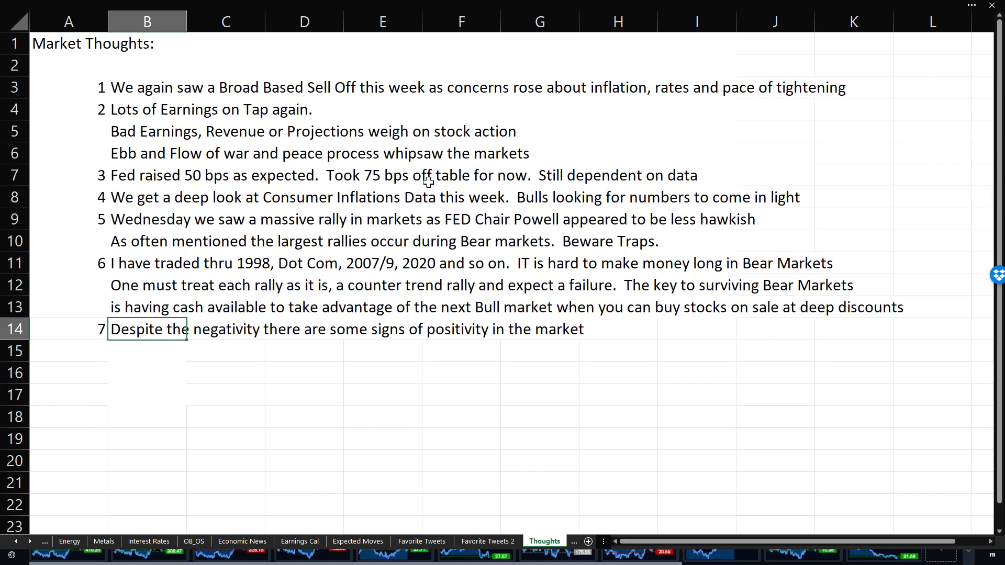
mouse_move(483, 178)
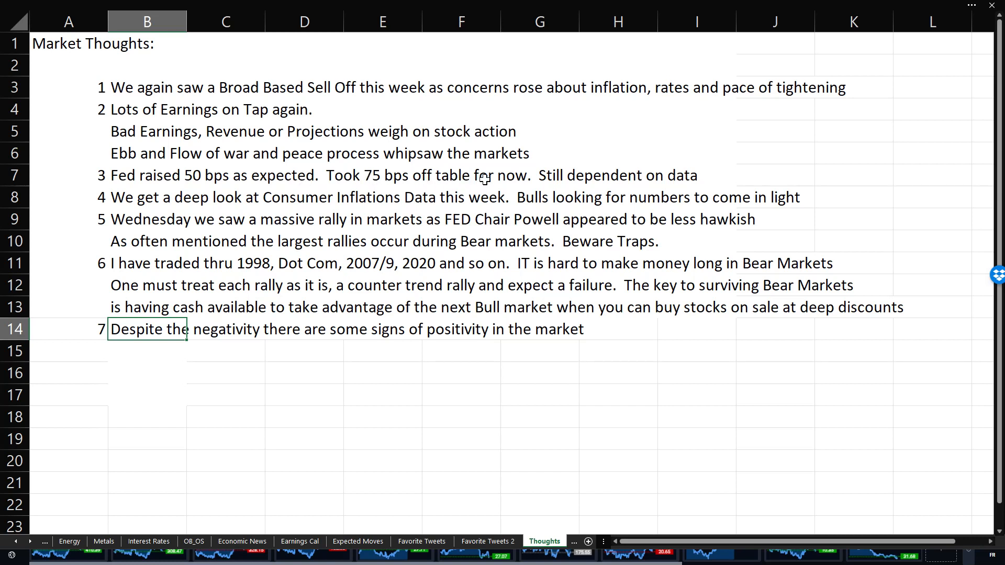
mouse_move(214, 209)
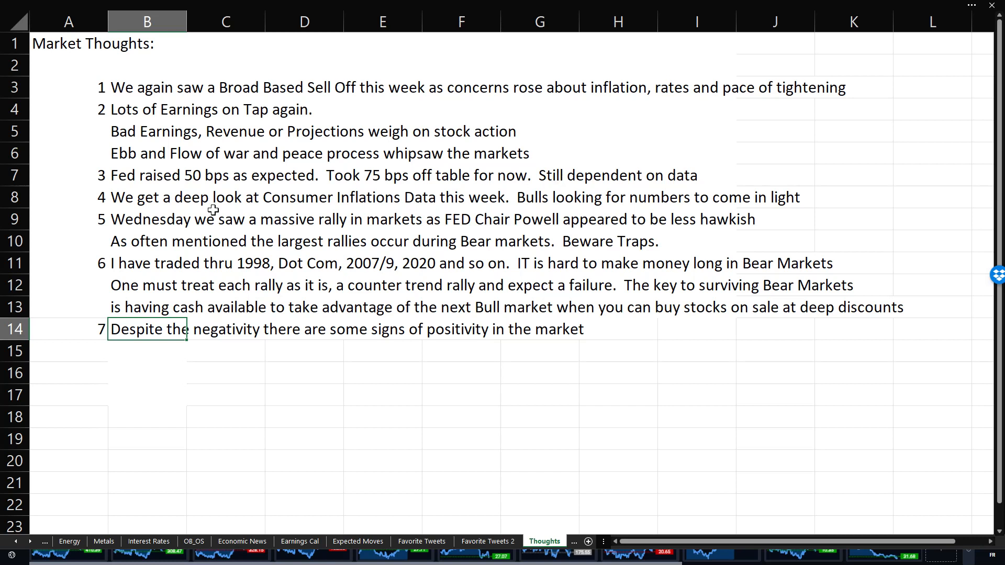
mouse_move(348, 207)
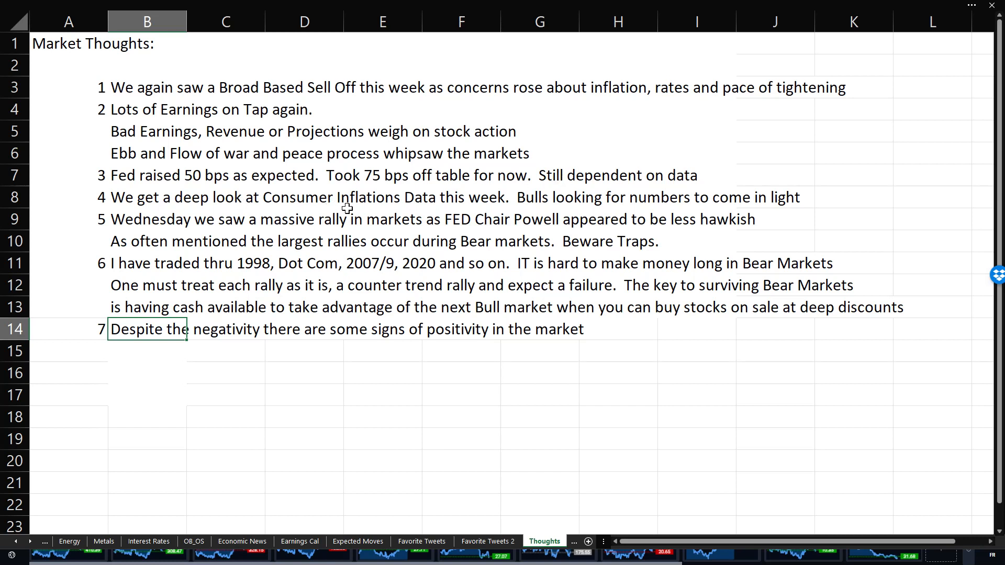
mouse_move(486, 210)
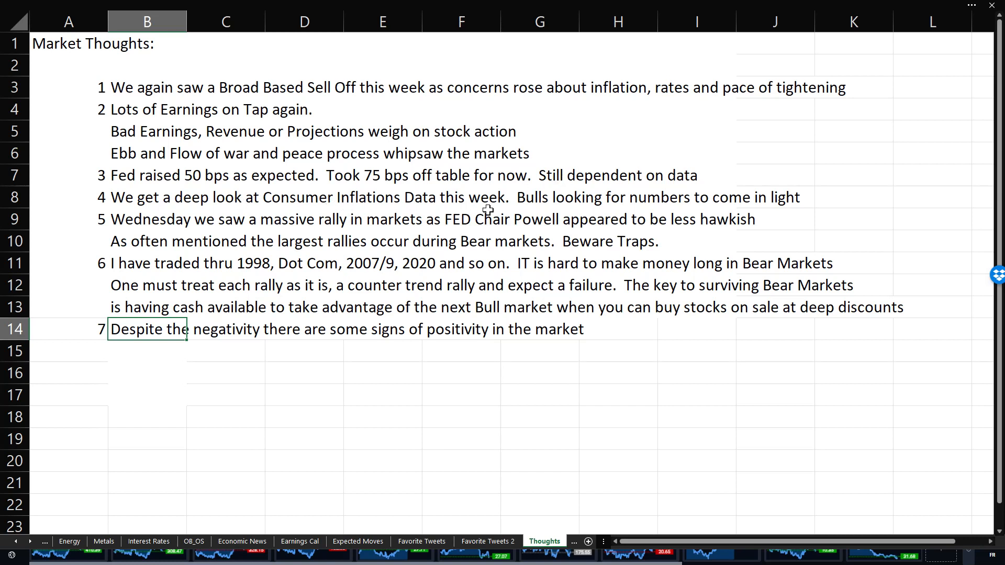
mouse_move(252, 241)
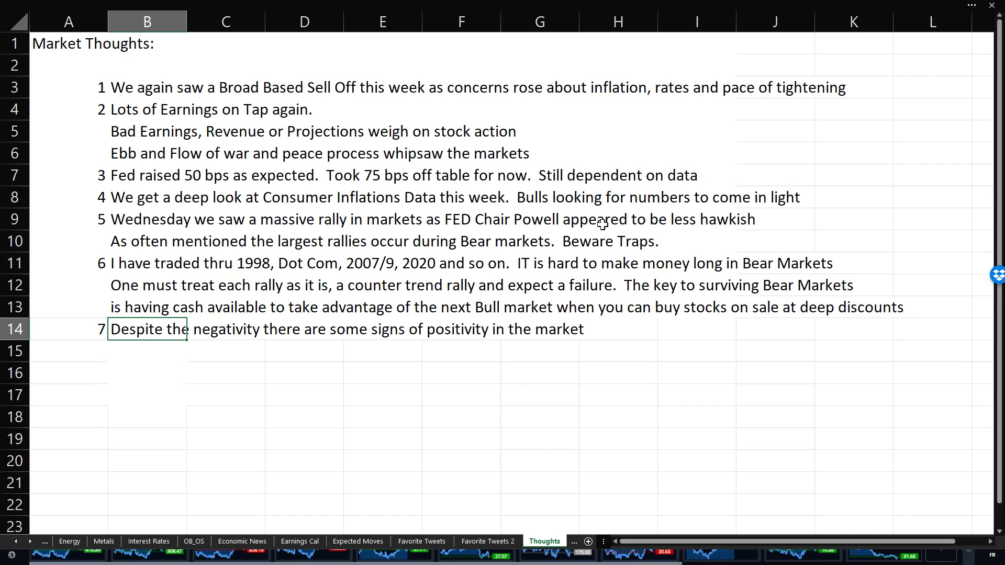
mouse_move(639, 245)
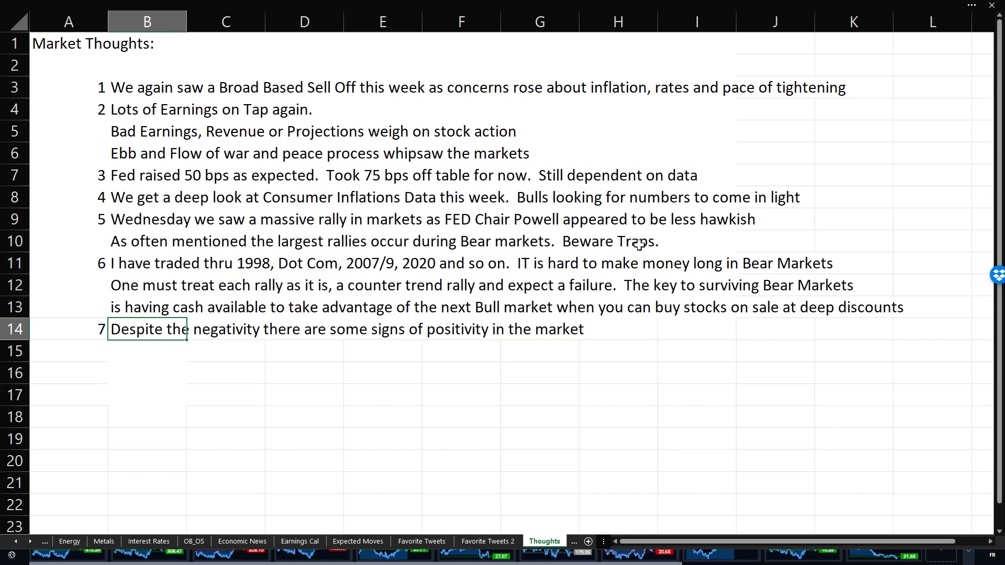
mouse_move(825, 462)
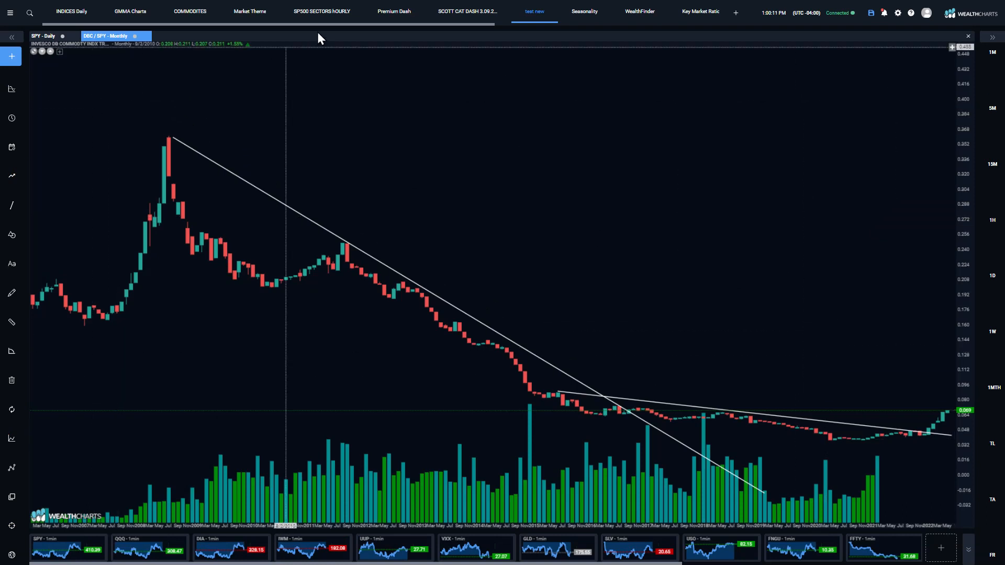
Show the SPY daily chart annotated with the 2000 Fed-hike peak and downtrend line
click(62, 36)
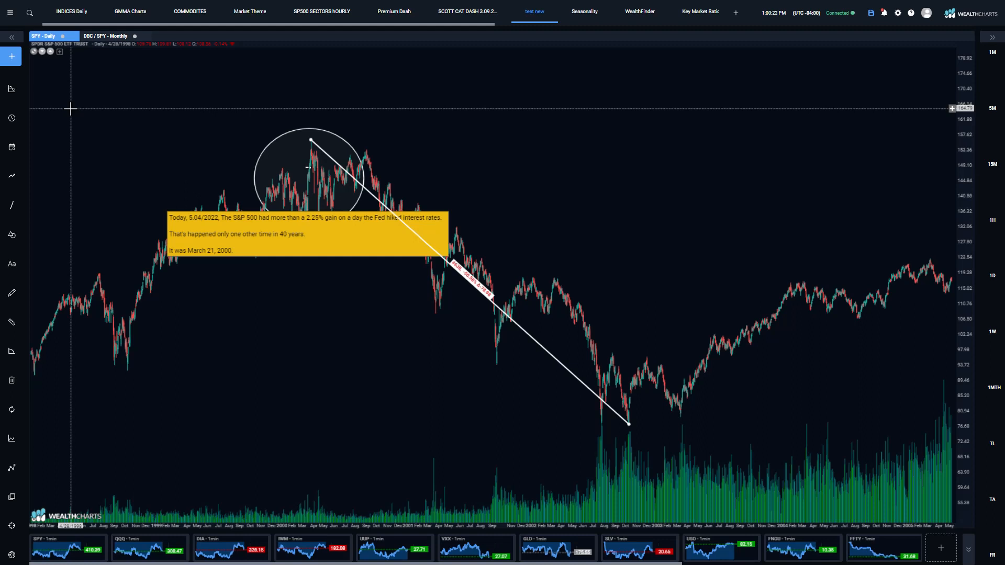
mouse_move(295, 284)
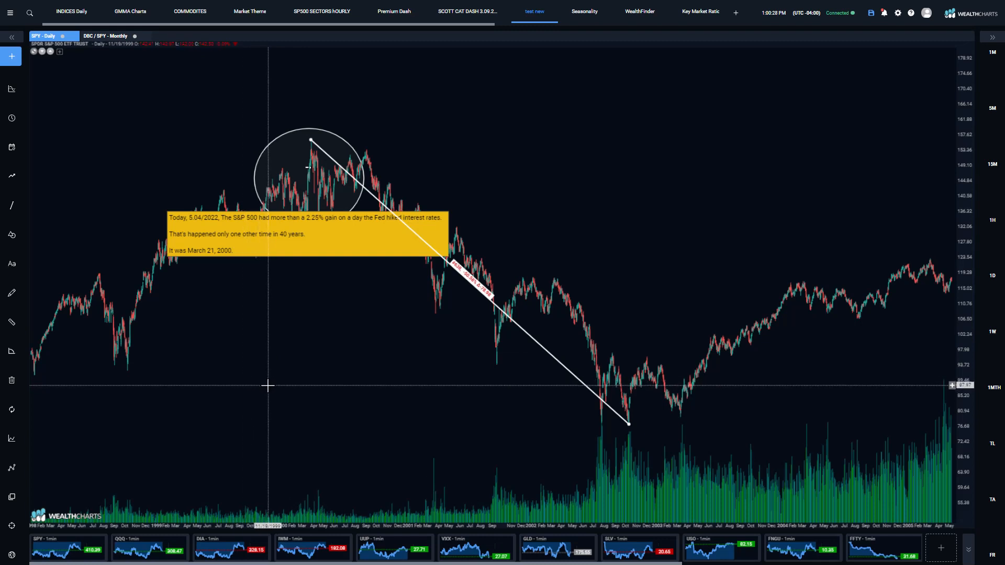
mouse_move(381, 226)
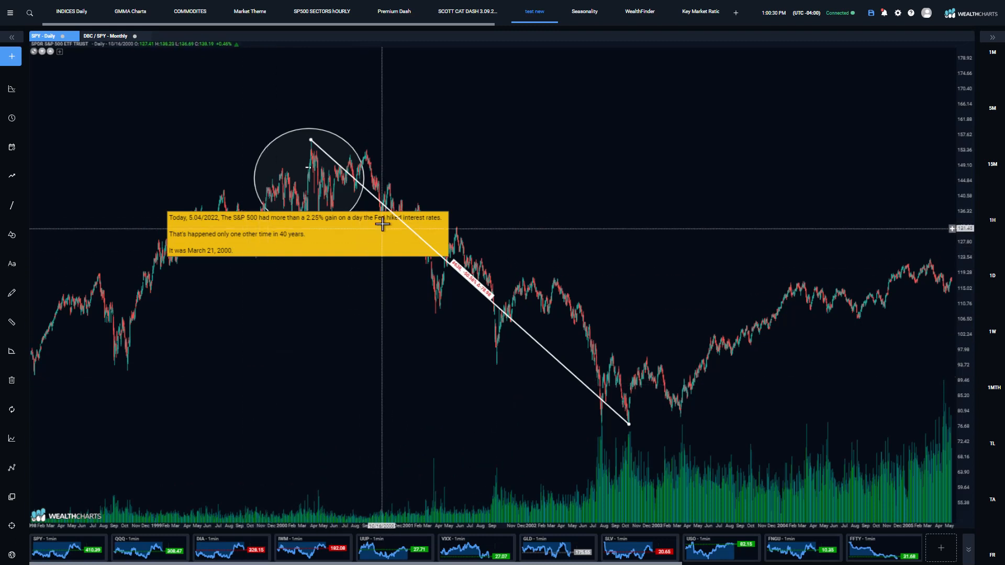
mouse_move(302, 265)
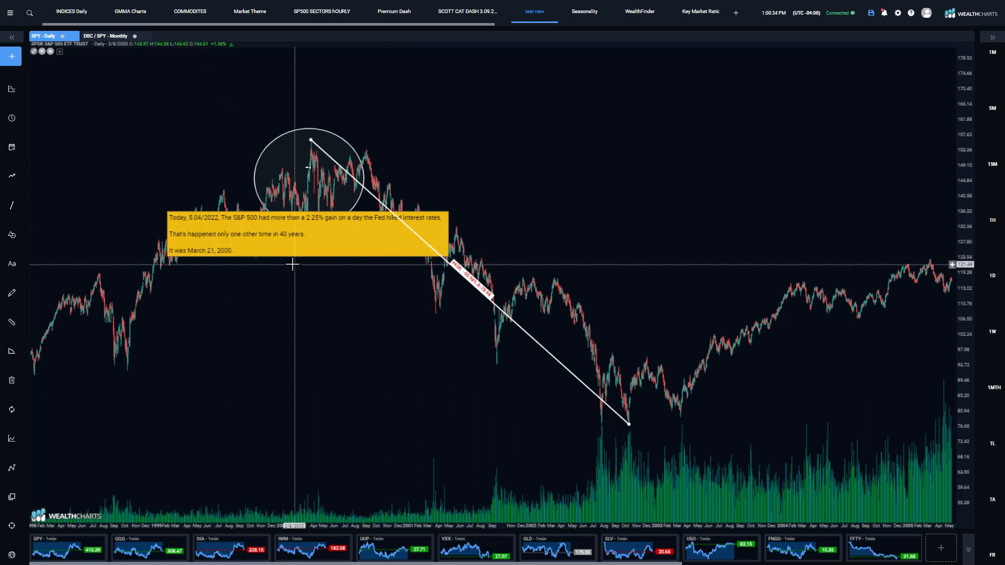
mouse_move(313, 231)
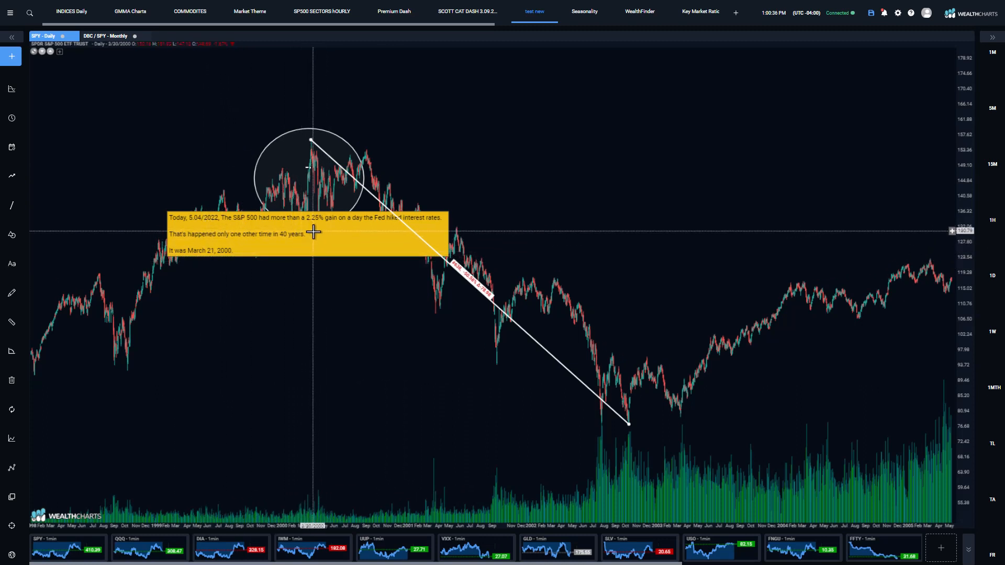
mouse_move(410, 231)
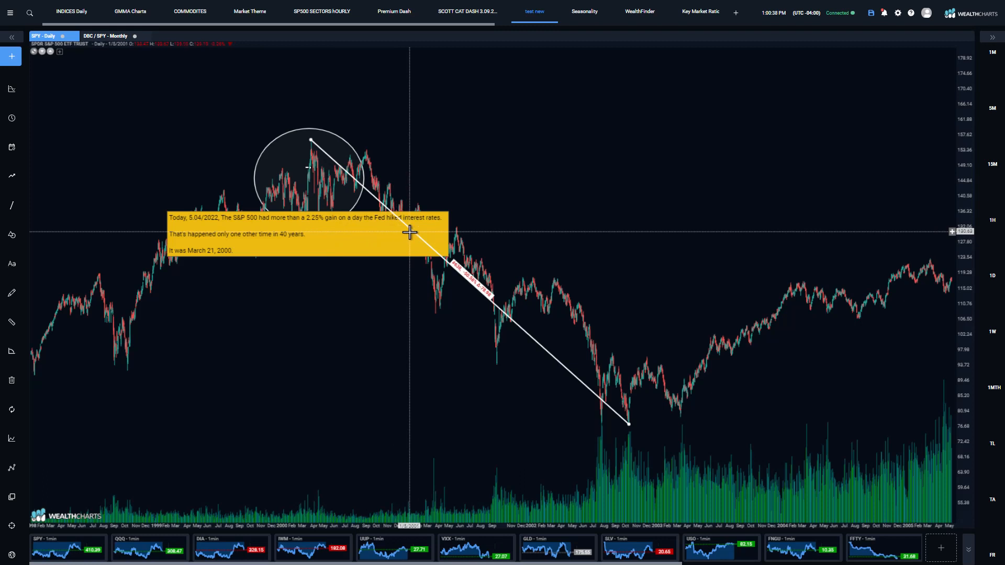
mouse_move(127, 234)
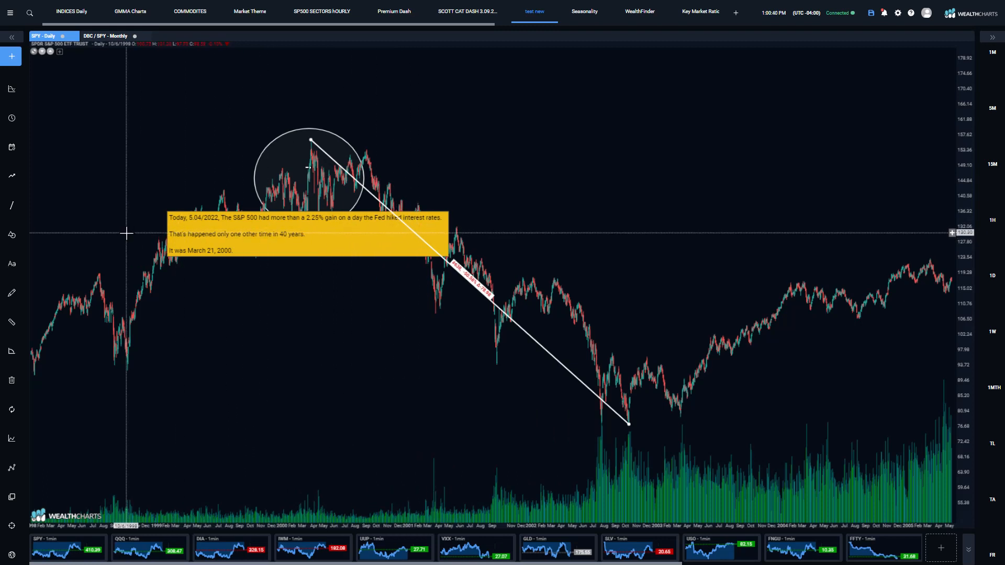
mouse_move(229, 253)
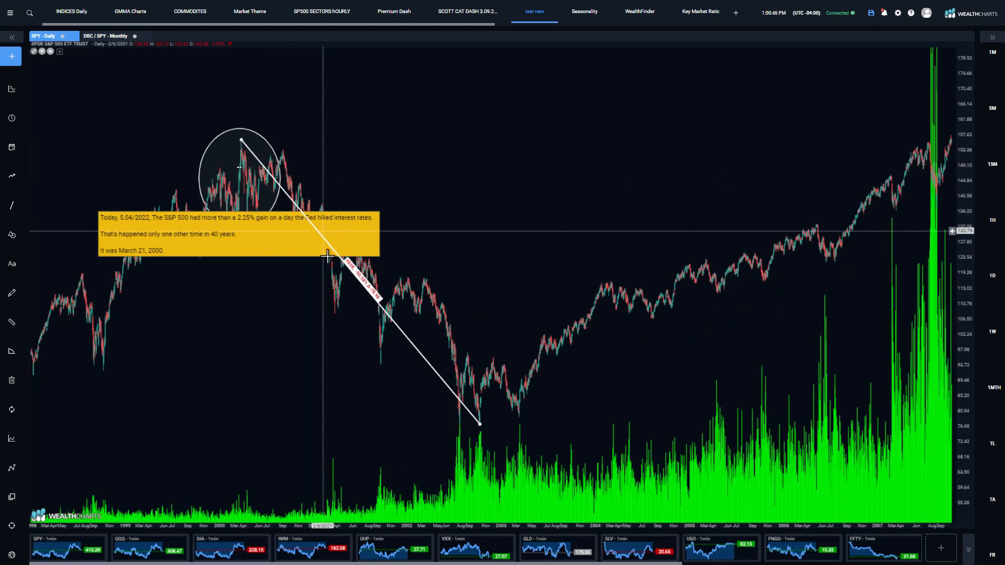
mouse_move(251, 190)
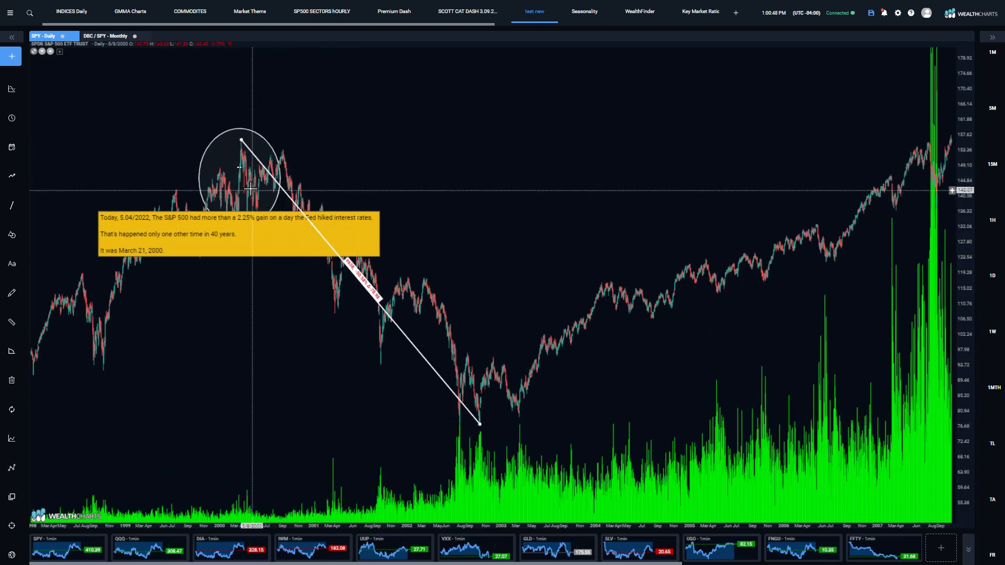
mouse_move(263, 159)
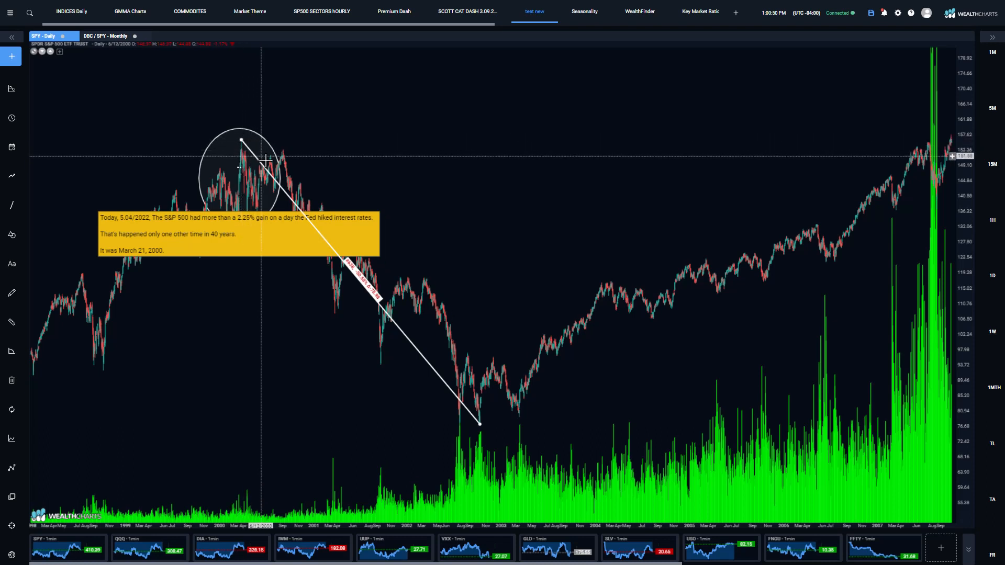
mouse_move(360, 328)
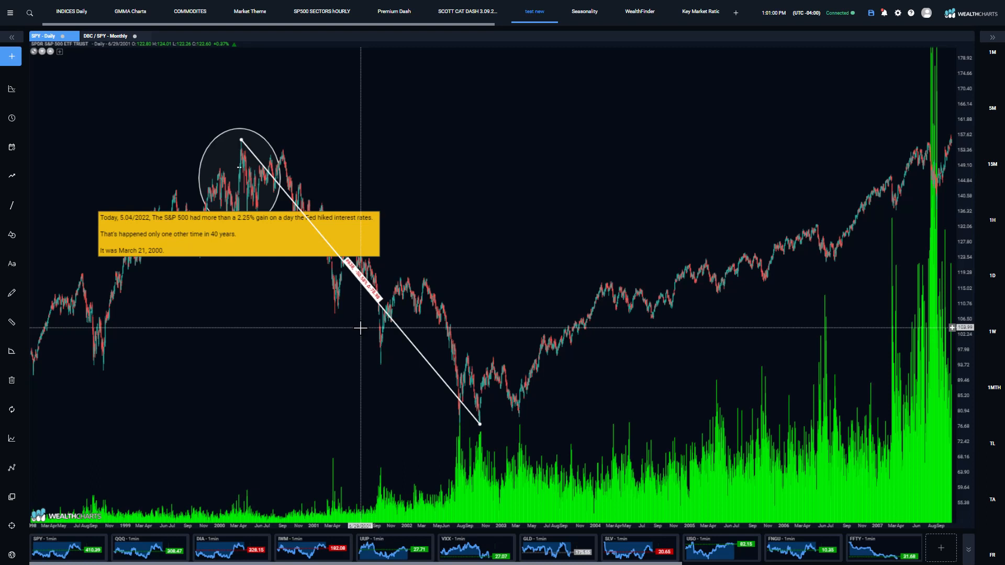
click(63, 36)
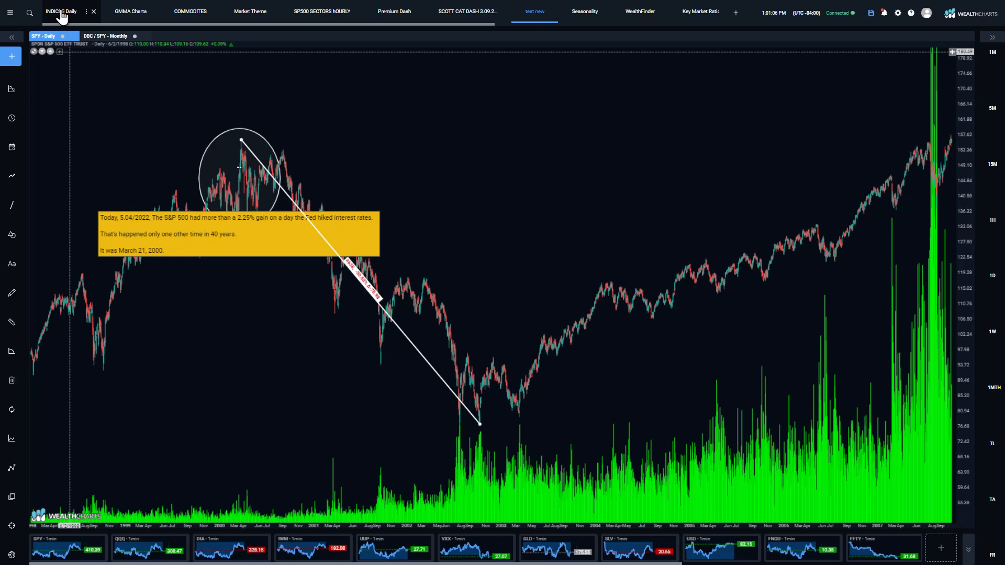
Show the INDICES Daily six-chart grid of SPY, QQQ, DIA, IWM, VXX and UUP
click(70, 11)
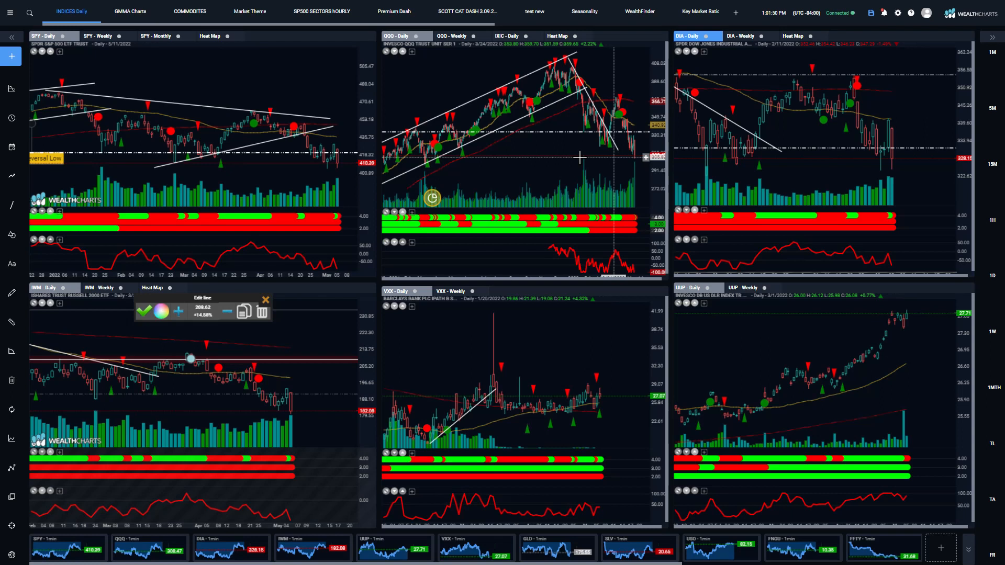
Switch the QQQ pane from its daily to its weekly chart
click(450, 36)
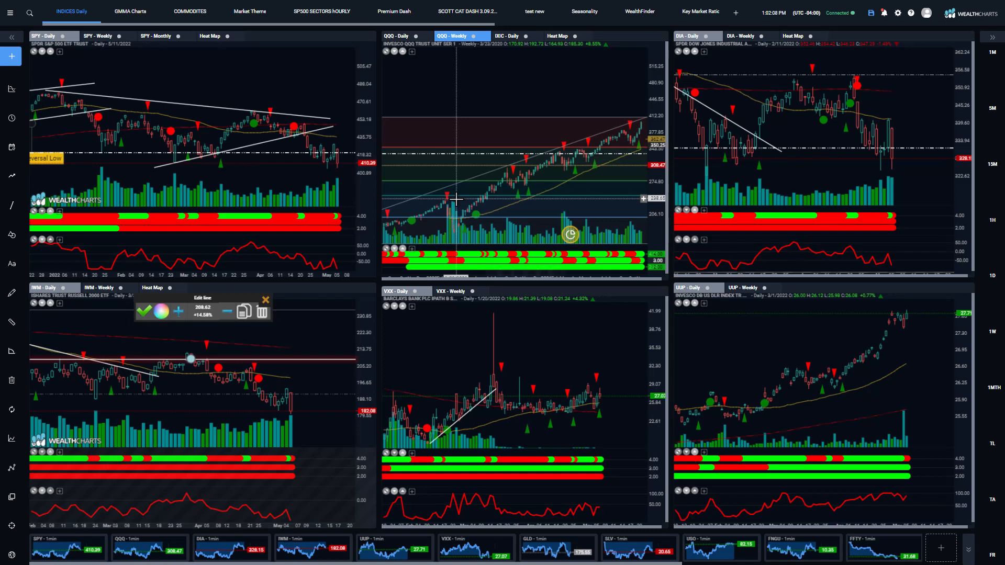
mouse_move(564, 202)
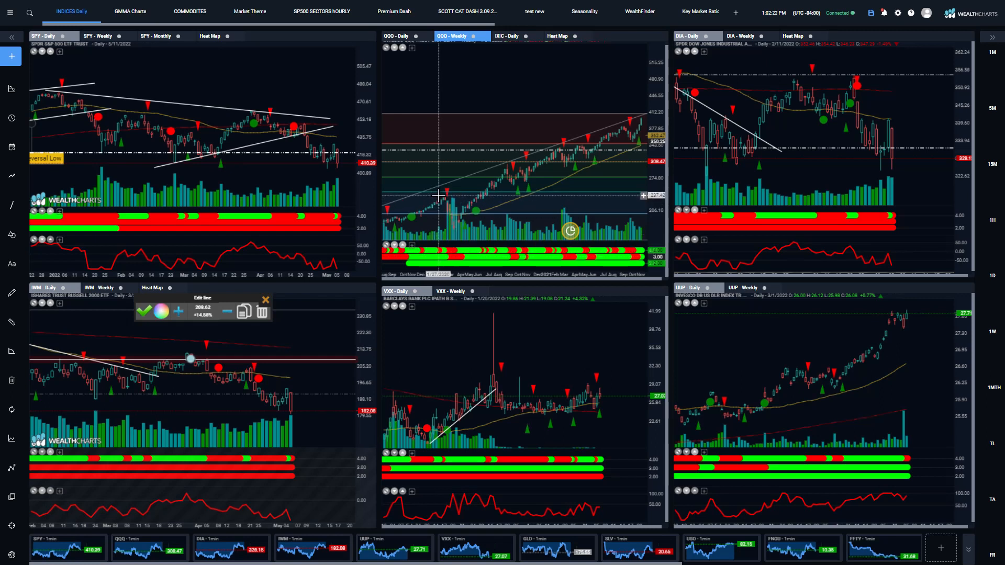
mouse_move(906, 157)
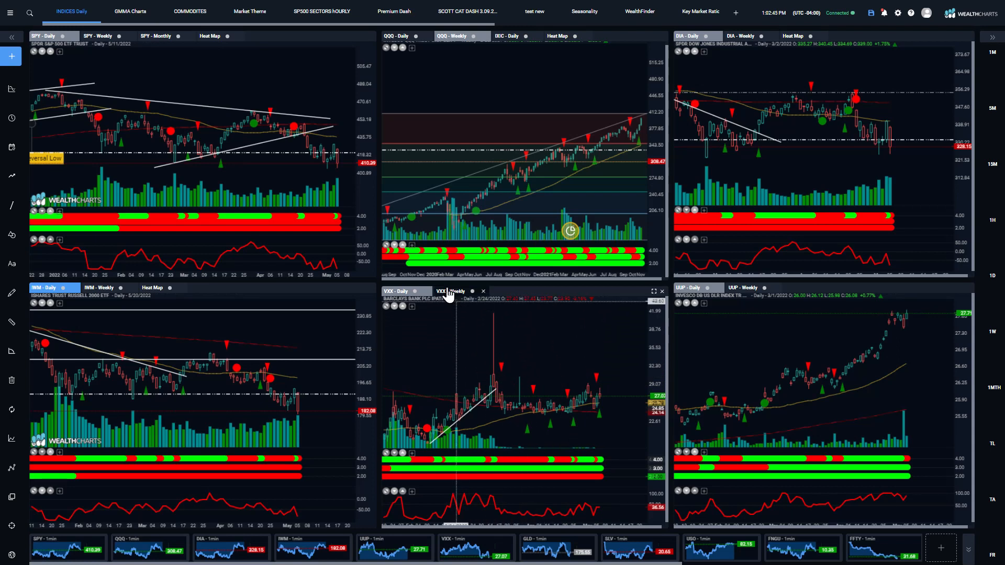
Flip VXX to weekly then back to daily, and bring up the 6MMA Charts SPY/DIA/QQQ/IWM grid
click(457, 291)
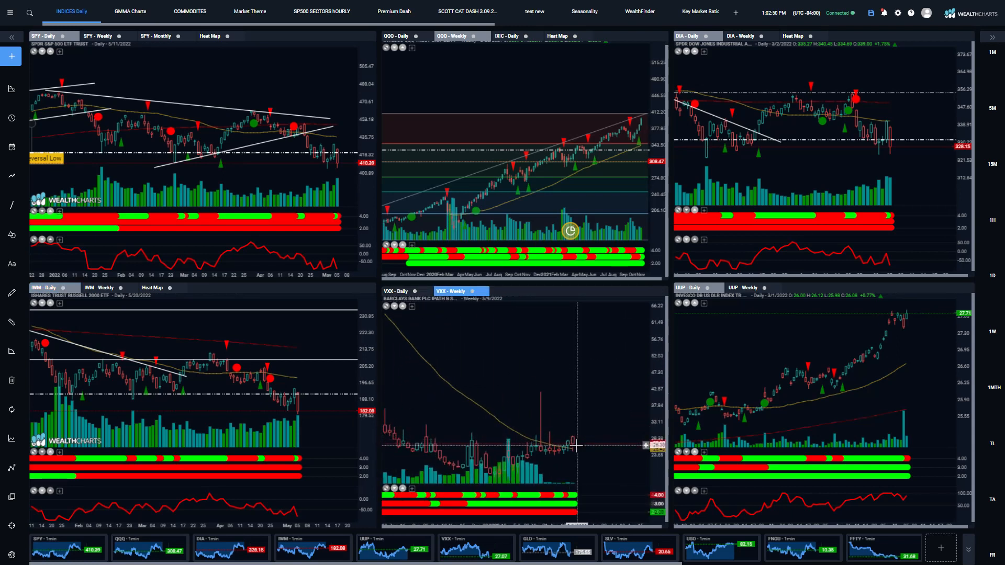
mouse_move(573, 449)
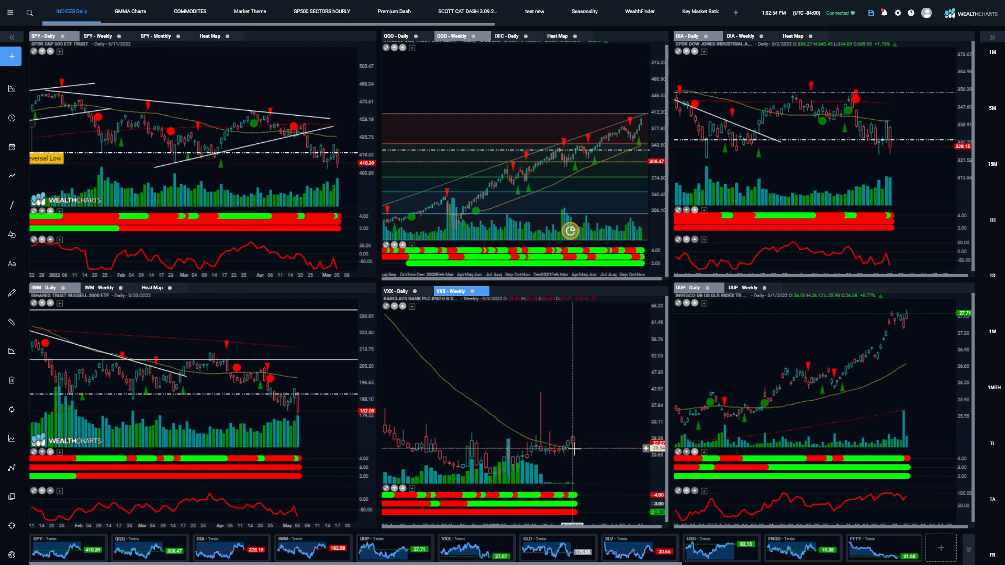
click(414, 291)
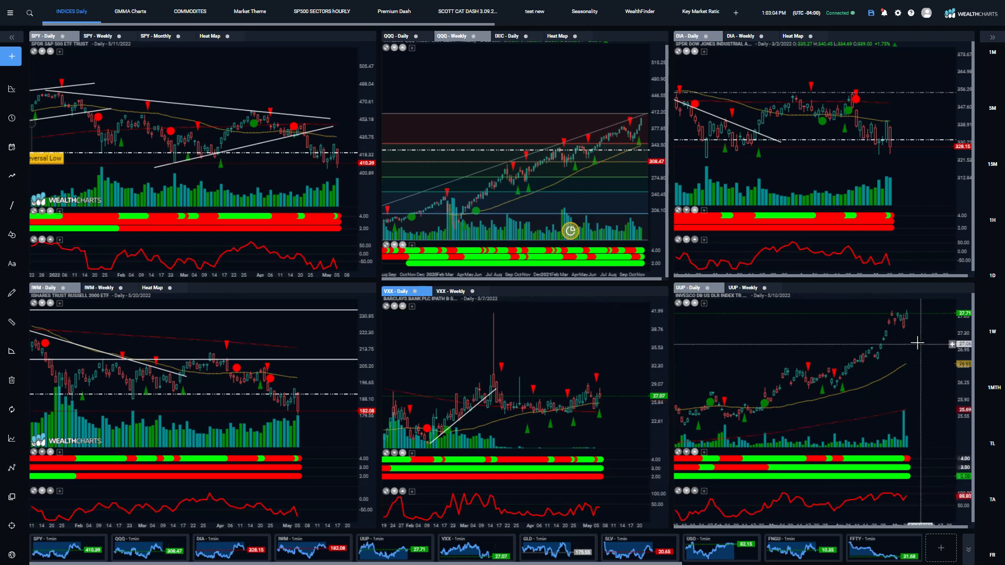
click(118, 11)
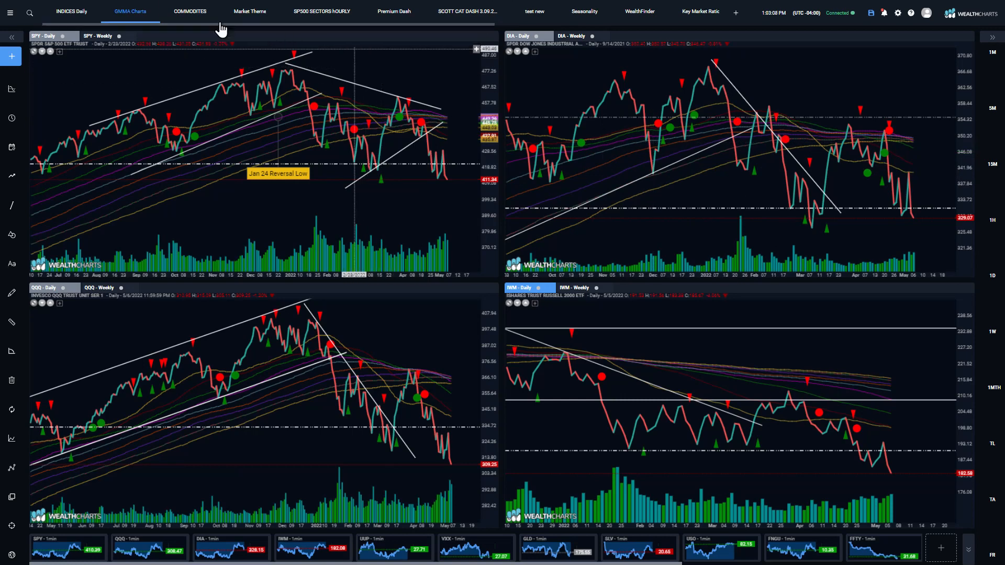
Show the COMMODITIES grid of GLD, USO, TNX, SLV, UNG and SPY ratio charts
click(189, 10)
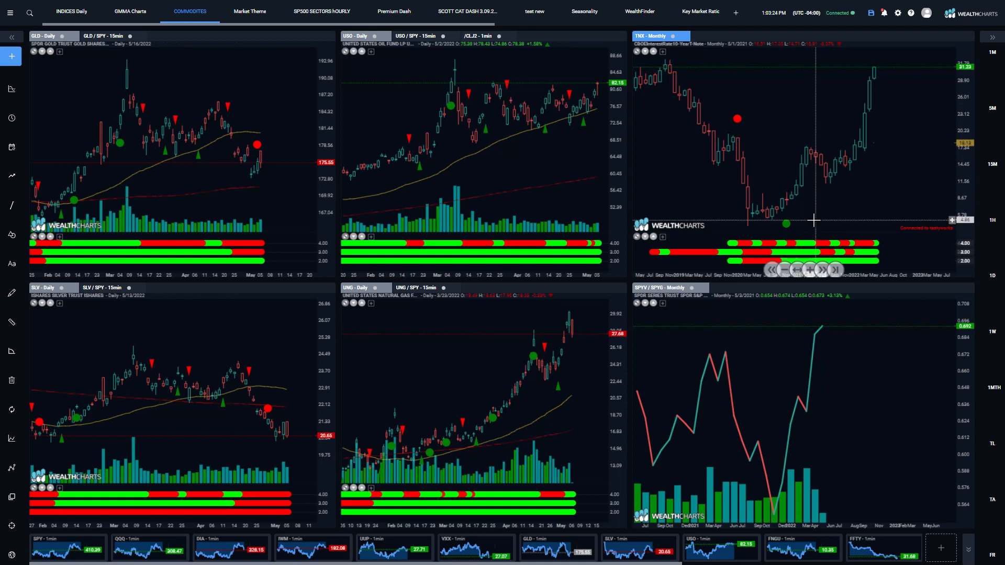
mouse_move(794, 417)
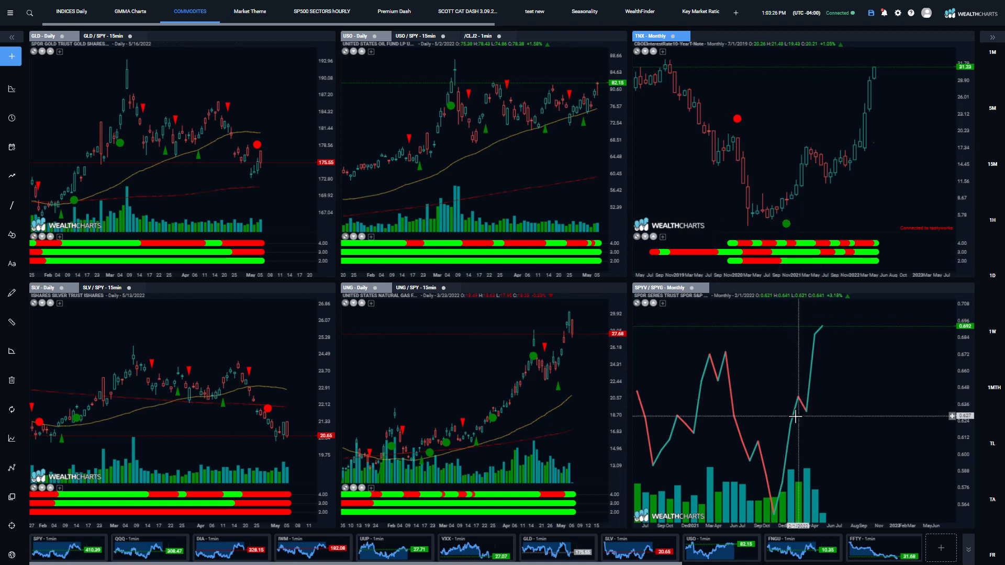
mouse_move(893, 66)
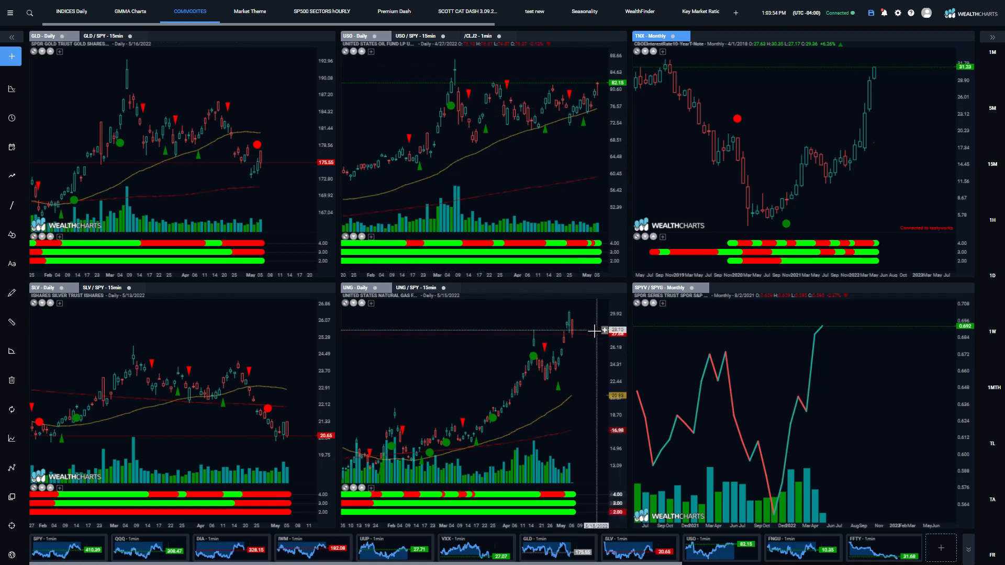
mouse_move(567, 330)
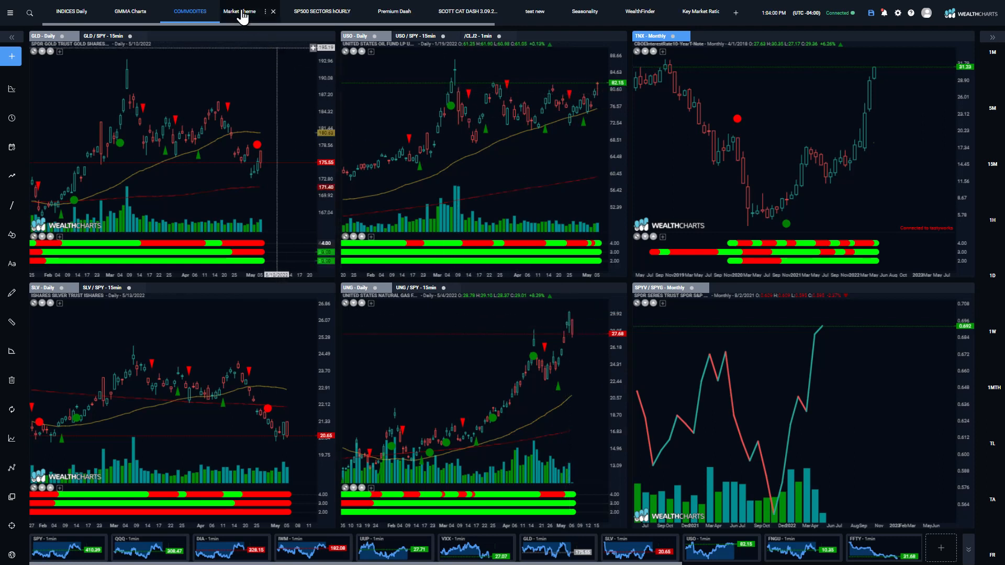
Go via Market Theme to the SP500 SECTORS HOURLY sector-to-SPY ratio charts
click(250, 12)
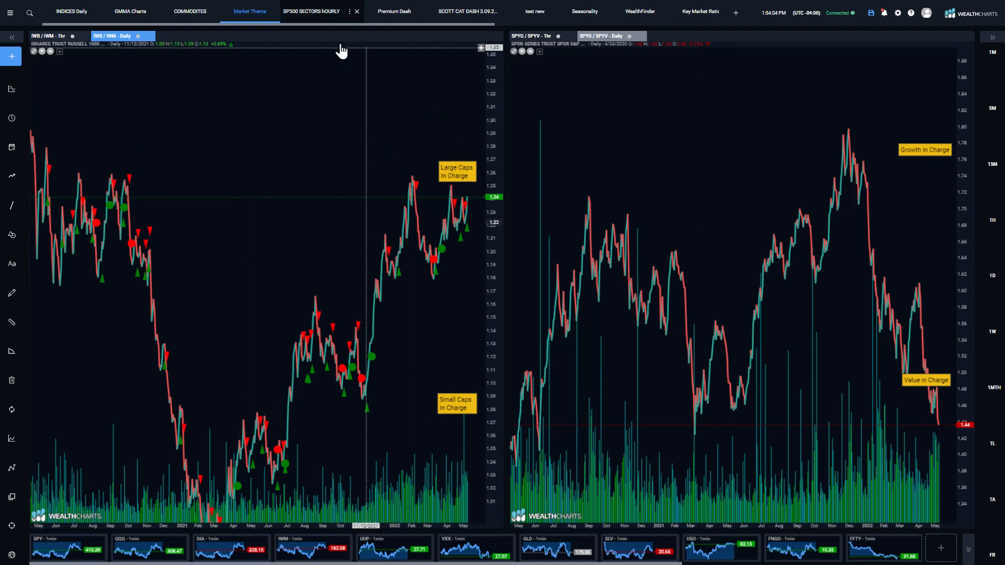
click(321, 10)
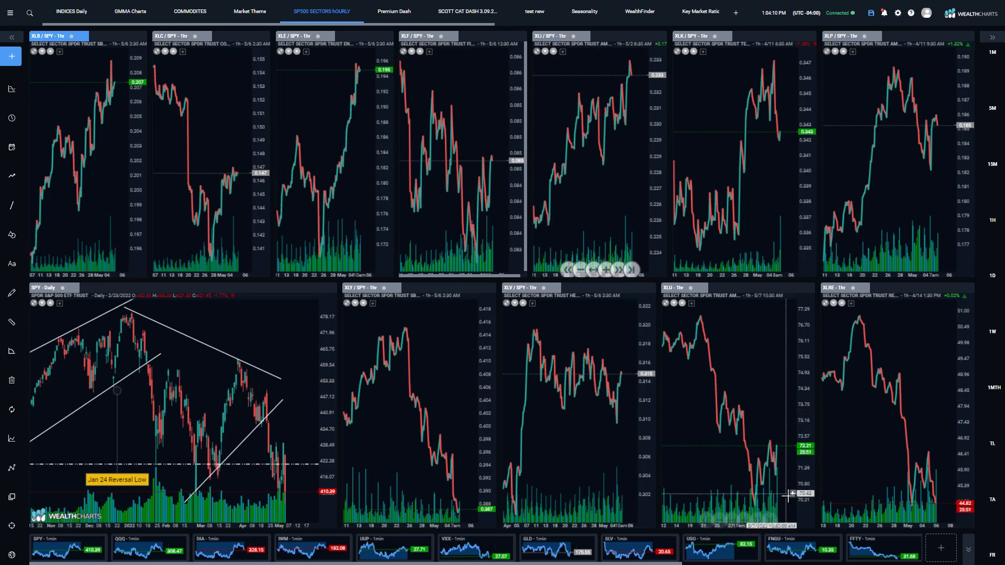
mouse_move(917, 466)
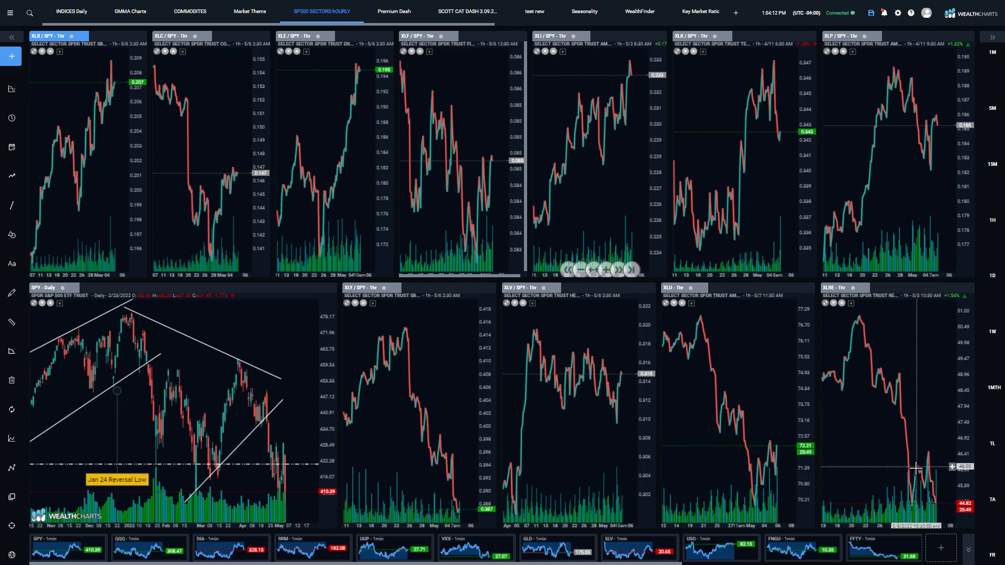
mouse_move(690, 460)
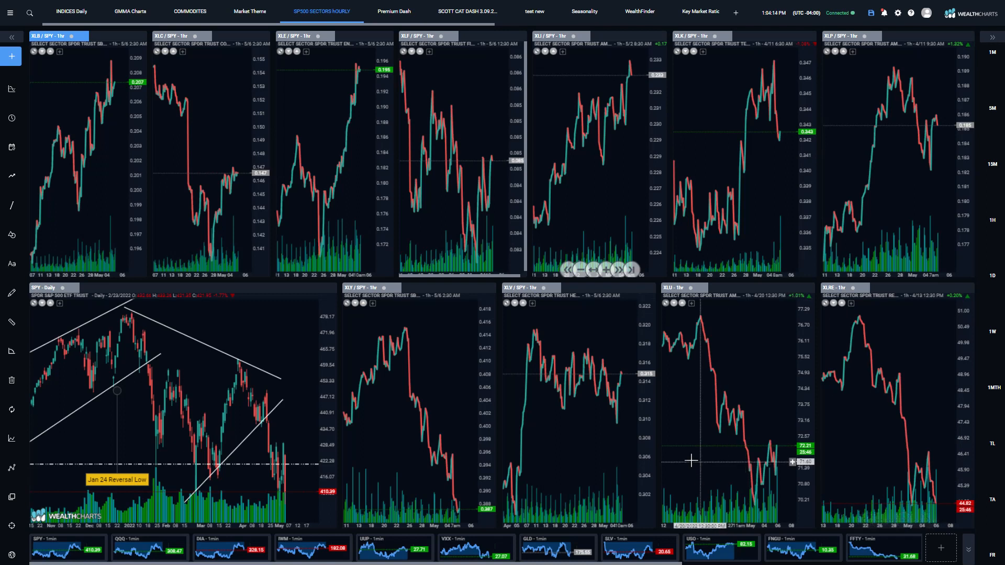
mouse_move(561, 372)
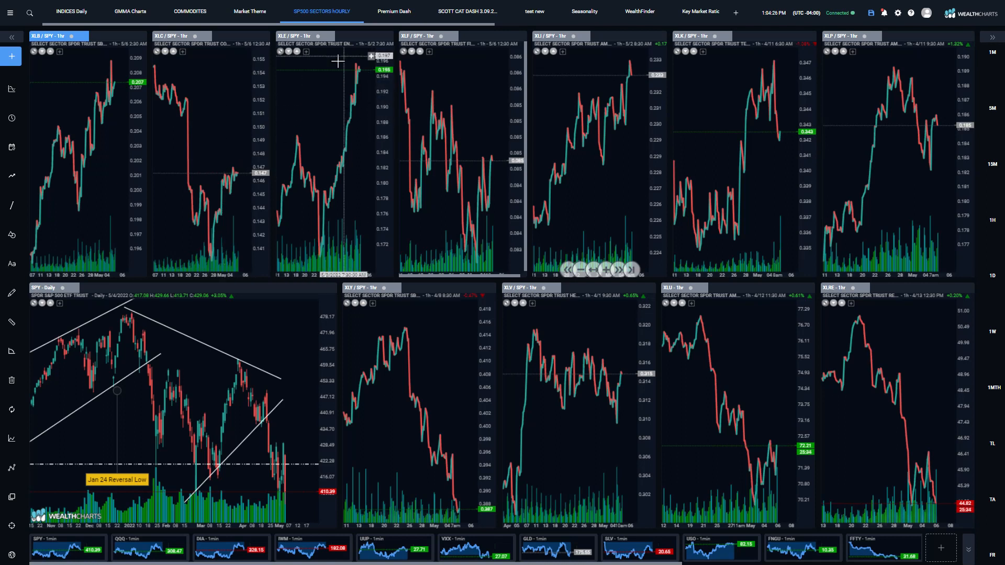
mouse_move(603, 157)
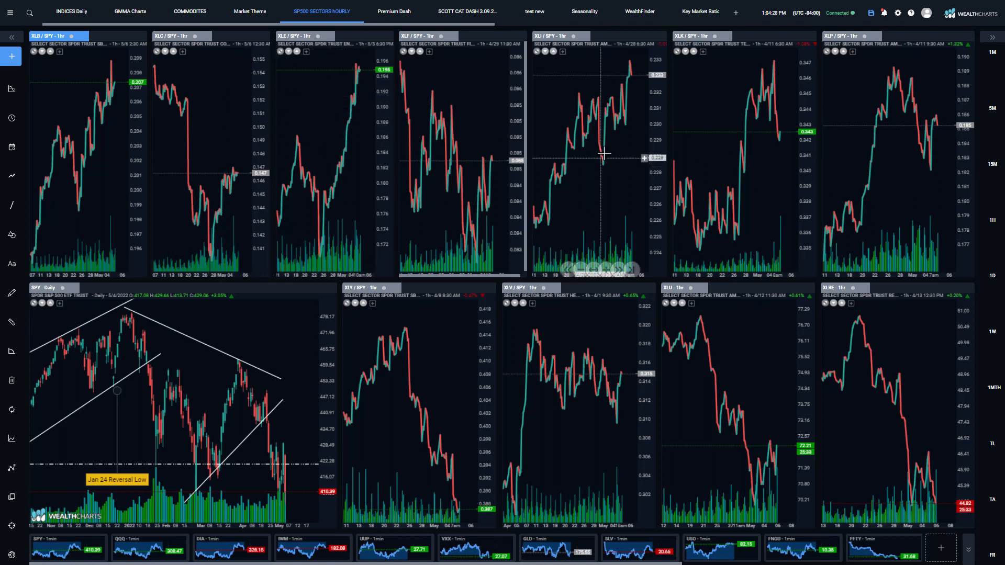
mouse_move(631, 86)
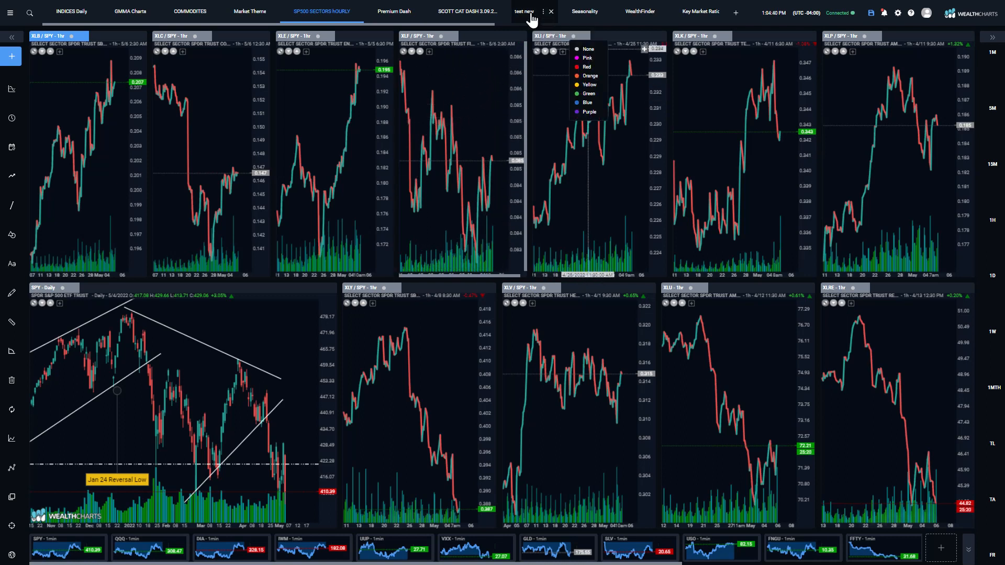
Show the DBC / SPY monthly ratio chart on the test new dashboard
click(532, 10)
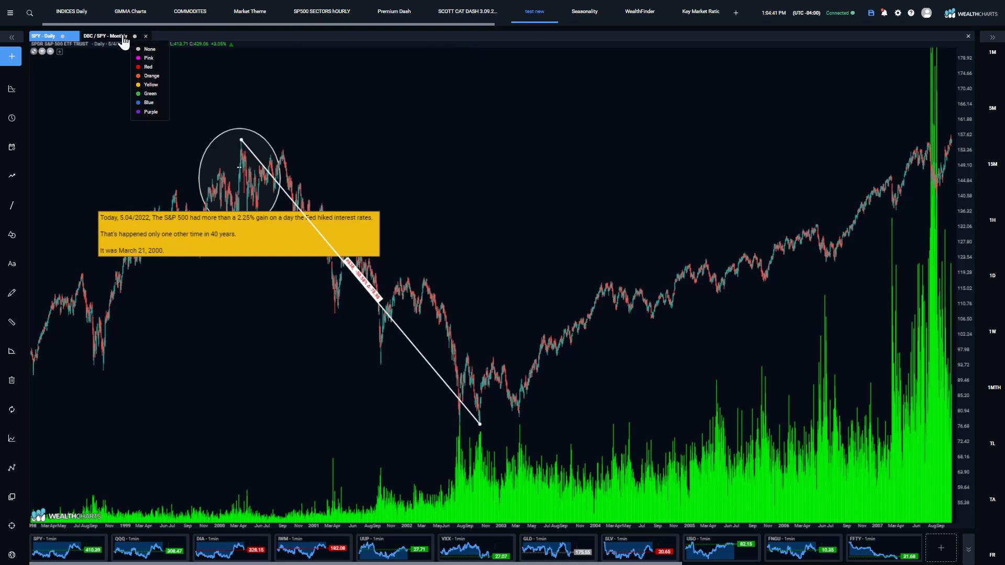
click(116, 35)
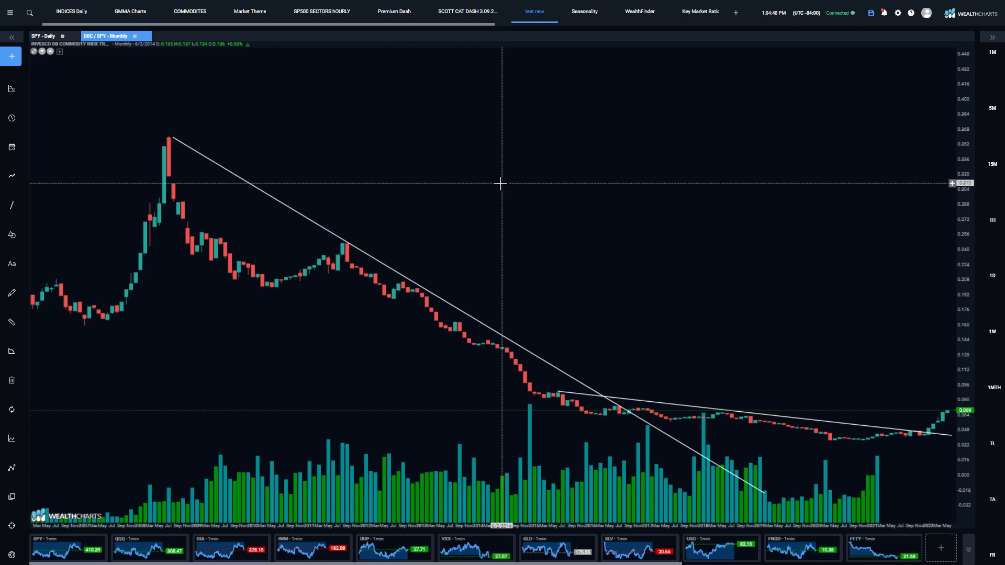
mouse_move(167, 140)
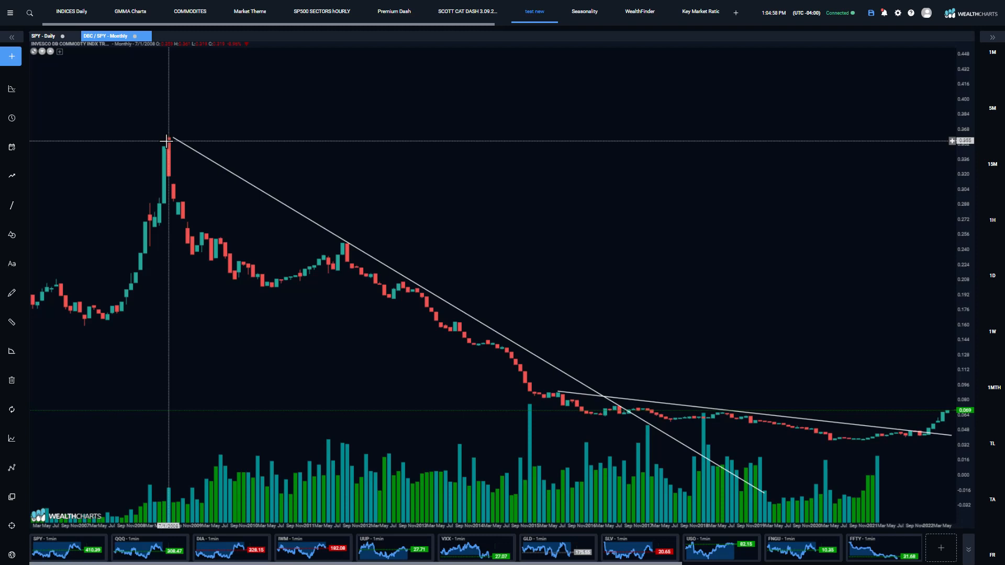
mouse_move(297, 242)
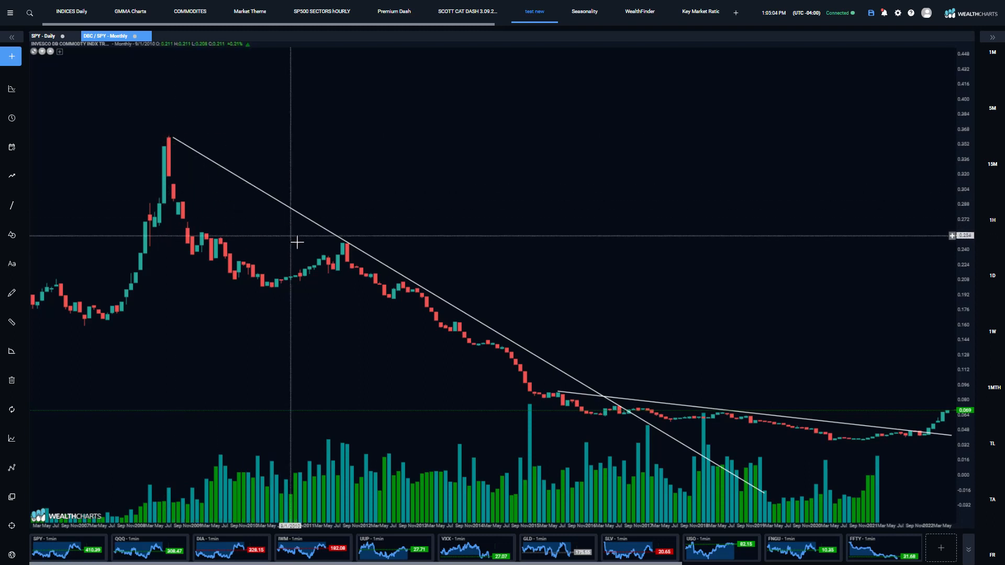
mouse_move(628, 416)
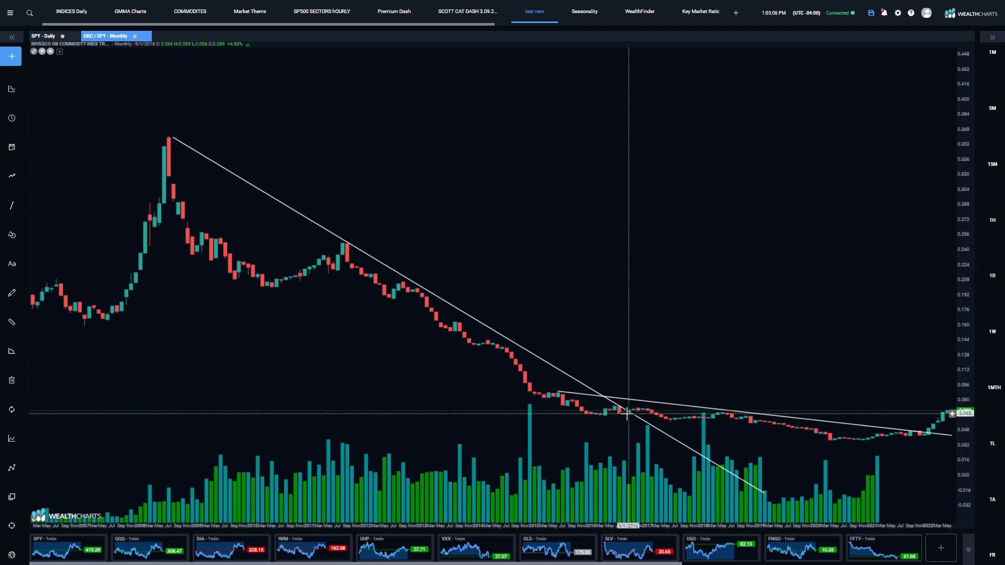
mouse_move(835, 424)
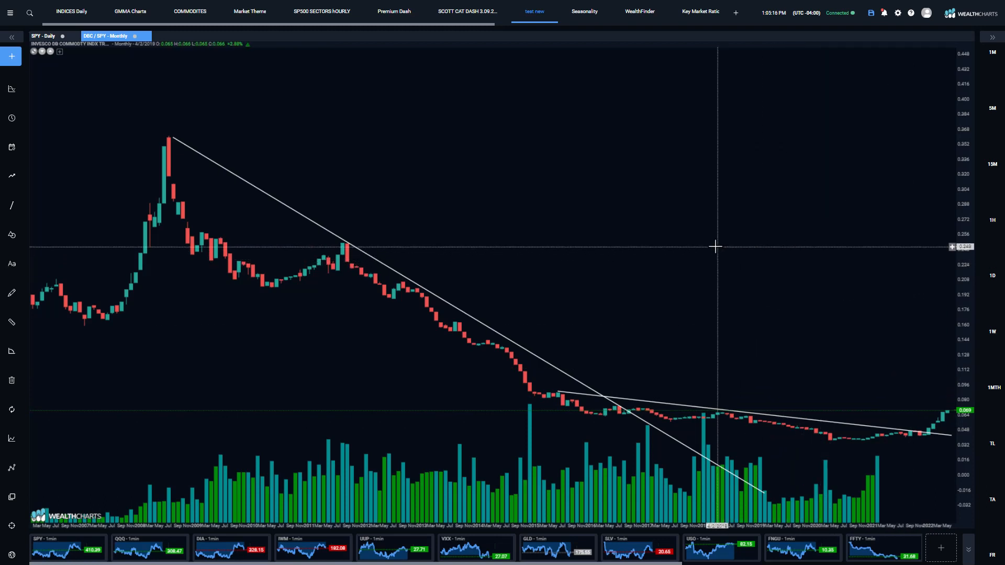
mouse_move(670, 244)
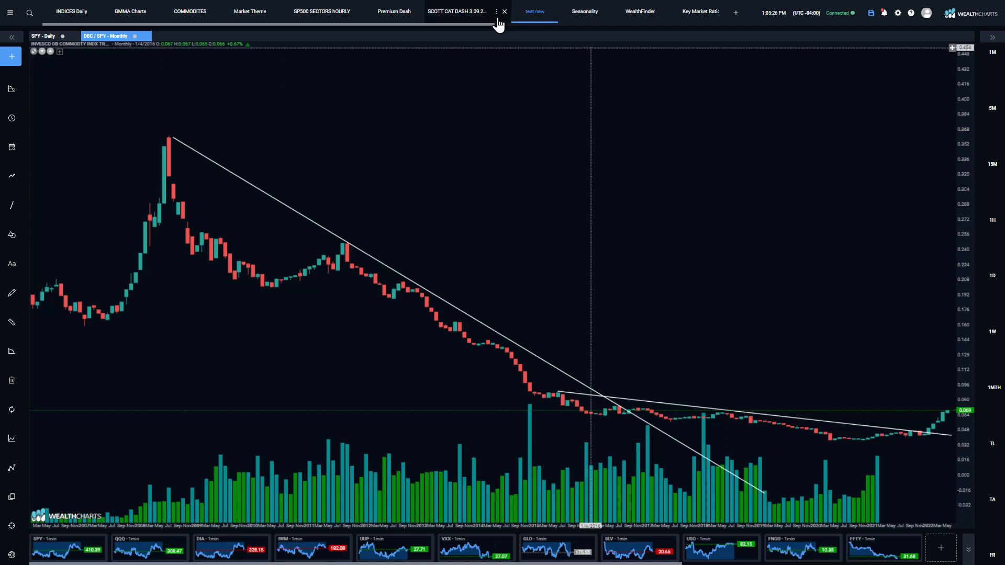
Drill from Consumer Defensive into Education & Training Services stocks and load METX charts
click(456, 11)
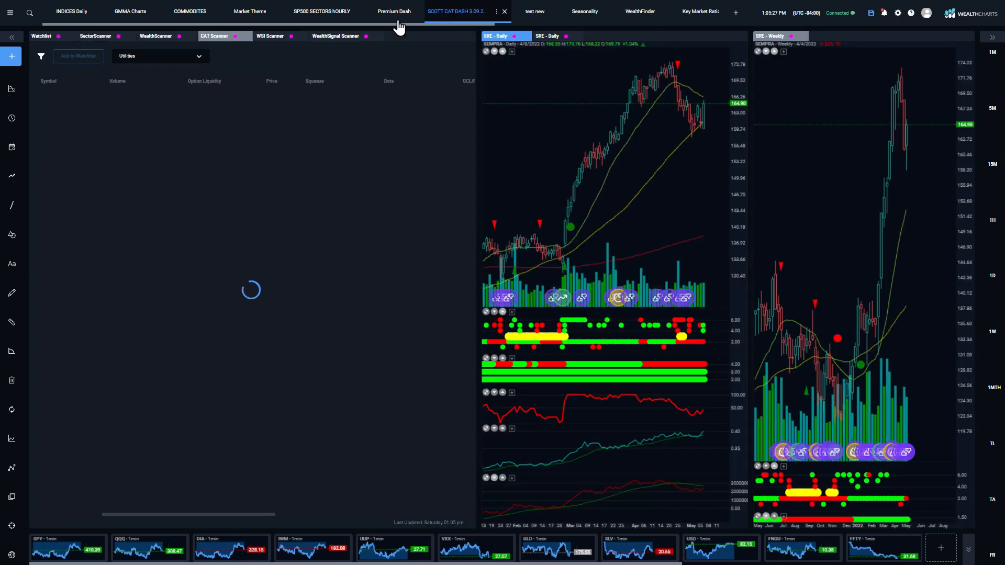
click(95, 36)
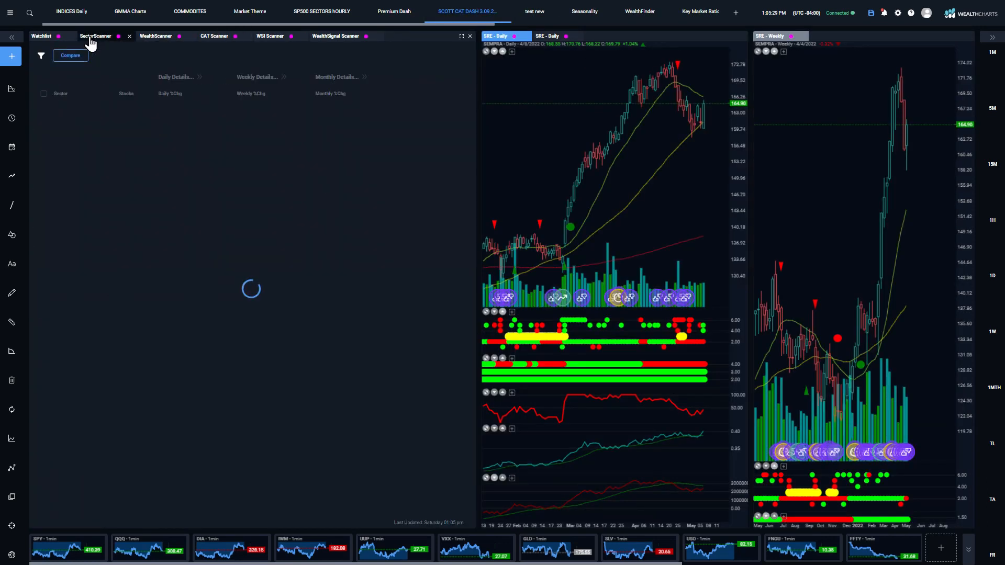
click(95, 36)
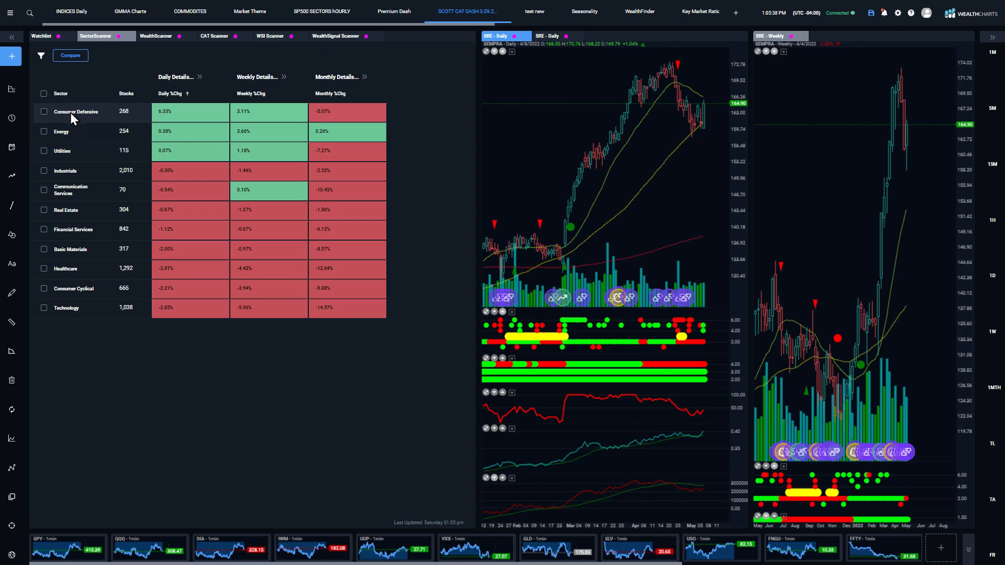
mouse_move(72, 155)
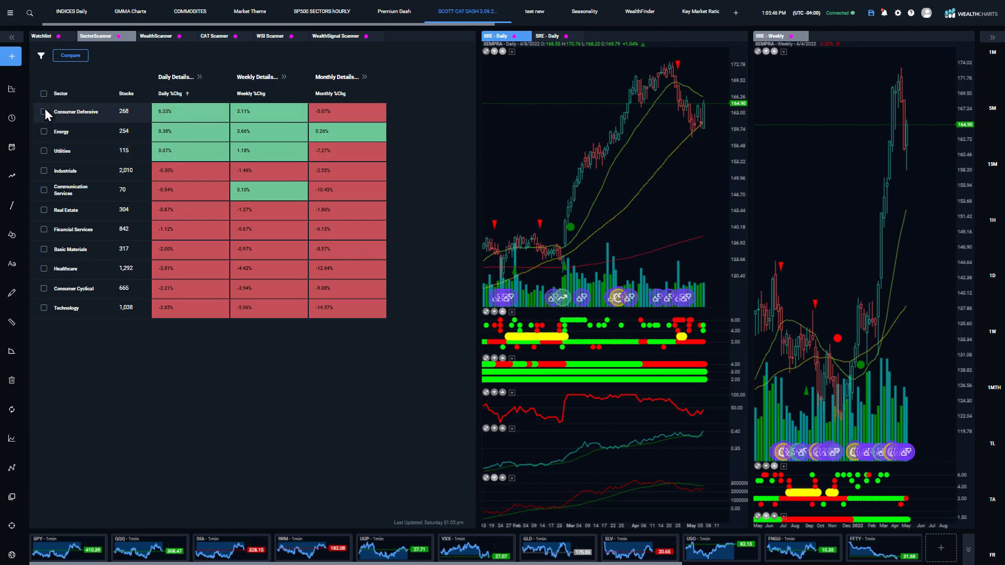
click(43, 112)
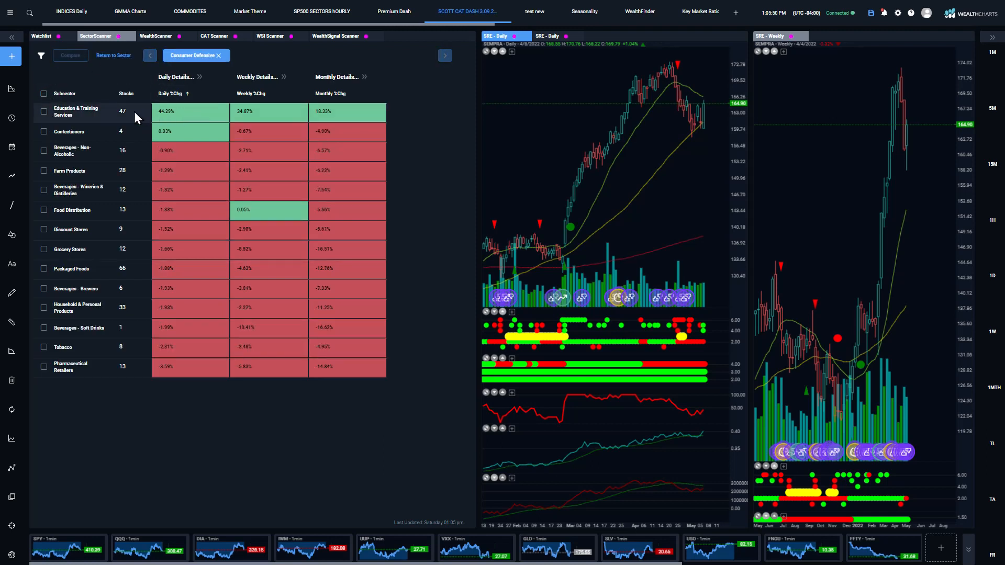
click(44, 111)
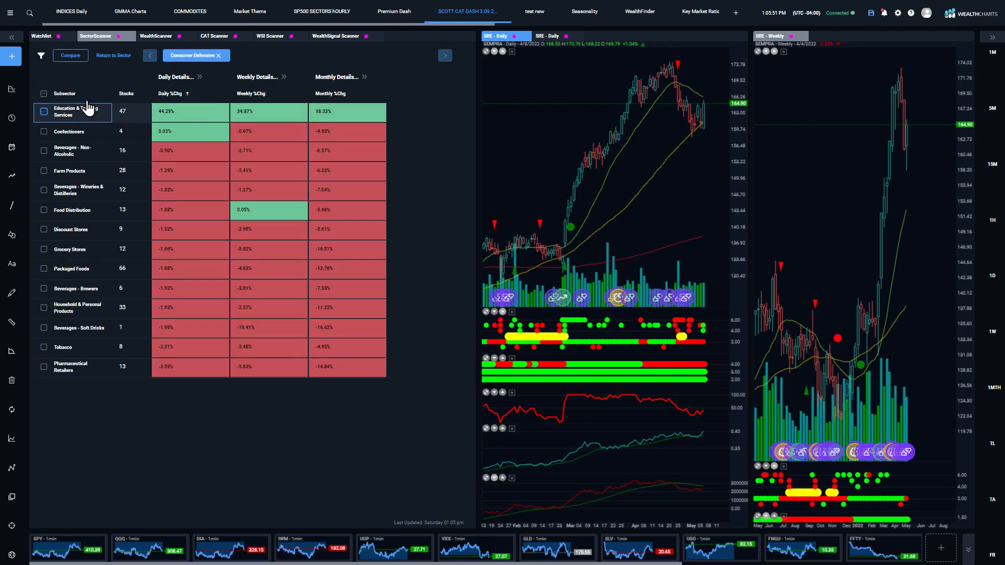
click(73, 111)
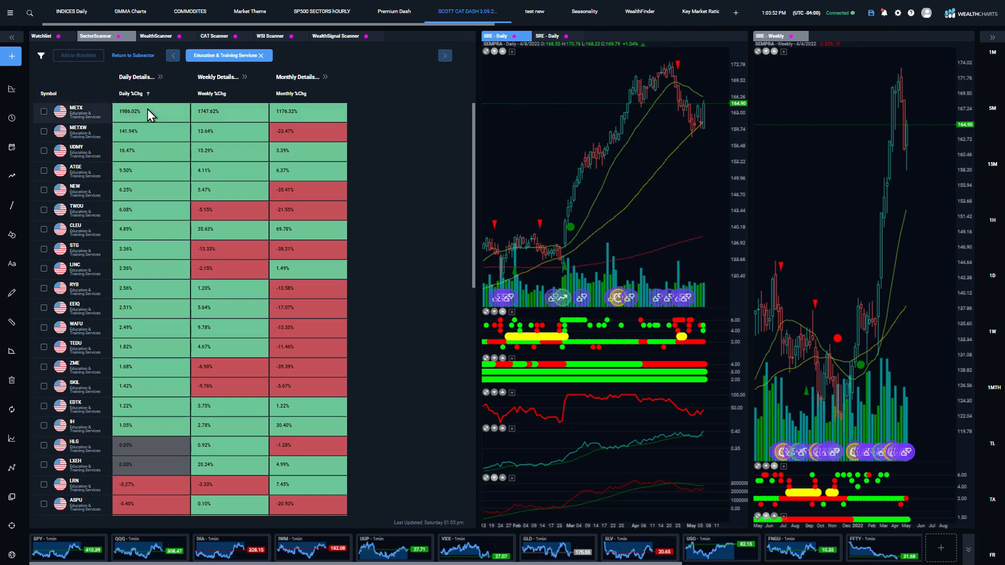
mouse_move(127, 121)
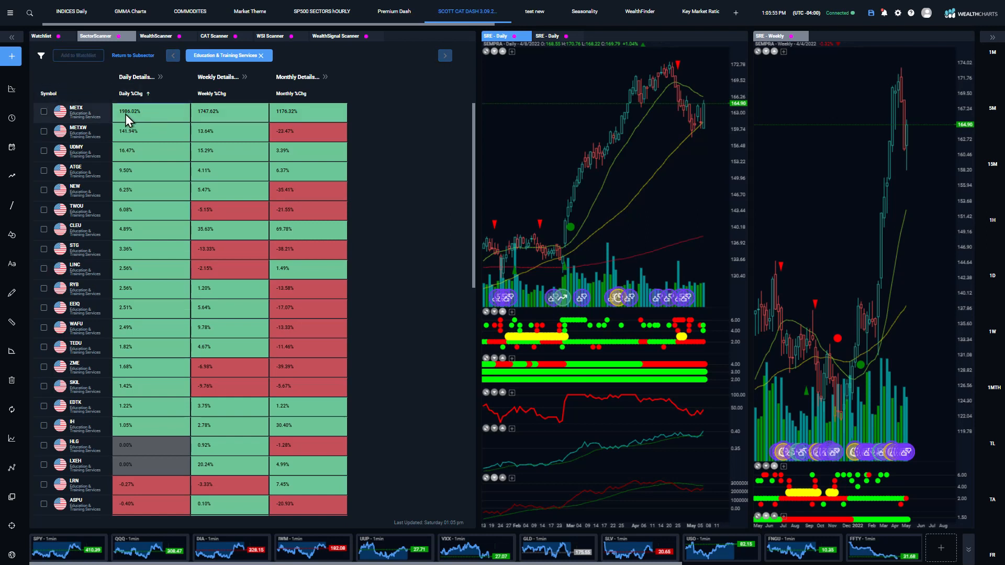
click(76, 111)
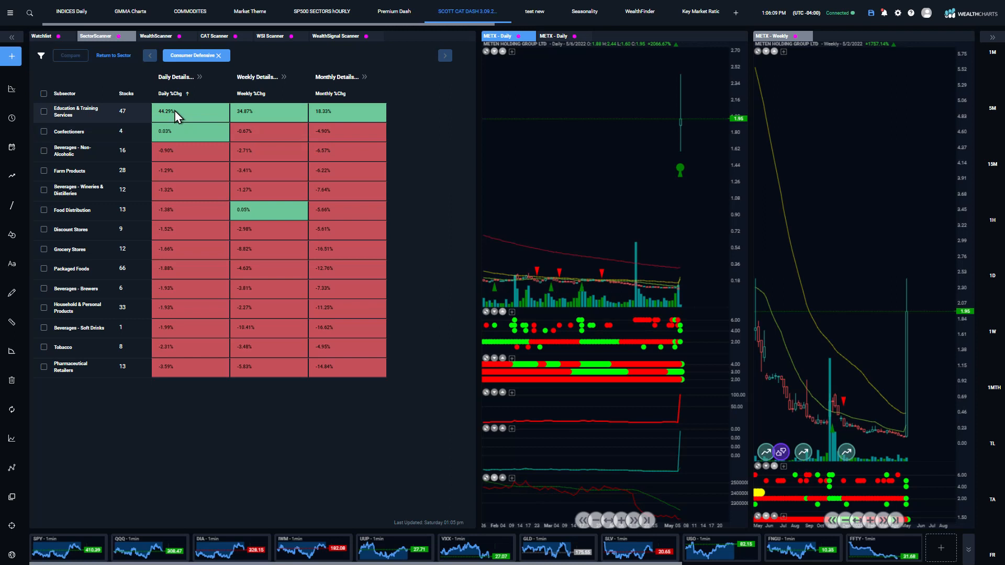
Return to the full sector list and tick the Energy sector for comparison
click(113, 56)
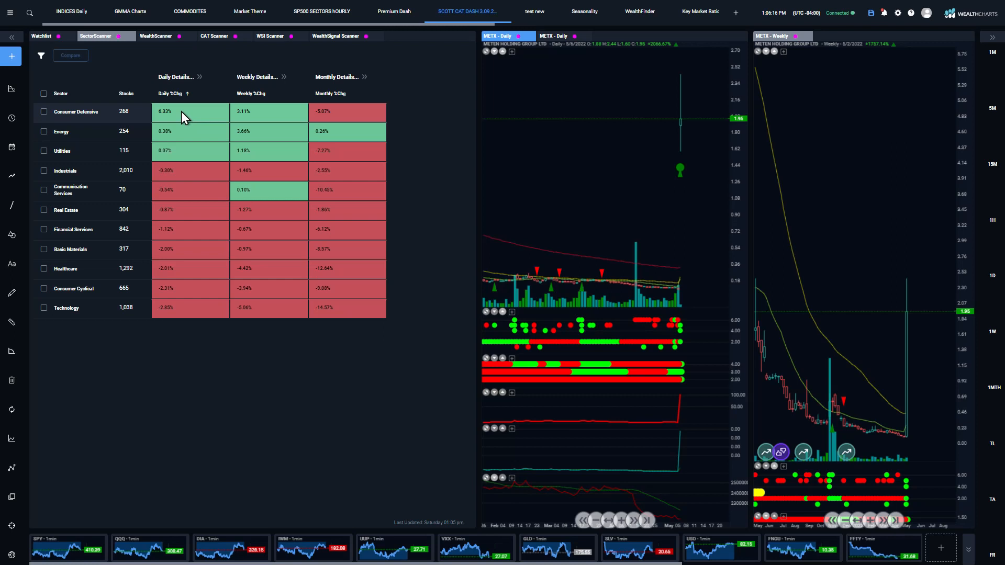
mouse_move(84, 147)
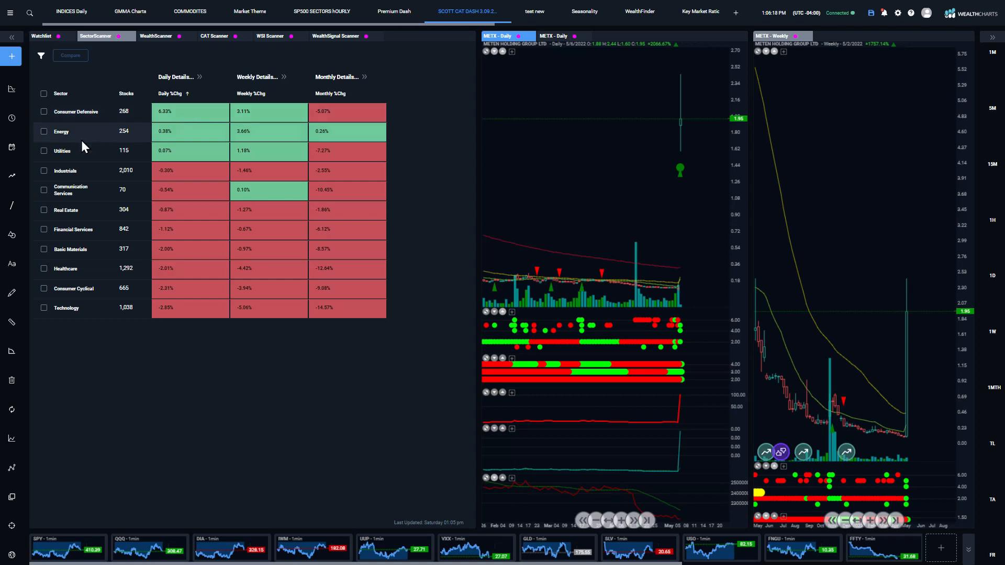
mouse_move(67, 153)
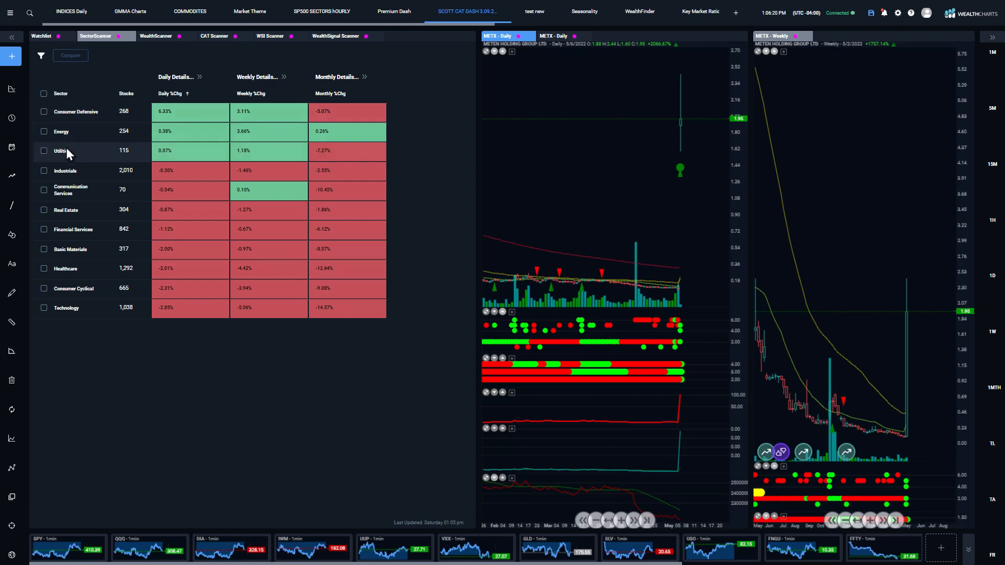
click(44, 130)
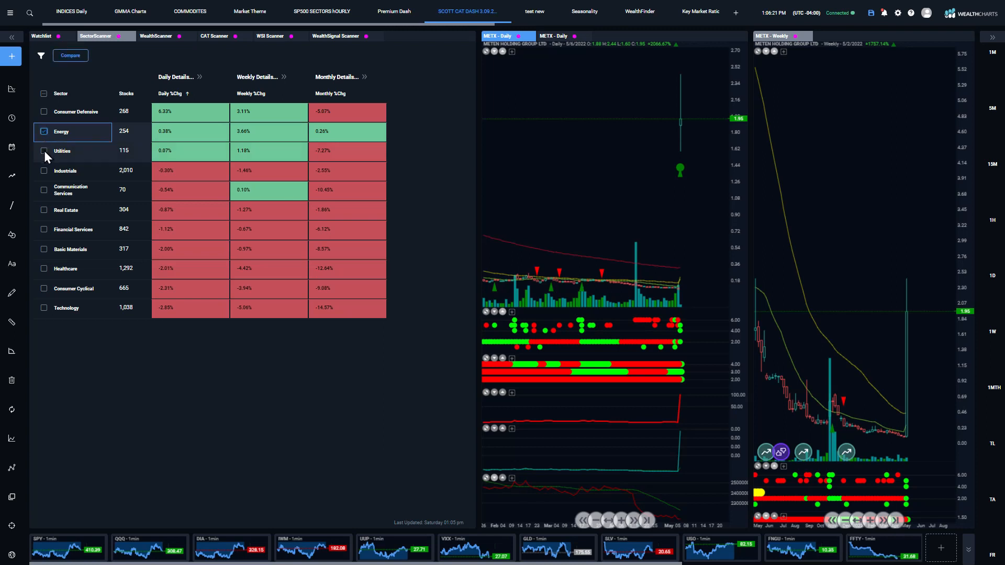
Add Utilities, compare Energy and Utilities stocks, and check the block from NE to WTRU
click(44, 151)
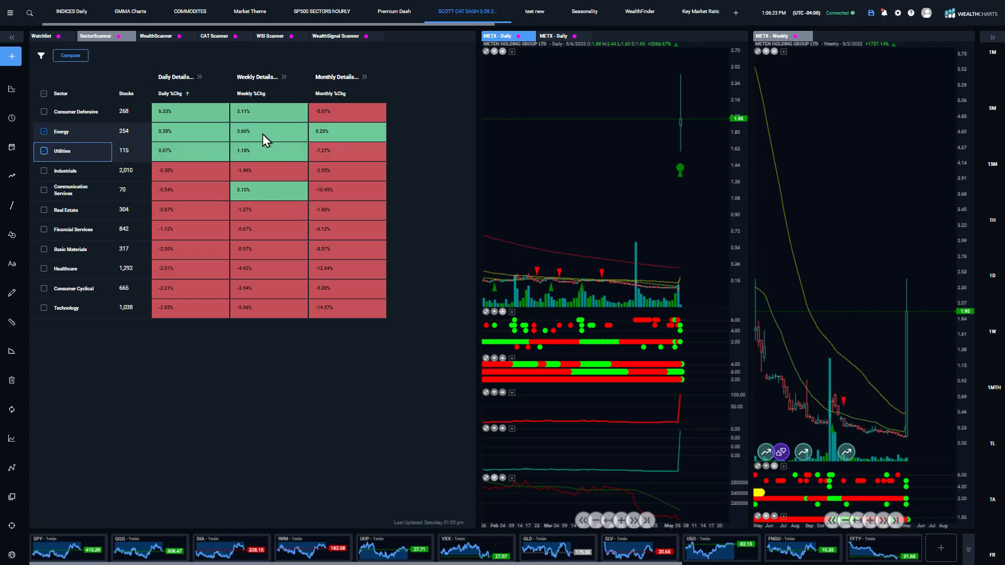
mouse_move(130, 46)
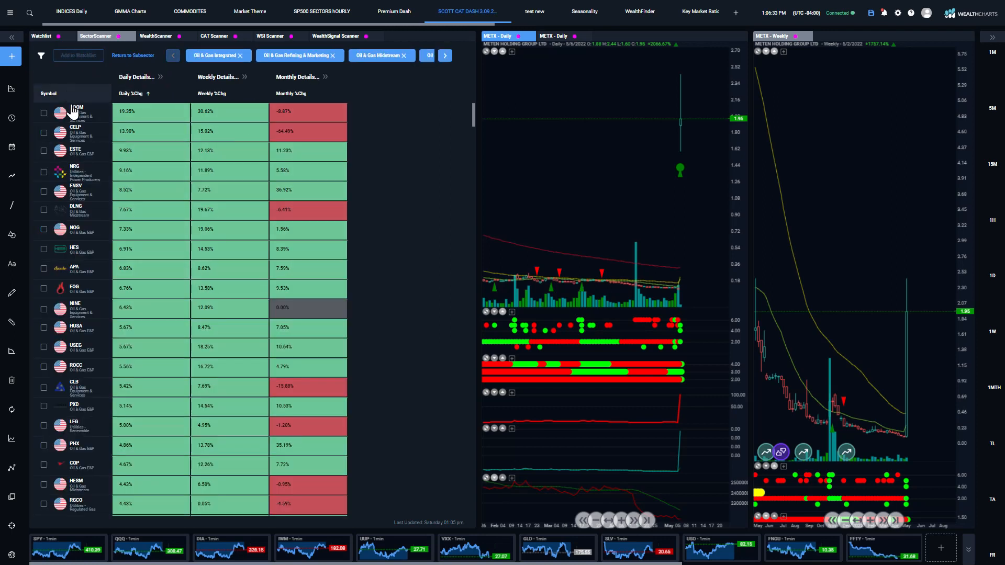
click(44, 113)
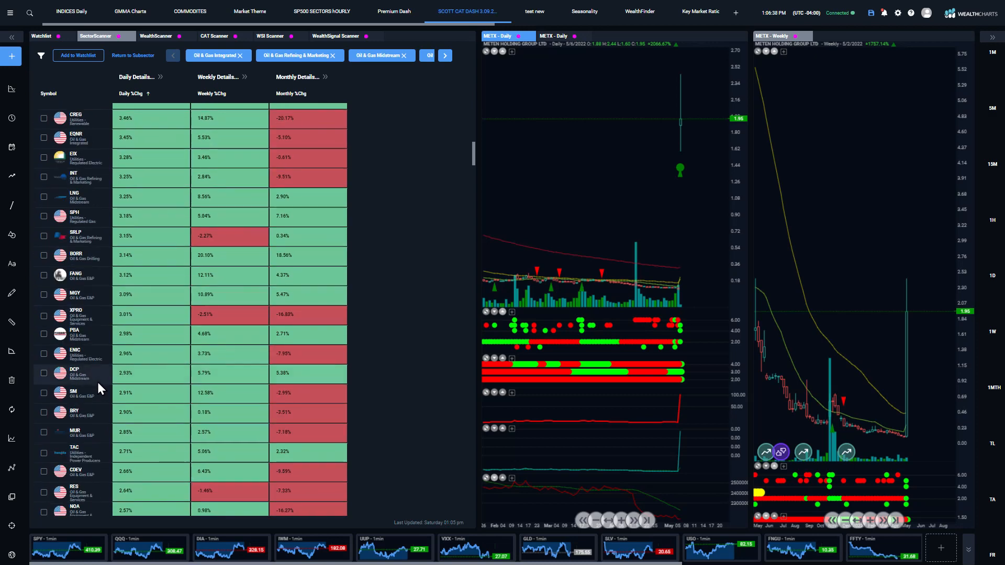
scroll(down, 3)
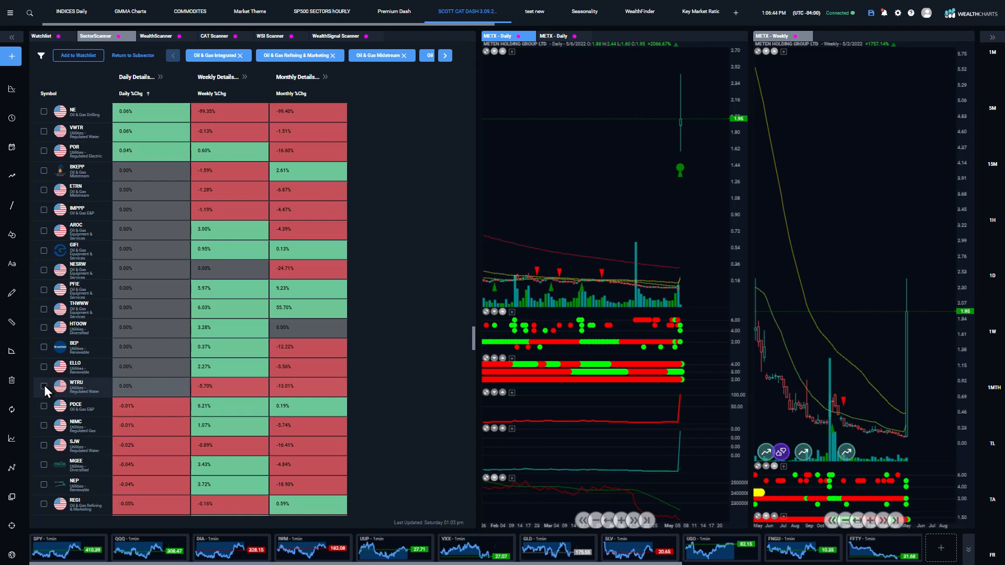
click(79, 55)
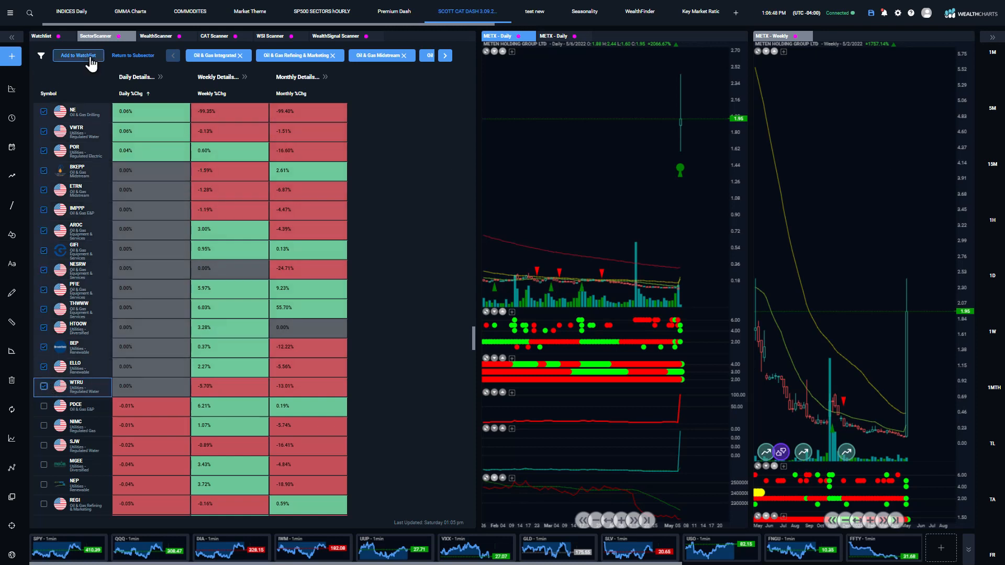
Add the checked Energy and Utilities stocks to a watchlist, dismissing the filter dialog
click(40, 55)
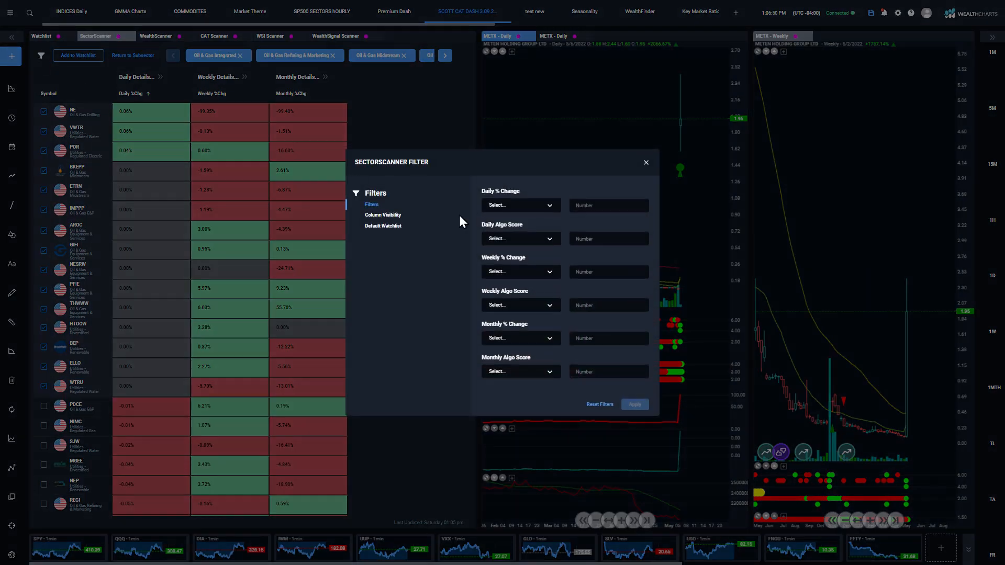
click(383, 239)
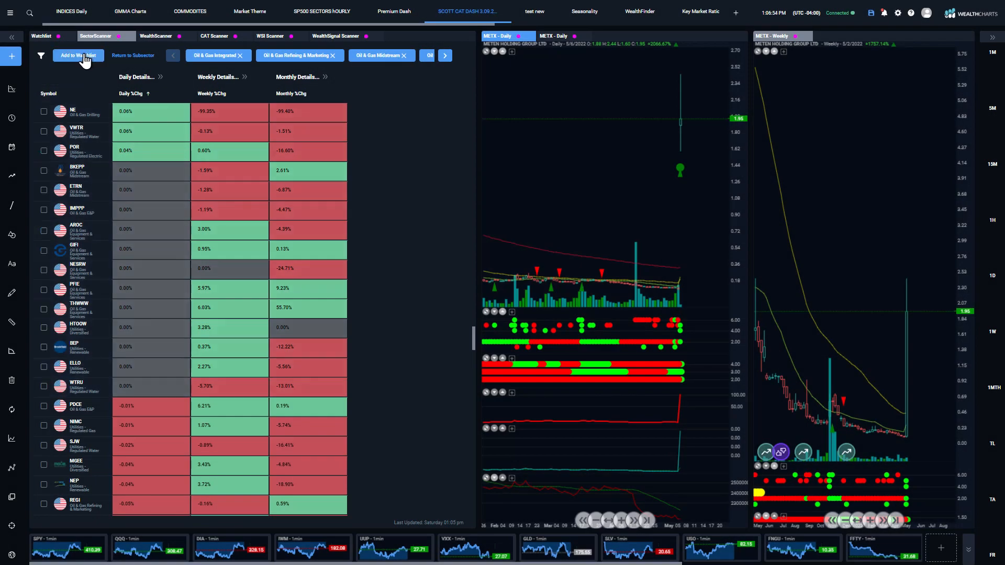
click(77, 55)
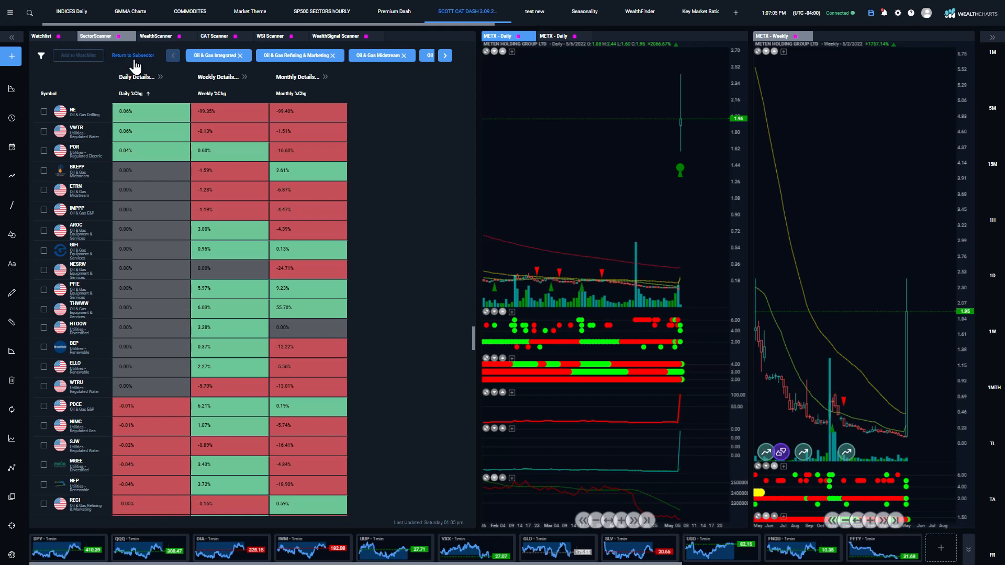
Compare the stocks of every Energy and Utilities subsector and review the list
click(133, 56)
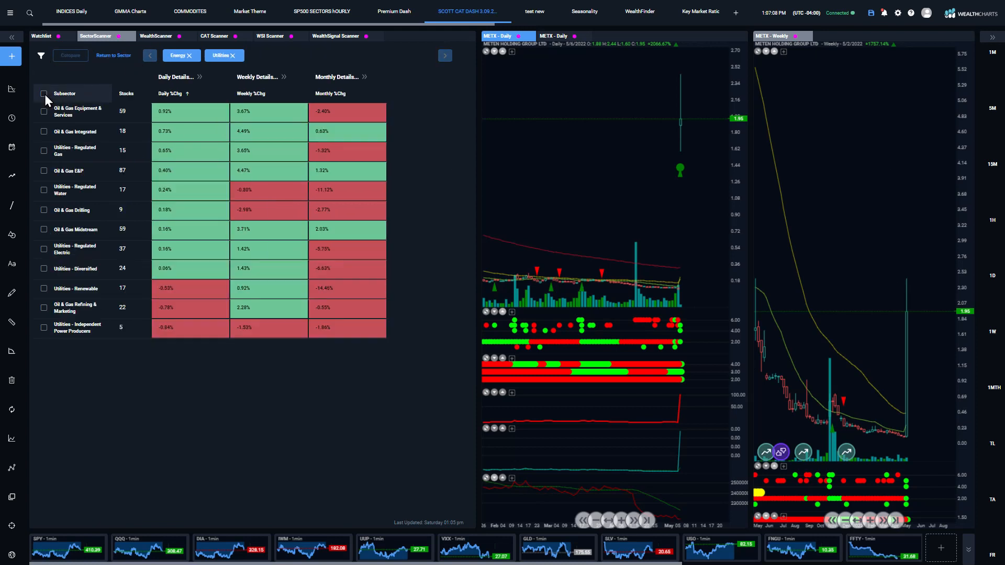
click(44, 93)
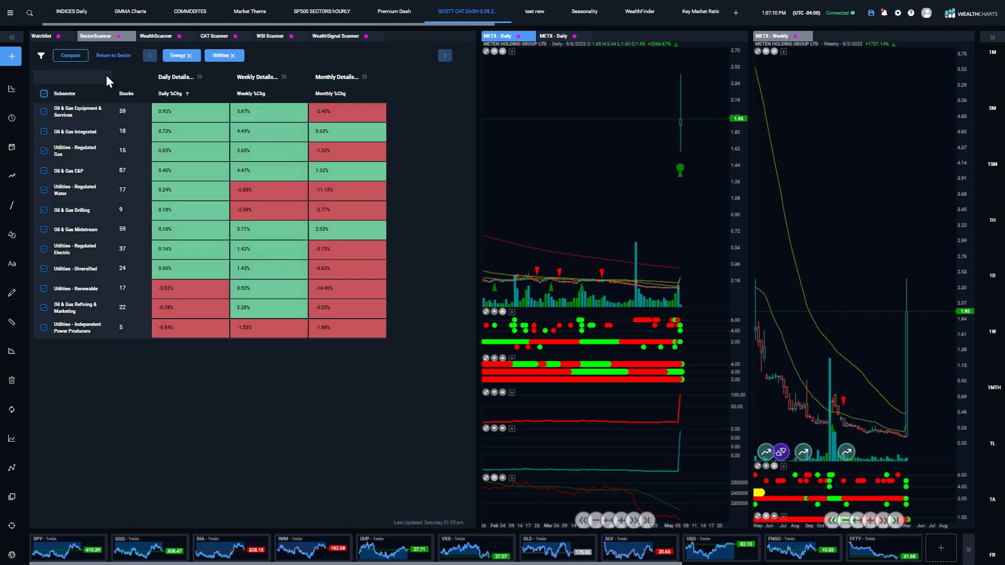
click(113, 55)
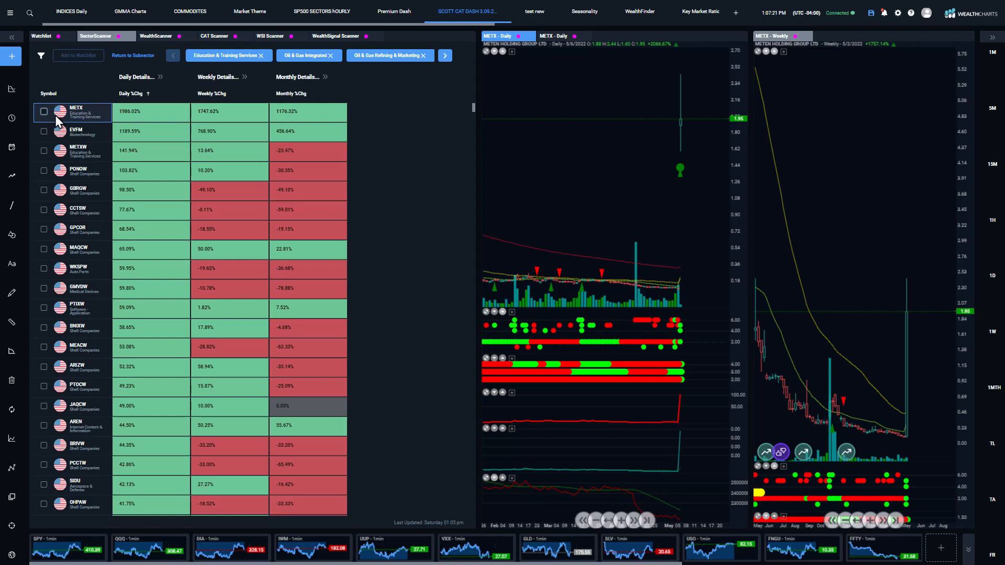
scroll(down, 3)
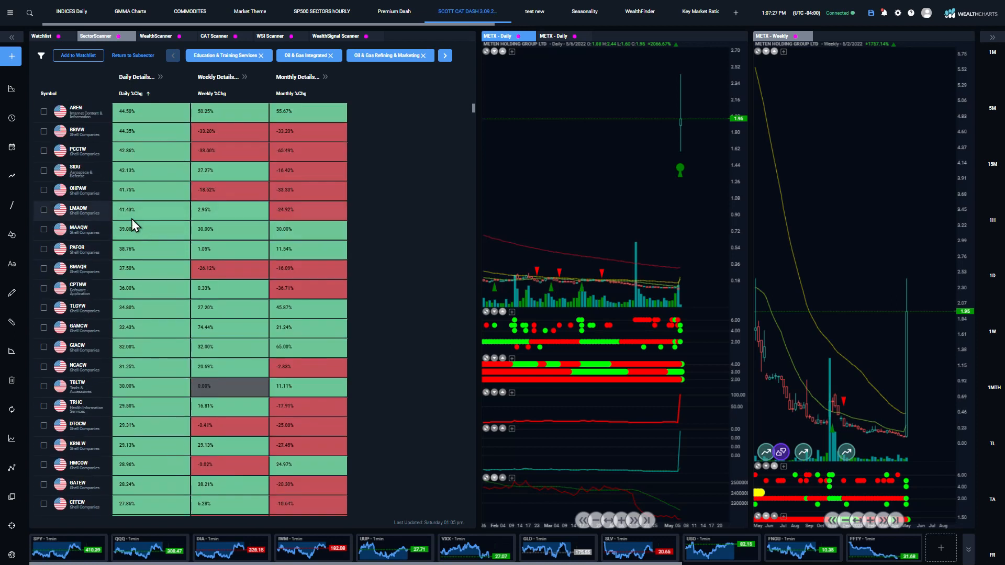
click(133, 93)
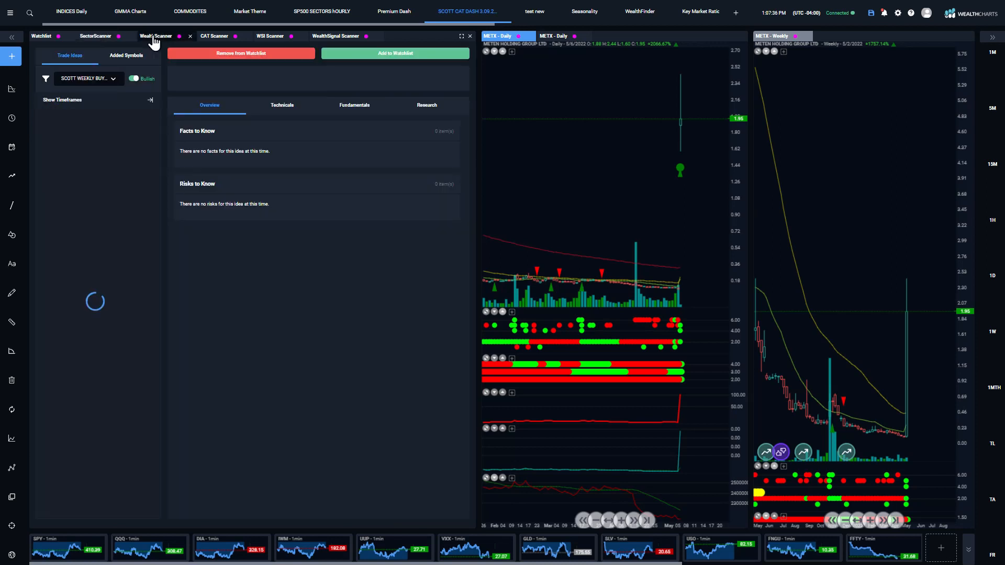
Bring up the WealthScanner trade ideas and its watchlist selector
click(155, 36)
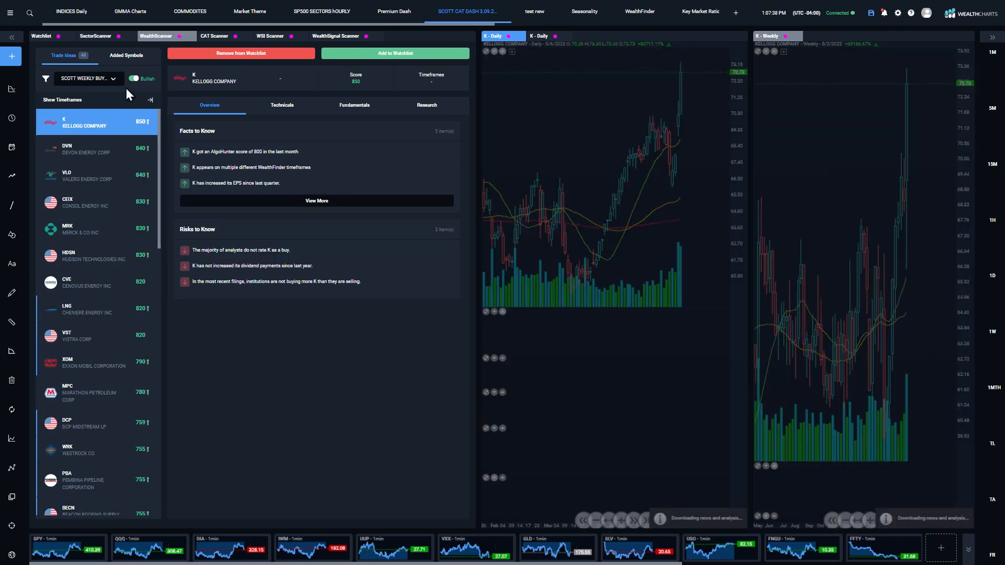
click(88, 78)
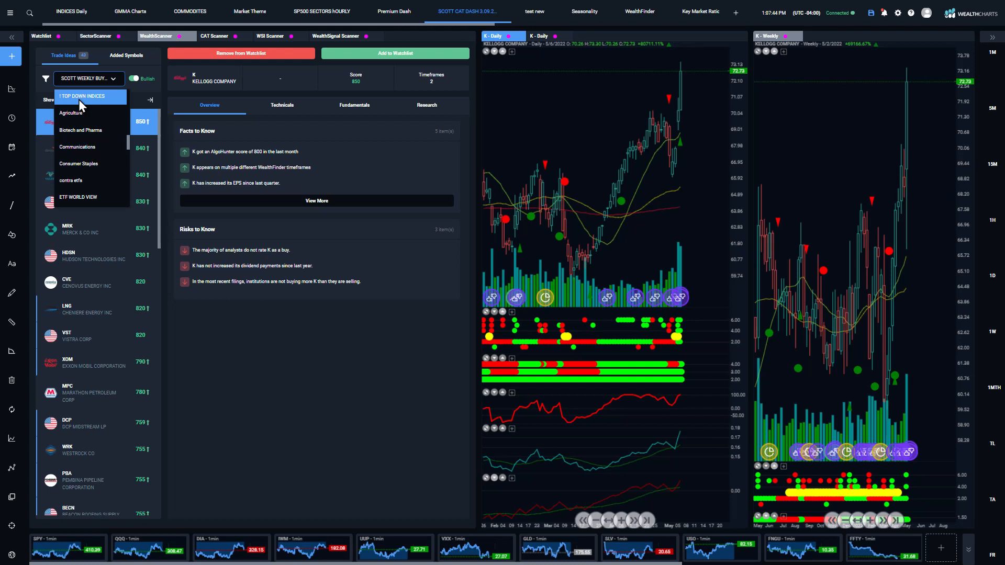
Scan the 1 TOP DOWN INDICES watchlist and review UUP and TBF daily and weekly charts
click(85, 96)
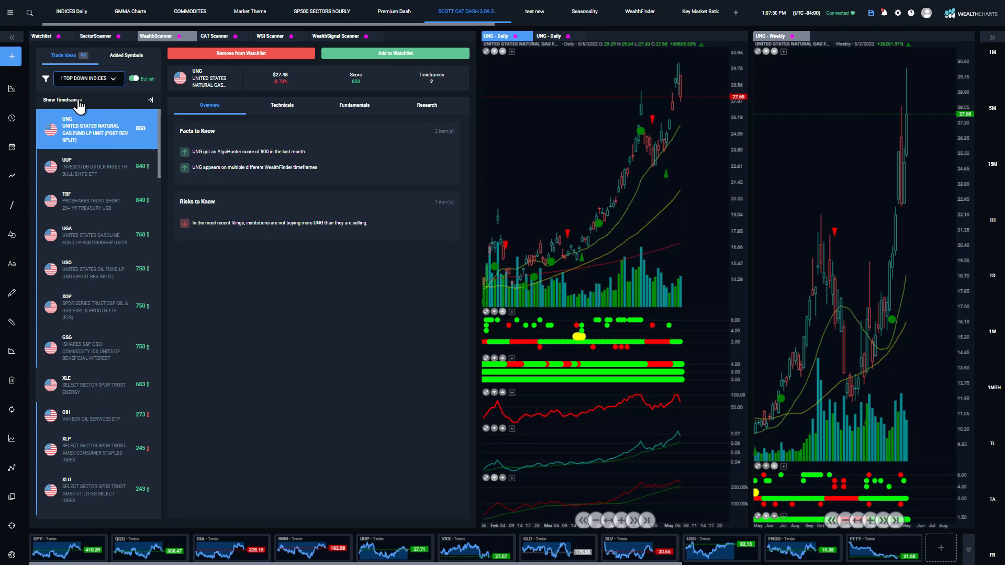
mouse_move(405, 279)
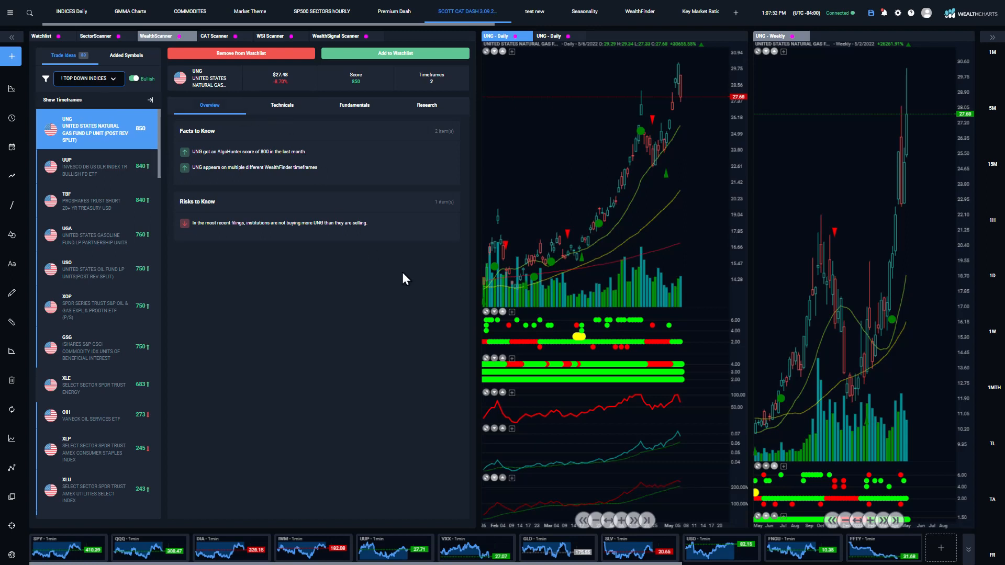
mouse_move(677, 408)
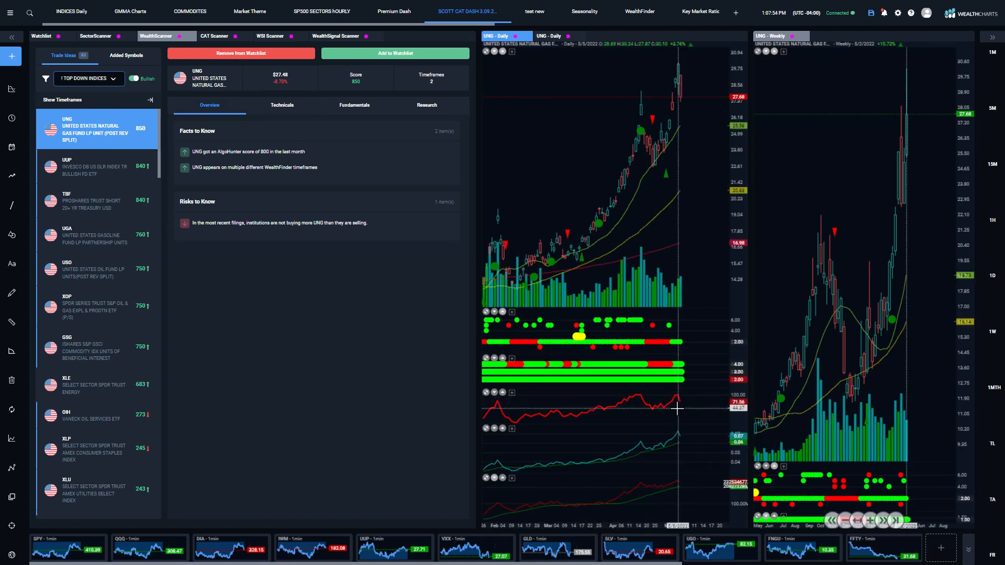
mouse_move(678, 409)
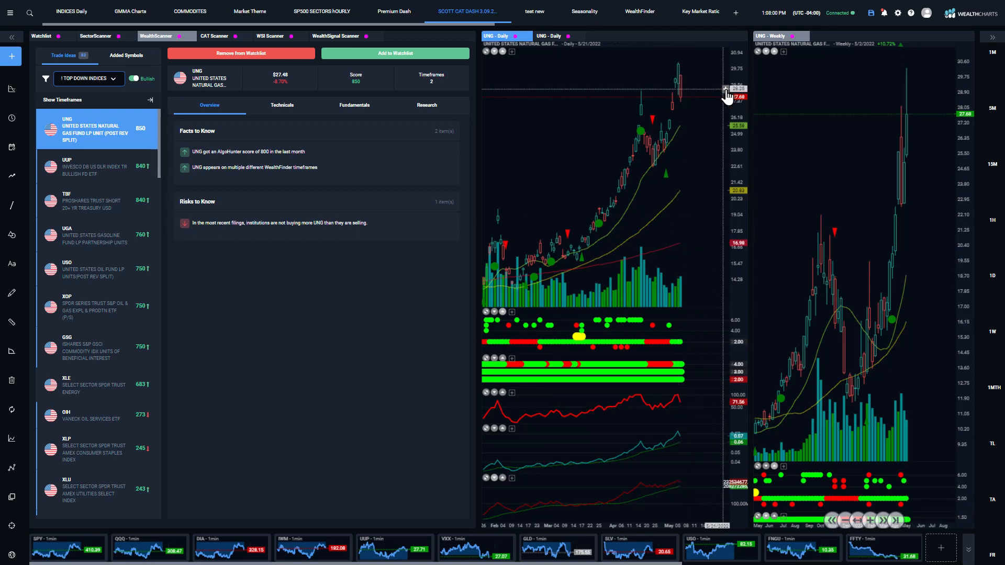
mouse_move(692, 92)
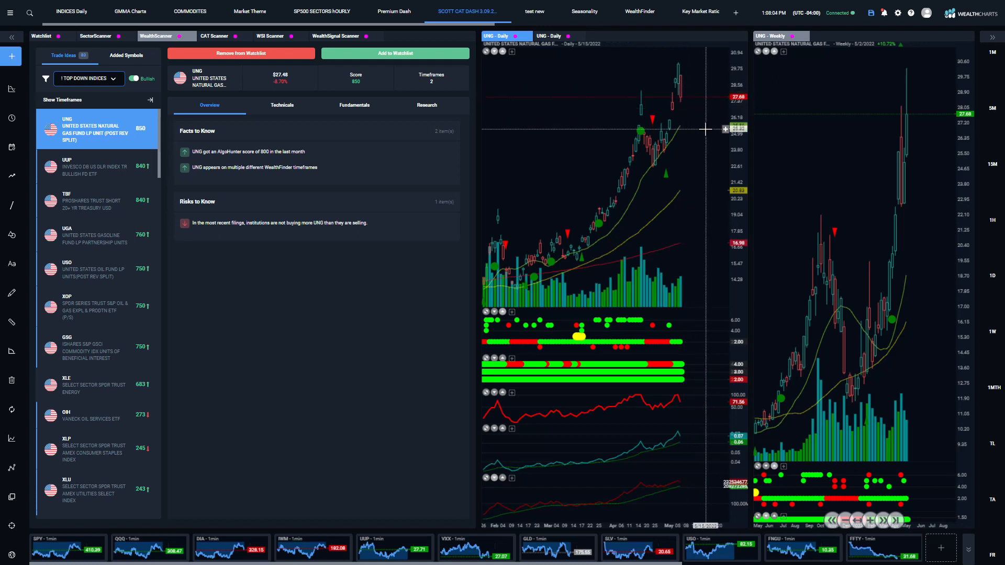
mouse_move(685, 117)
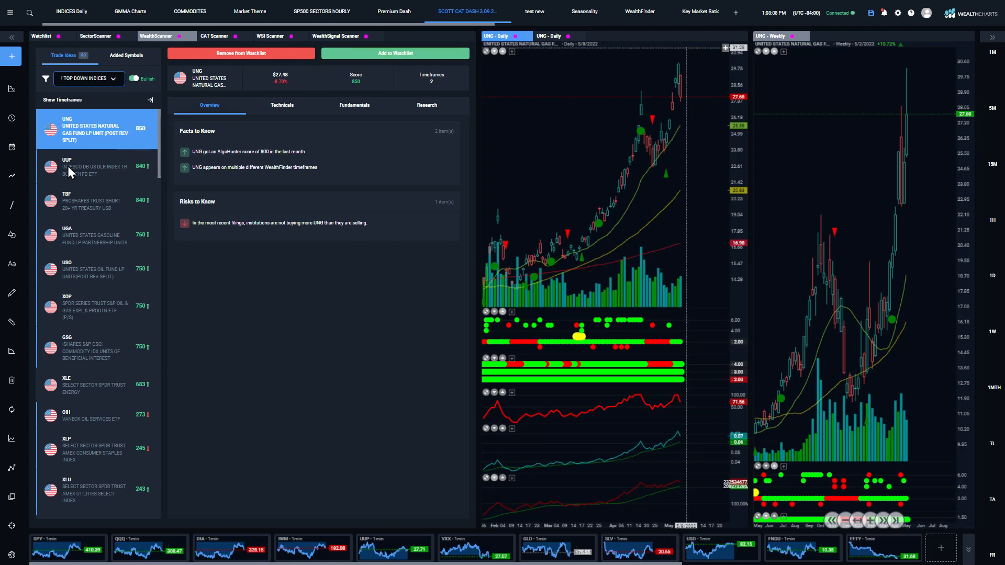
click(96, 167)
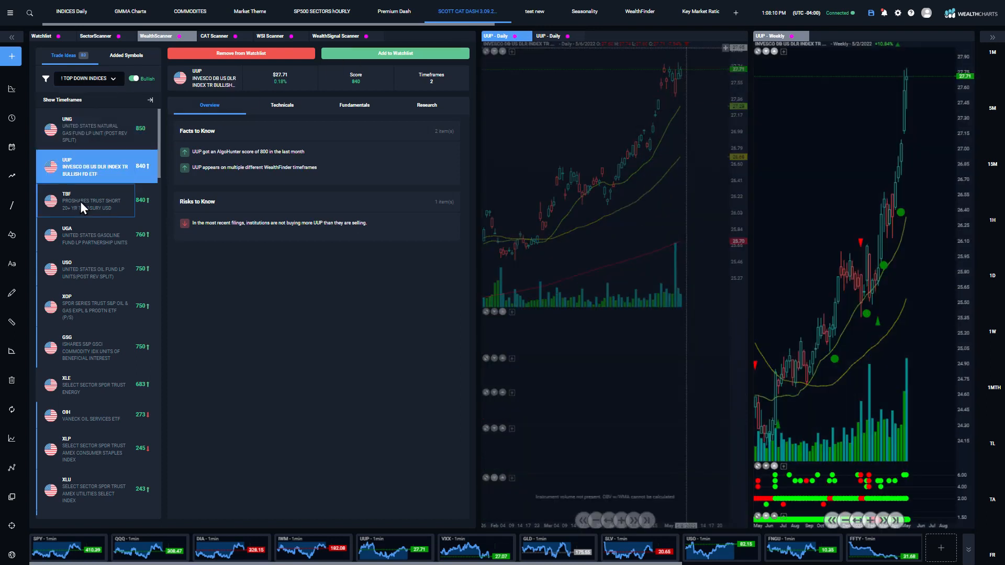
click(84, 201)
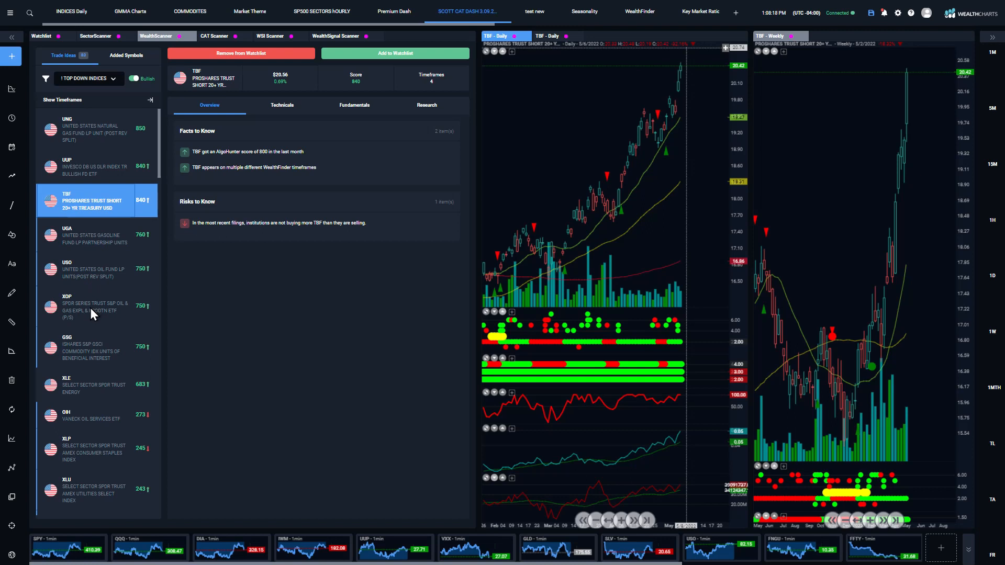
mouse_move(102, 394)
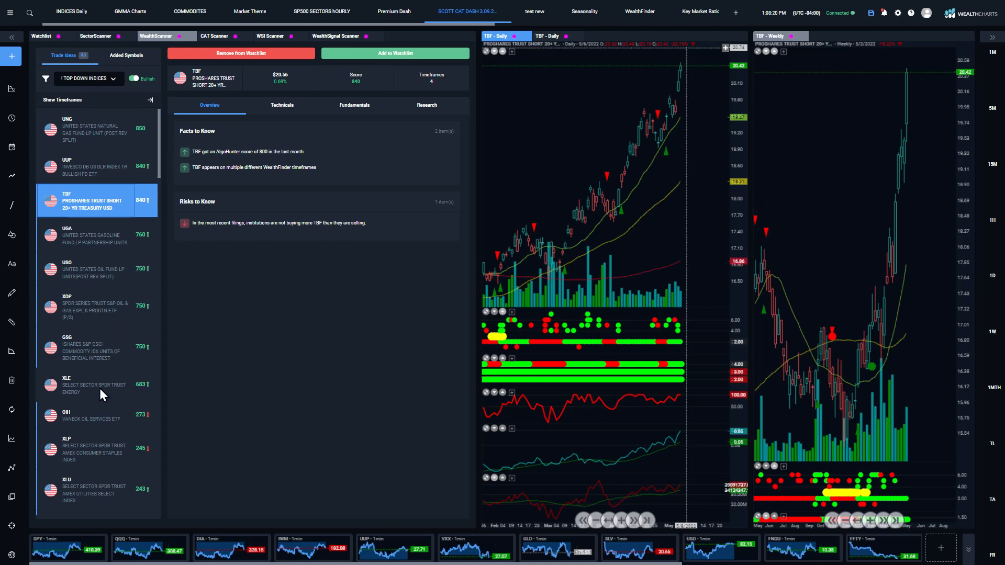
mouse_move(154, 438)
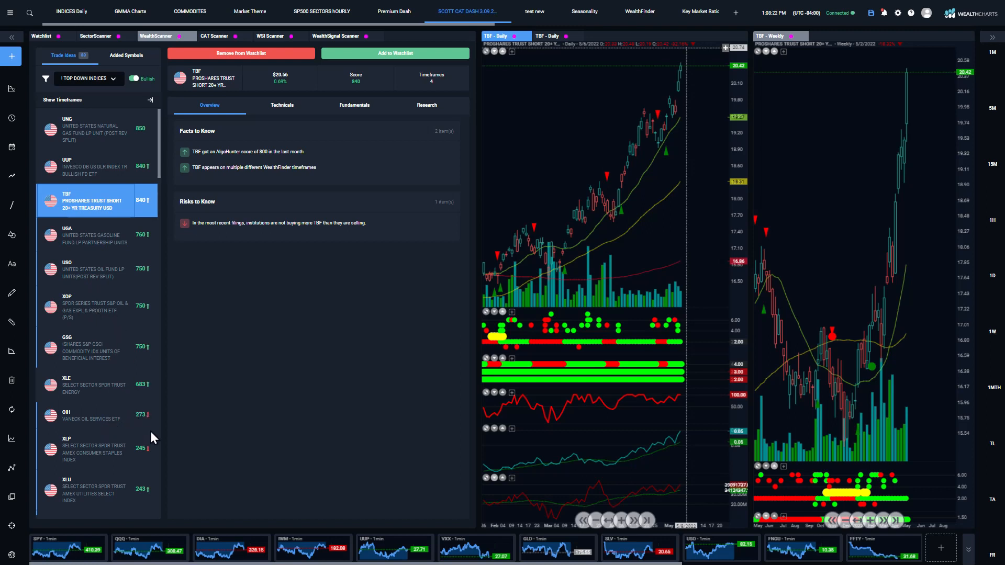
mouse_move(93, 503)
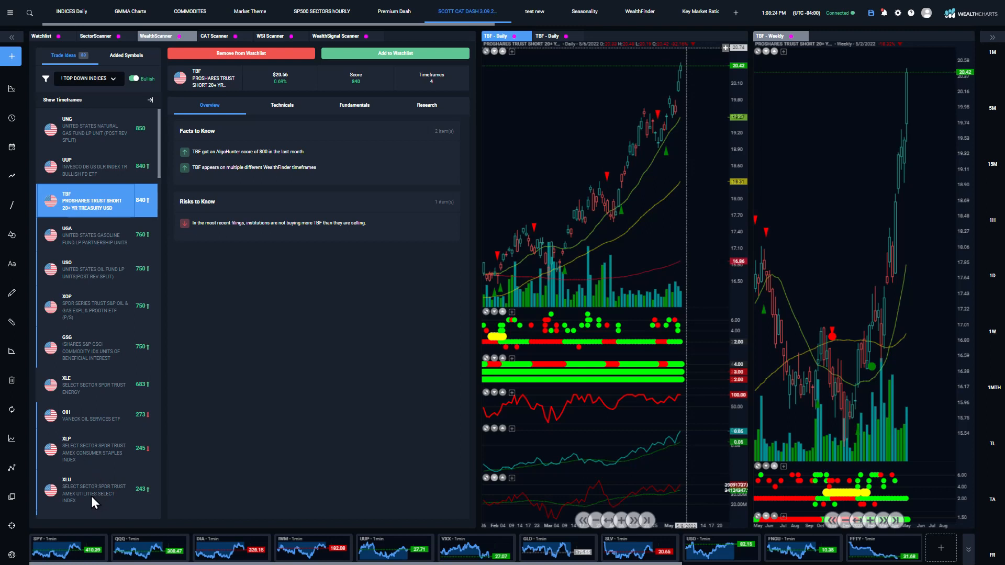
Return trade ideas to All Symbols and review BSM and Kraft Heinz (KHC) charts
click(88, 78)
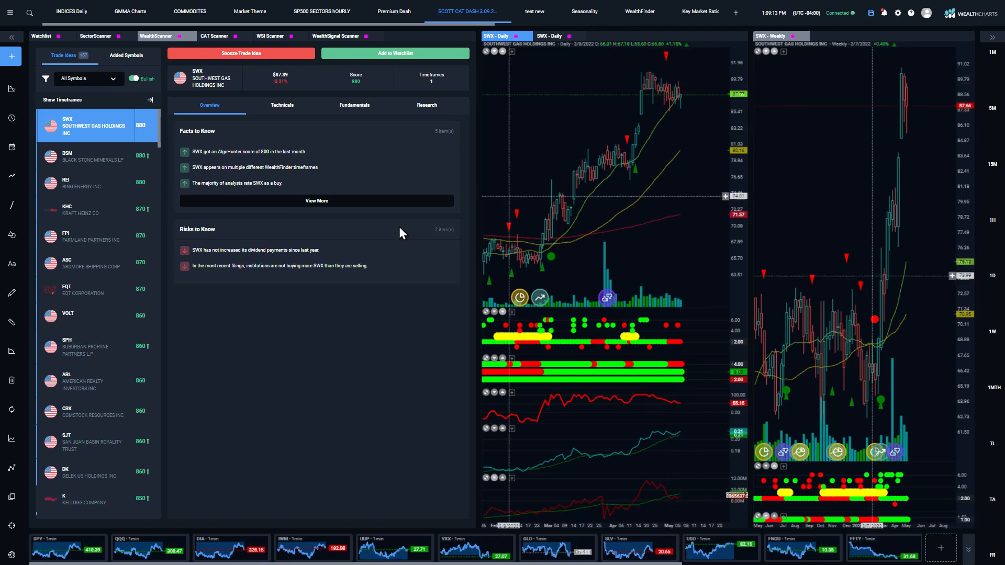
click(87, 156)
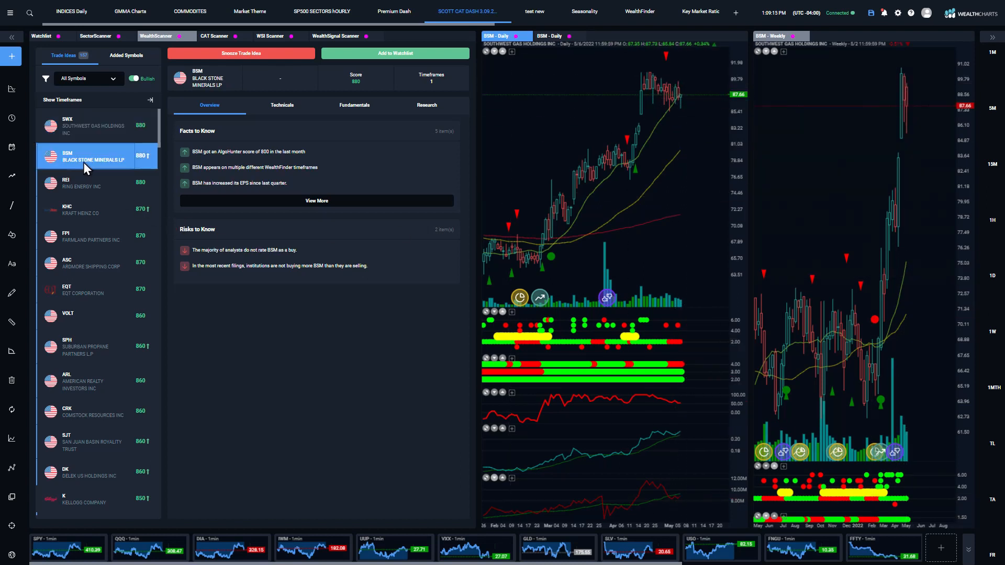
click(84, 156)
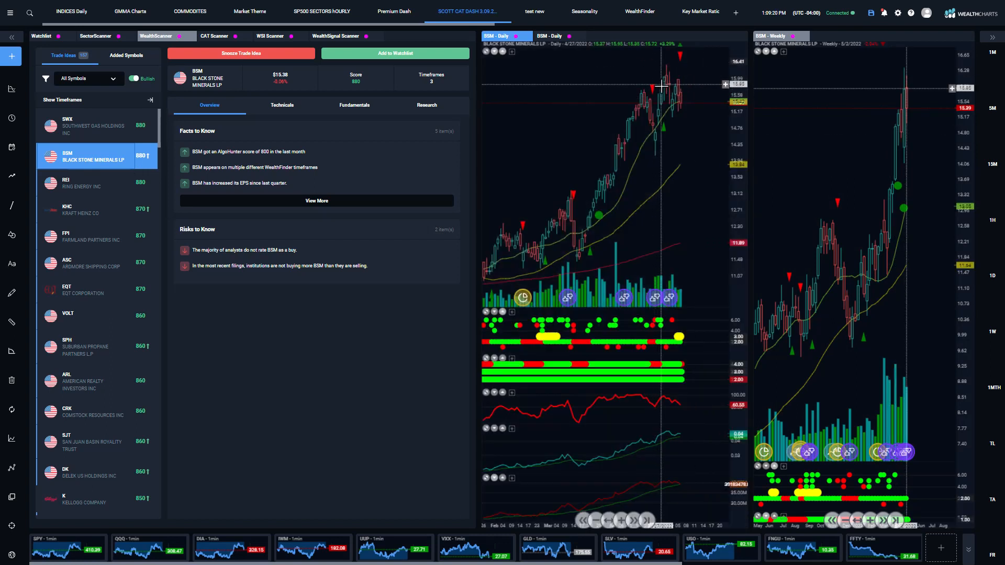
mouse_move(504, 102)
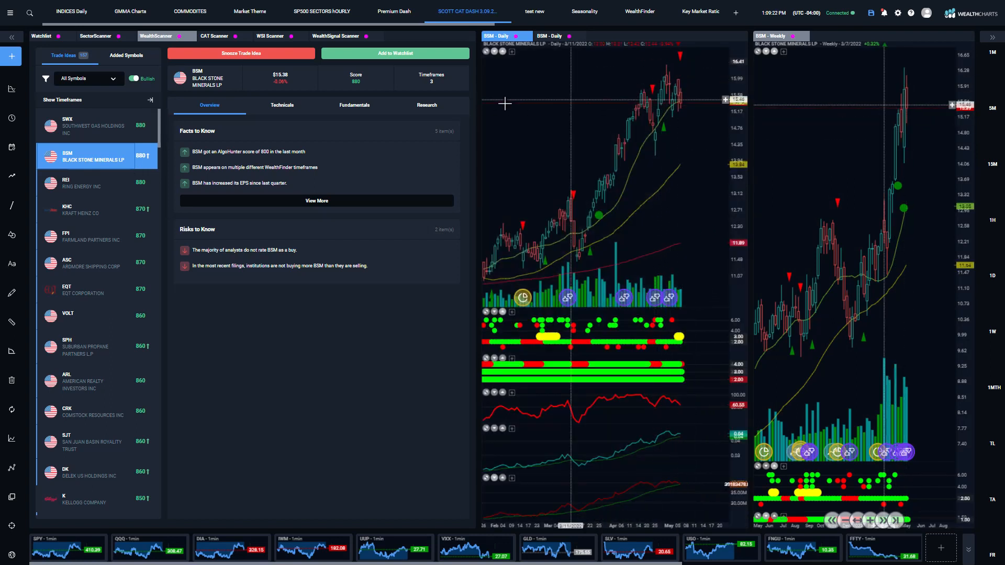
click(94, 183)
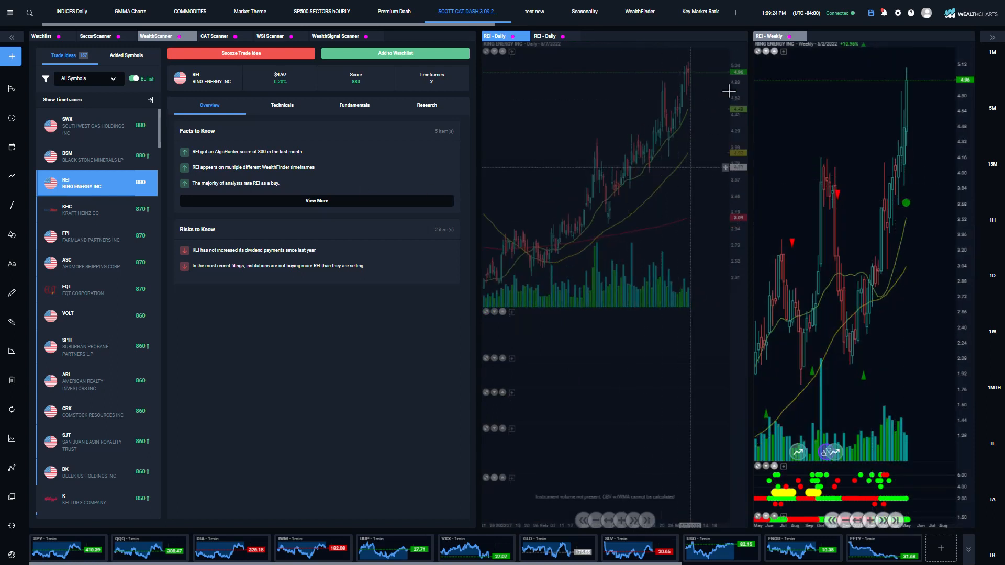
click(90, 210)
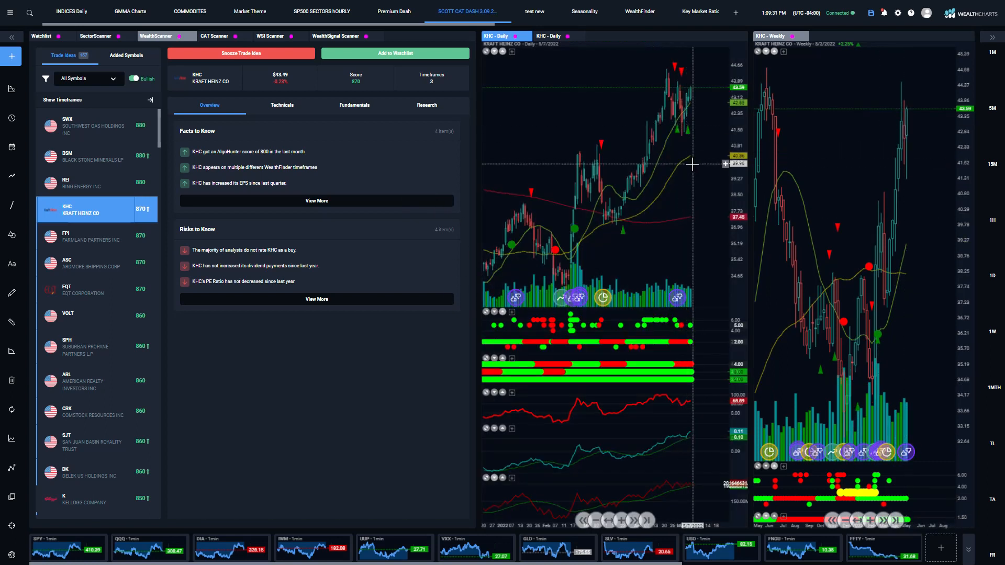
mouse_move(692, 323)
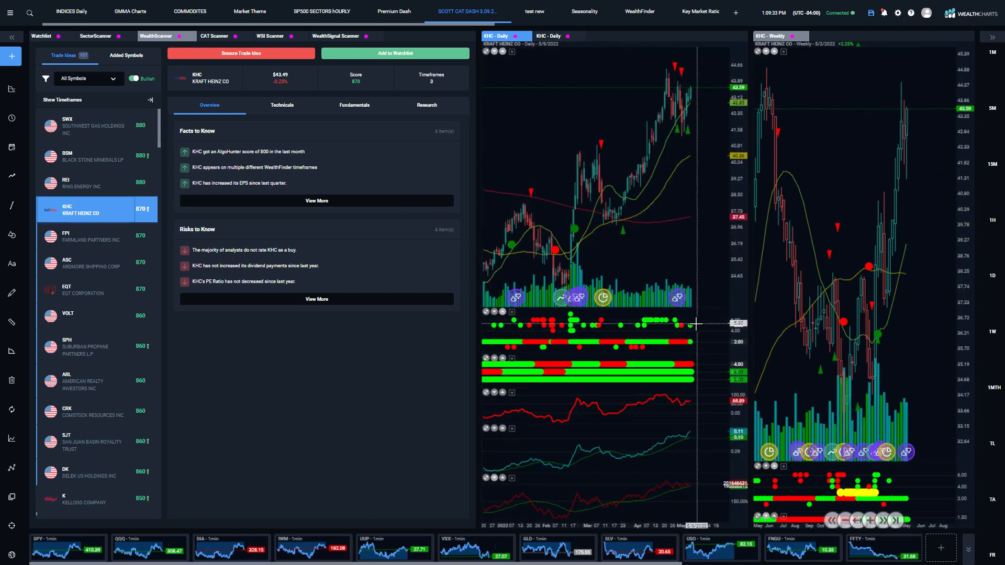
mouse_move(692, 325)
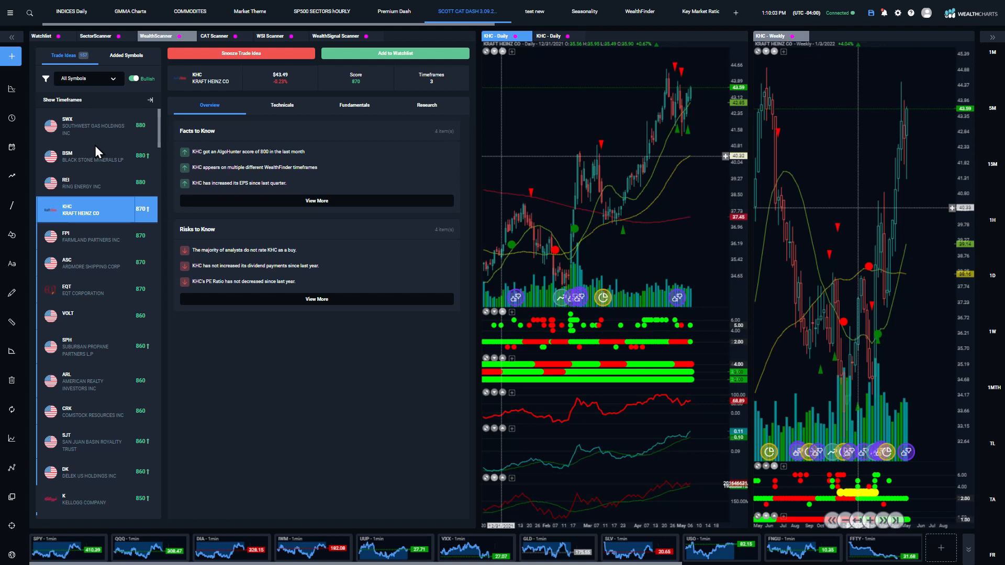
click(88, 79)
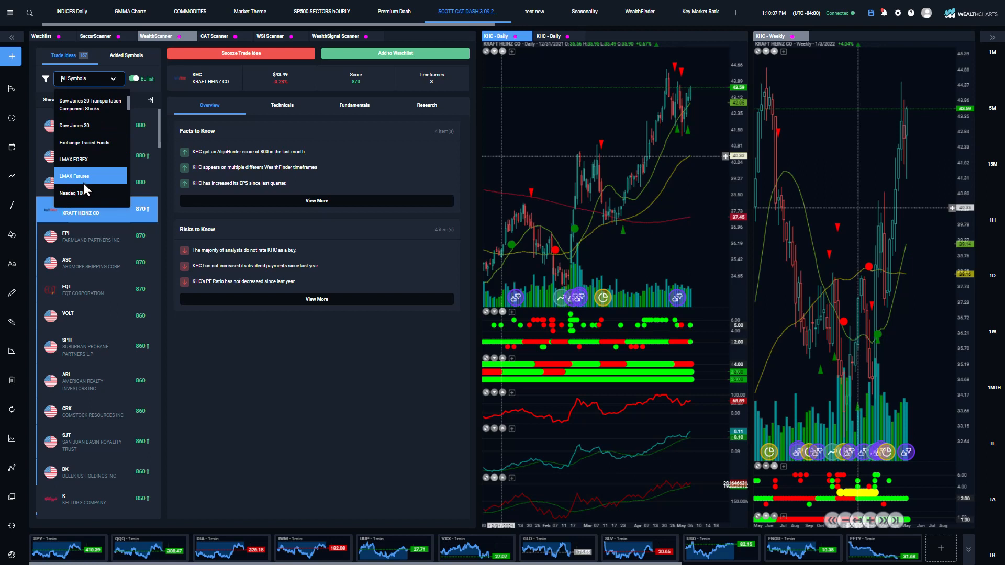
Filter trade ideas to Nasdaq 100, review bearish SWKS and ISRG charts, then return to bullish
click(74, 193)
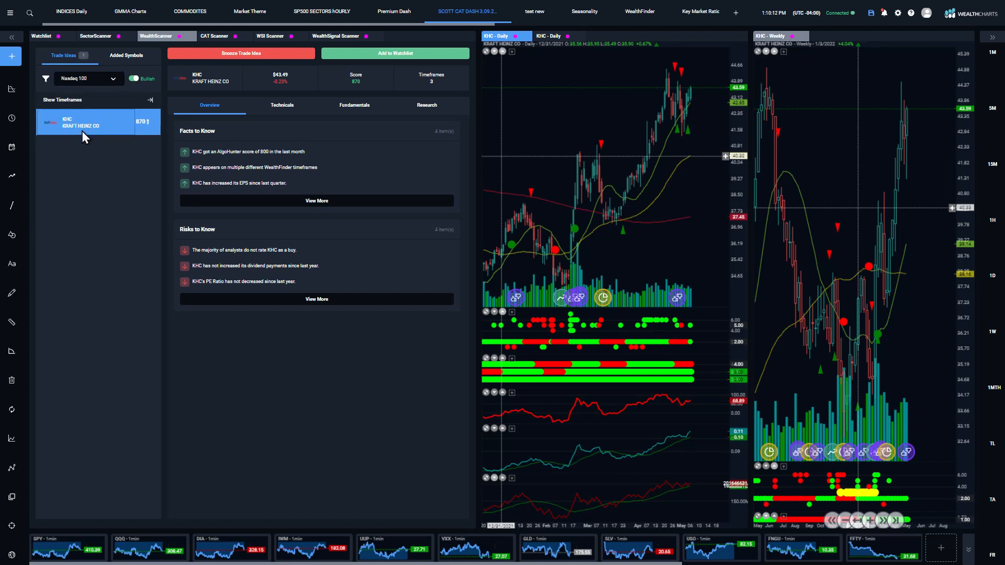
mouse_move(665, 190)
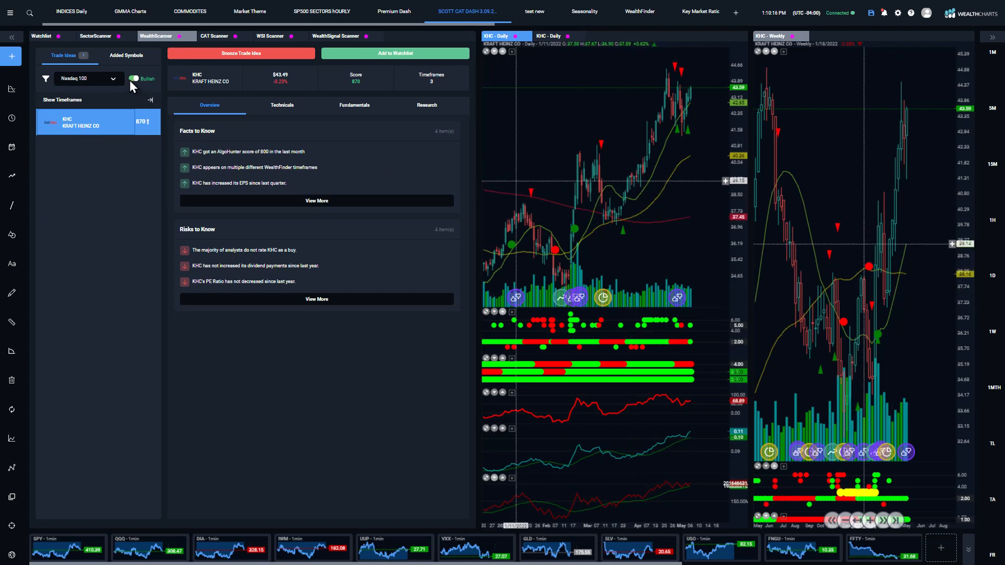
click(134, 78)
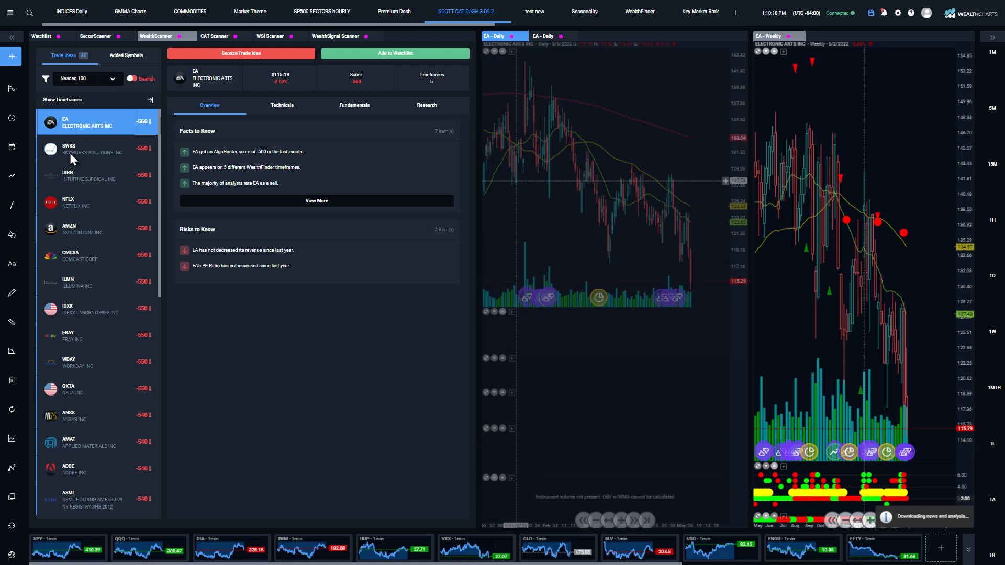
click(90, 150)
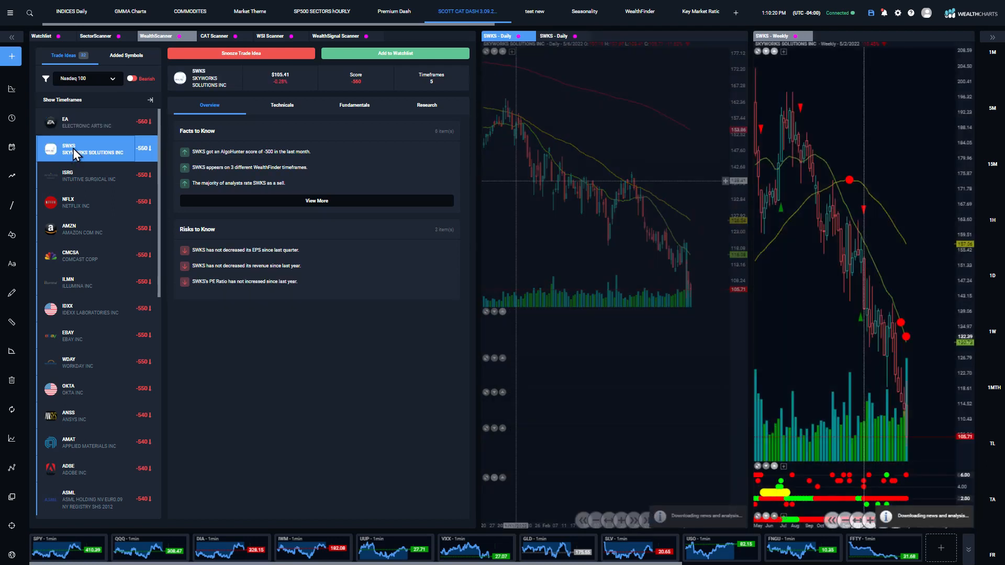
click(87, 174)
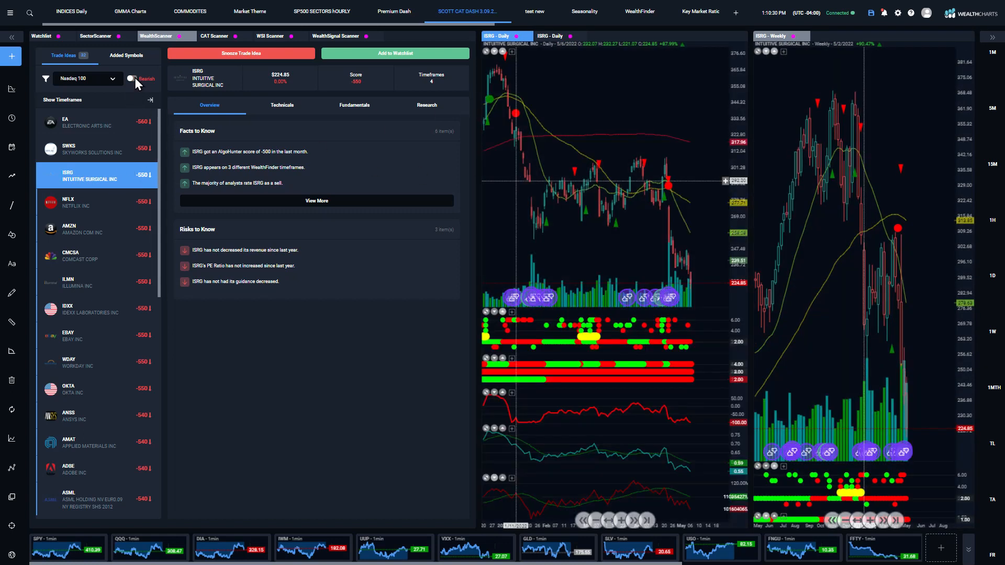
click(113, 79)
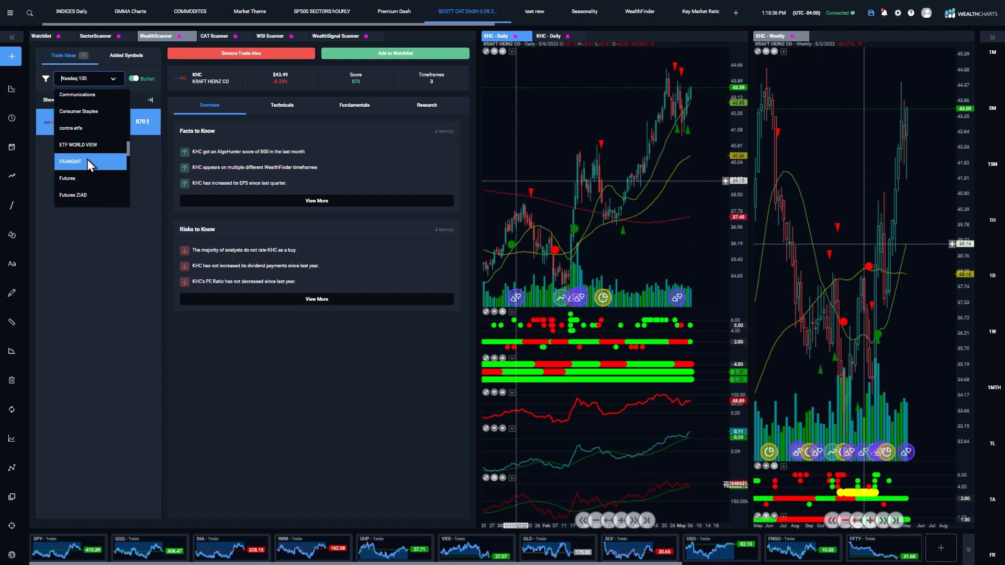
Filter bullish trade ideas to Oil Gas Coal and review REI, EQT and PBF charts
scroll(down, 3)
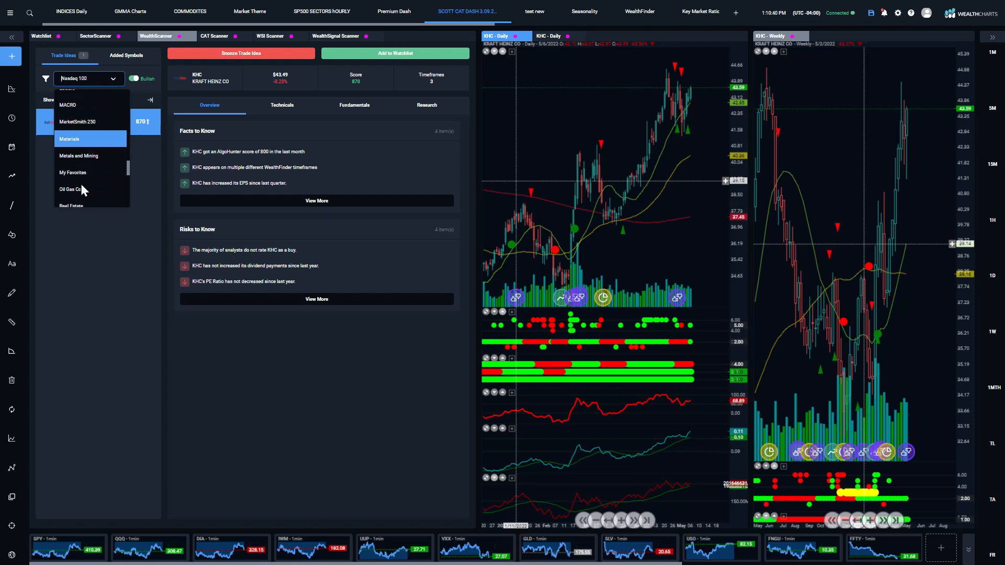
click(69, 190)
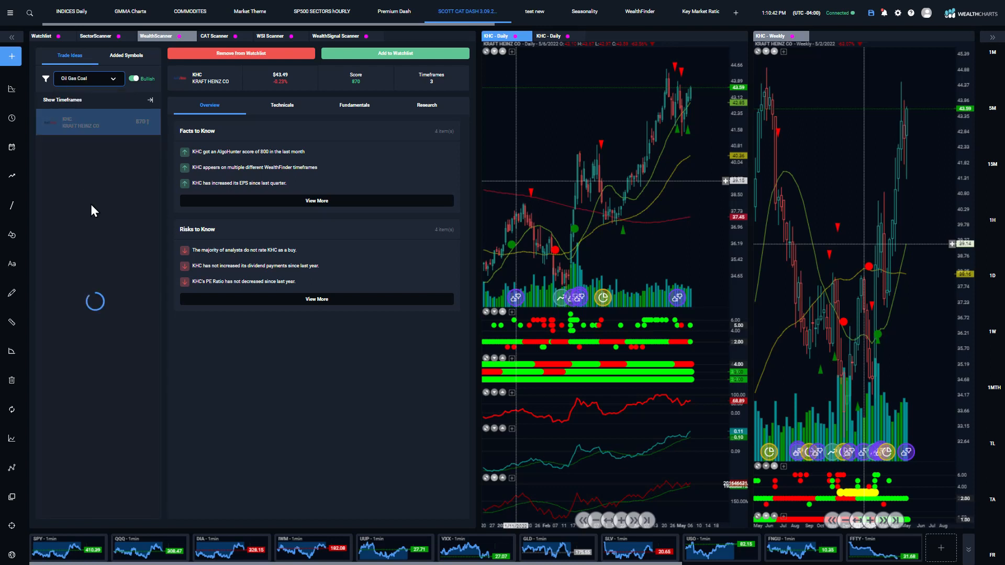
click(69, 56)
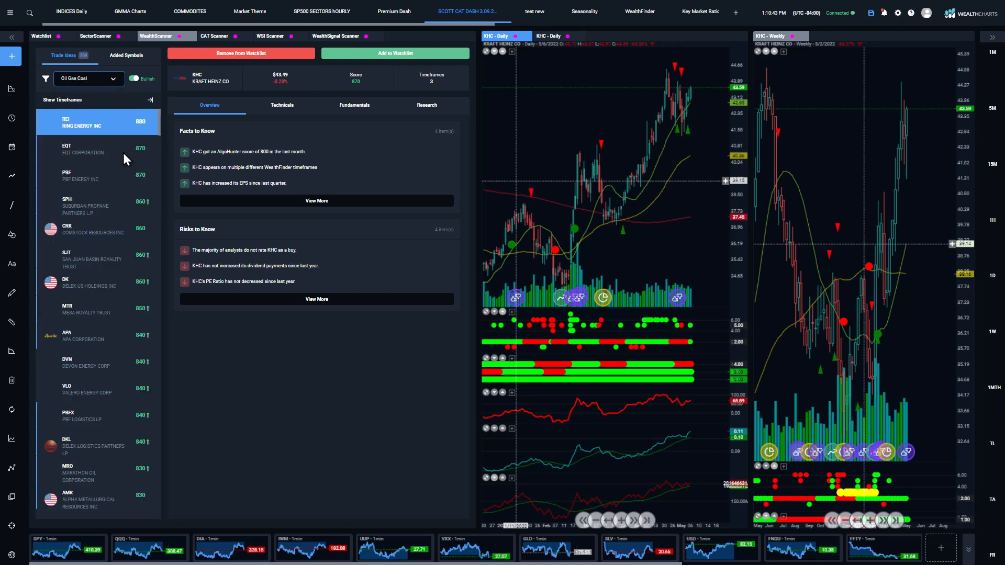
click(96, 121)
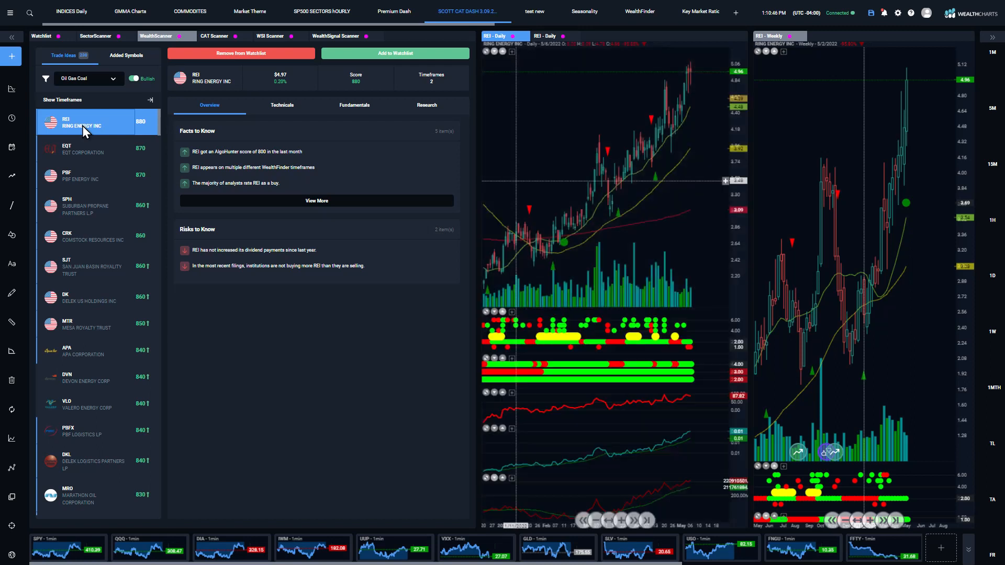
click(93, 149)
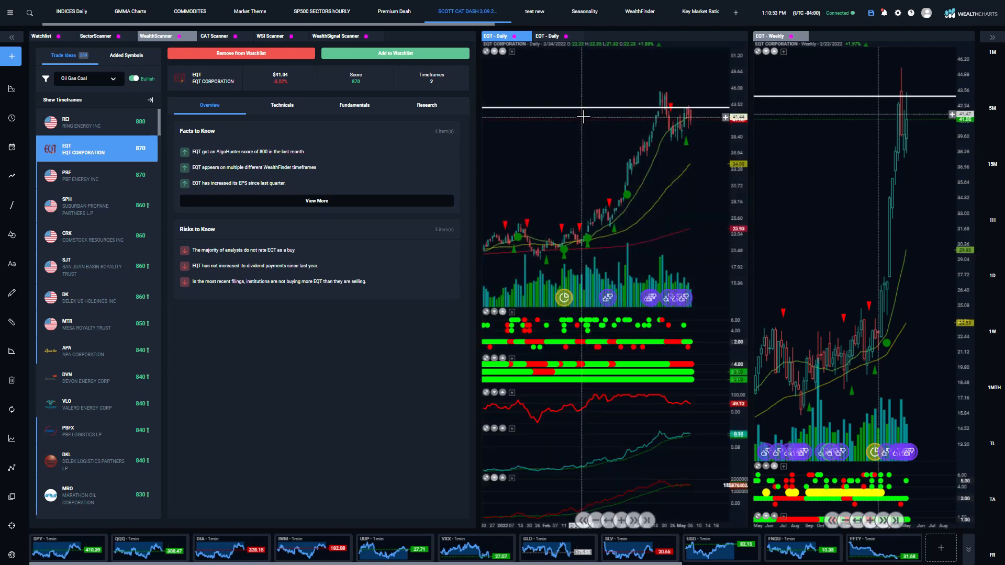
mouse_move(673, 130)
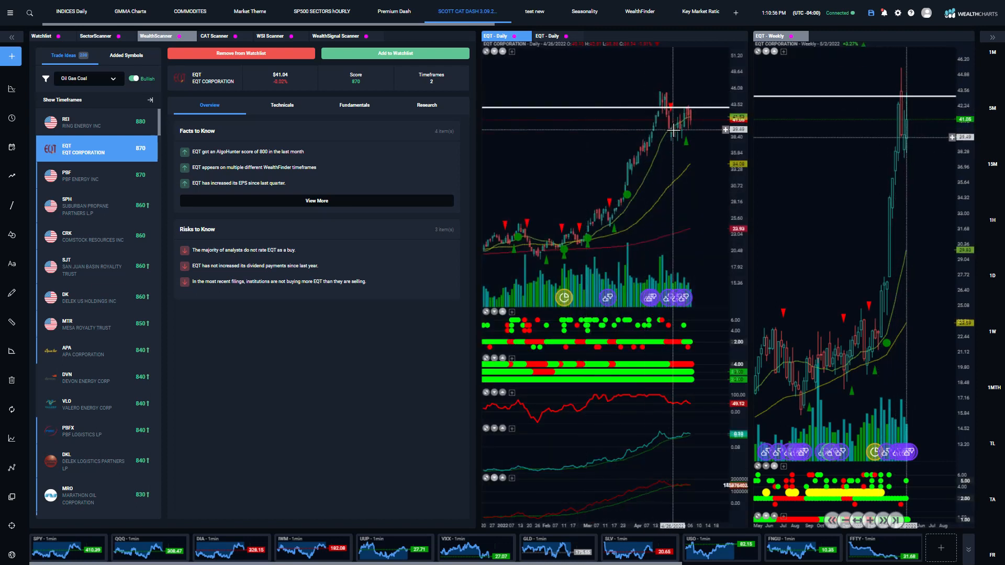
click(96, 178)
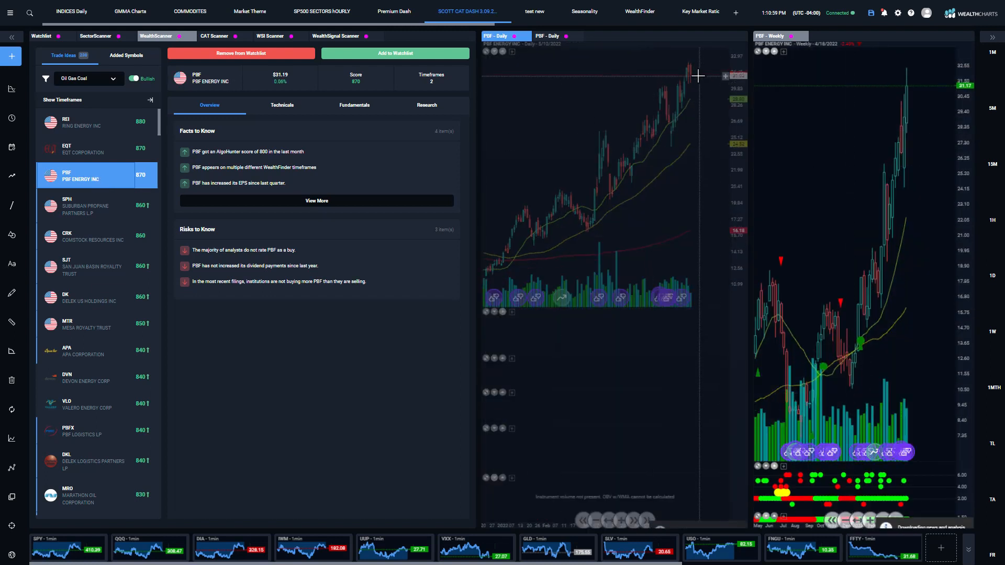
mouse_move(601, 183)
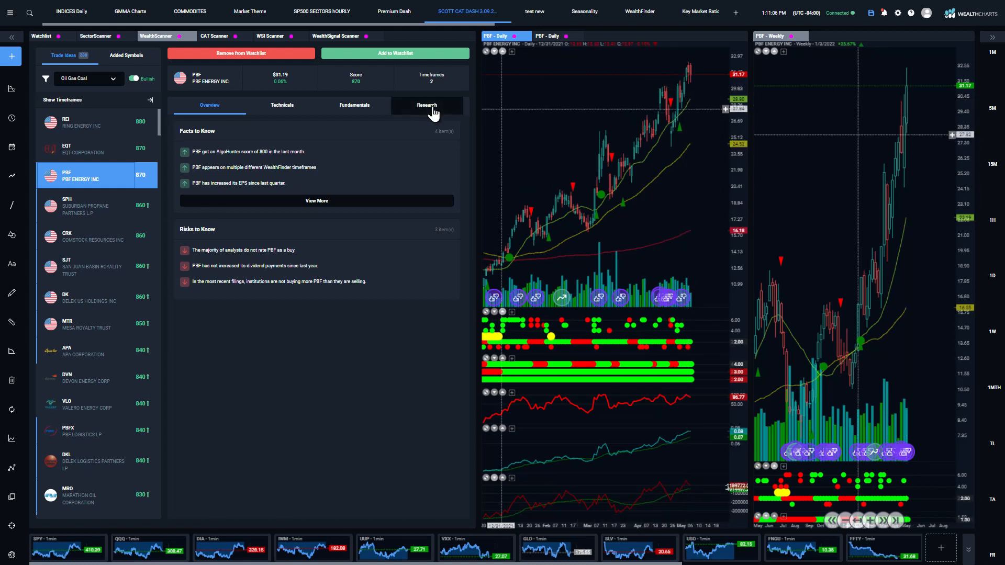
click(213, 35)
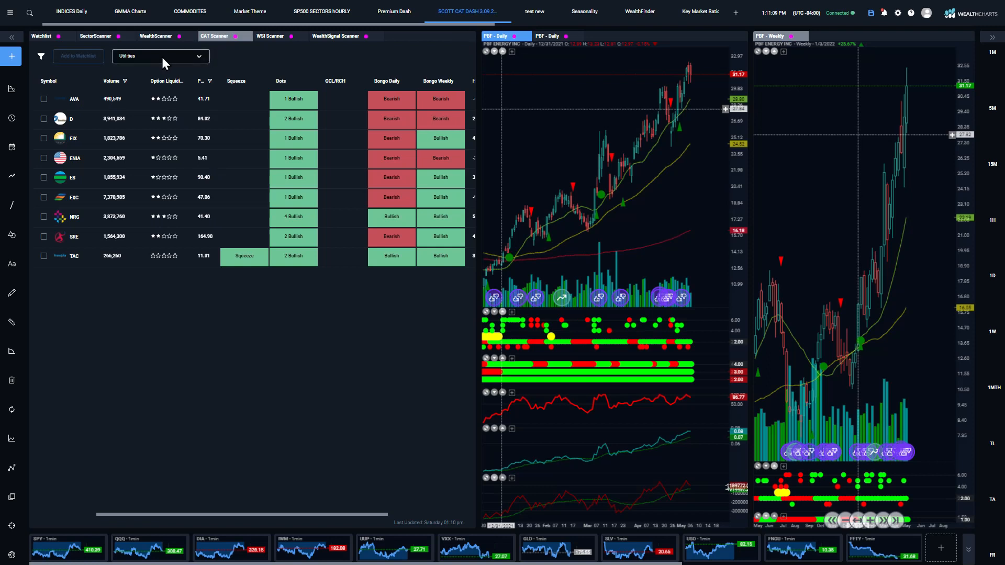
Scan All Symbols in the CAT Scanner and sort with the most bullish Dots ratings first
click(159, 56)
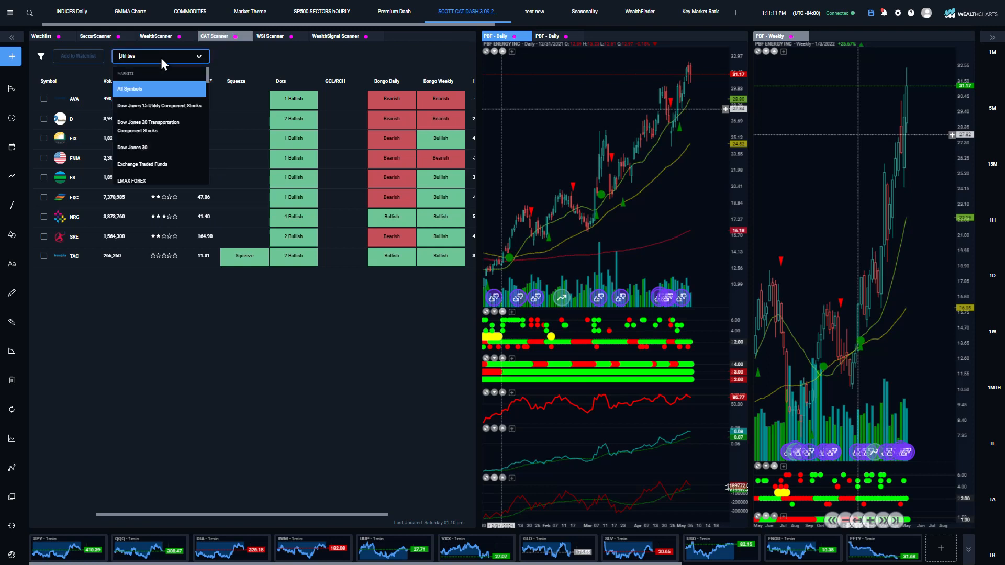
click(129, 88)
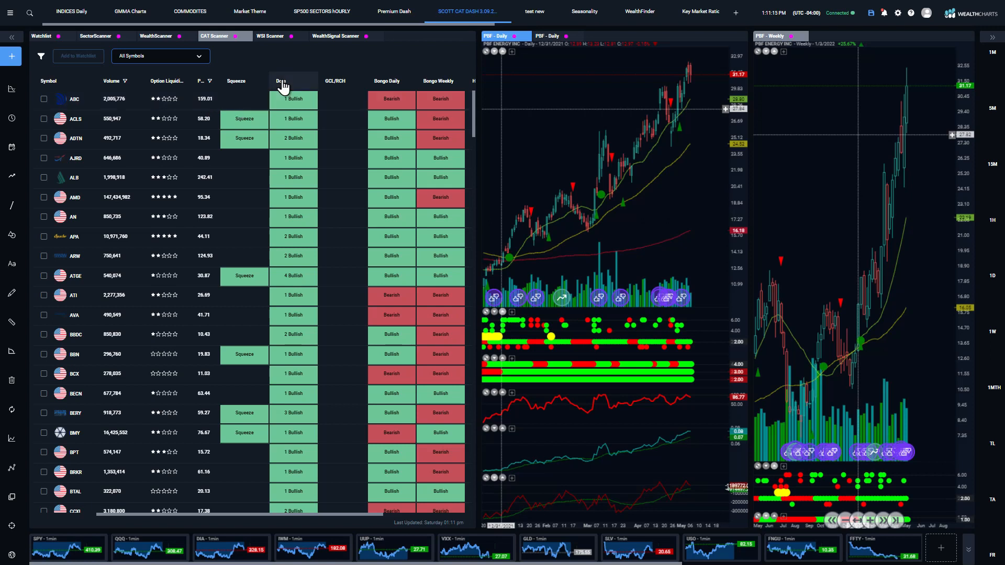
click(281, 81)
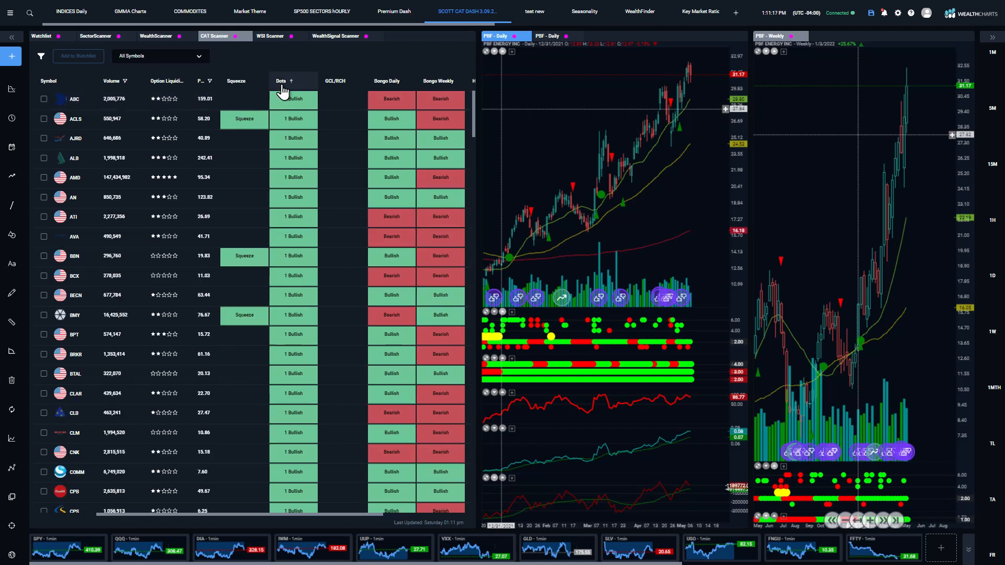
click(281, 81)
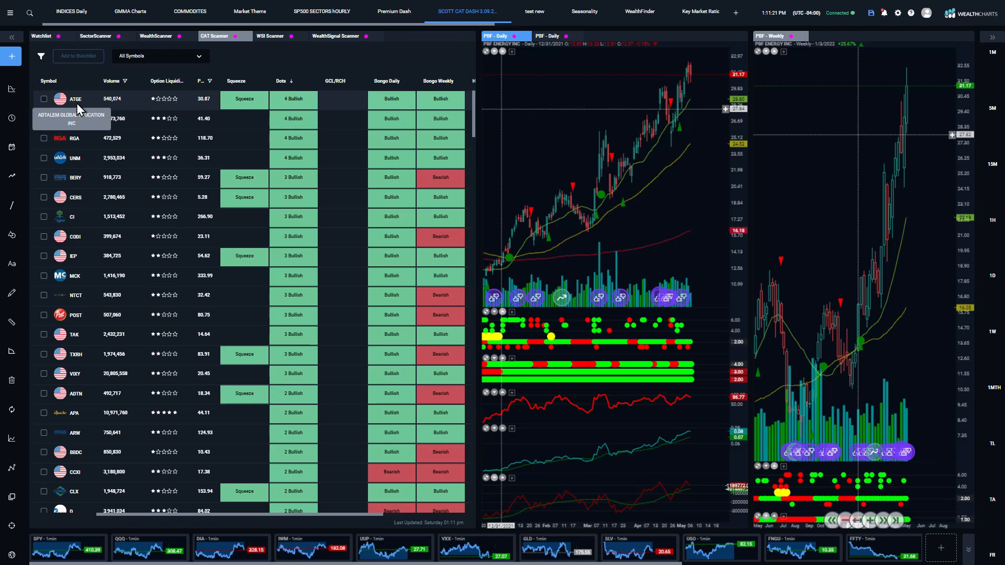
mouse_move(114, 112)
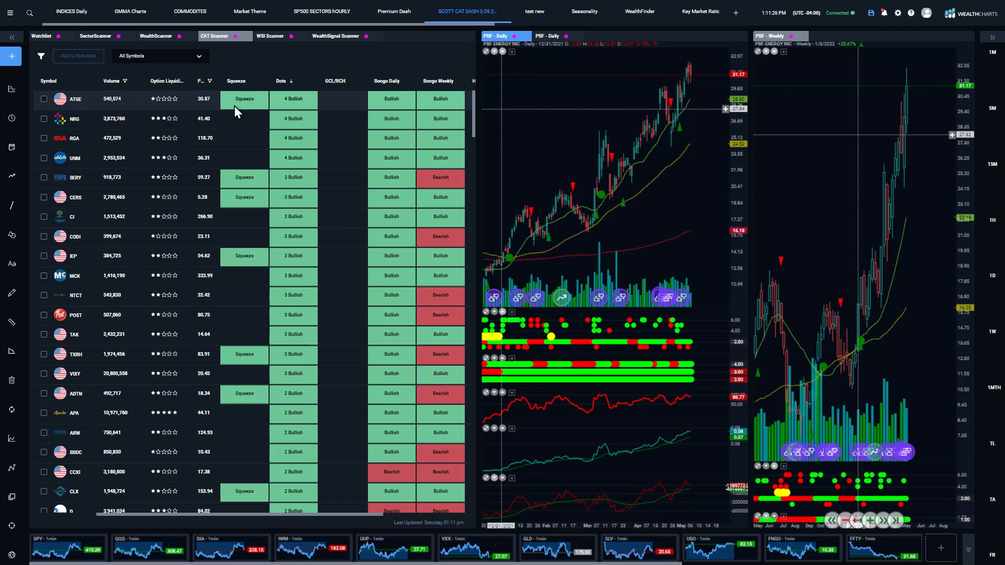
mouse_move(75, 102)
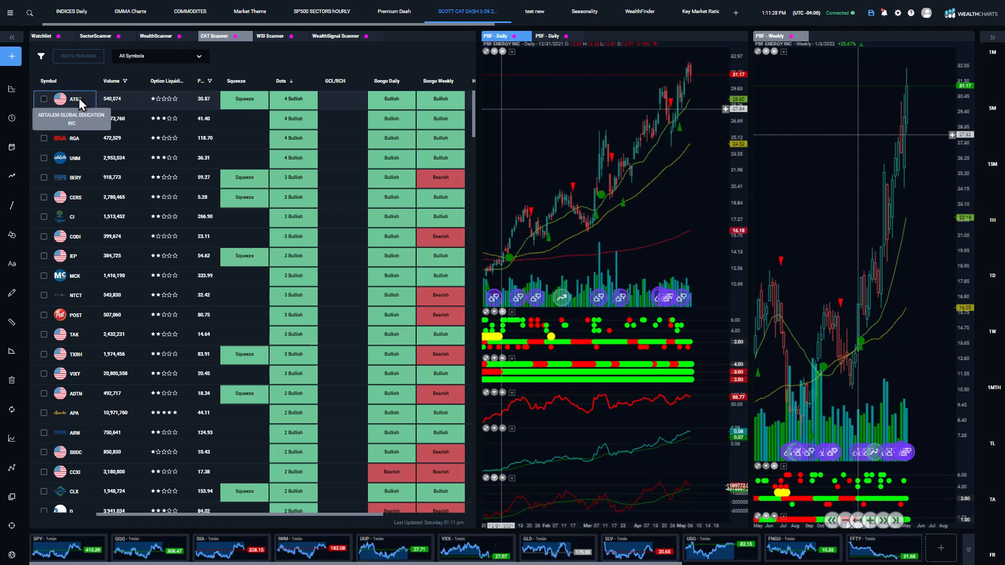
Load Adtalem Global Education (ATGE) daily and weekly charts from the top of the list
click(76, 99)
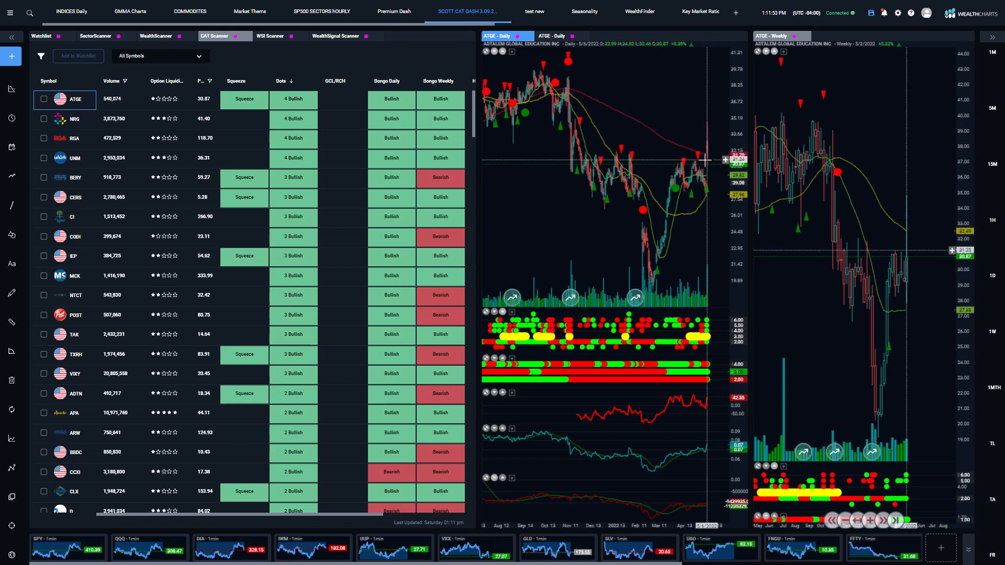
mouse_move(713, 317)
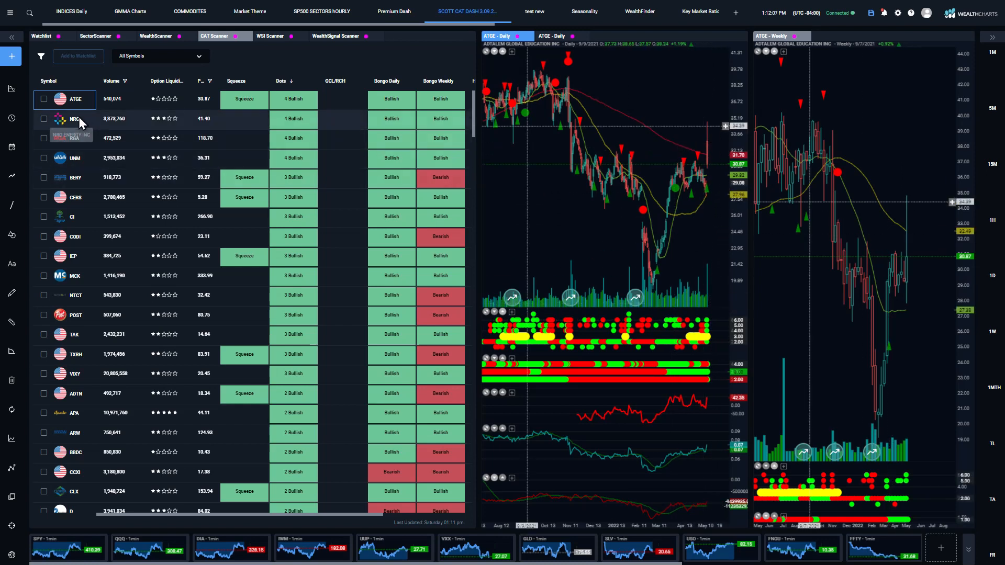
Review NRG's then RGA's daily and weekly charts, and bring up the watchlist selector
click(75, 119)
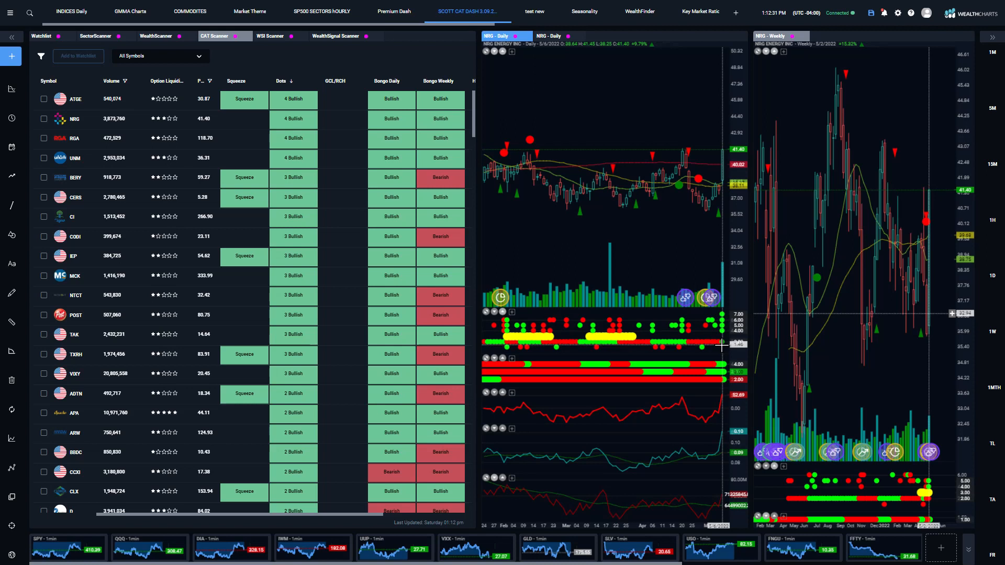
mouse_move(712, 171)
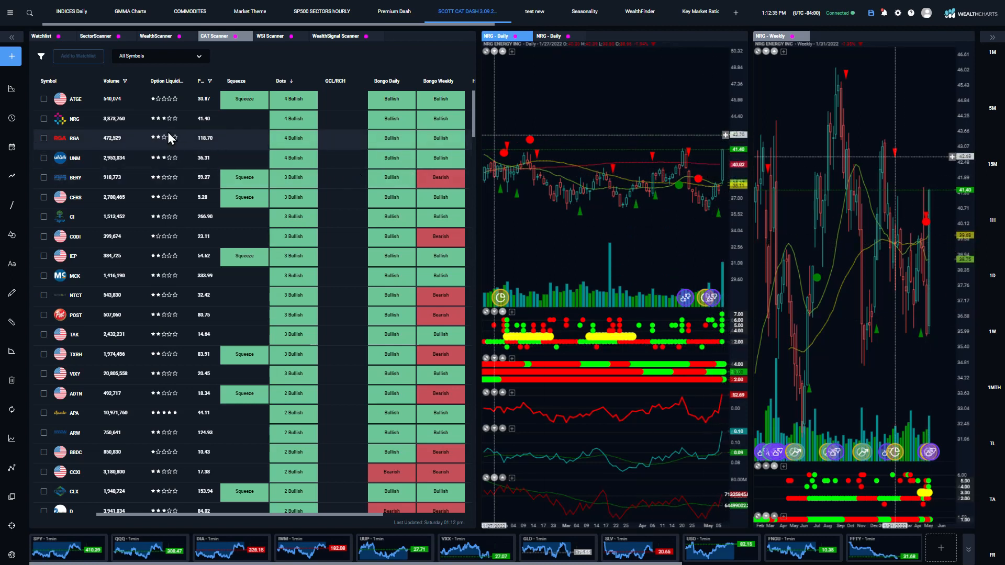
click(74, 138)
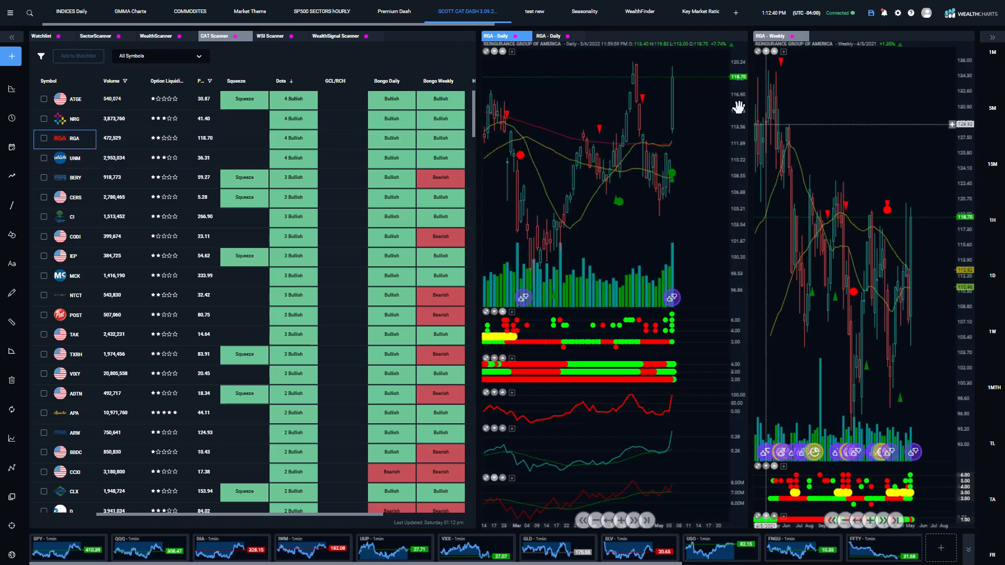
mouse_move(642, 232)
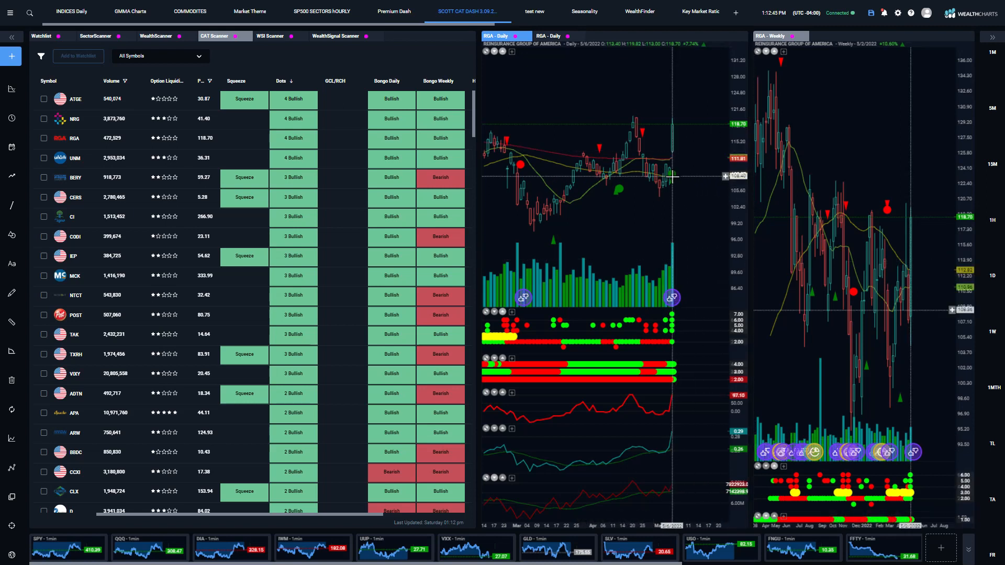
mouse_move(673, 319)
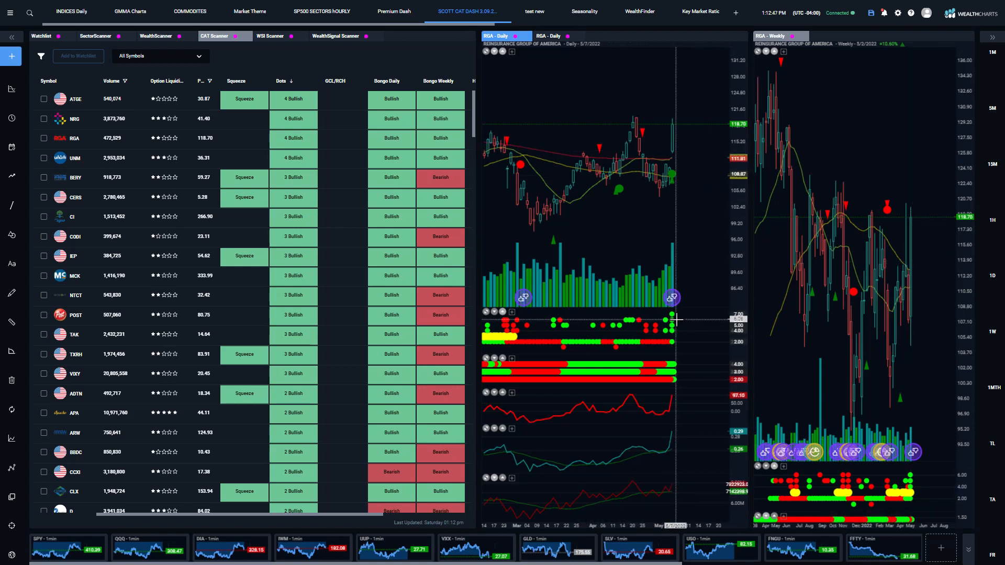
mouse_move(689, 267)
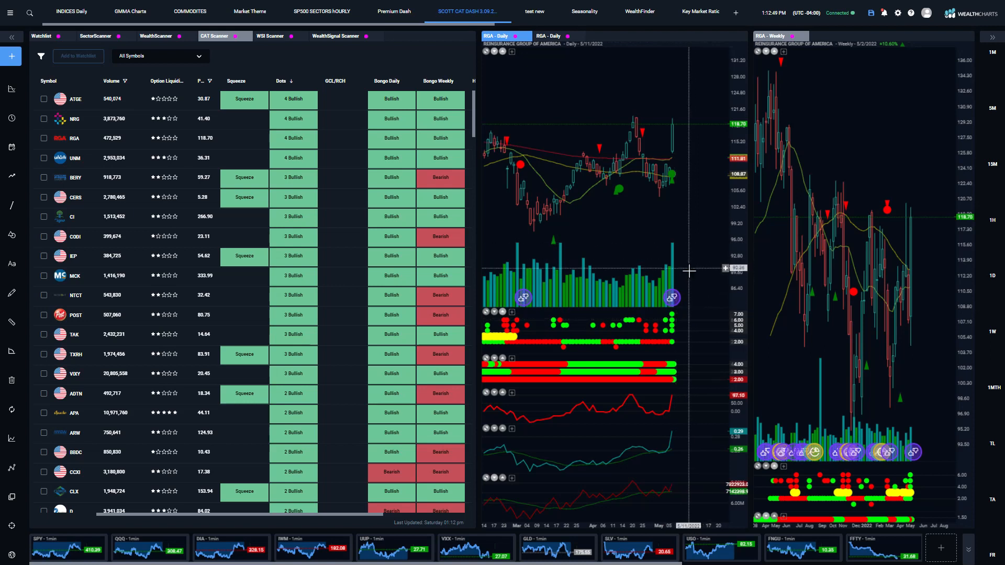
mouse_move(689, 204)
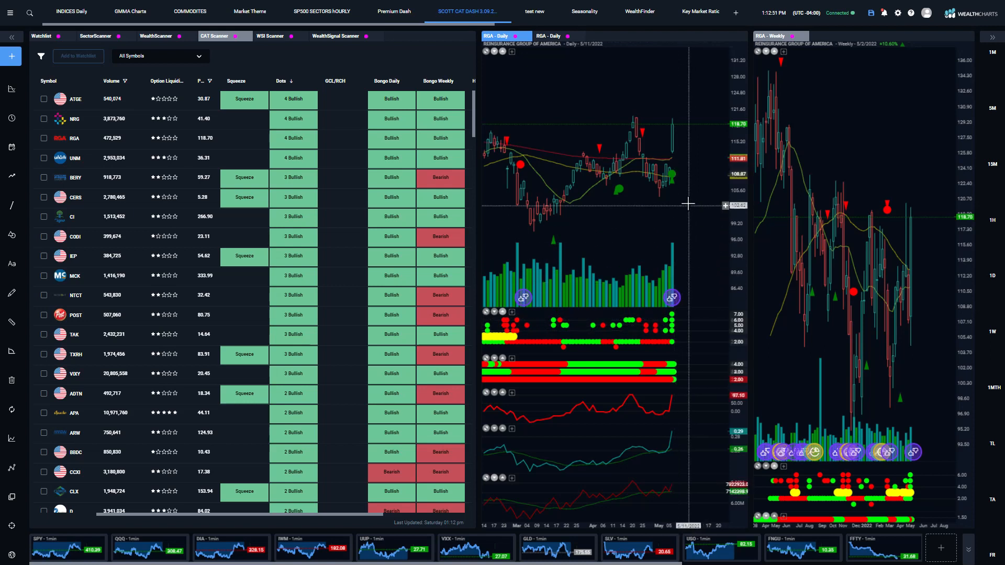
mouse_move(673, 178)
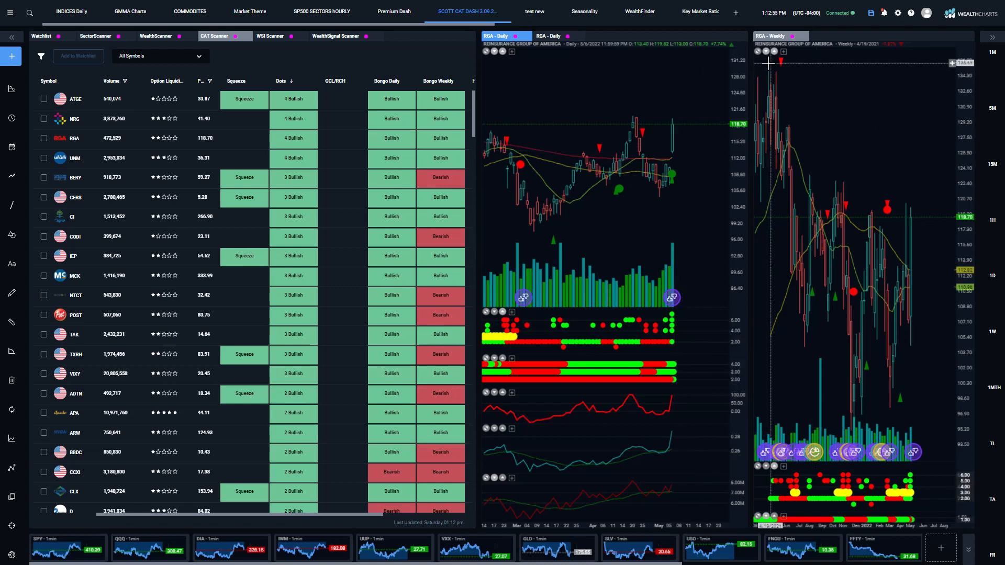
mouse_move(609, 276)
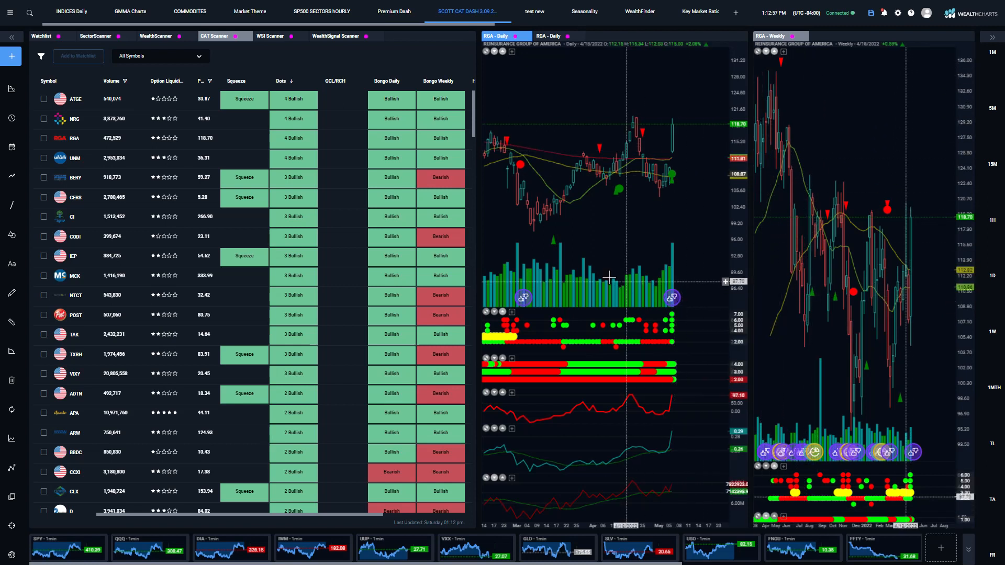
mouse_move(578, 209)
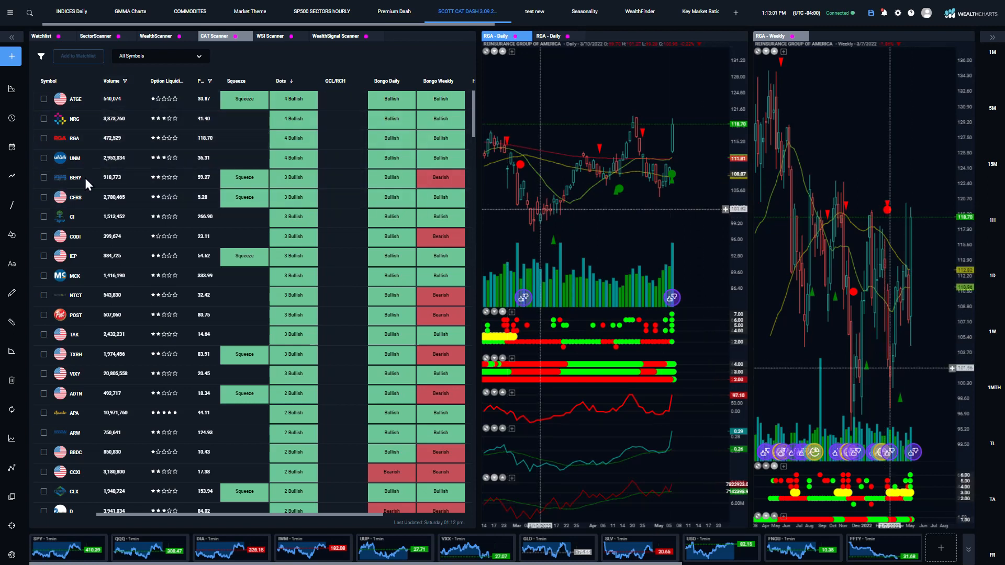
mouse_move(76, 315)
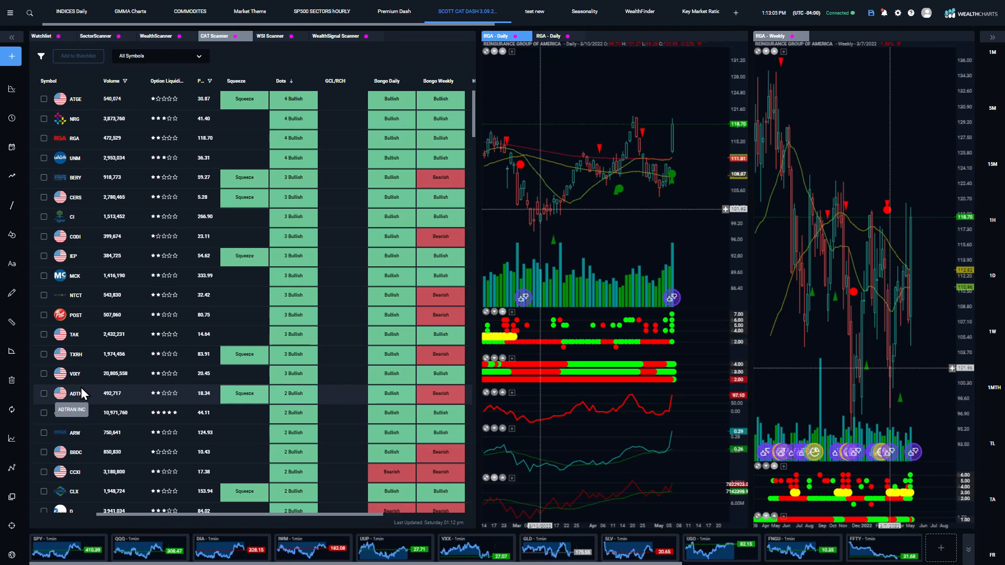
click(159, 55)
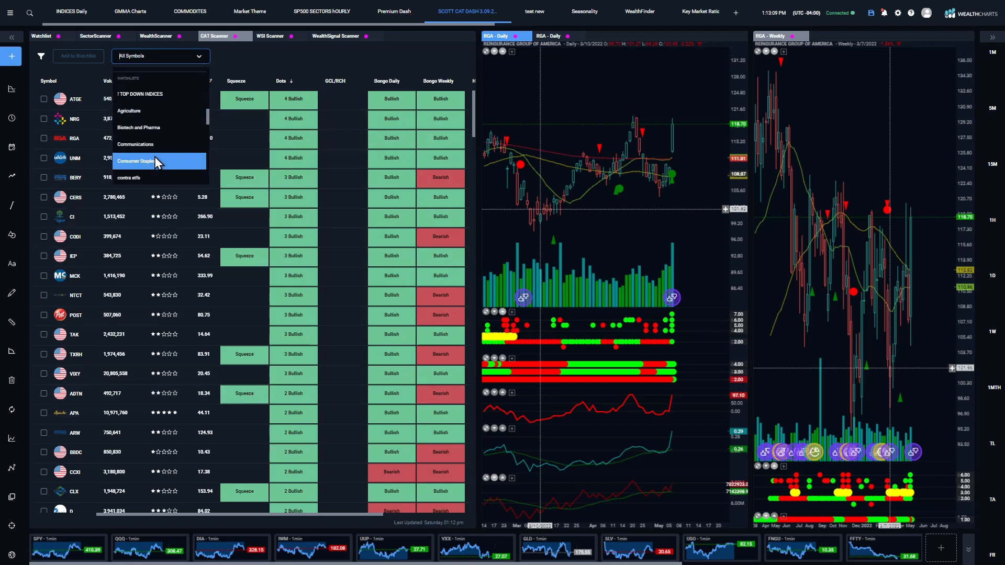
Switch the CAT Scanner results to the SCOTT COMBO LEADERS LIST watchlist and bring up its filter settings
scroll(down, 3)
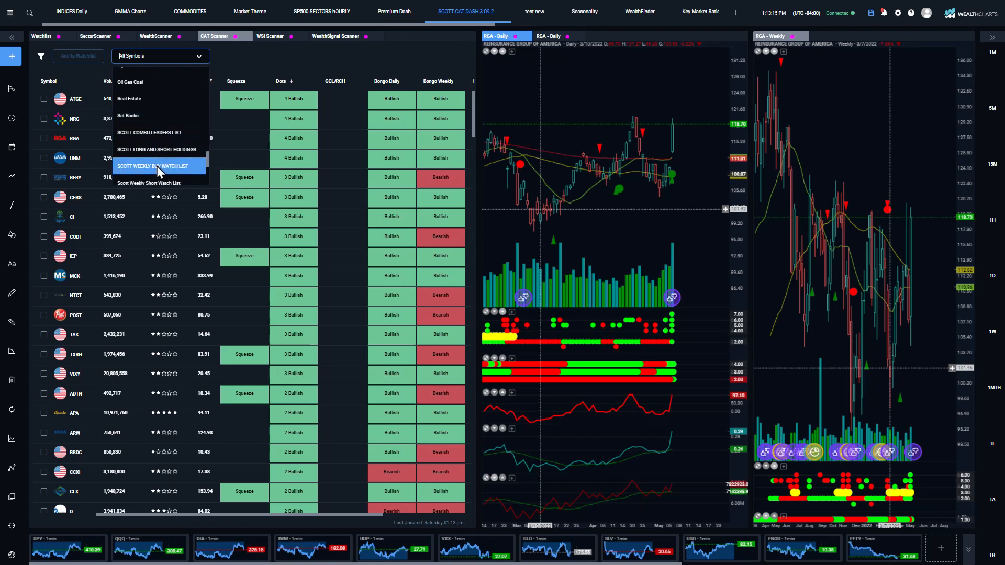
mouse_move(160, 133)
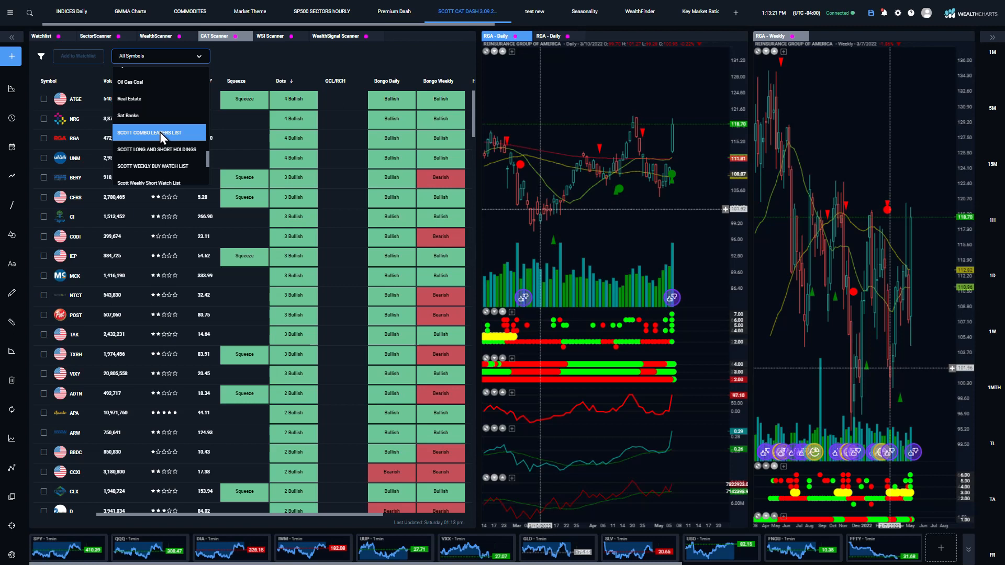
click(150, 133)
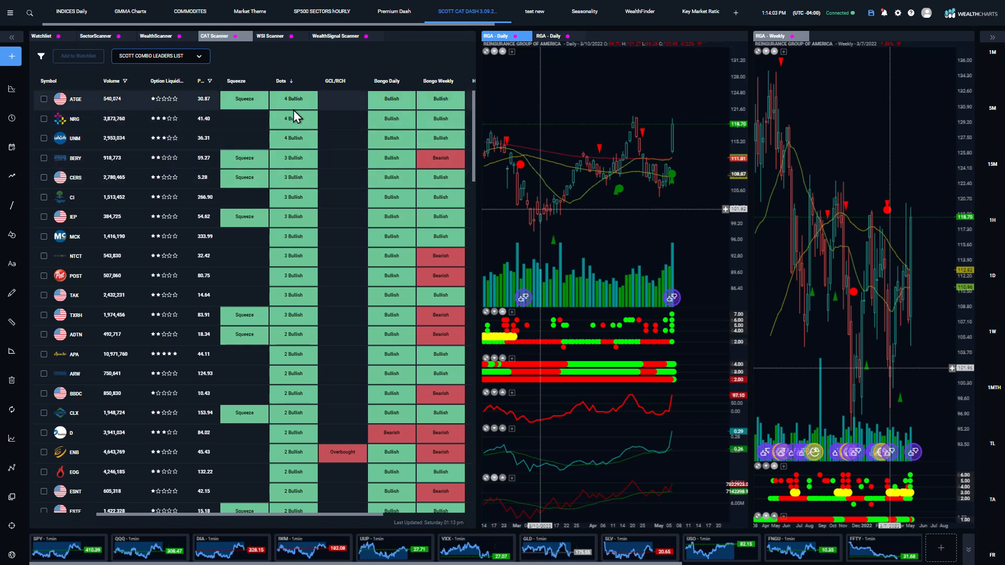
mouse_move(317, 178)
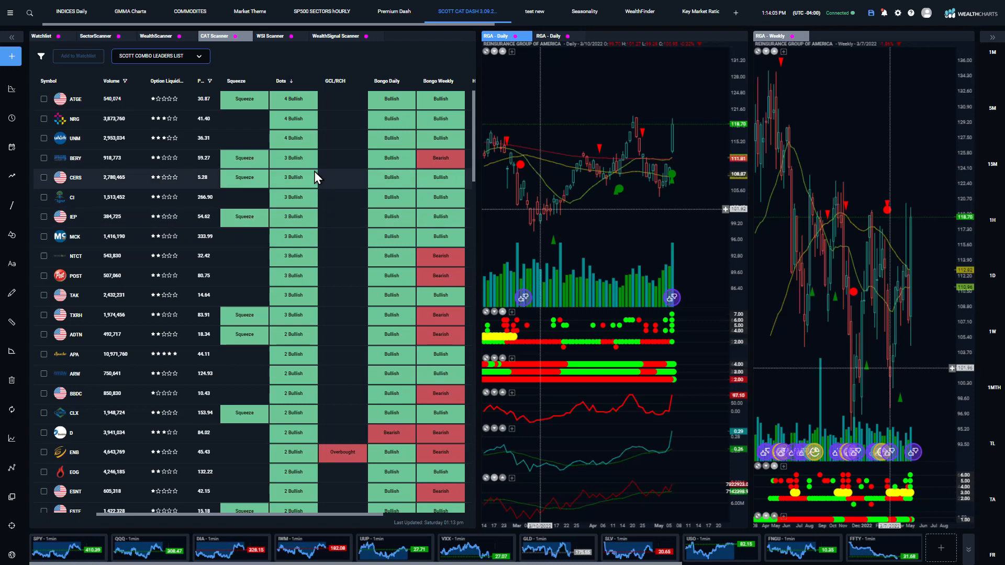
click(40, 55)
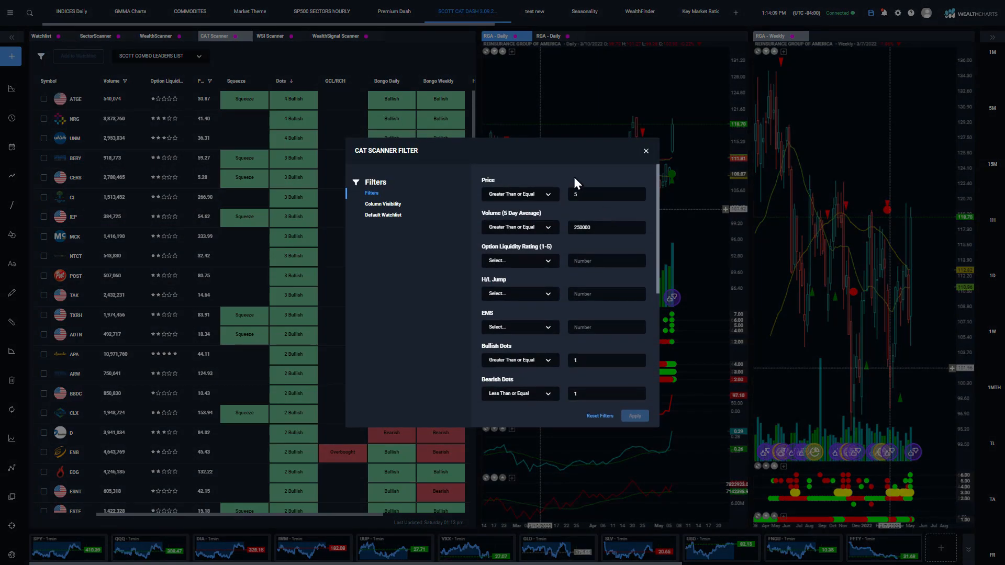
Apply filters: 5-day volume at least 500000, option liquidity rating >= 2, squeeze signal required
click(605, 227)
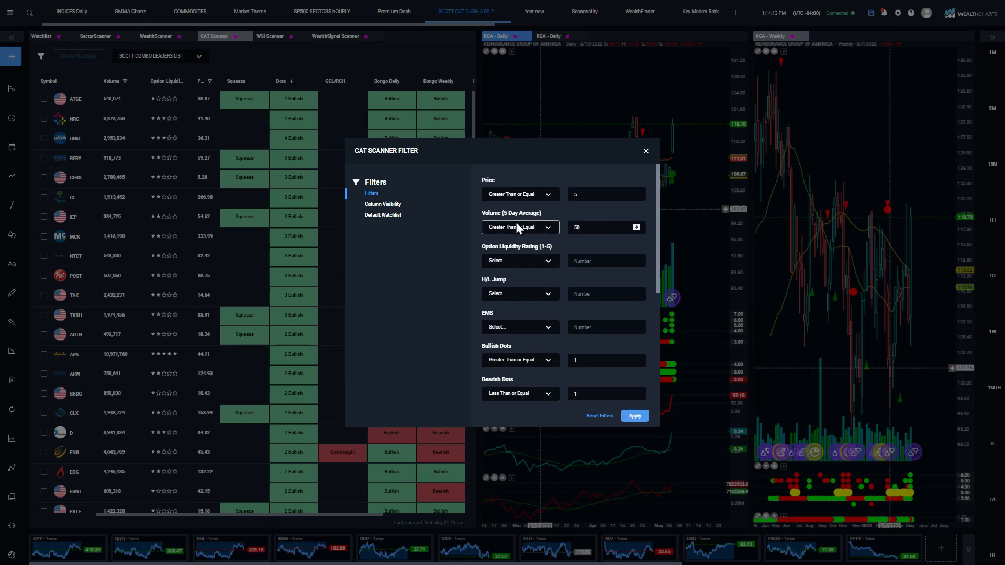
text(500000)
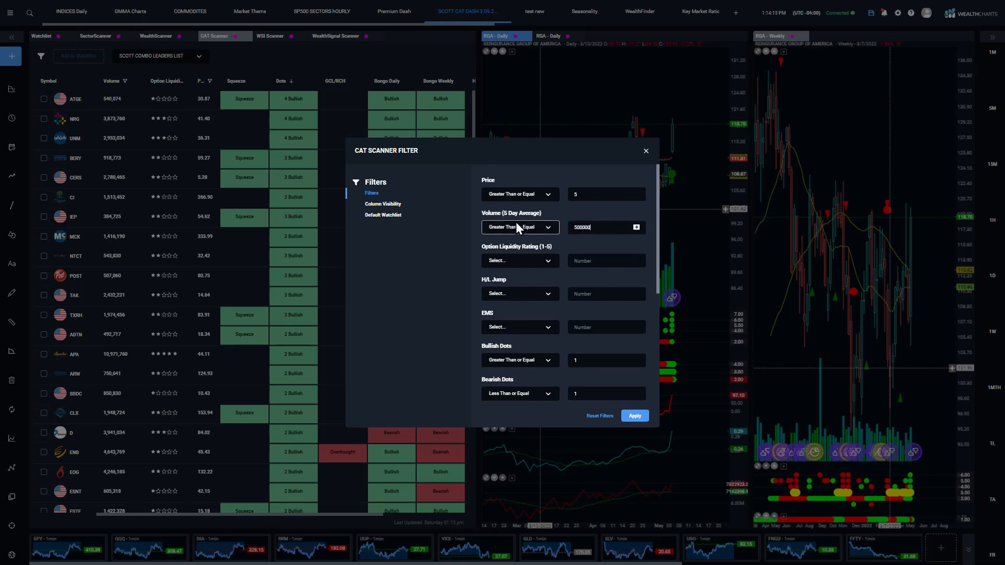
click(519, 261)
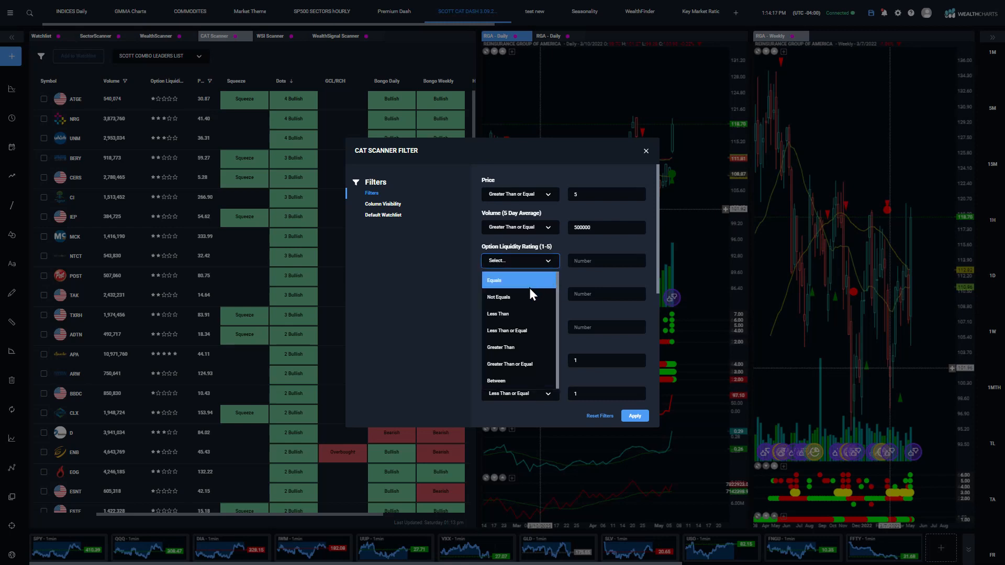
mouse_move(518, 364)
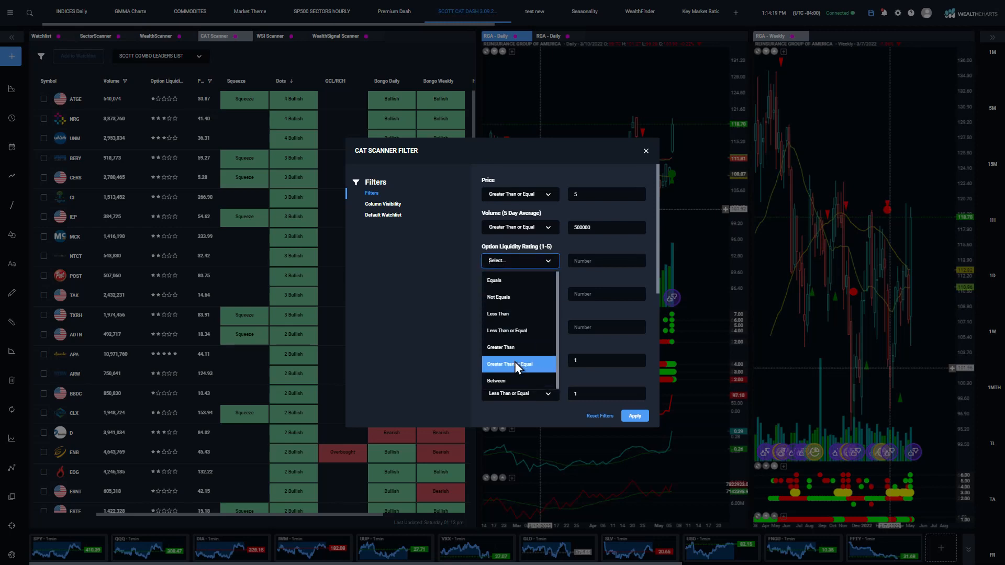
click(518, 364)
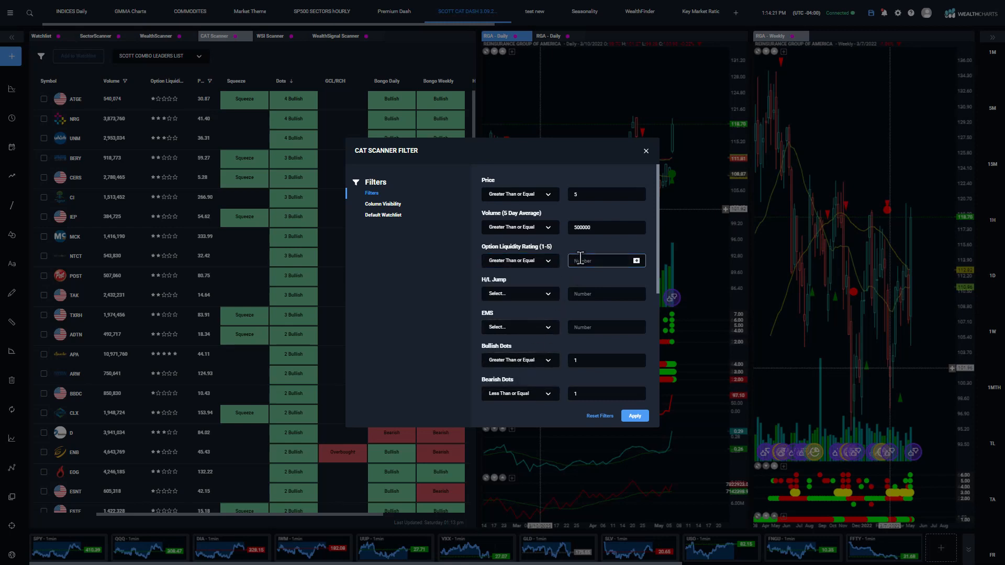
text(2)
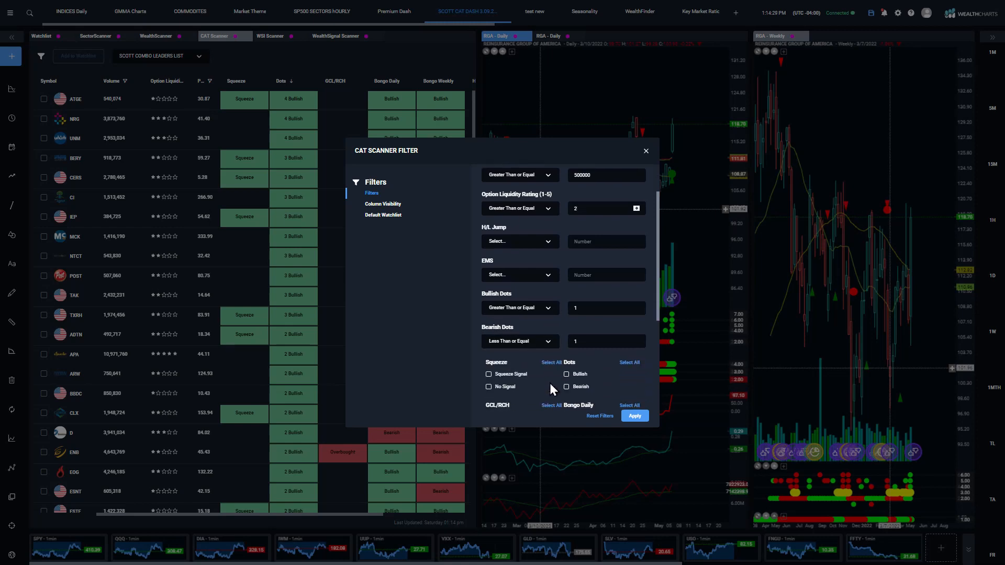
scroll(down, 3)
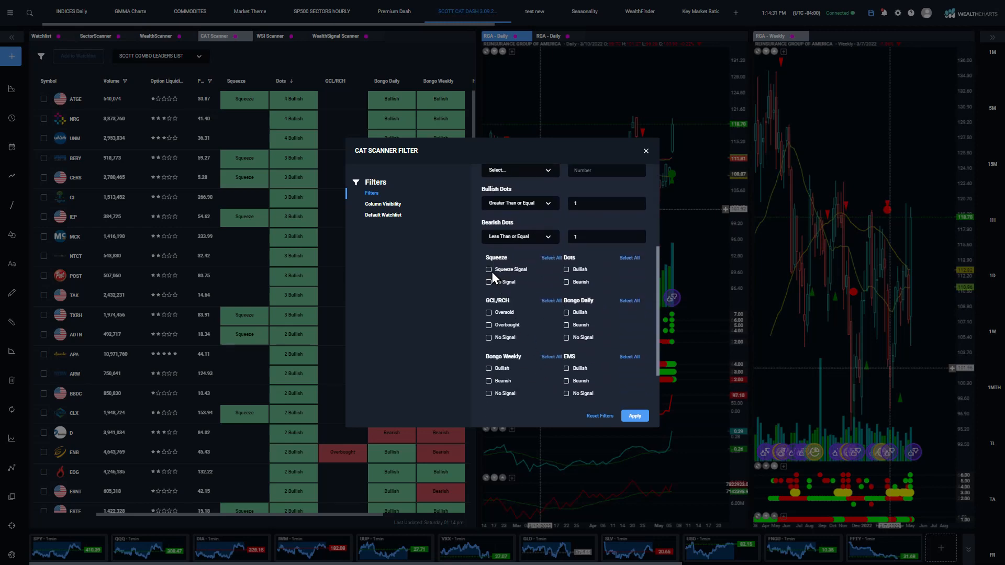
click(489, 269)
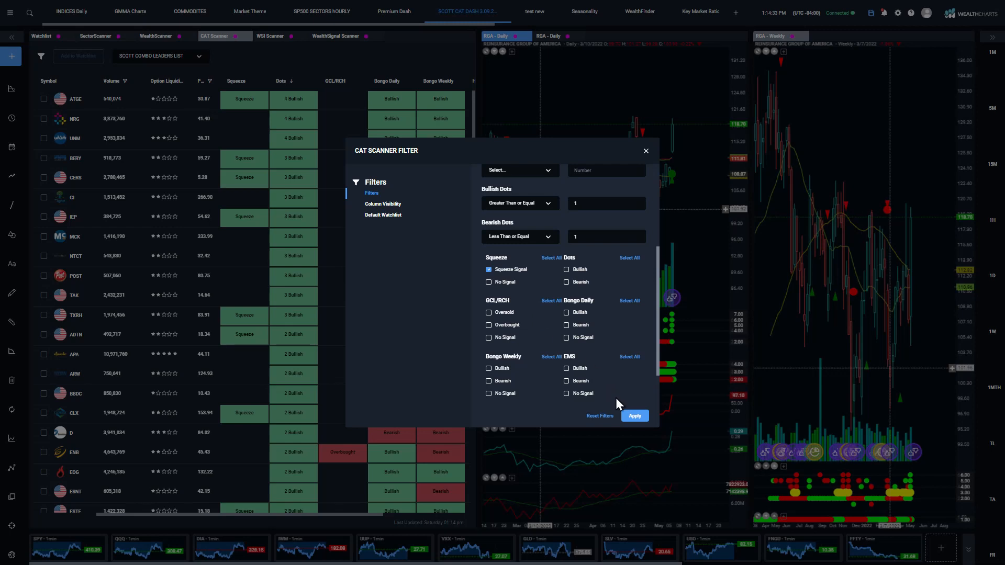
click(633, 415)
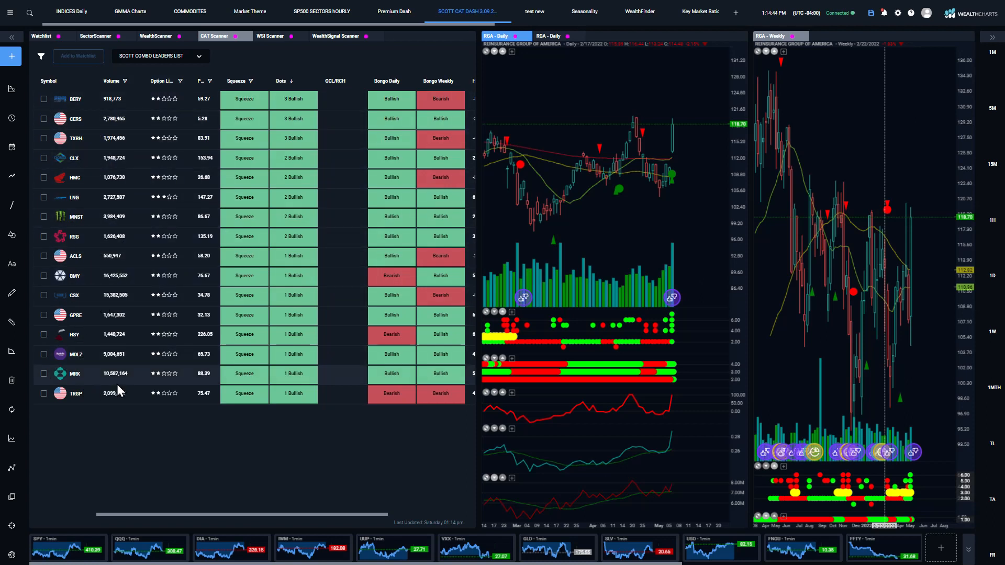
mouse_move(75, 102)
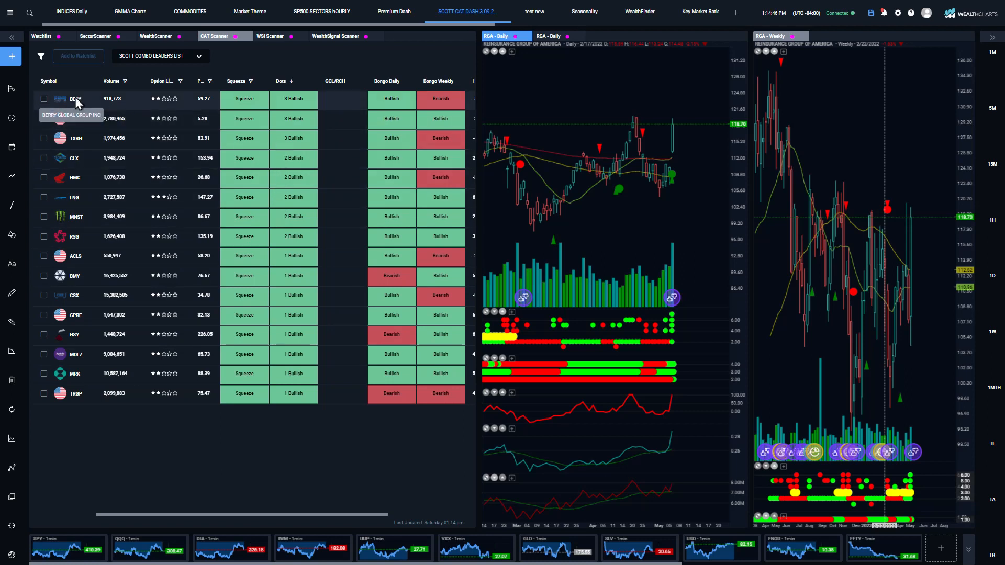
Review the daily and weekly charts of BERY, CERS and TXRH in turn
click(74, 99)
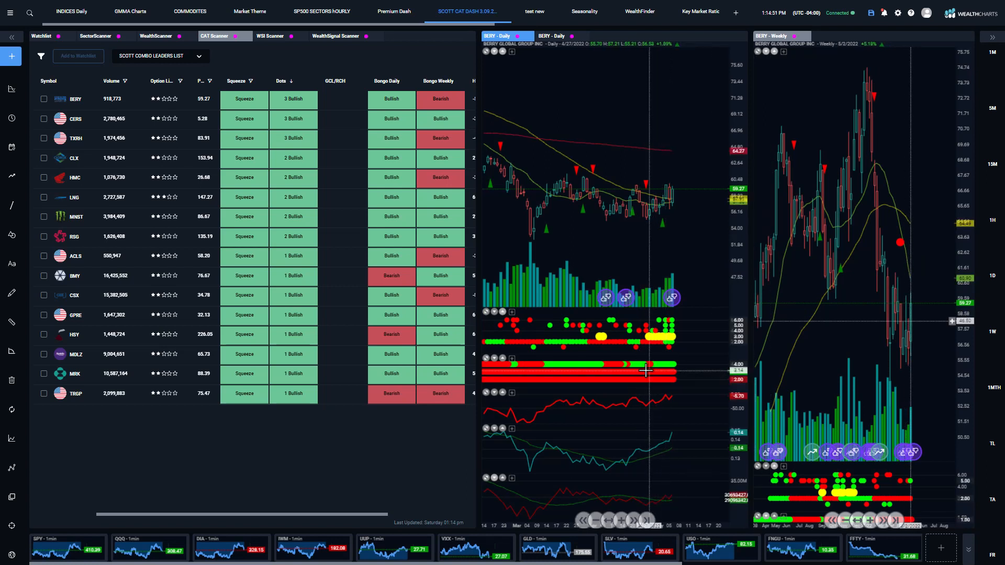
mouse_move(679, 357)
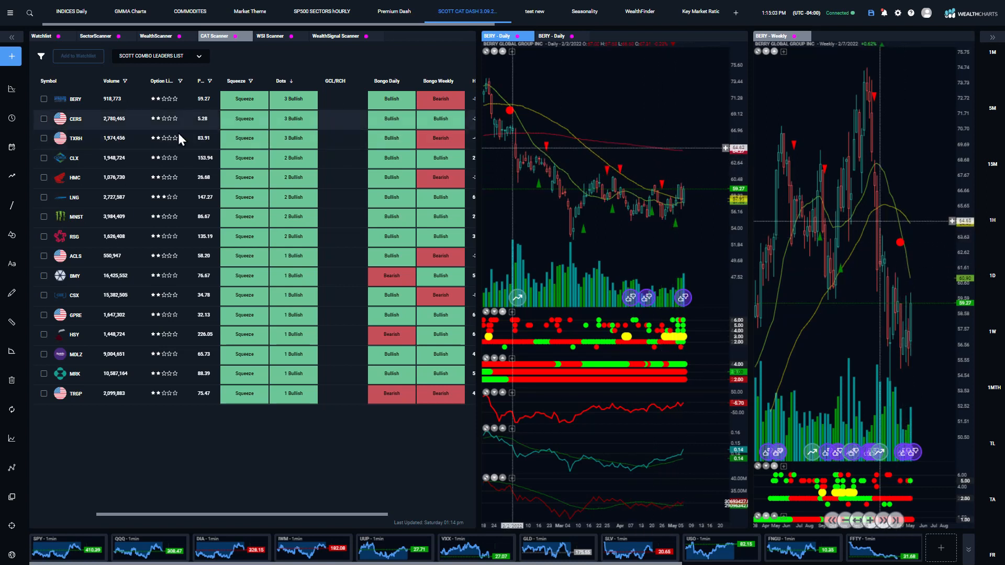
click(76, 118)
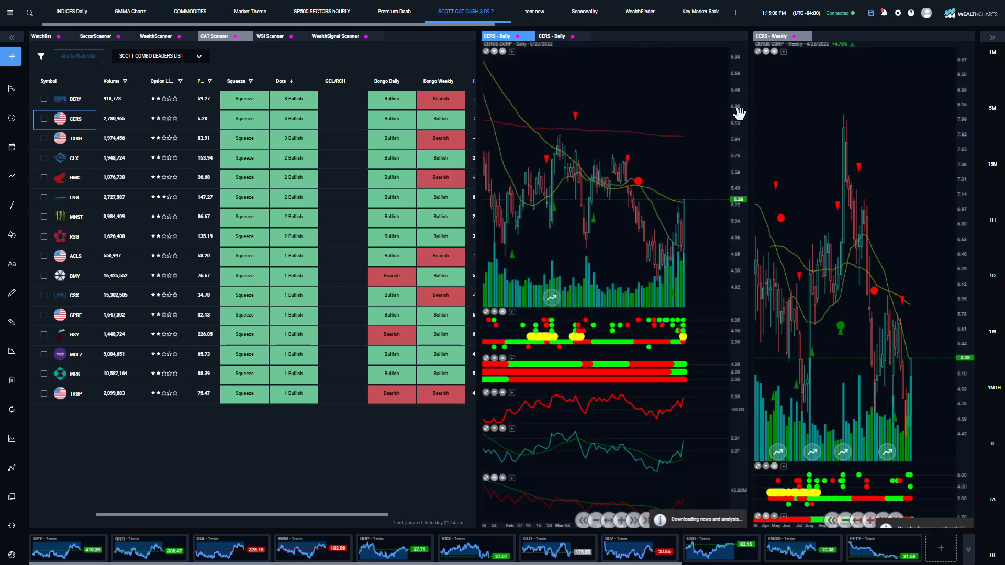
mouse_move(545, 151)
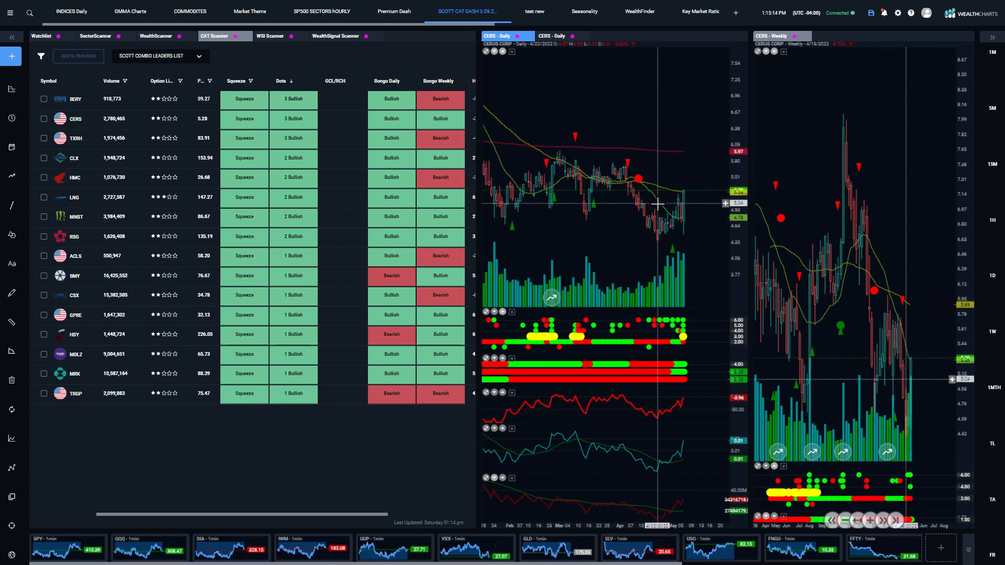
mouse_move(691, 214)
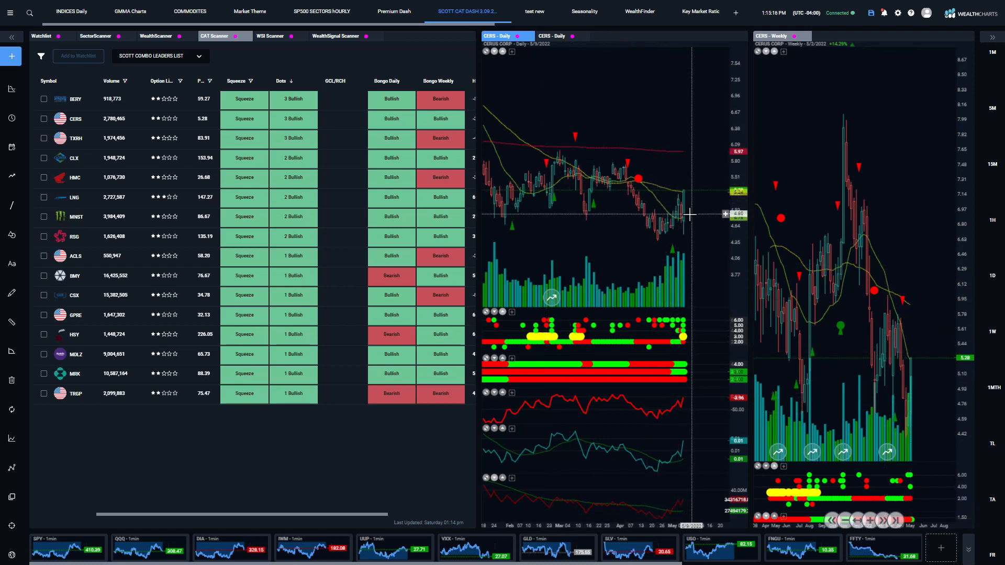
mouse_move(529, 124)
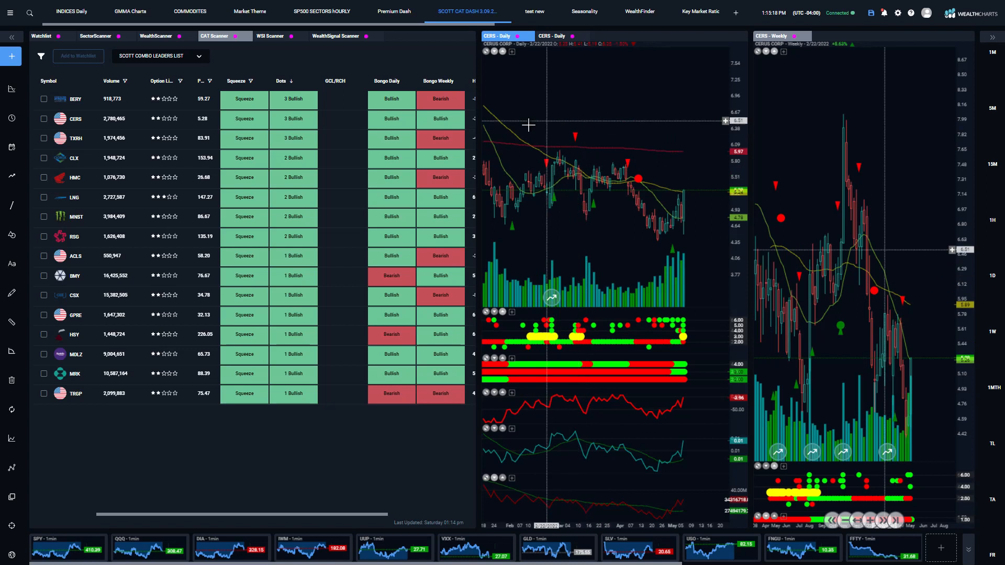
mouse_move(565, 139)
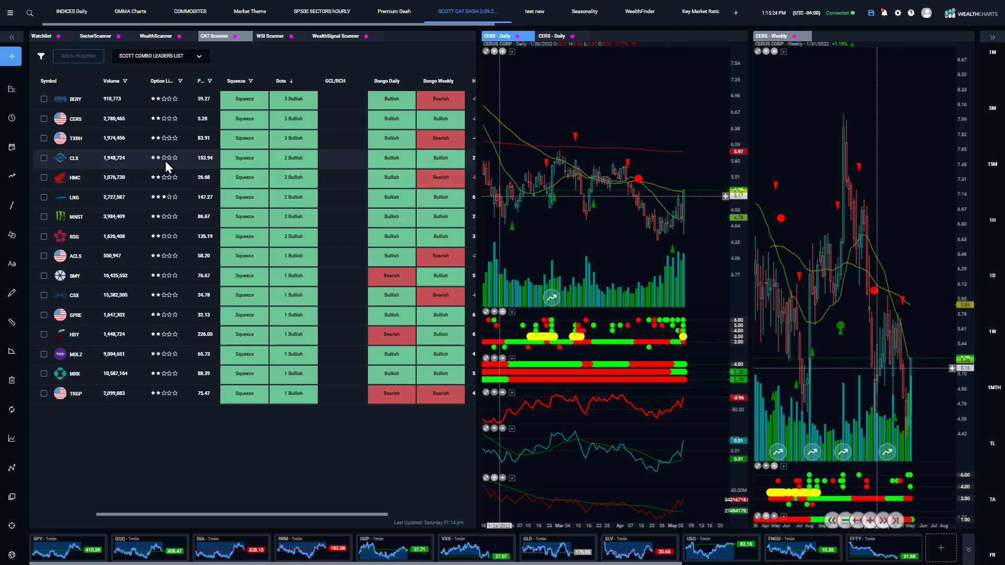
click(75, 138)
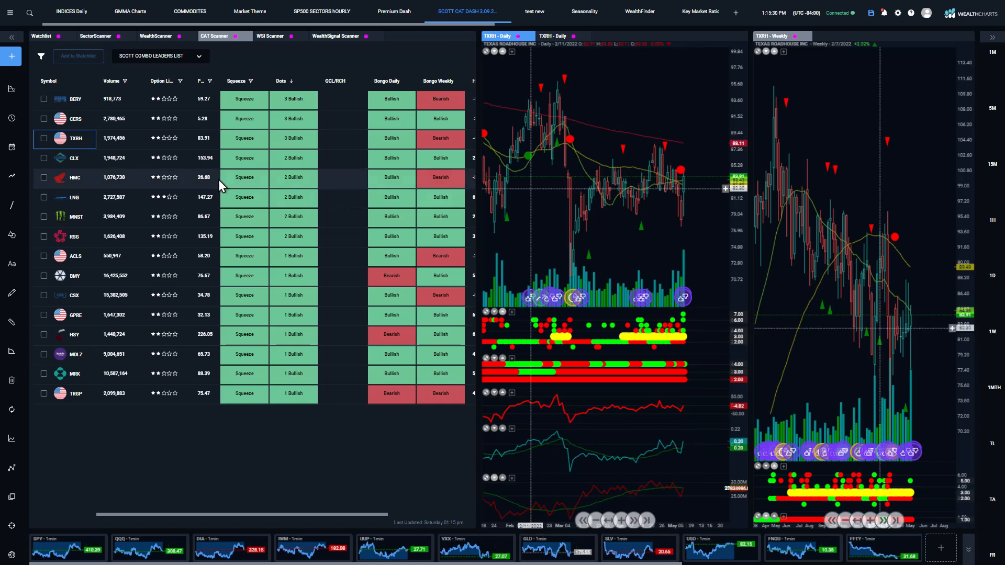
Review LNG's daily and weekly charts, then load GPRE's
click(73, 197)
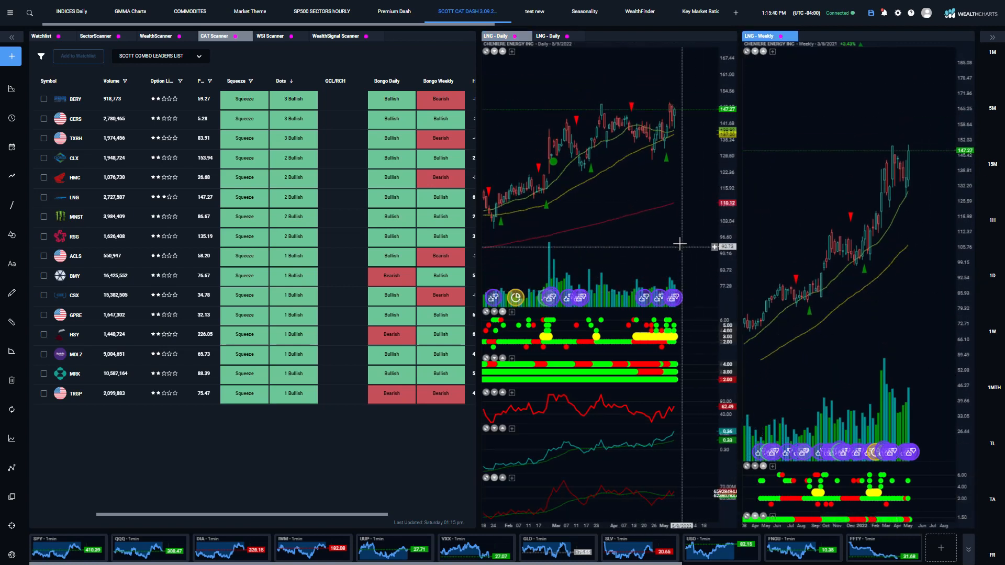
mouse_move(669, 139)
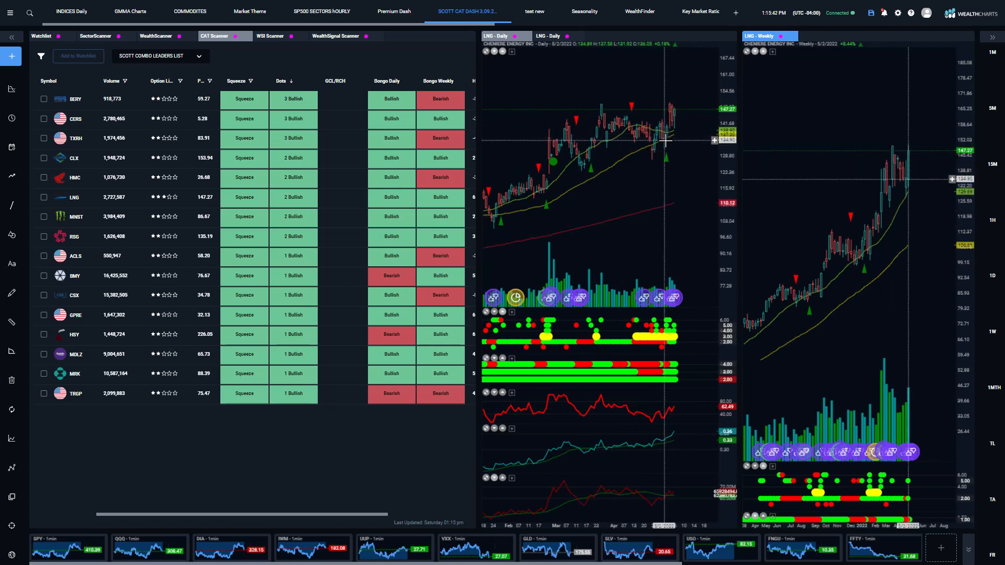
mouse_move(683, 127)
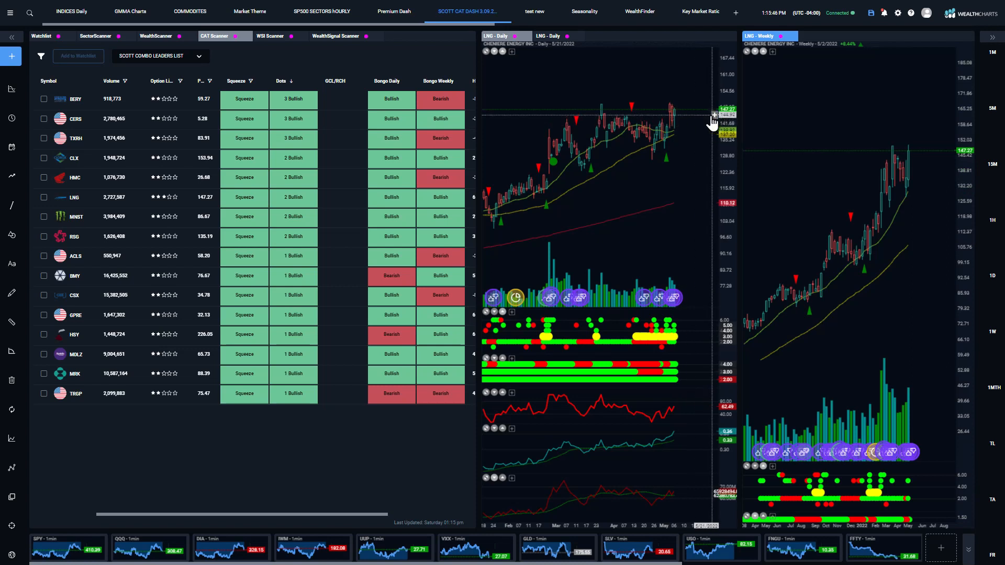
mouse_move(674, 124)
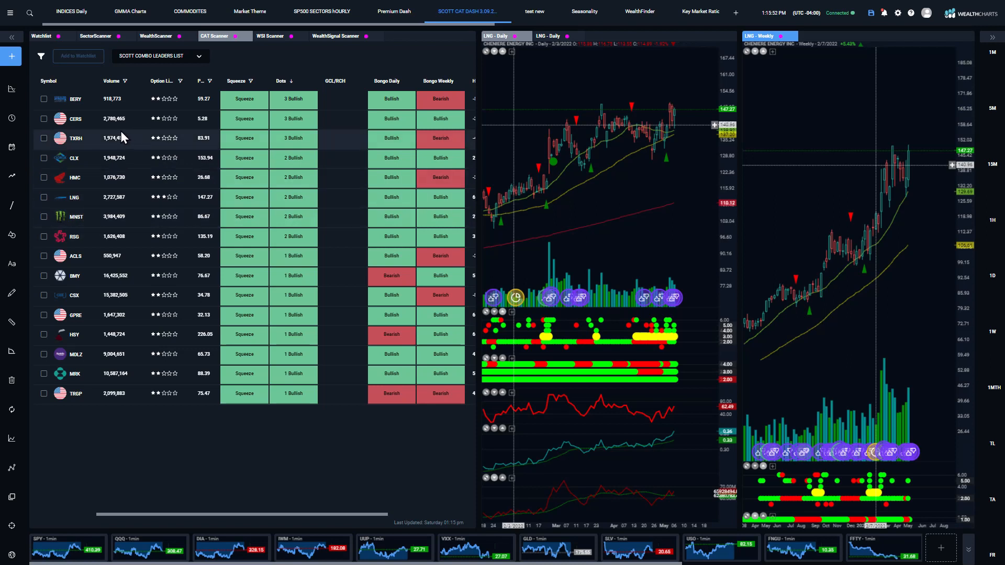
mouse_move(84, 265)
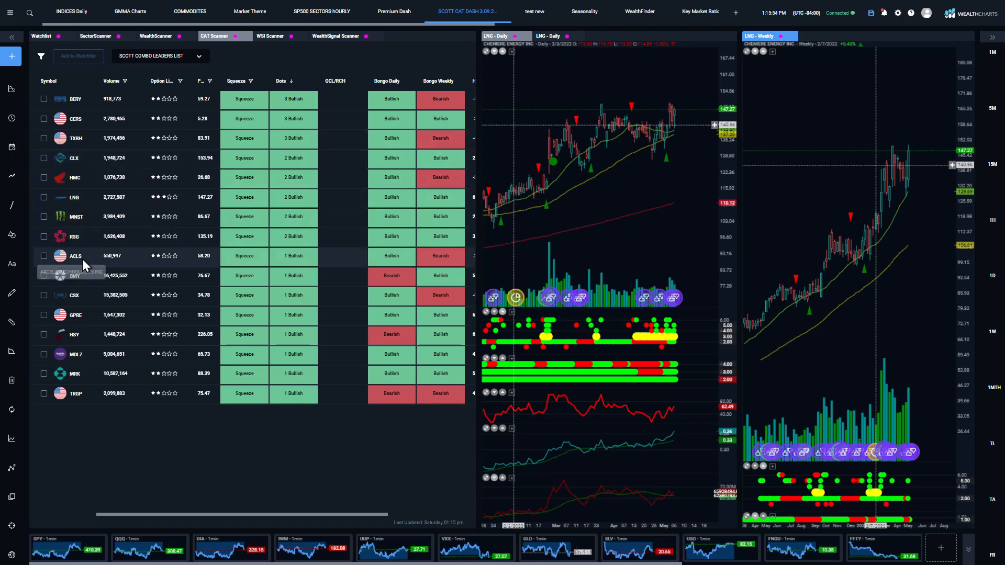
click(74, 315)
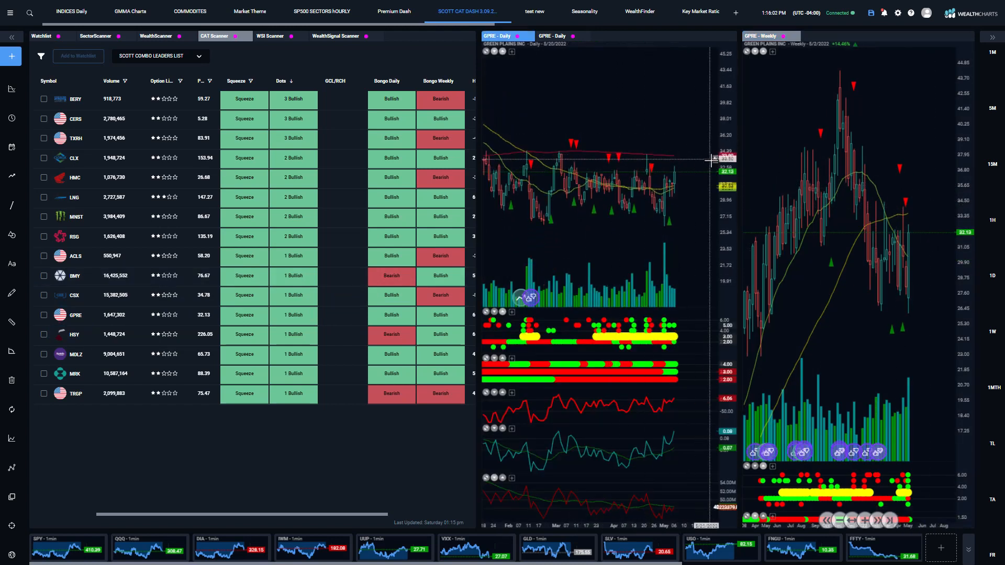
mouse_move(679, 159)
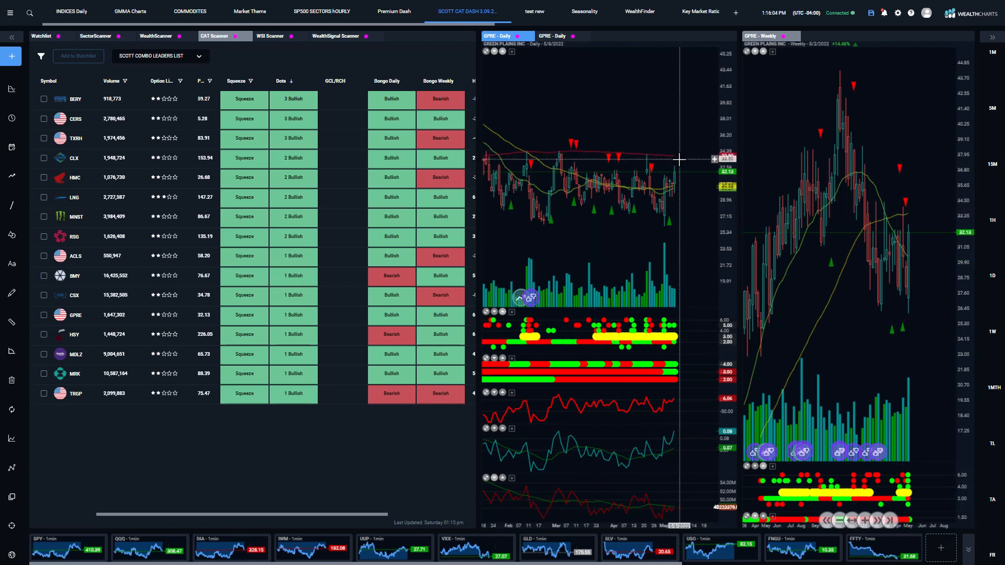
mouse_move(673, 250)
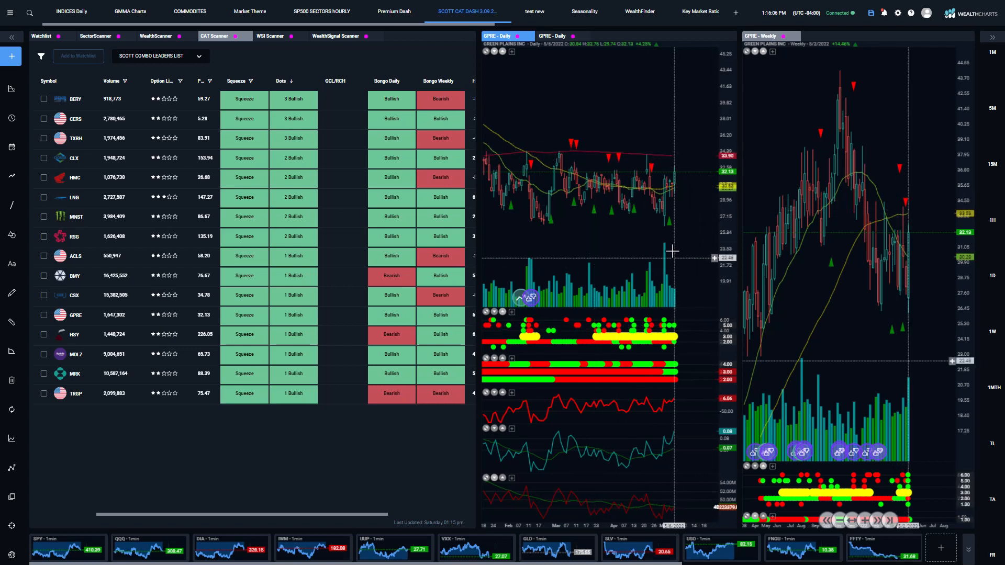
mouse_move(669, 194)
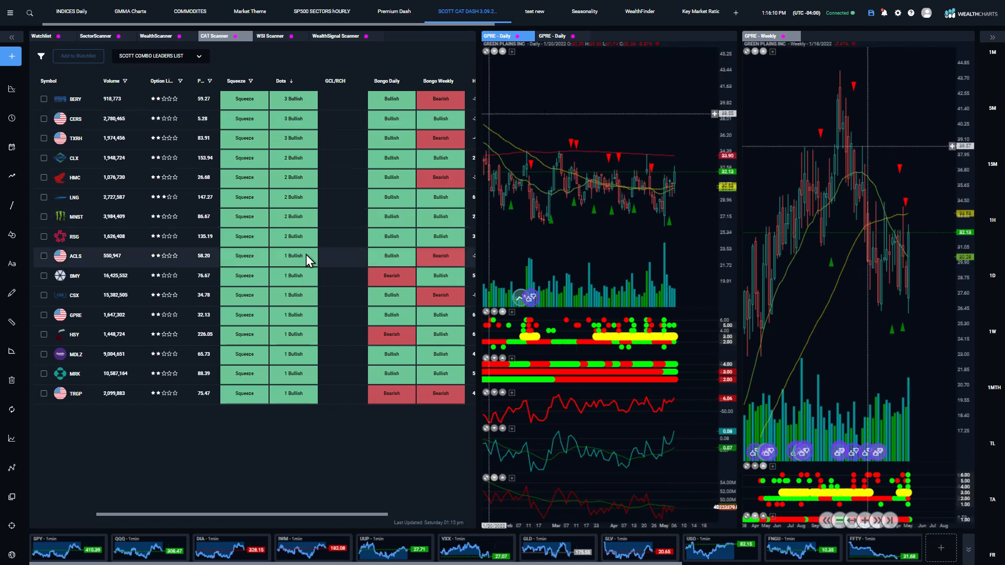
Review MRK's daily and weekly charts, then load KHC's
click(76, 374)
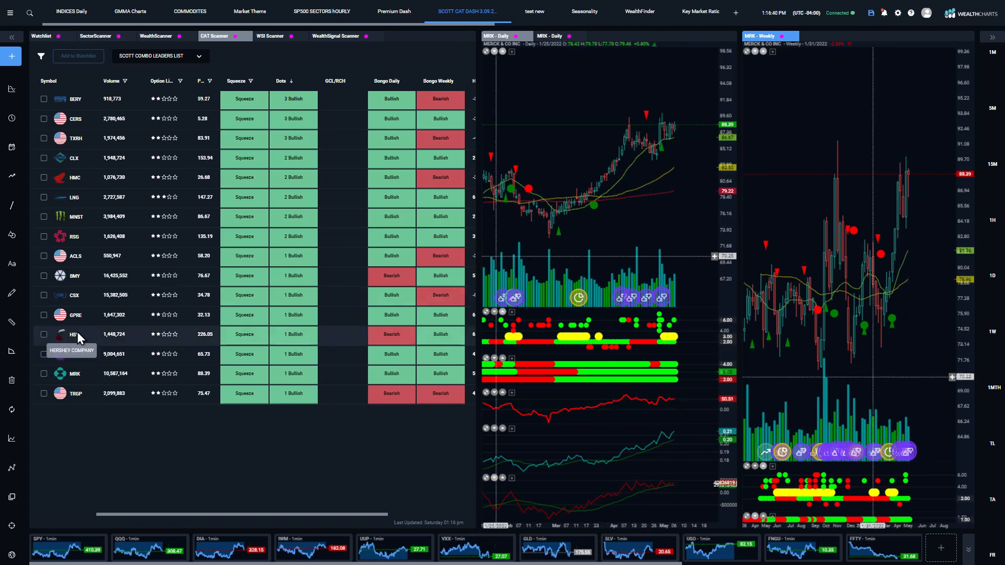
click(75, 334)
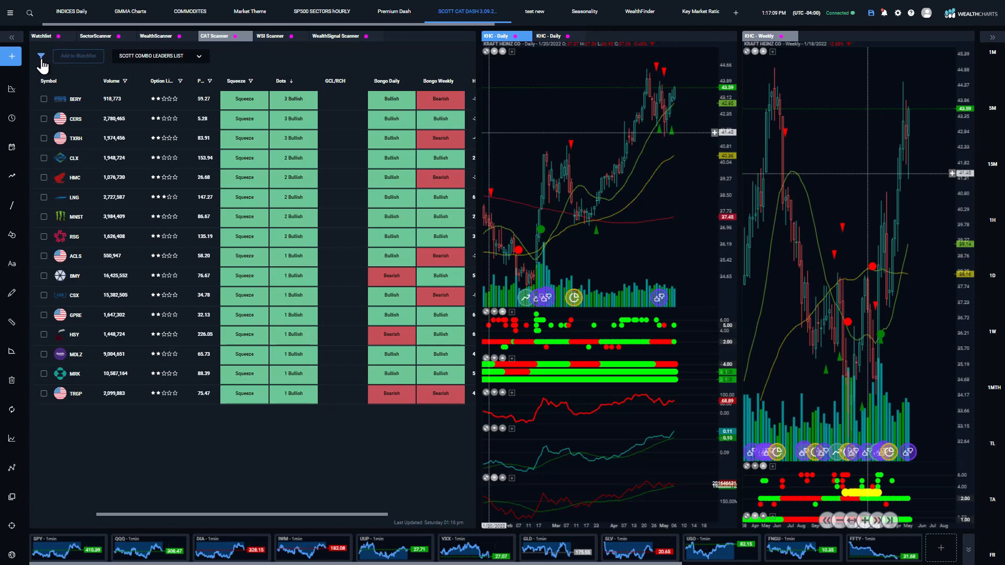
Loosen the scanner filter to option liquidity rating >= 0 and apply it
click(40, 56)
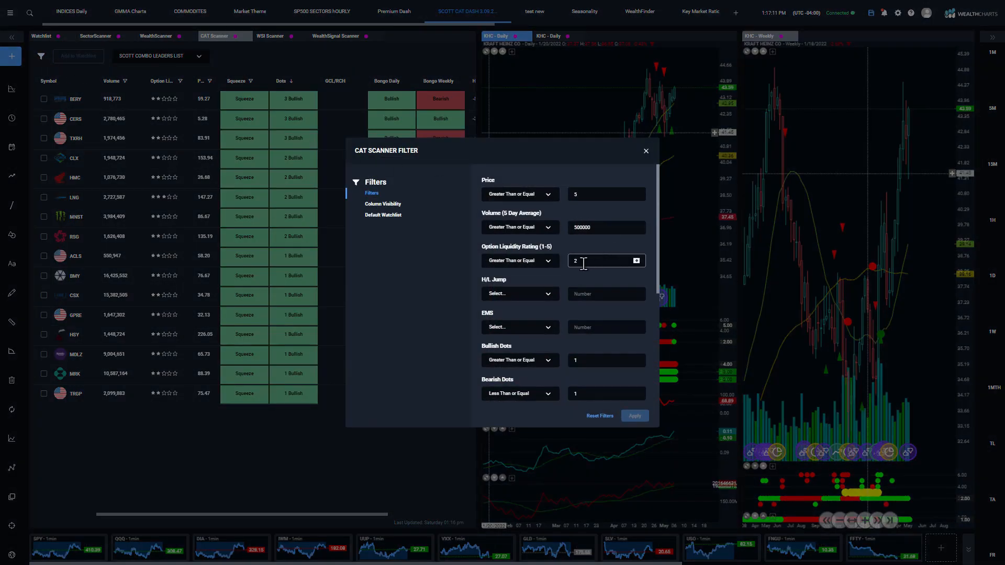
click(519, 261)
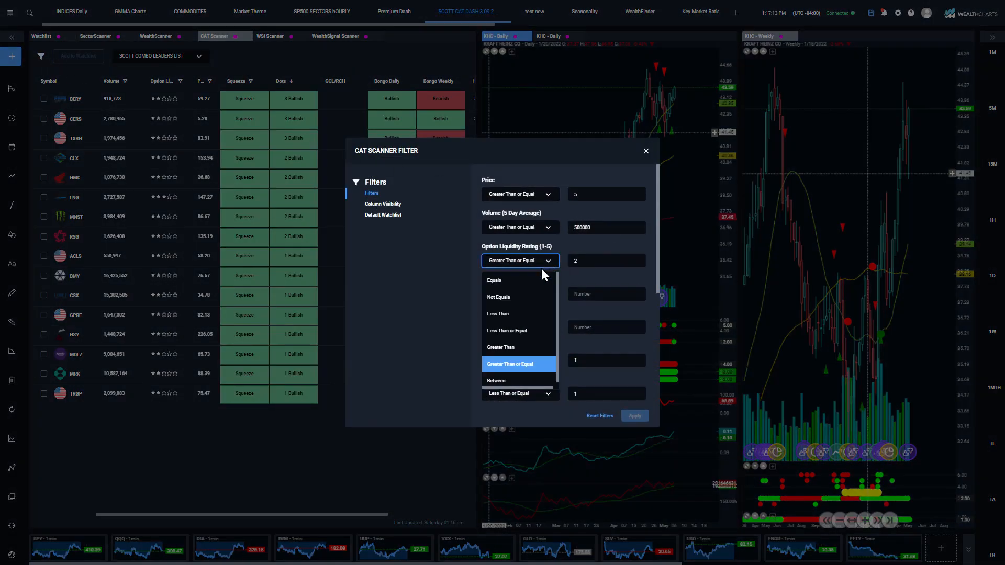
click(518, 363)
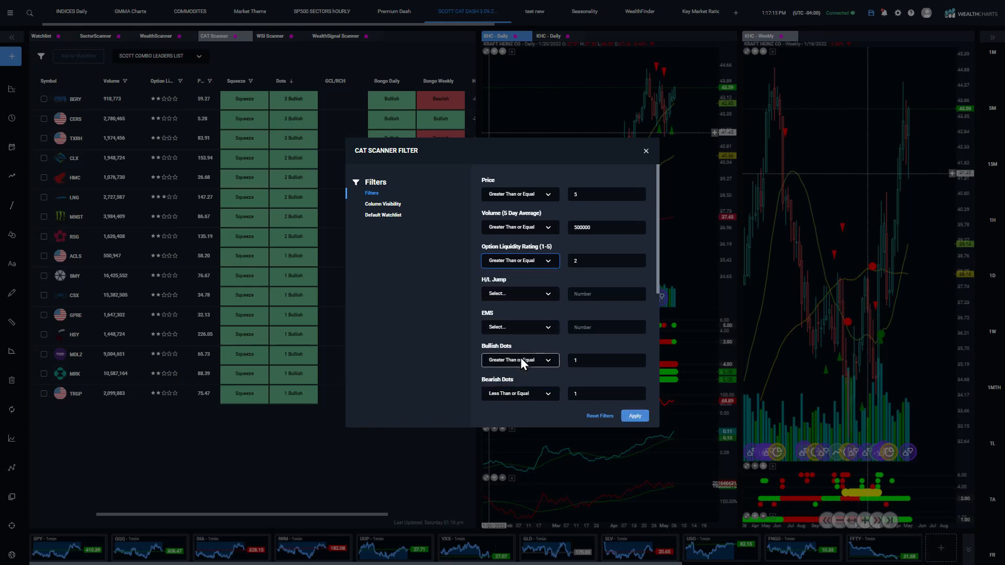
click(605, 260)
text(0)
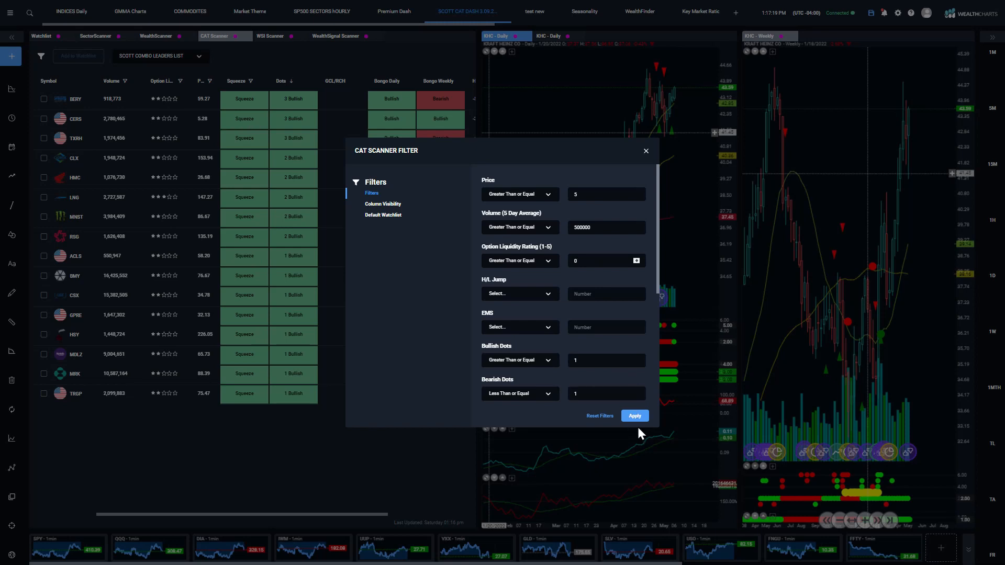
click(634, 415)
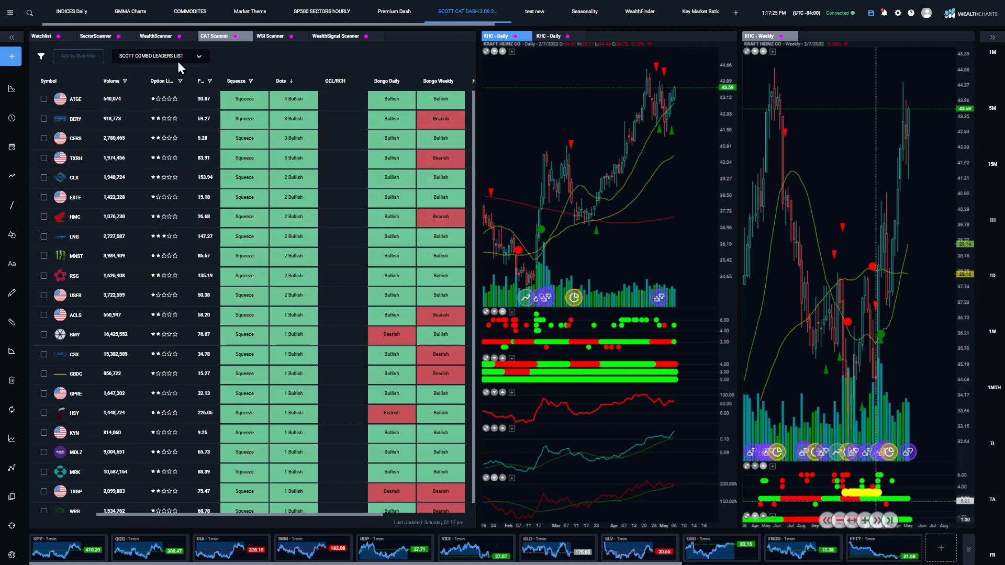
Reapply the scanner filter without requiring a squeeze signal
click(41, 55)
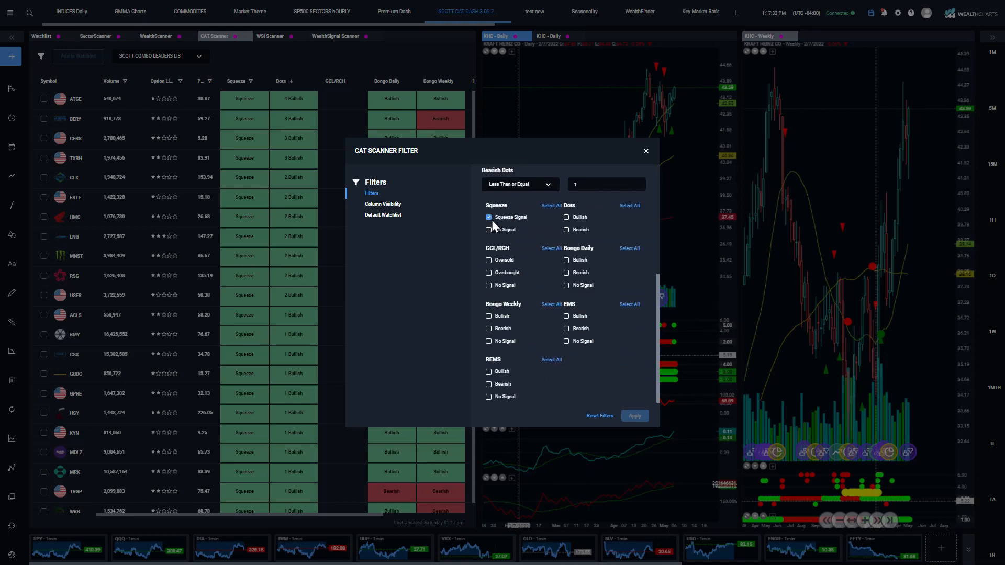
click(633, 416)
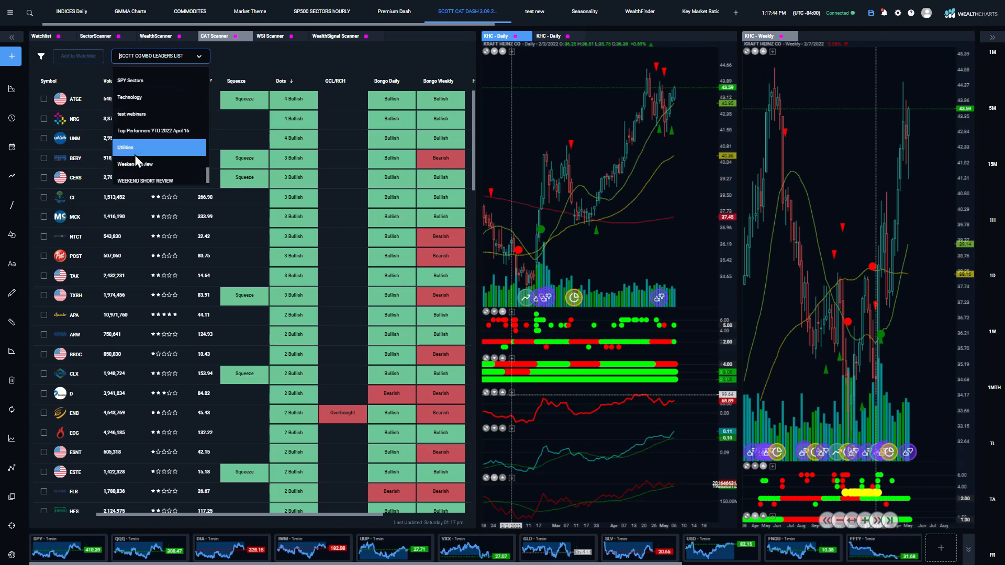
Show the Utilities list, review NRG's and SRE's charts, then bring up the watchlist selector again
click(125, 147)
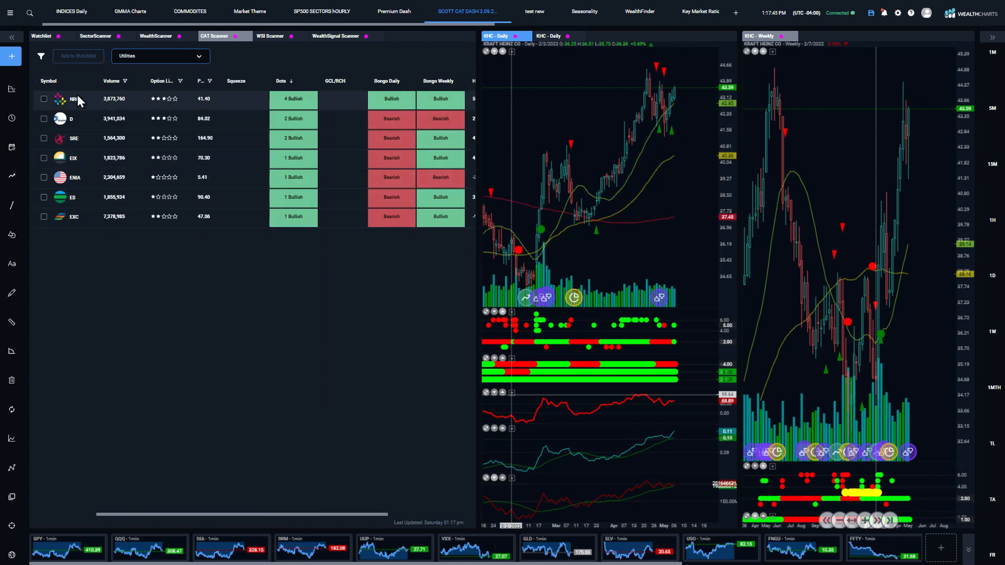
click(73, 98)
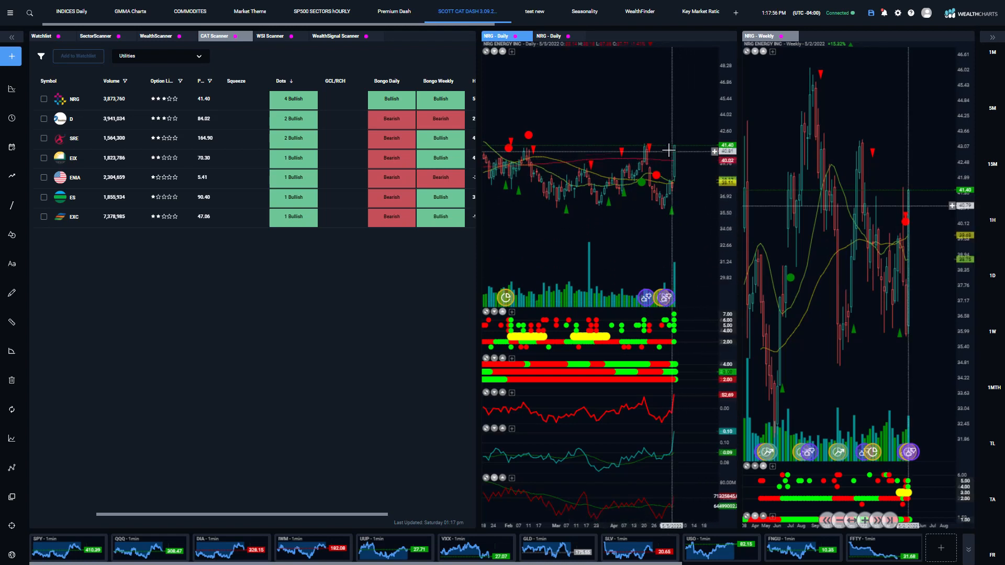
mouse_move(785, 135)
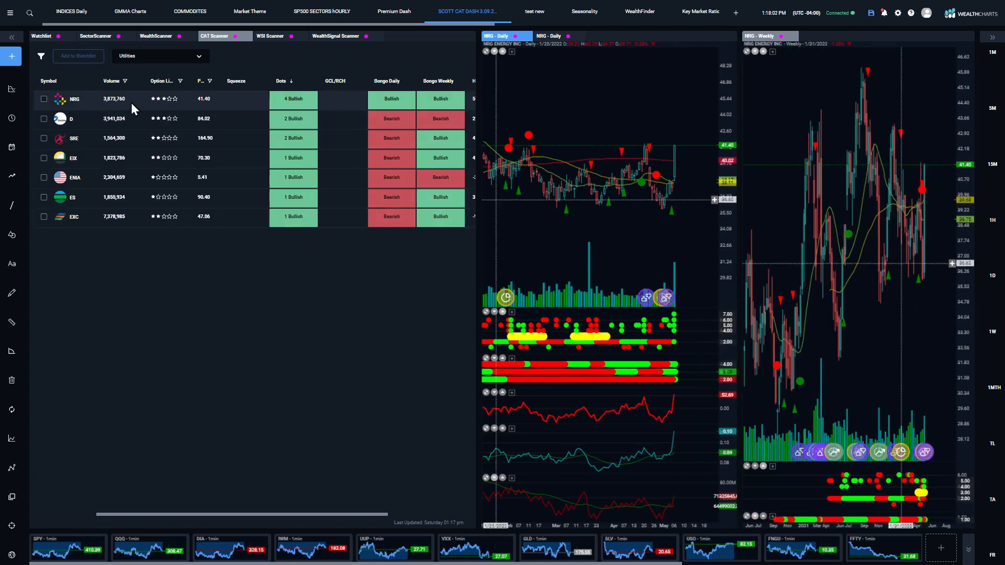
click(73, 138)
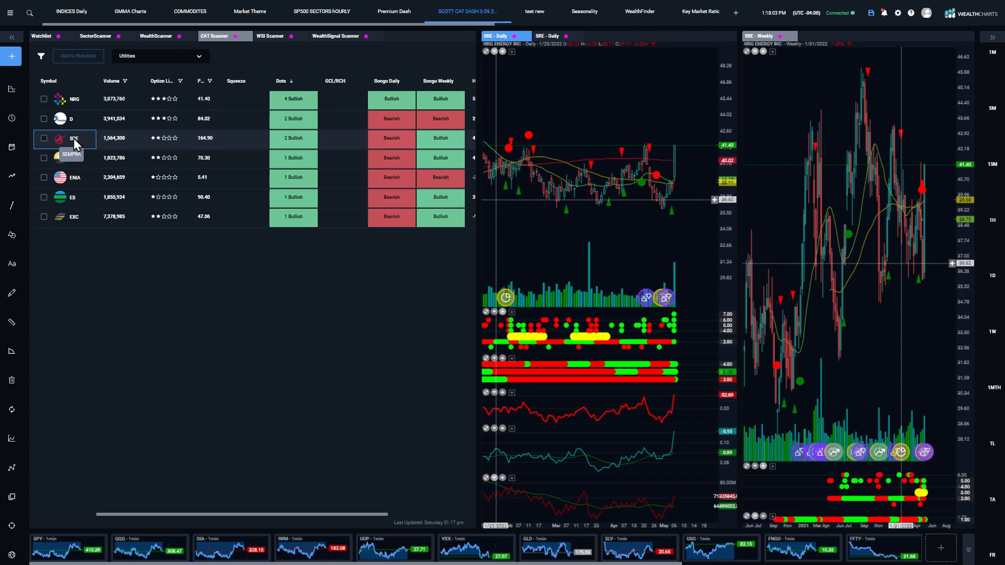
click(73, 139)
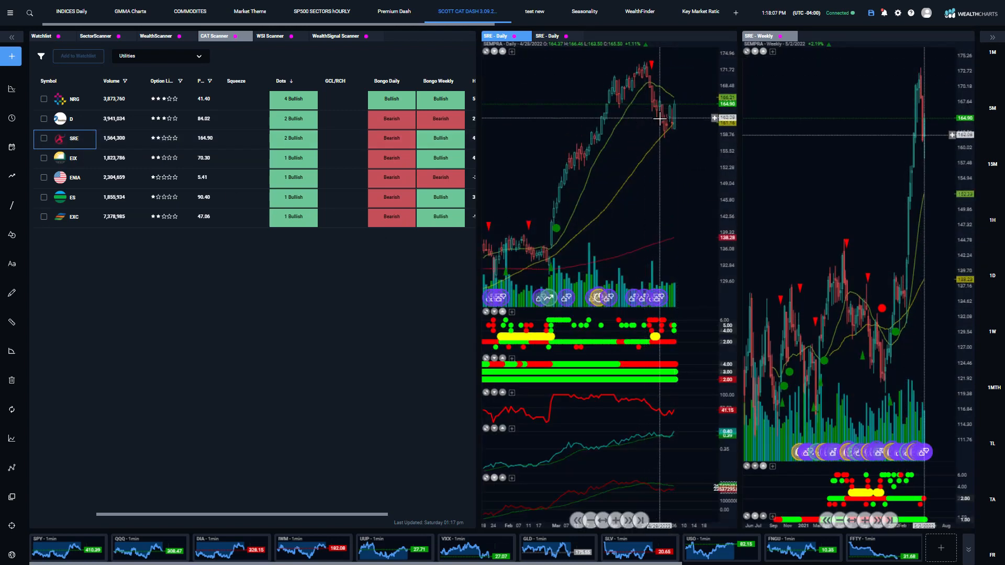
mouse_move(674, 127)
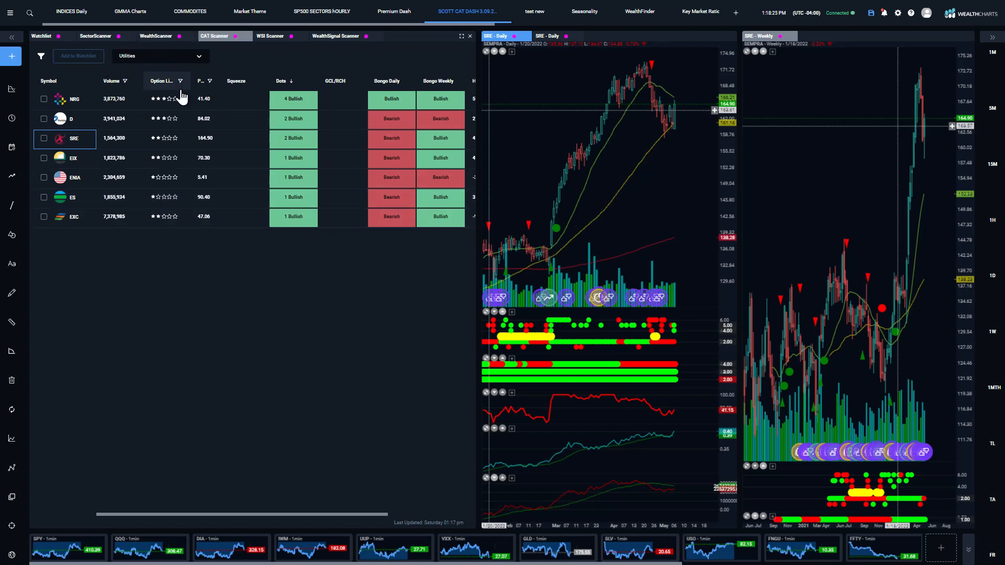
click(159, 55)
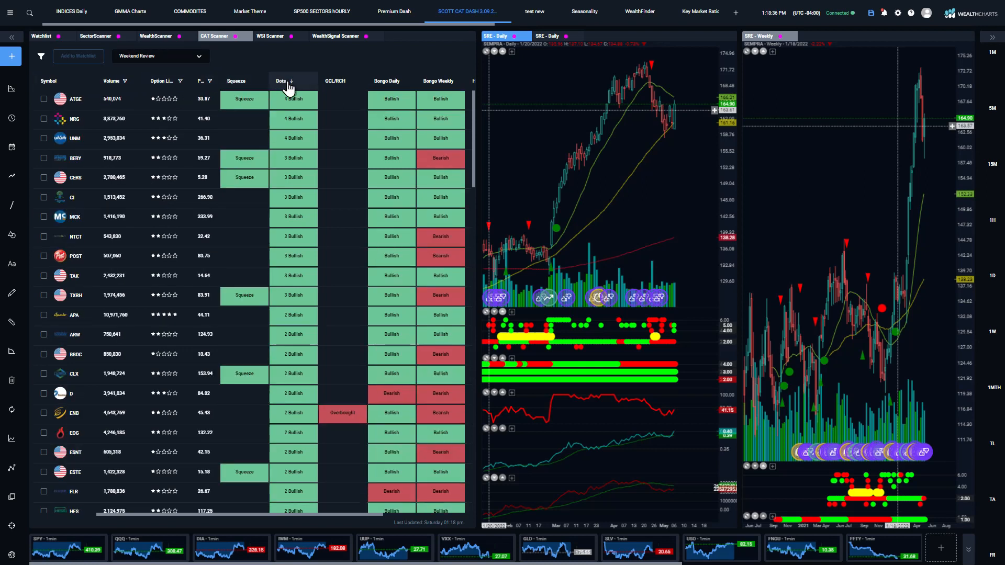
Review ATGE's then UNM's daily and weekly charts from the Weekend Review list
click(76, 99)
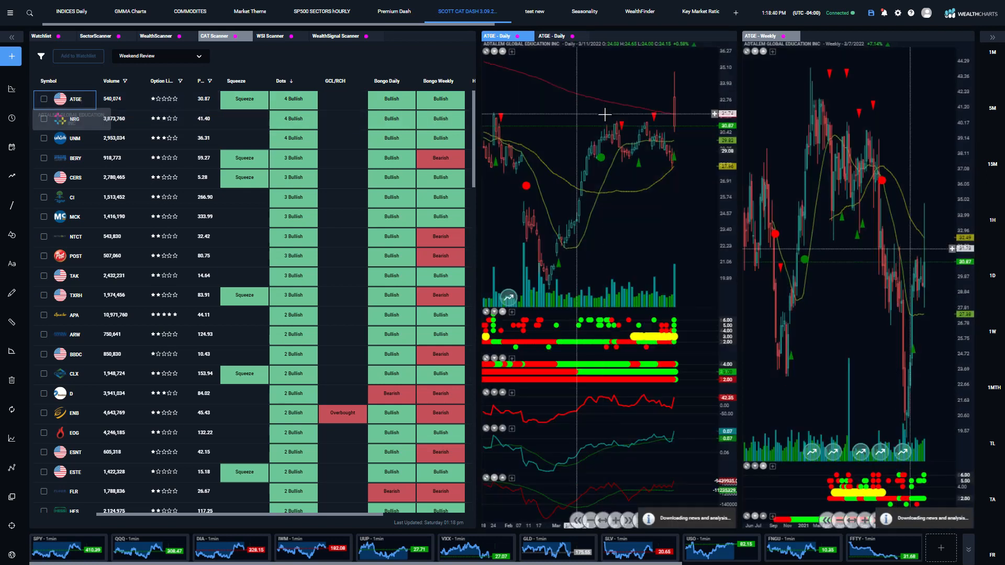
mouse_move(686, 133)
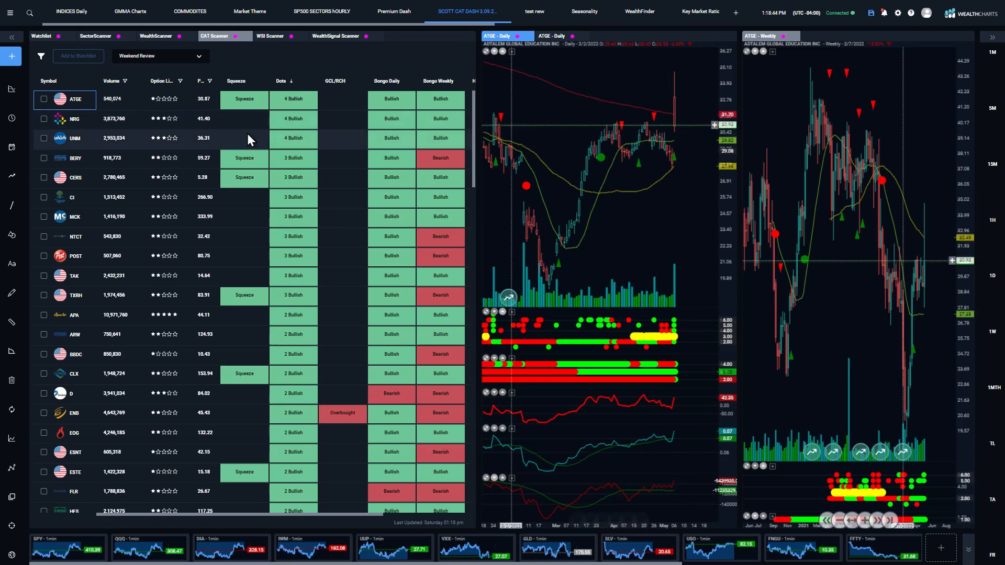
mouse_move(78, 139)
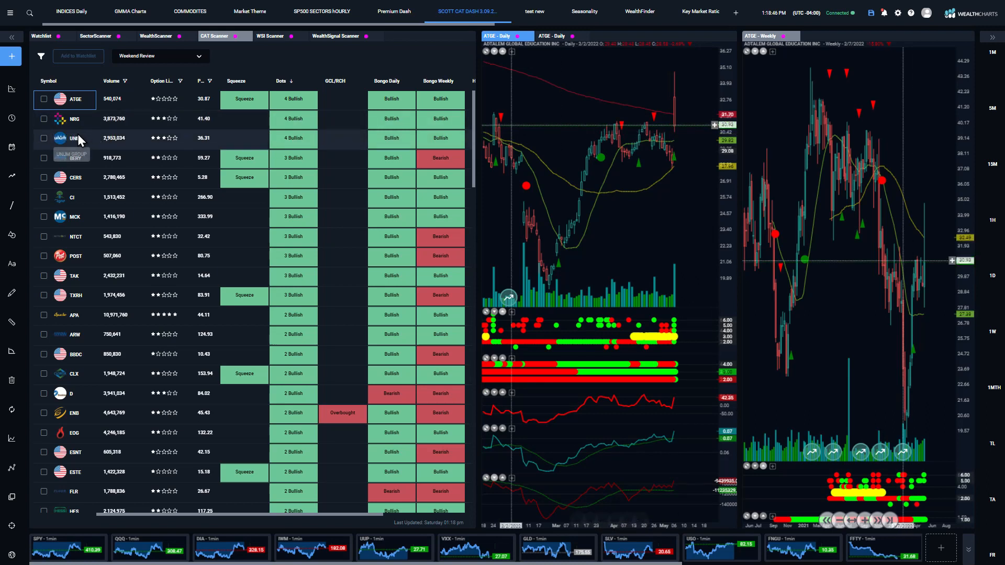
click(74, 139)
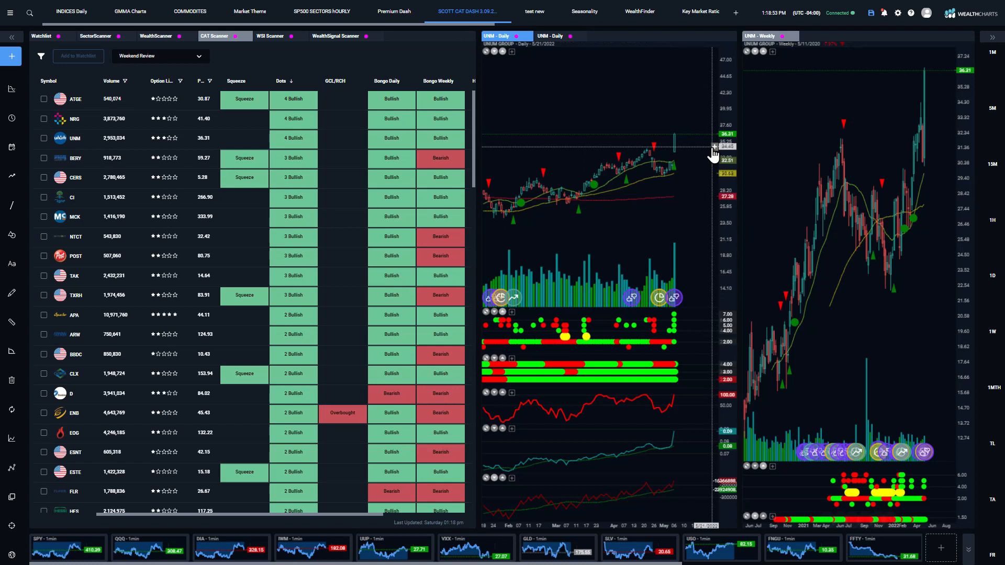
mouse_move(696, 161)
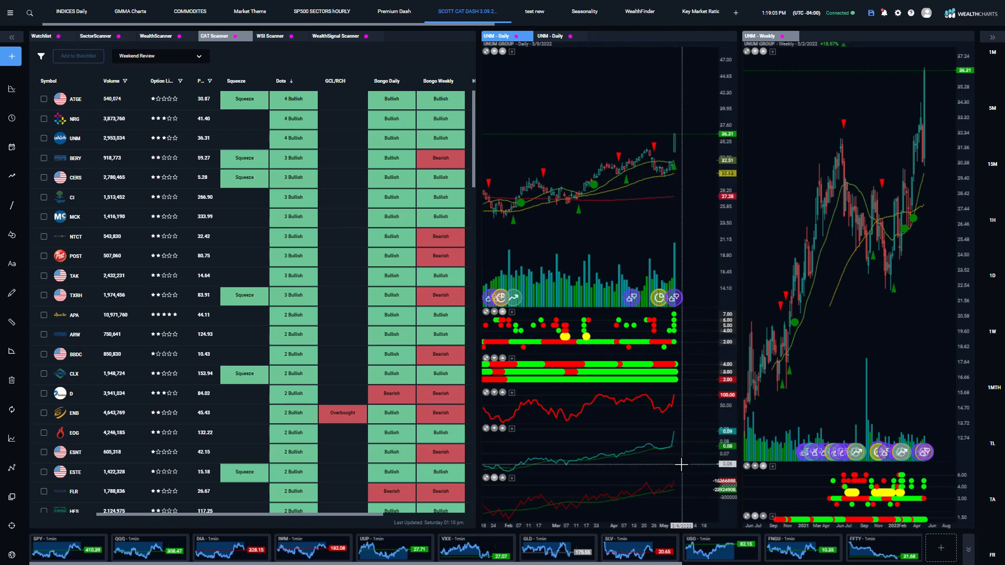
mouse_move(668, 135)
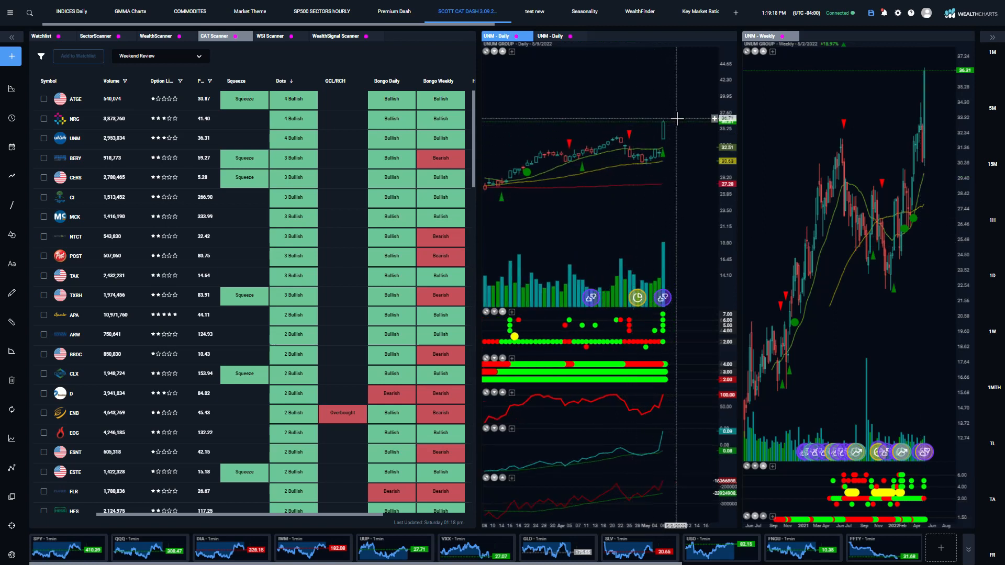
mouse_move(516, 179)
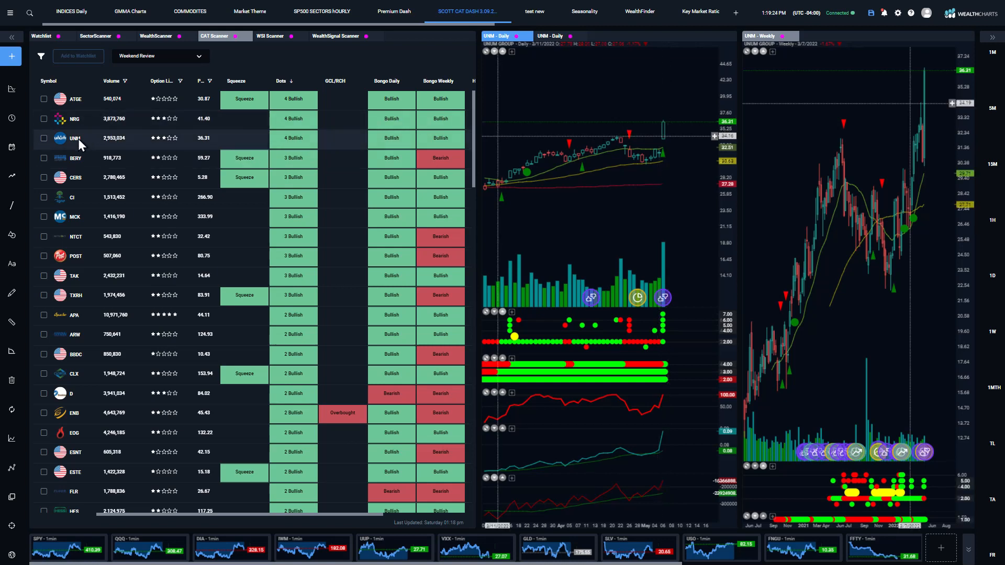
mouse_move(76, 213)
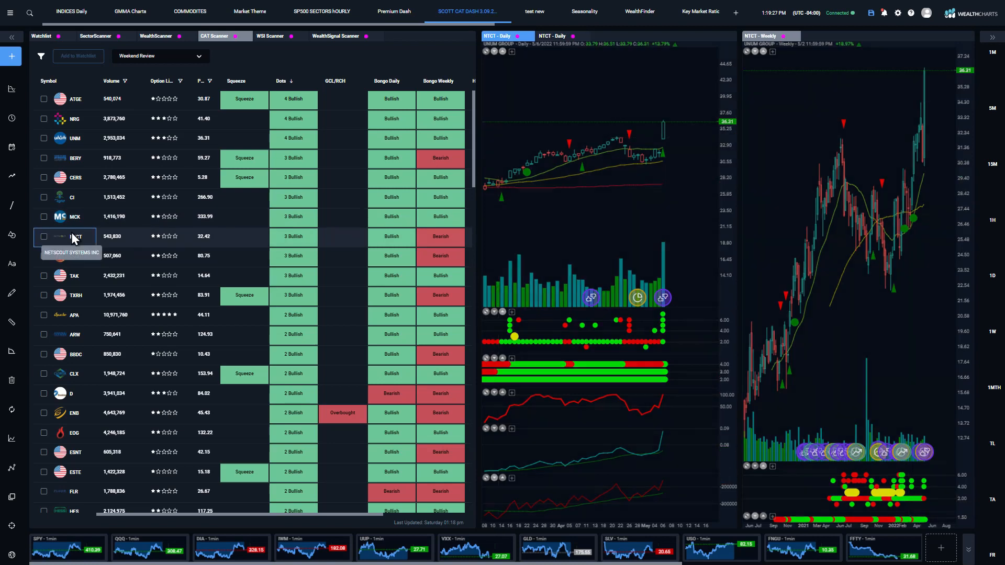
Review NTCT's then CLX's daily and weekly charts, and bring up the scanner filter settings
click(75, 236)
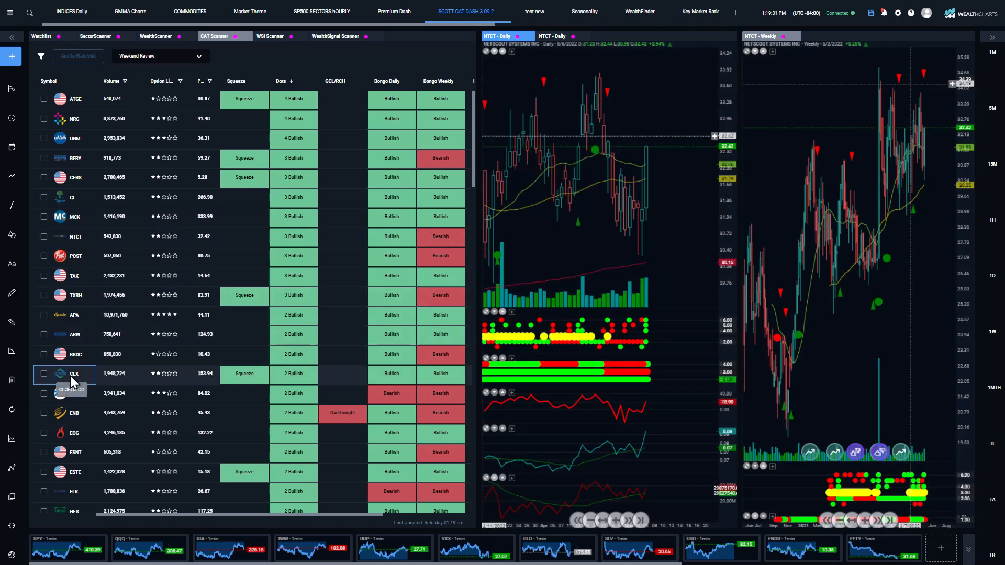
click(73, 374)
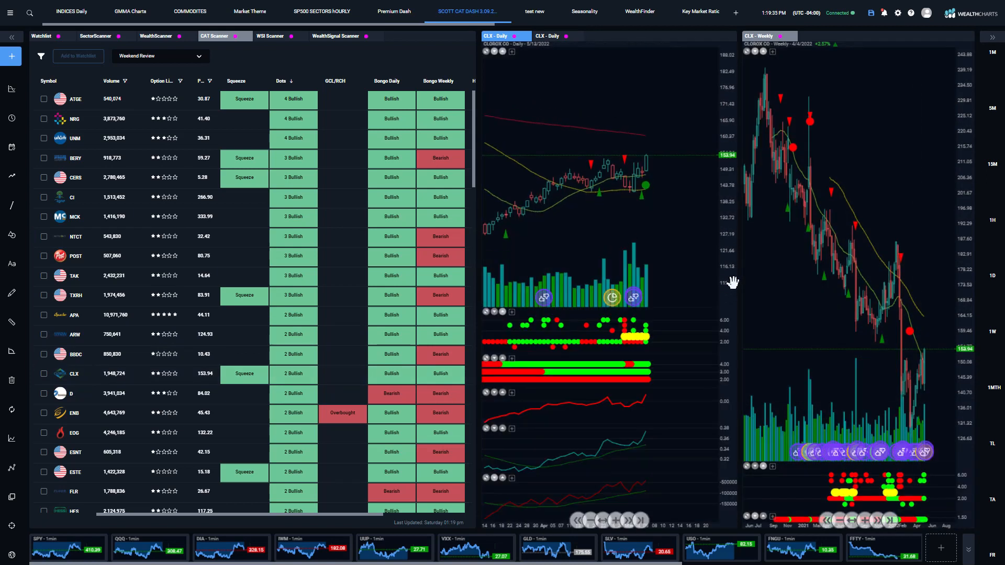
mouse_move(729, 275)
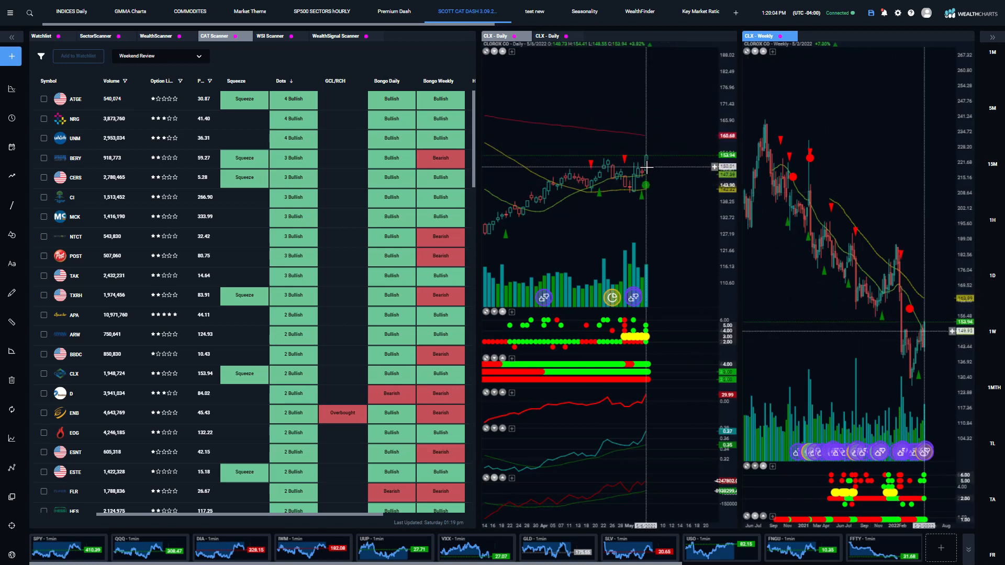
mouse_move(641, 194)
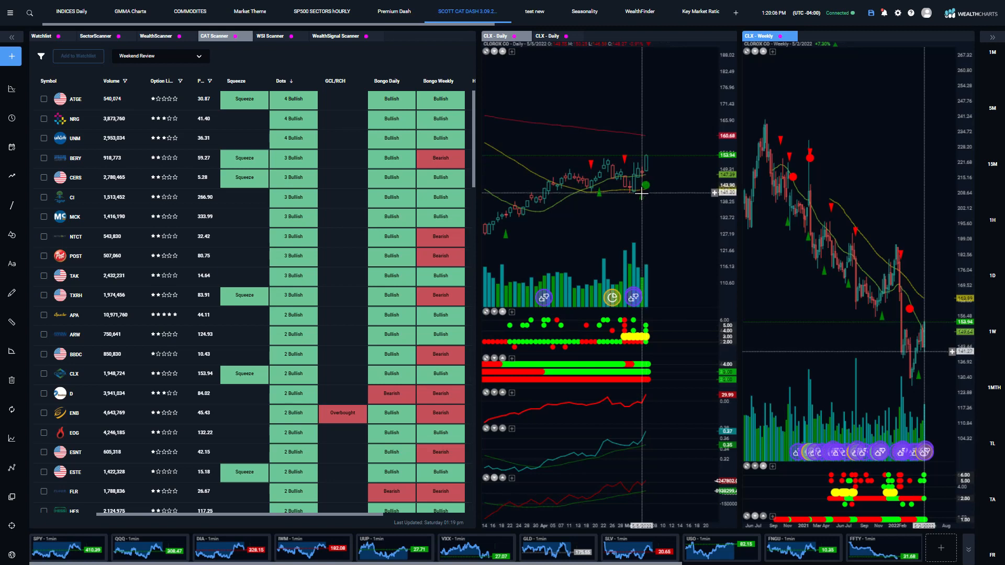
mouse_move(639, 192)
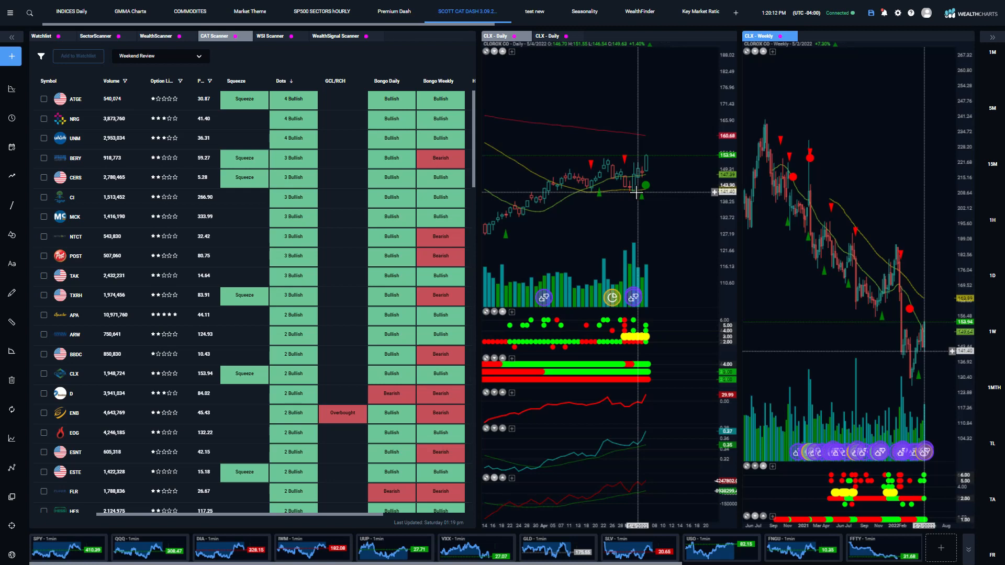
mouse_move(630, 192)
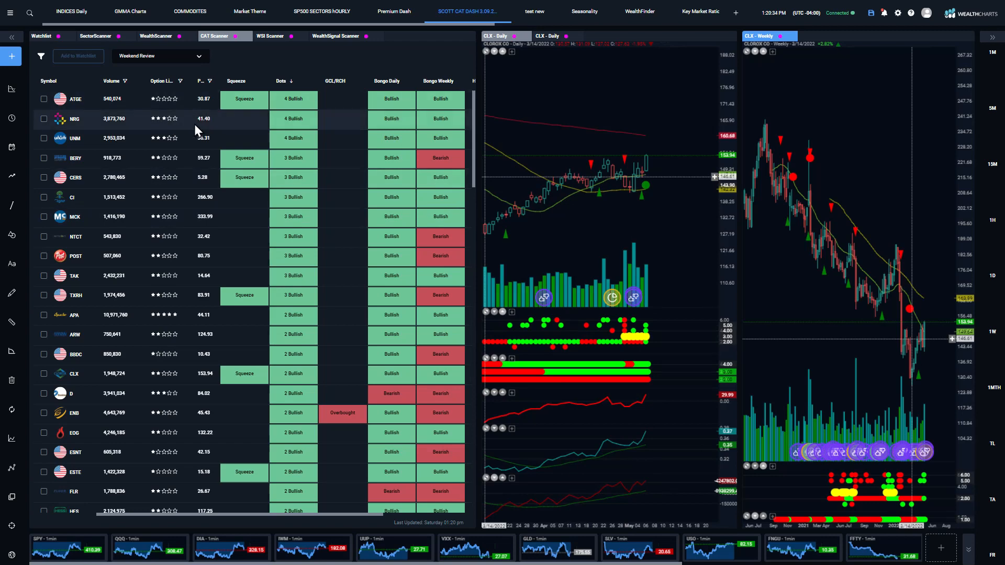
click(41, 55)
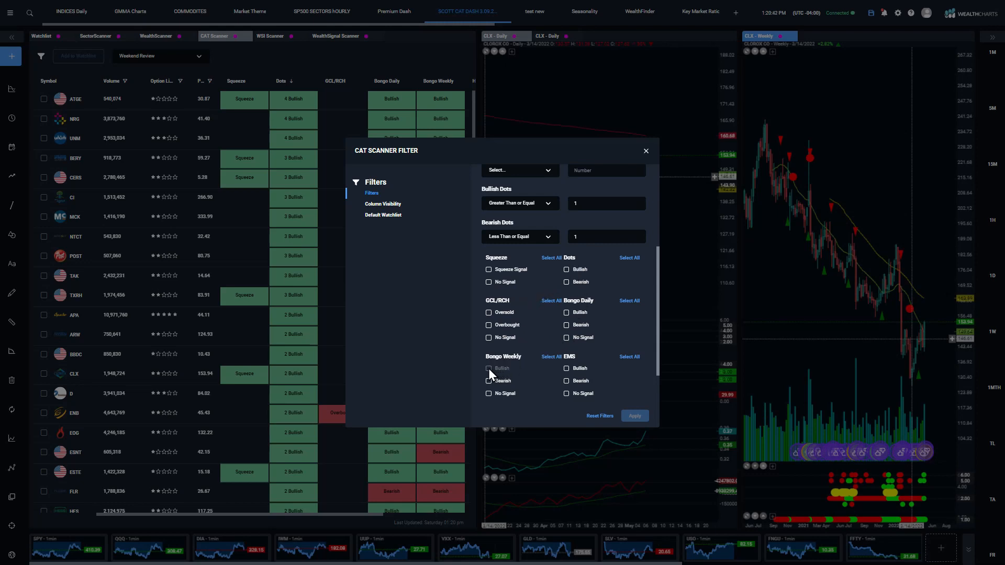
Filter the CAT Scanner to Bongo Weekly bullish symbols, leaving ATGE, NRG, UNM and similar
click(635, 416)
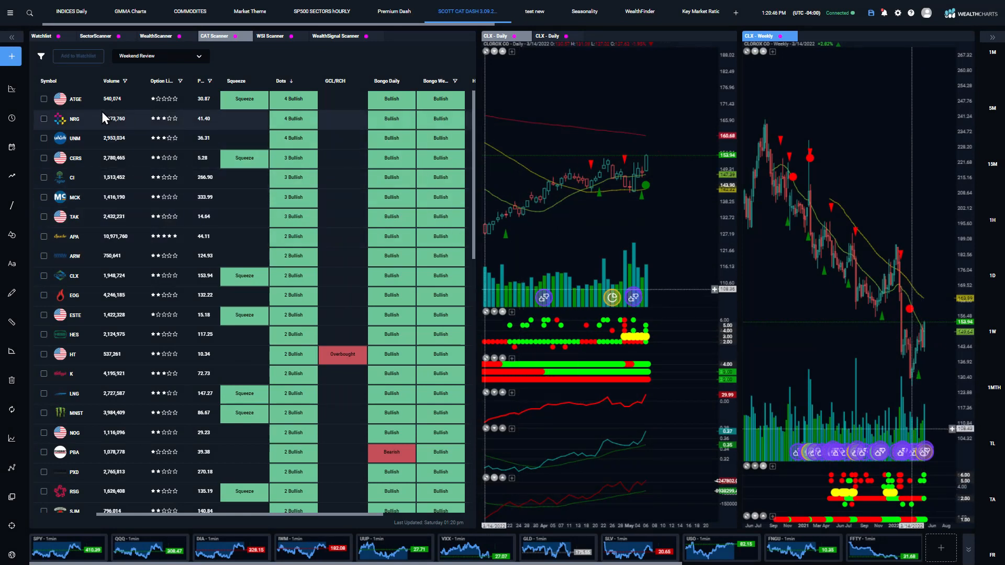
mouse_move(141, 370)
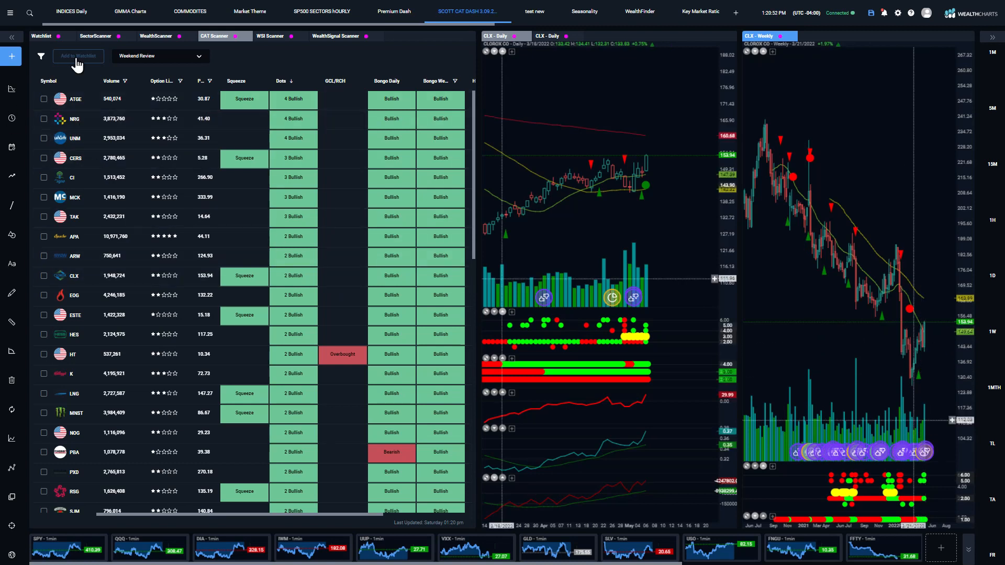
mouse_move(73, 260)
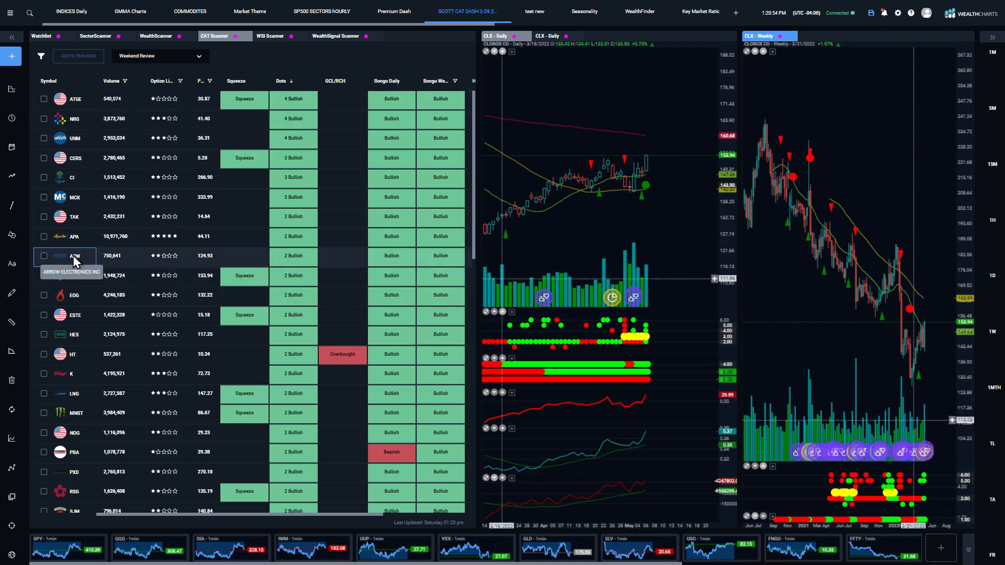
Load ARW then MNST into the daily and weekly chart panes from the filtered list
click(75, 256)
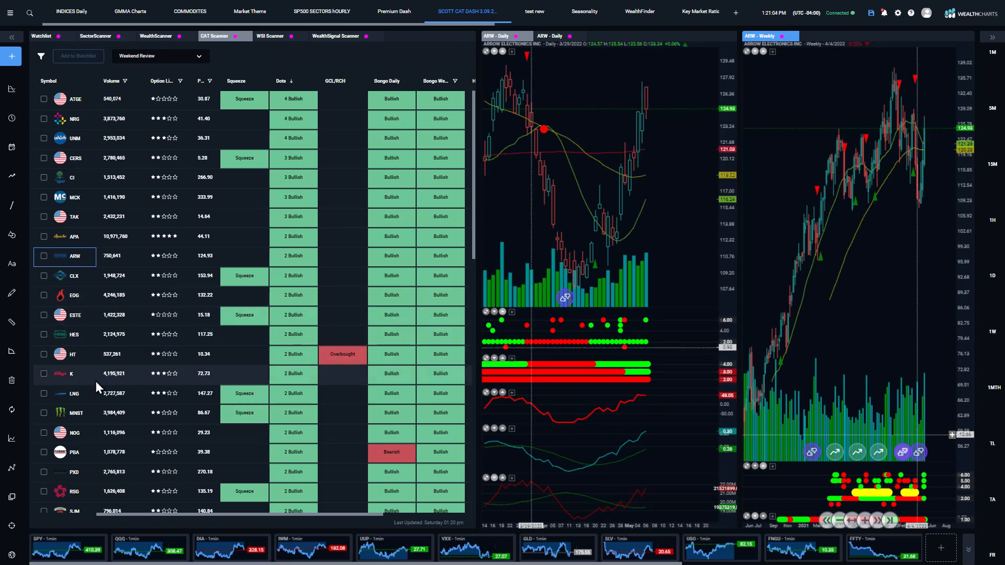
click(76, 413)
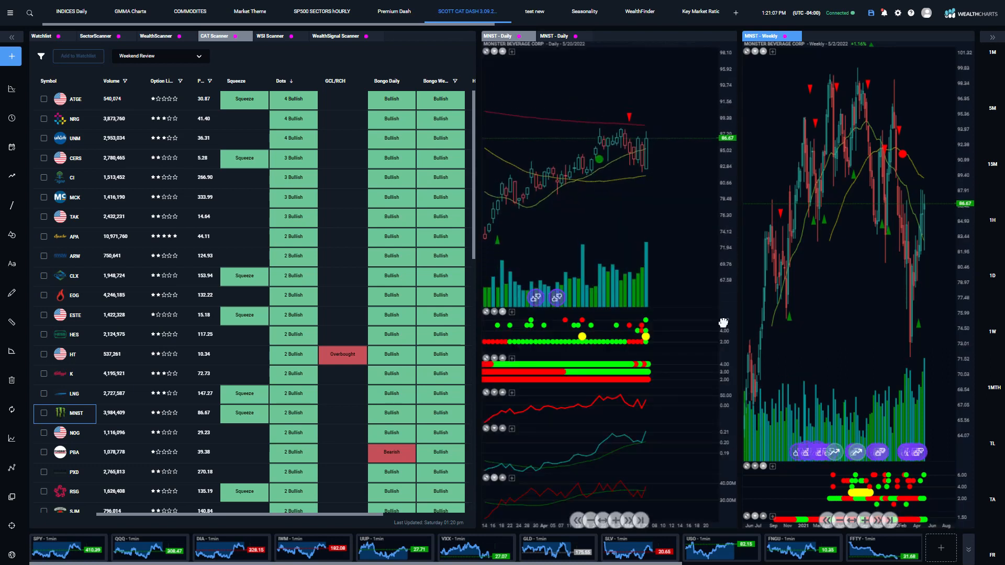
mouse_move(610, 373)
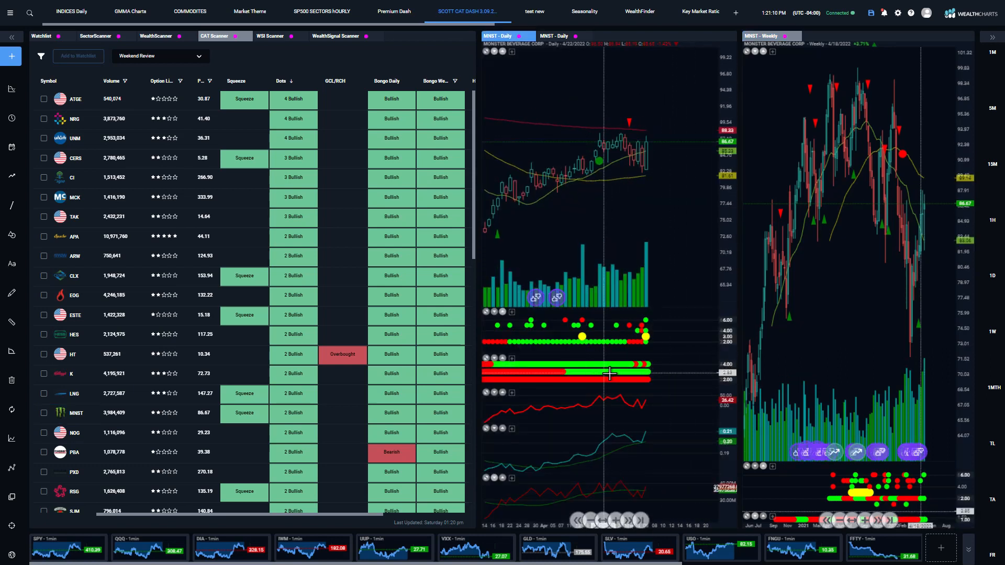
mouse_move(707, 174)
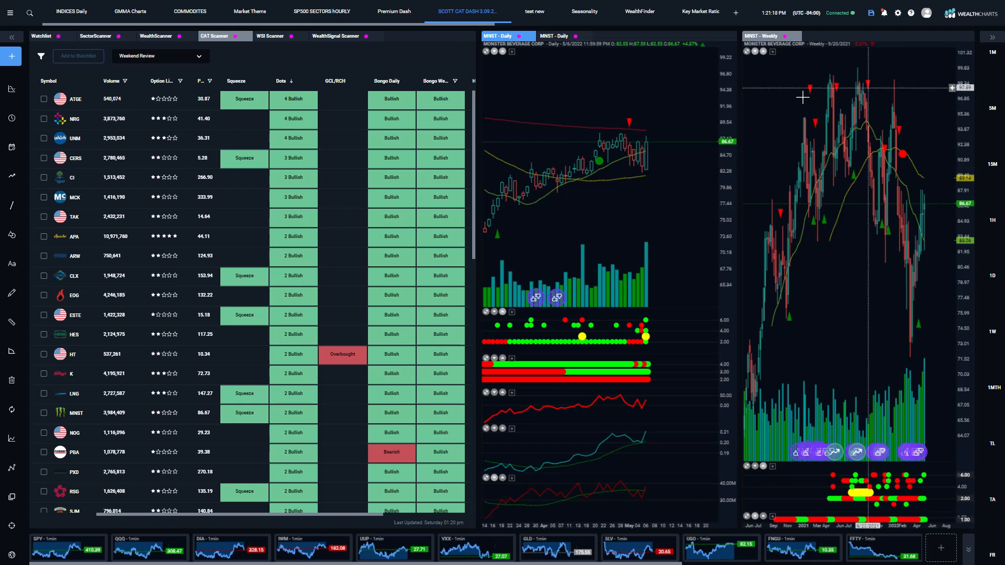
mouse_move(760, 109)
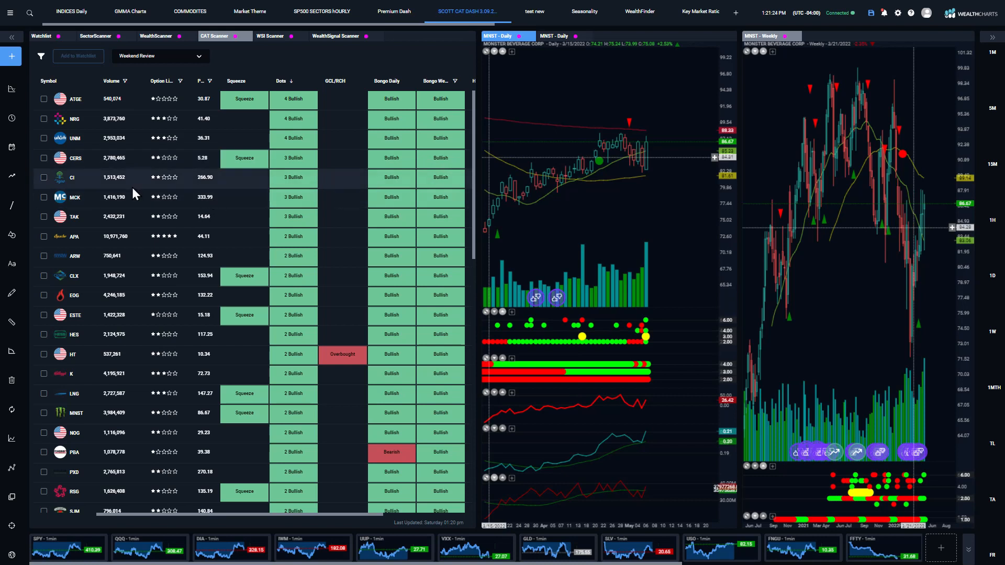
scroll(down, 3)
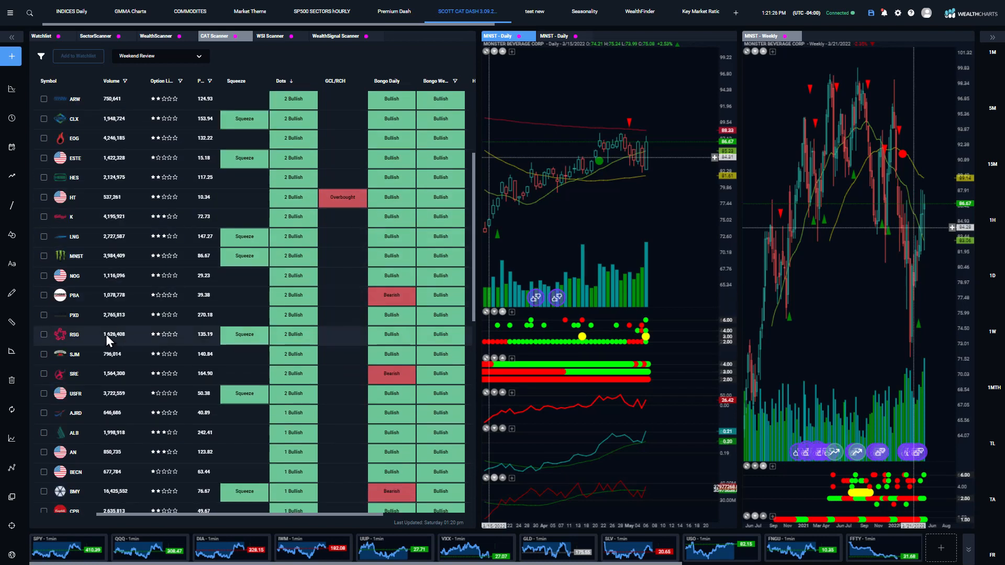
Load J.M. Smucker (SJM) into the daily and weekly charts
click(73, 354)
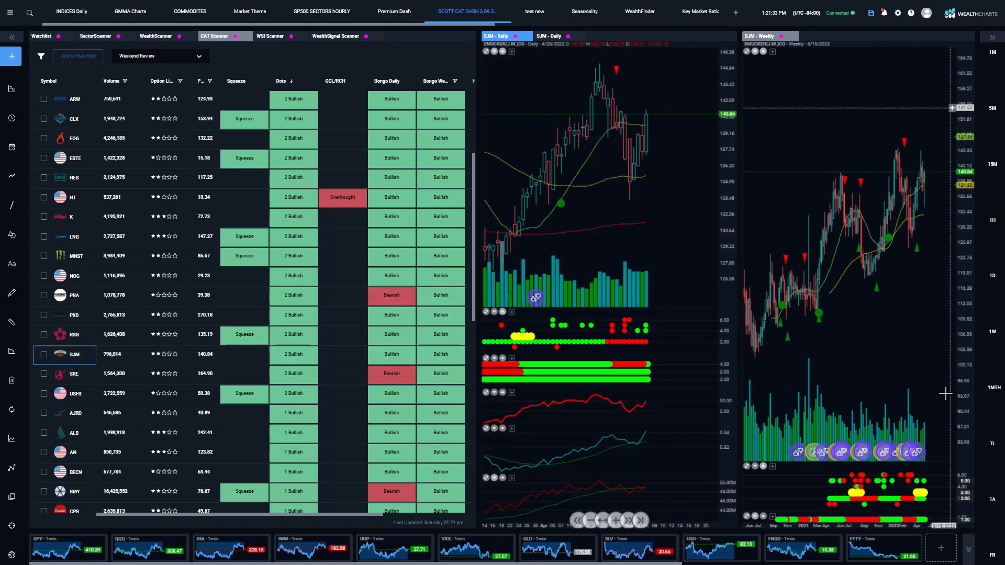
mouse_move(903, 205)
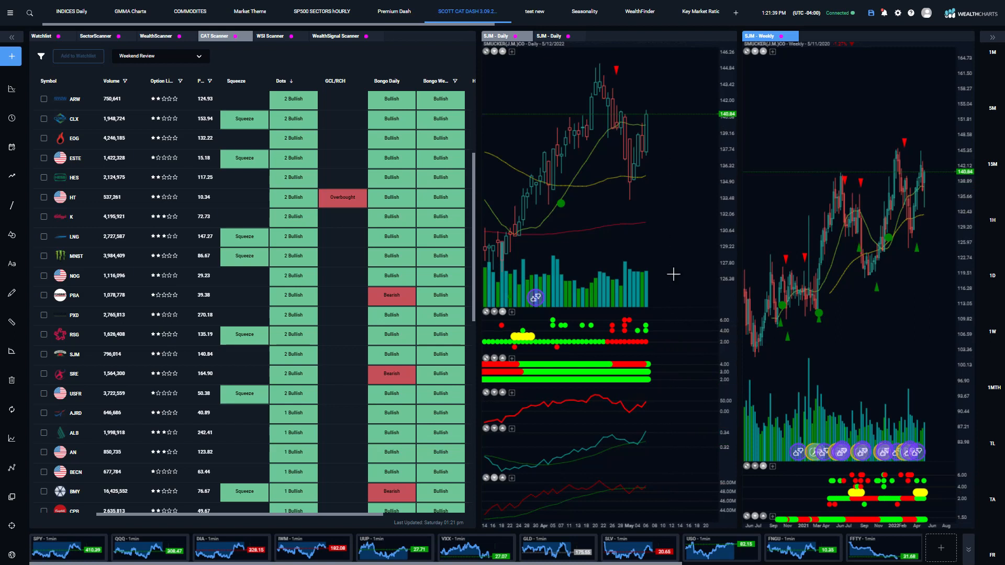
mouse_move(645, 205)
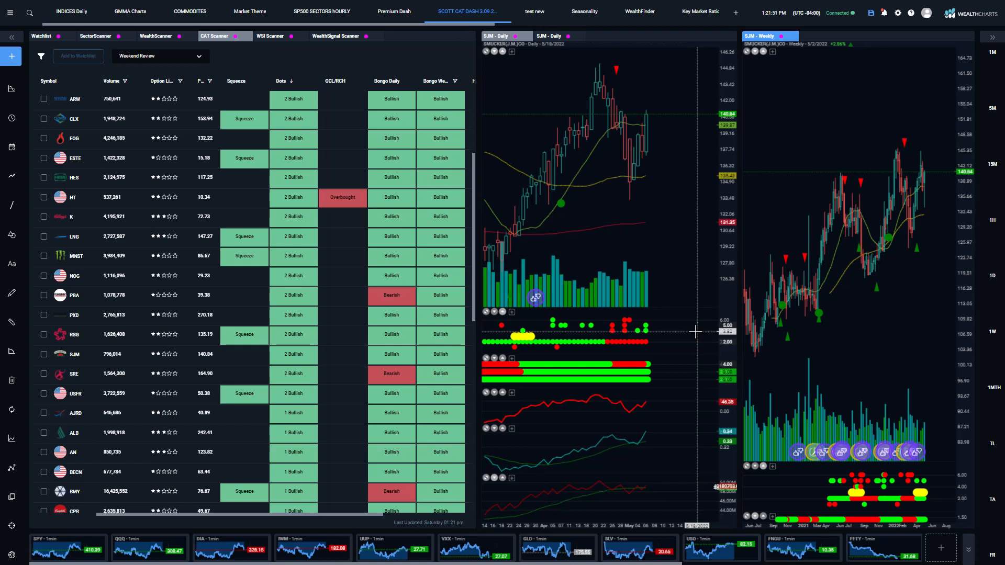
mouse_move(520, 241)
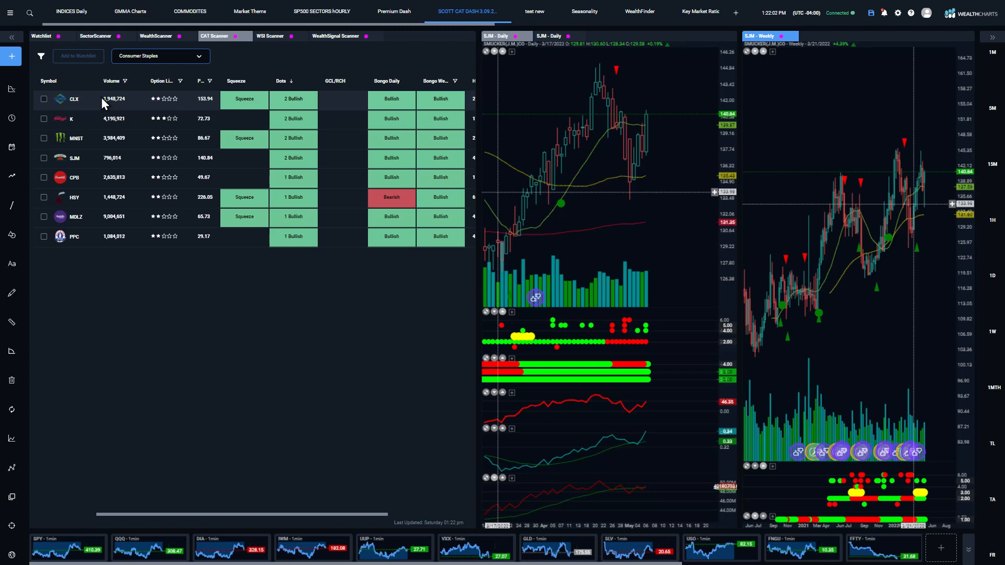
Review K, CLX, K again and then CPB in the daily and weekly charts
click(72, 118)
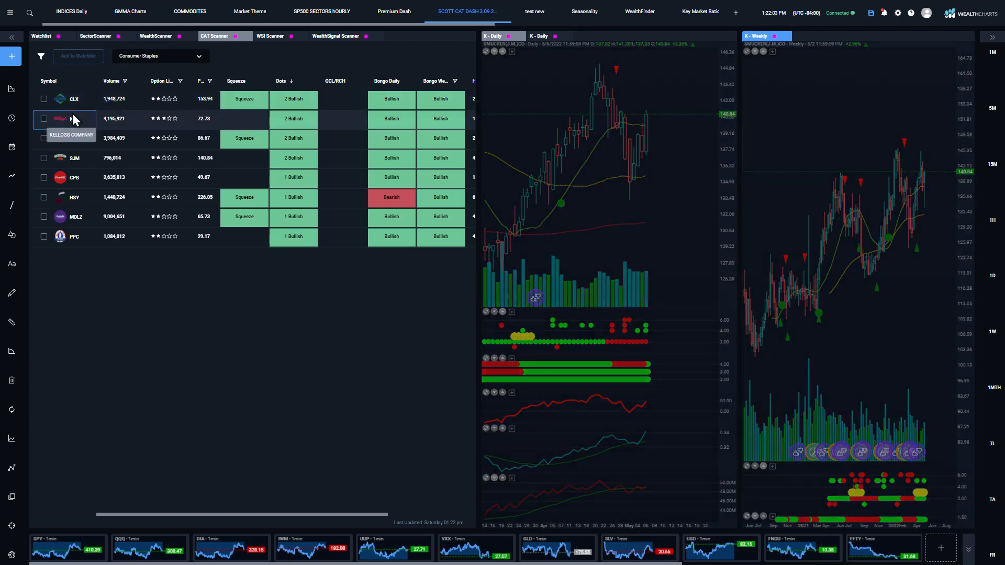
click(73, 119)
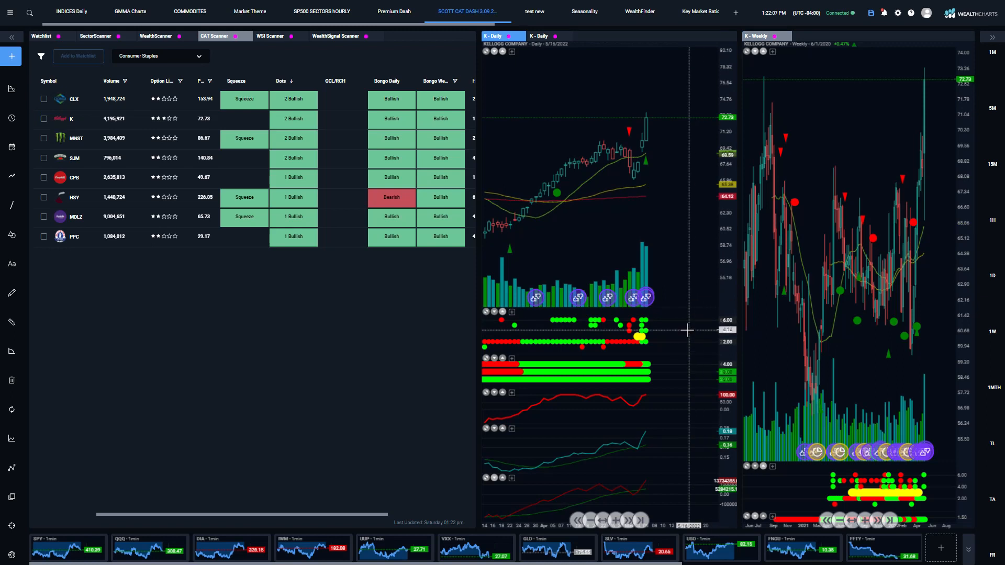
mouse_move(663, 188)
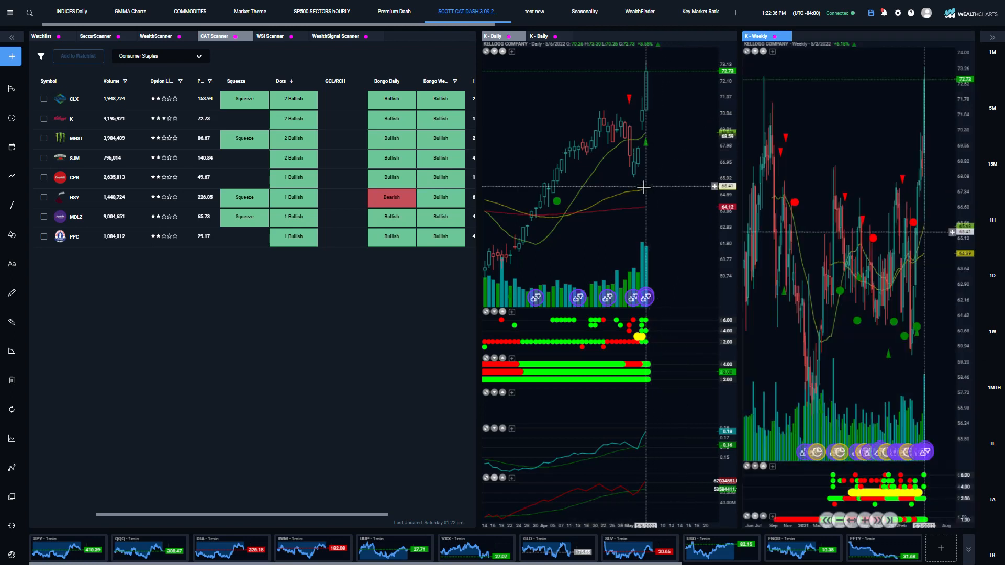
mouse_move(659, 266)
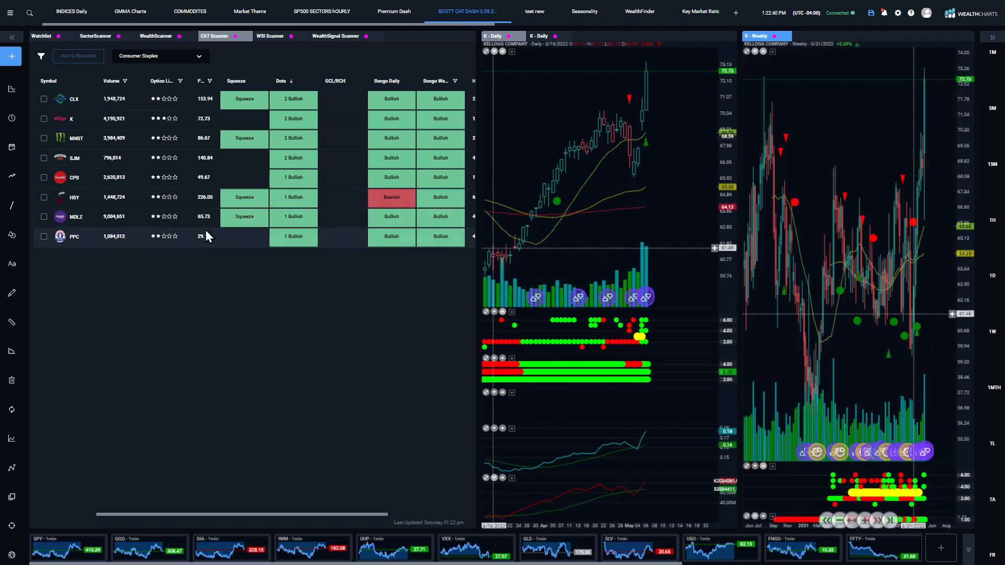
click(73, 98)
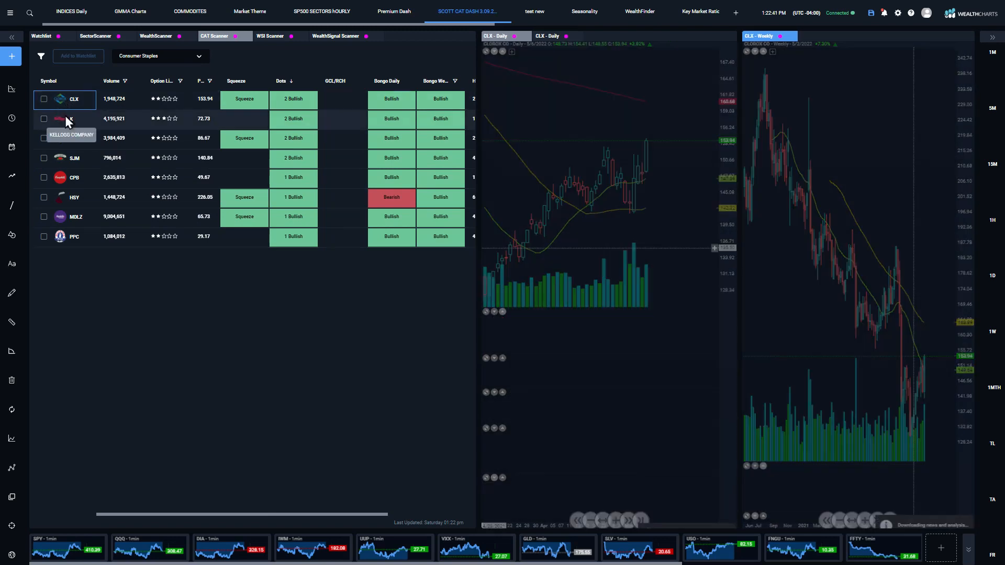
click(73, 118)
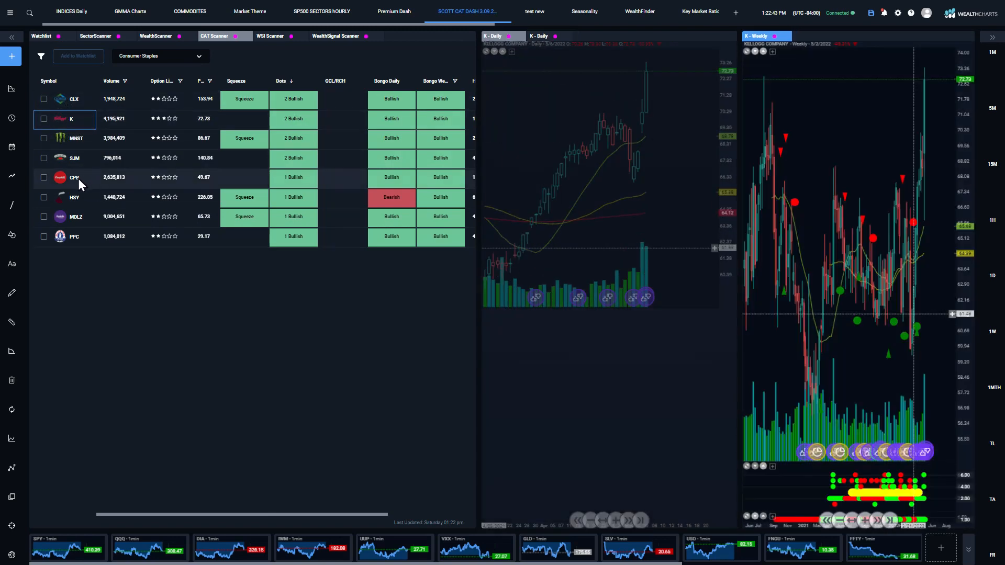
click(74, 178)
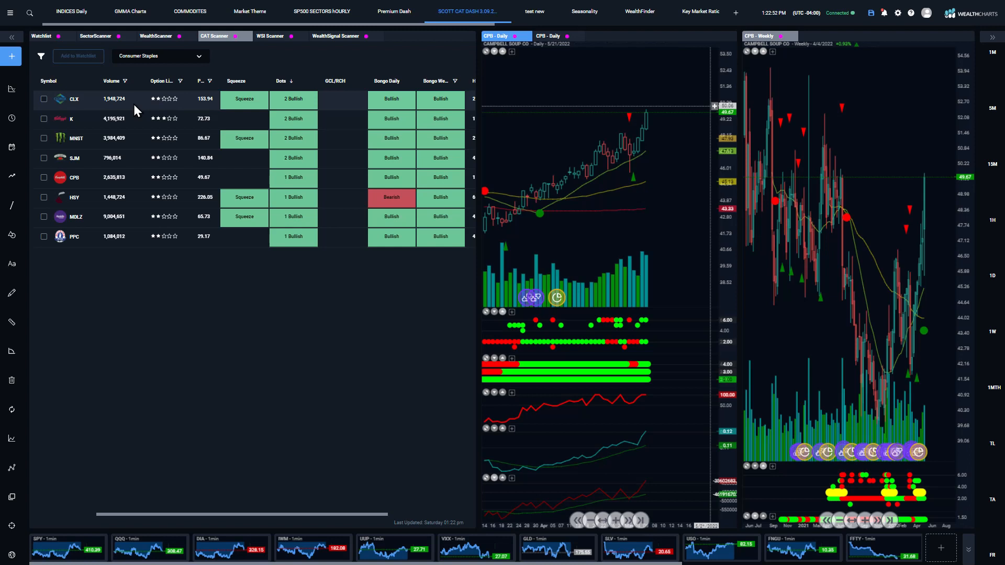
Switch the CAT Scanner results to the Utilities list
click(159, 56)
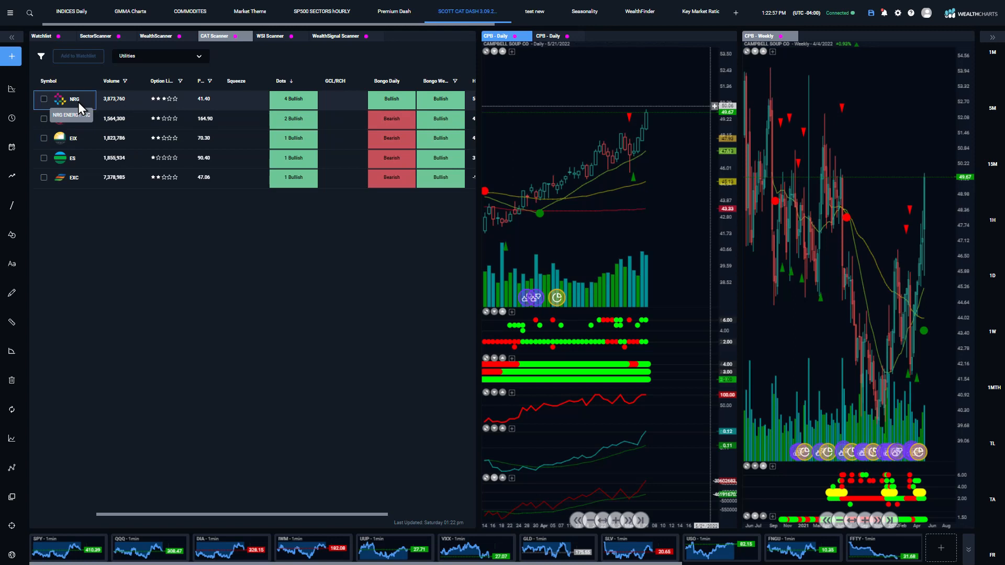
Load NRG and then SRE into the daily and weekly charts from the Utilities results
click(74, 99)
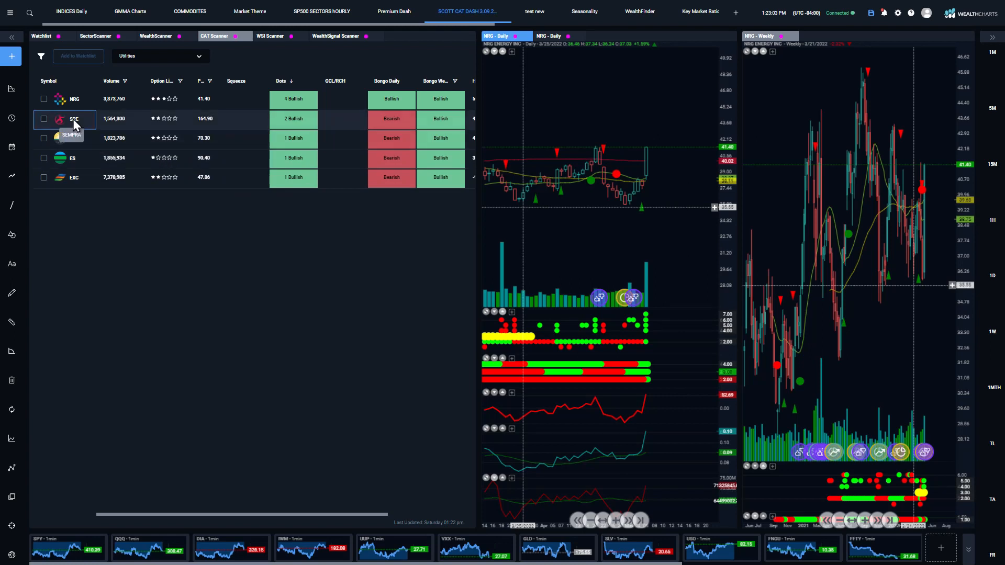
click(73, 119)
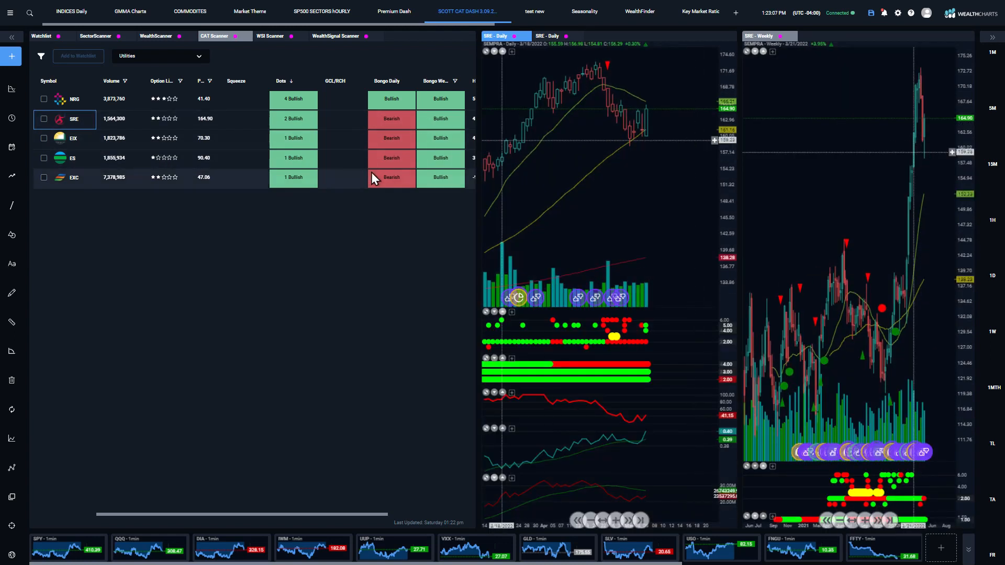
Switch the scanner results to the next sector list from the watchlist dropdown
click(160, 55)
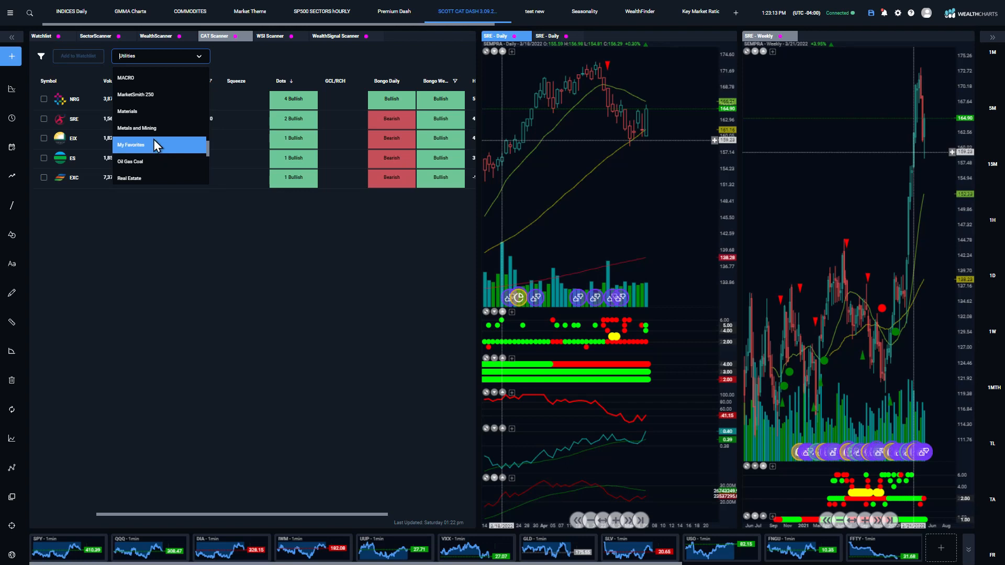
mouse_move(141, 110)
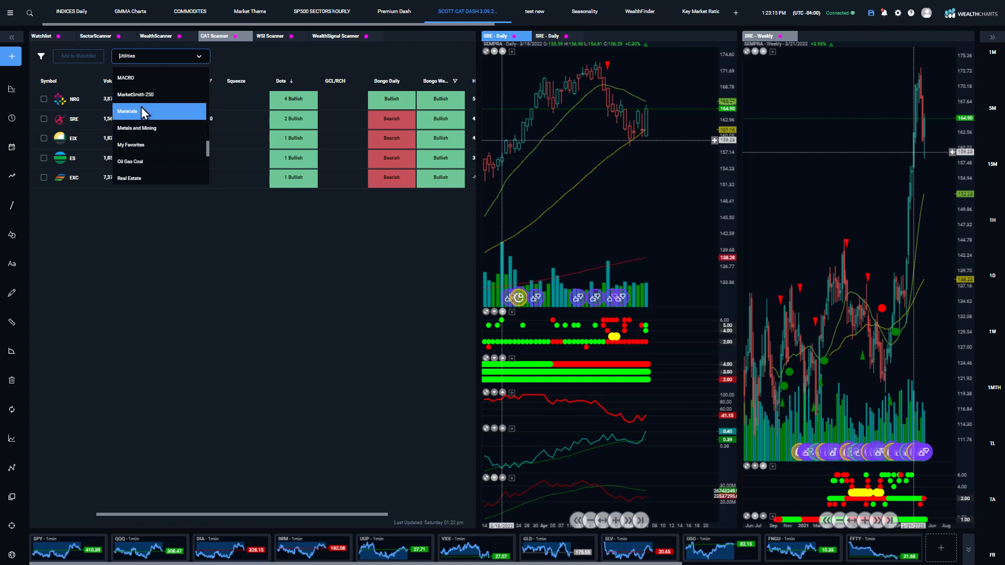
click(130, 161)
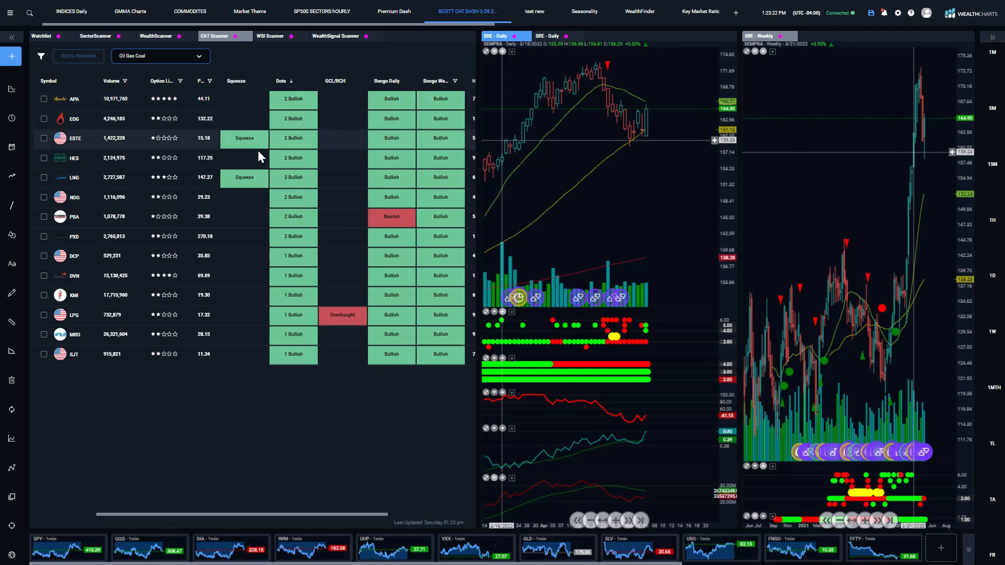
Load LNG and then DVN into the daily and weekly charts from the Oil Gas Coal list
click(75, 178)
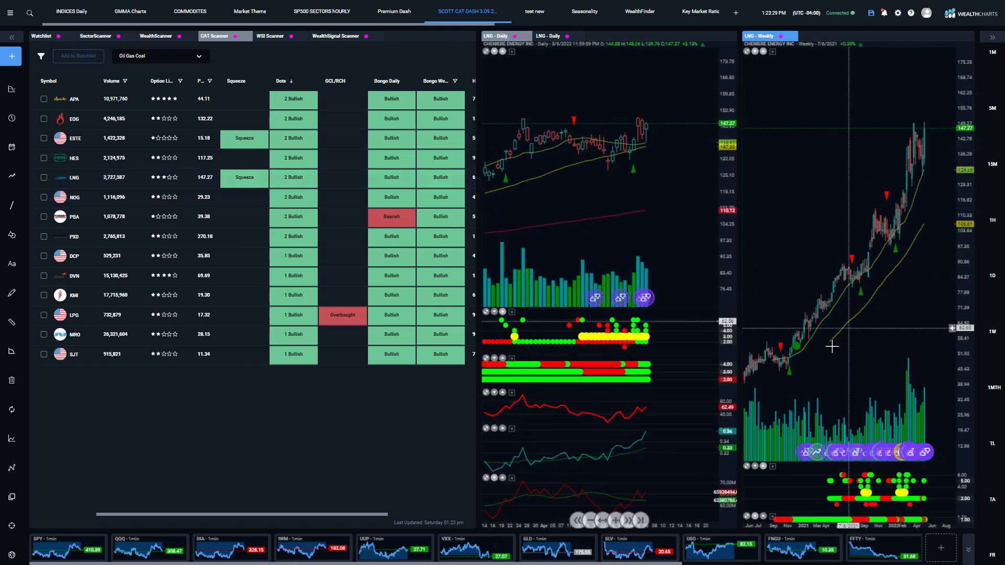
mouse_move(526, 407)
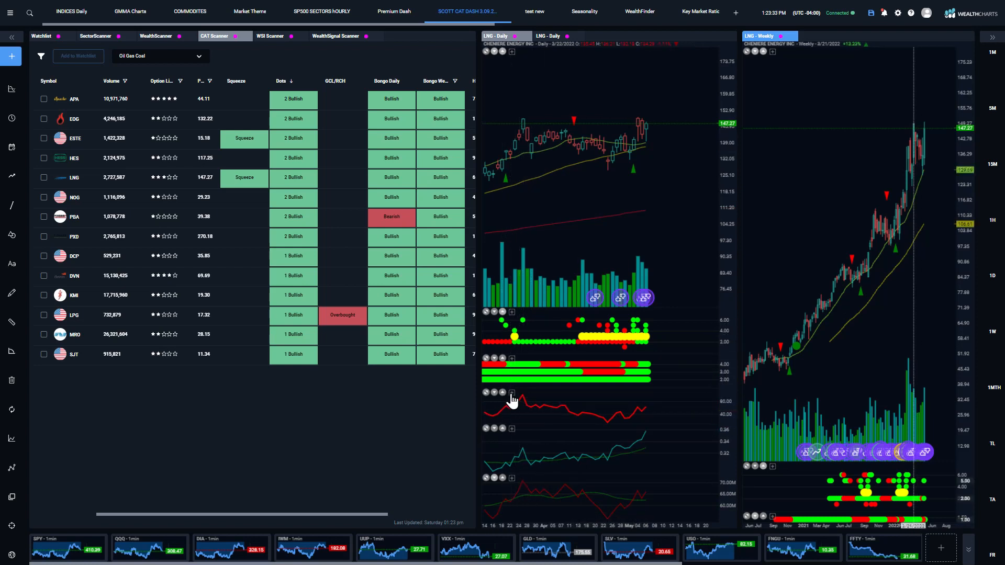
mouse_move(574, 400)
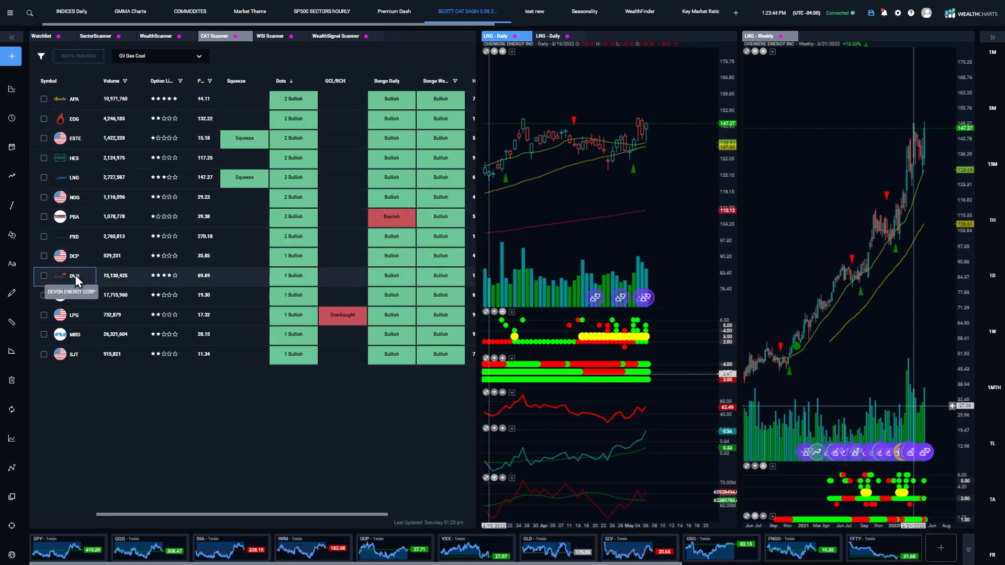
click(74, 275)
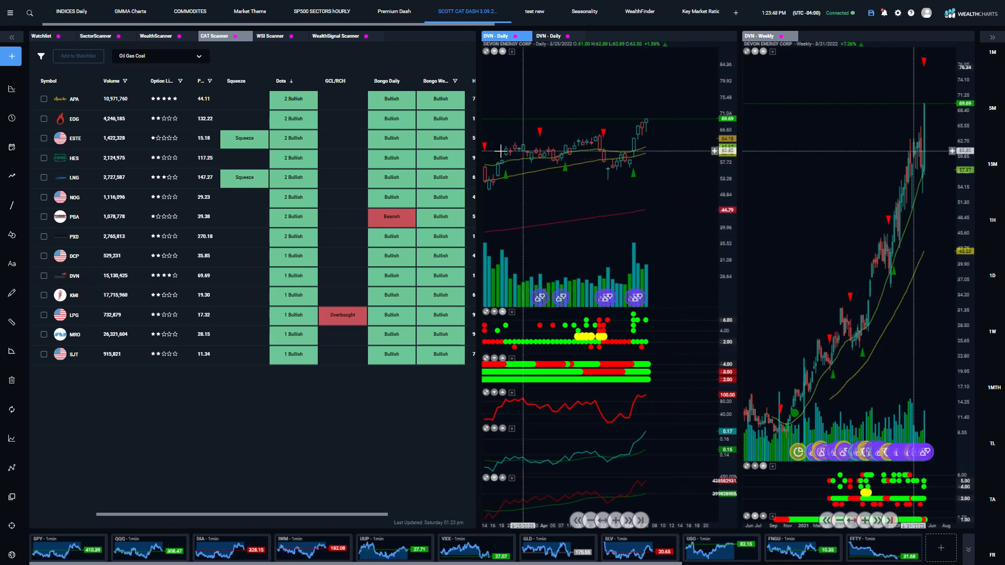
mouse_move(480, 170)
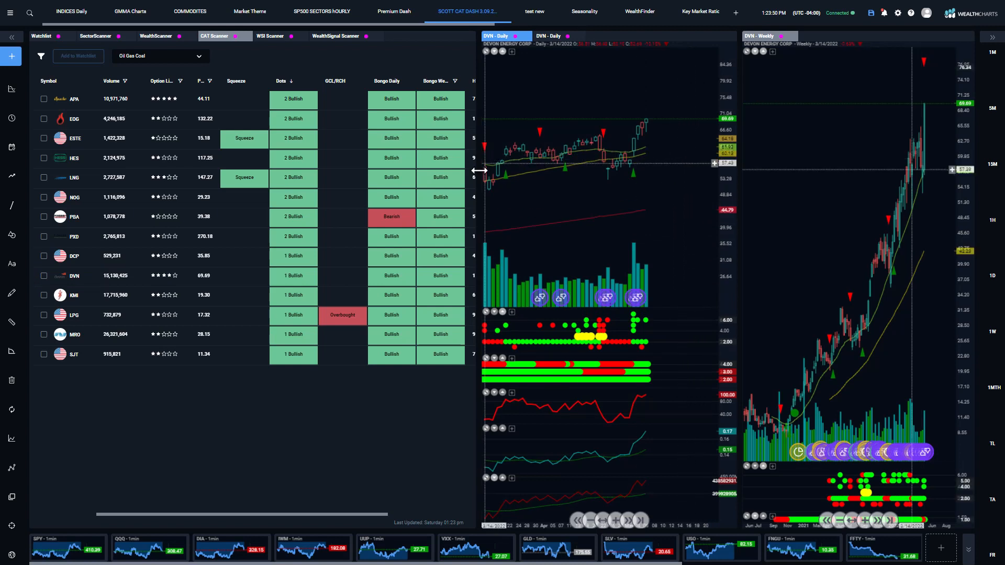
mouse_move(601, 96)
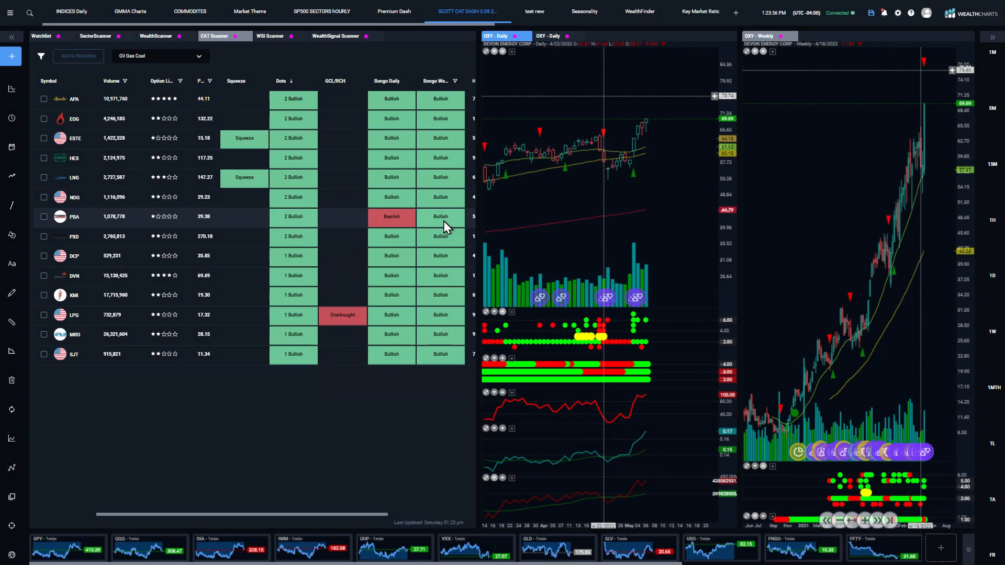
mouse_move(586, 191)
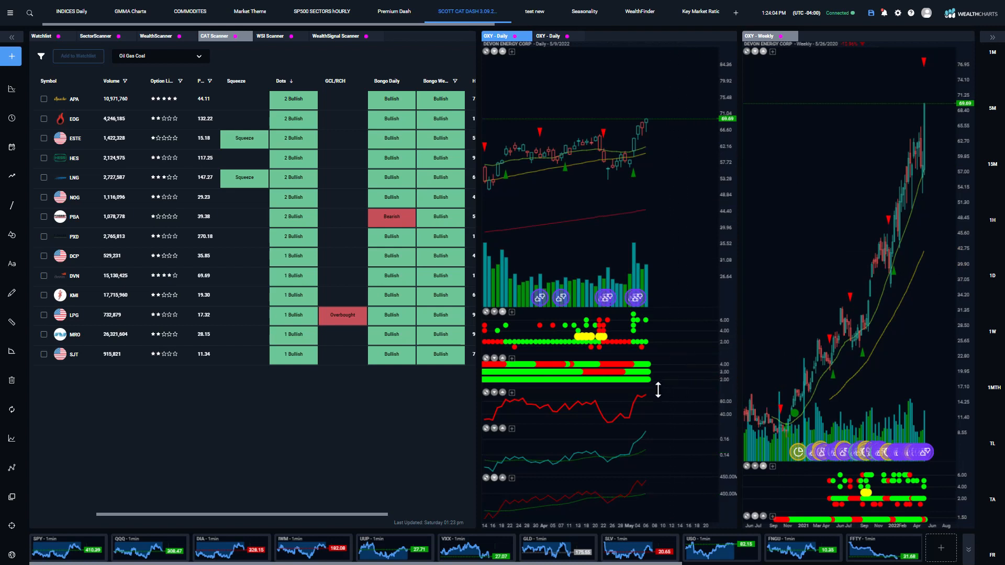
mouse_move(664, 94)
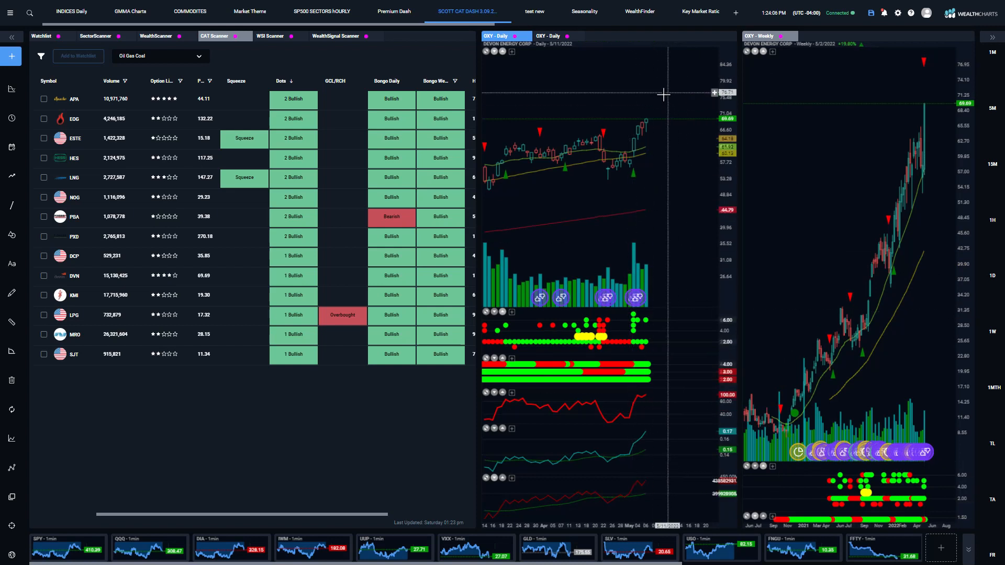
mouse_move(646, 116)
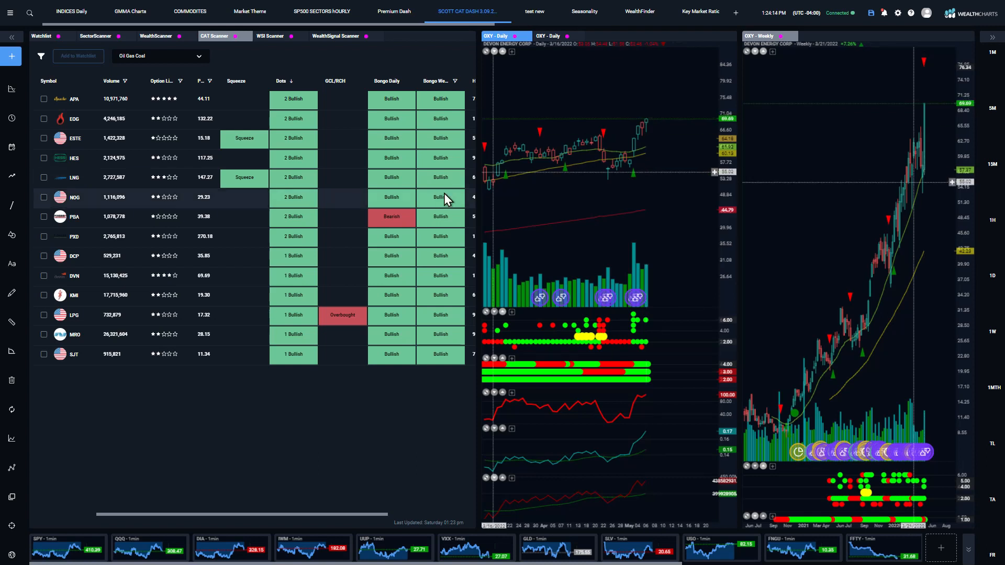
mouse_move(647, 142)
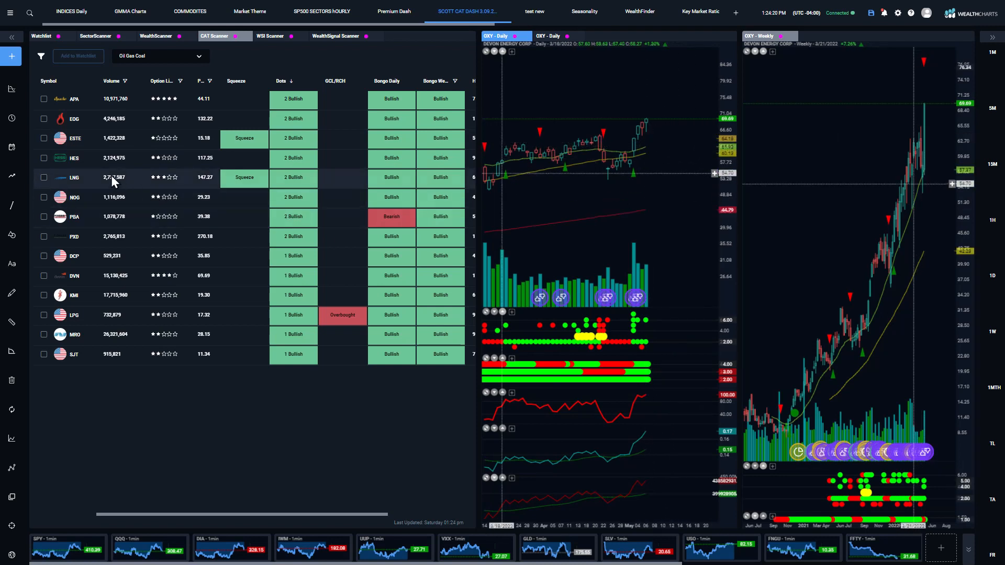
mouse_move(571, 150)
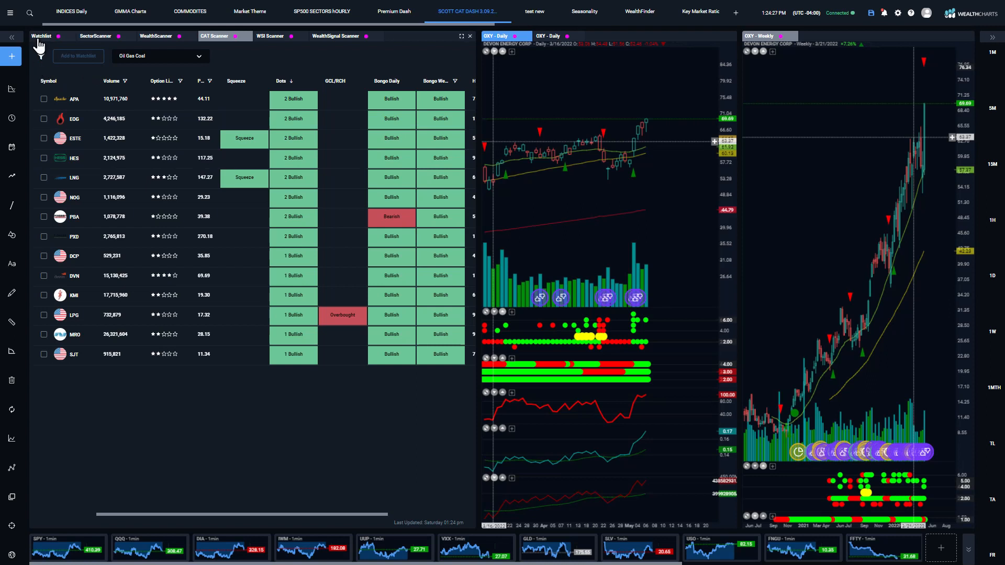
Switch to the Watchlist tab and select the 'contra etfs' watchlist of inverse funds
click(41, 36)
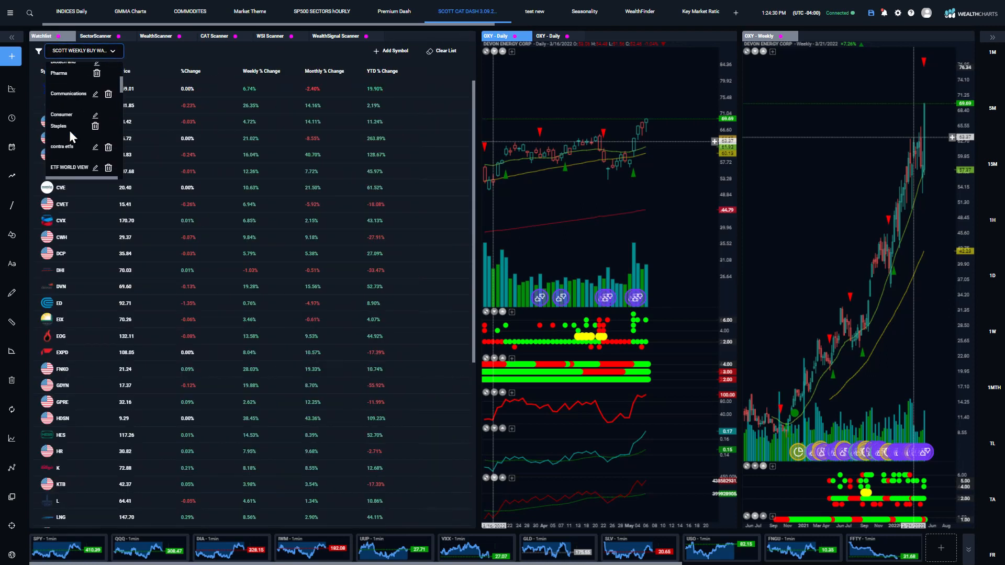
click(62, 147)
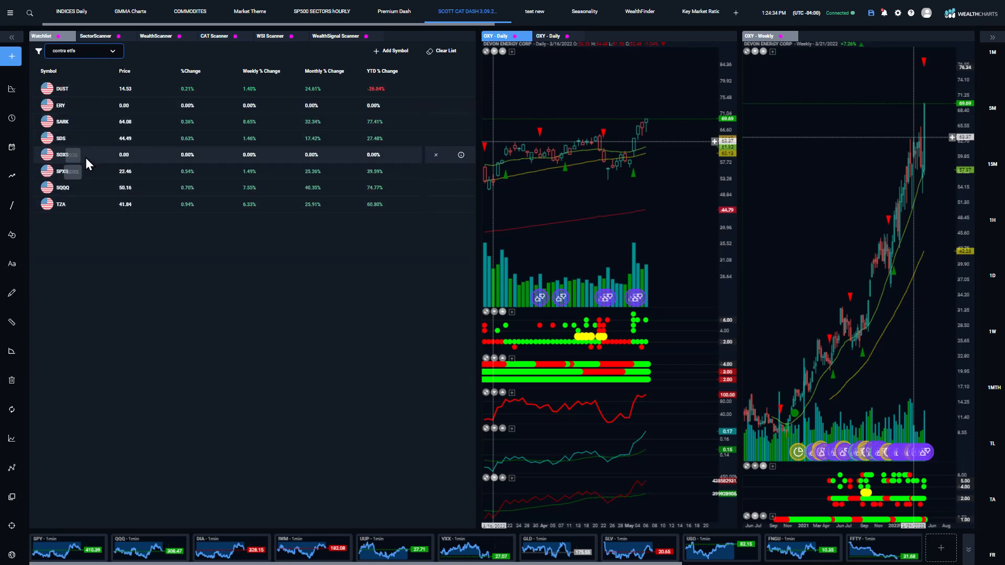
mouse_move(88, 146)
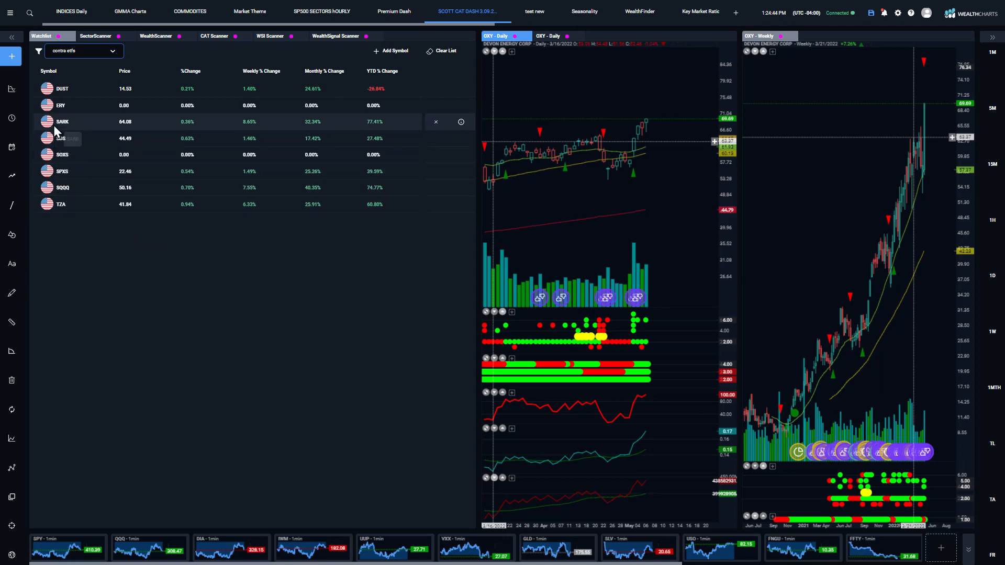
Add DOG, ProShares Trust Short Dow30 (NYS), to the contra etfs watchlist
click(390, 50)
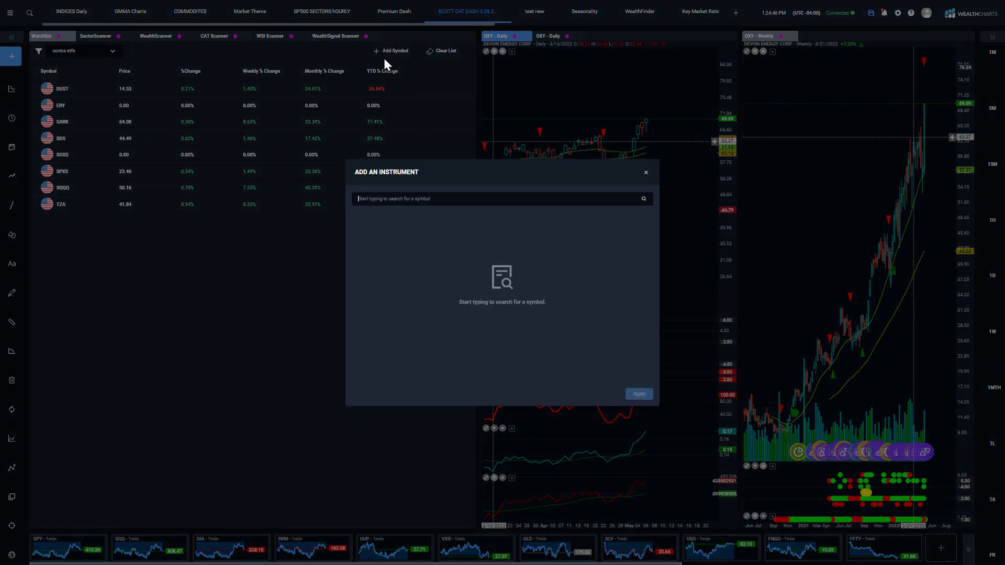
text(dog)
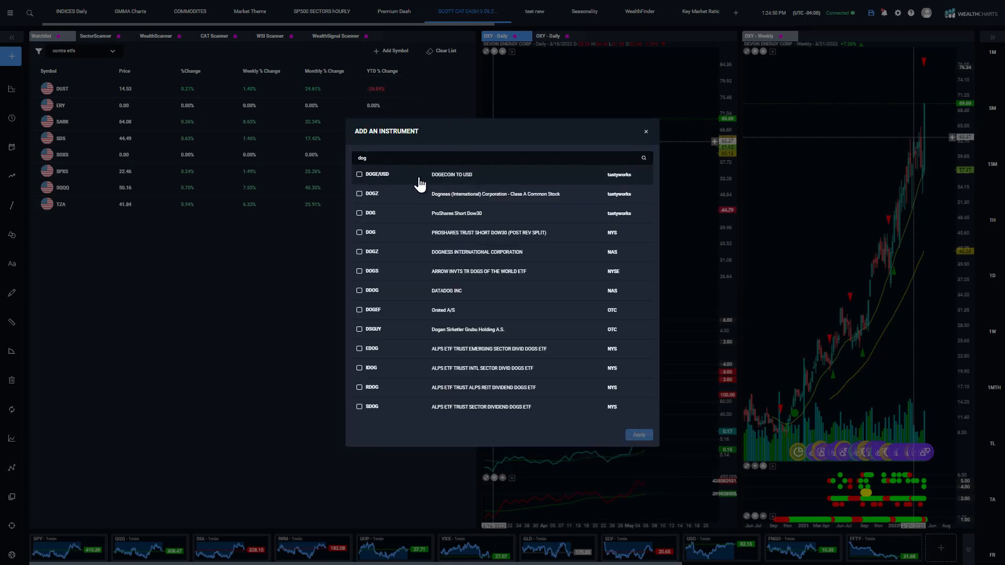
mouse_move(417, 390)
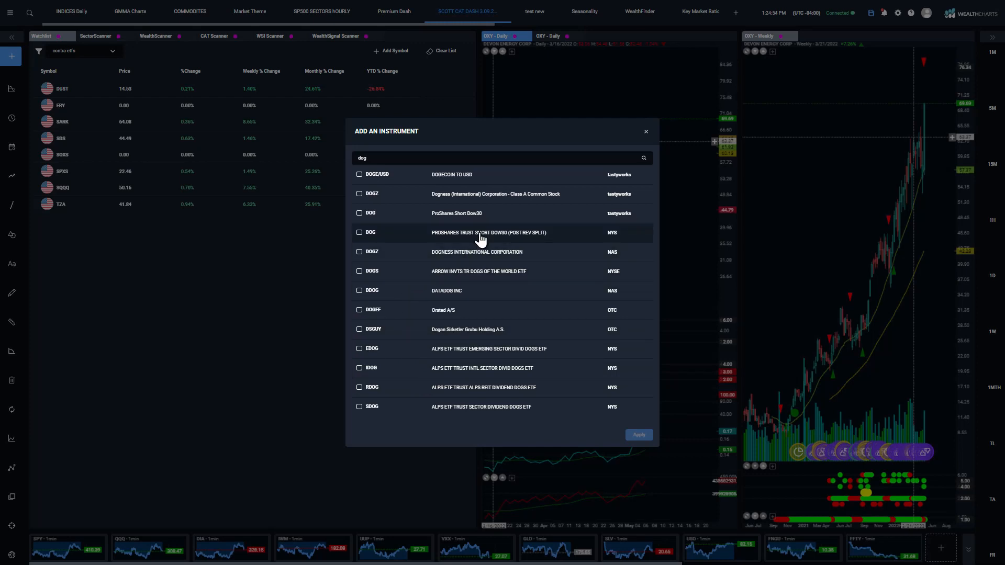
click(359, 232)
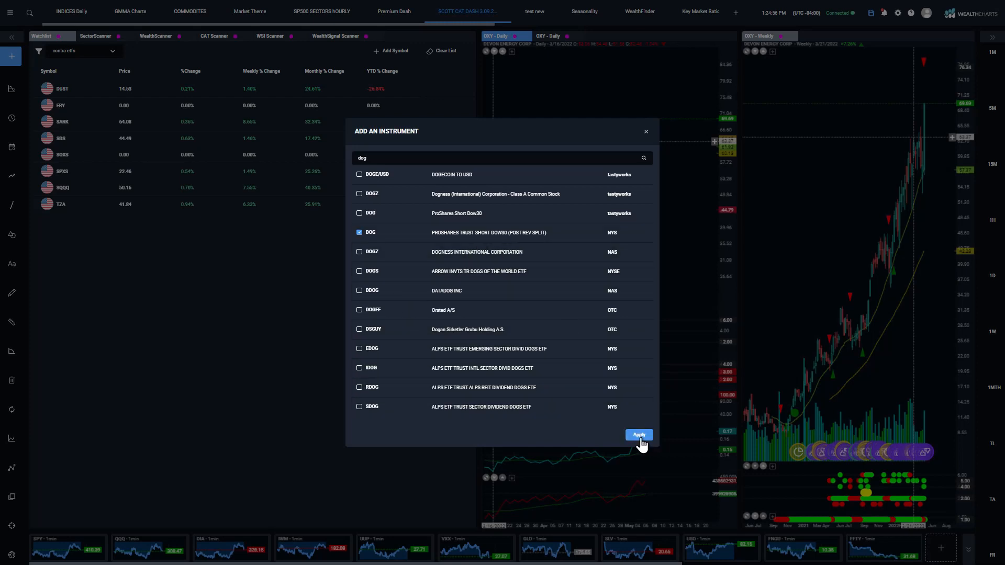
click(638, 435)
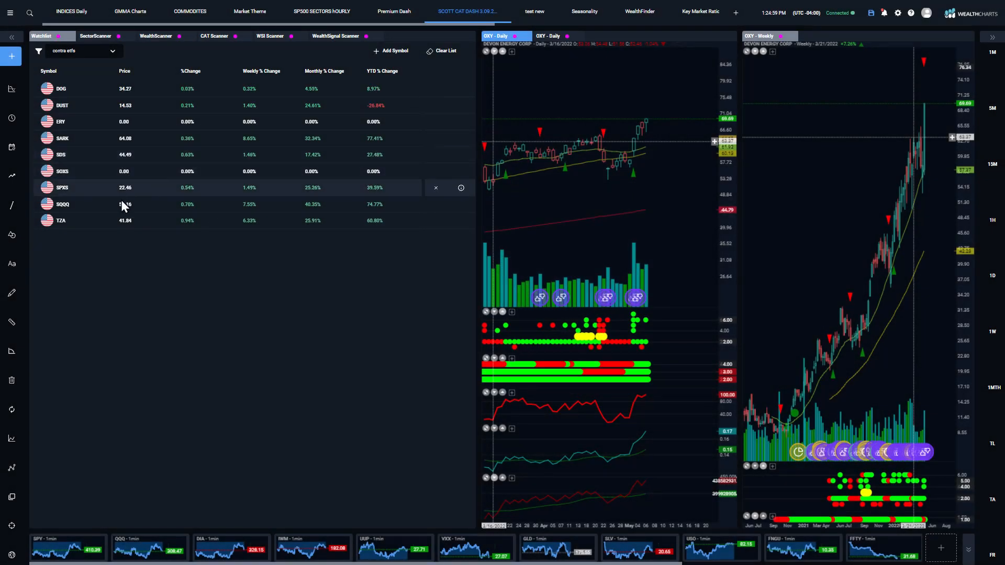
Load DOG and then SDS into the daily and weekly charts from the watchlist
click(61, 88)
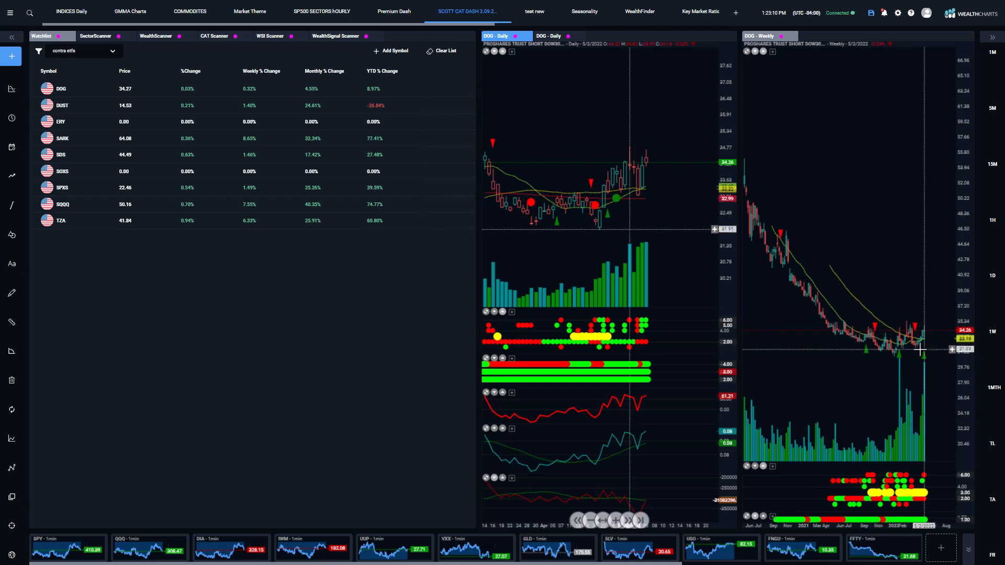
mouse_move(913, 332)
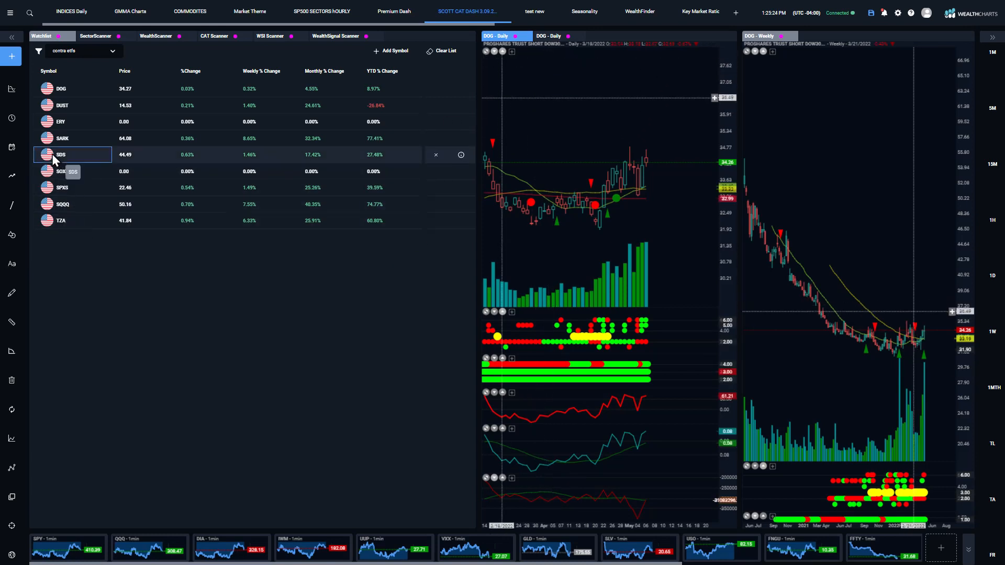
click(61, 155)
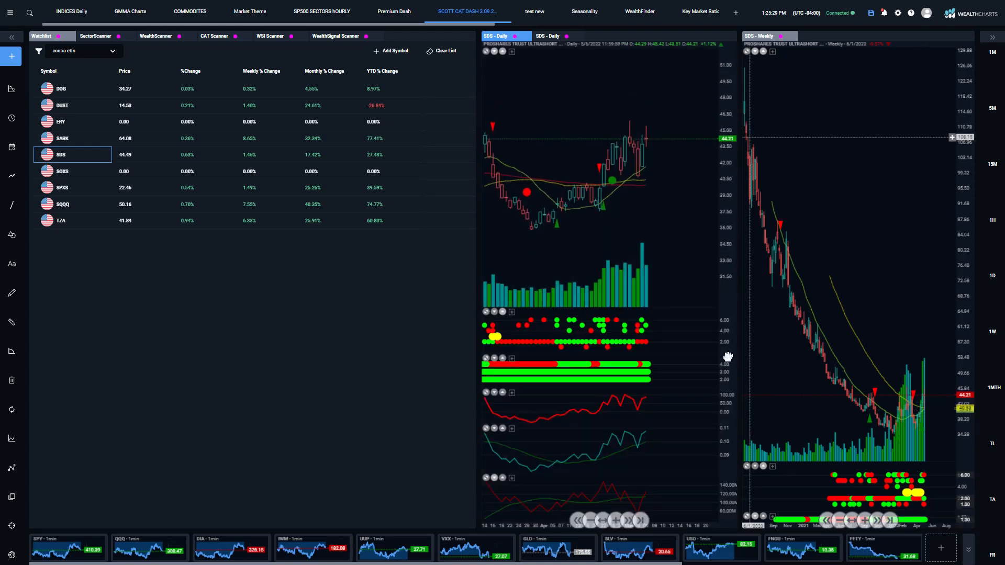
mouse_move(809, 217)
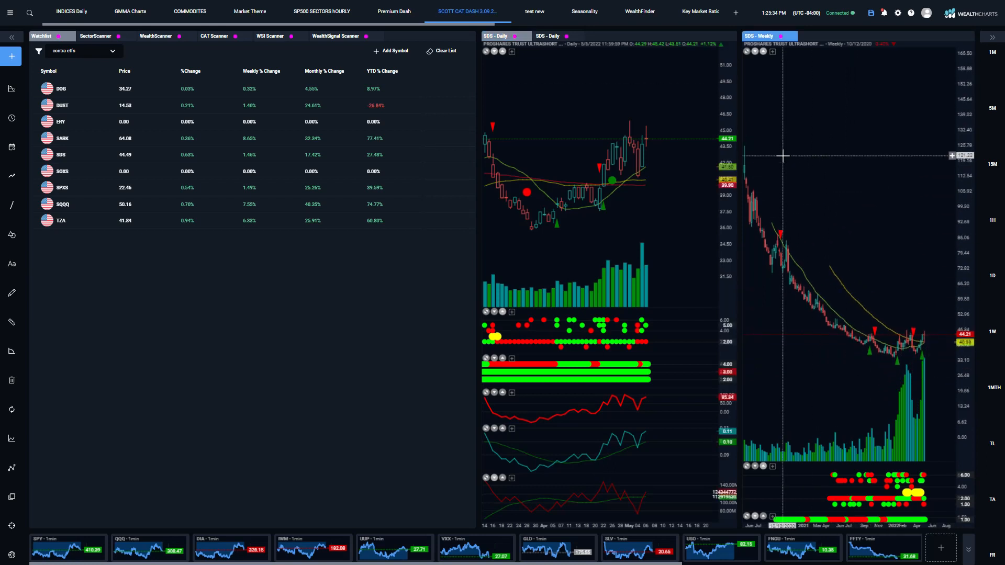
mouse_move(779, 157)
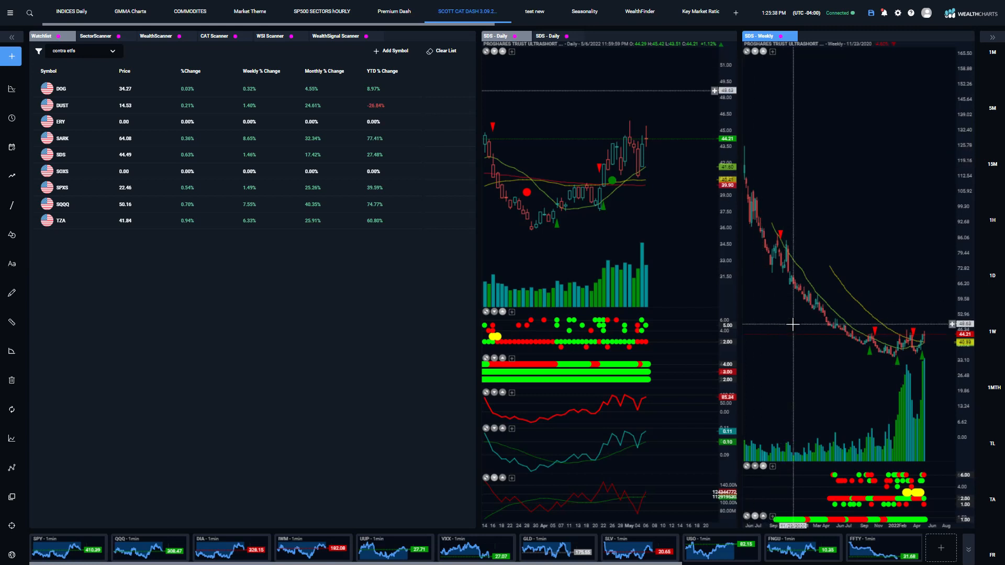
mouse_move(90, 108)
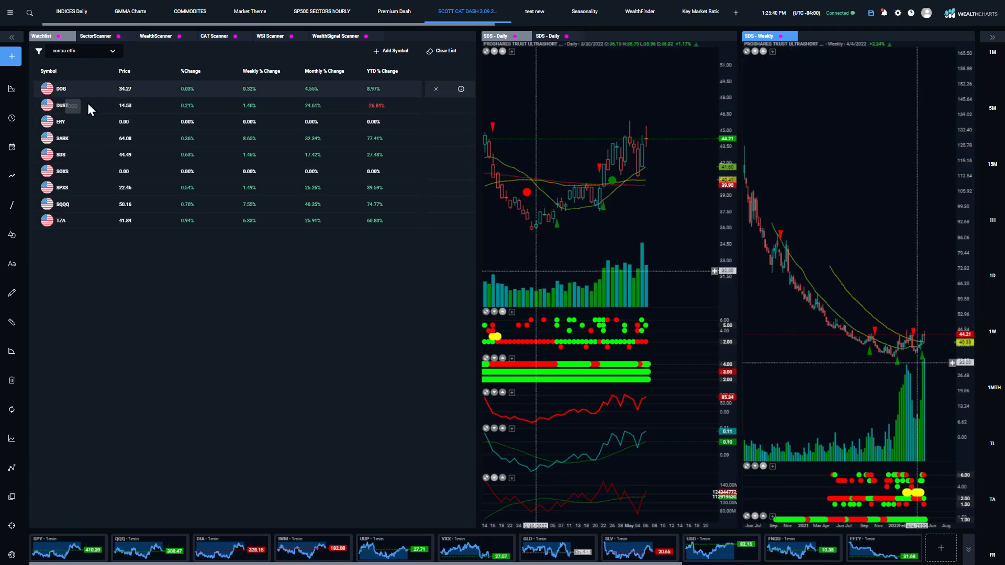
Load SQQQ, TZA and then SARK into the daily and weekly charts in turn
click(62, 204)
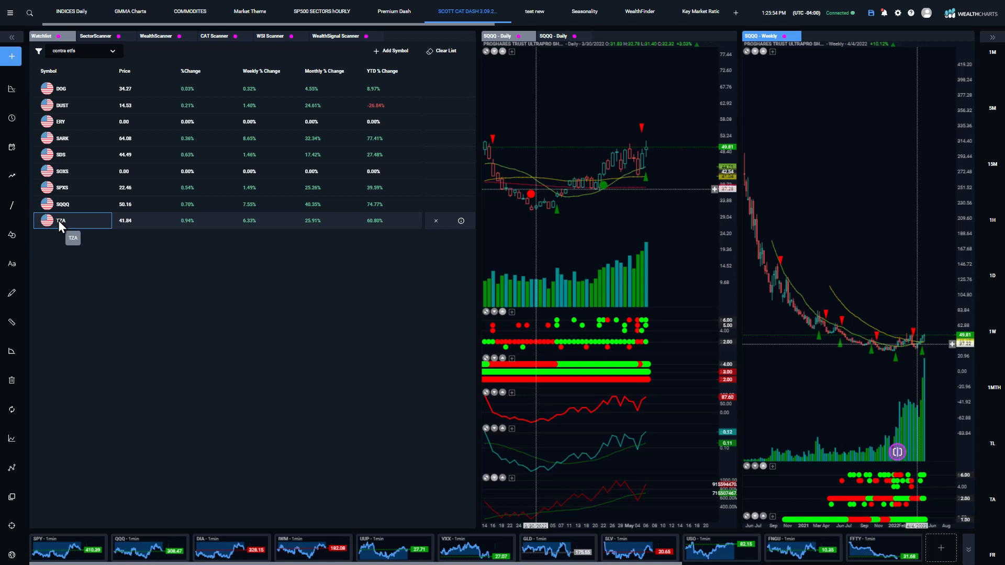
click(61, 221)
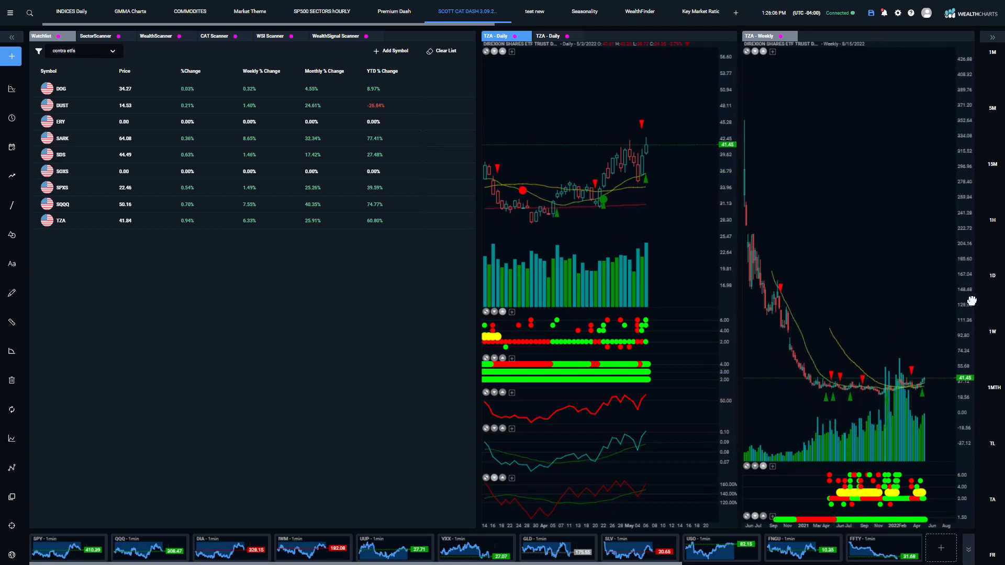
mouse_move(612, 221)
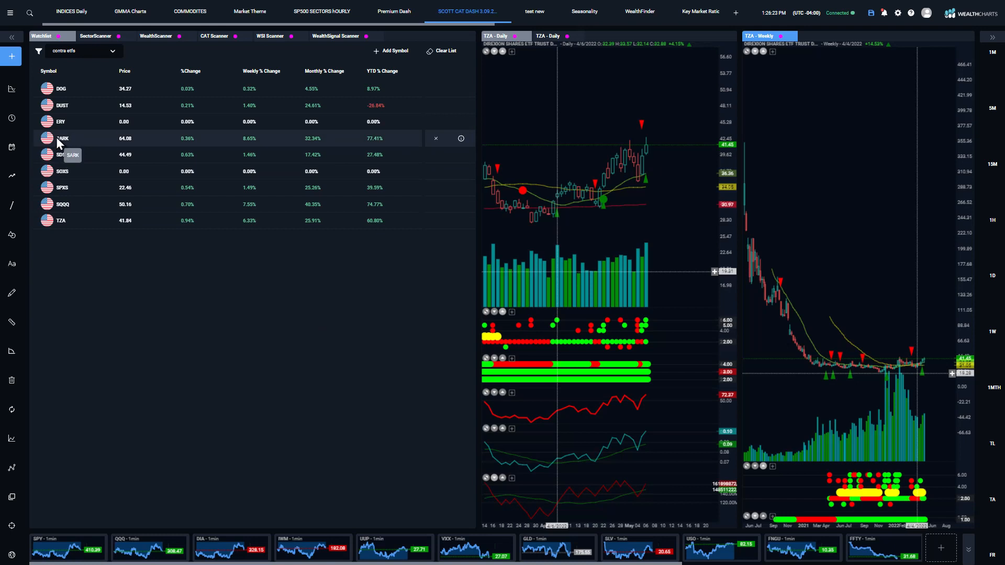
click(62, 138)
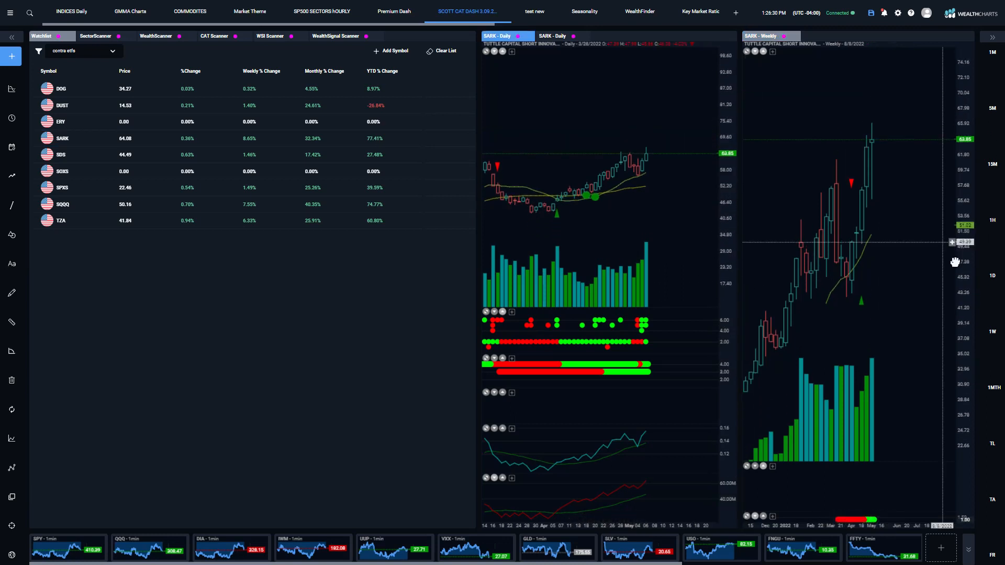
mouse_move(603, 162)
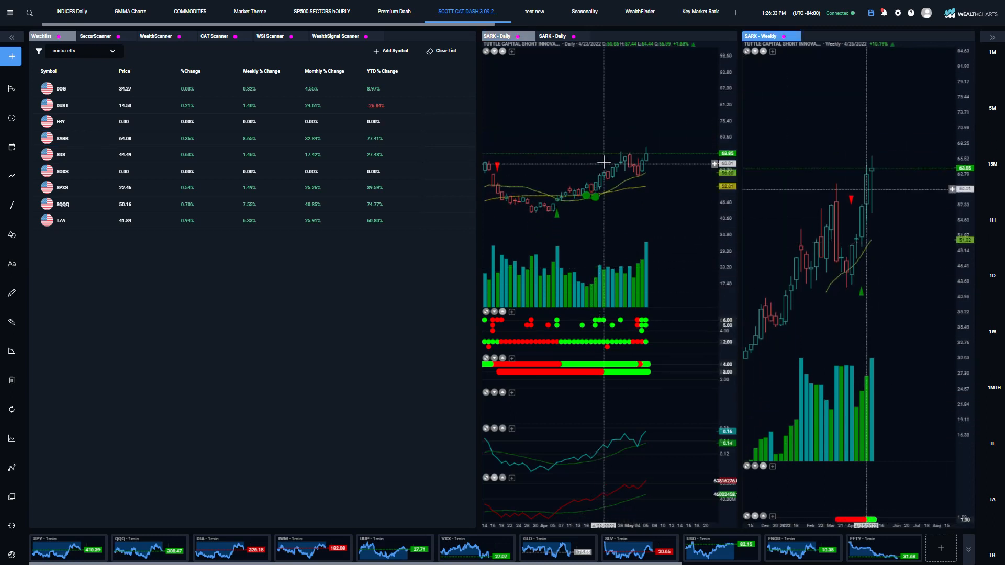